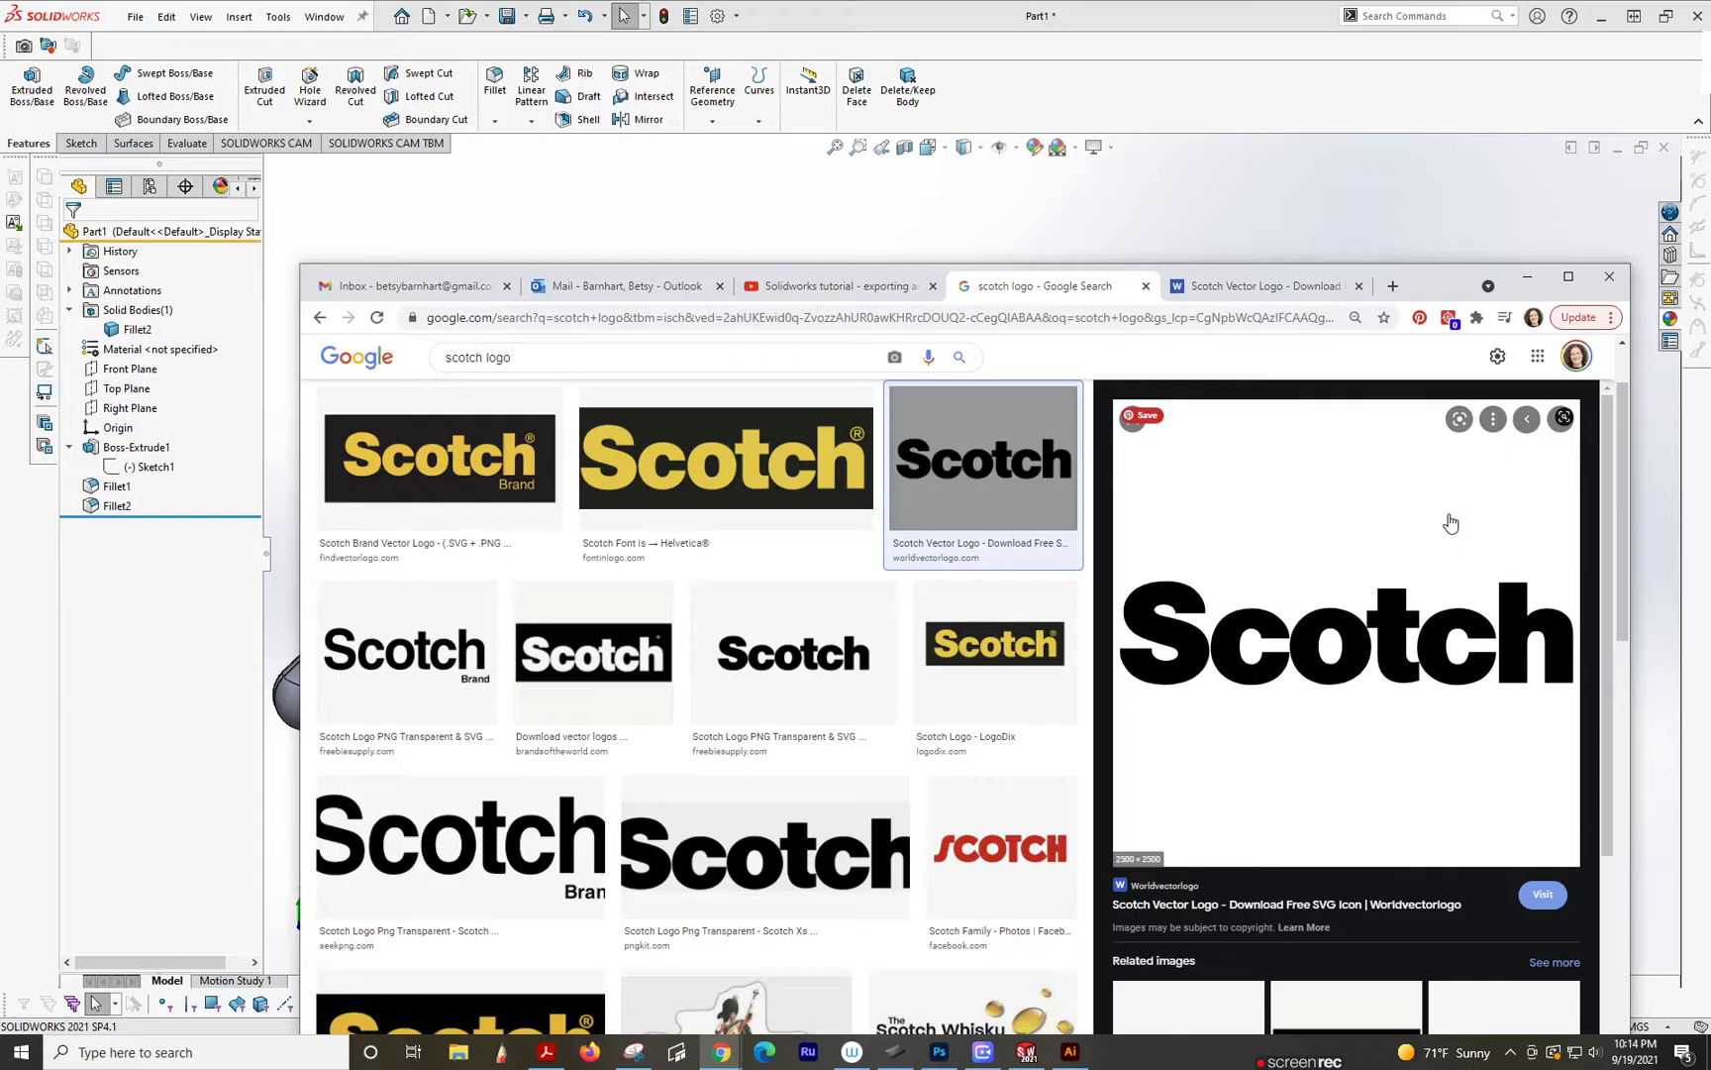
mouse_move(1308, 542)
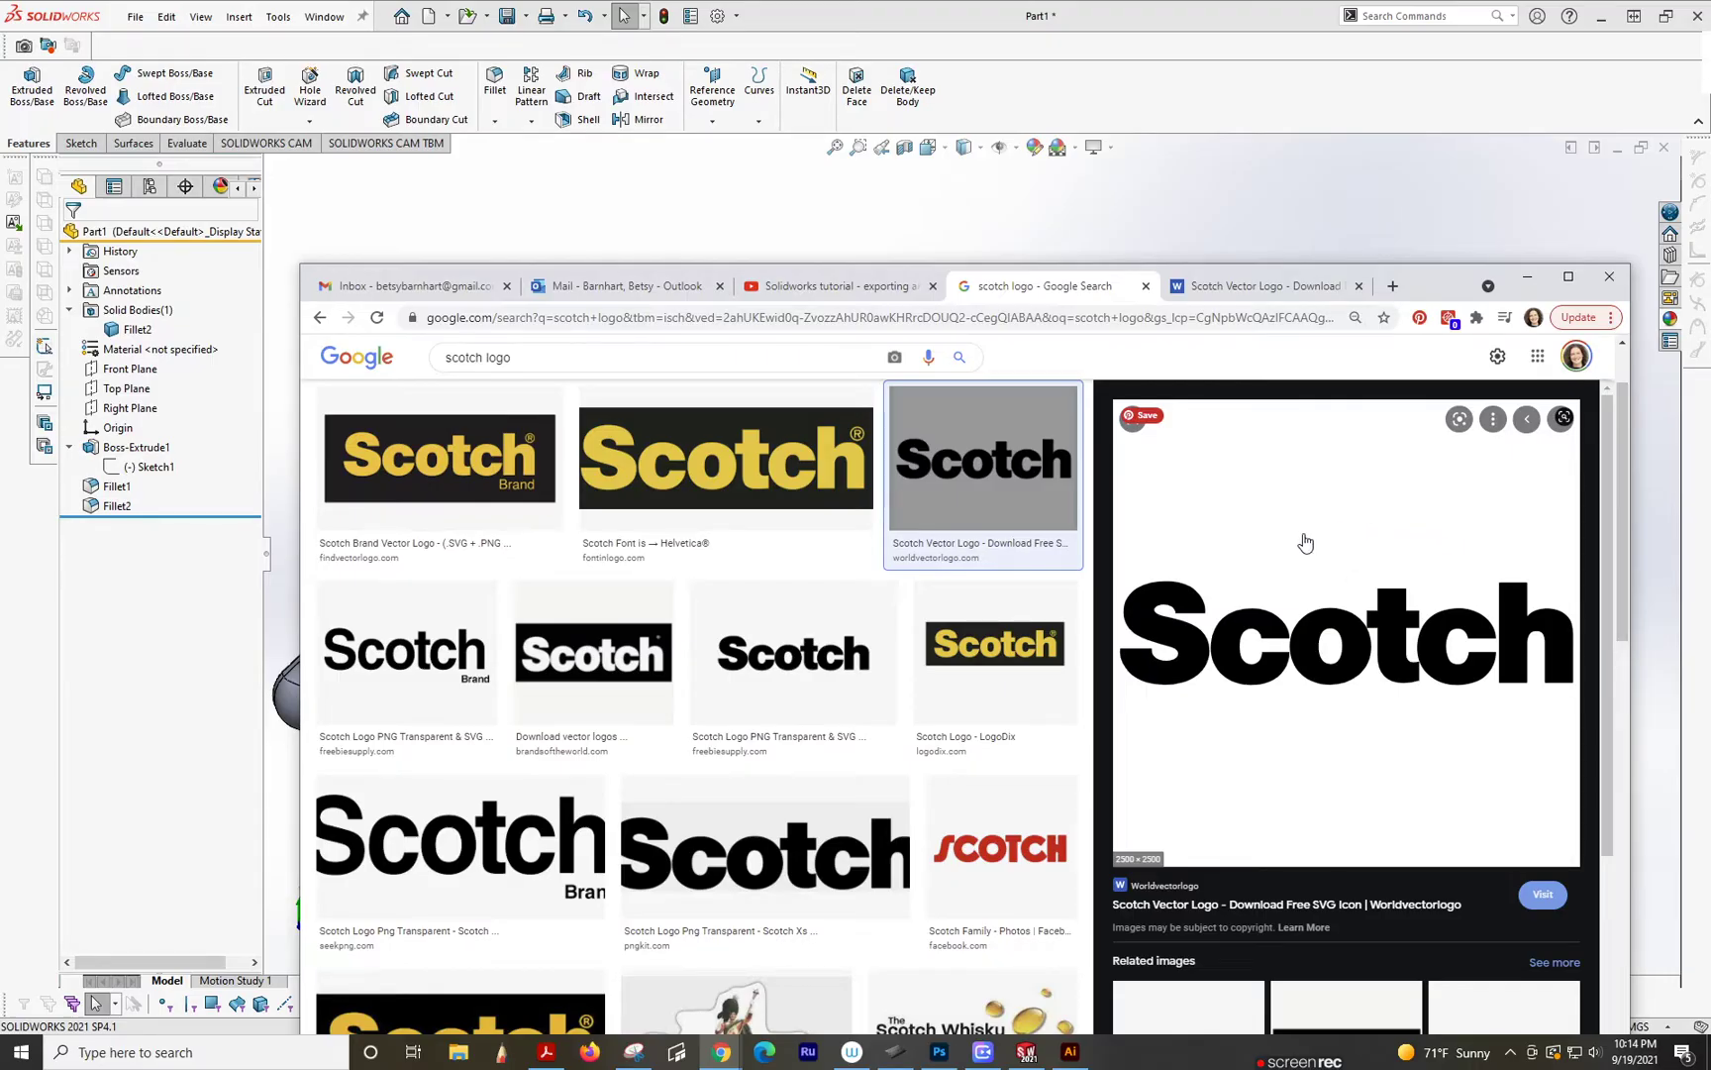
mouse_move(1263, 509)
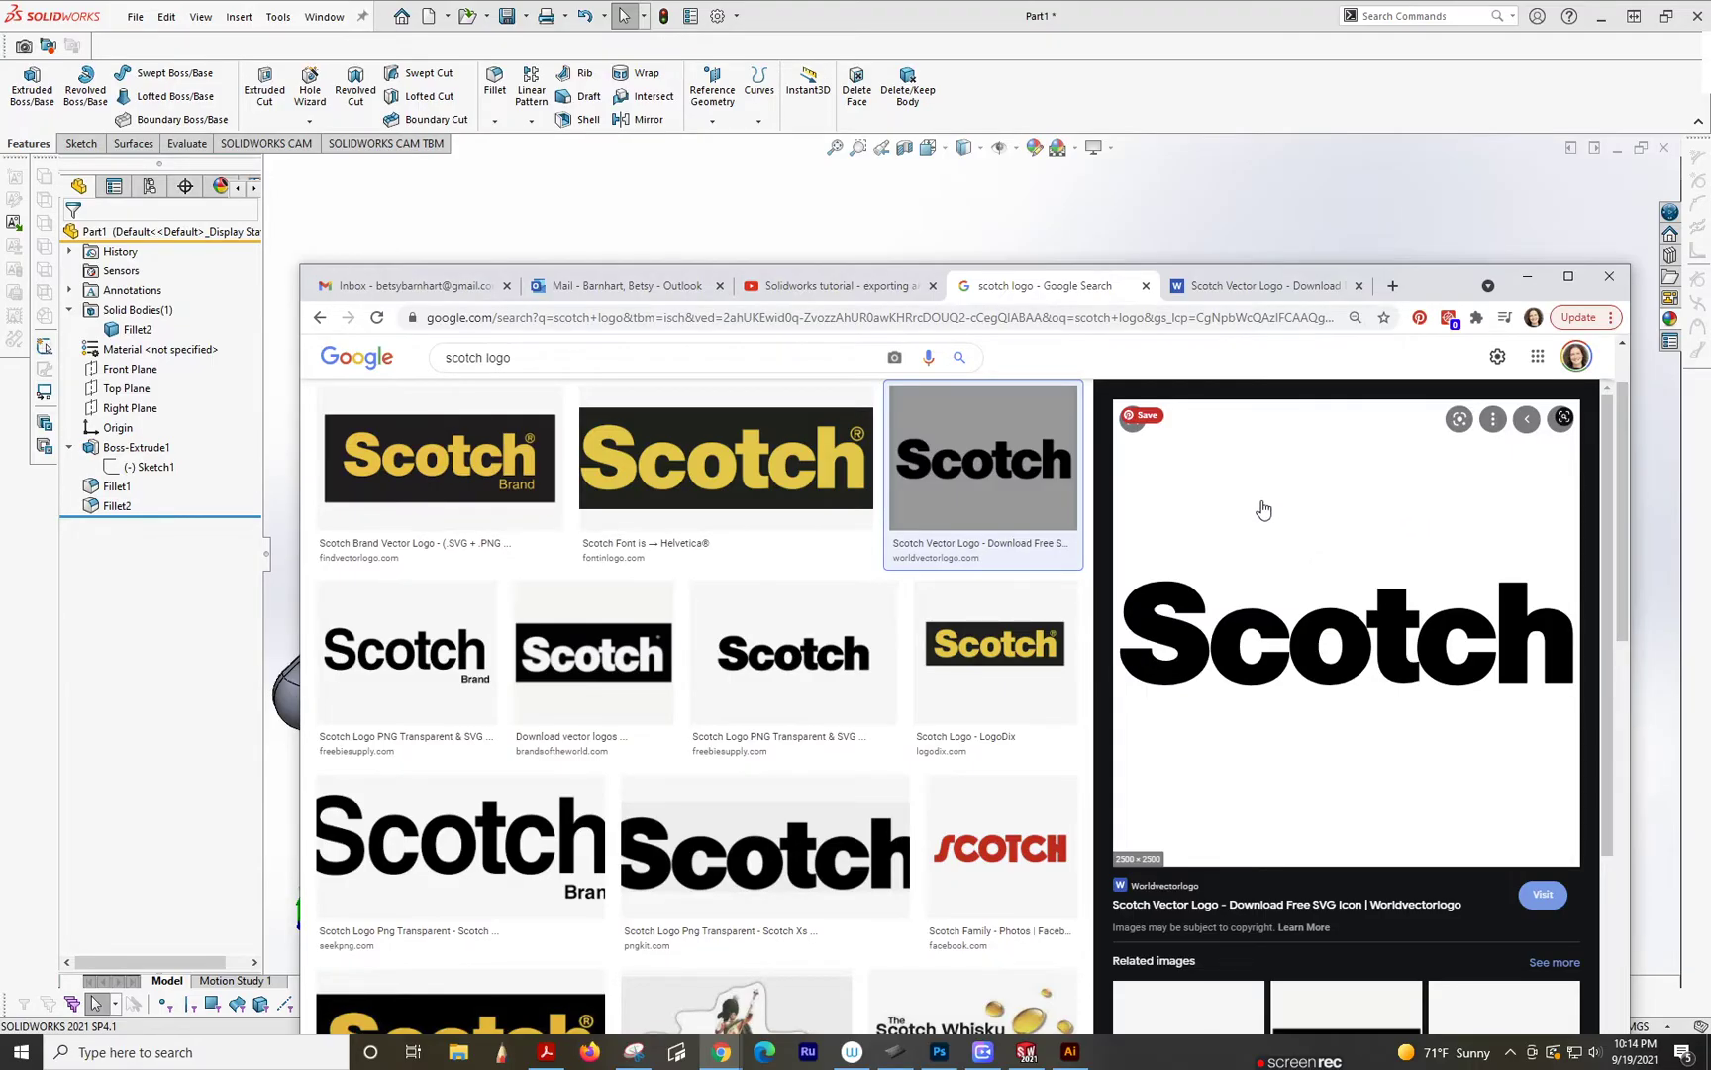
Step: Bring up the context menu on the Scotch logo preview to copy the image
right_click(1264, 509)
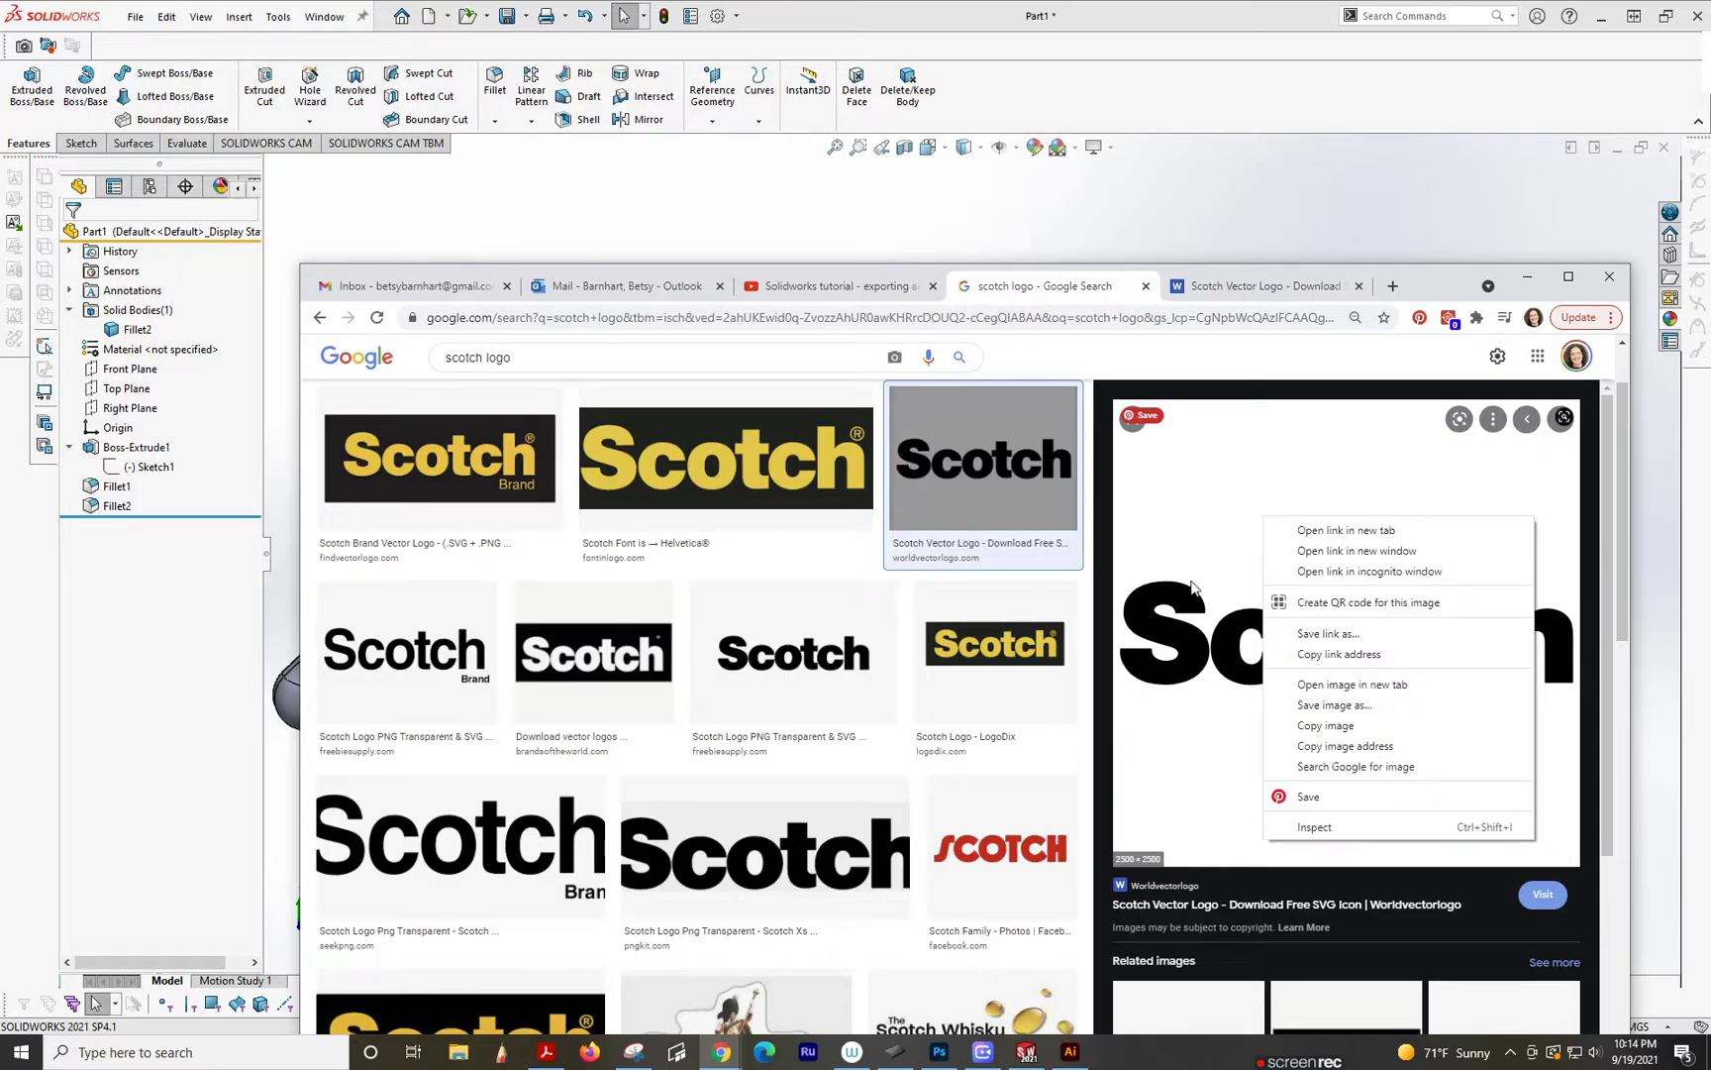
mouse_move(832, 499)
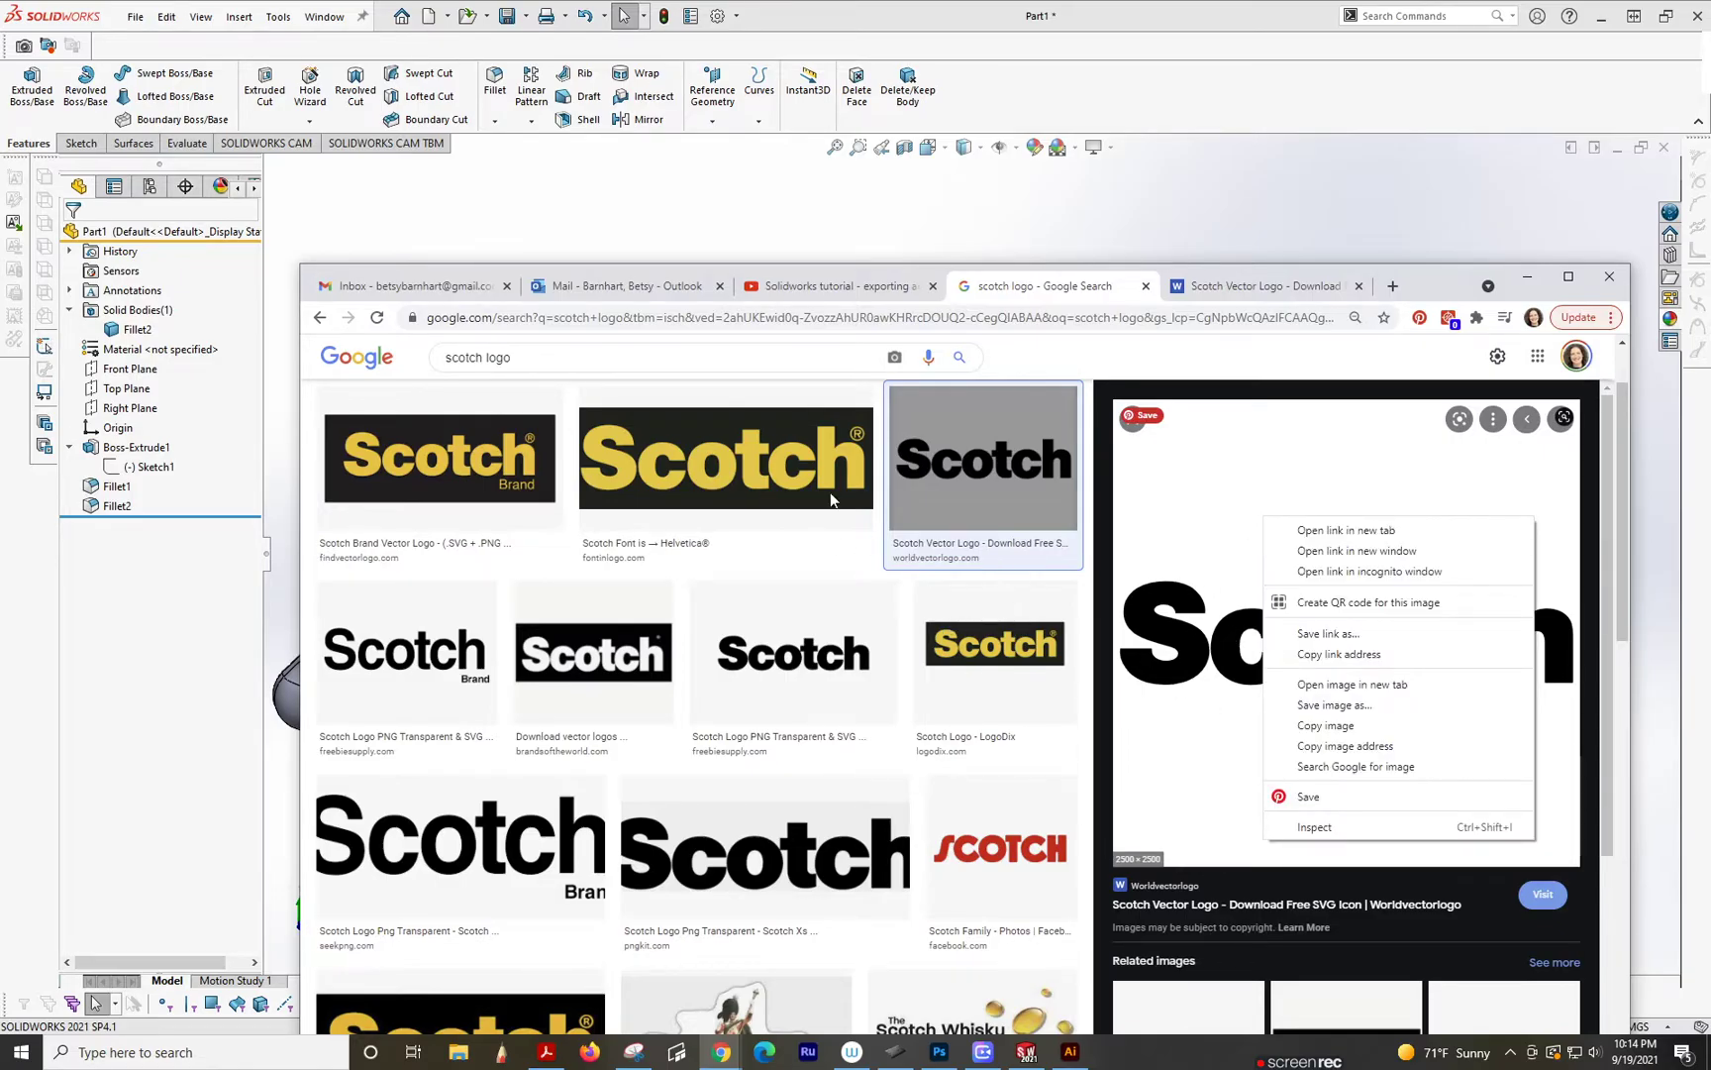
mouse_move(1201, 533)
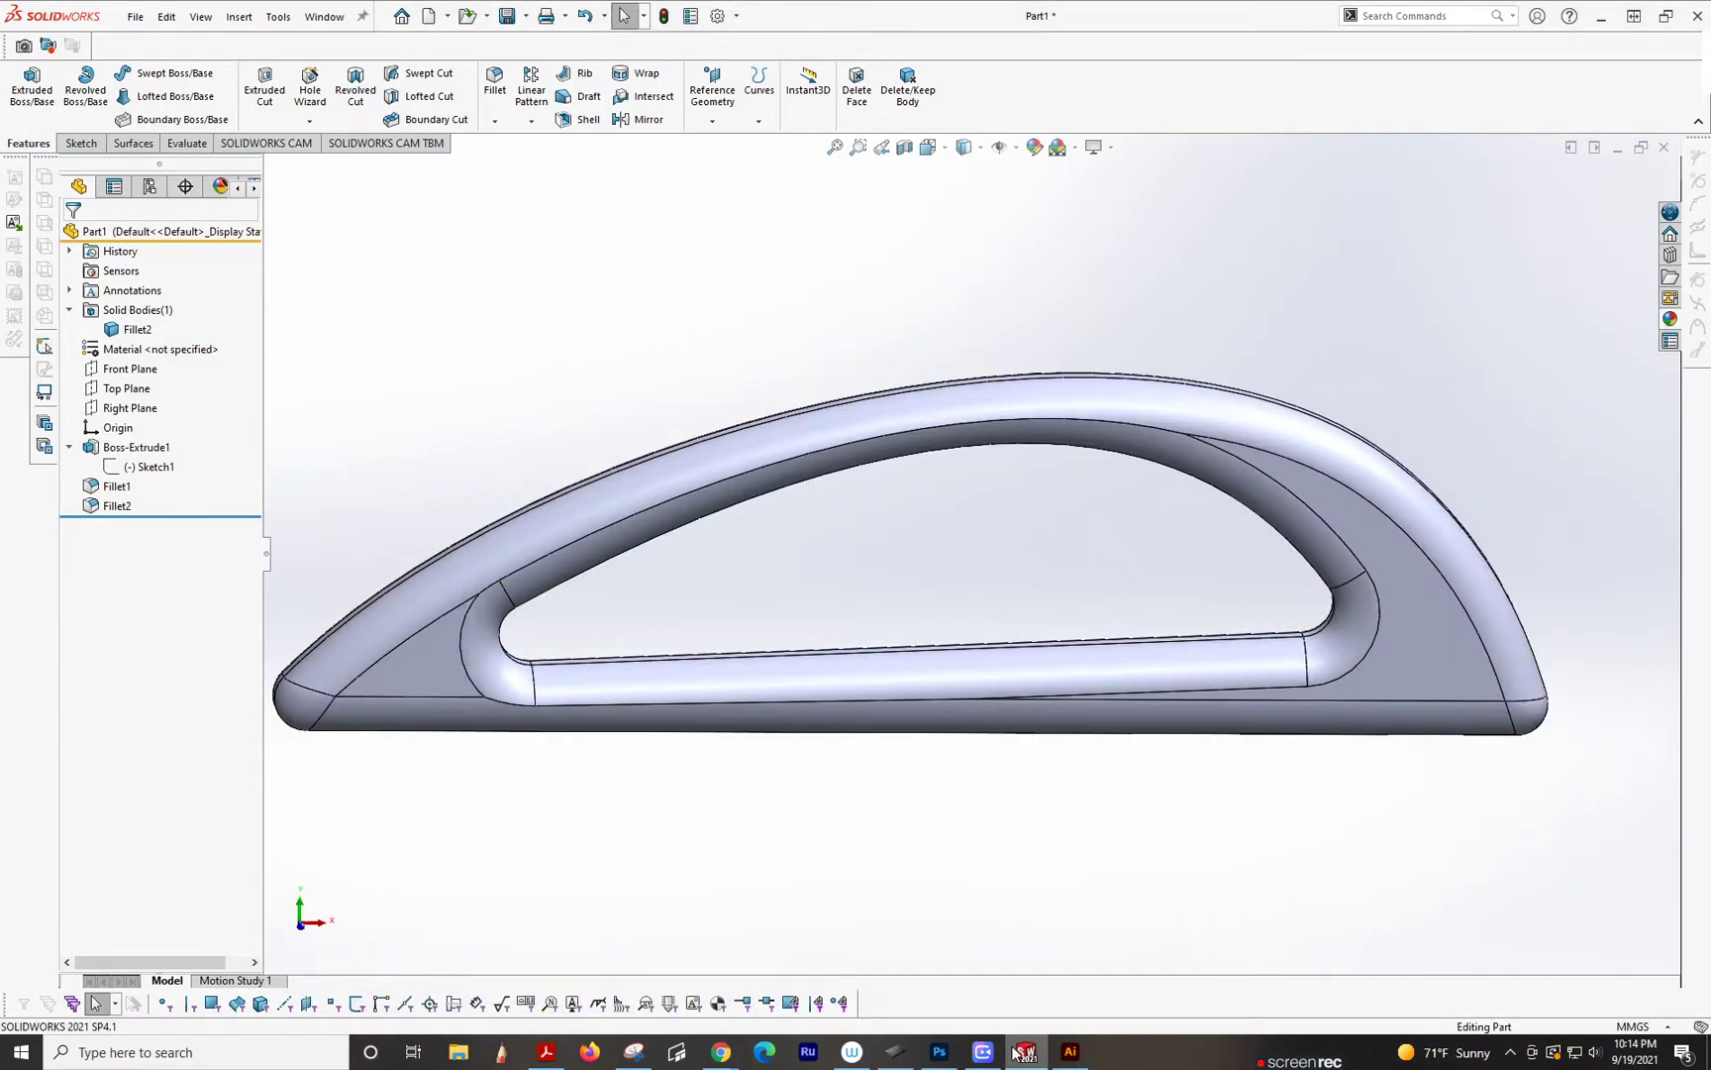
Step: Paste the logo into Illustrator, image-trace it to vector letters and select the traced shapes
left_click(1068, 1060)
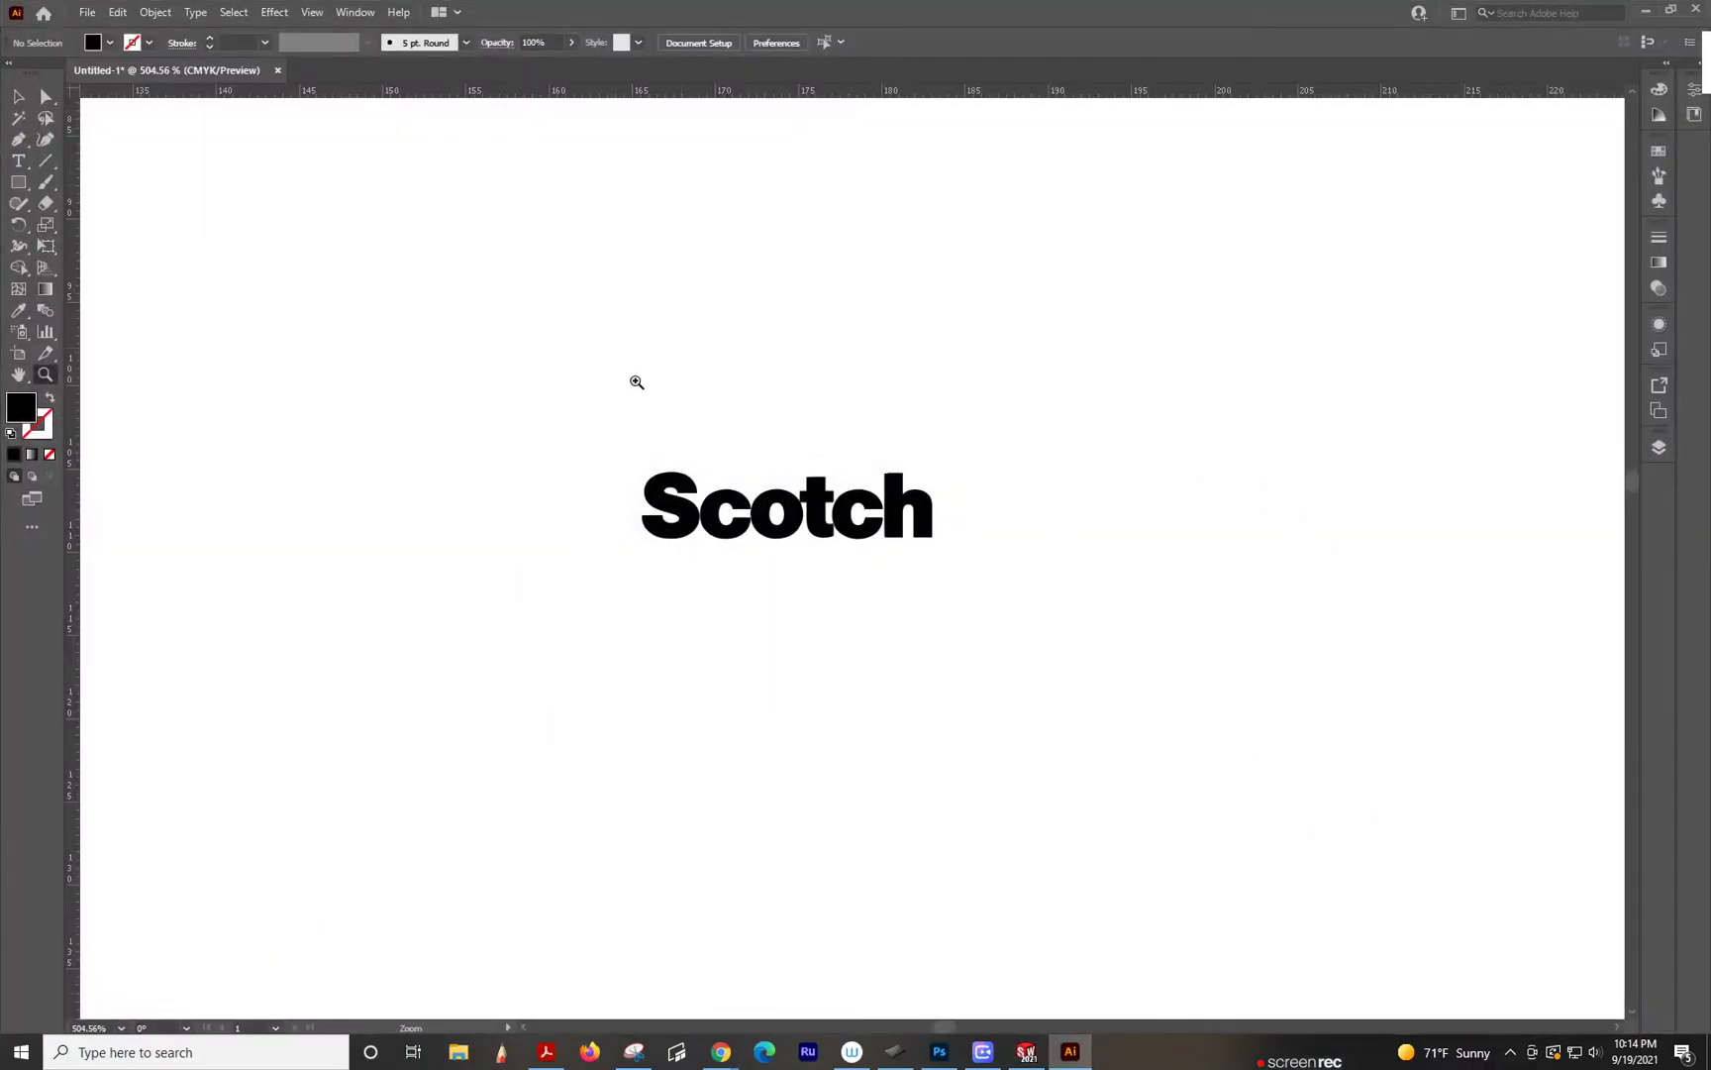
left_click(18, 97)
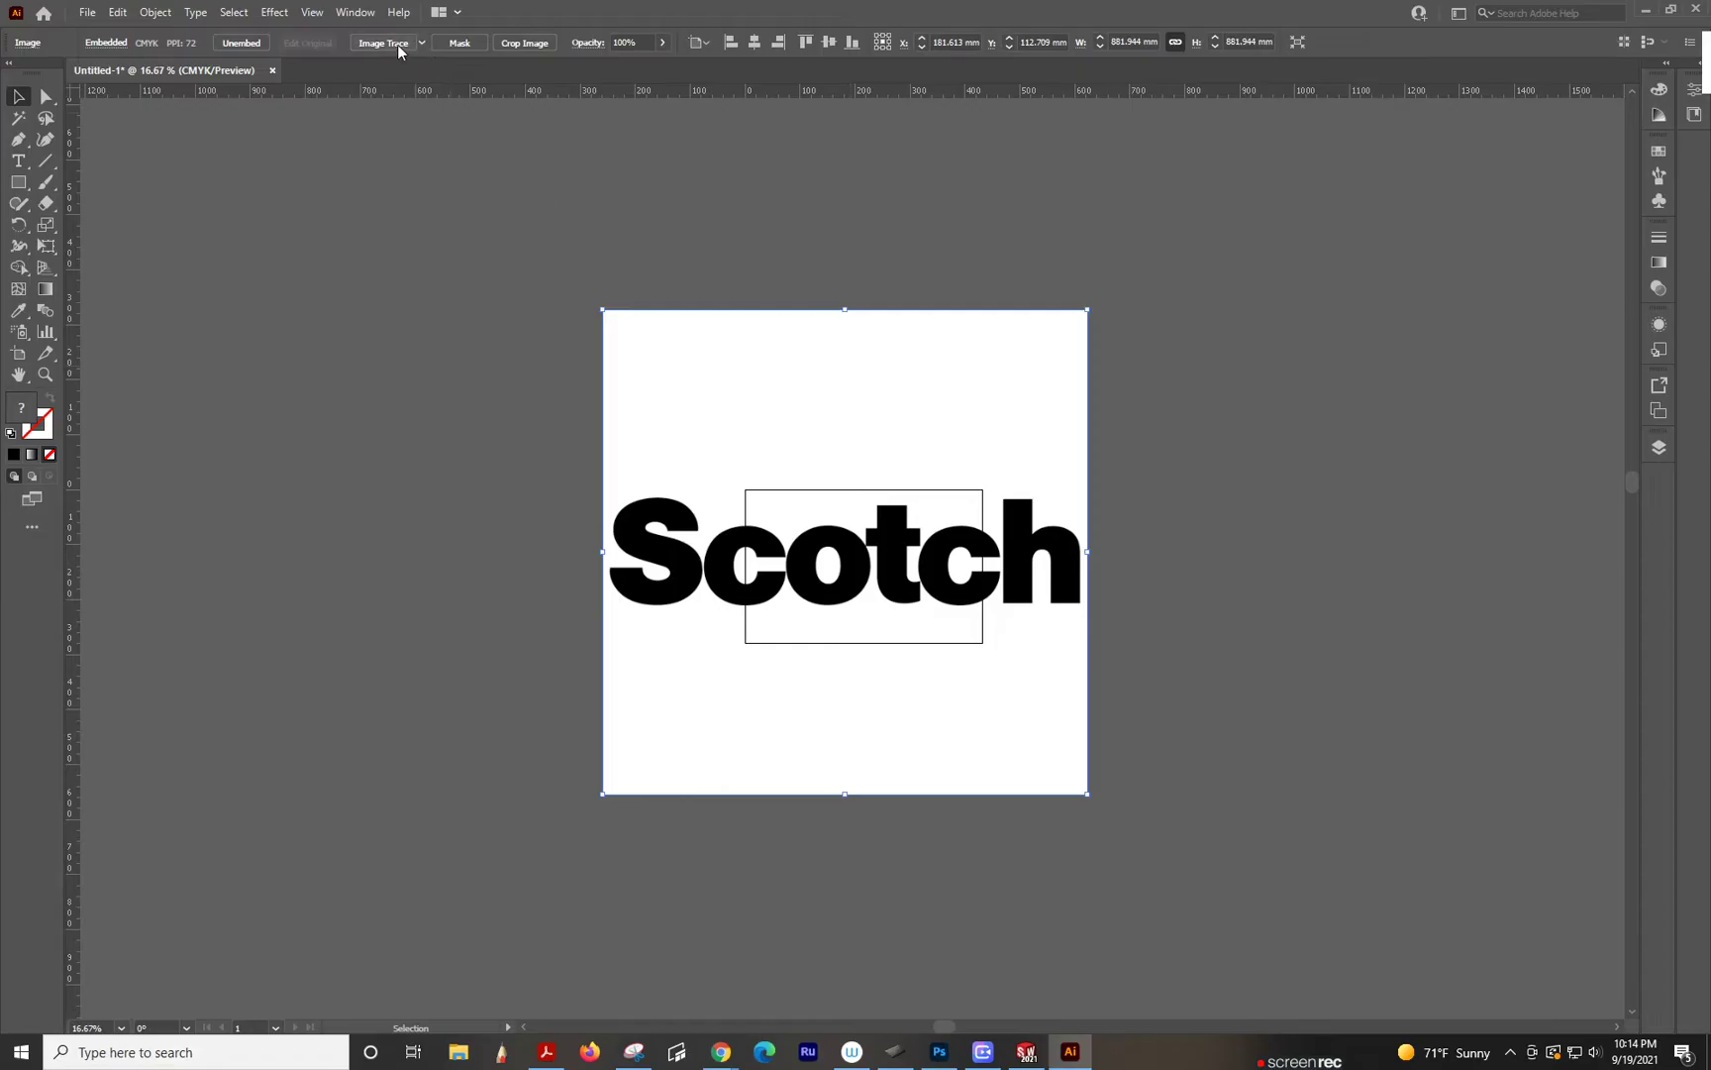
mouse_move(382, 44)
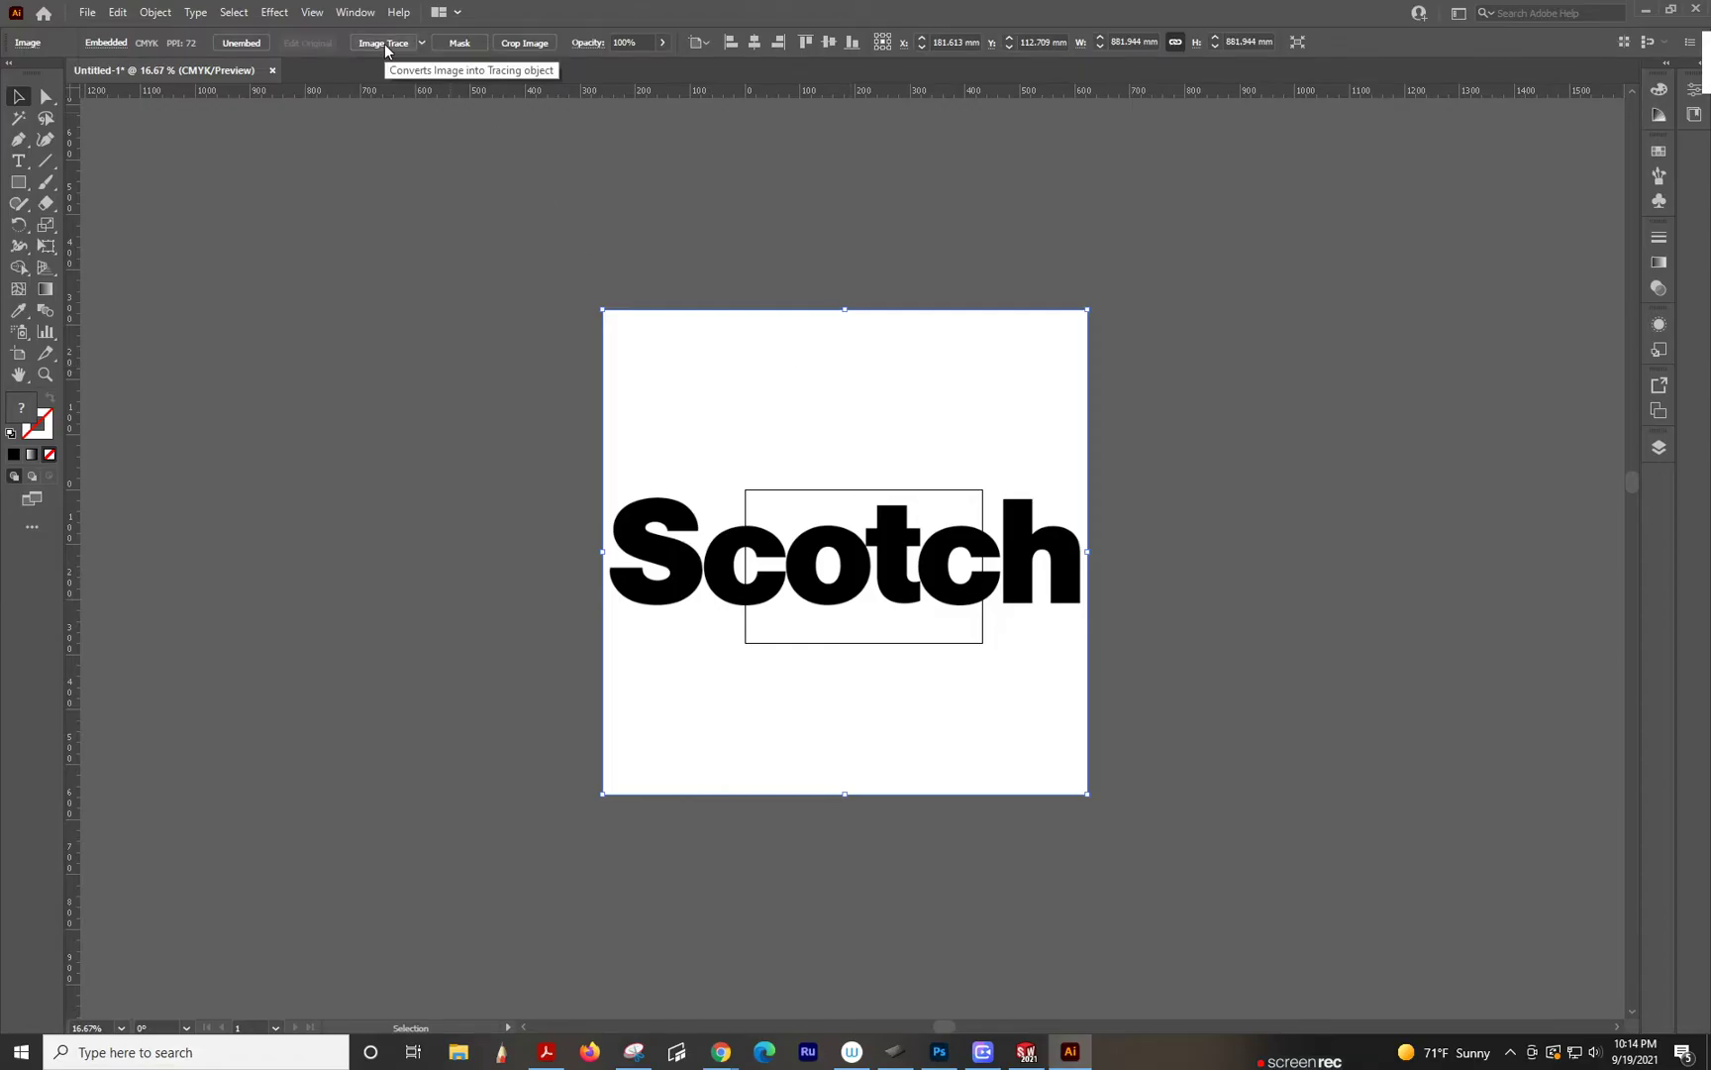
left_click(382, 41)
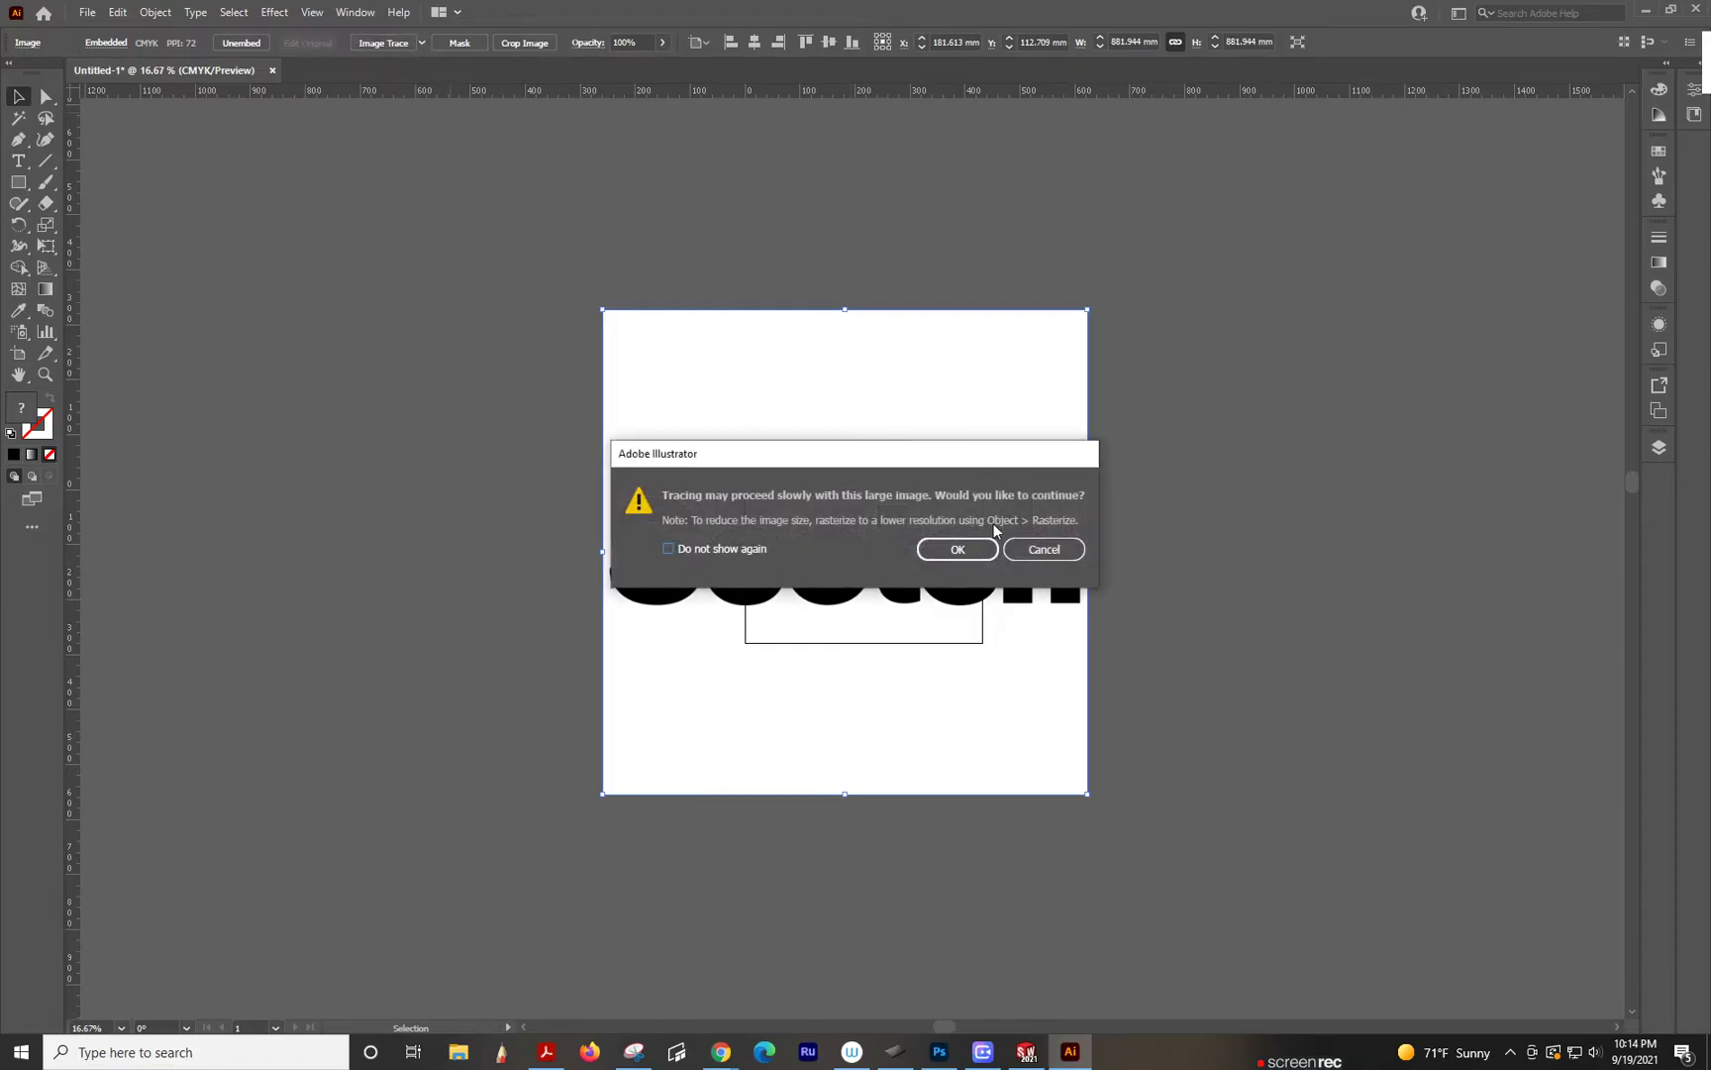
left_click(957, 549)
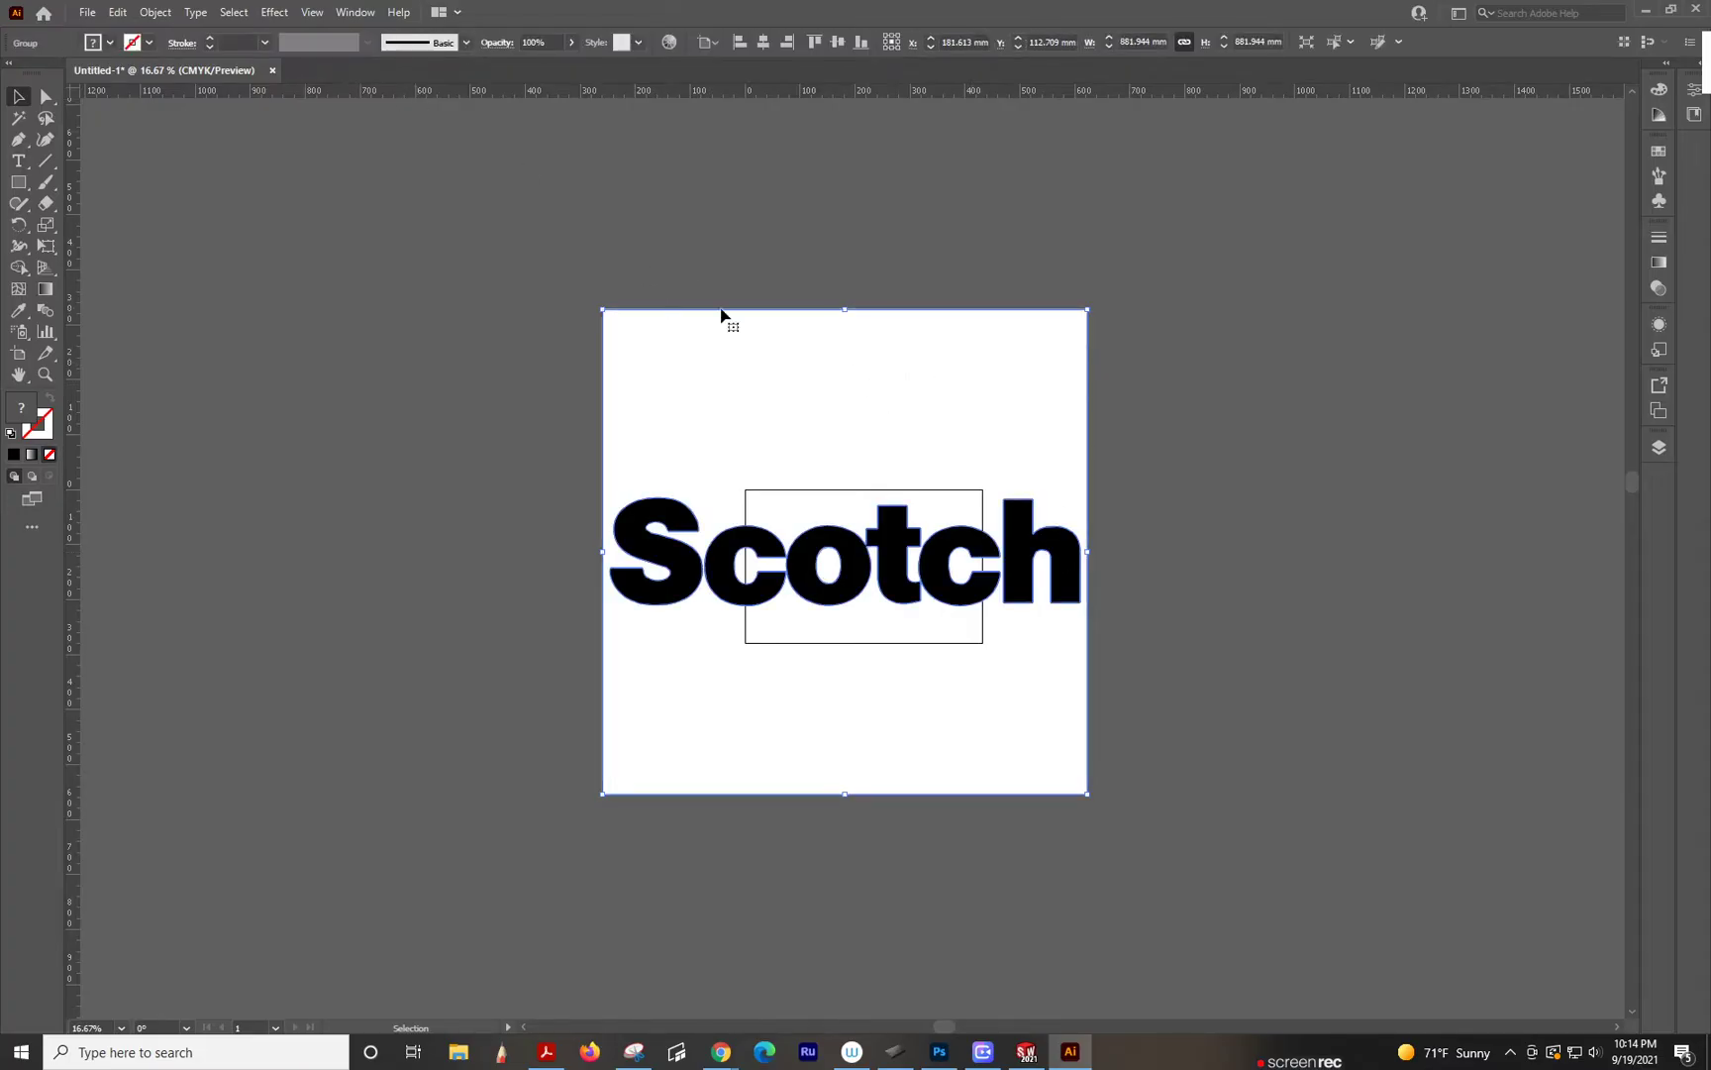
mouse_move(384, 107)
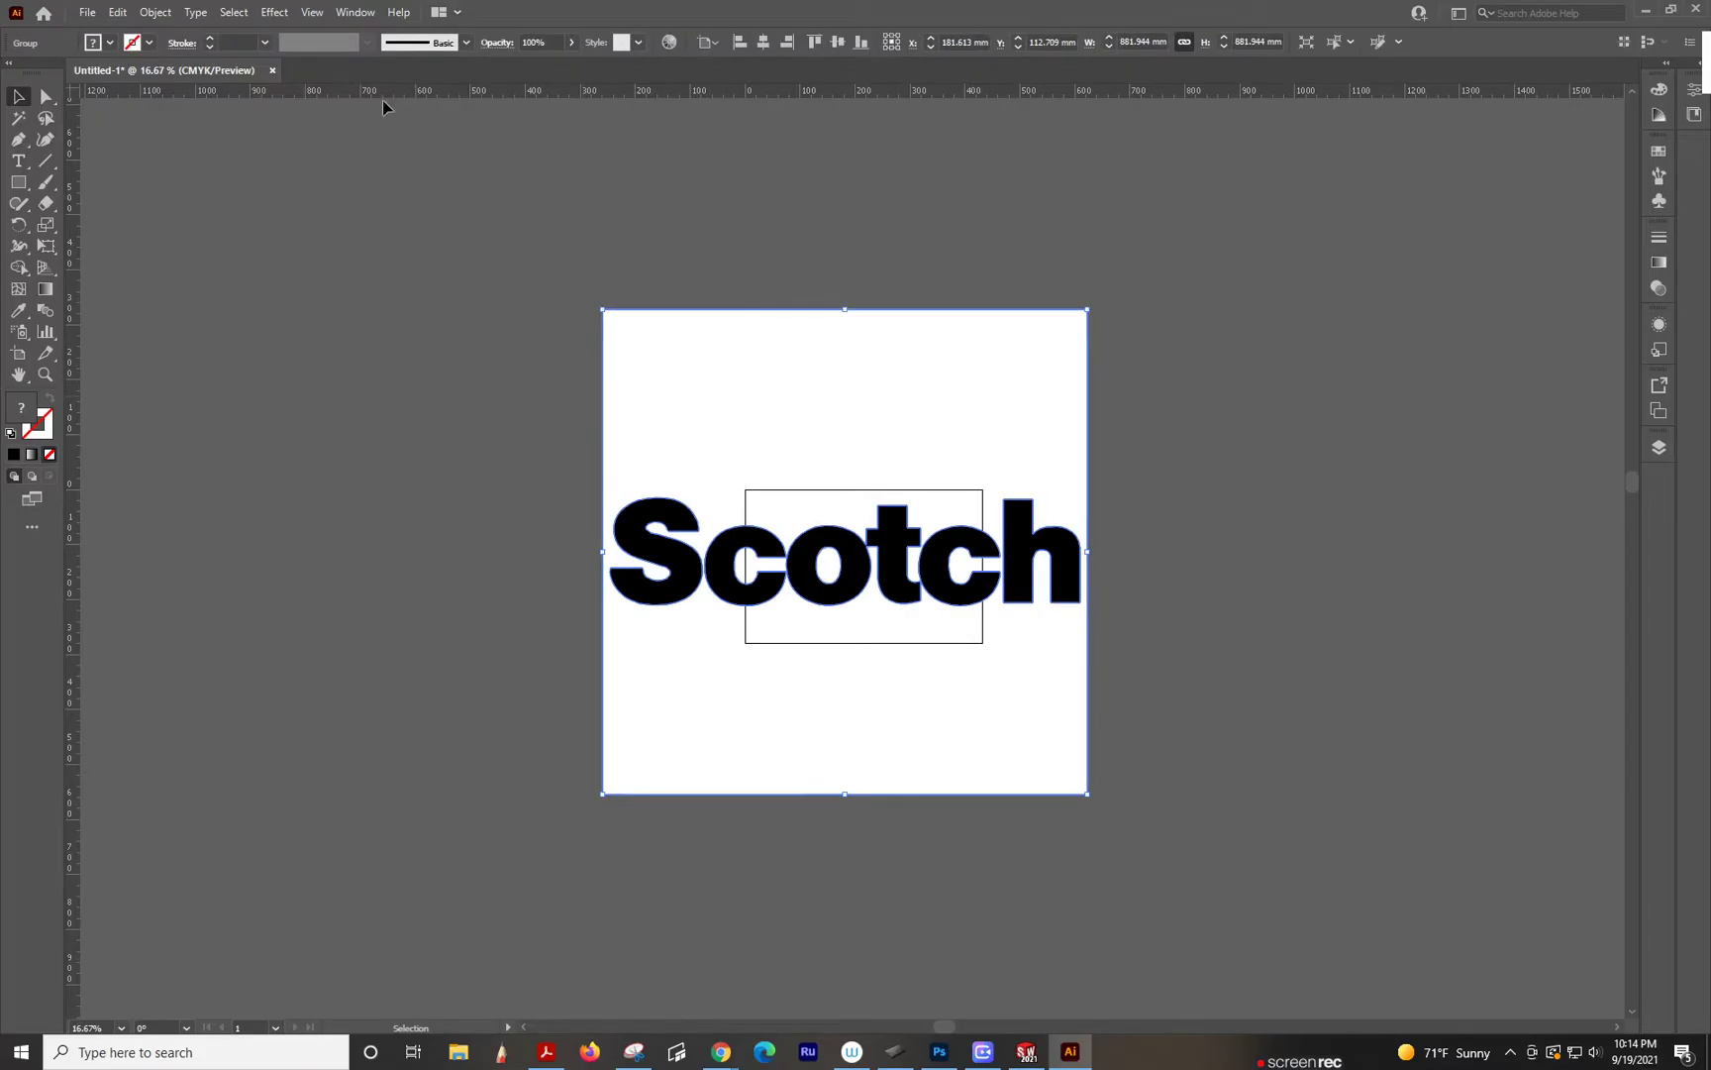
mouse_move(690, 517)
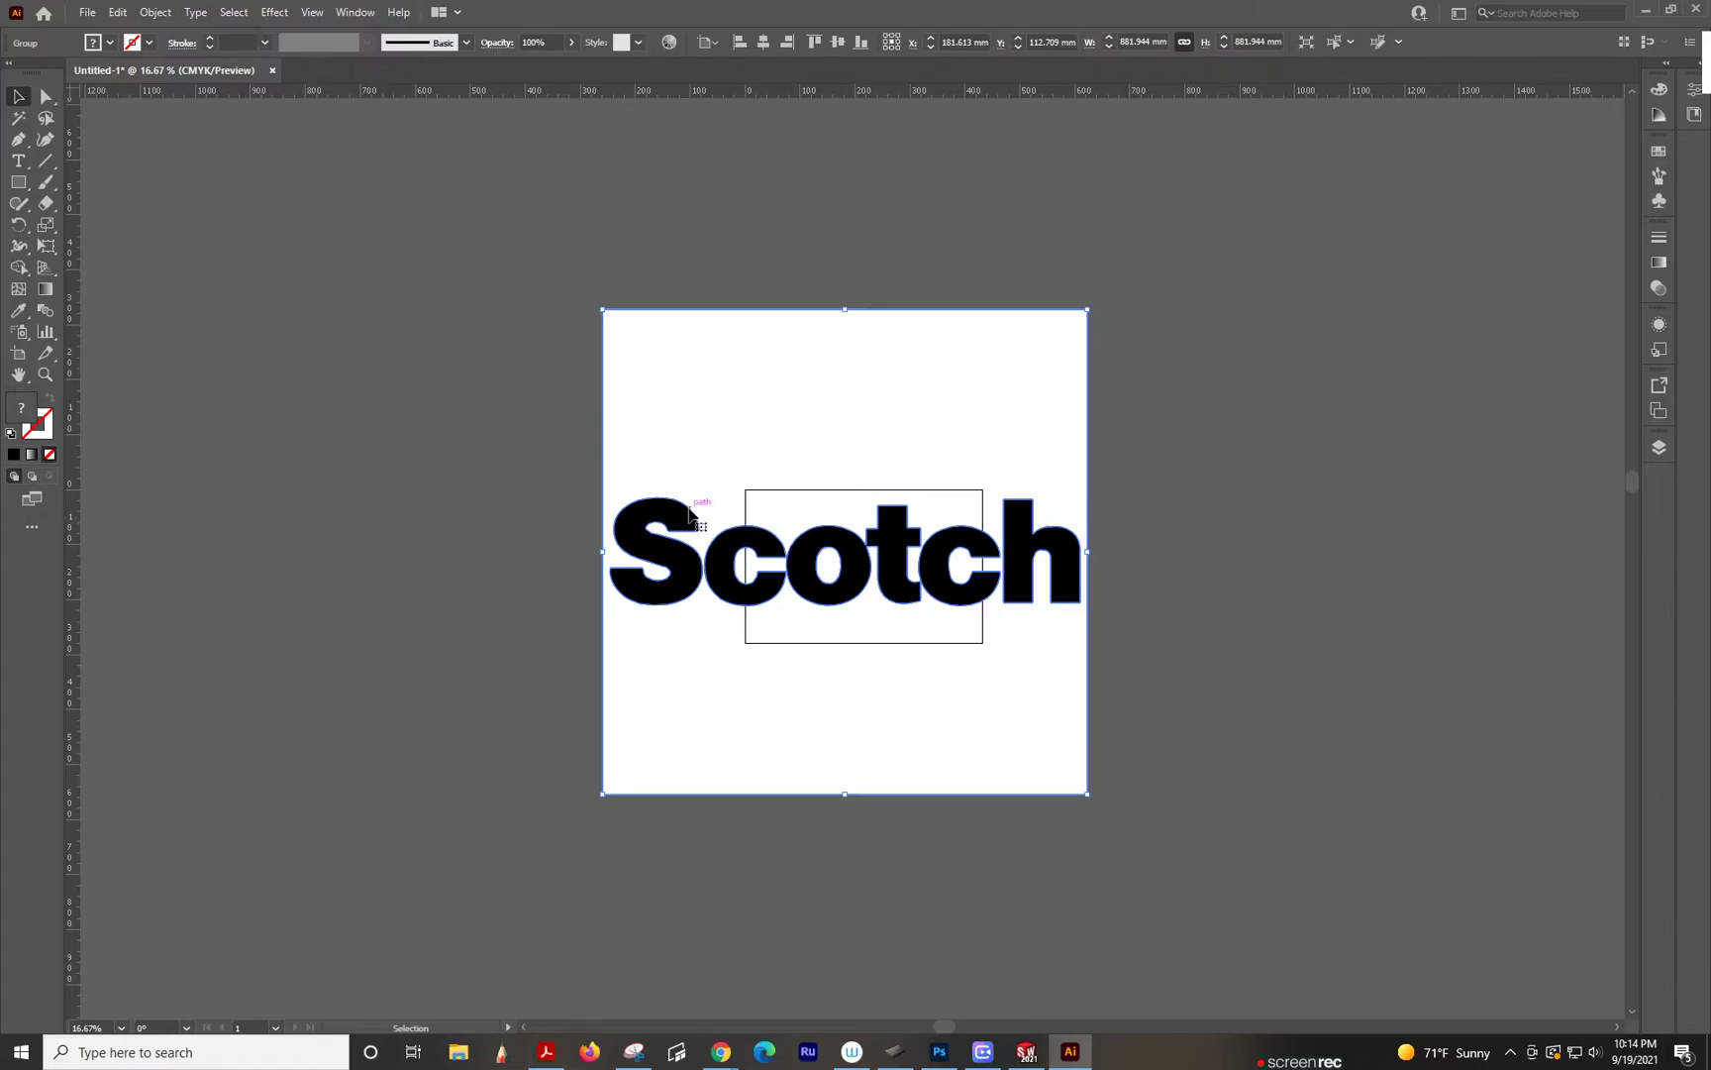
left_click(155, 12)
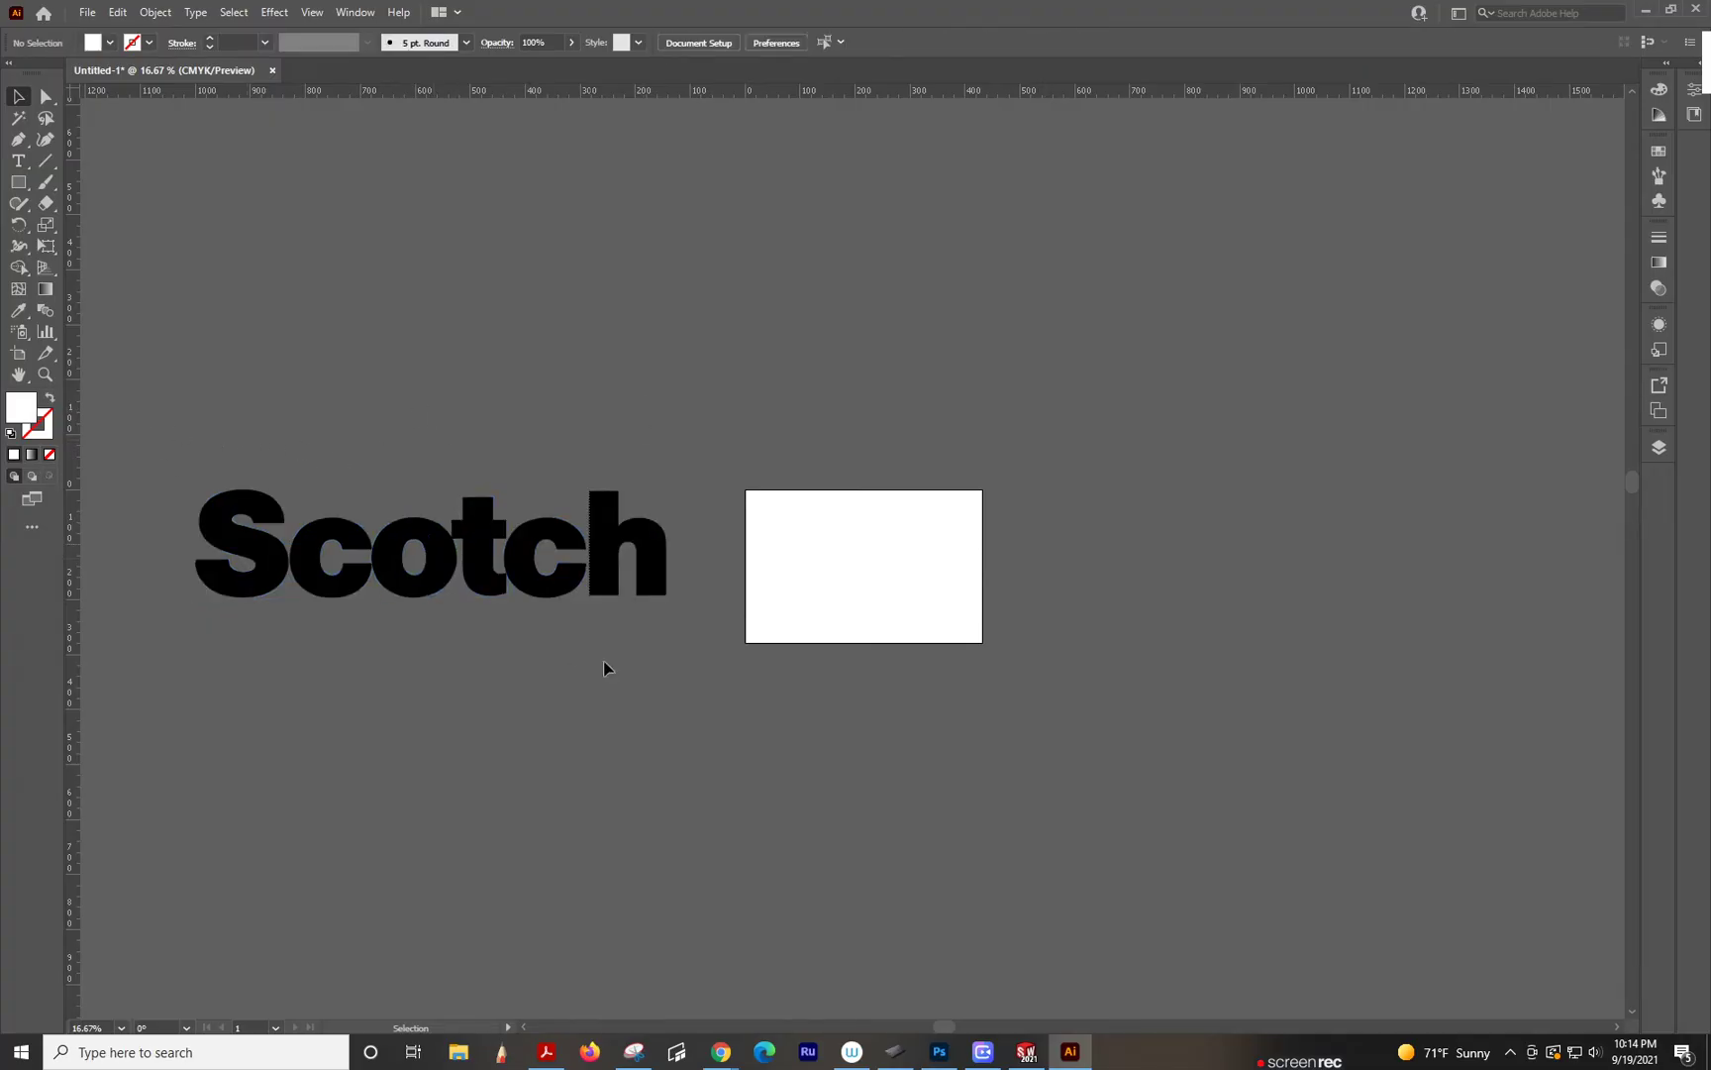
Step: Drag the Scotch lettering across the white rectangle near the canvas centre
left_click_drag(432, 543, 906, 564)
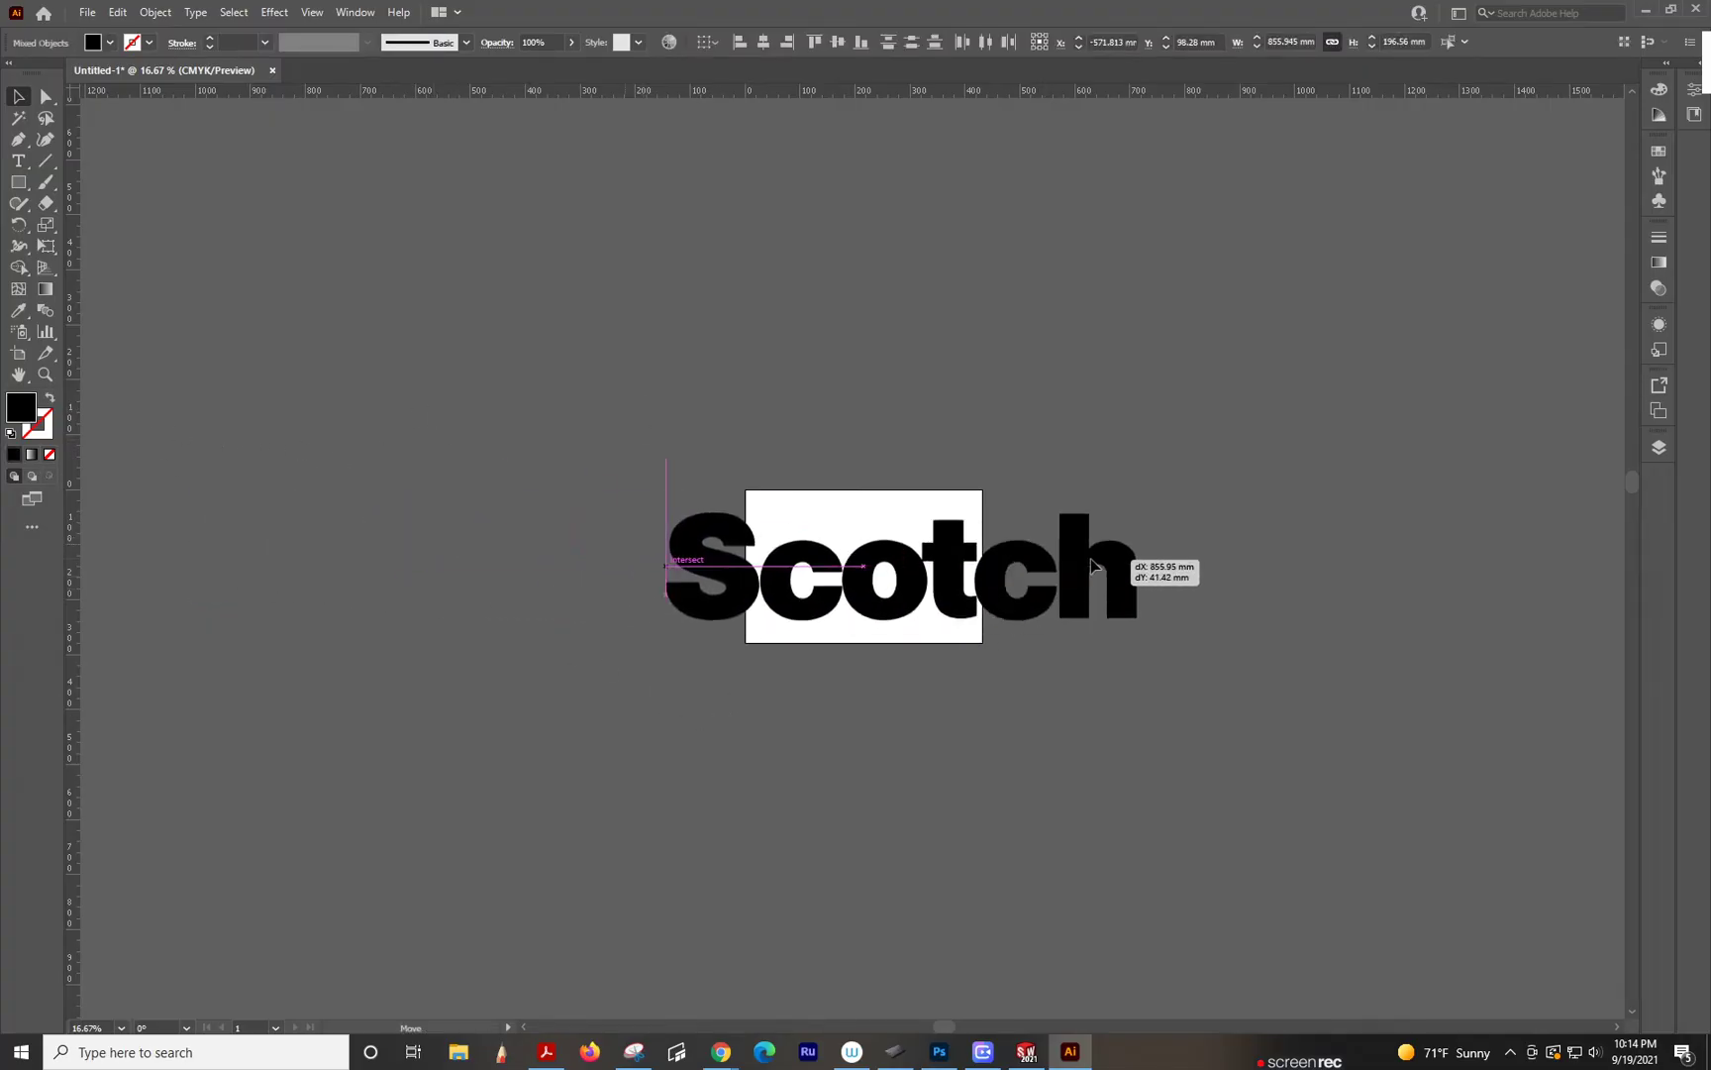
left_click_drag(1095, 564, 846, 570)
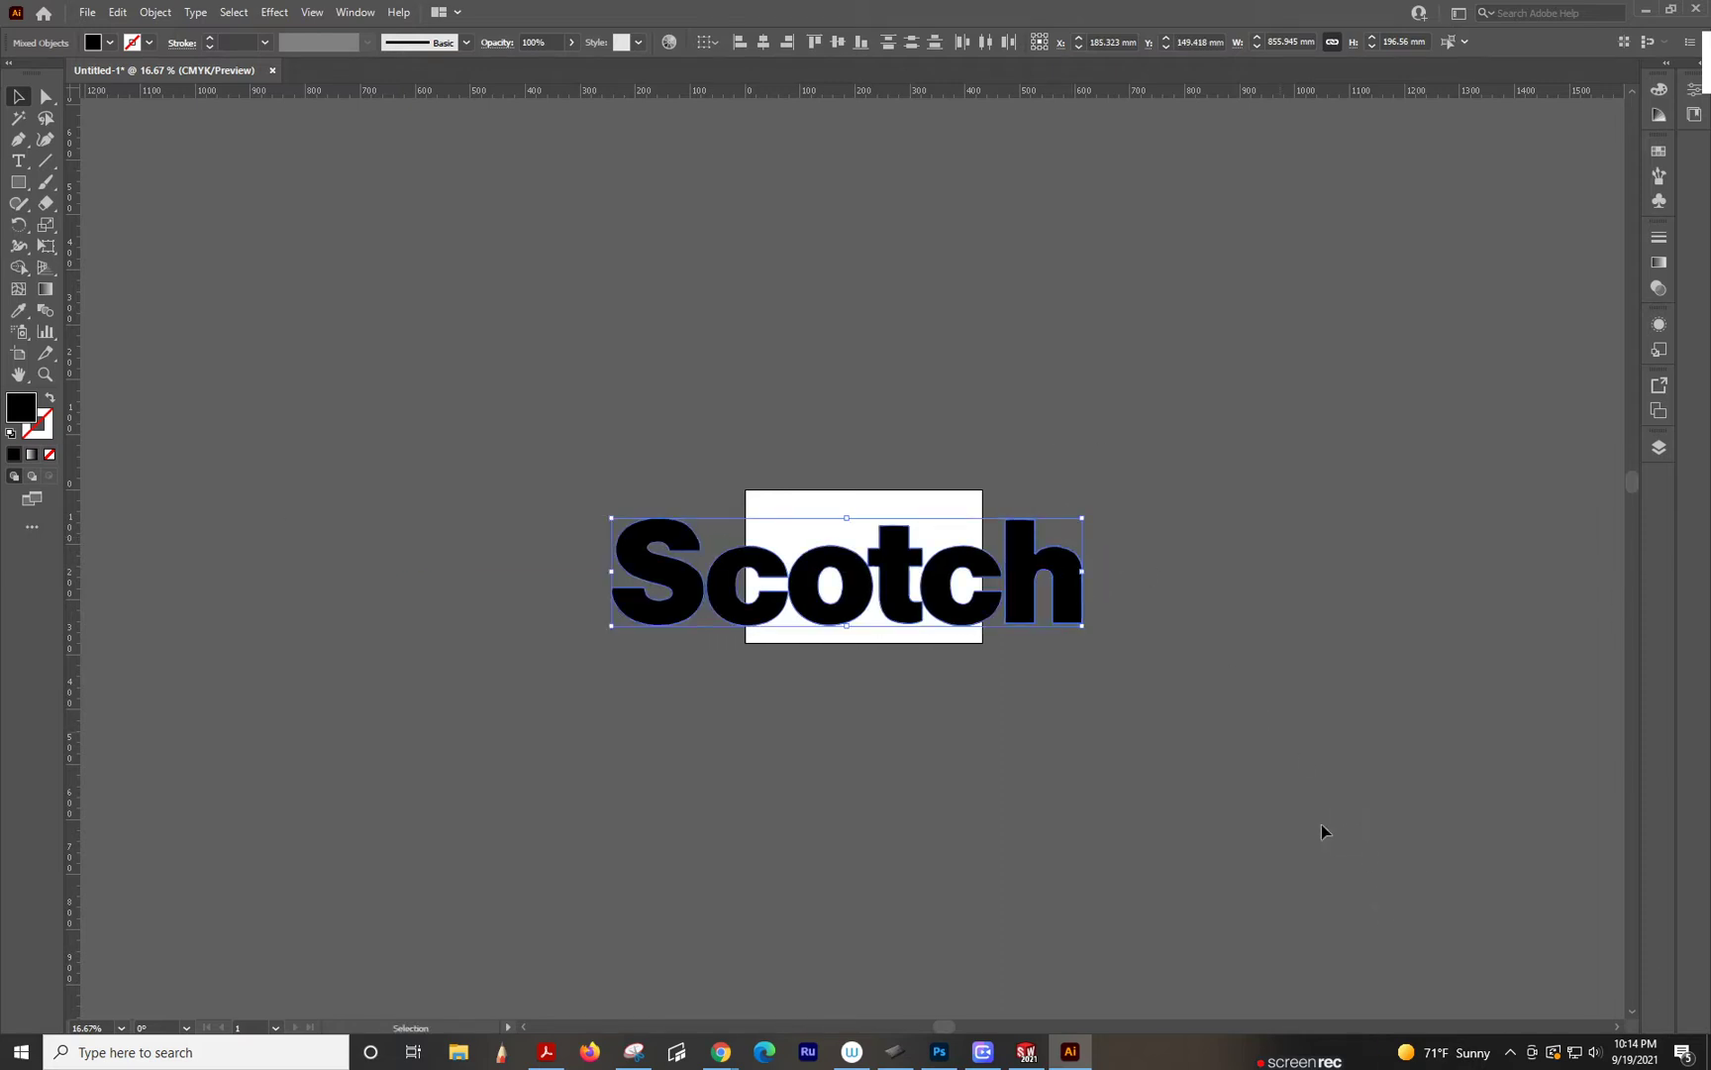
mouse_move(650, 143)
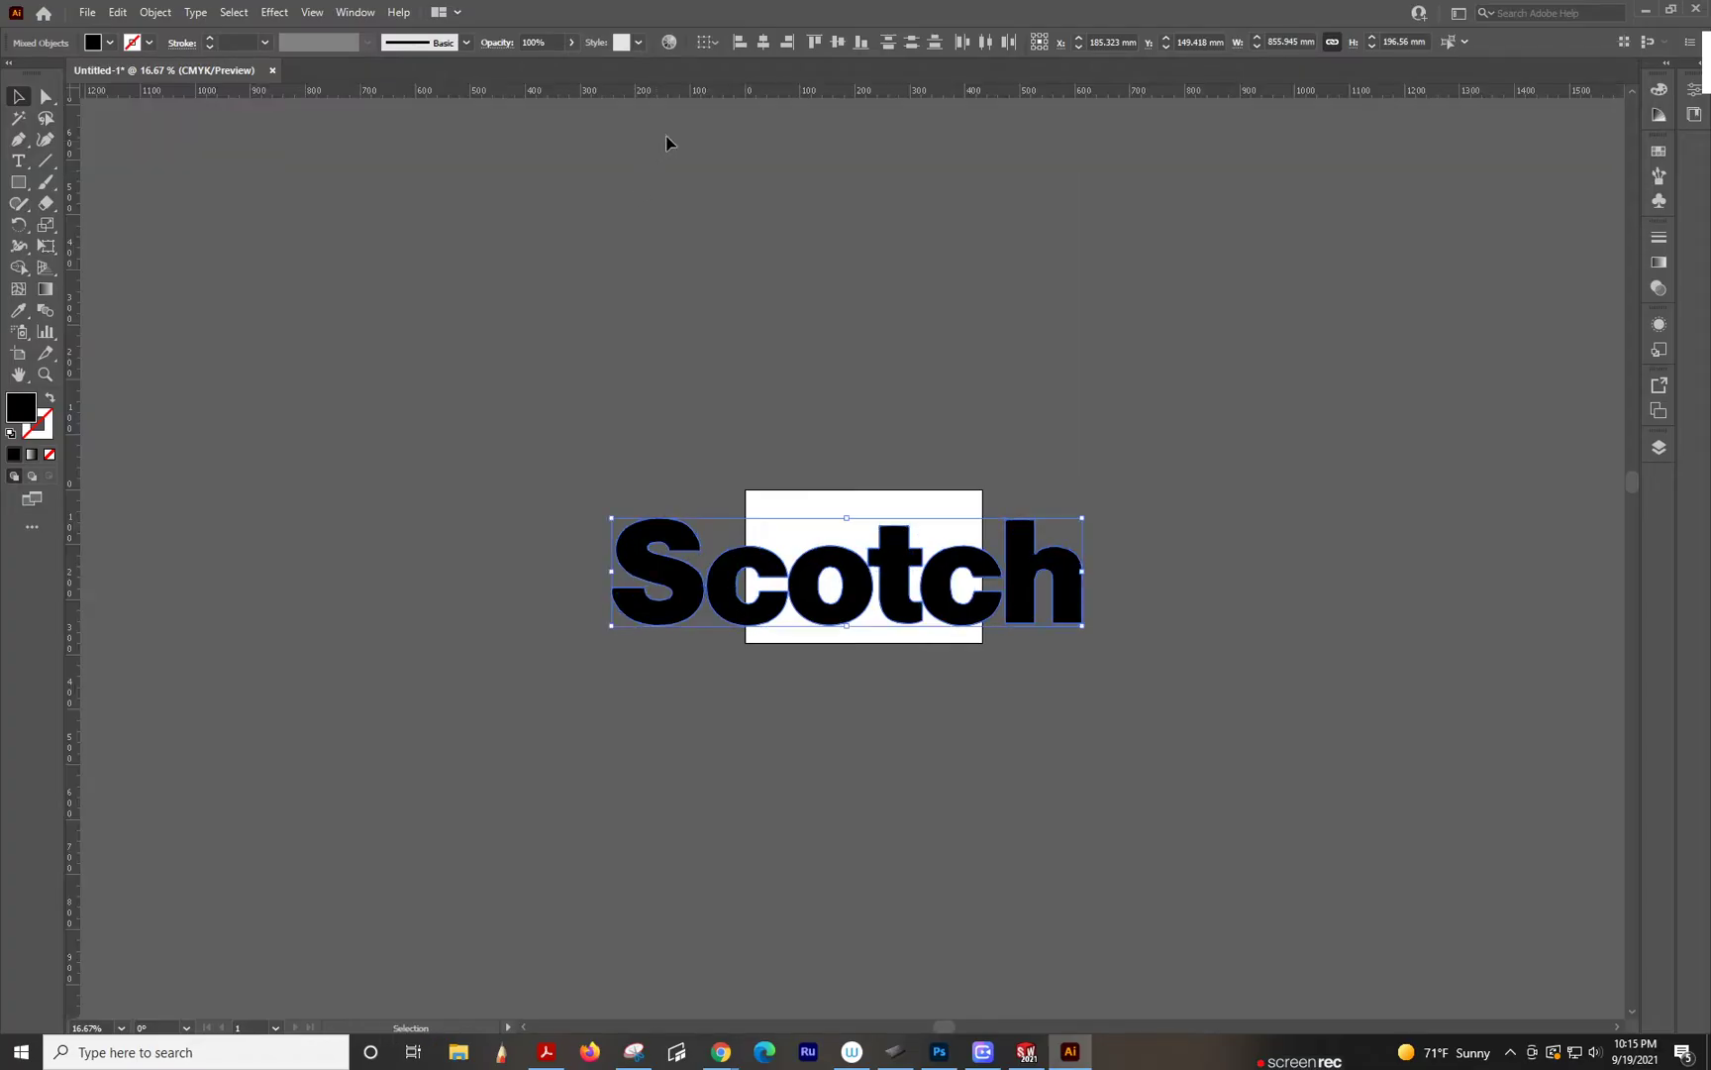
Step: Switch the ruler units to inches, then back to millimetres
right_click(612, 91)
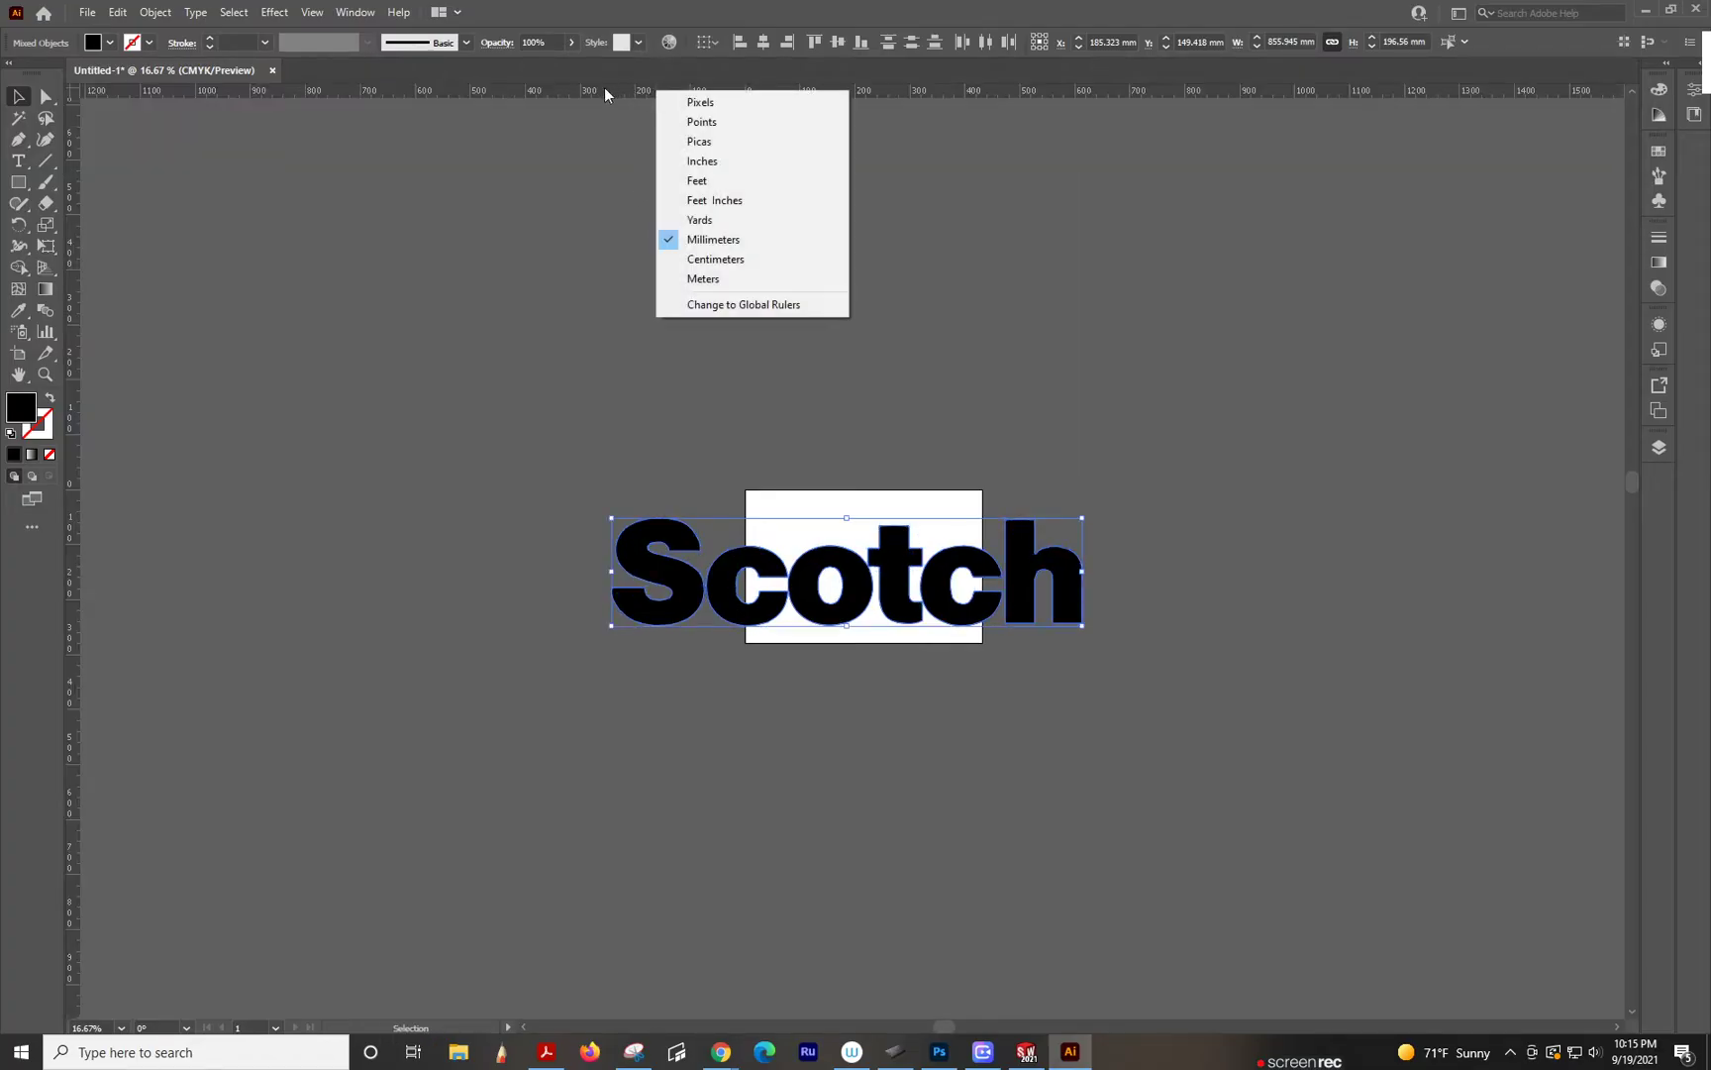
left_click(701, 160)
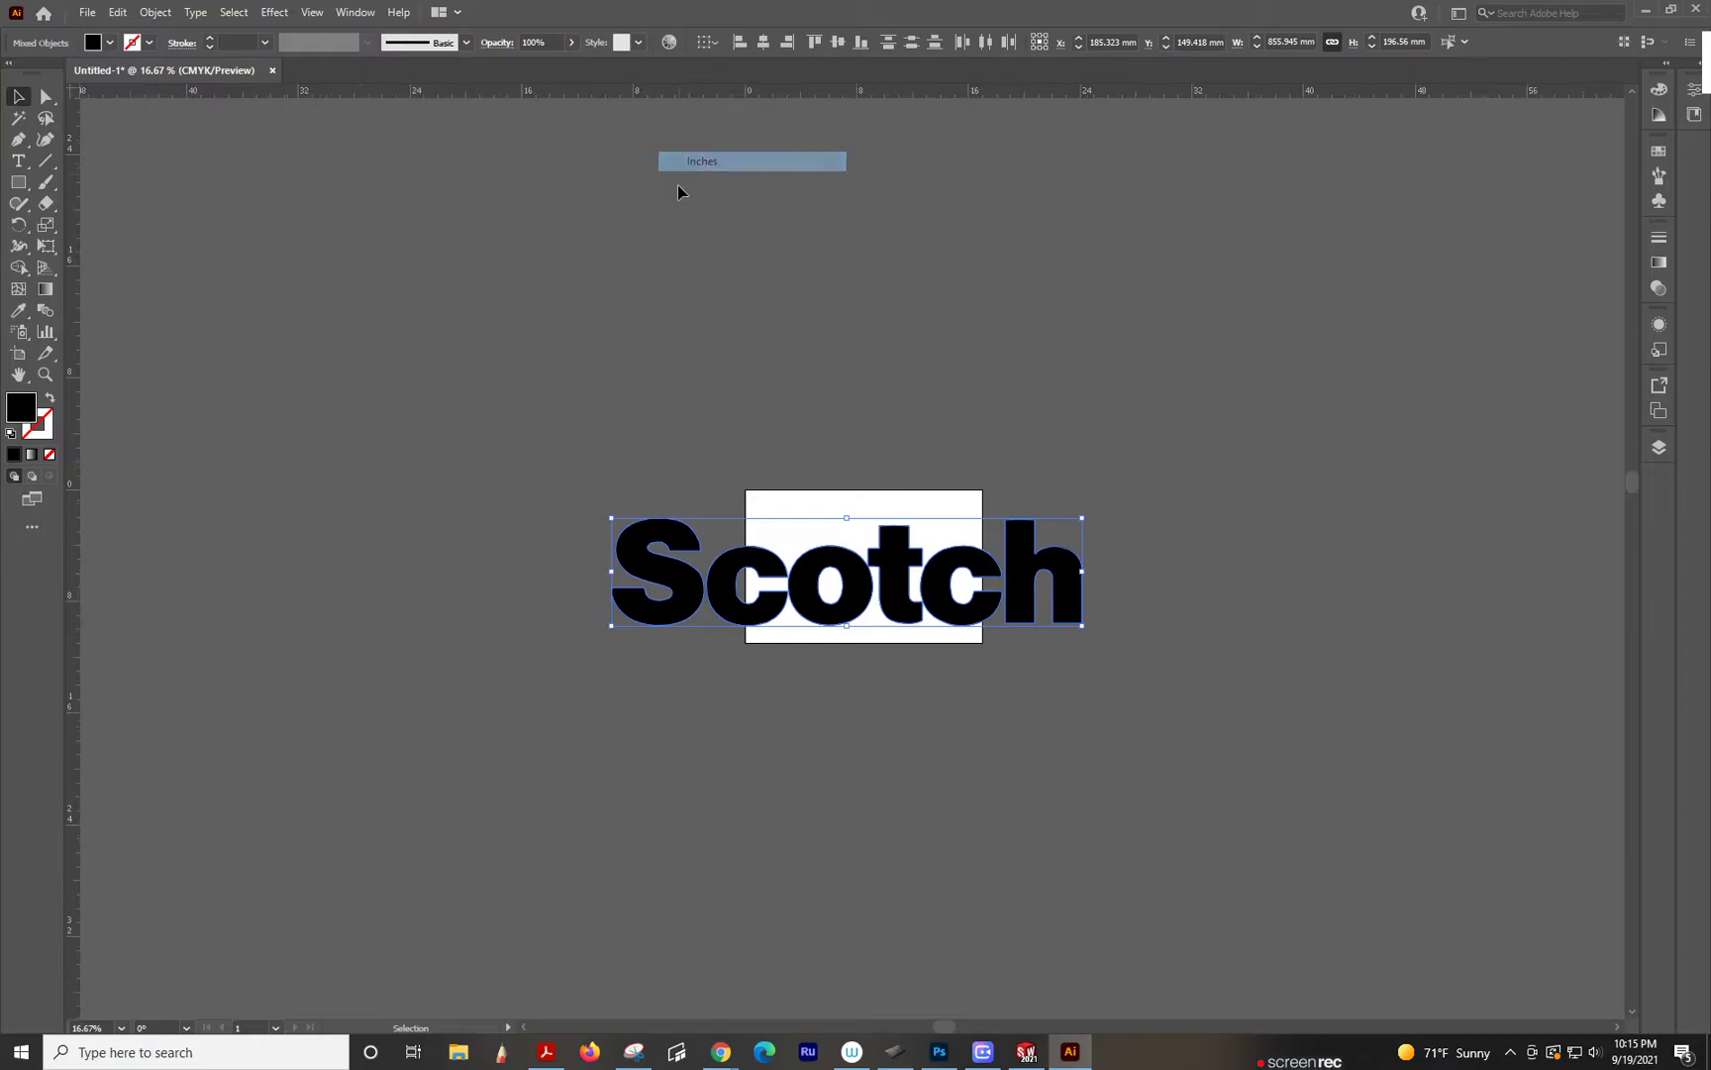
left_click(751, 160)
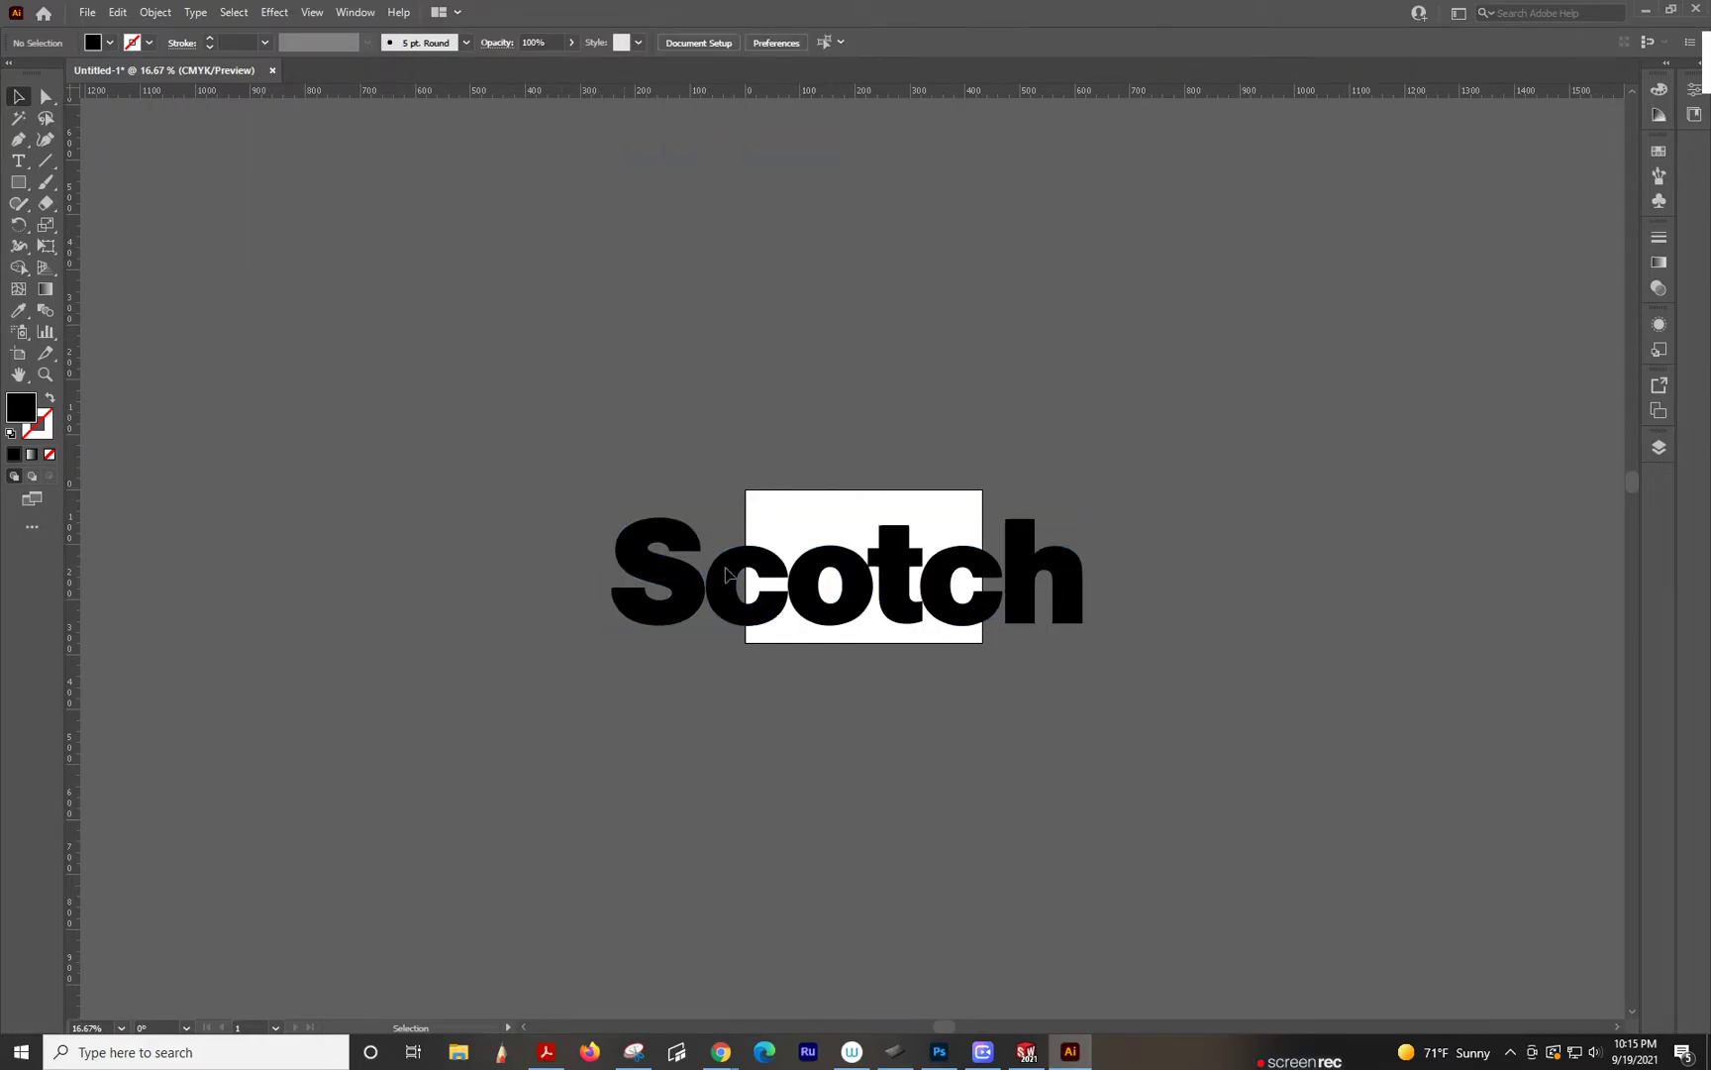
Step: Shrink the lettering proportionally to 4 mm tall and reposition it on the artboard
left_click(846, 568)
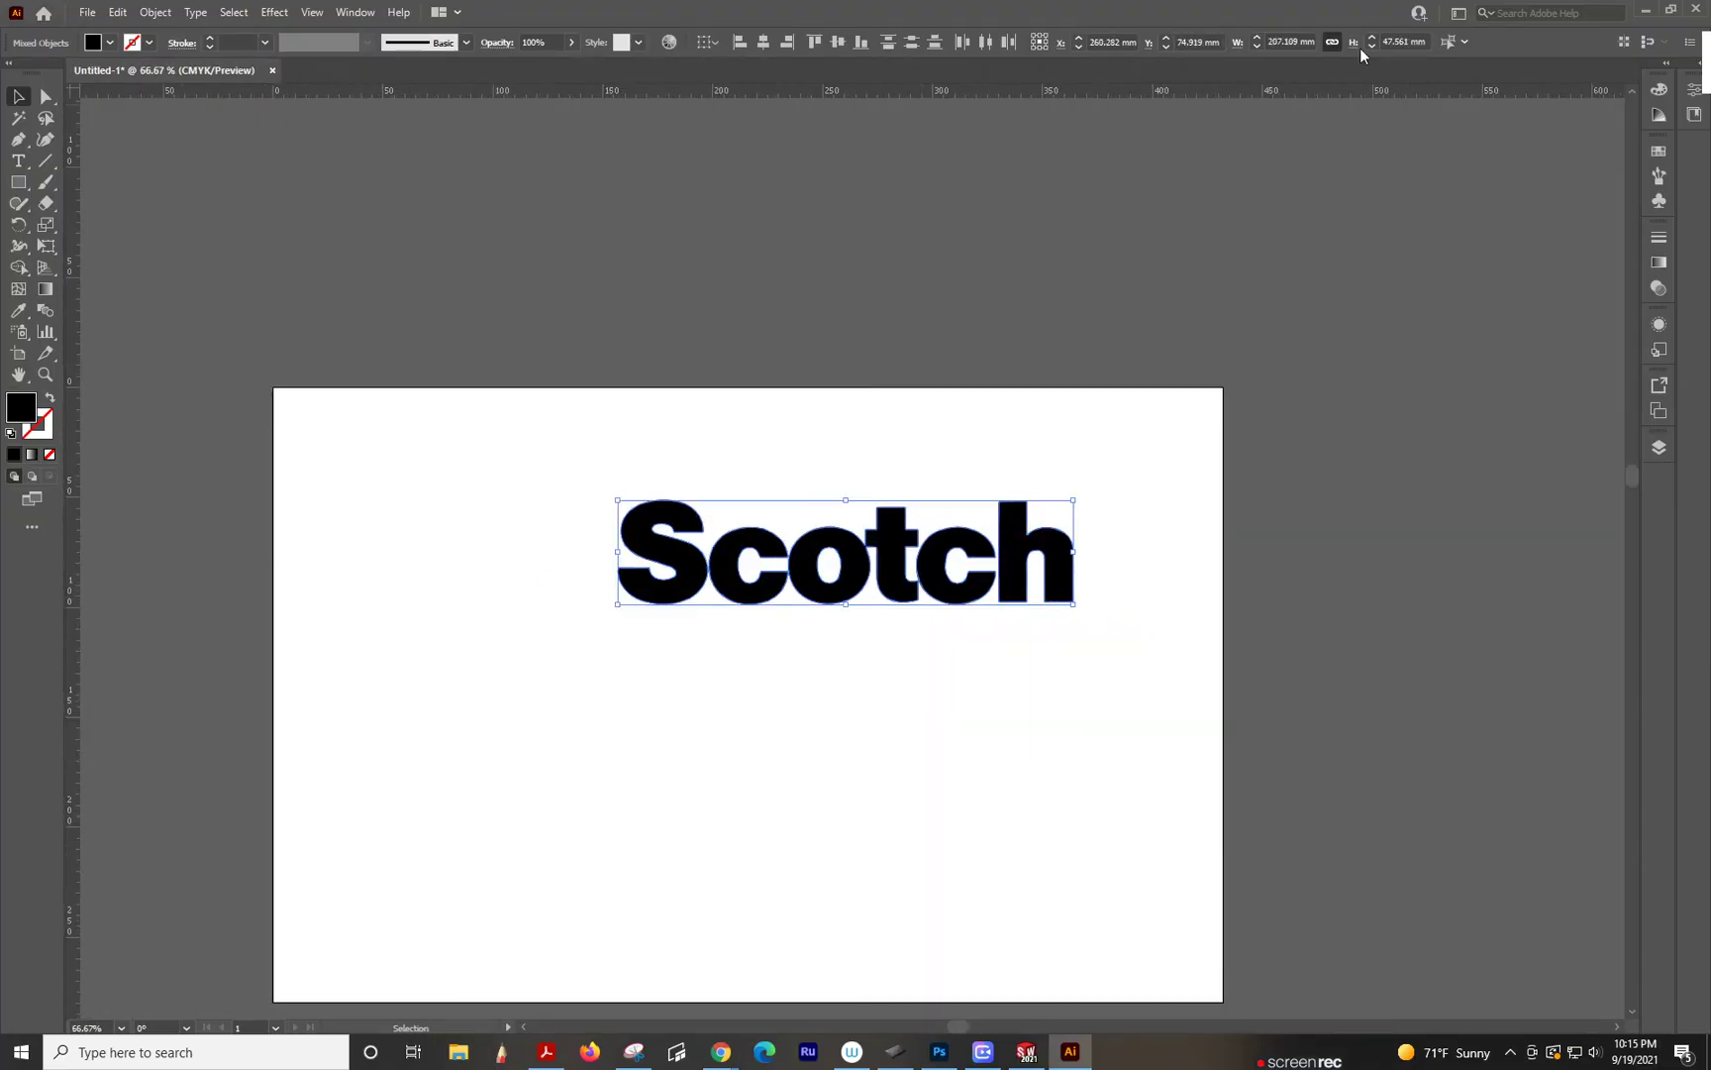
mouse_move(1333, 42)
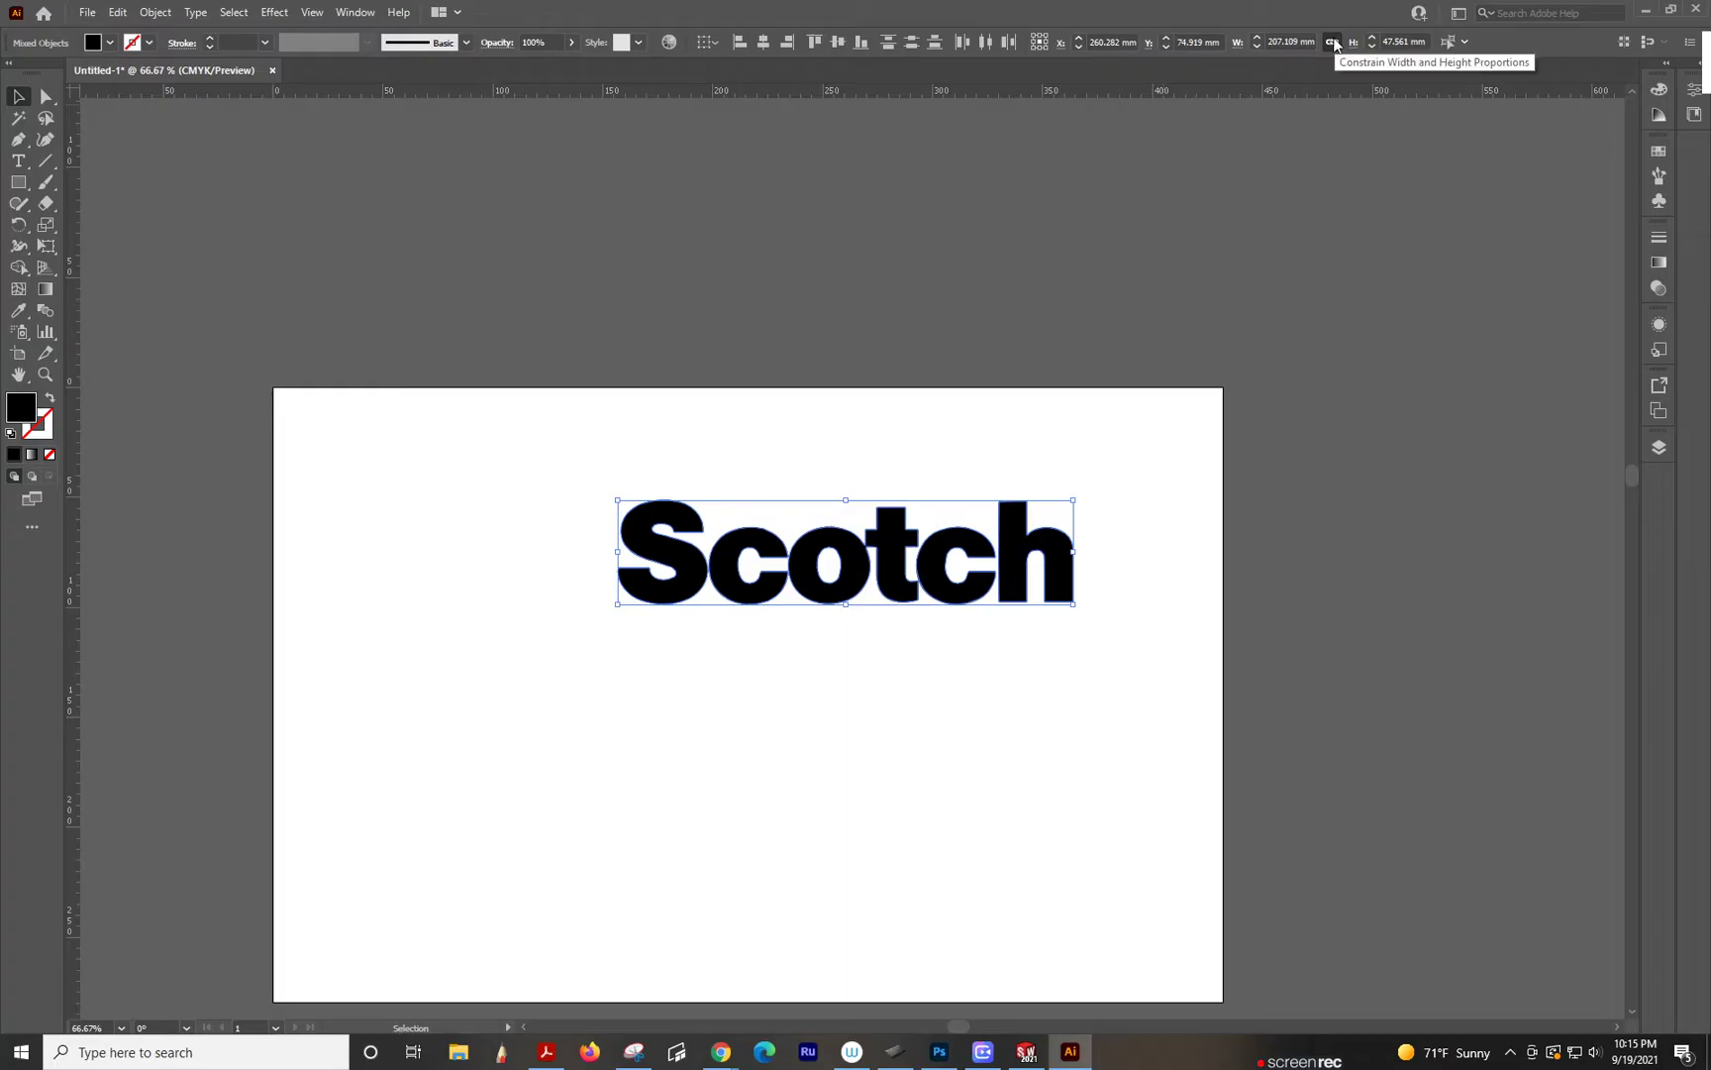
left_click(1402, 41)
type("4")
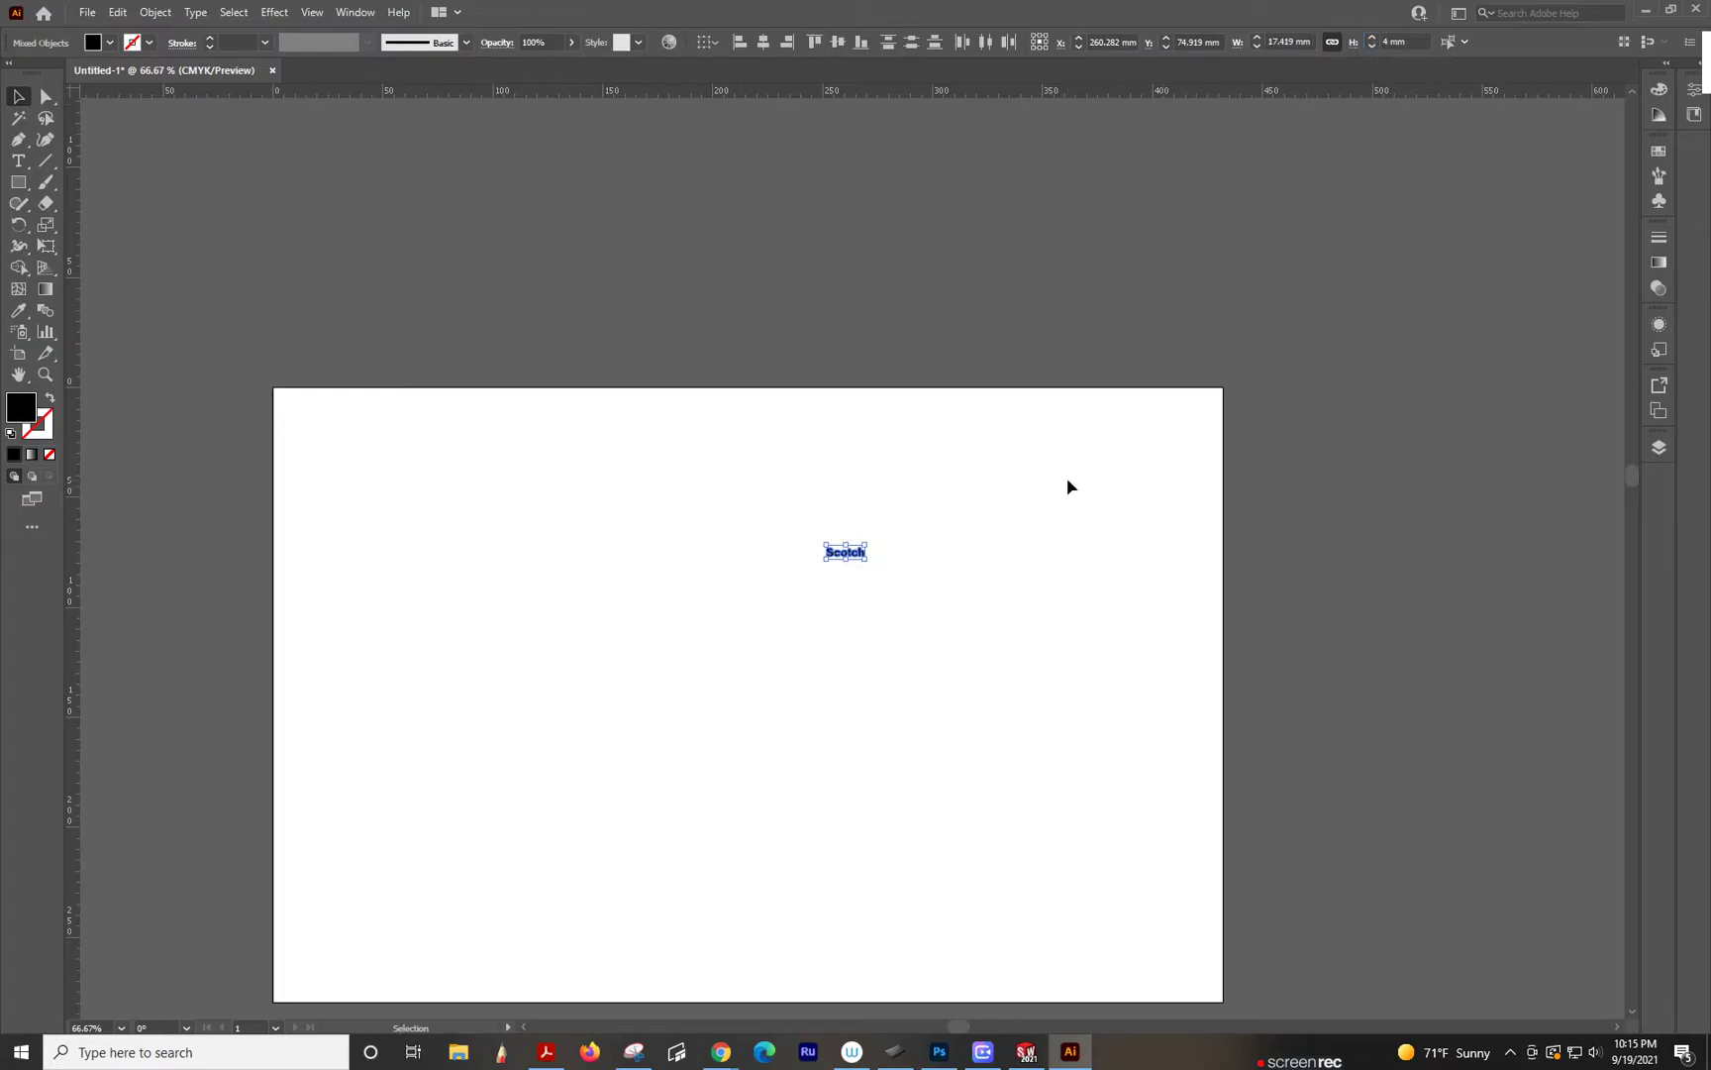
left_click_drag(846, 551, 849, 554)
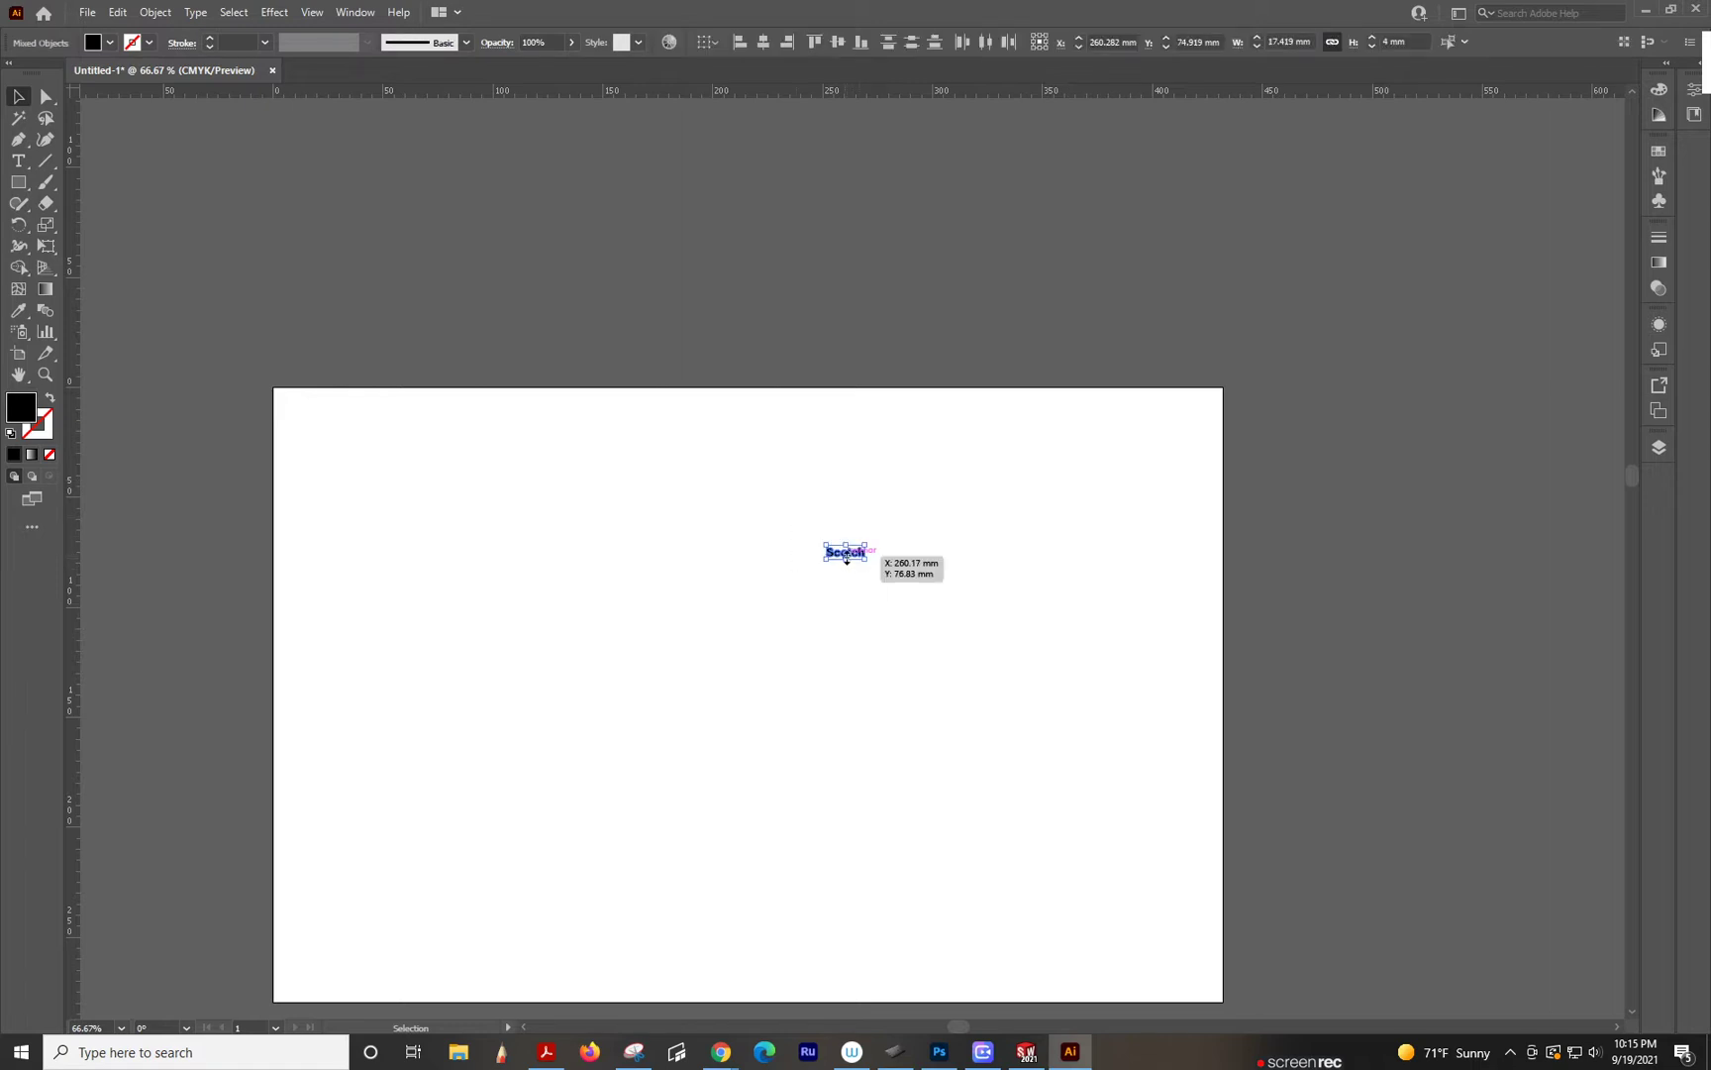
left_click_drag(846, 550, 755, 664)
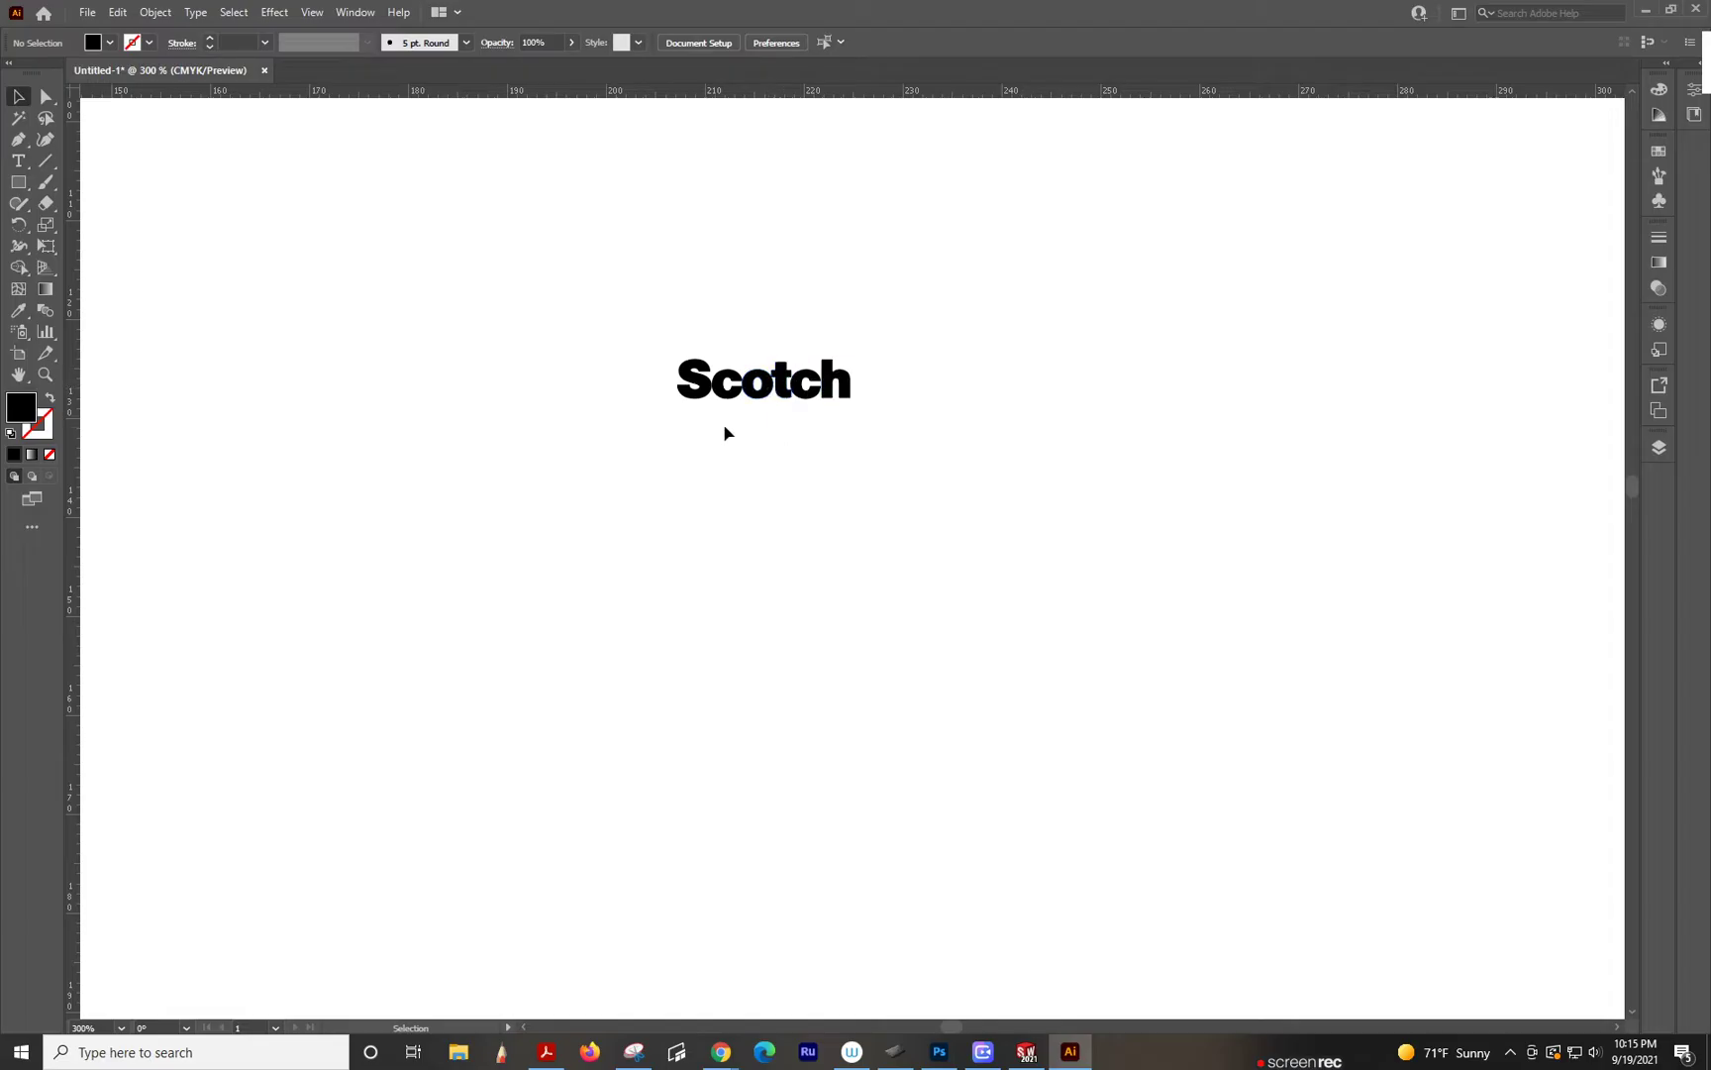
Step: Remove the lettering's fill and show the artwork in Outline view
left_click(693, 379)
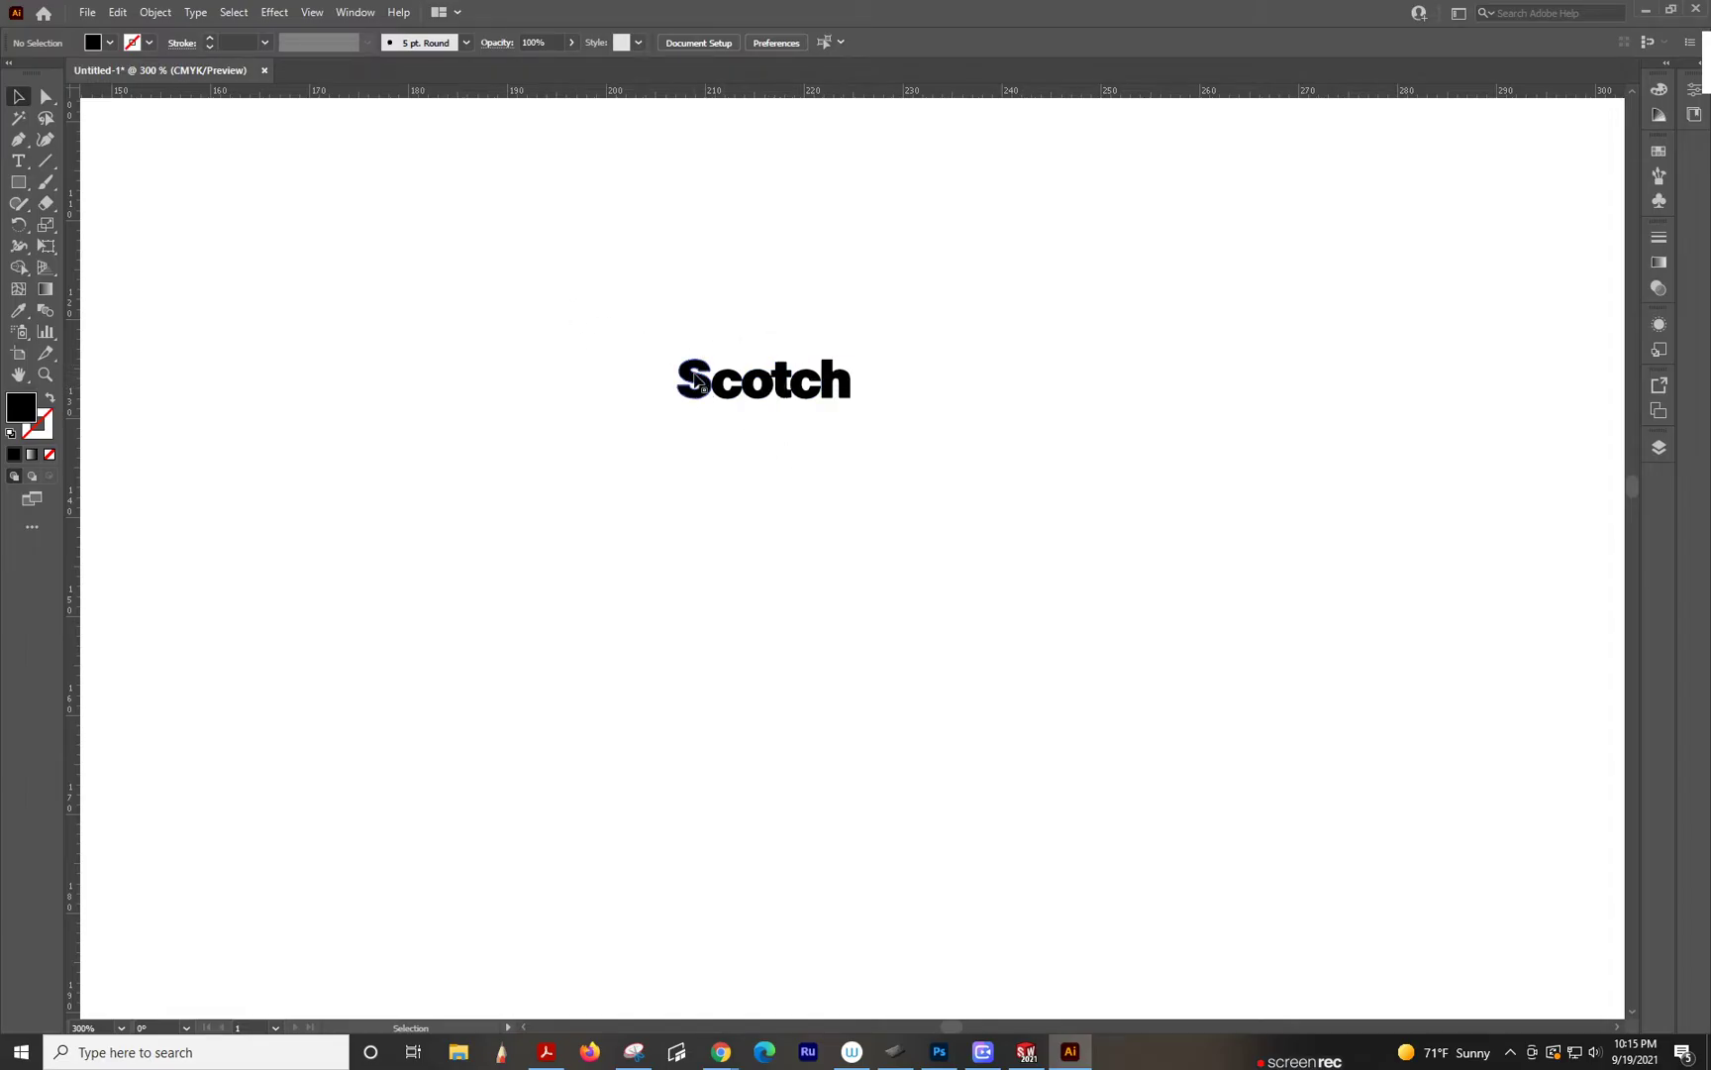
left_click(763, 378)
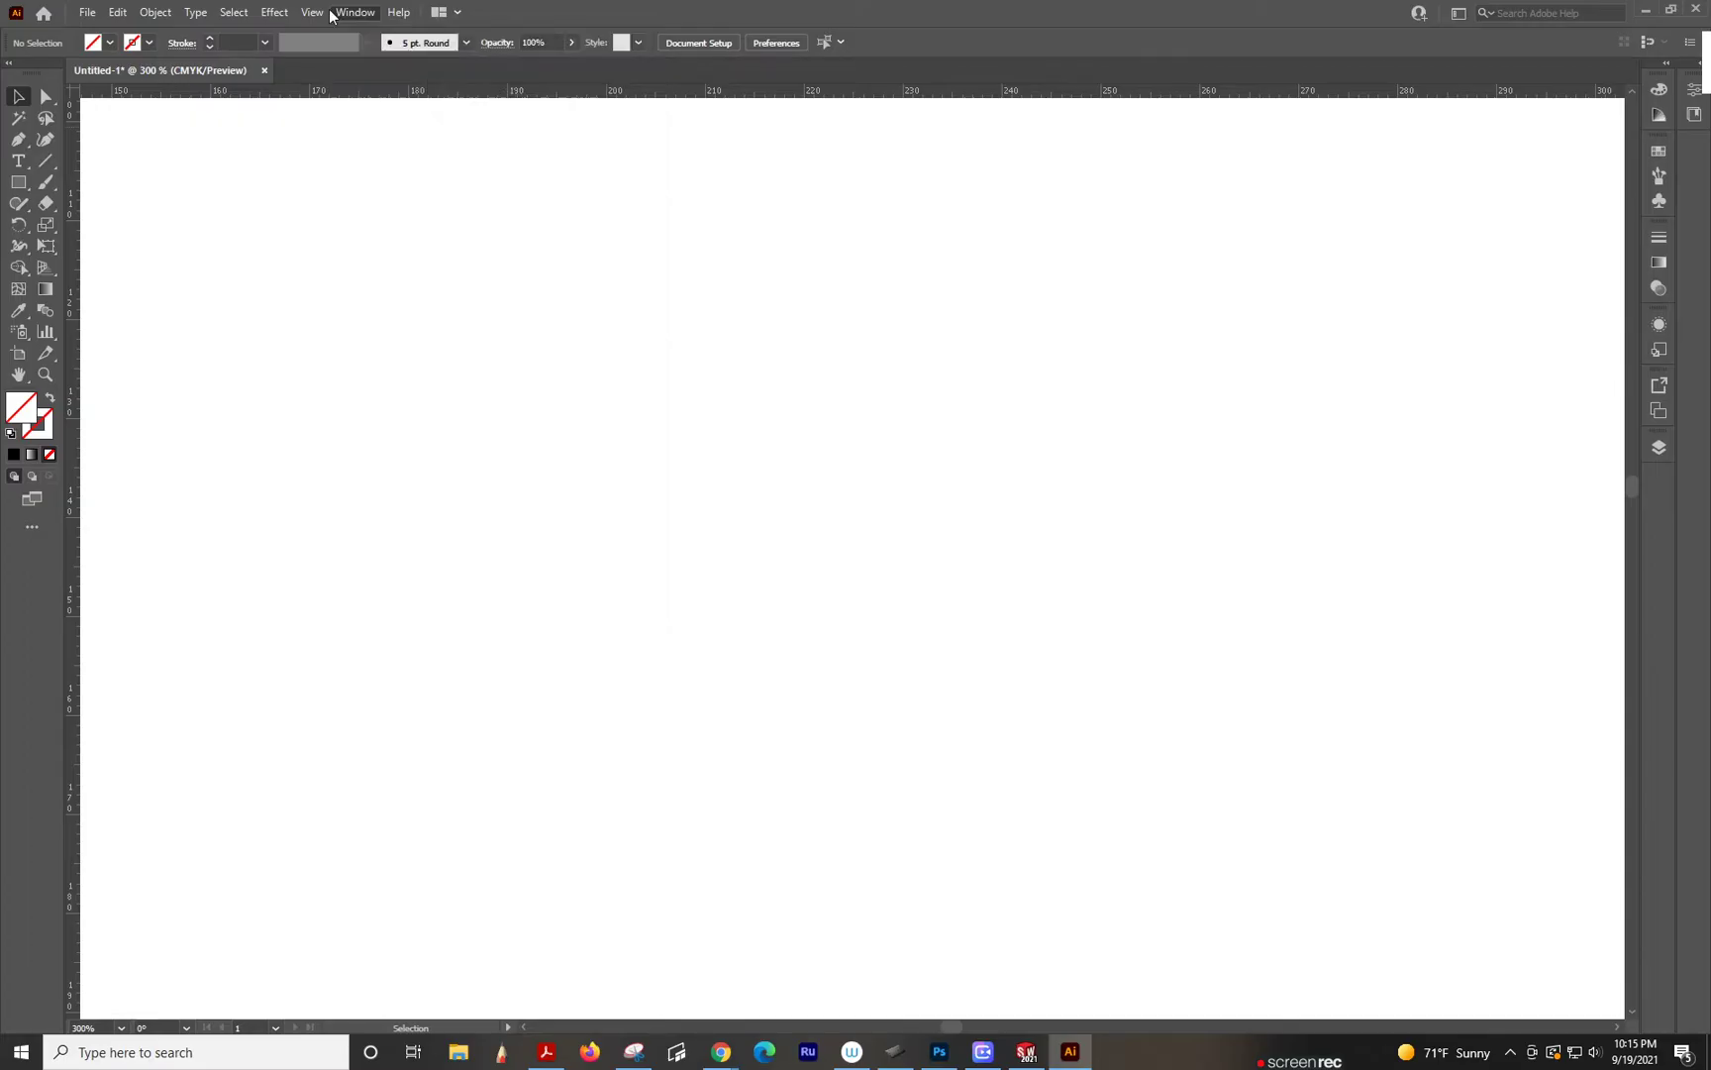
left_click(313, 12)
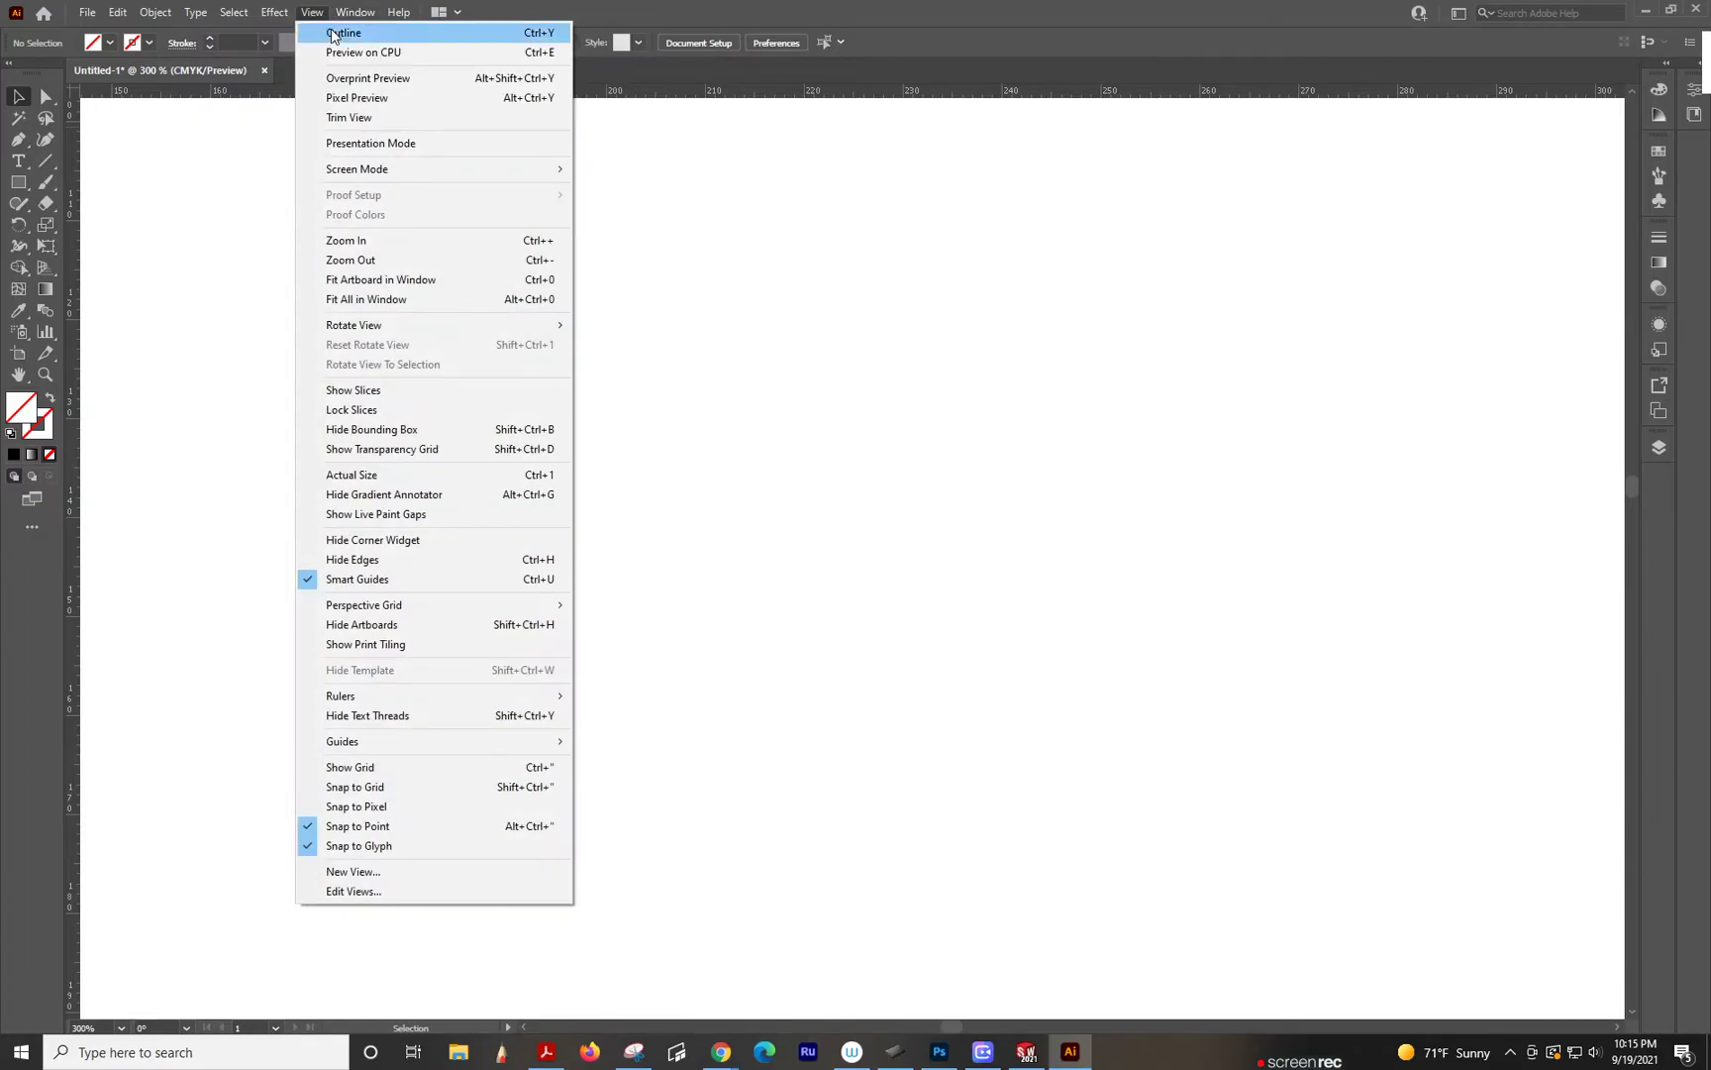
left_click(345, 33)
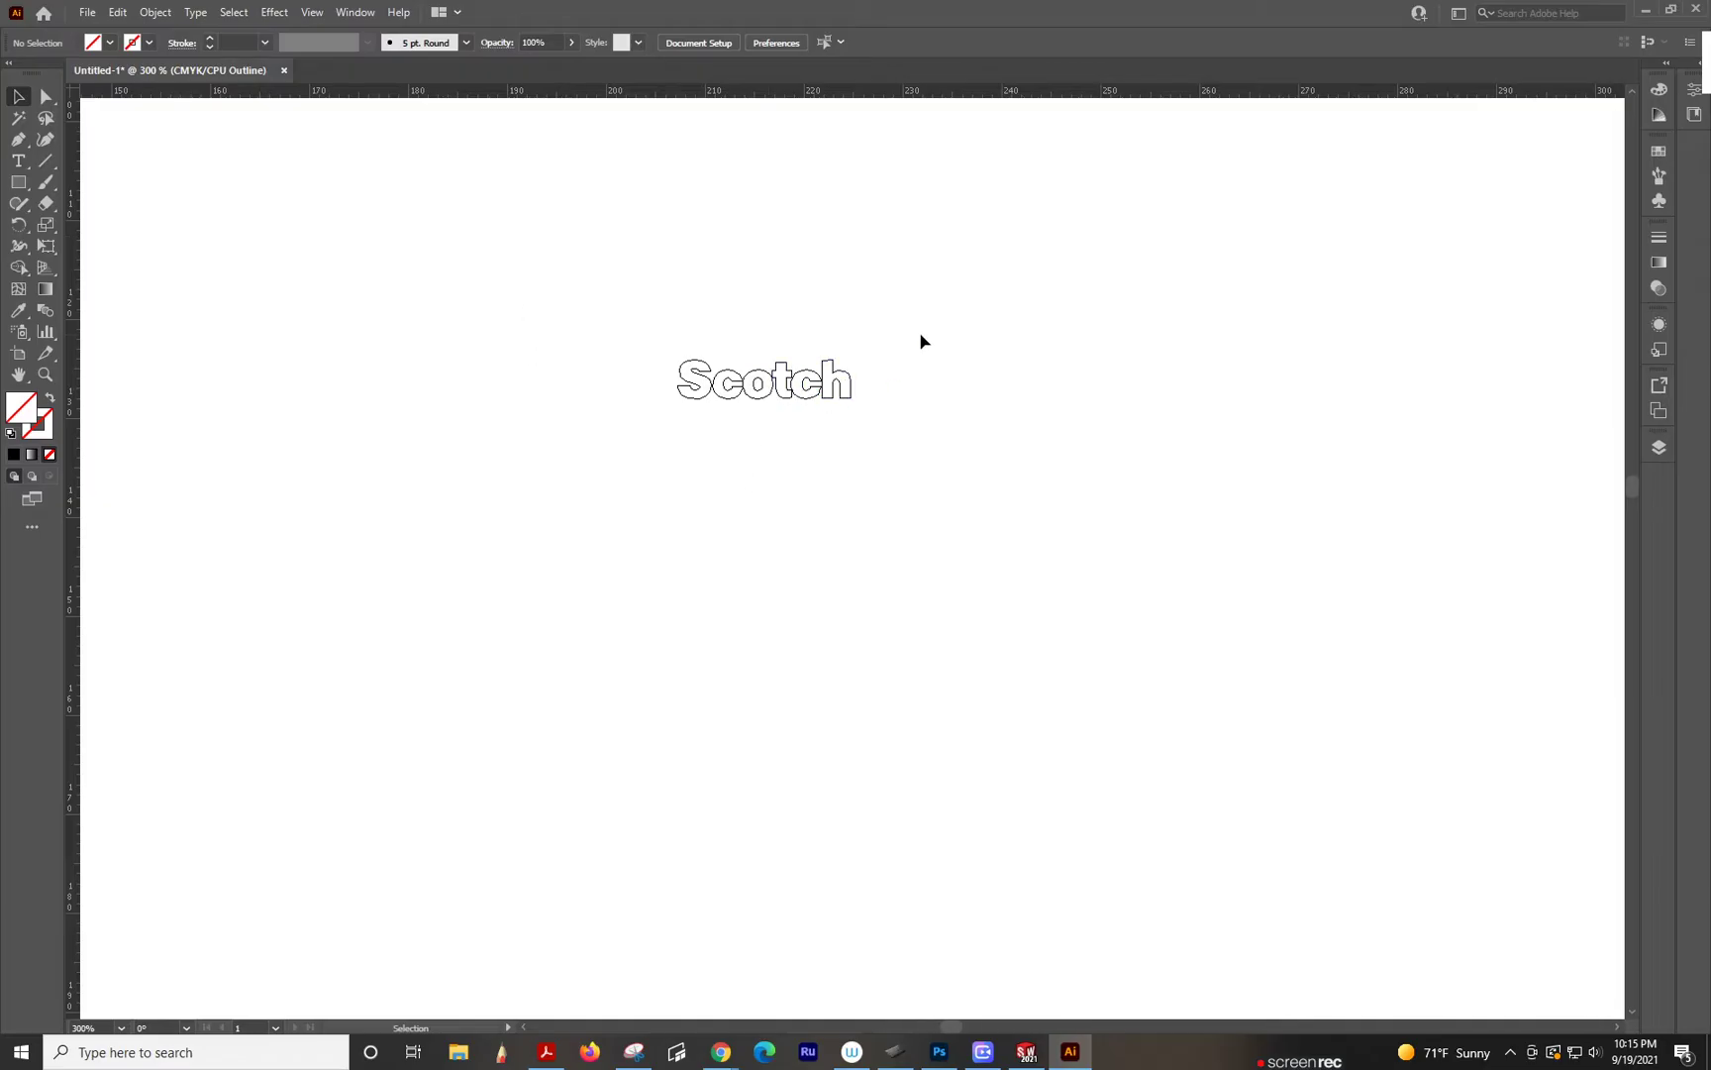
mouse_move(731, 356)
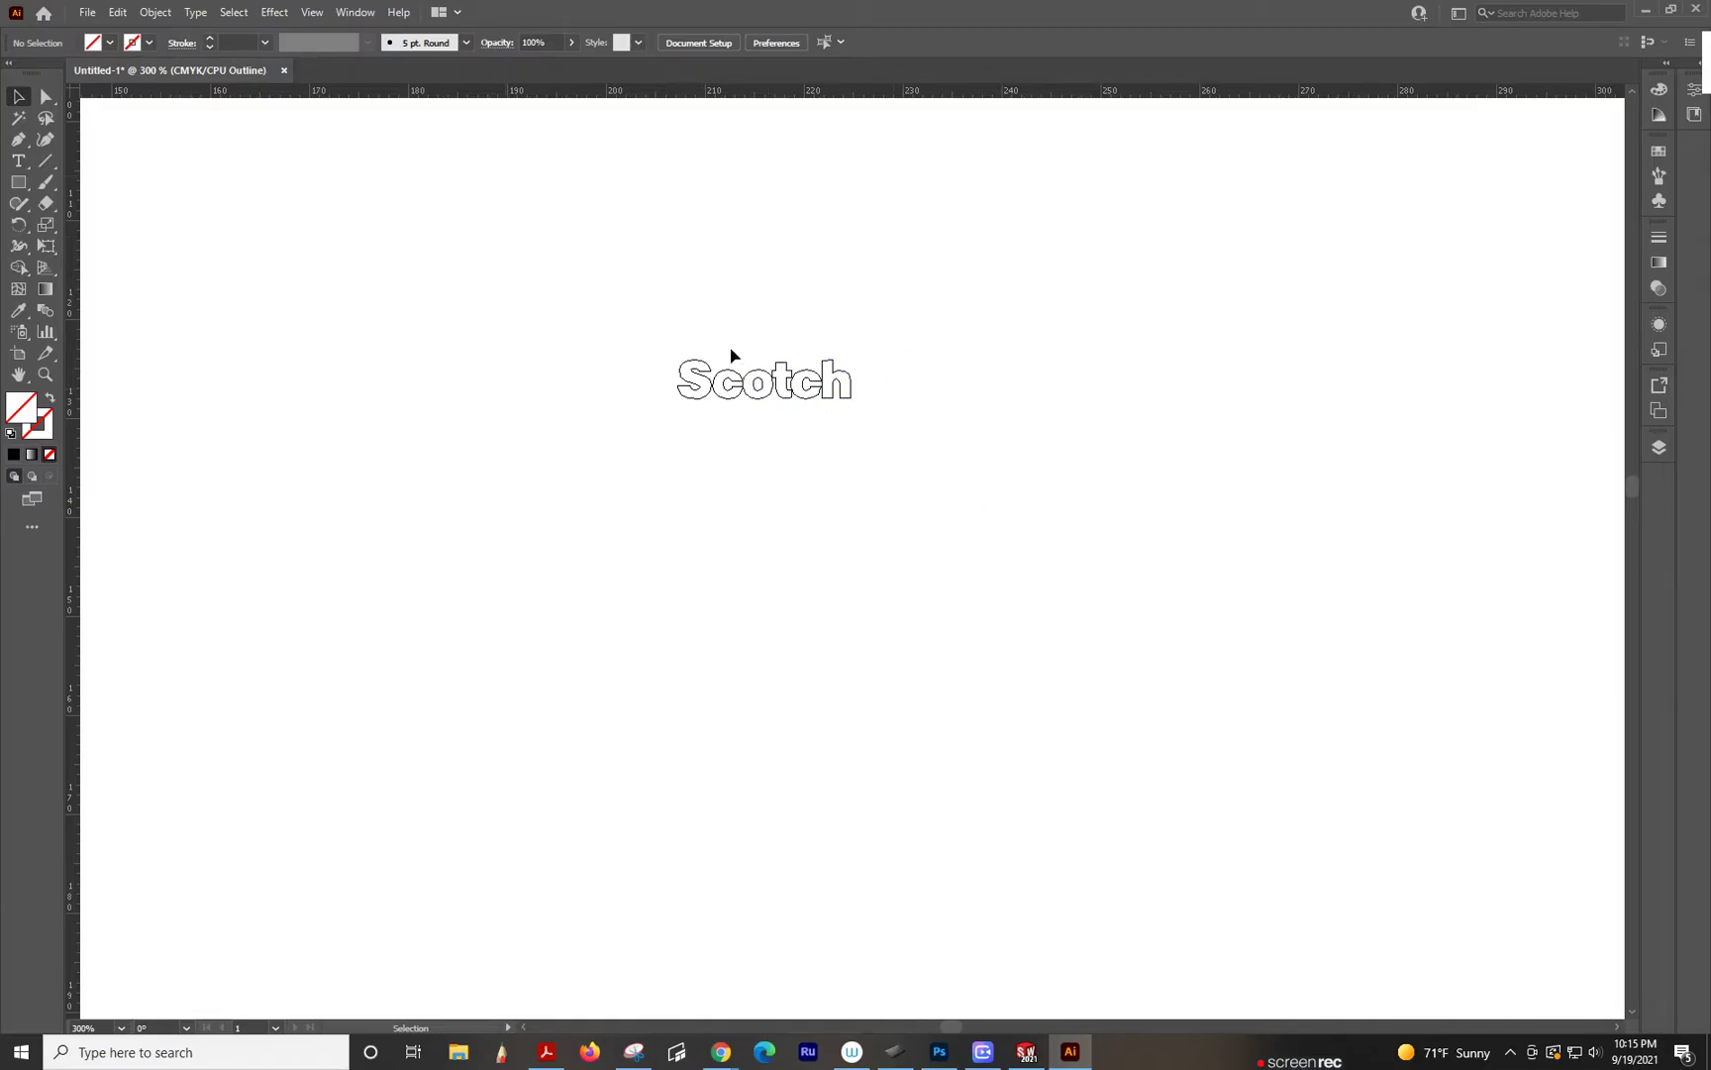
mouse_move(1111, 378)
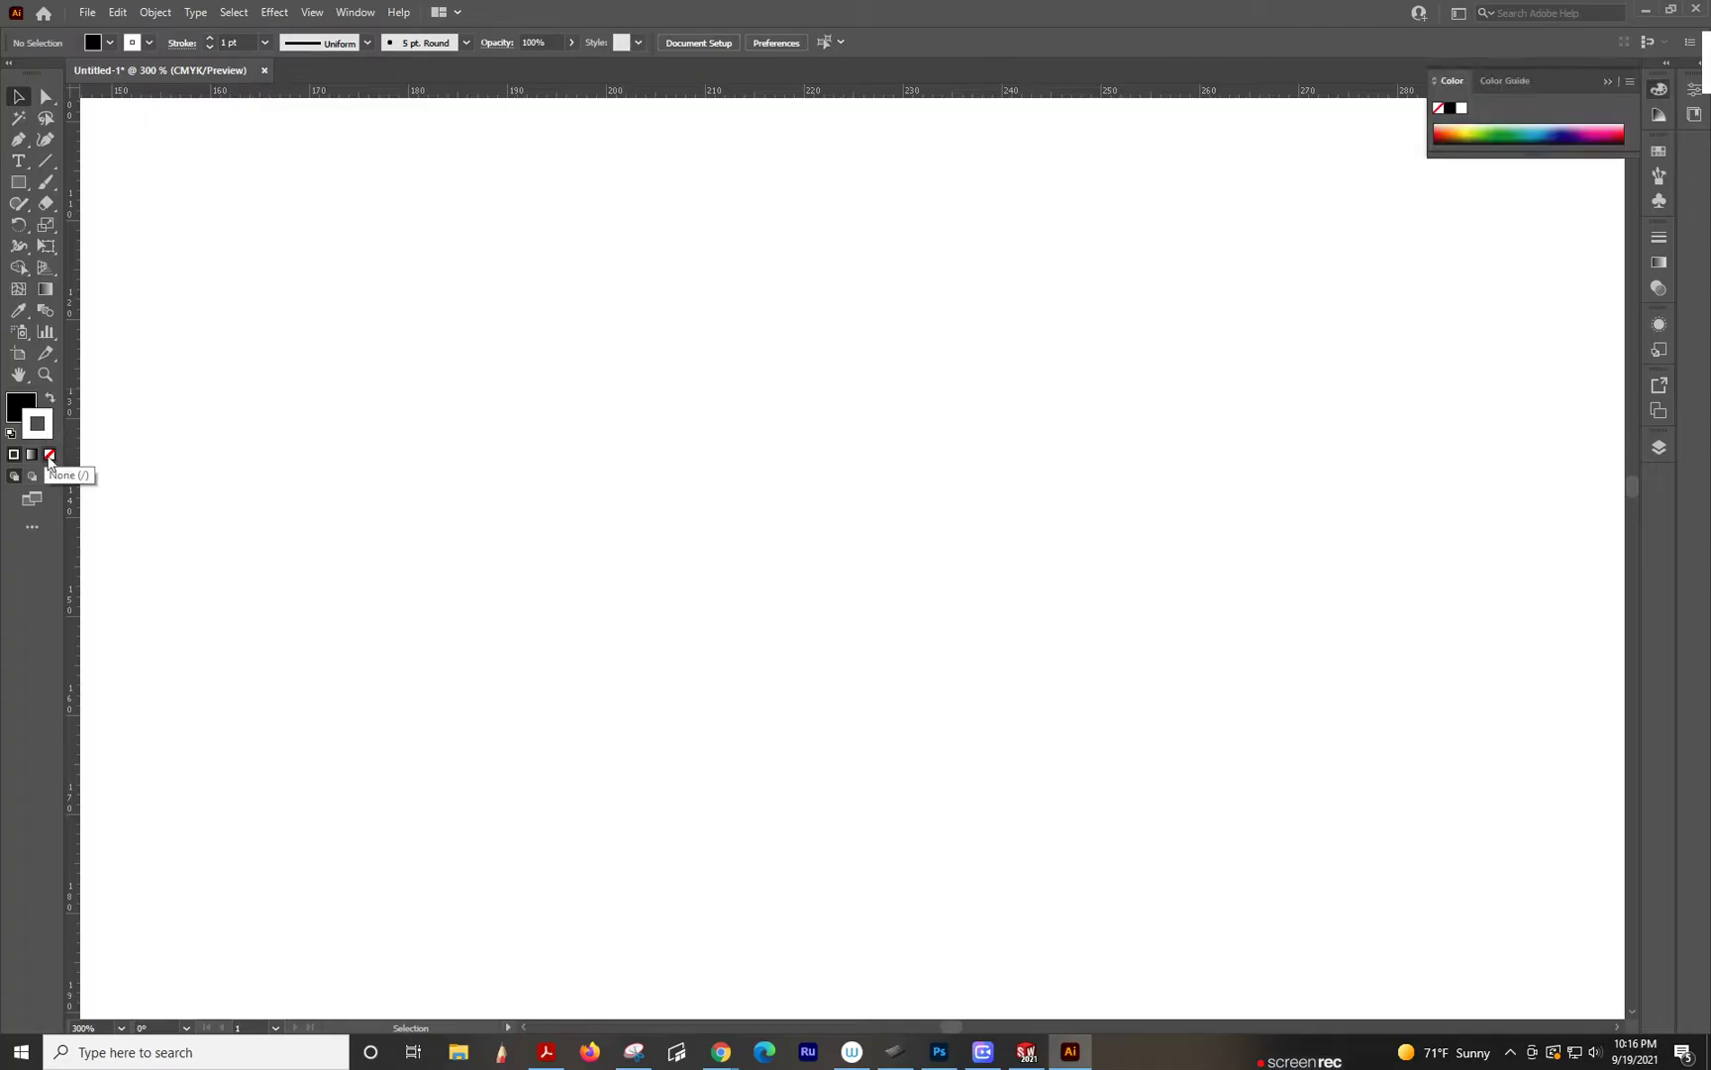
Step: Set the lettering's stroke to None so it shows solid black
left_click(47, 455)
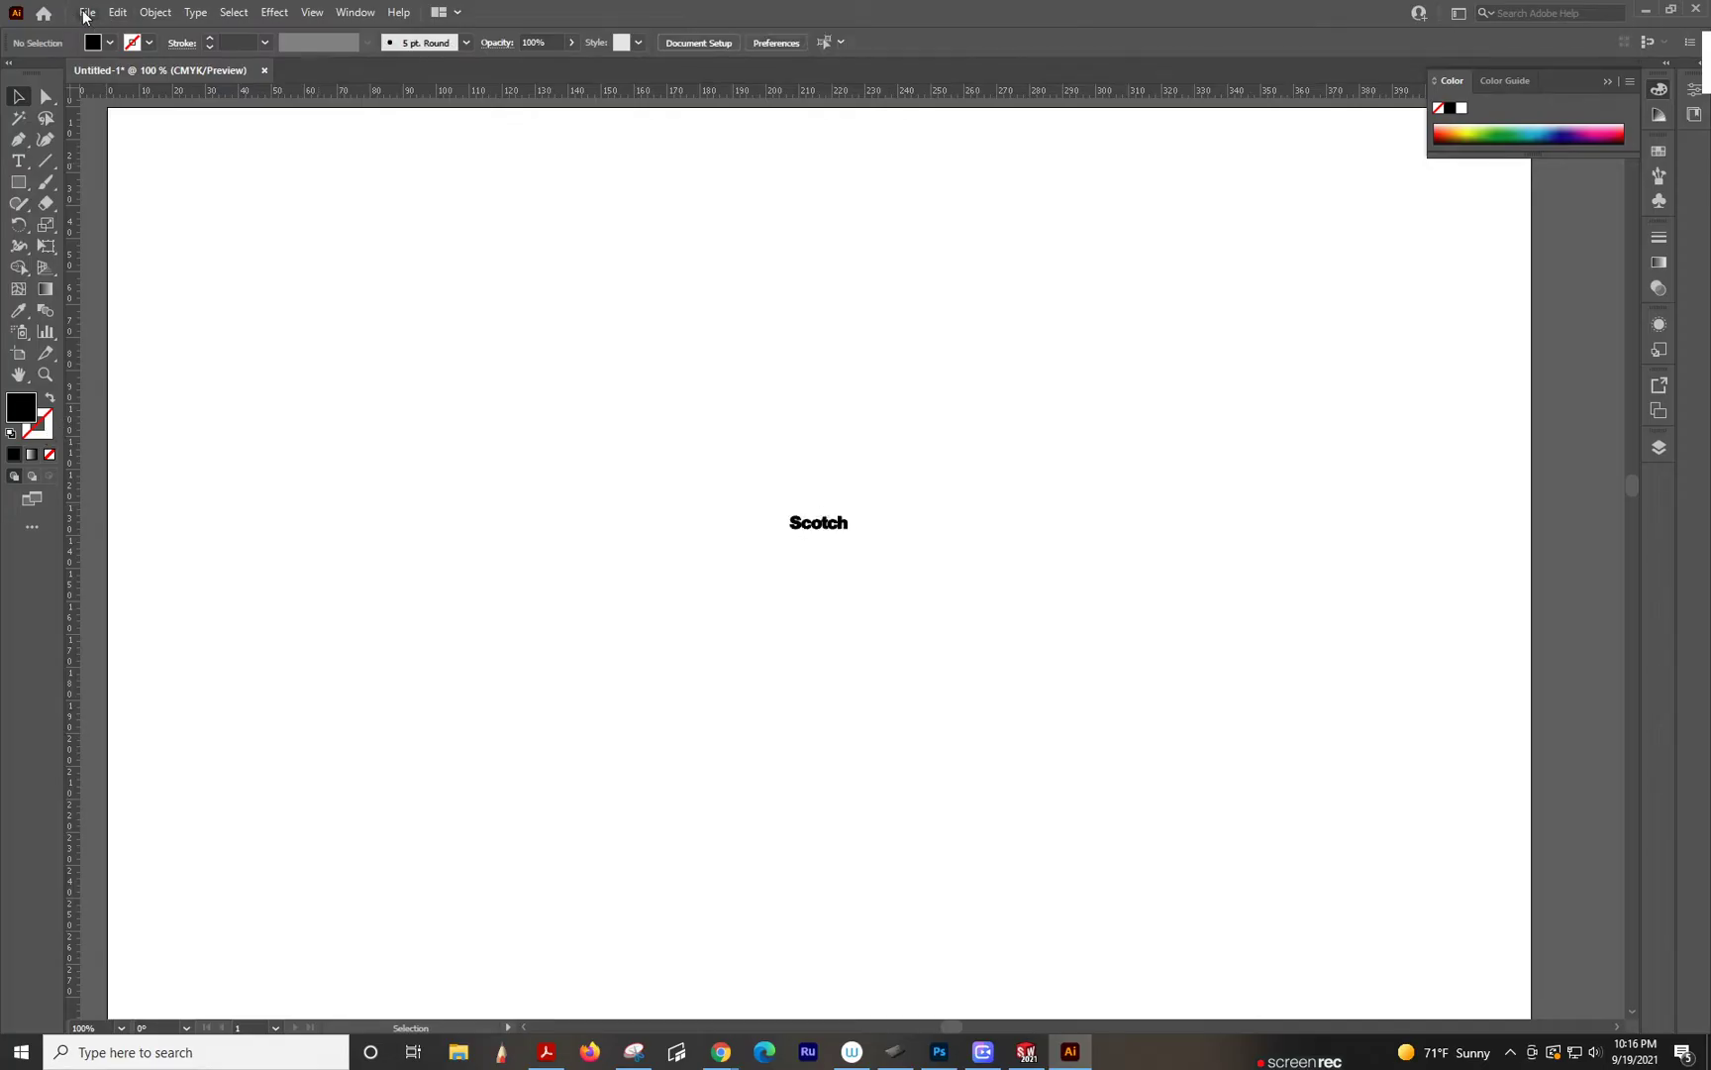
Step: Export the lettering as 'Scotch logo' DXF on the Desktop, accepting the DXF/DWG options
left_click(88, 12)
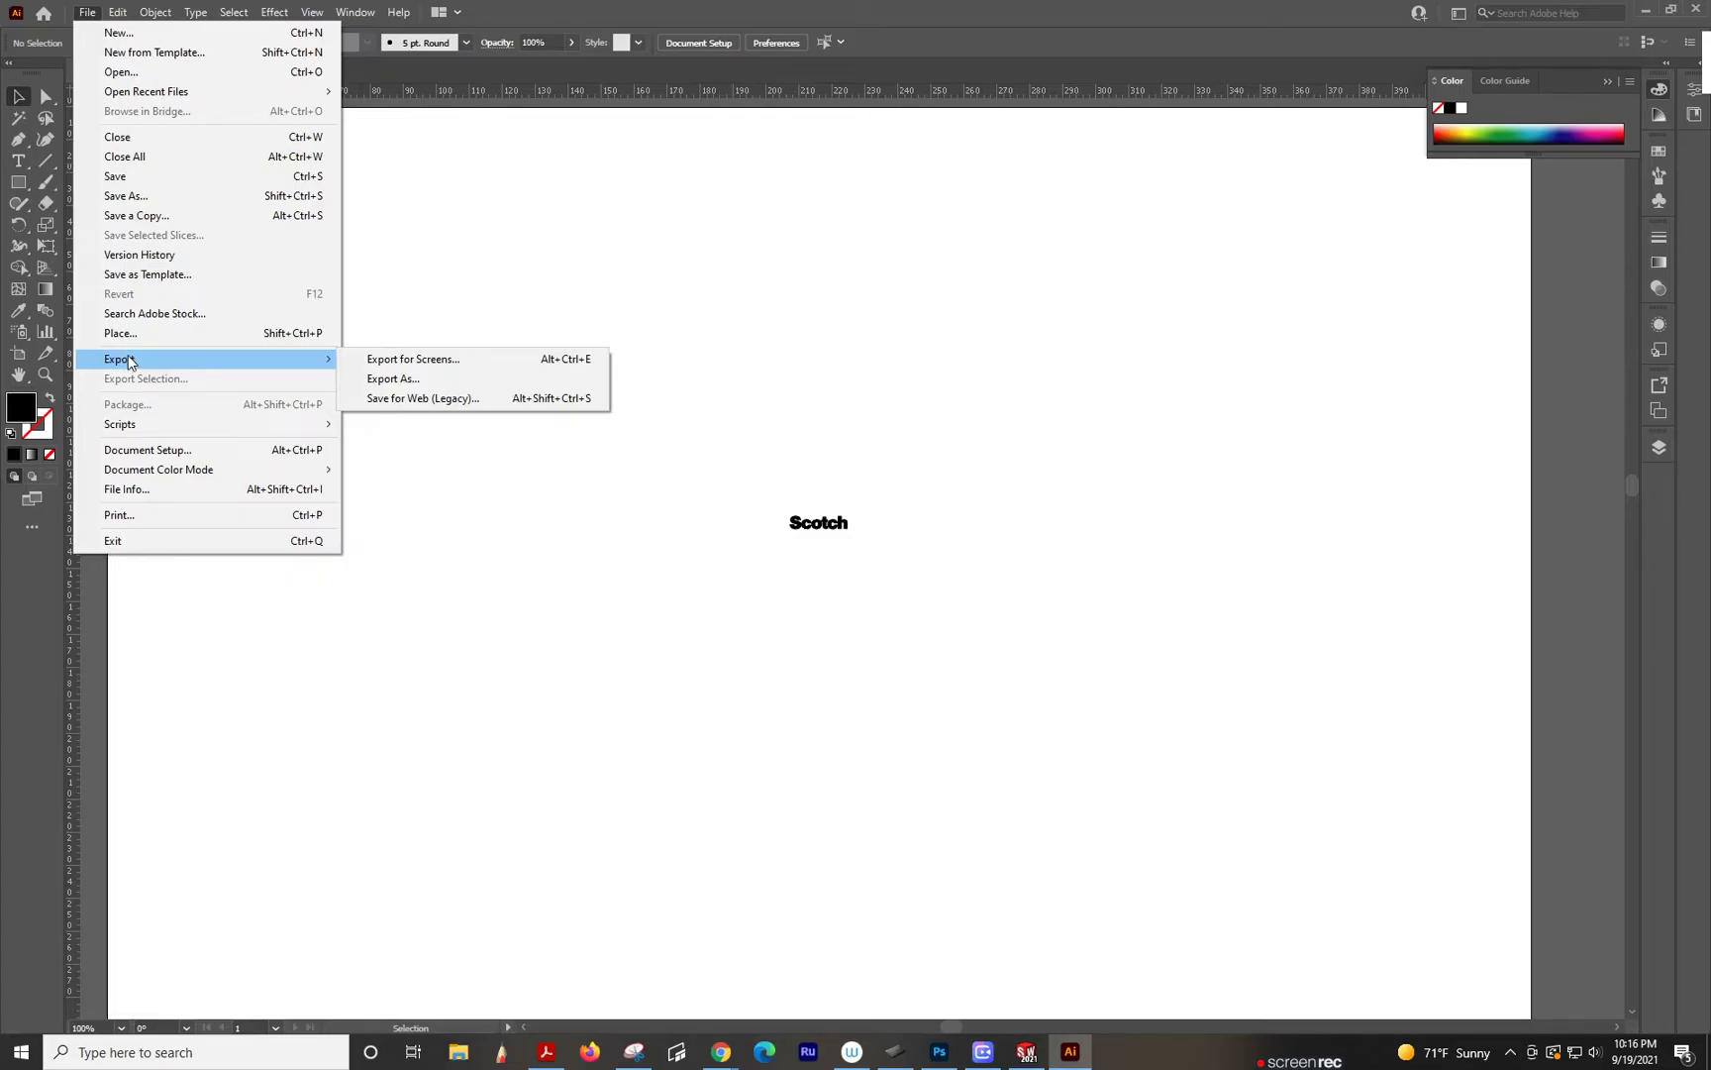
mouse_move(138, 368)
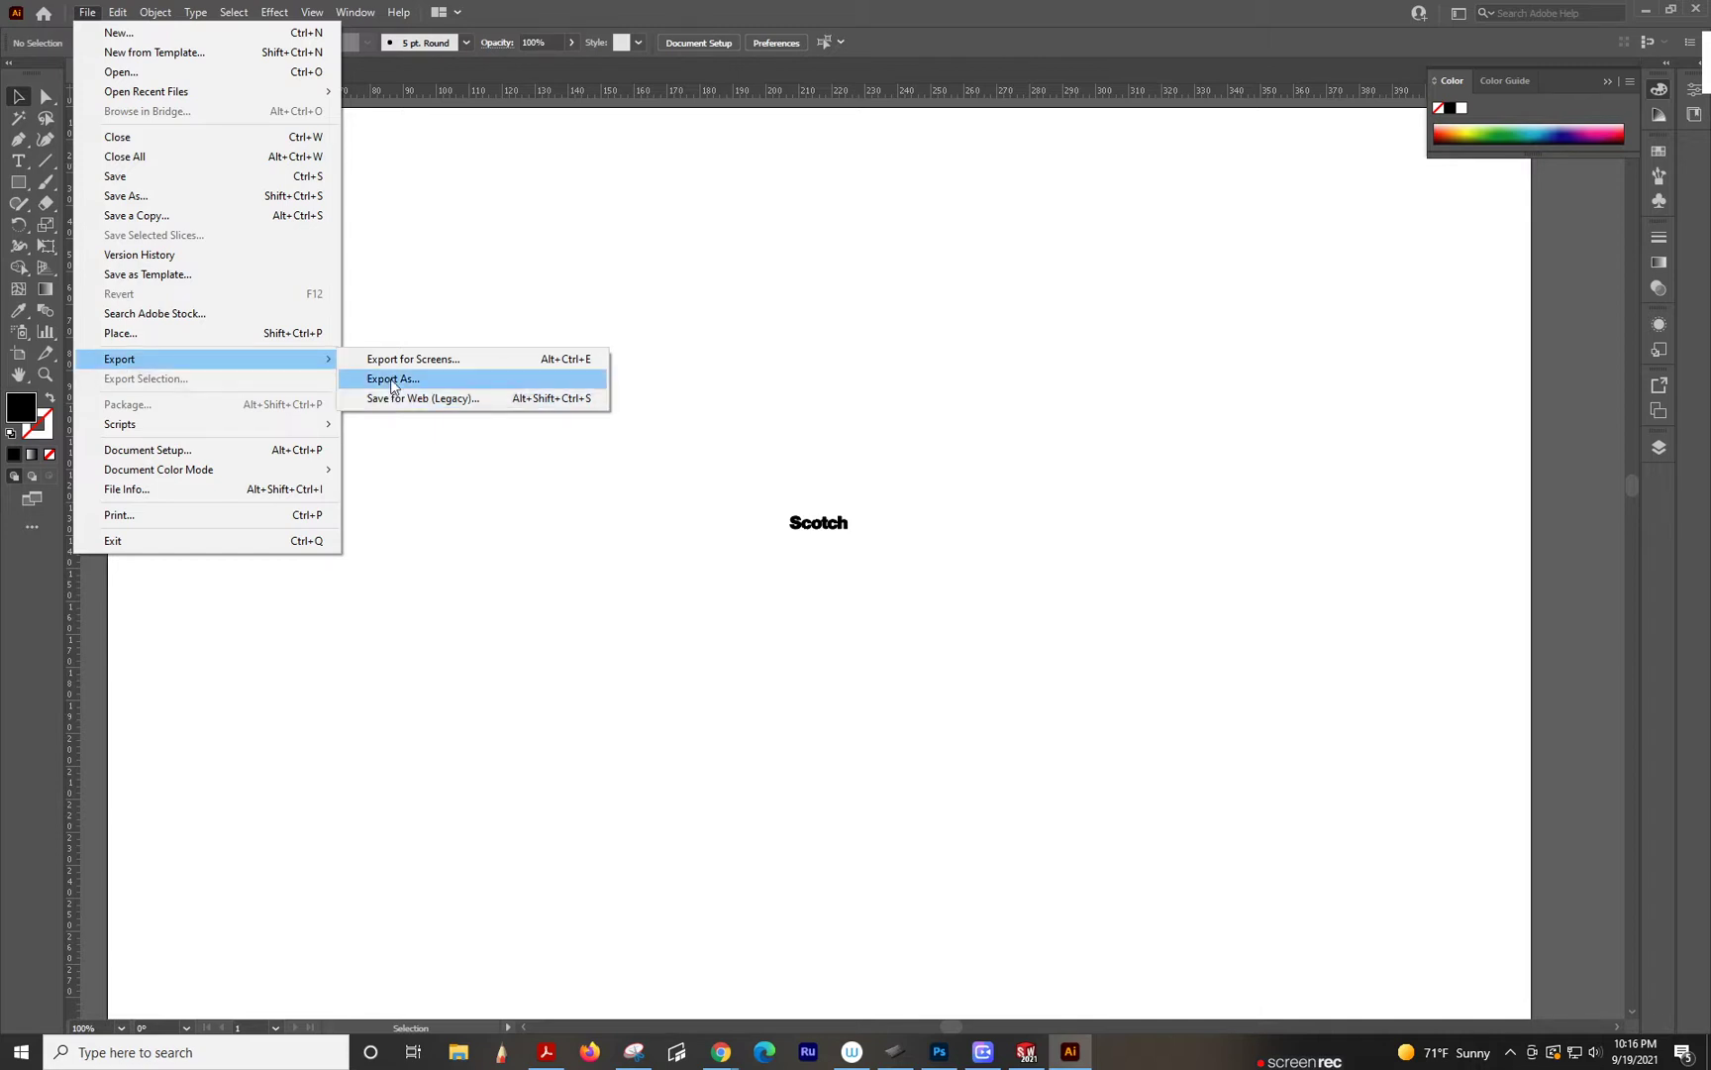
left_click(392, 378)
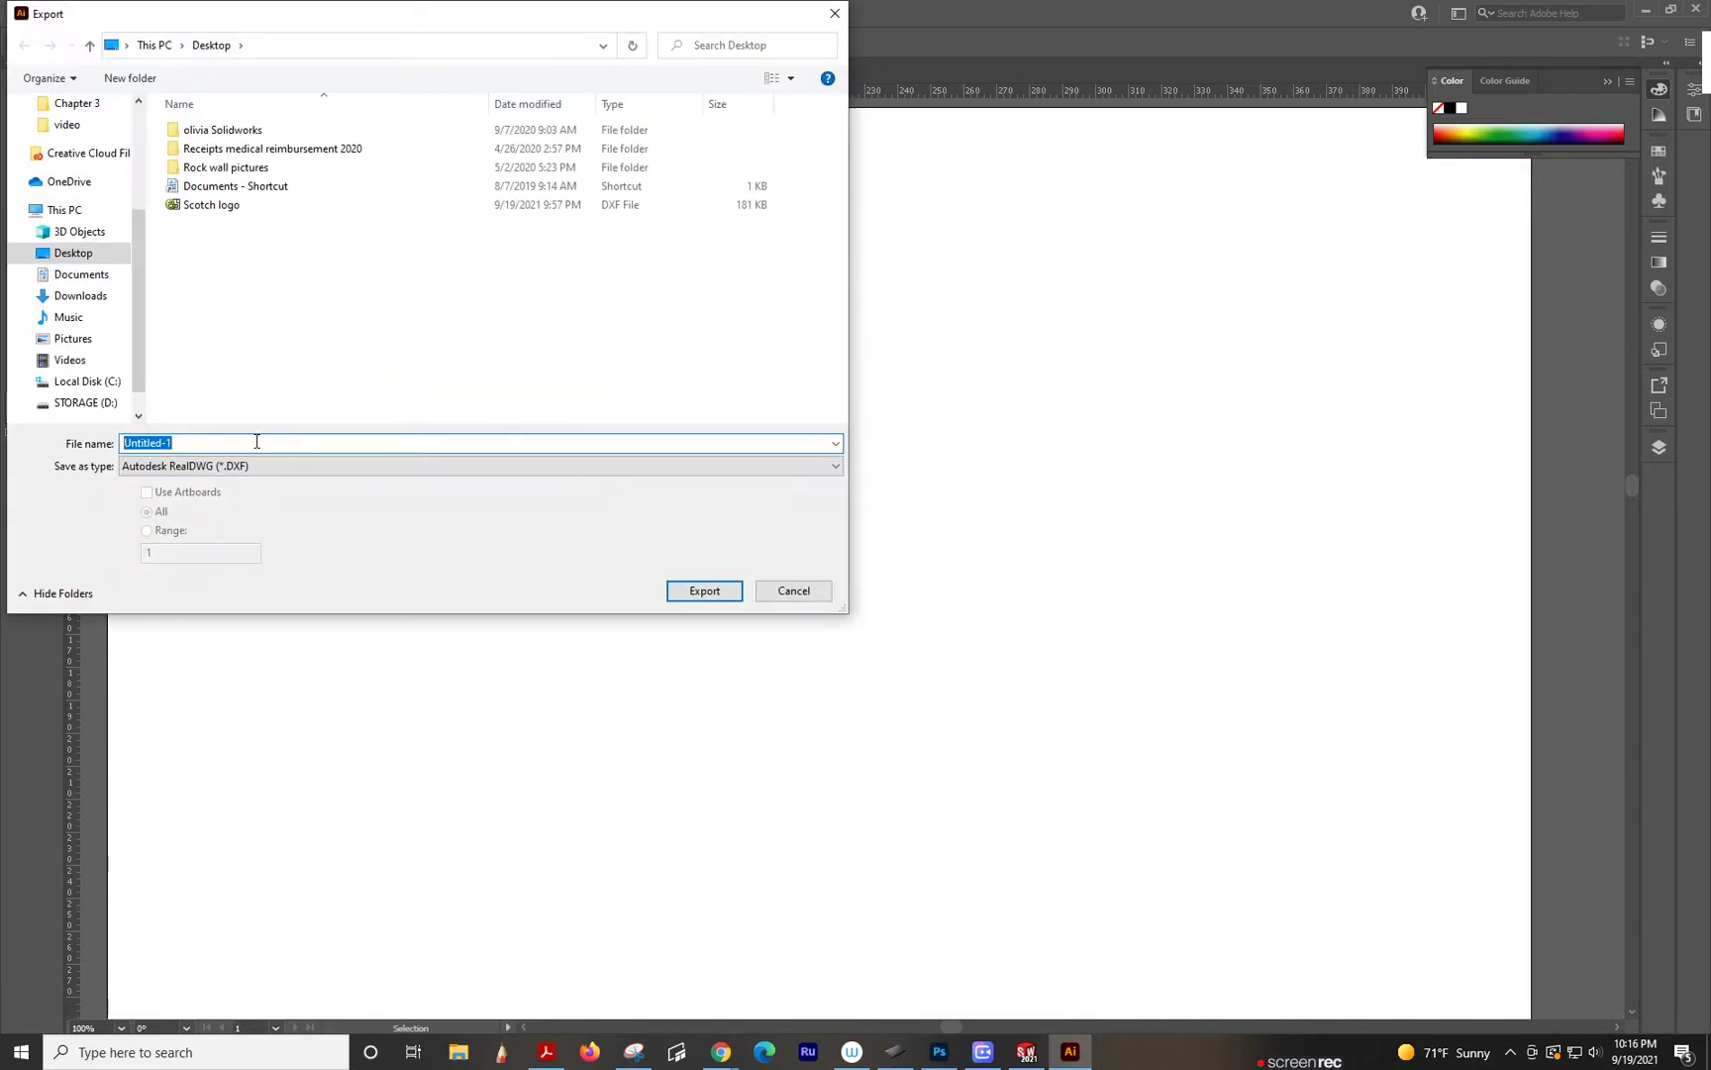
left_click(212, 206)
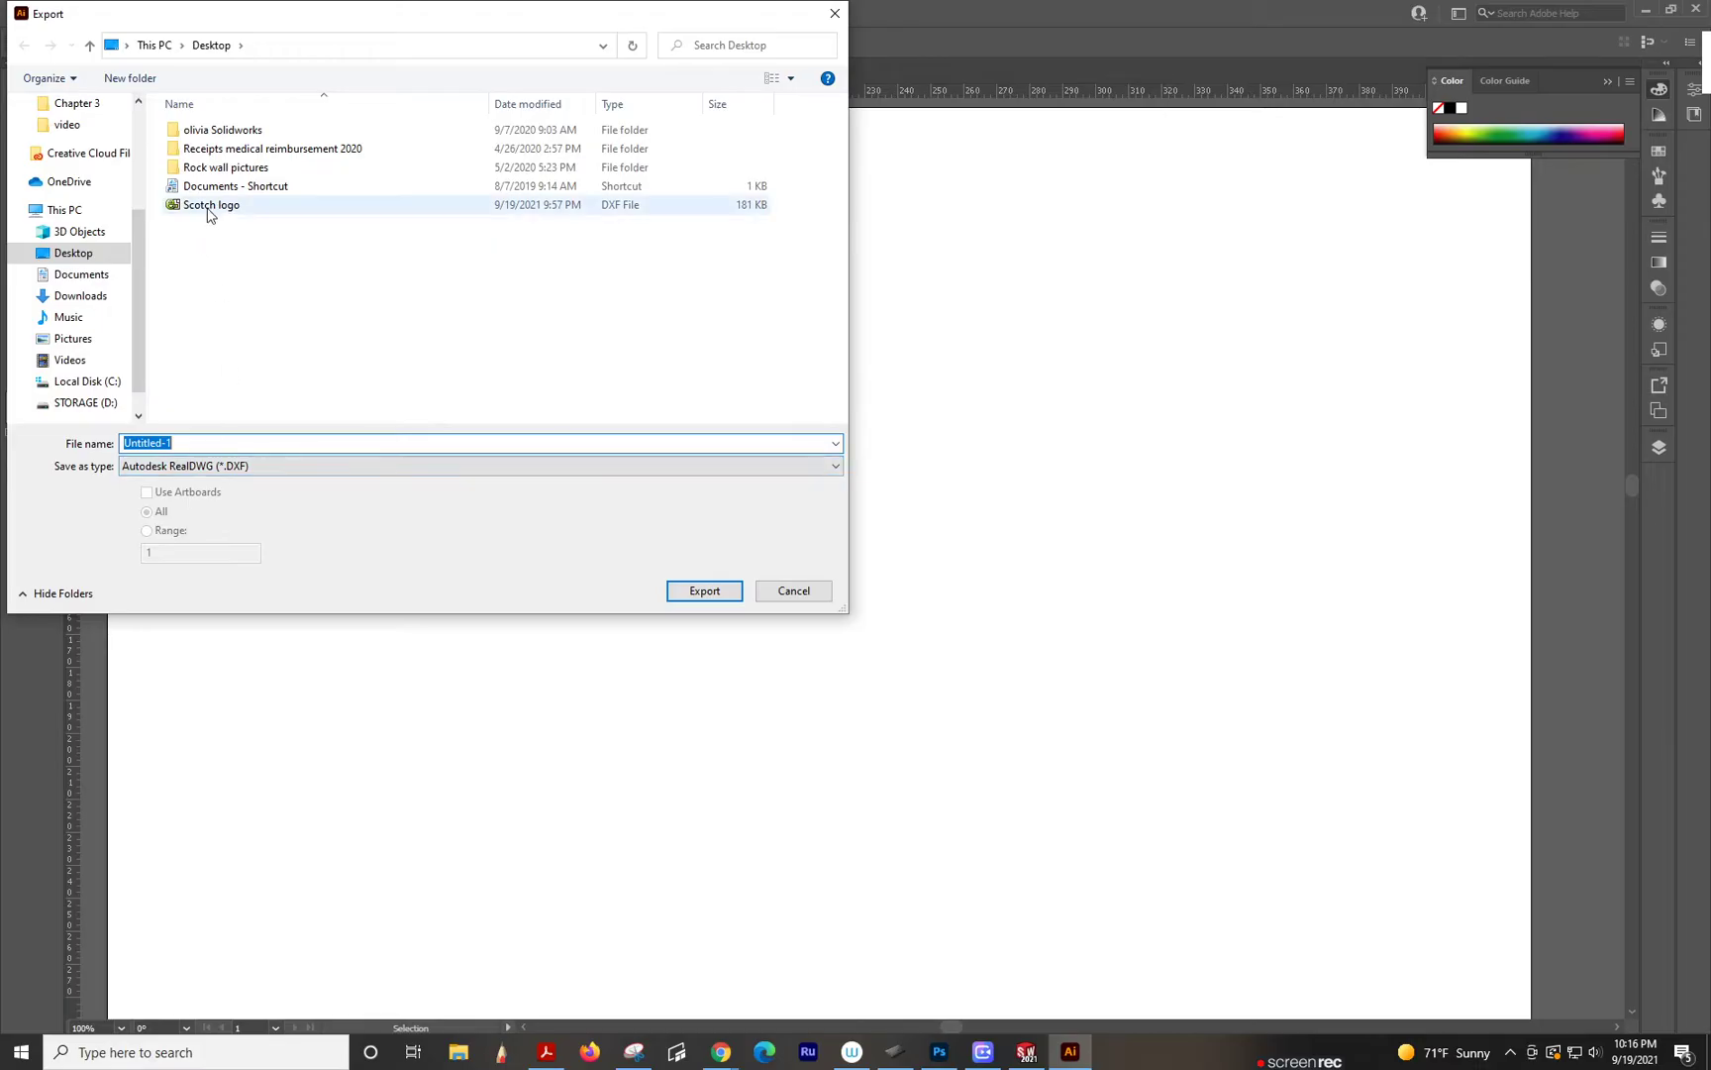
left_click(212, 206)
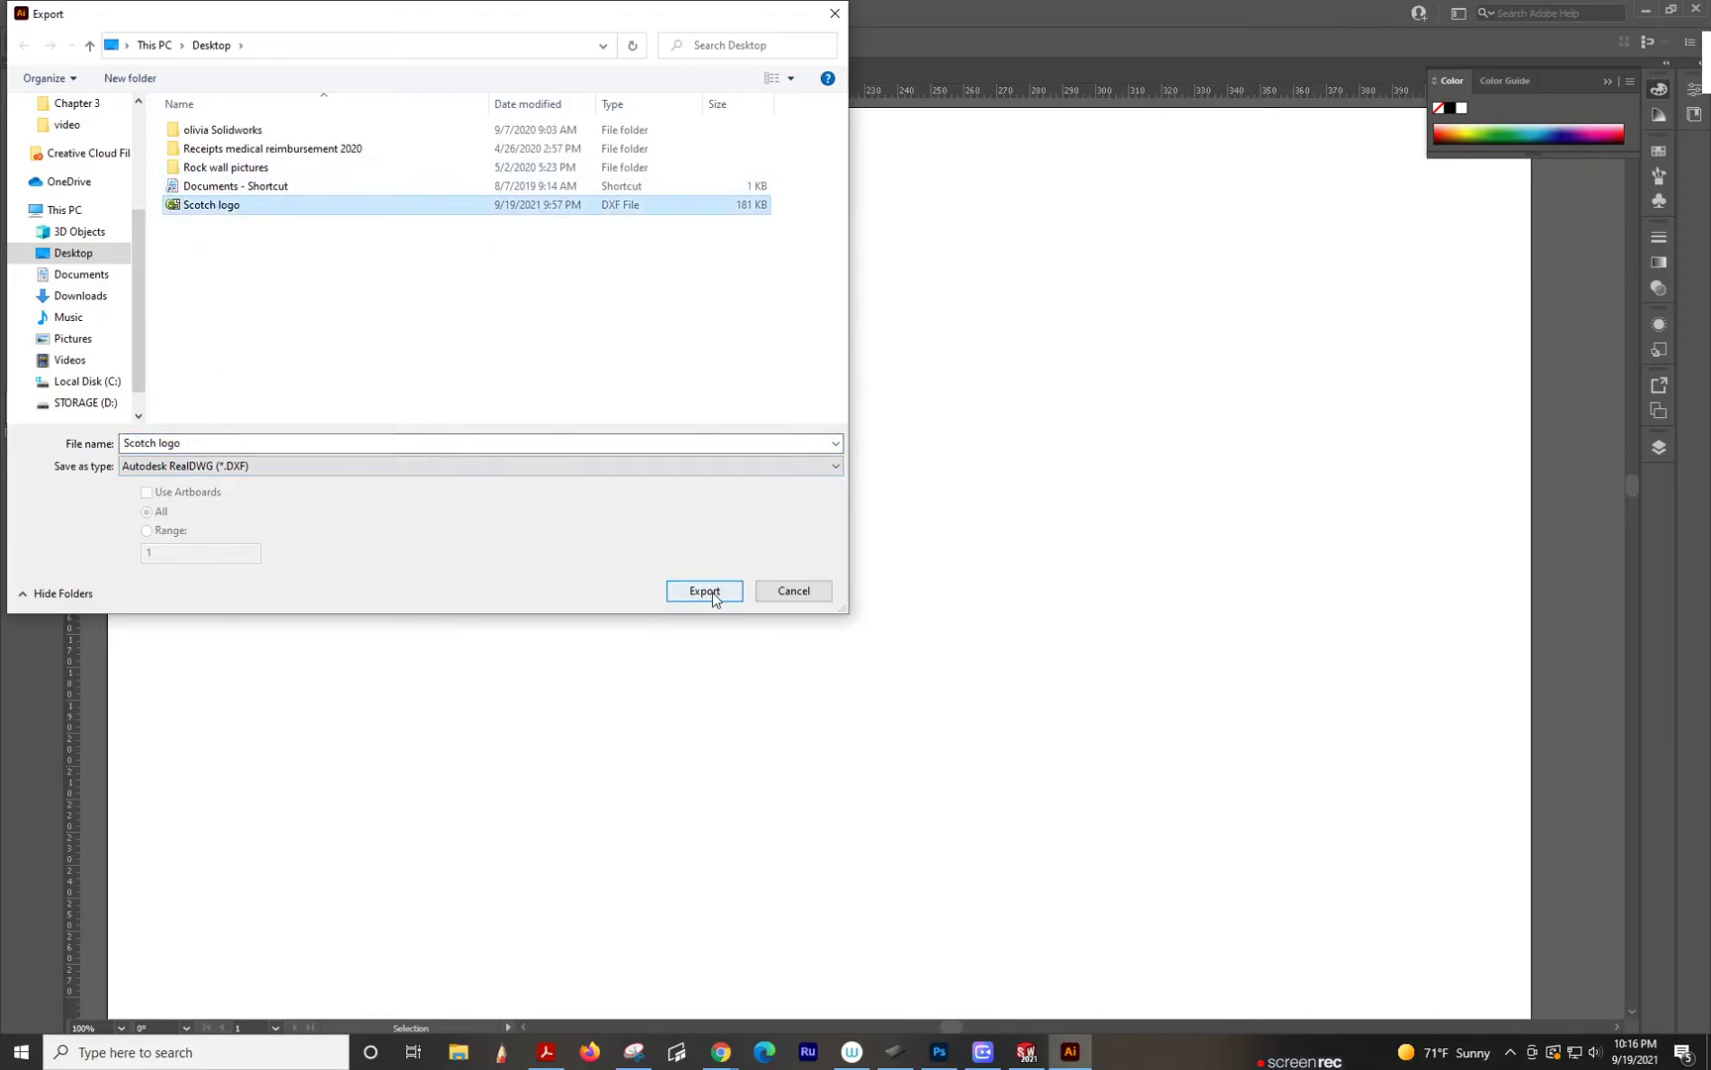
left_click(704, 590)
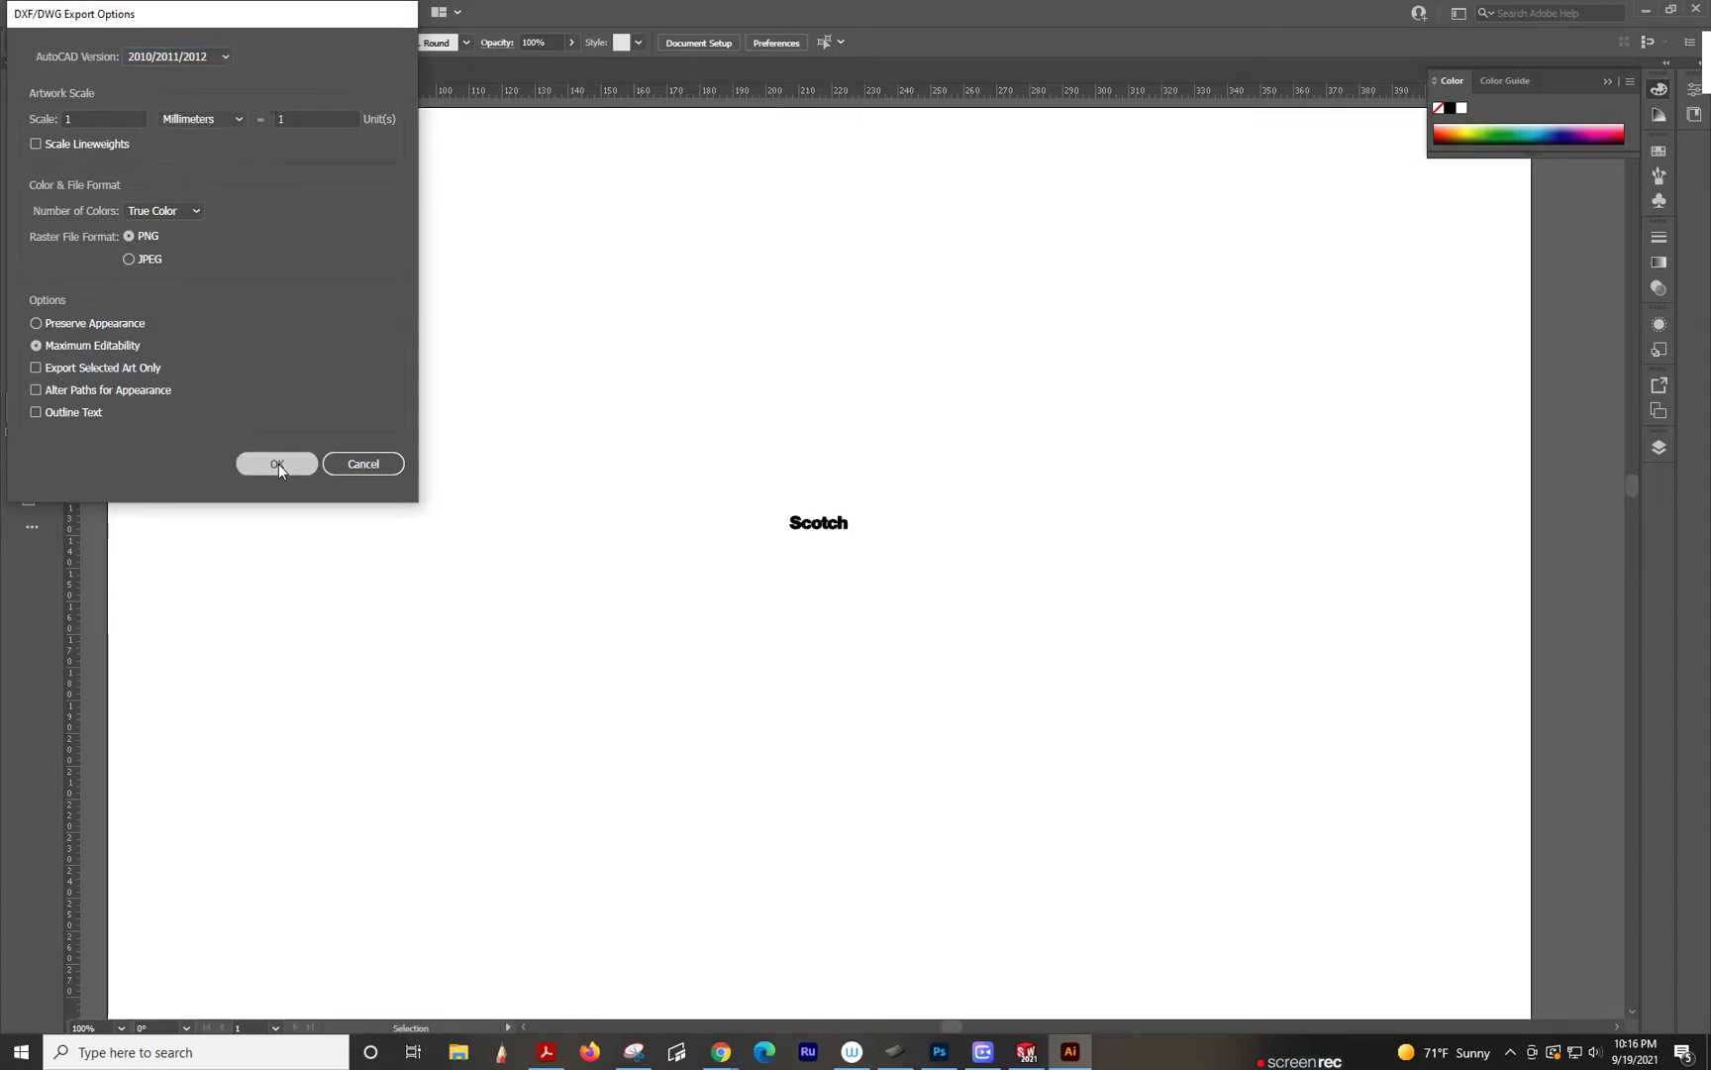
left_click(275, 463)
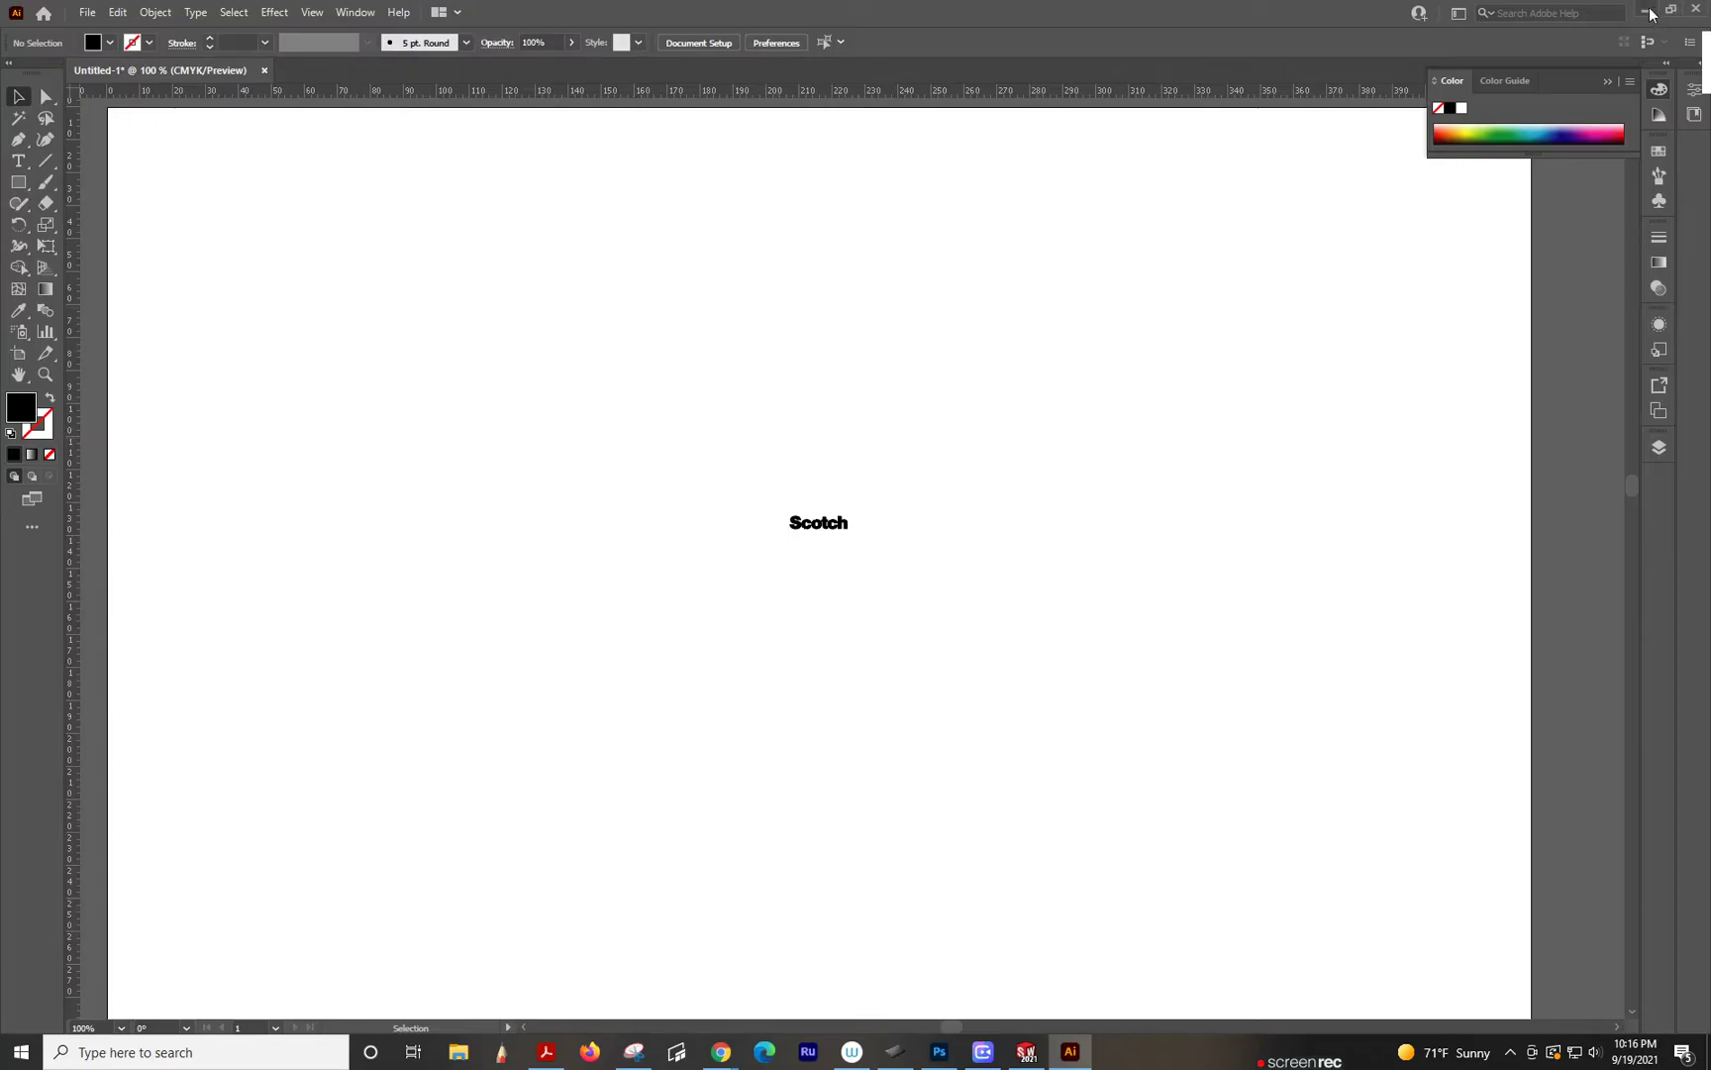
Step: Switch to the SolidWorks handle part and select its flat face for the lettering
left_click(1022, 1060)
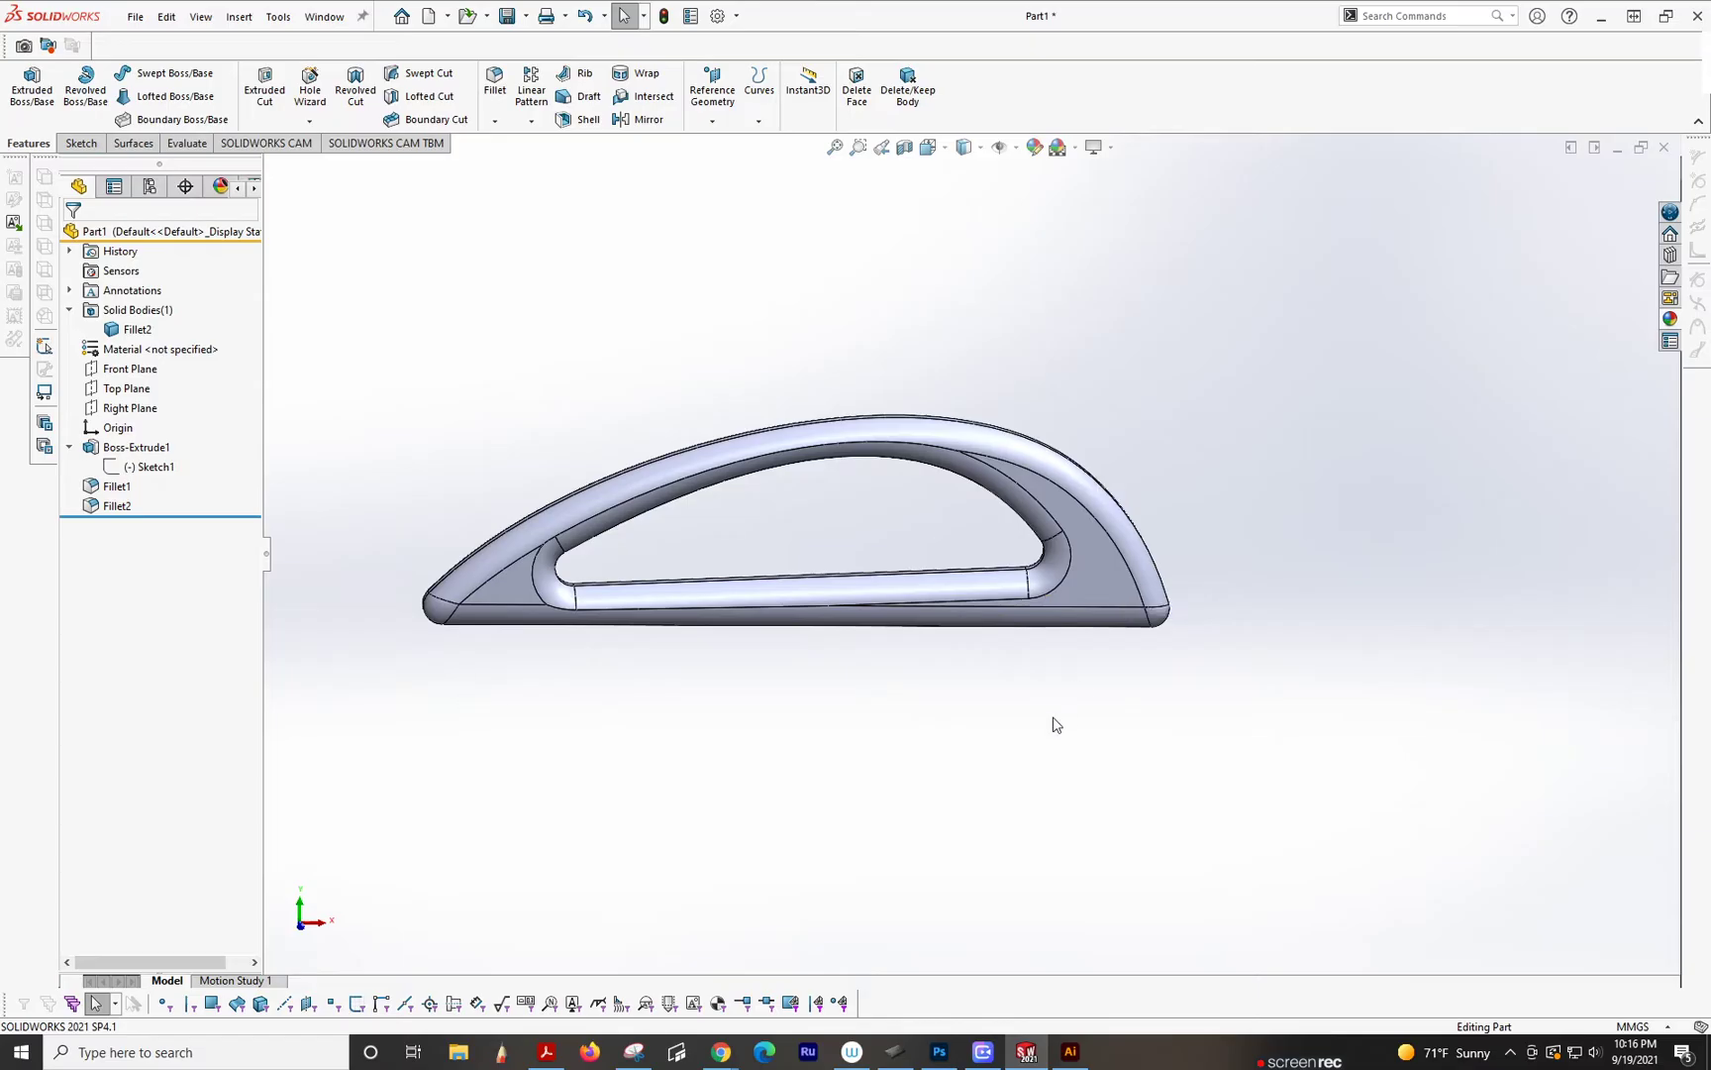
mouse_move(1064, 681)
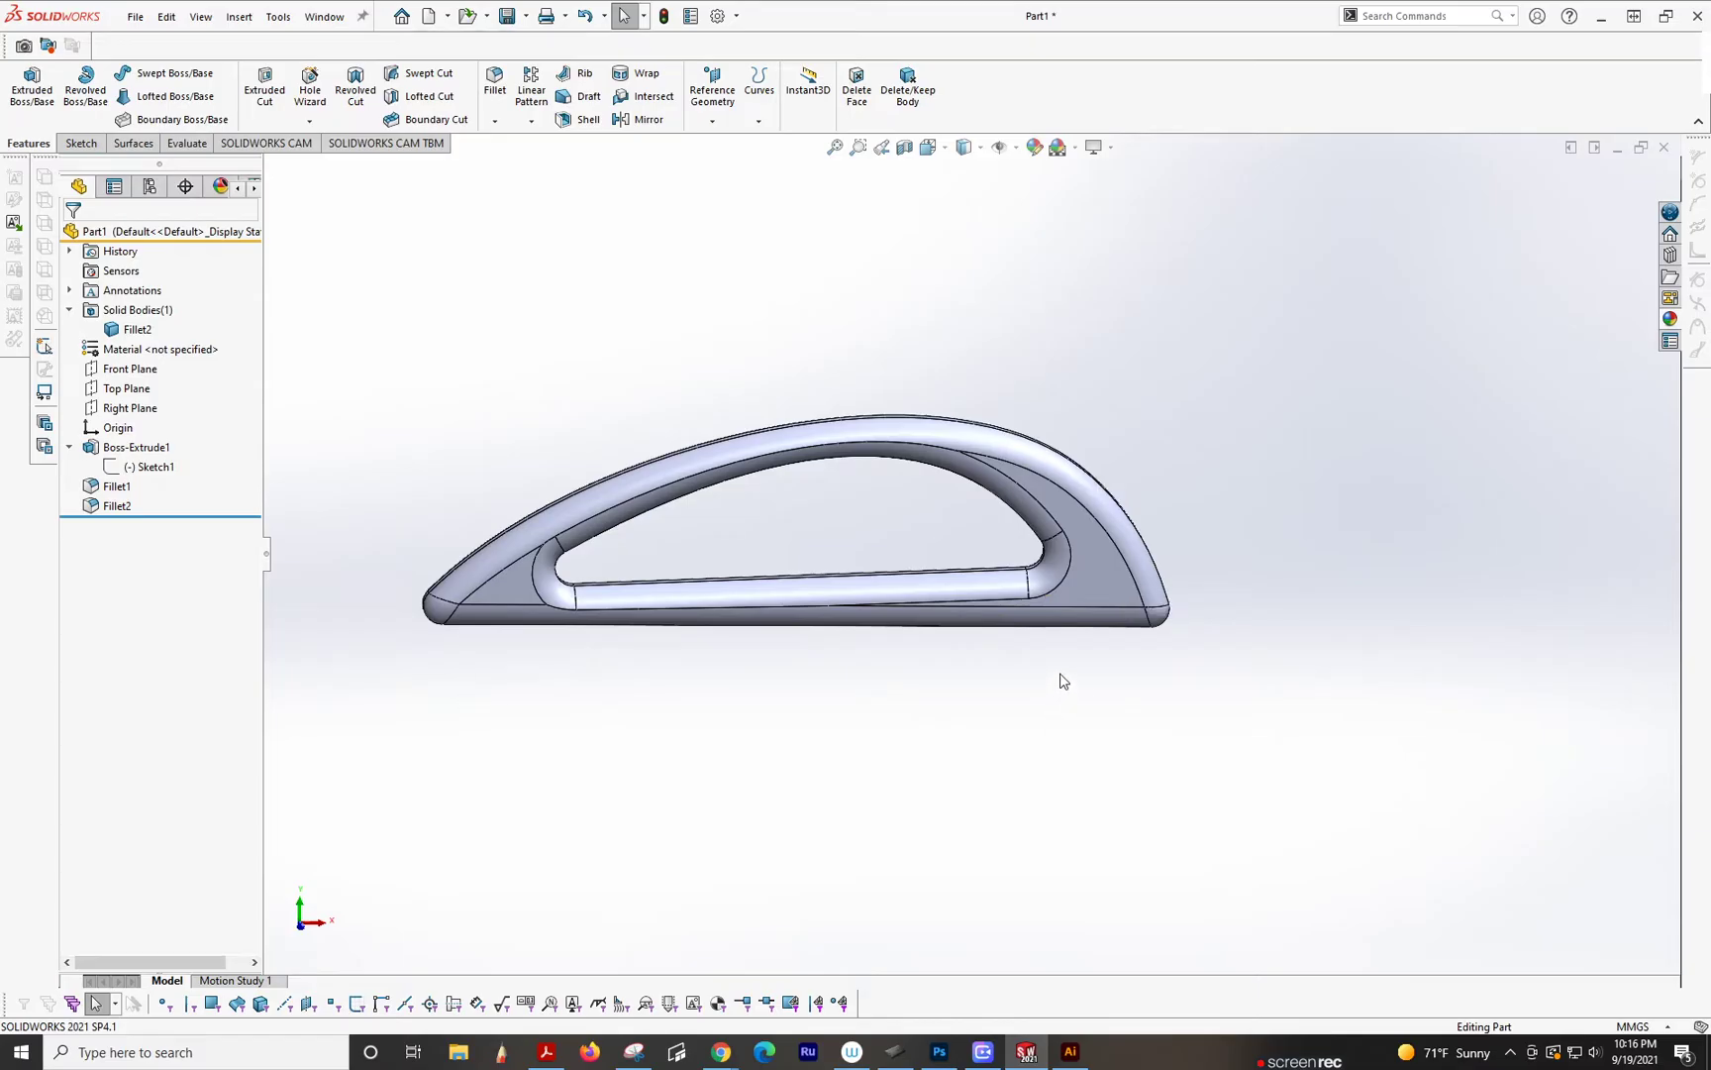
mouse_move(1070, 674)
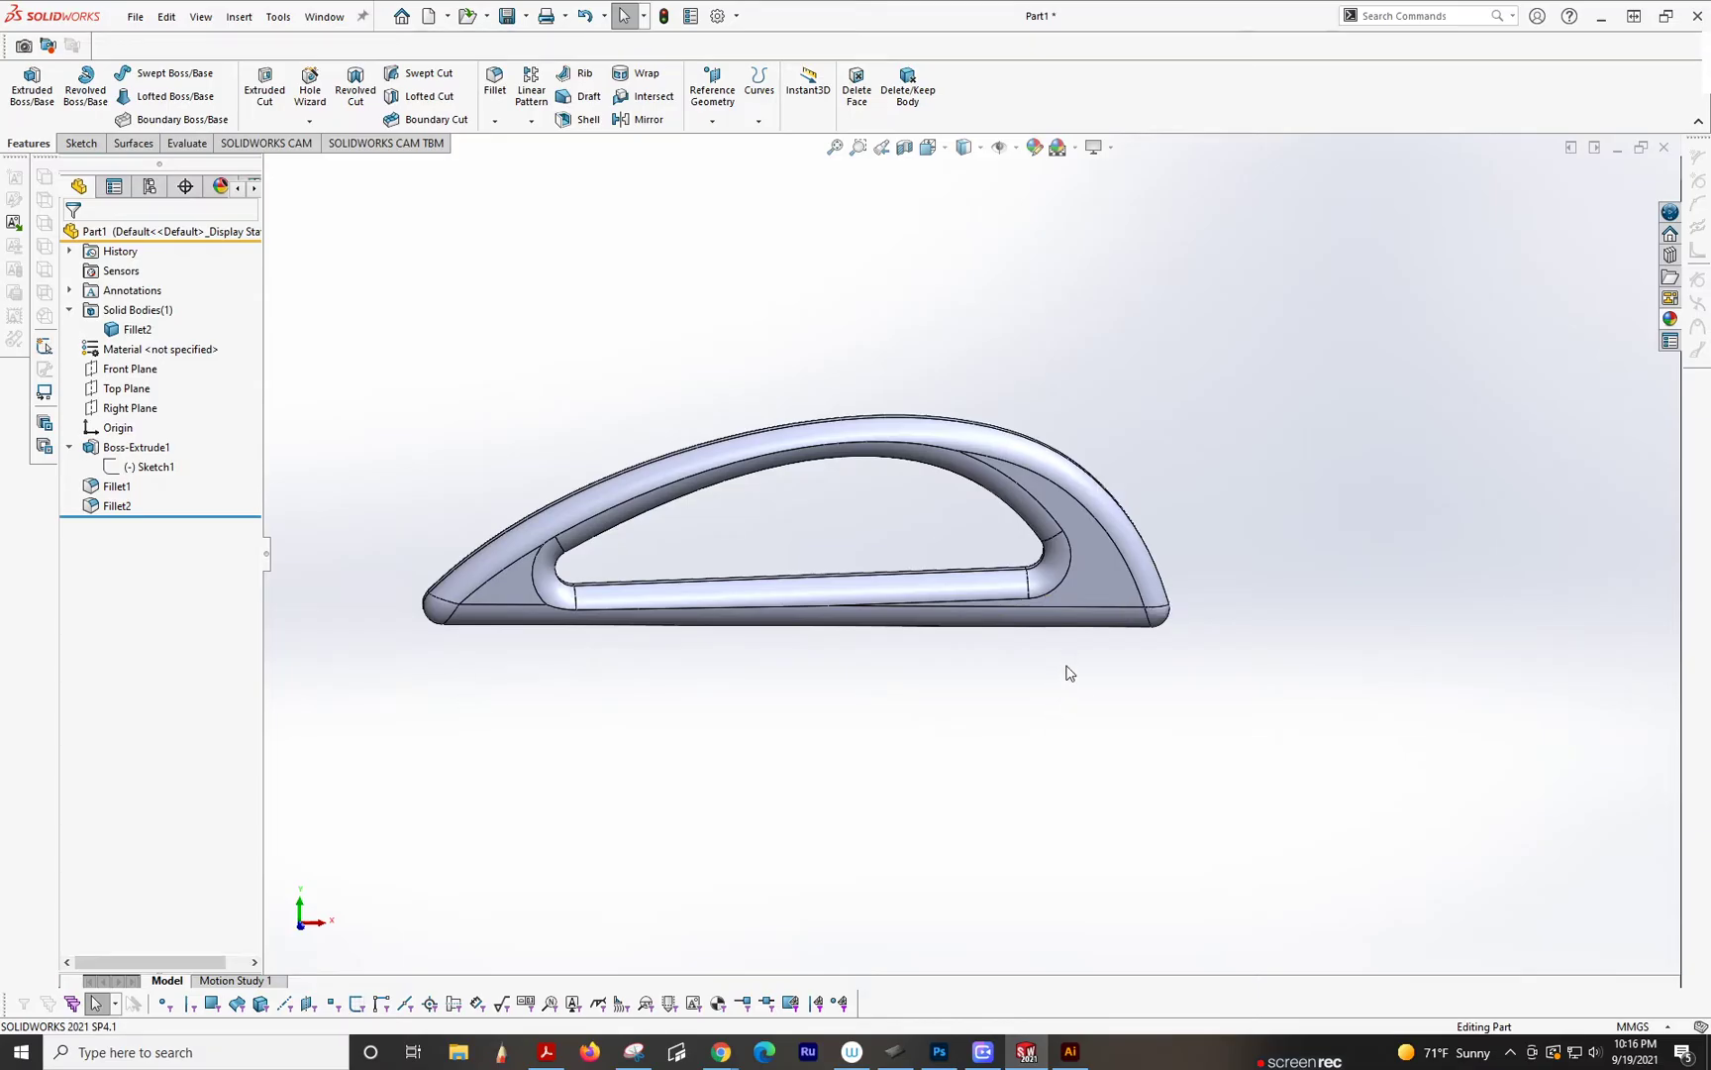
left_click(1103, 630)
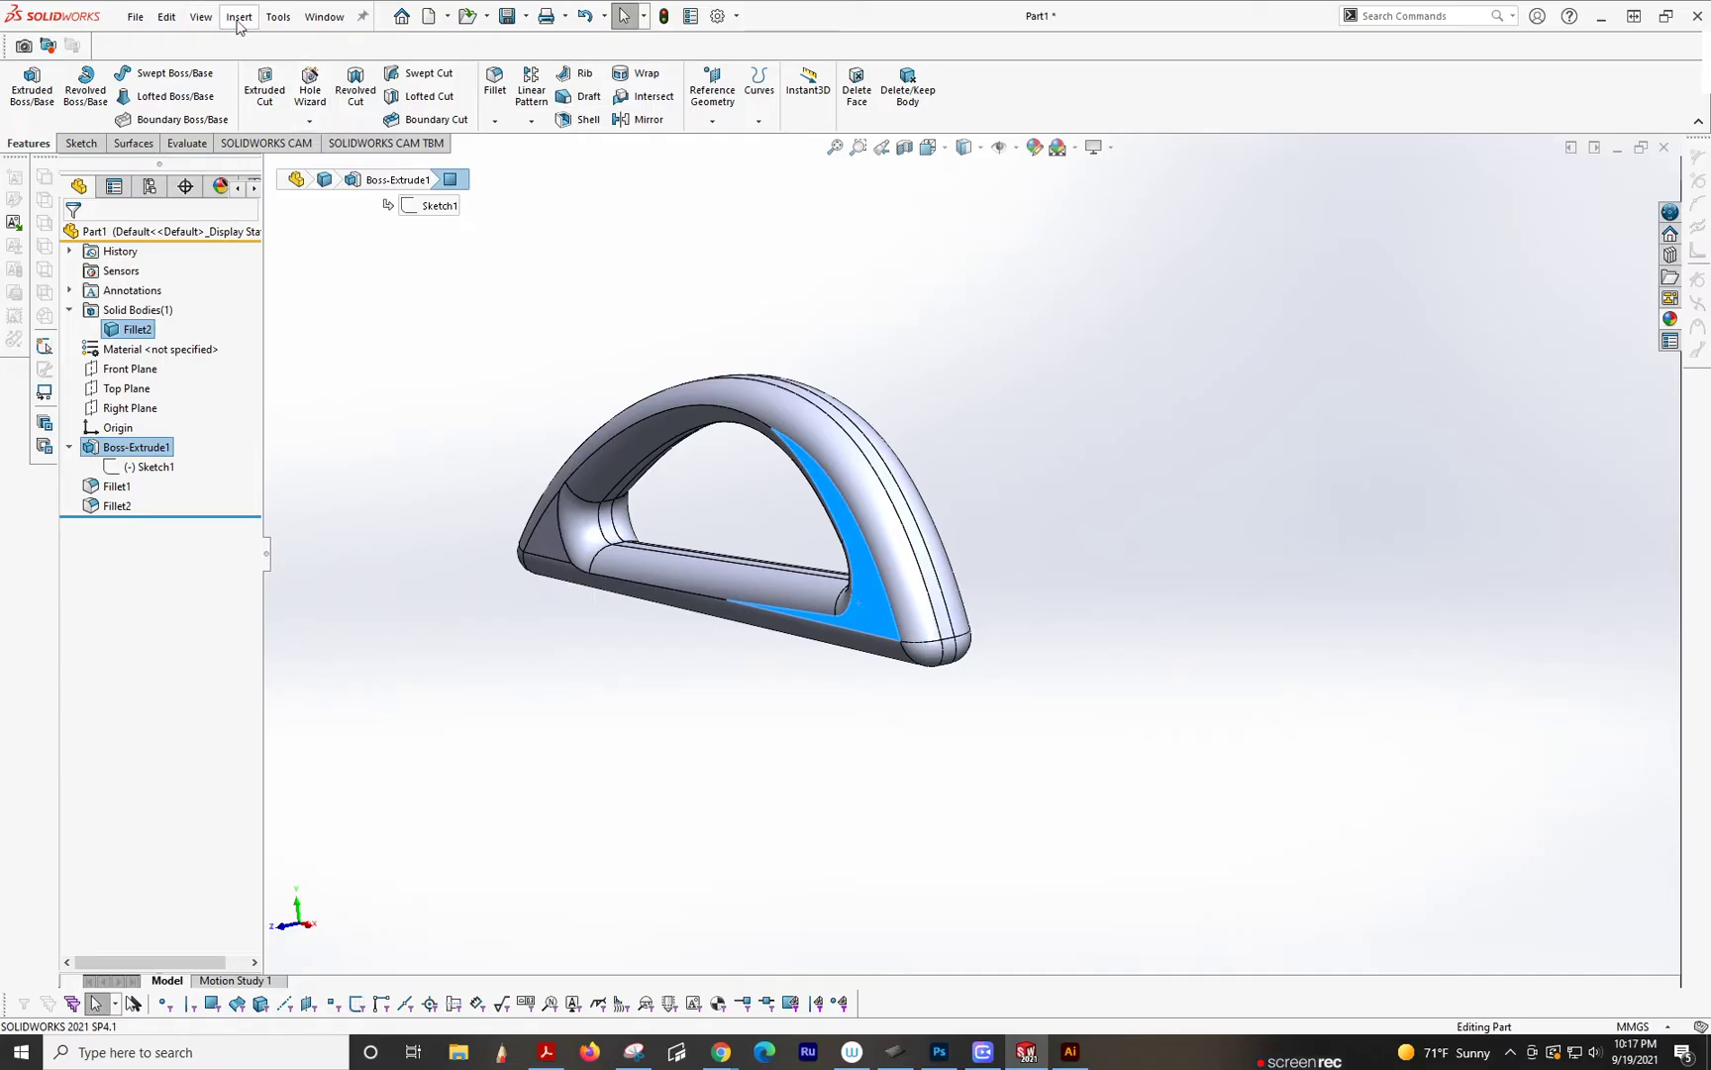
Step: Insert Scotch logo.dxf into the part as a 2D sketch, reaching the lettering preview
left_click(238, 16)
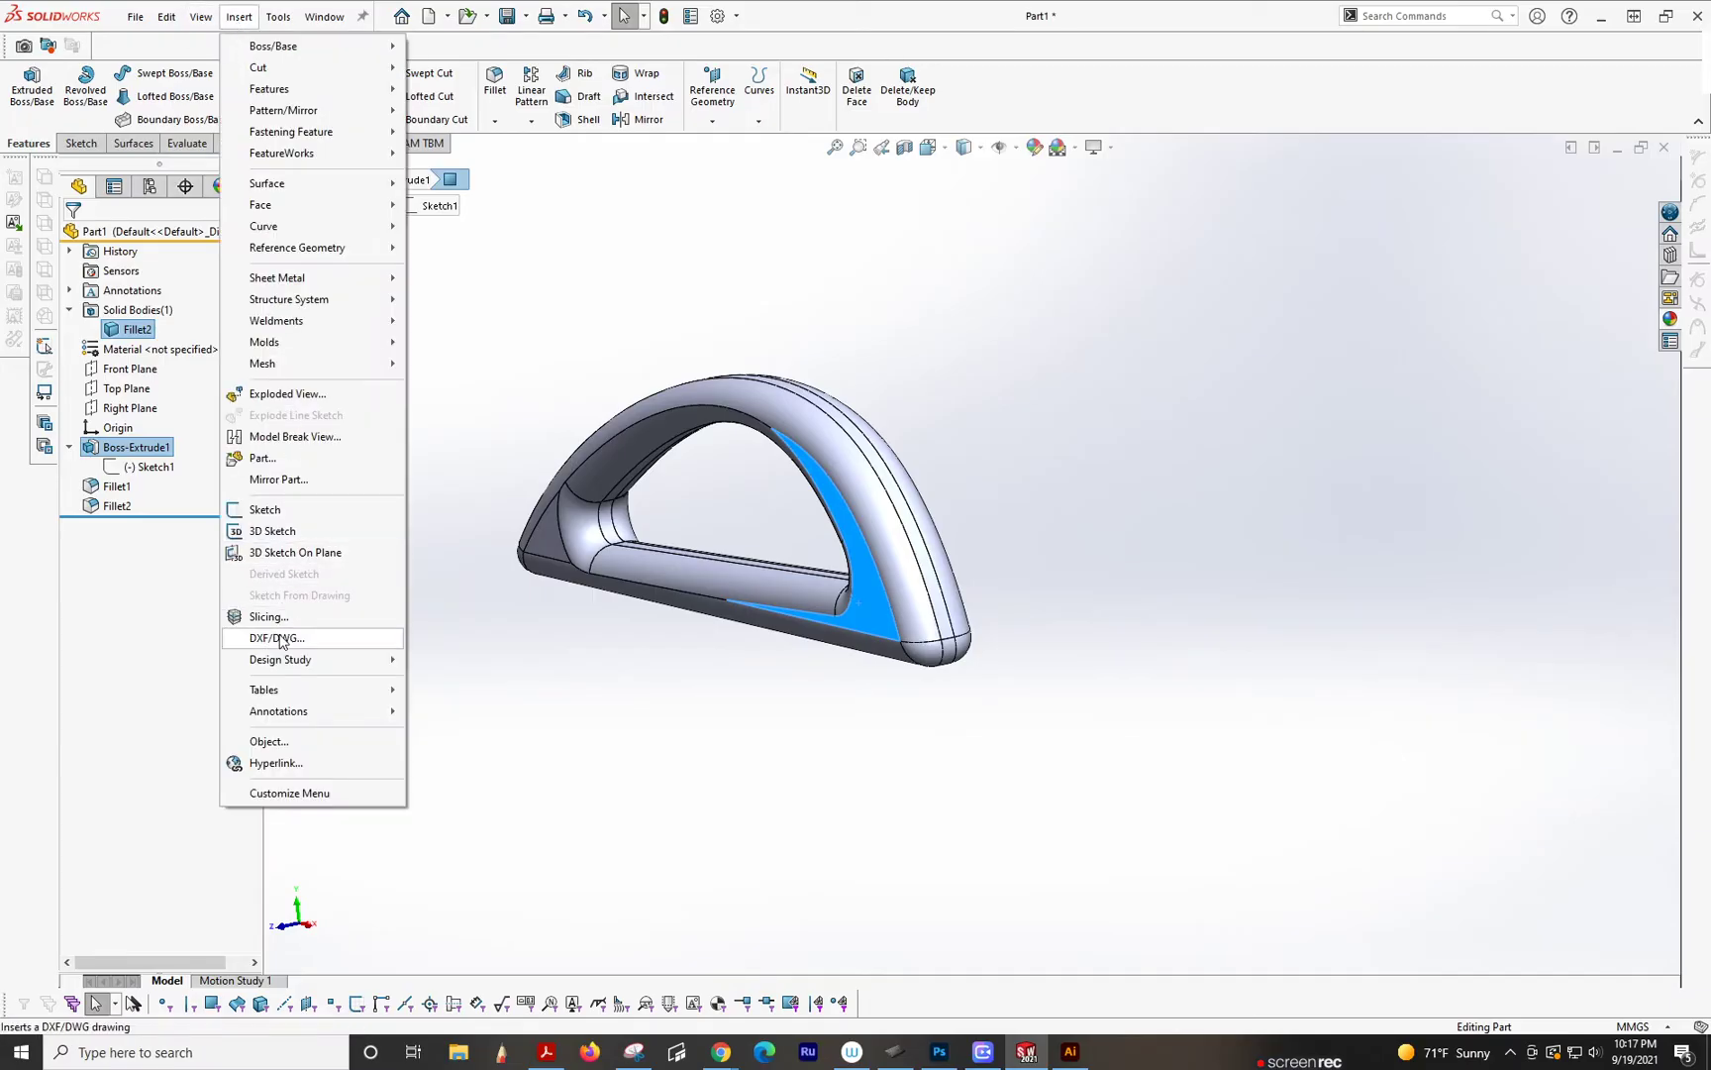
left_click(276, 638)
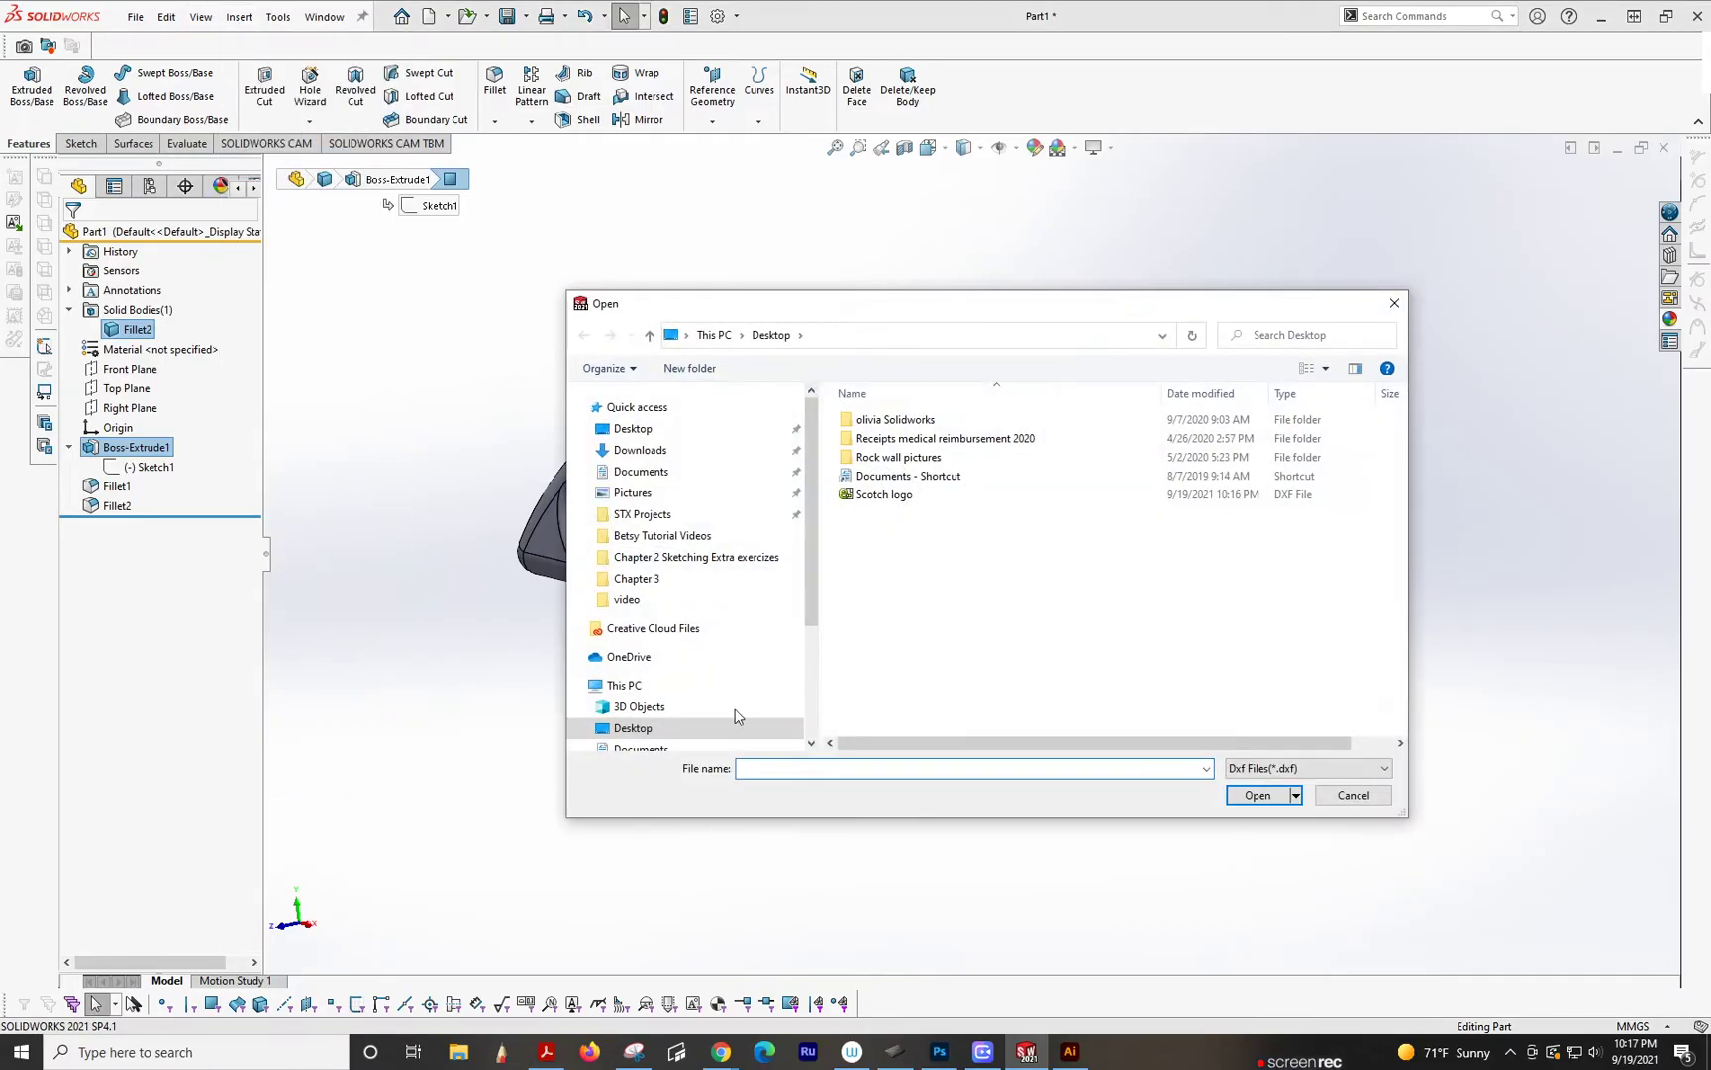
left_click(883, 495)
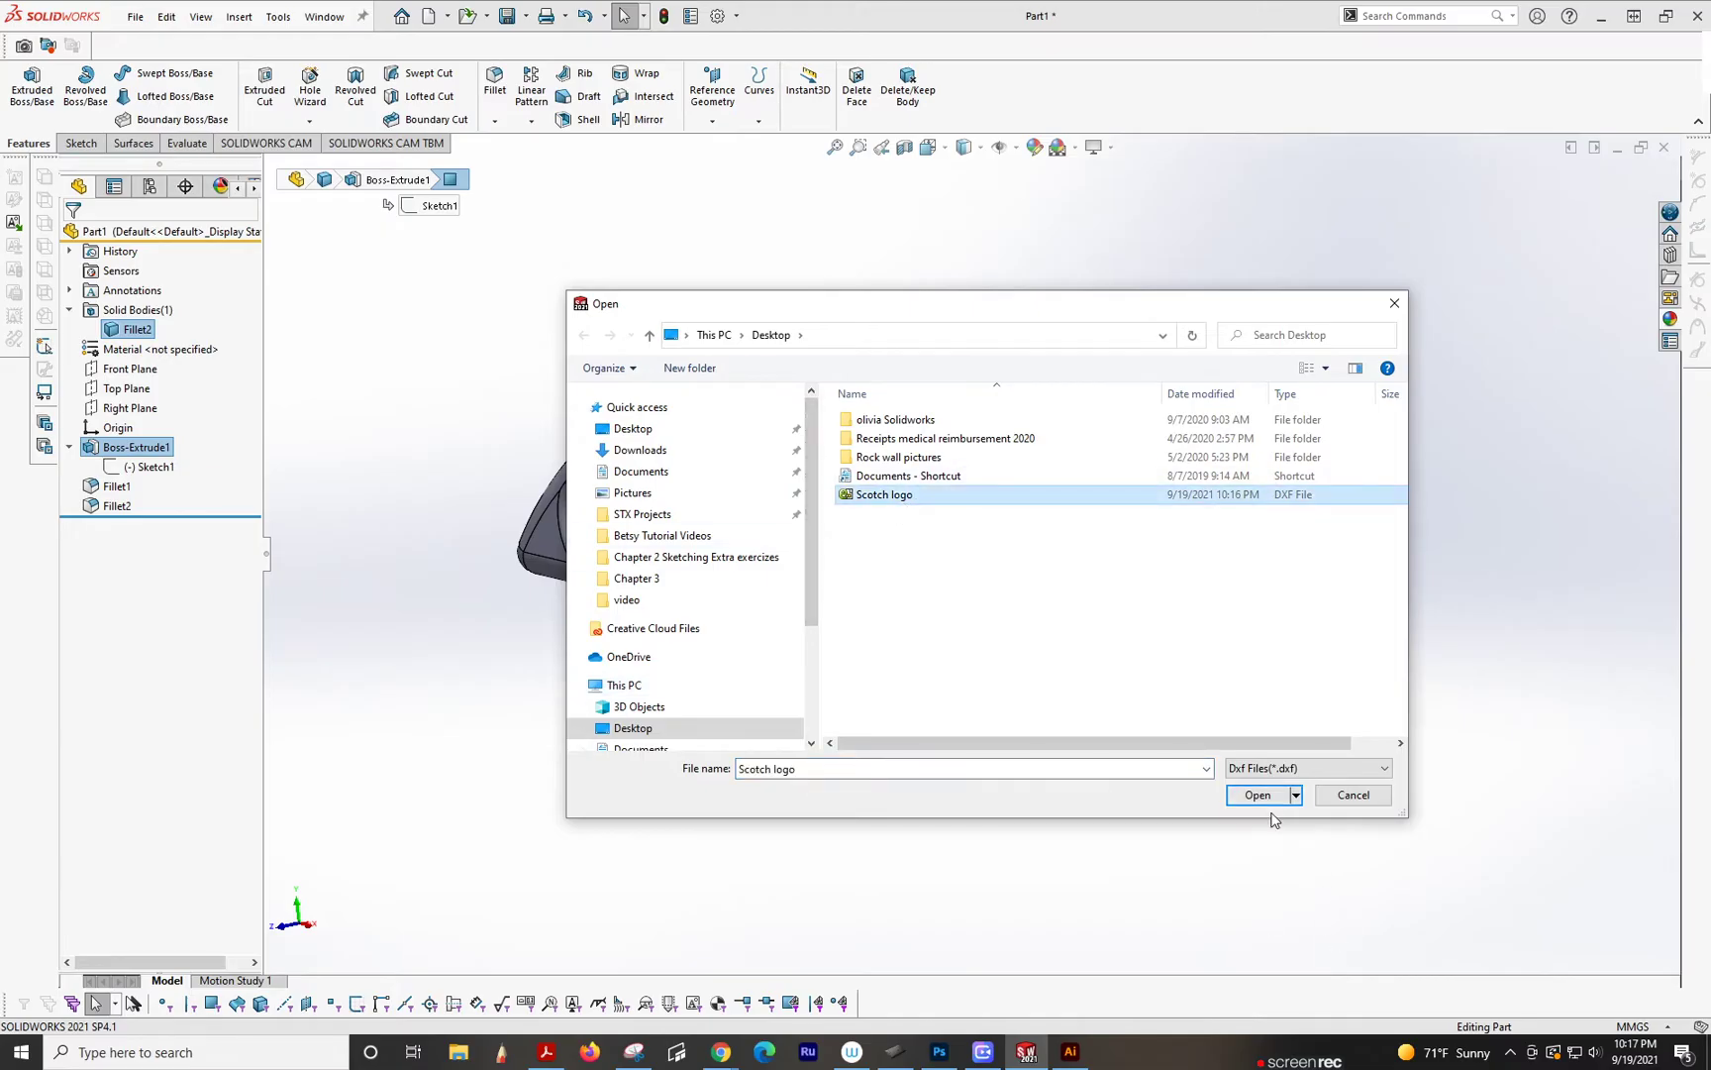
left_click(1256, 794)
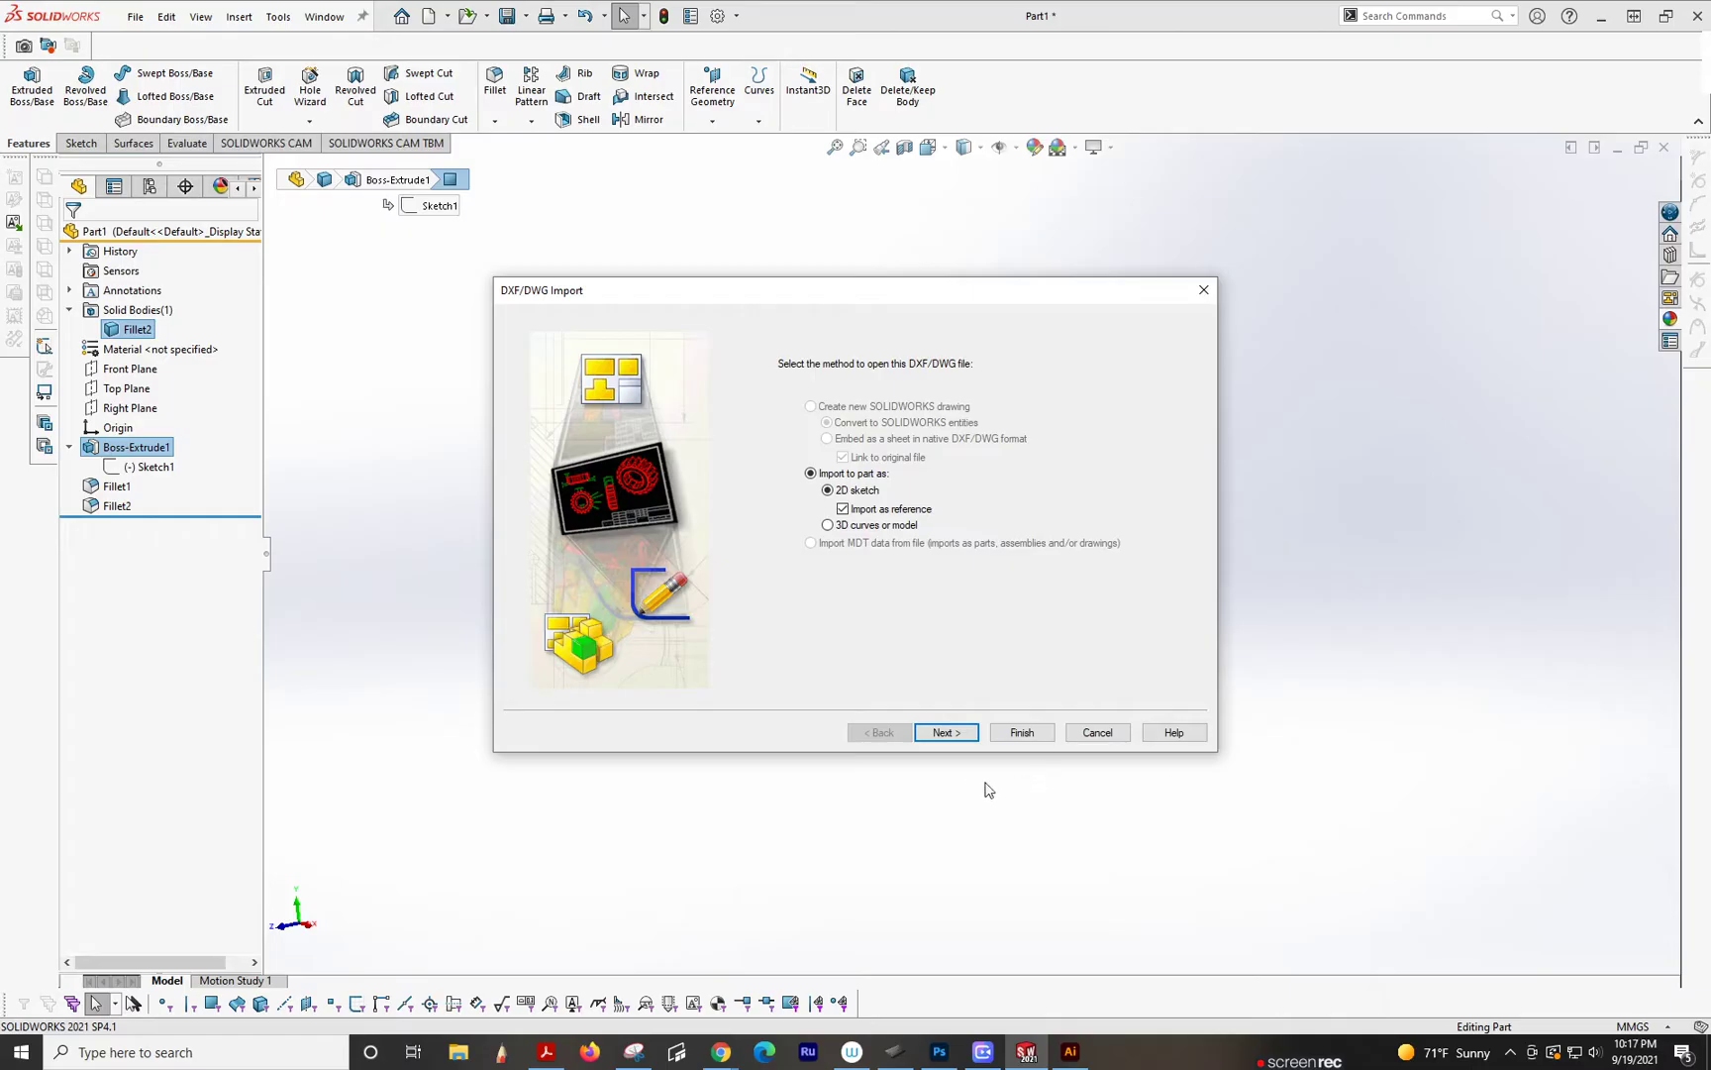
mouse_move(858, 753)
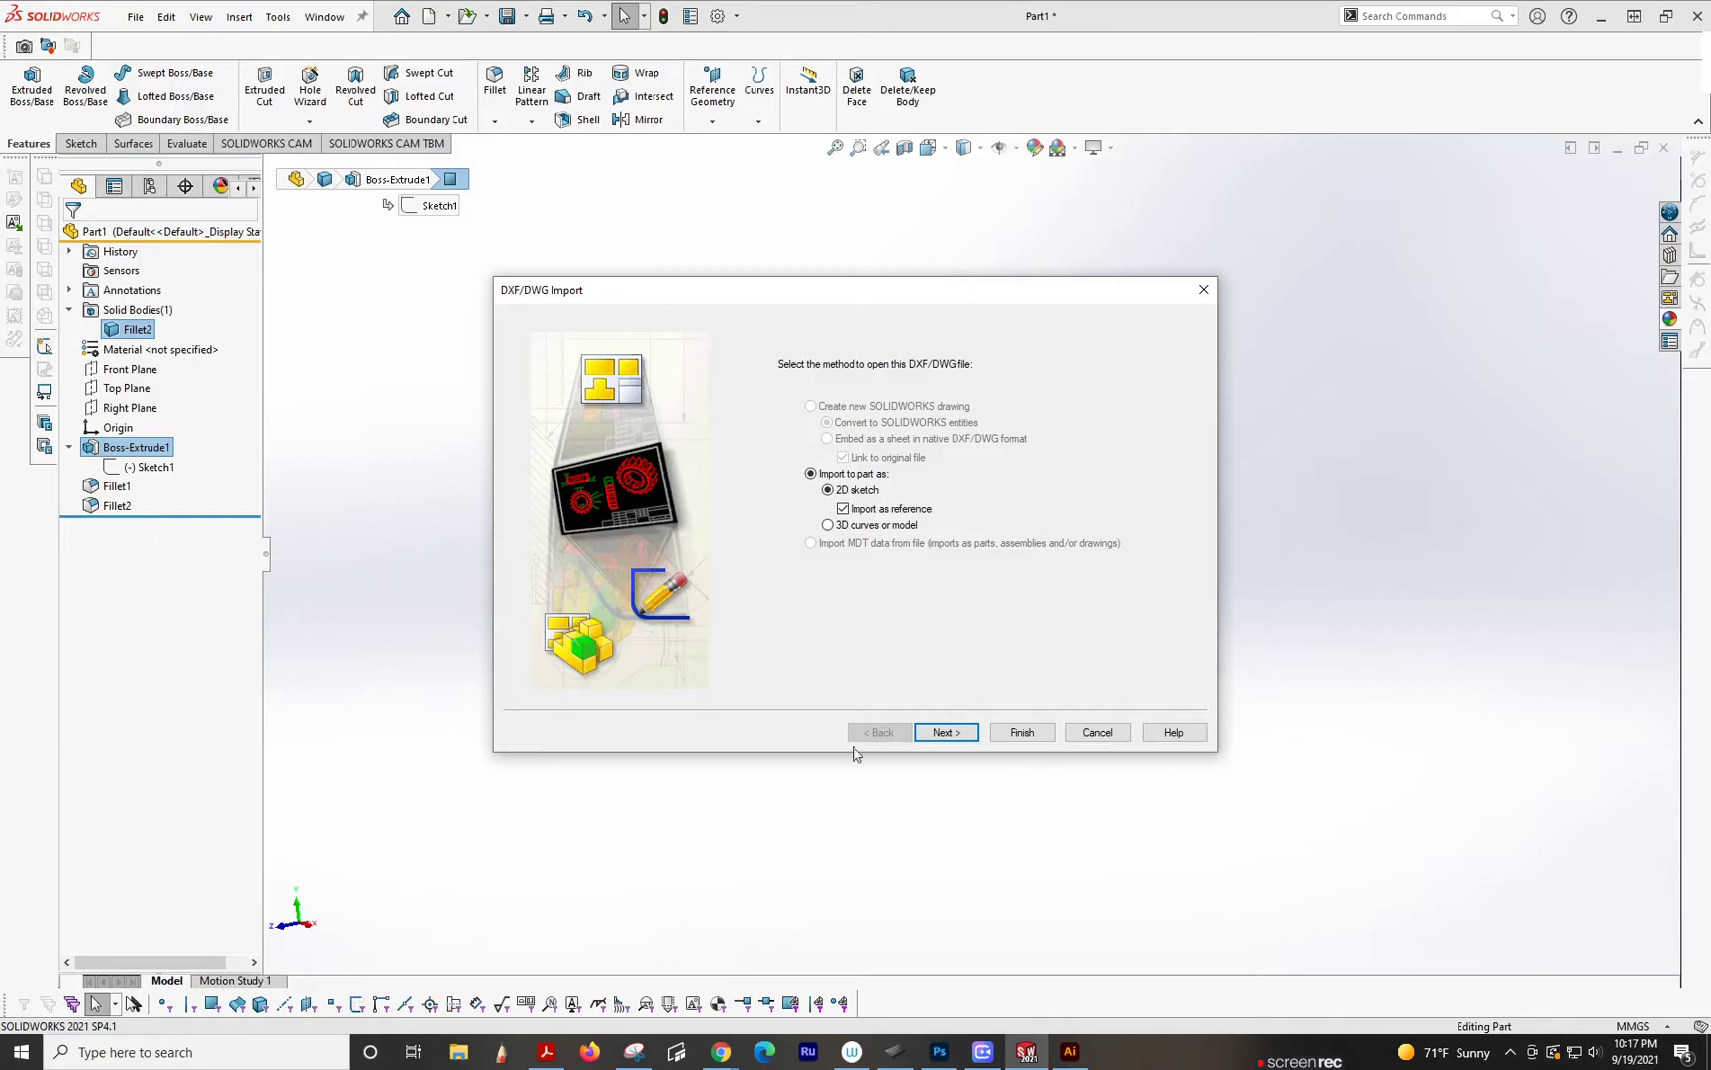
left_click(945, 732)
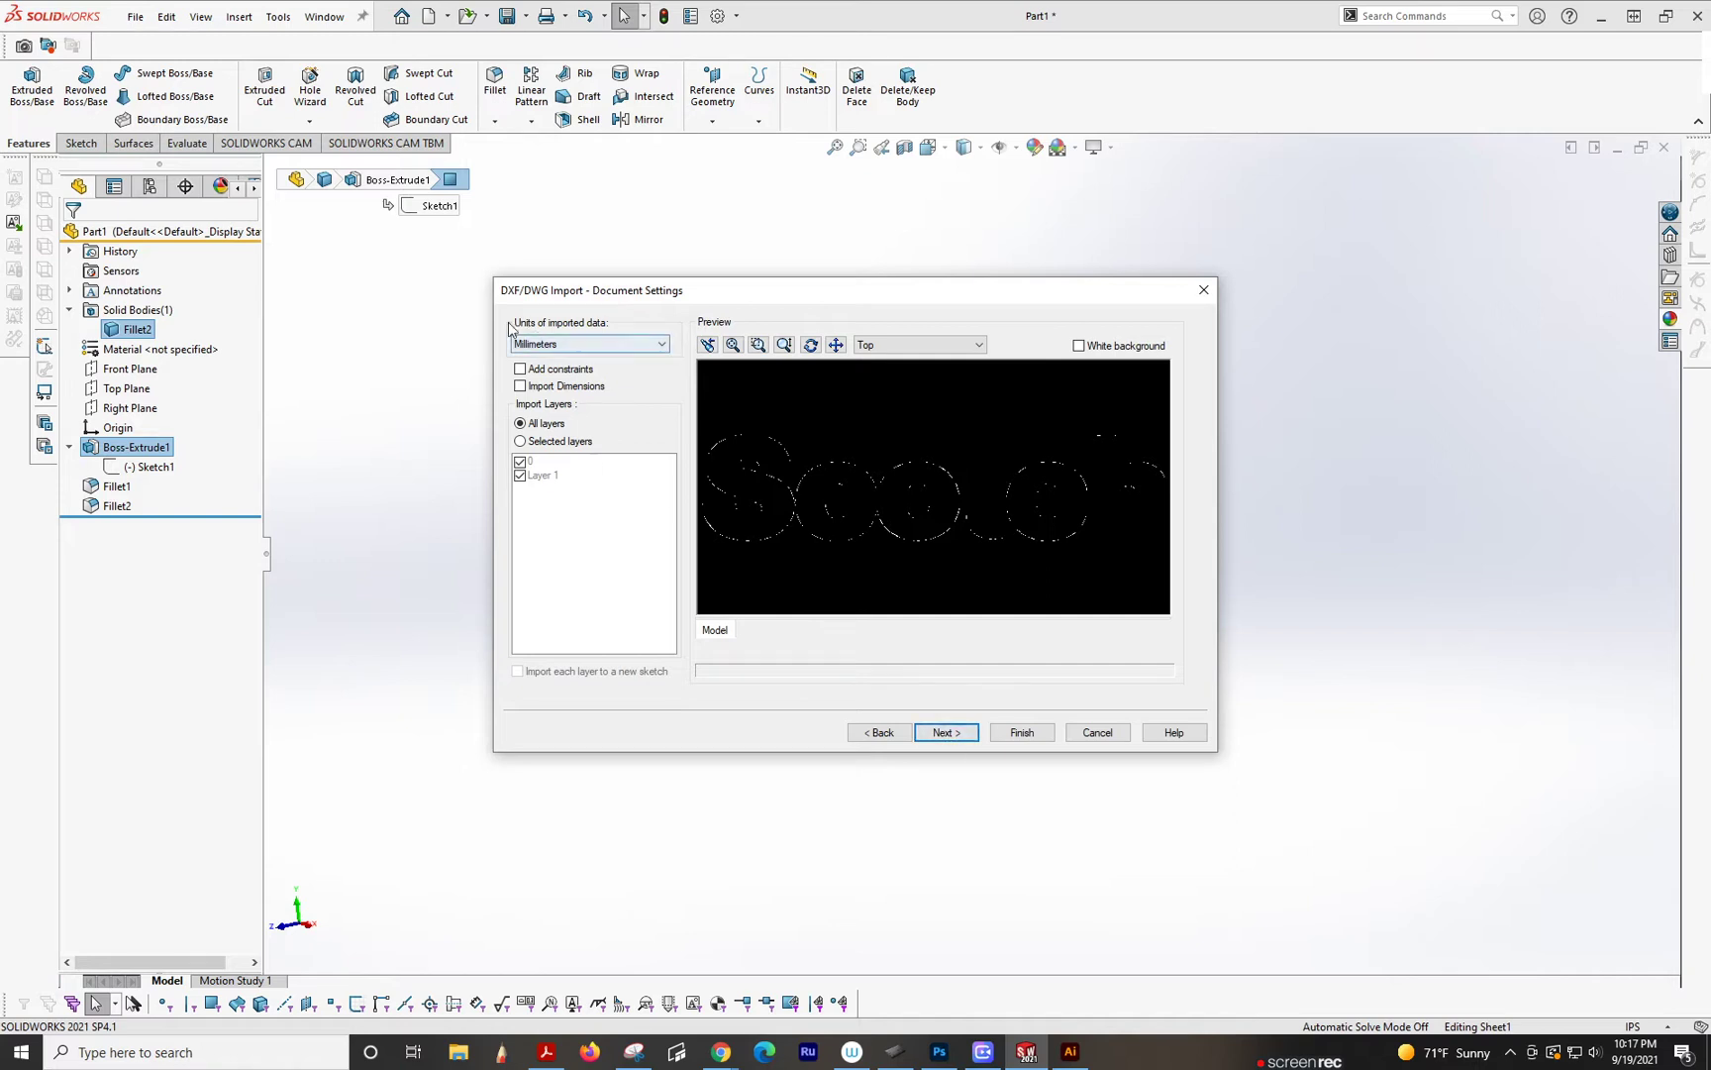
Step: Define the sketch origin at the lettering's lower-left corner and apply it
left_click(942, 733)
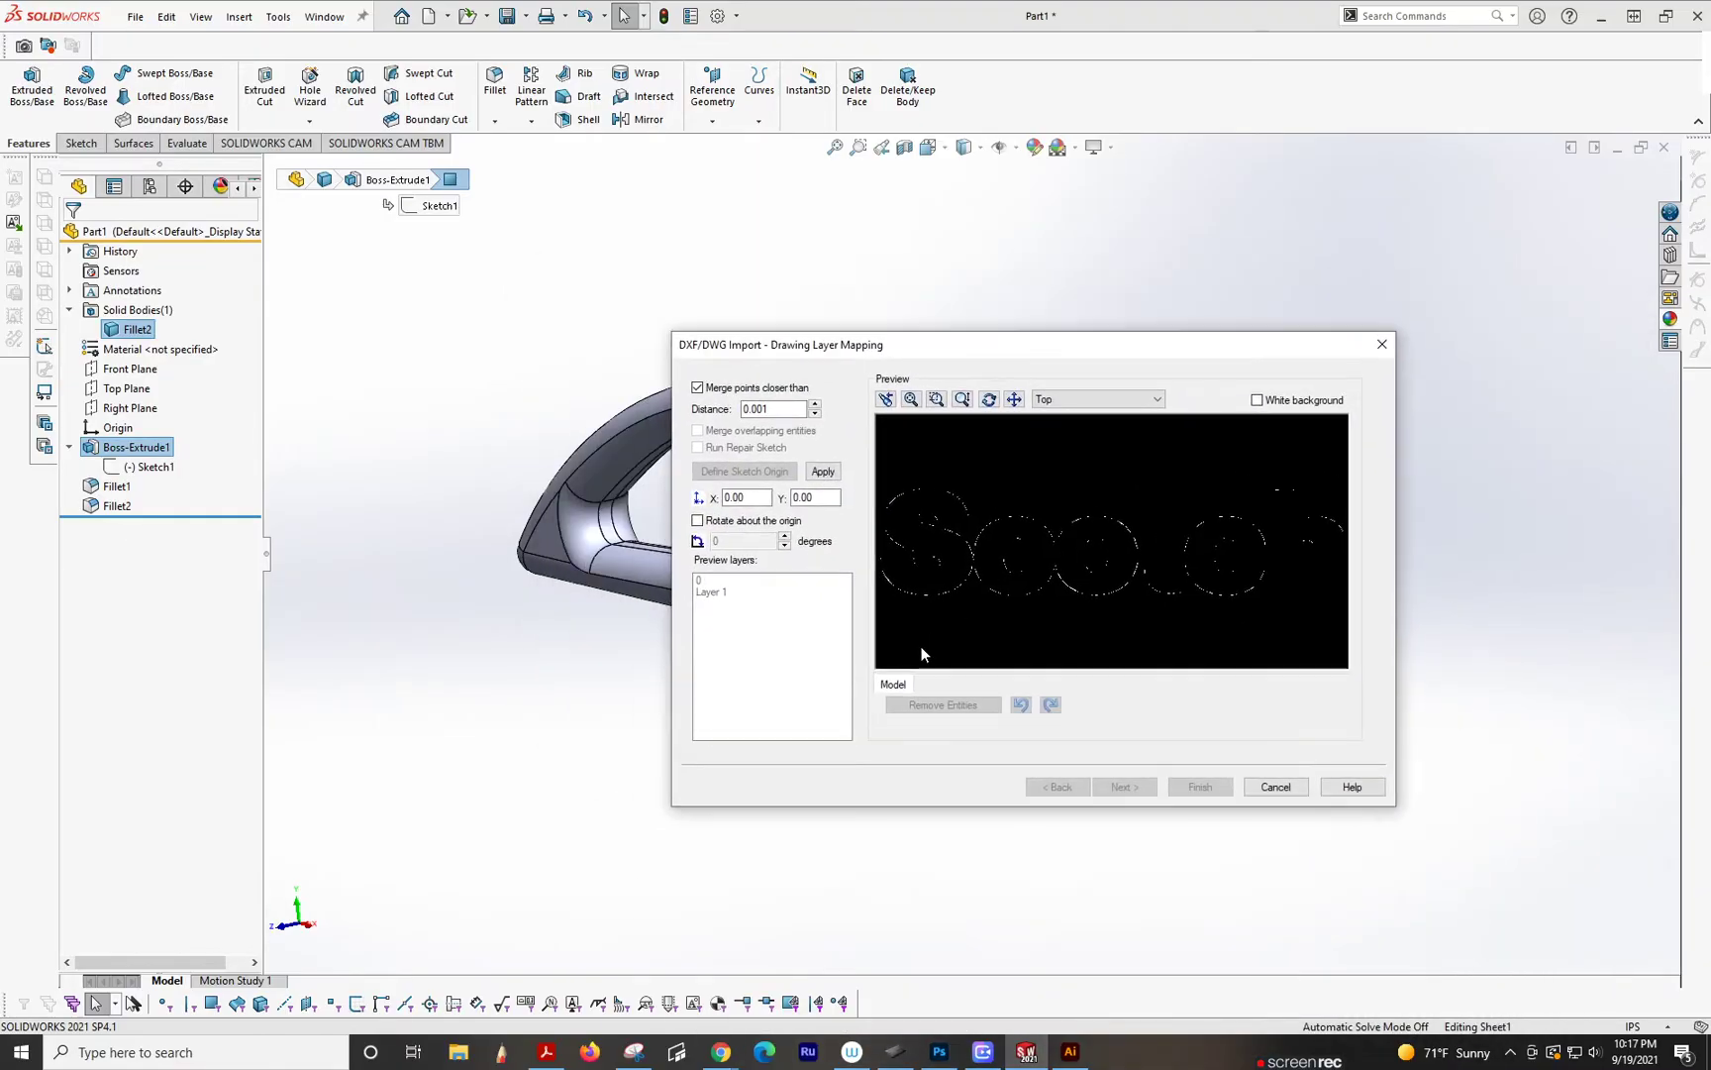
left_click(897, 608)
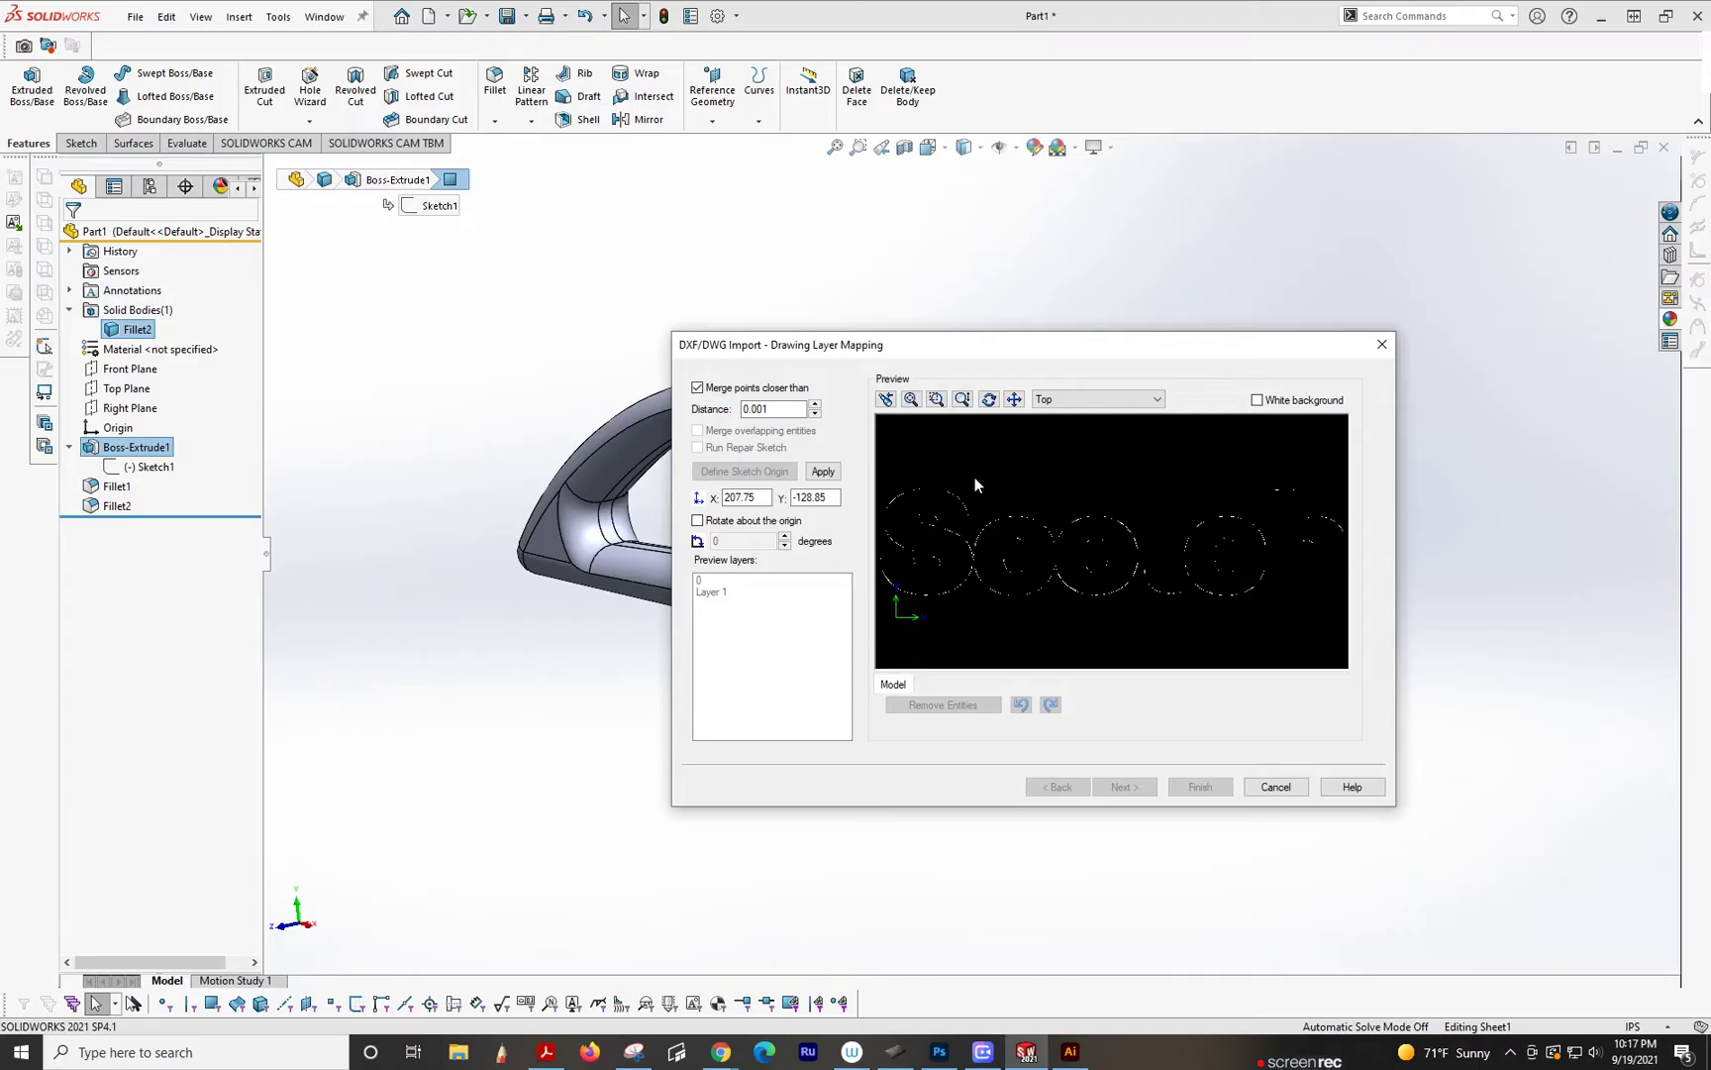
mouse_move(1091, 671)
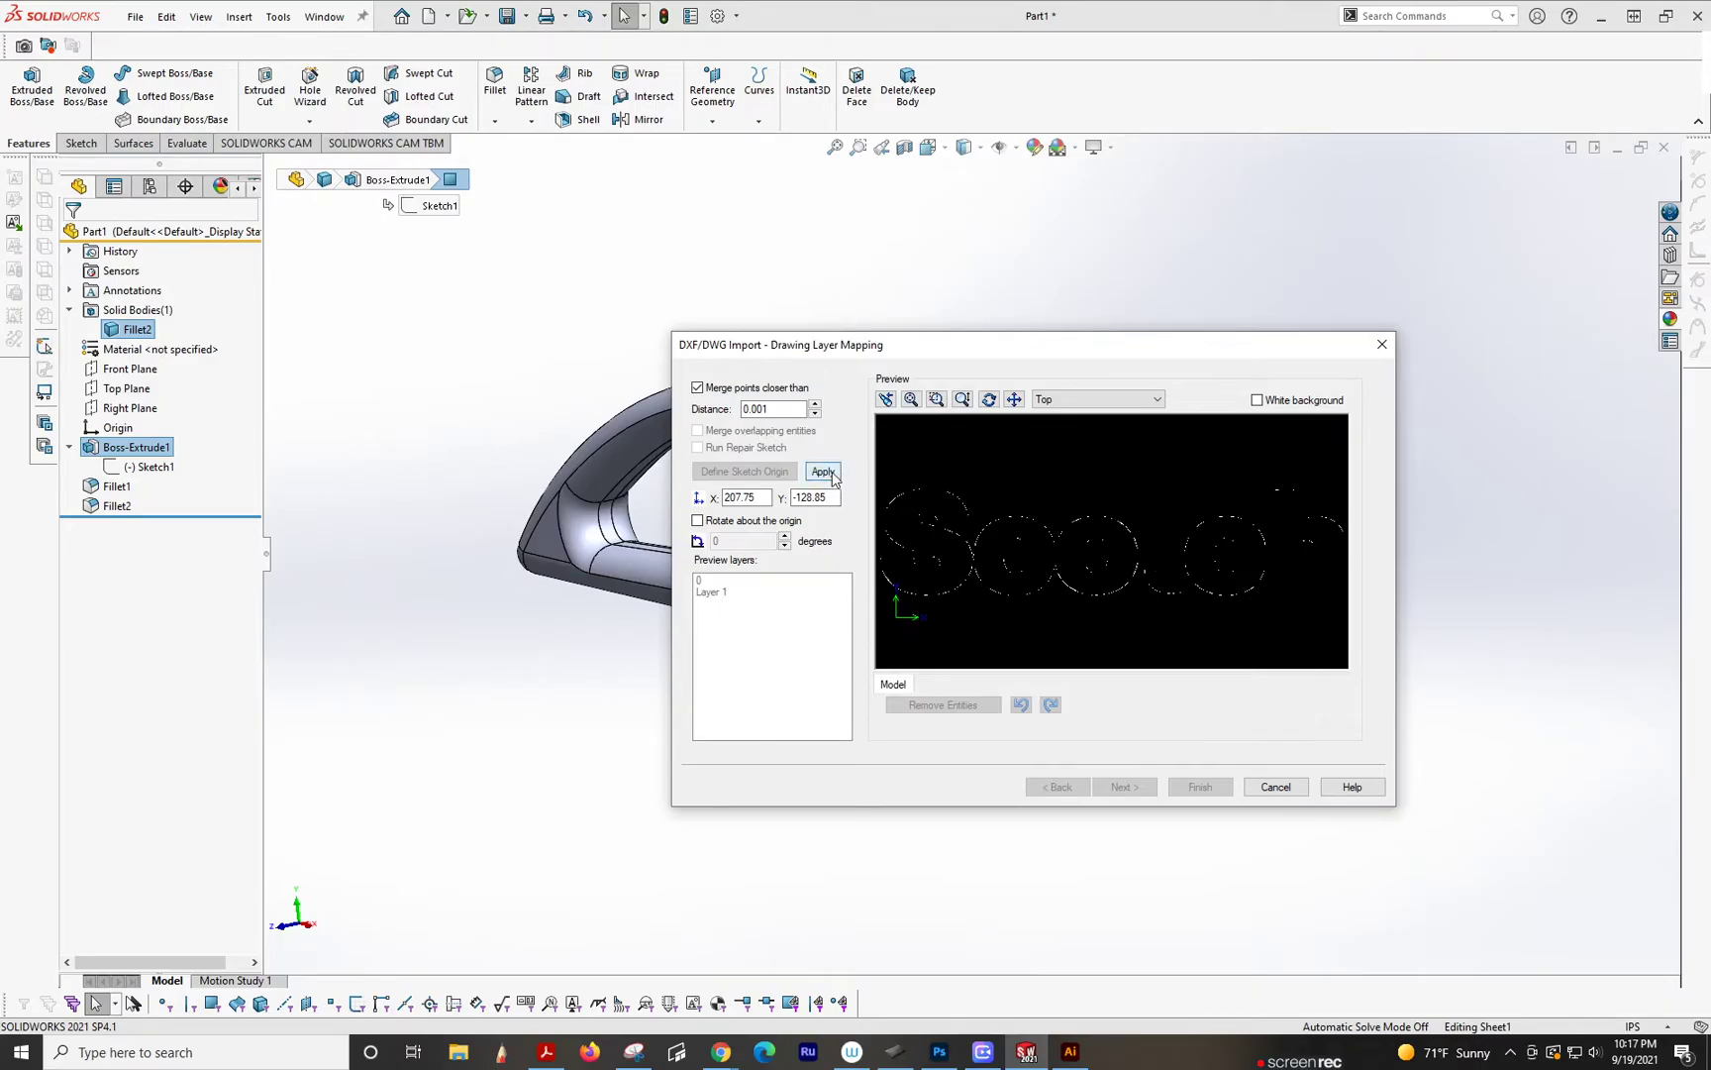
left_click(823, 471)
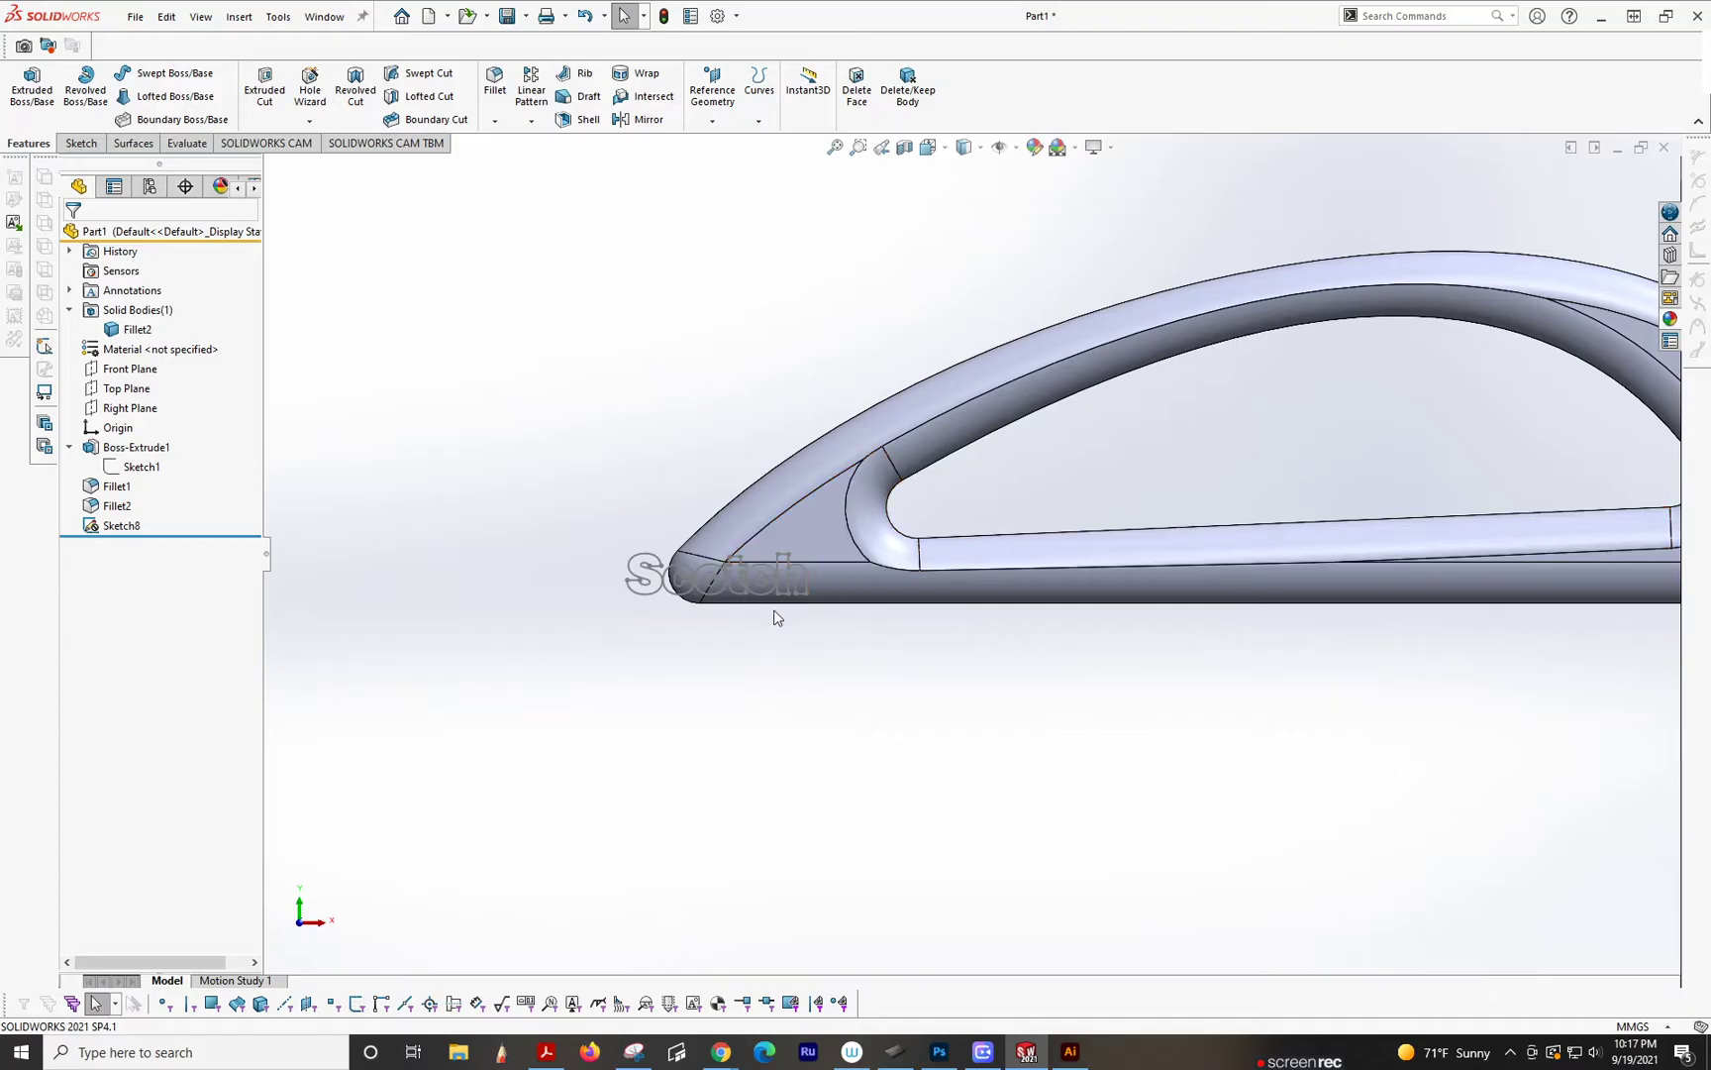
Step: Edit Sketch8 and select all the Scotch lettering spline curves
left_click(123, 525)
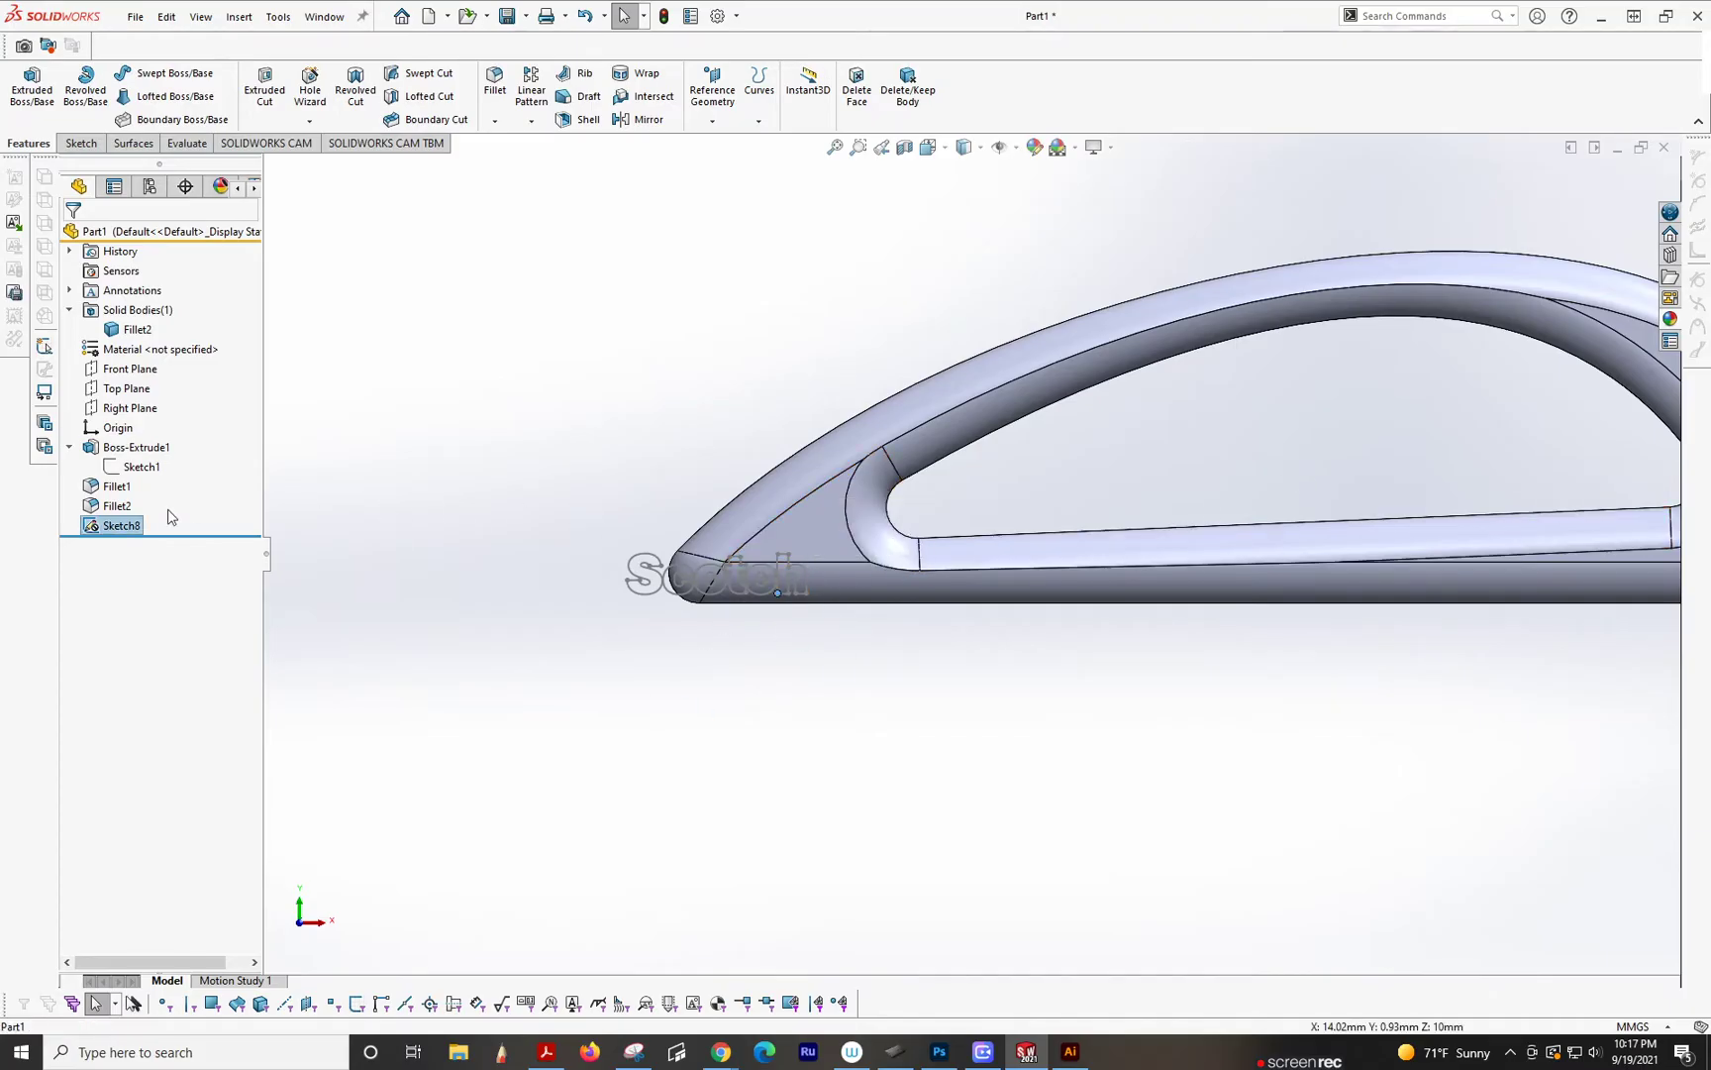
right_click(119, 524)
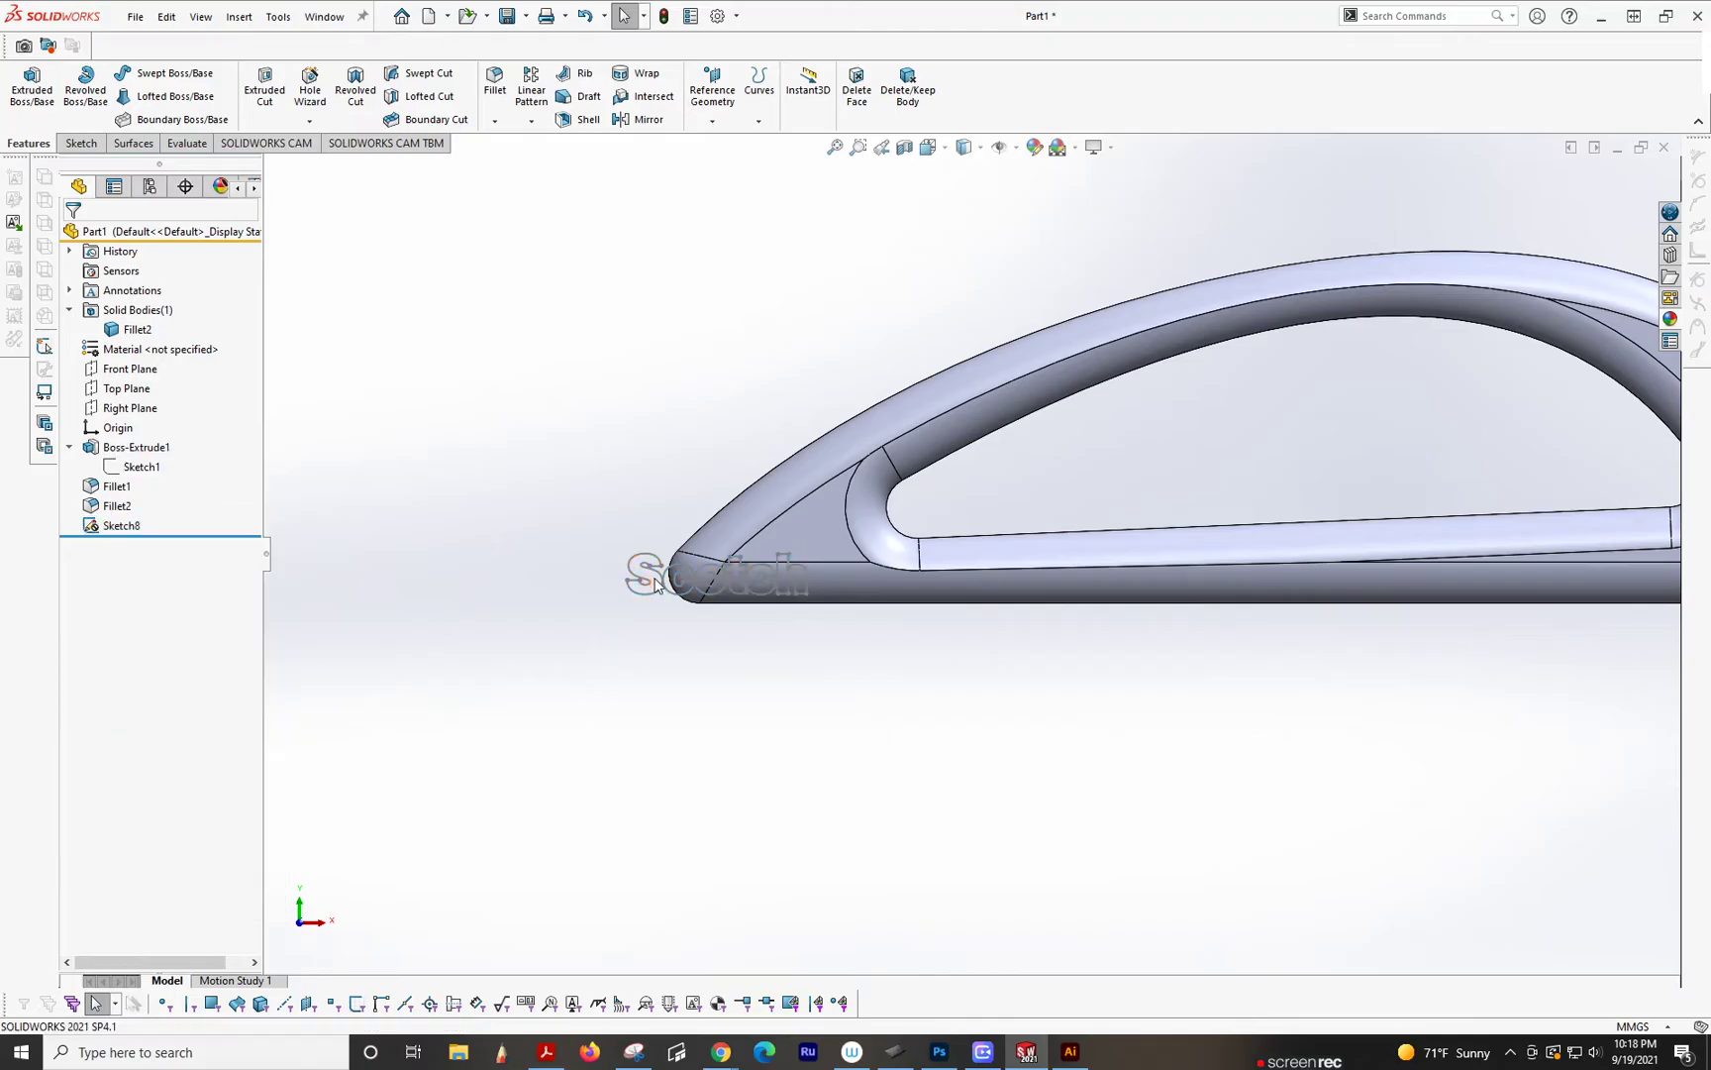
mouse_move(571, 577)
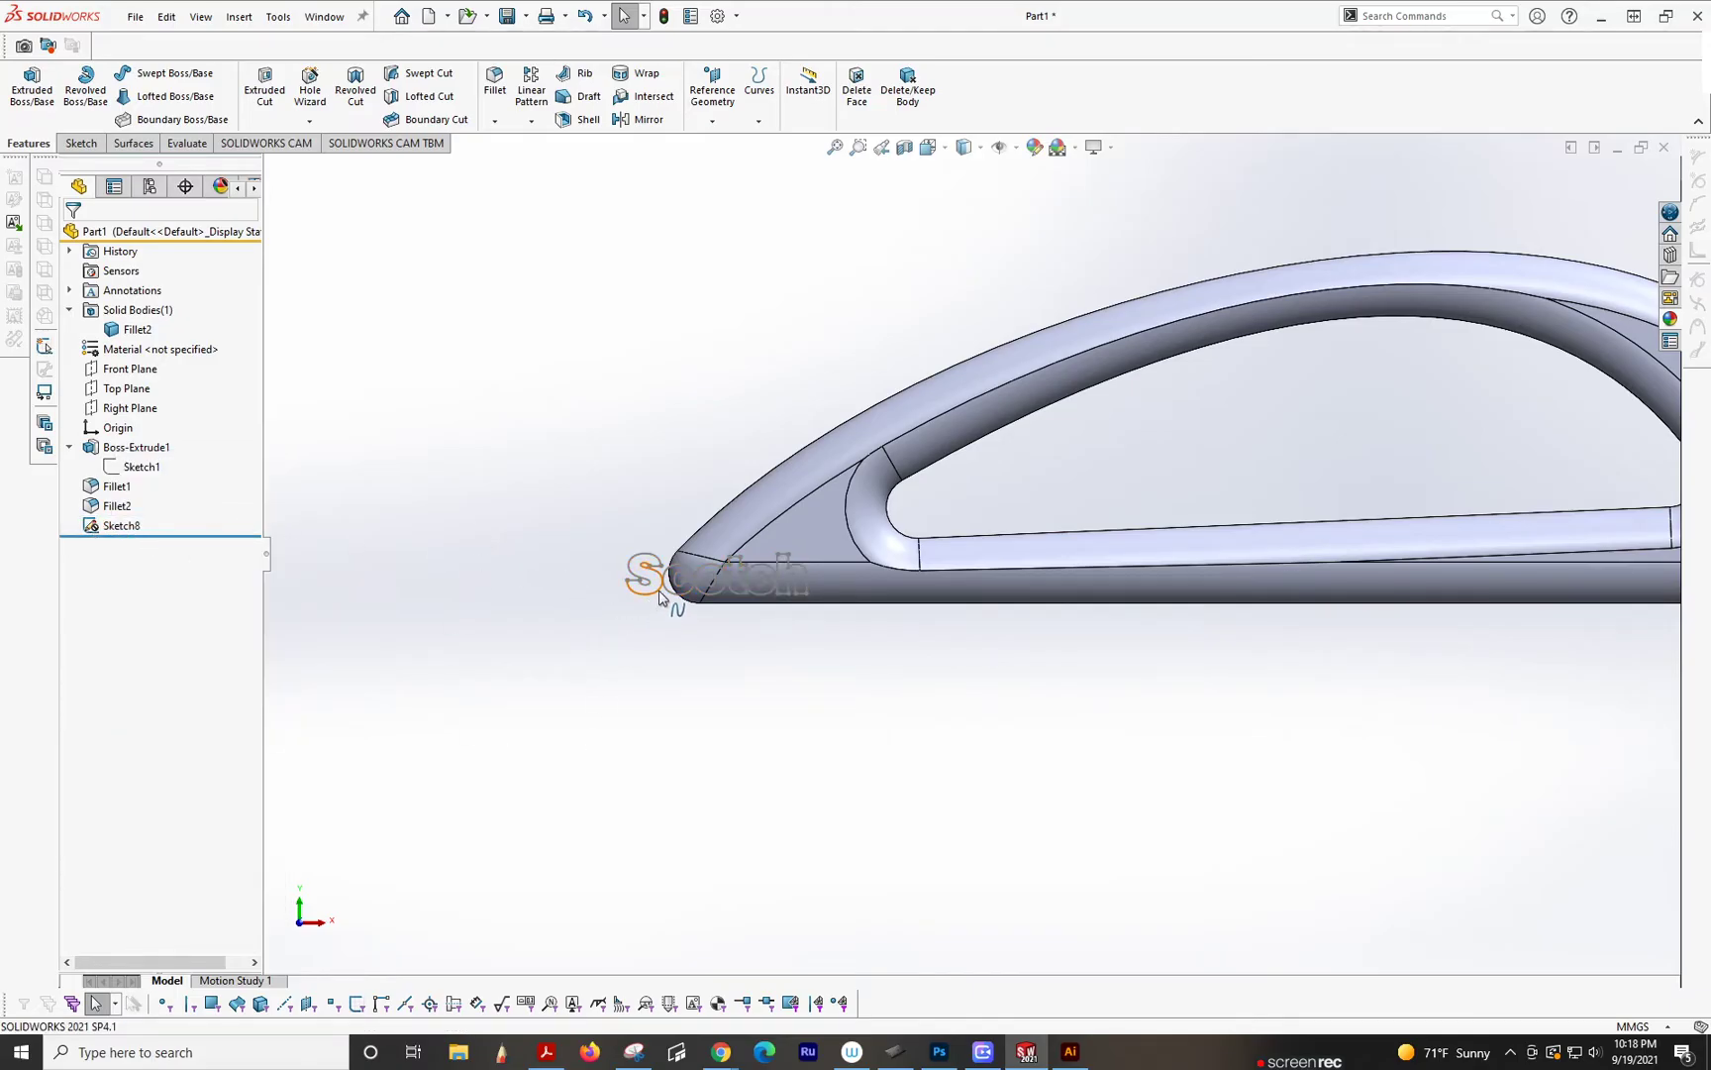
right_click(660, 578)
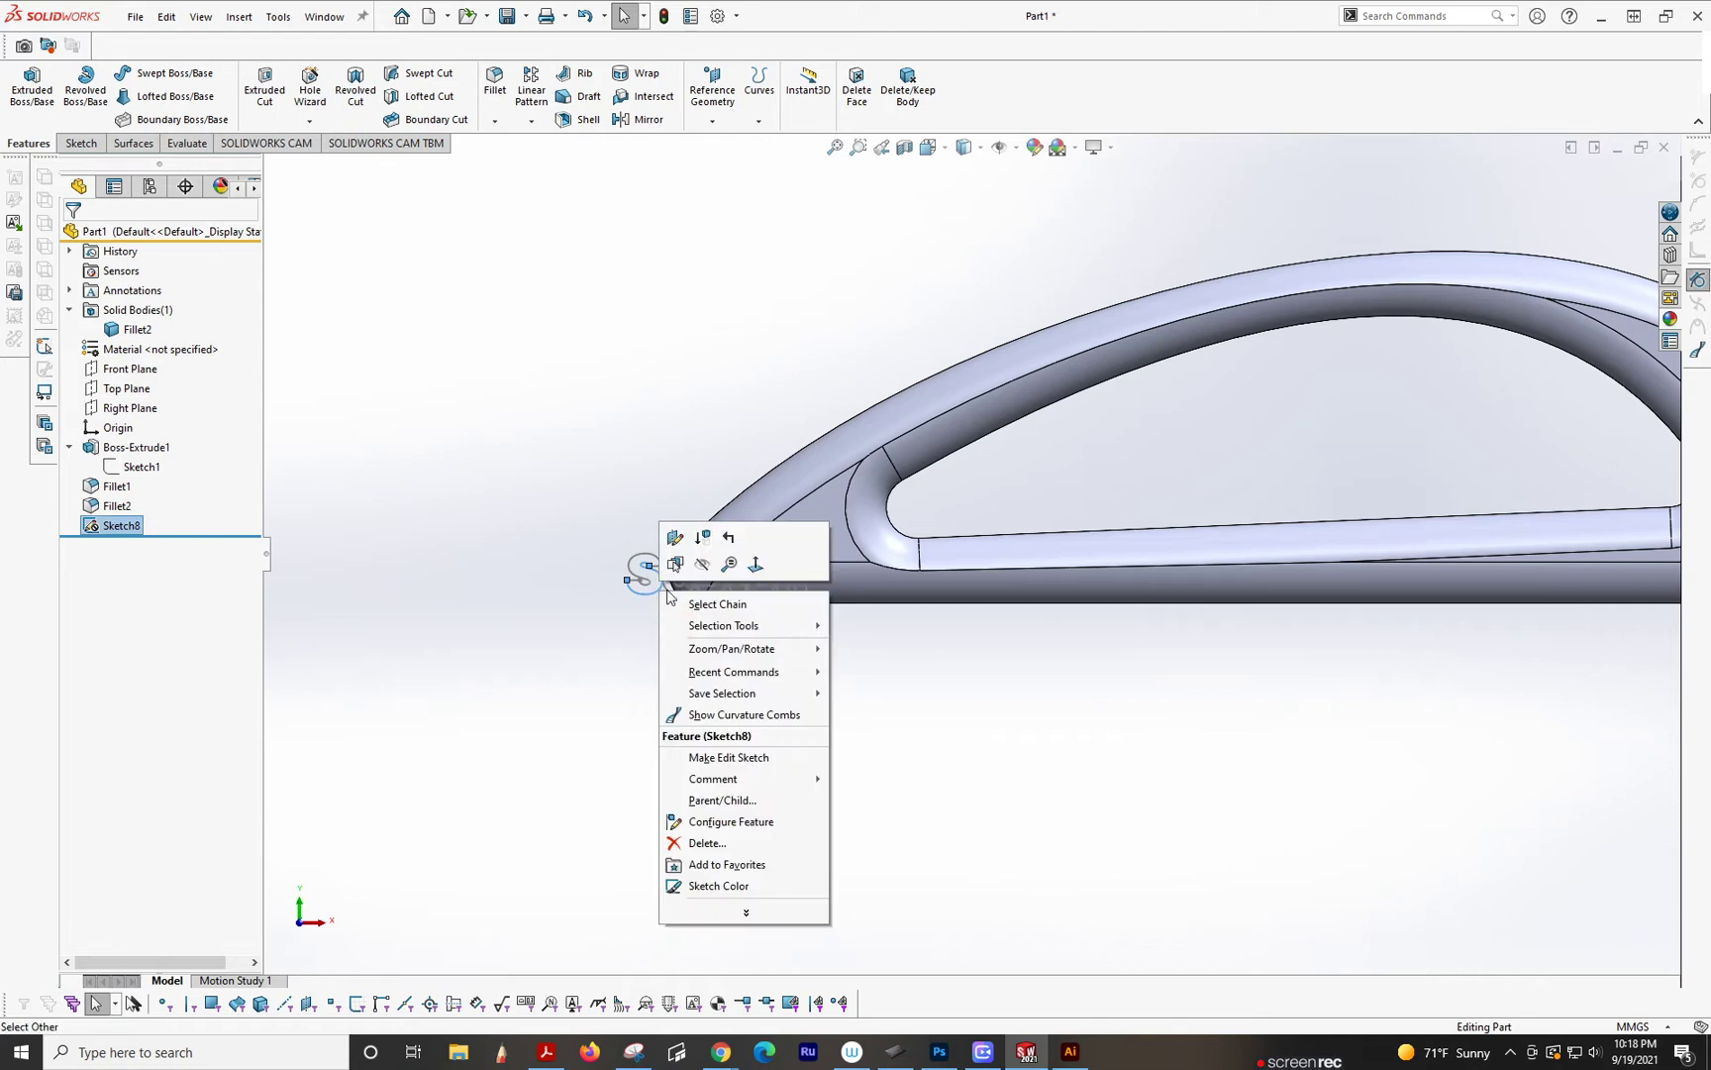
mouse_move(726, 757)
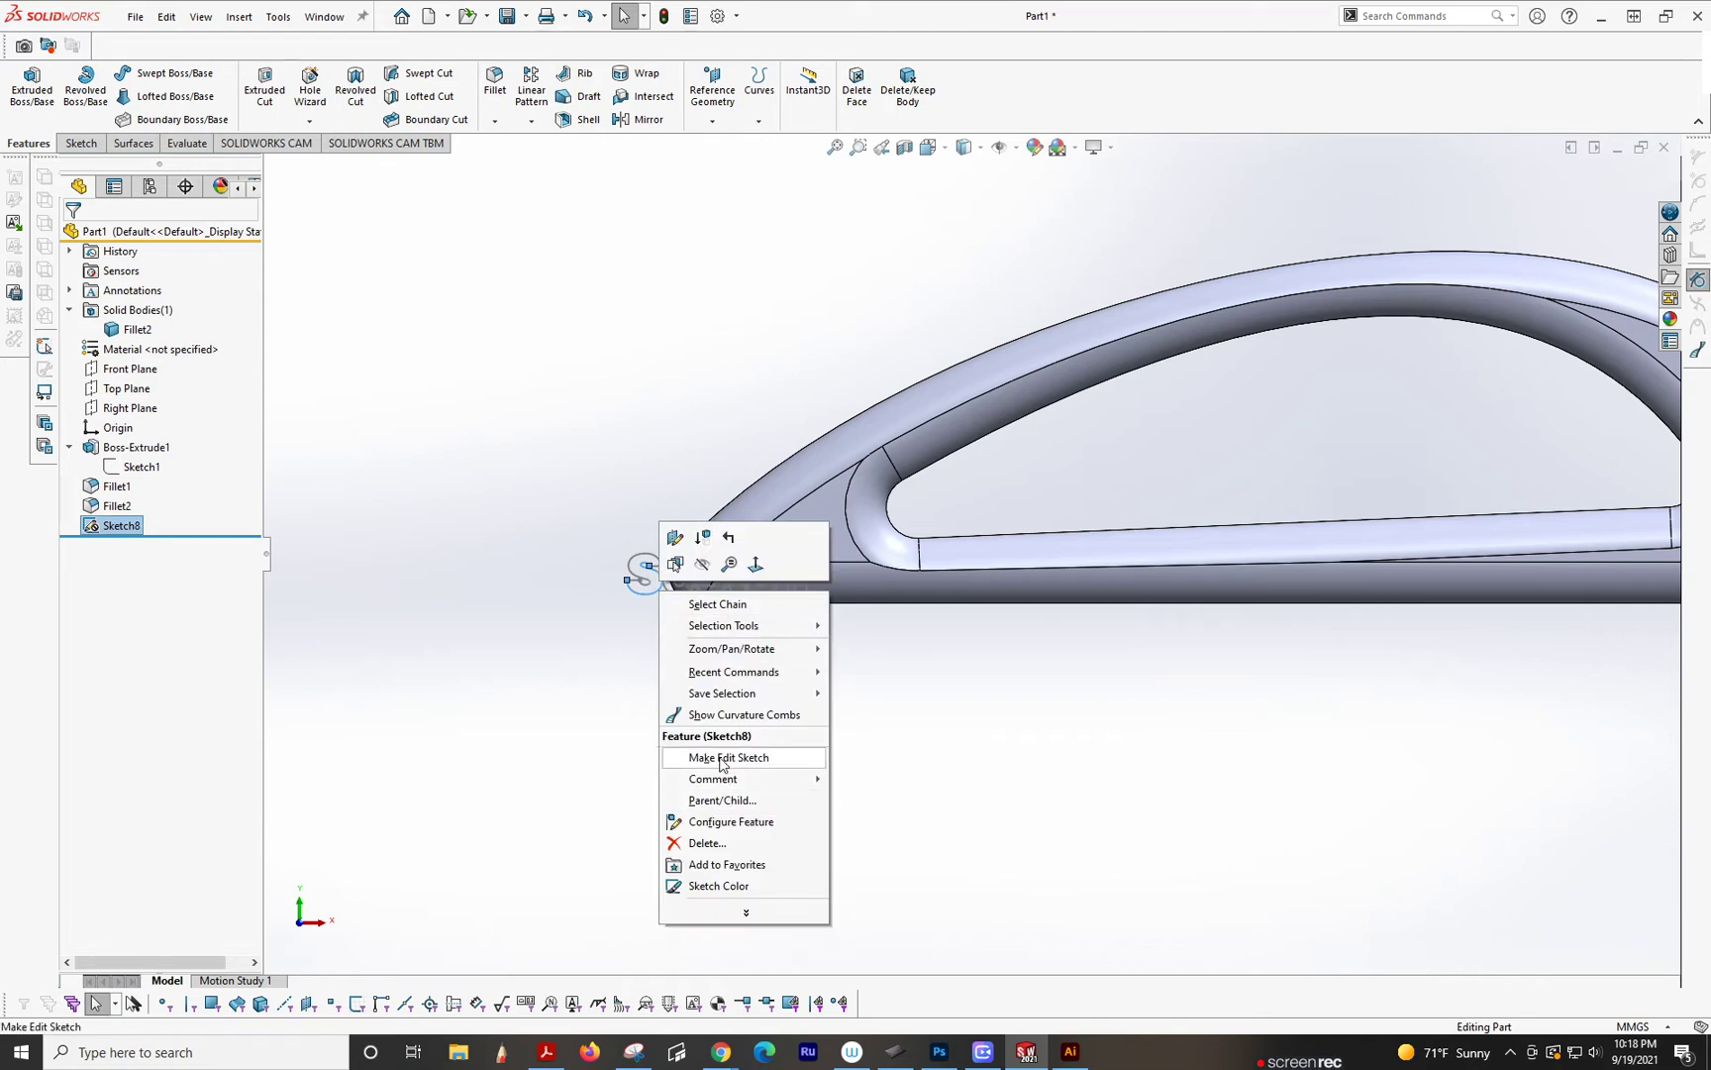
left_click(727, 757)
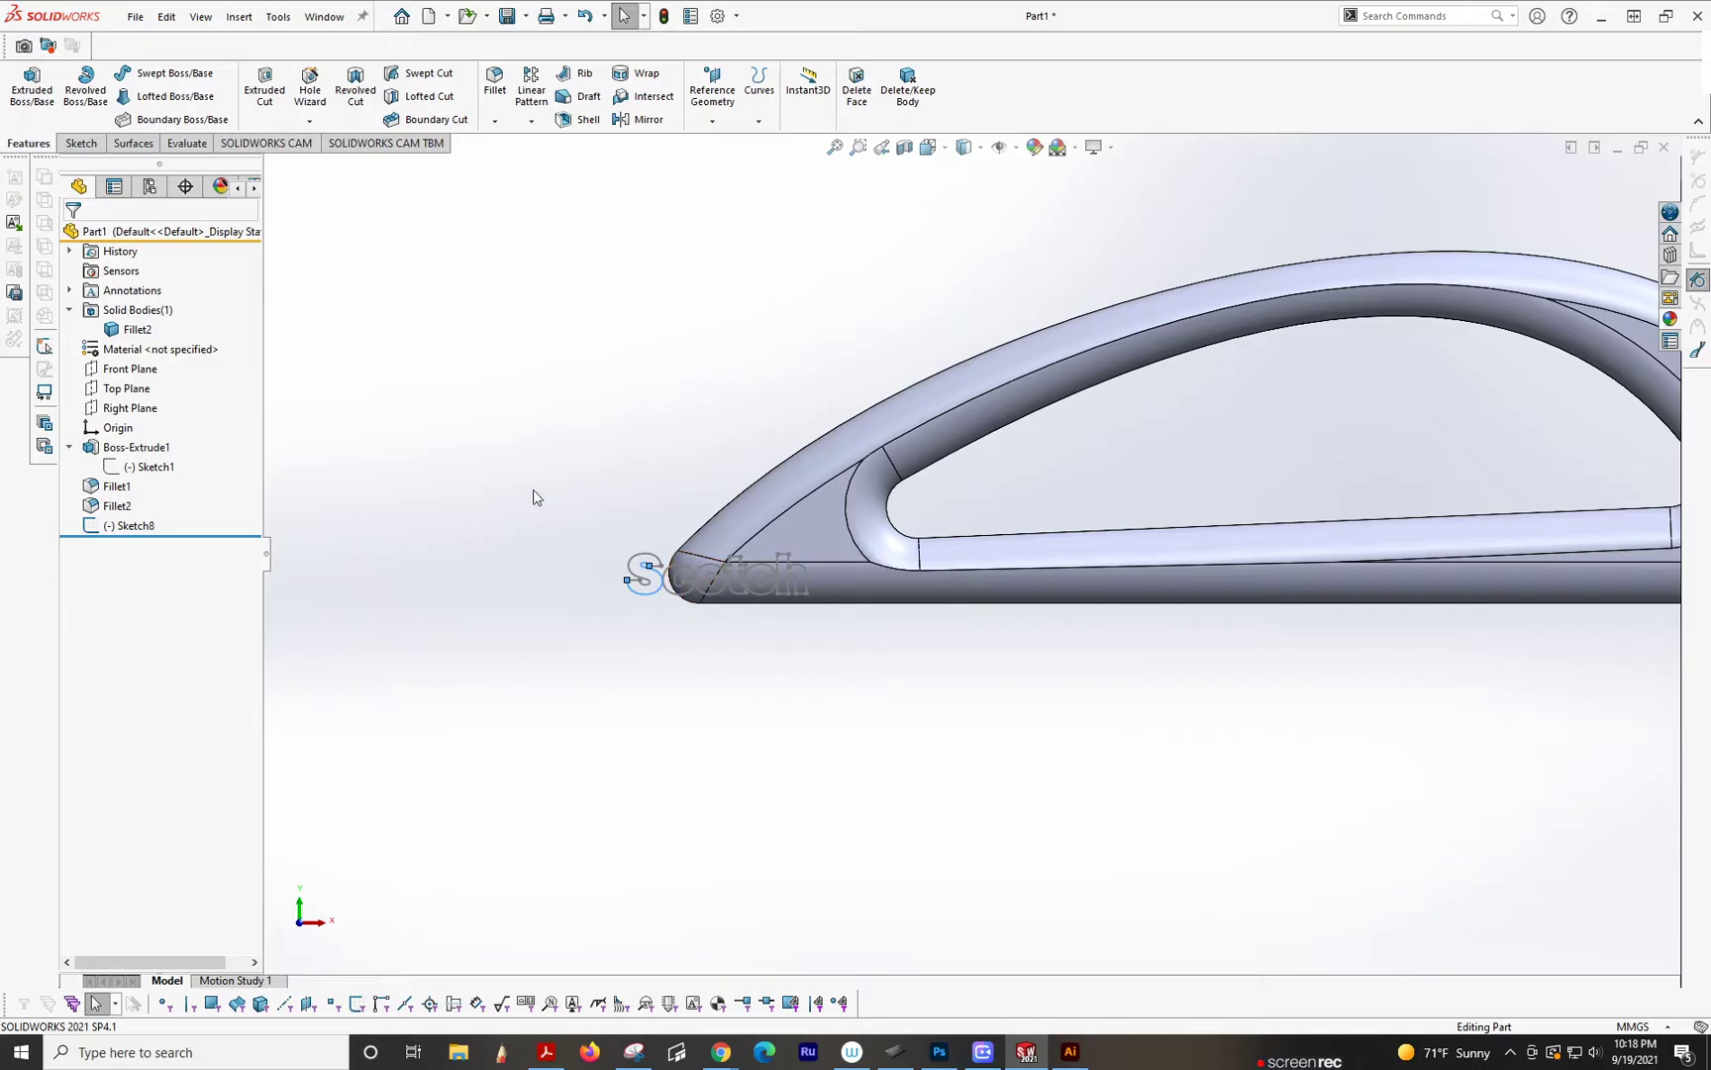
left_click(134, 525)
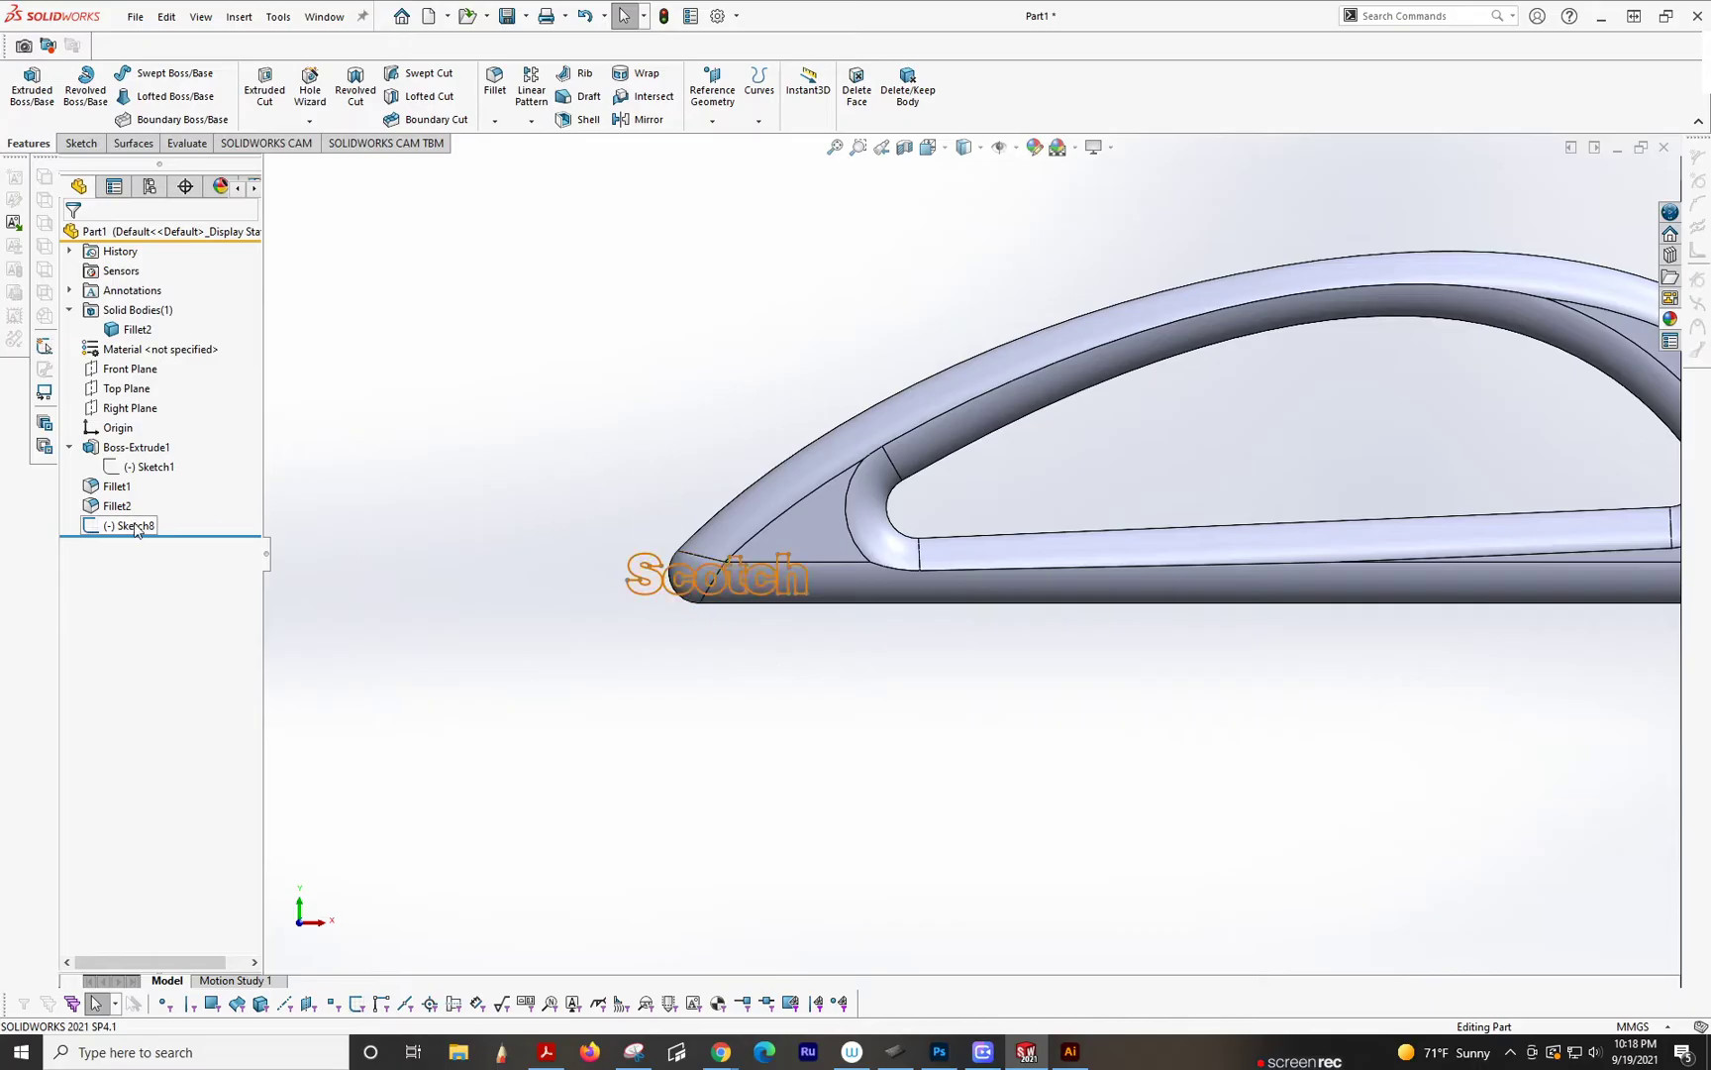
mouse_move(143, 535)
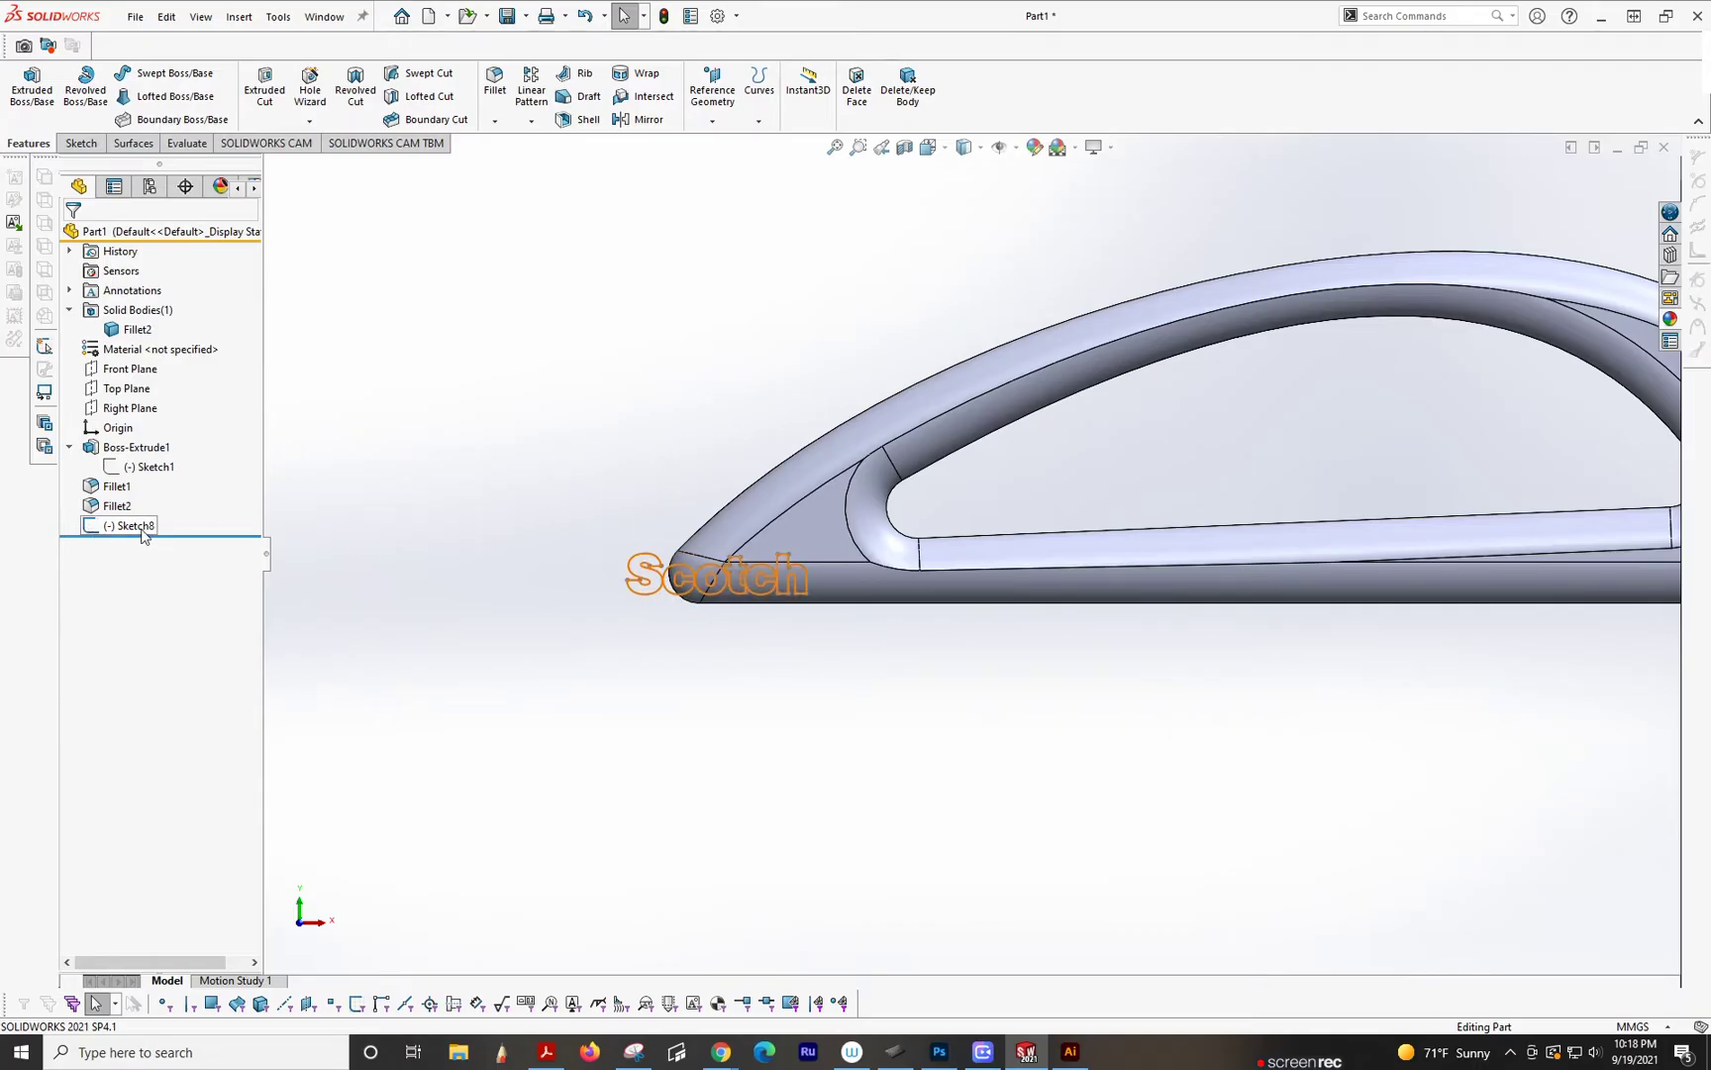
double_click(137, 525)
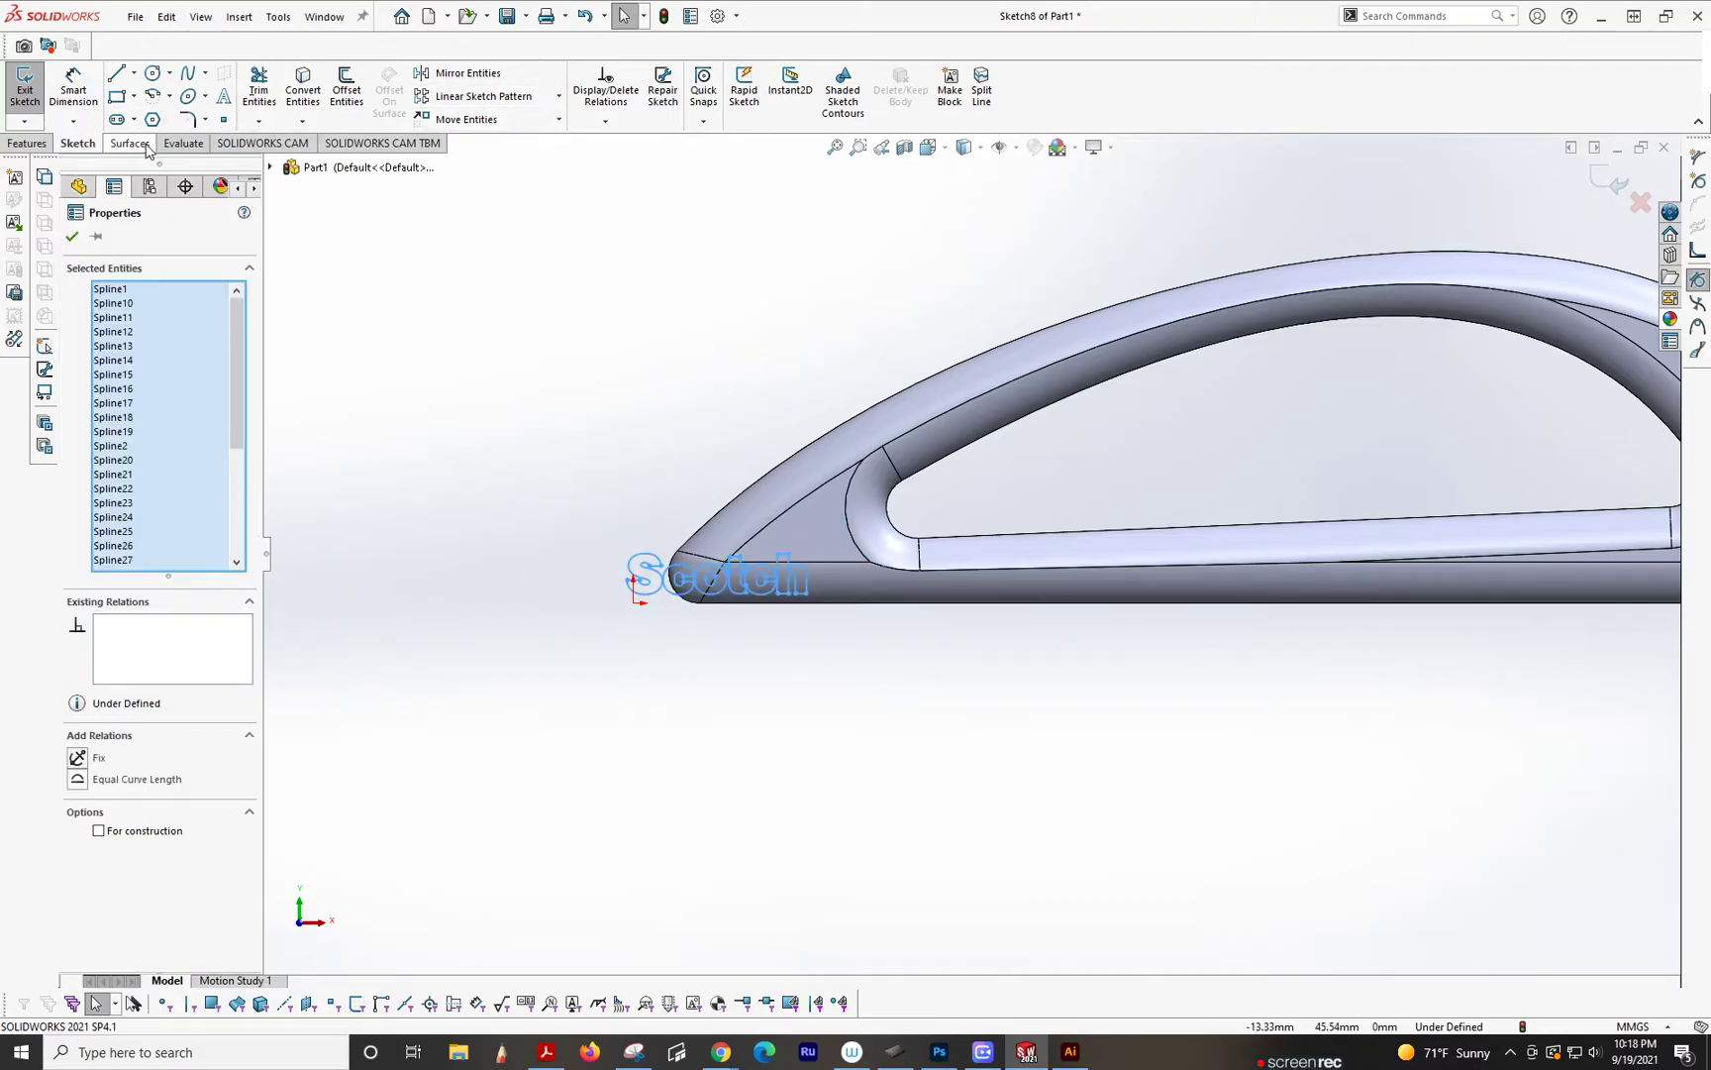
mouse_move(660, 462)
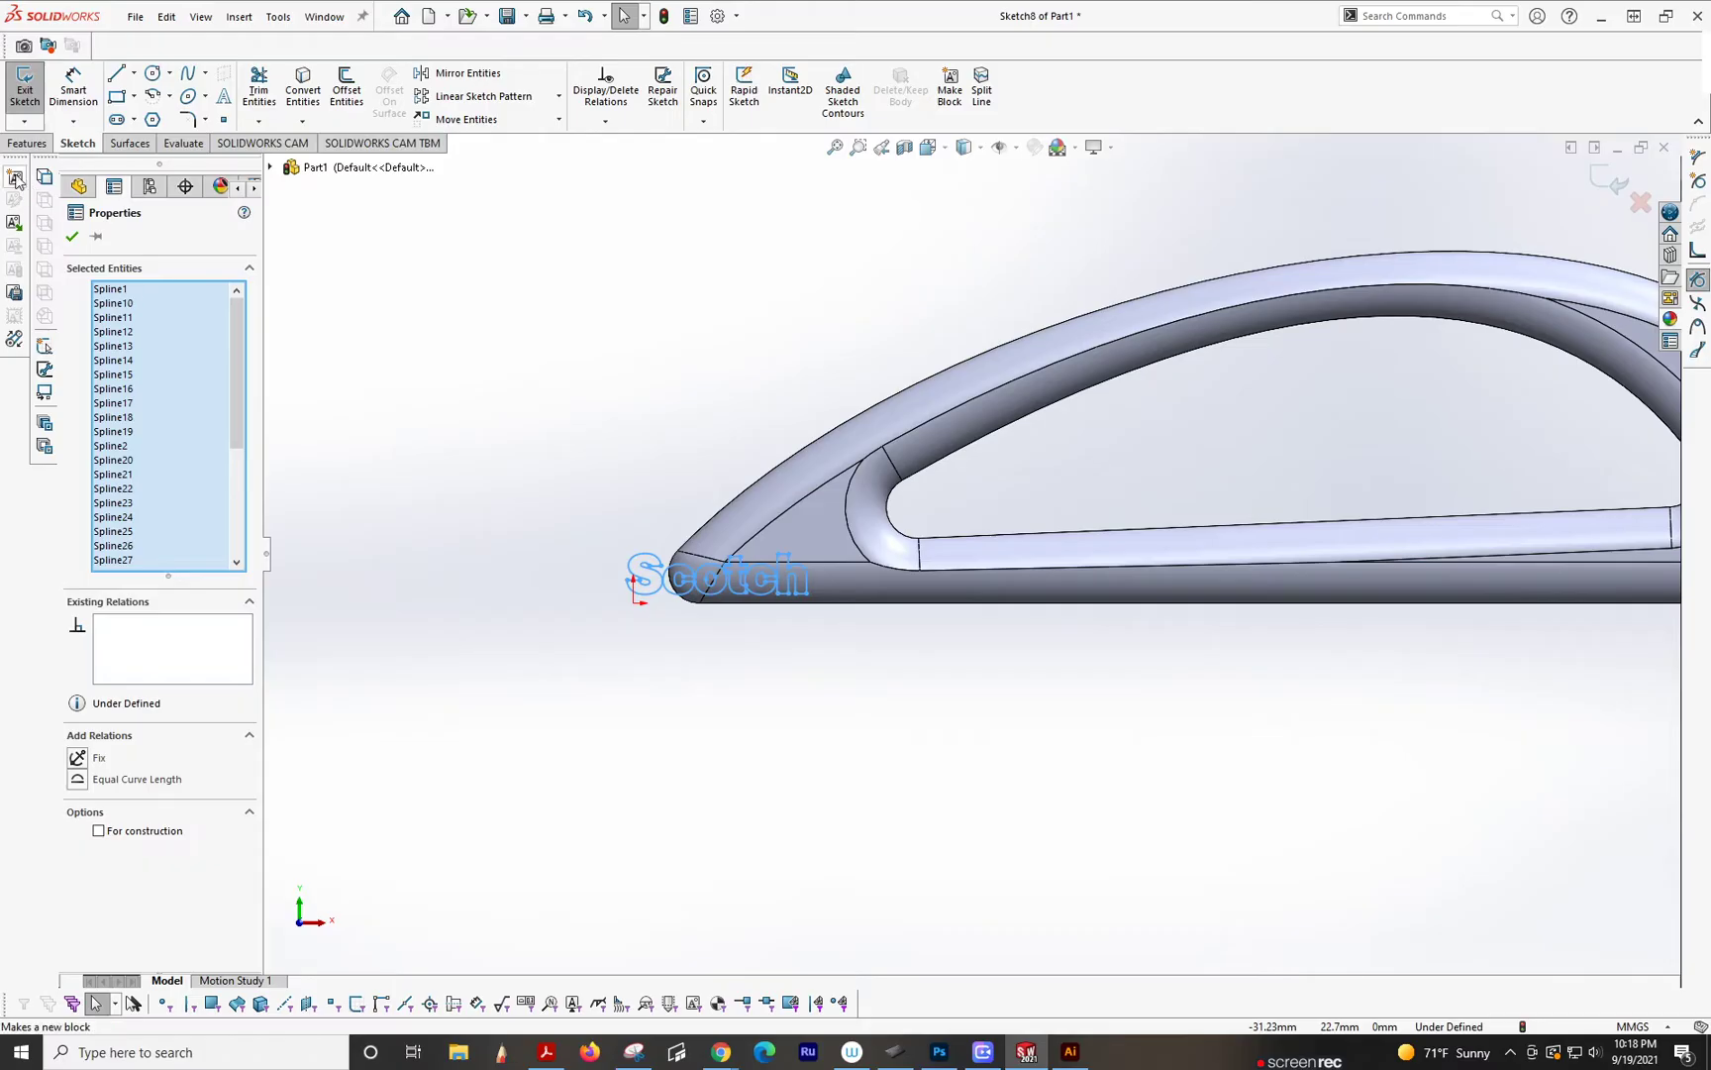
Step: Make a block from the selected Scotch curves, giving Block4-1 to Block4-3 in Sketch8
left_click(947, 87)
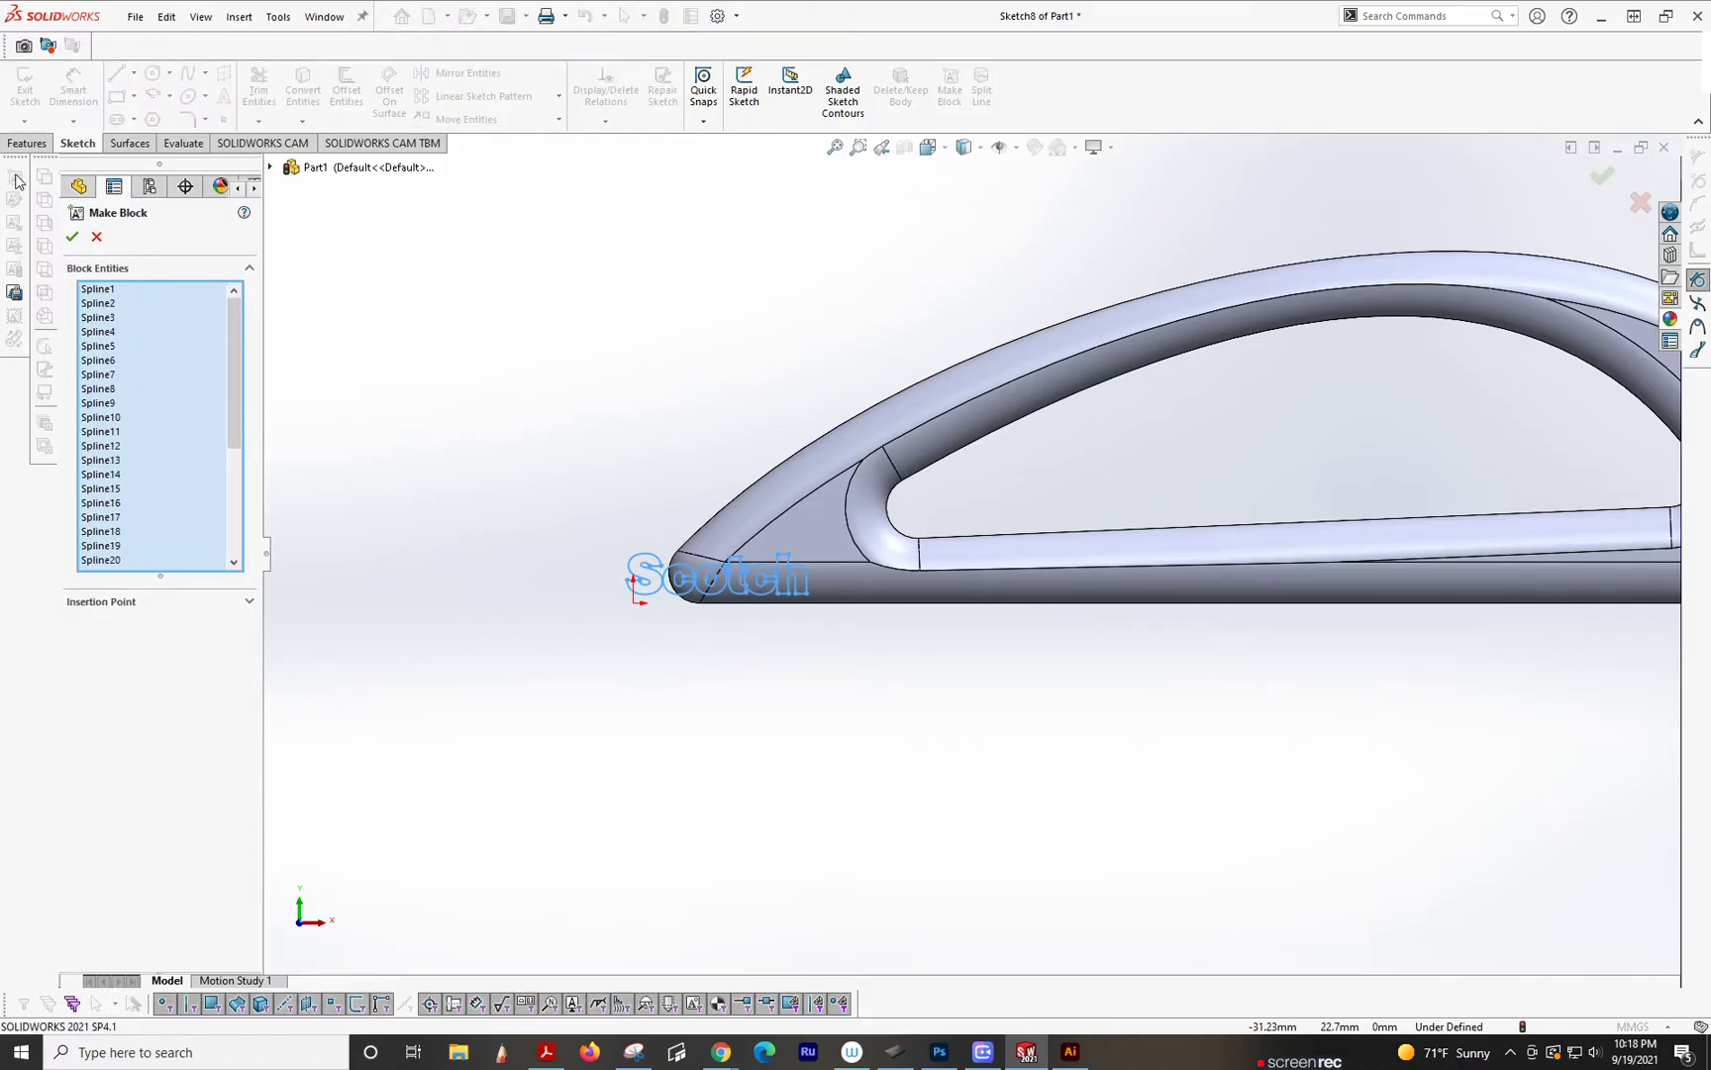
left_click(71, 238)
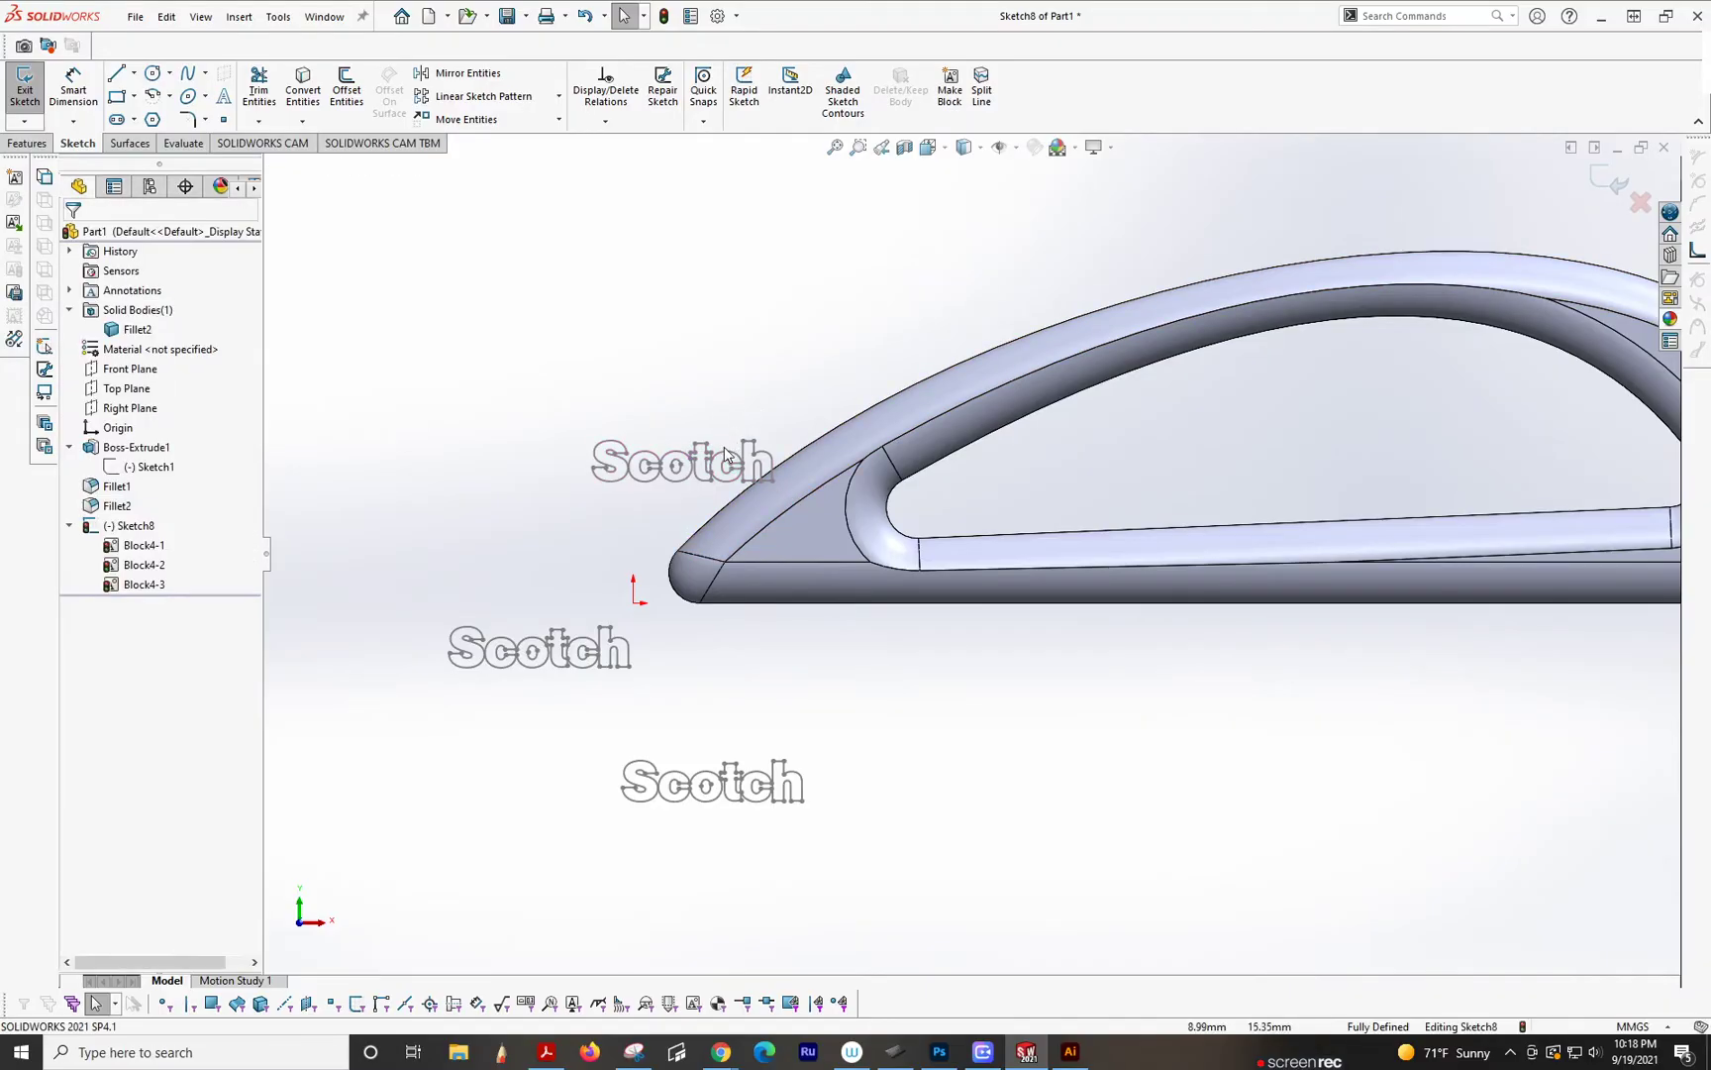
right_click(678, 457)
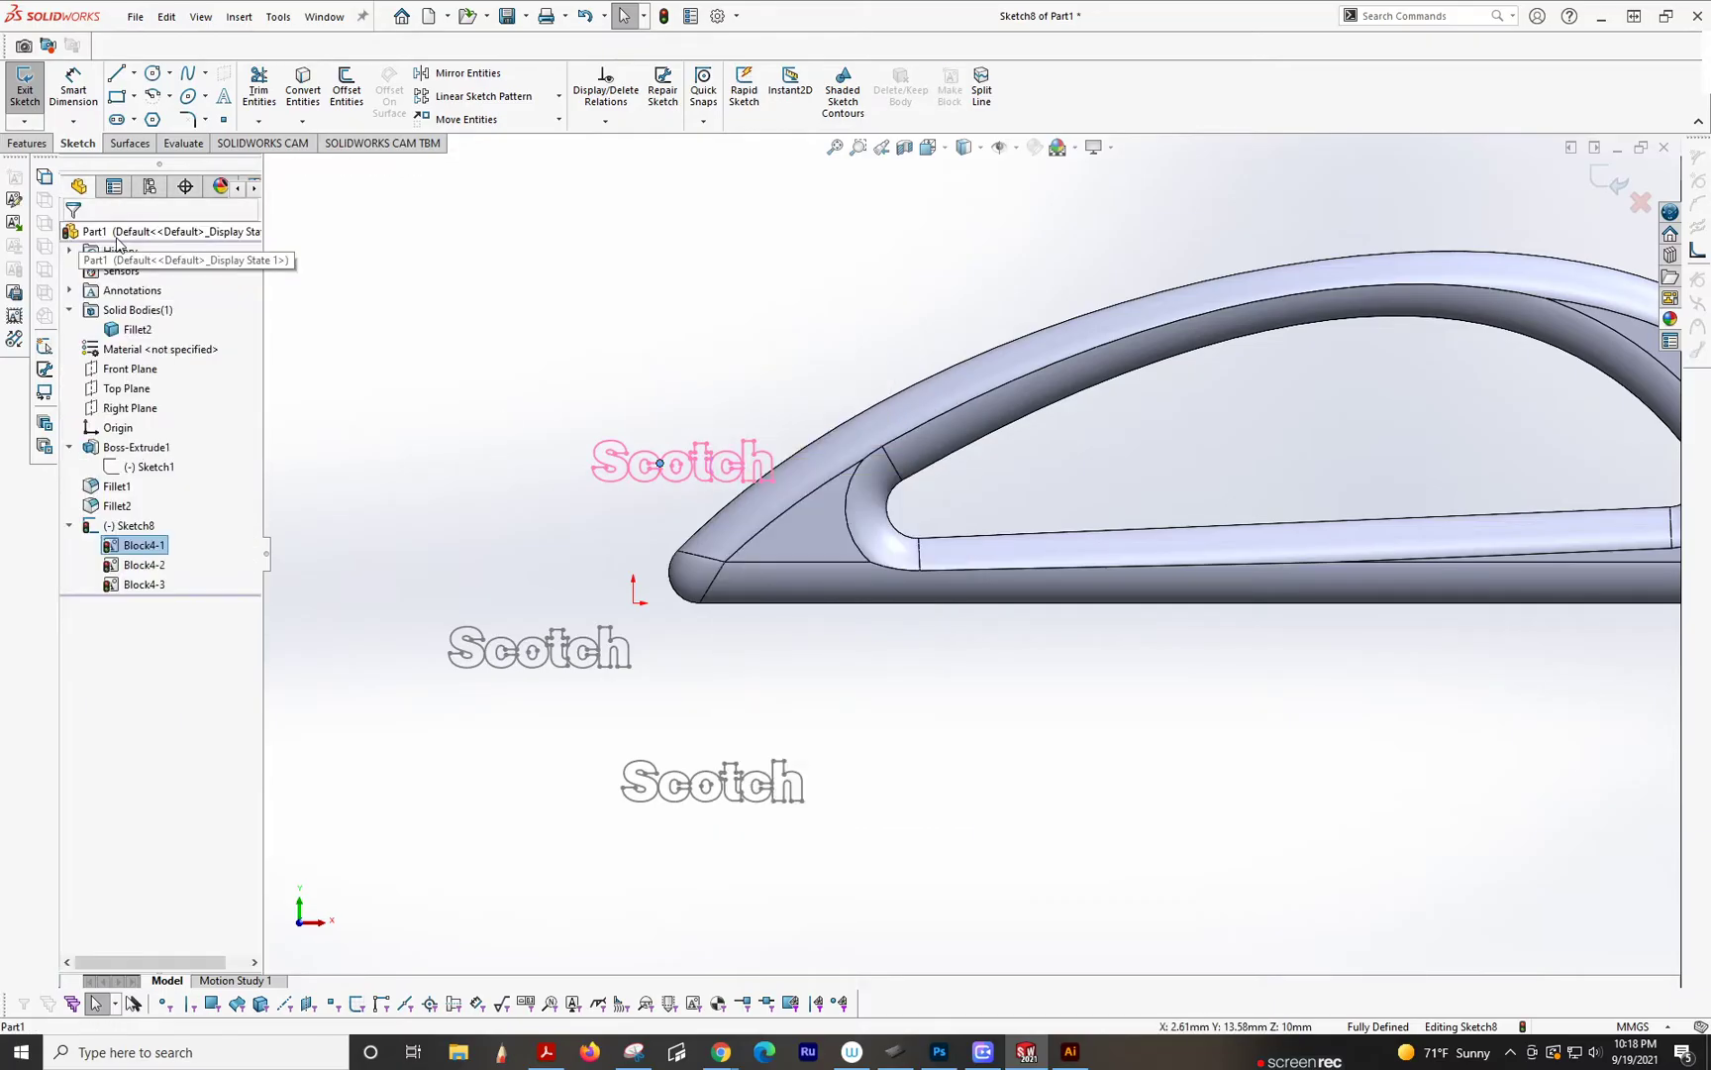
right_click(142, 542)
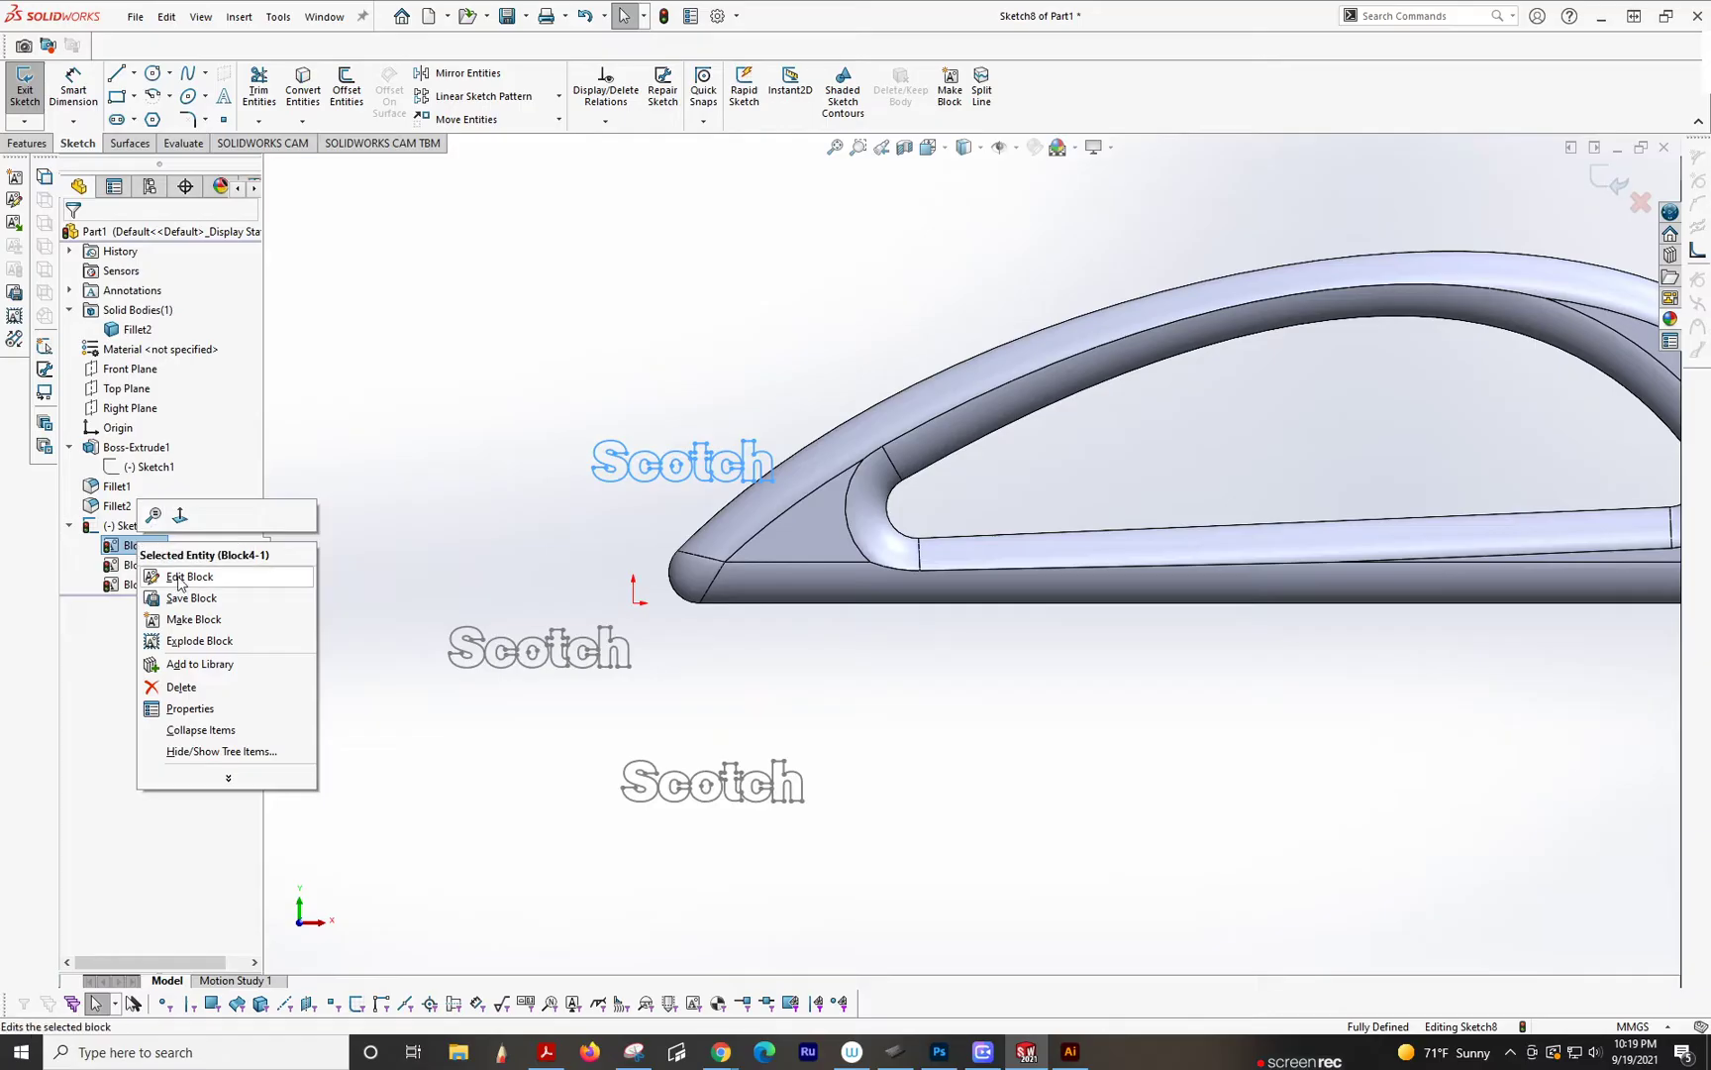
left_click(190, 577)
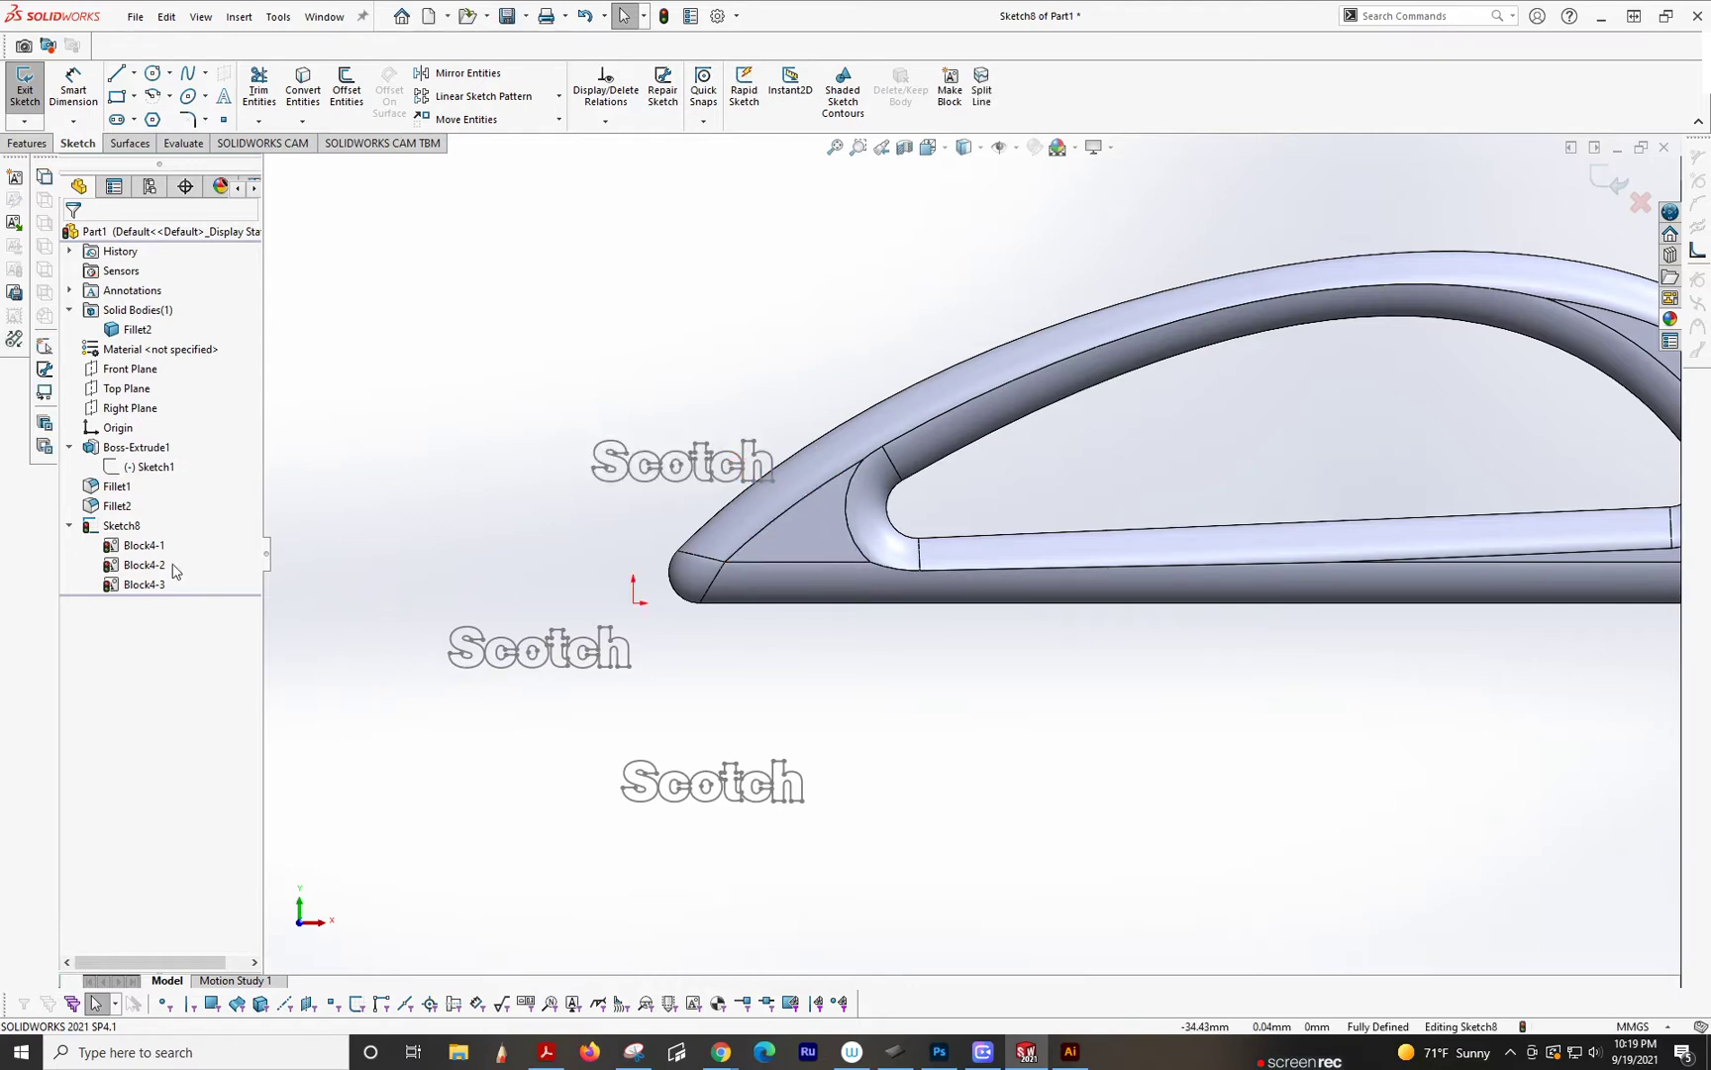
Step: Delete Block4-2 and Block4-3, try scales 1.4 and 1.33 on Block4-1, keep scale 1 with a two-degree tilt
left_click(145, 584)
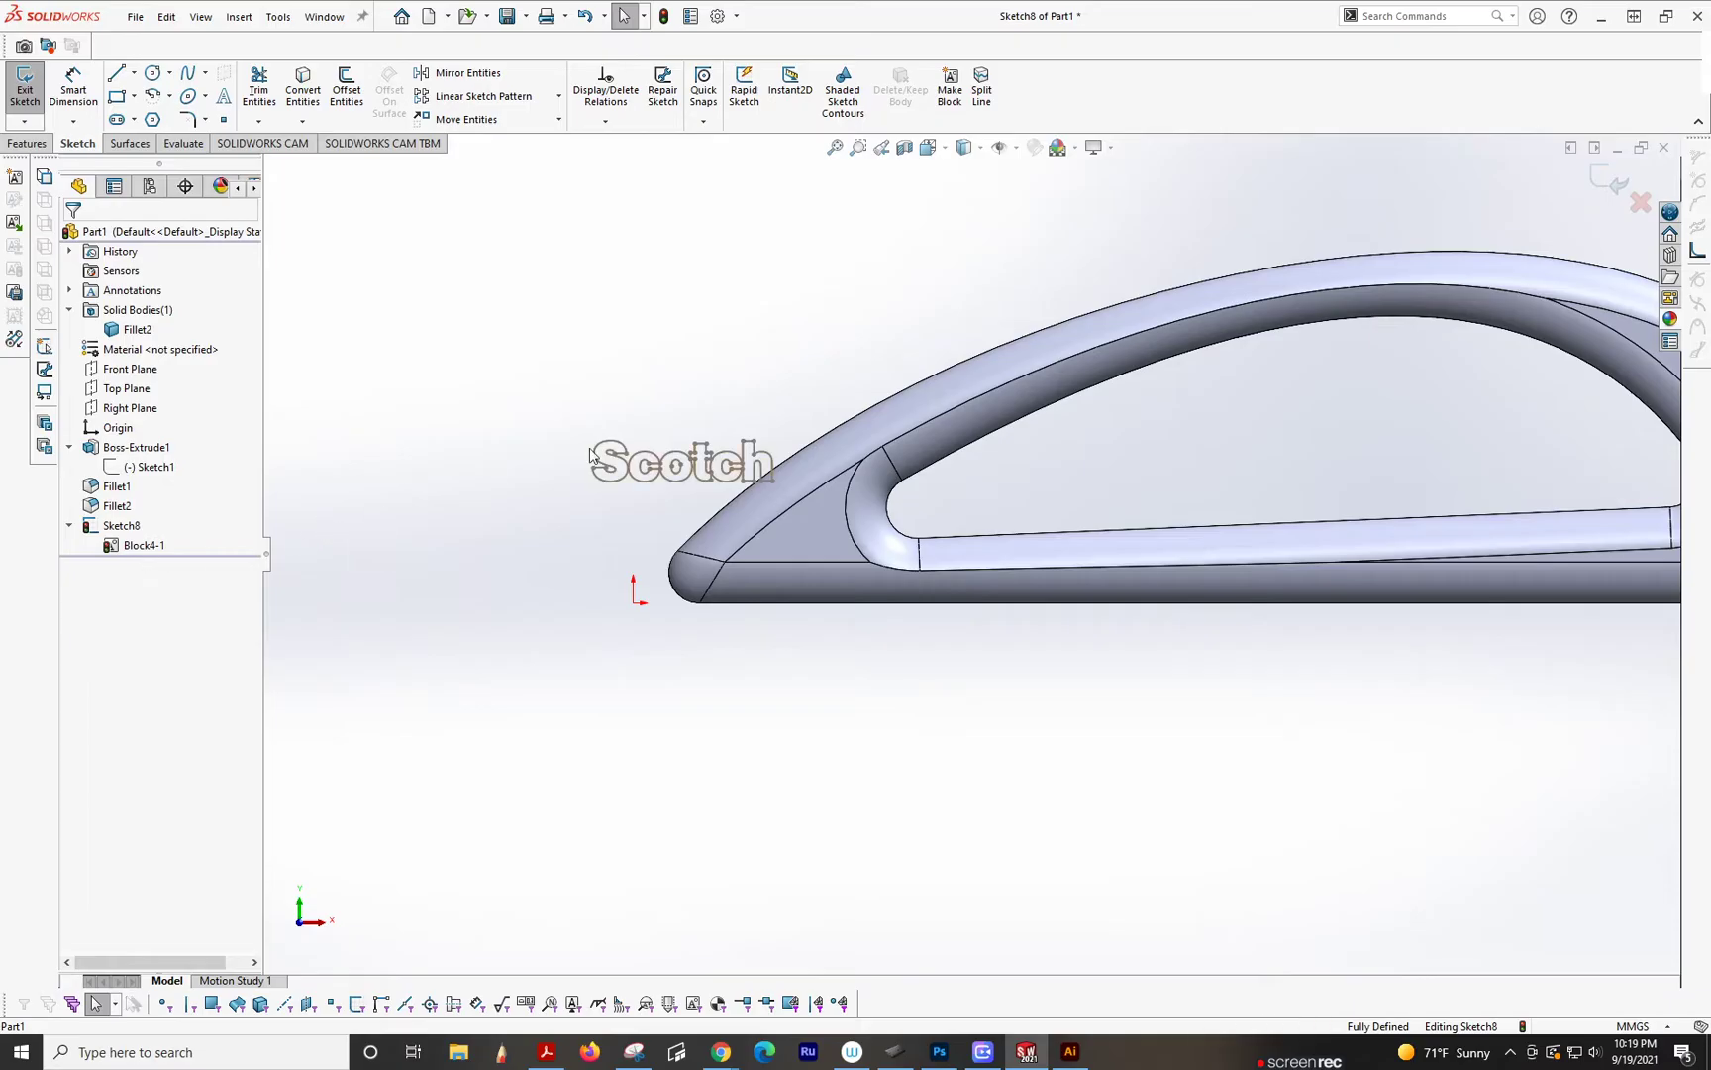
left_click(680, 462)
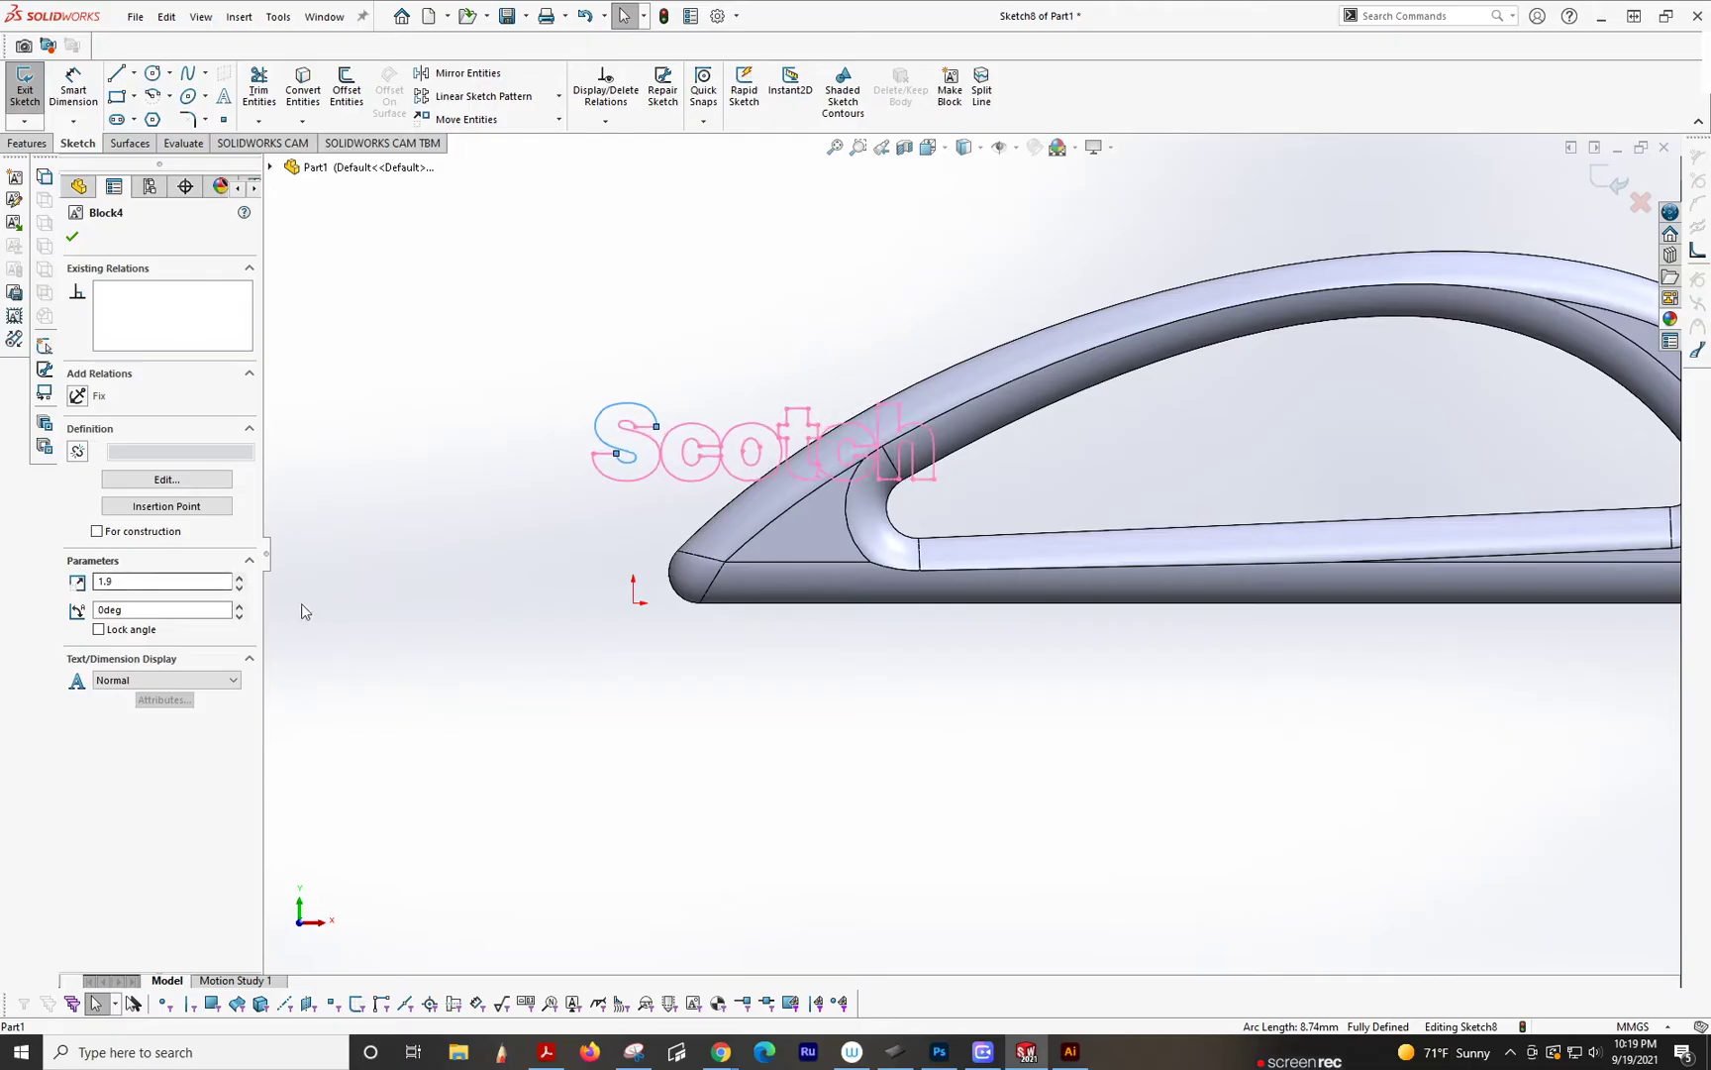
type("1.4")
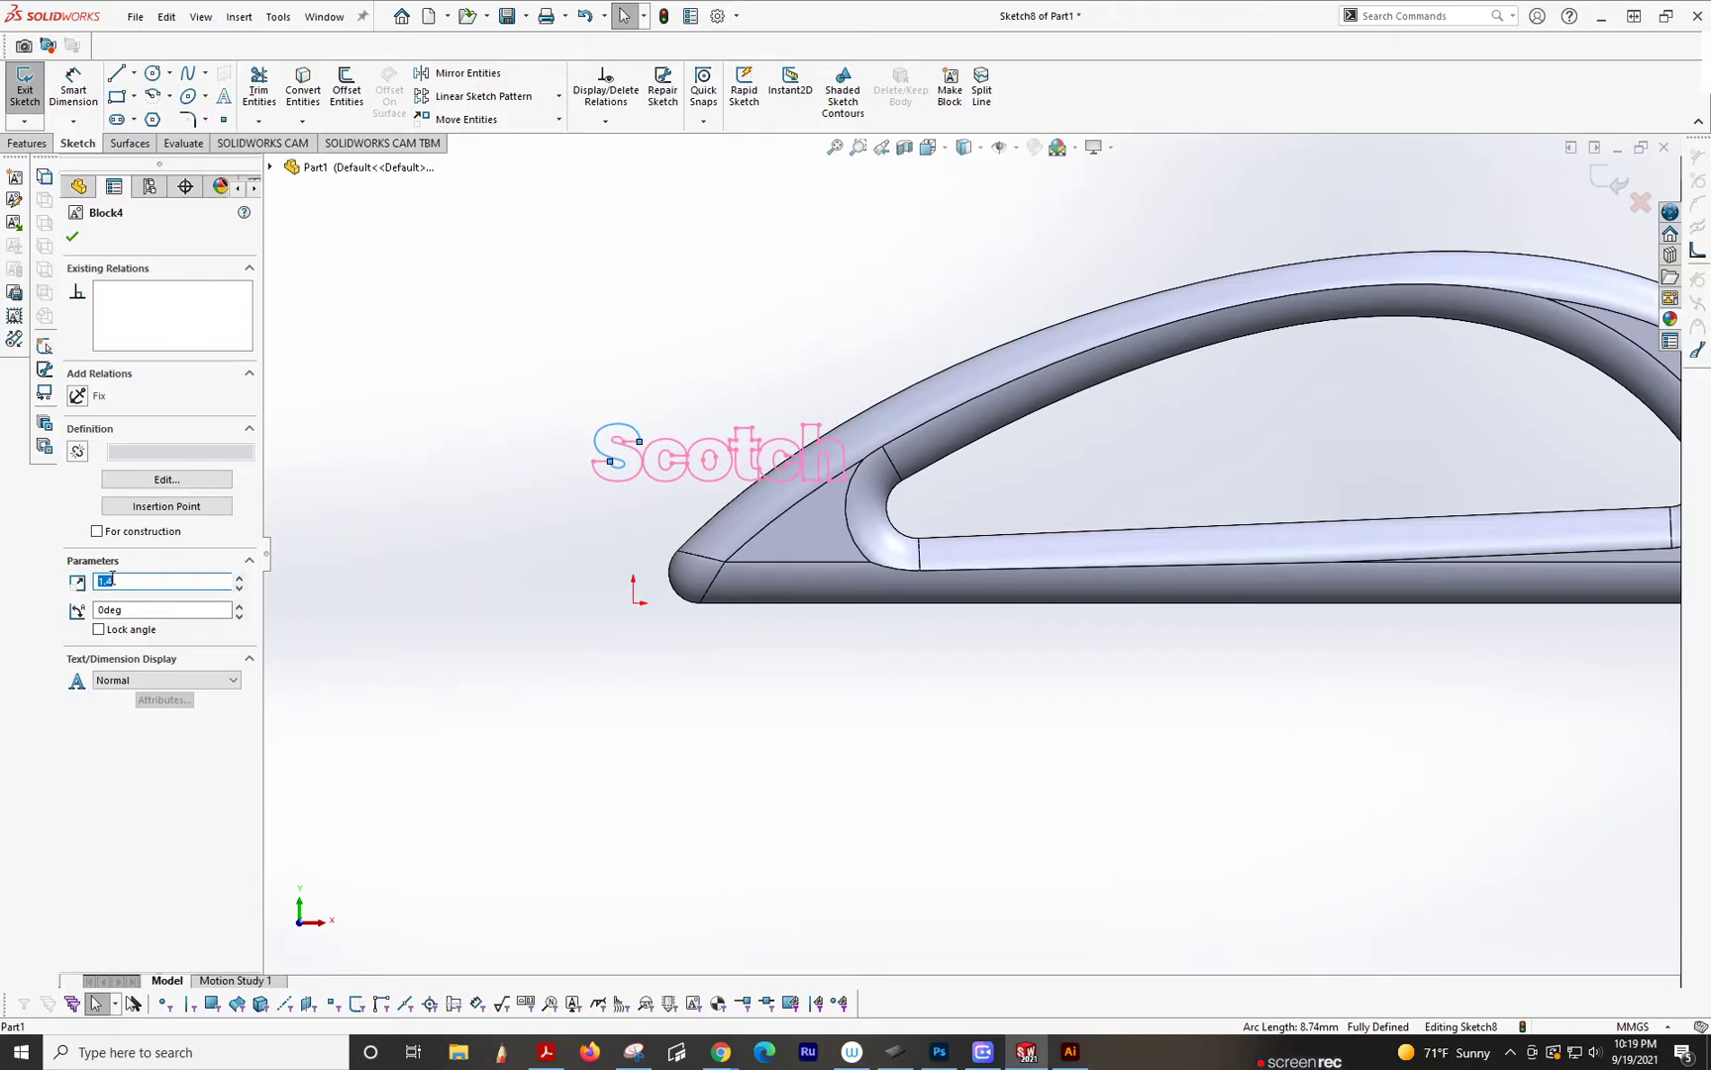
type("1.33")
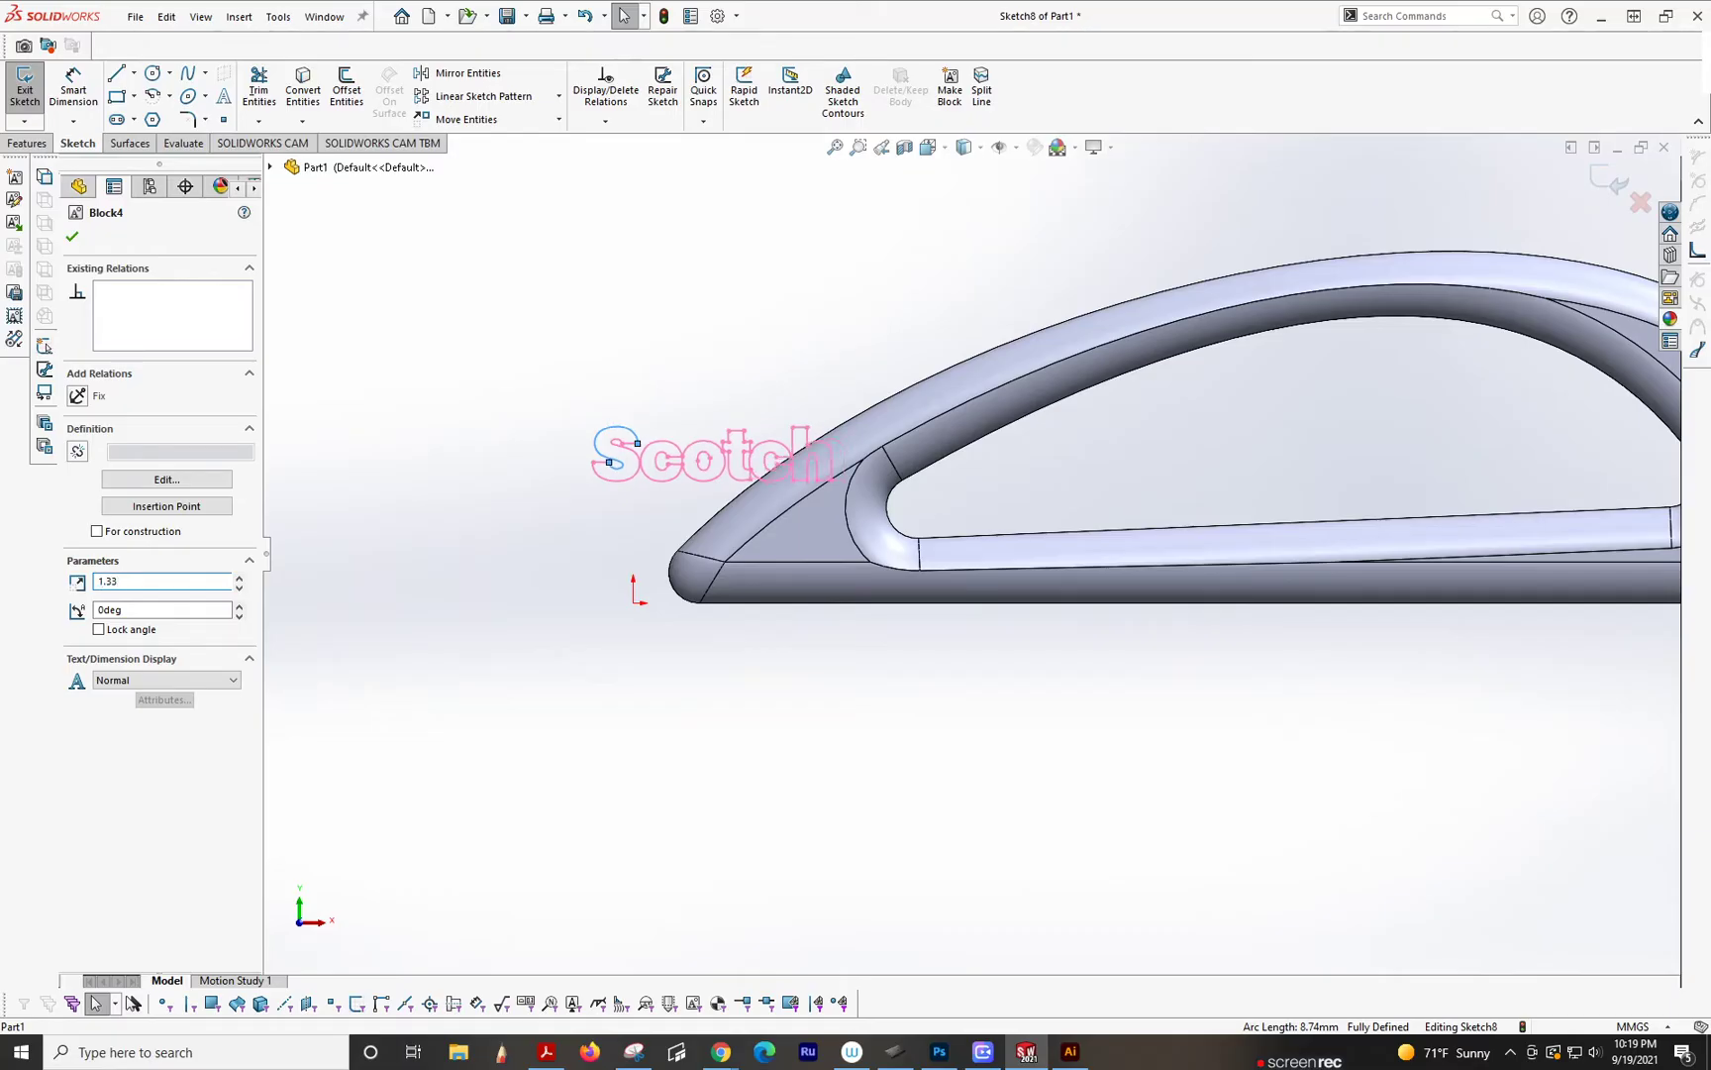
type("1")
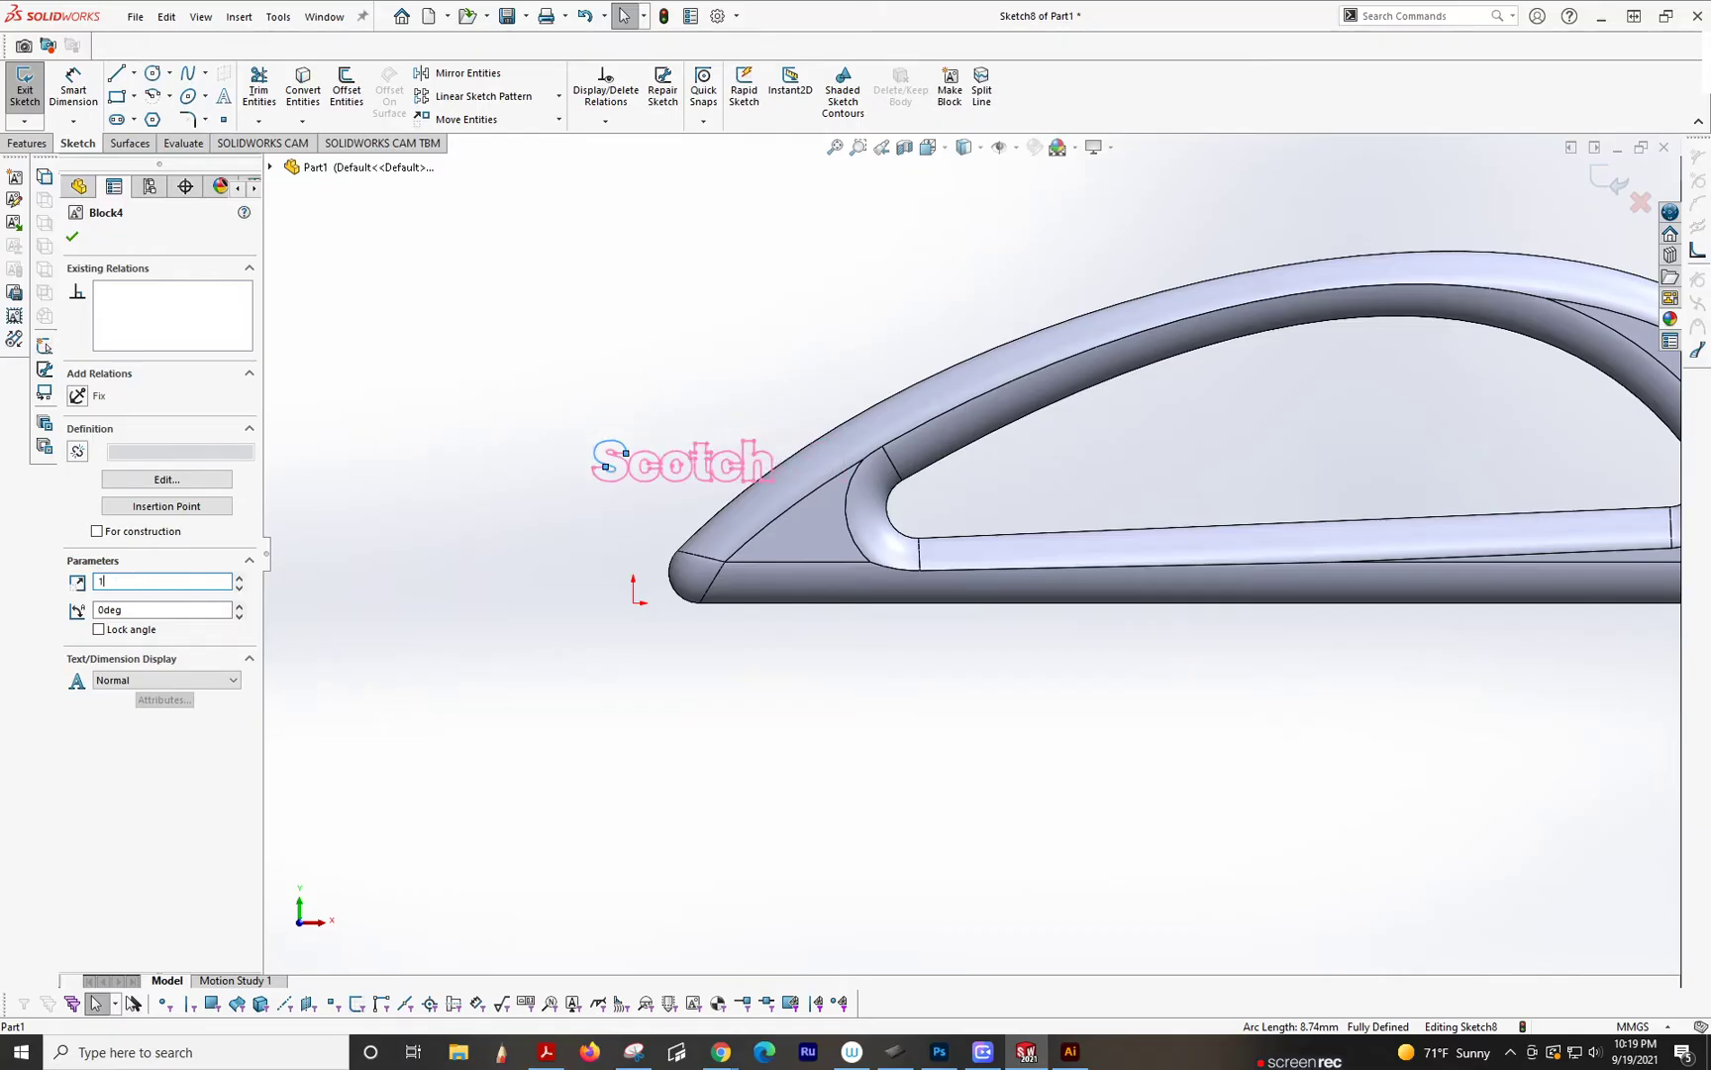
left_click(240, 604)
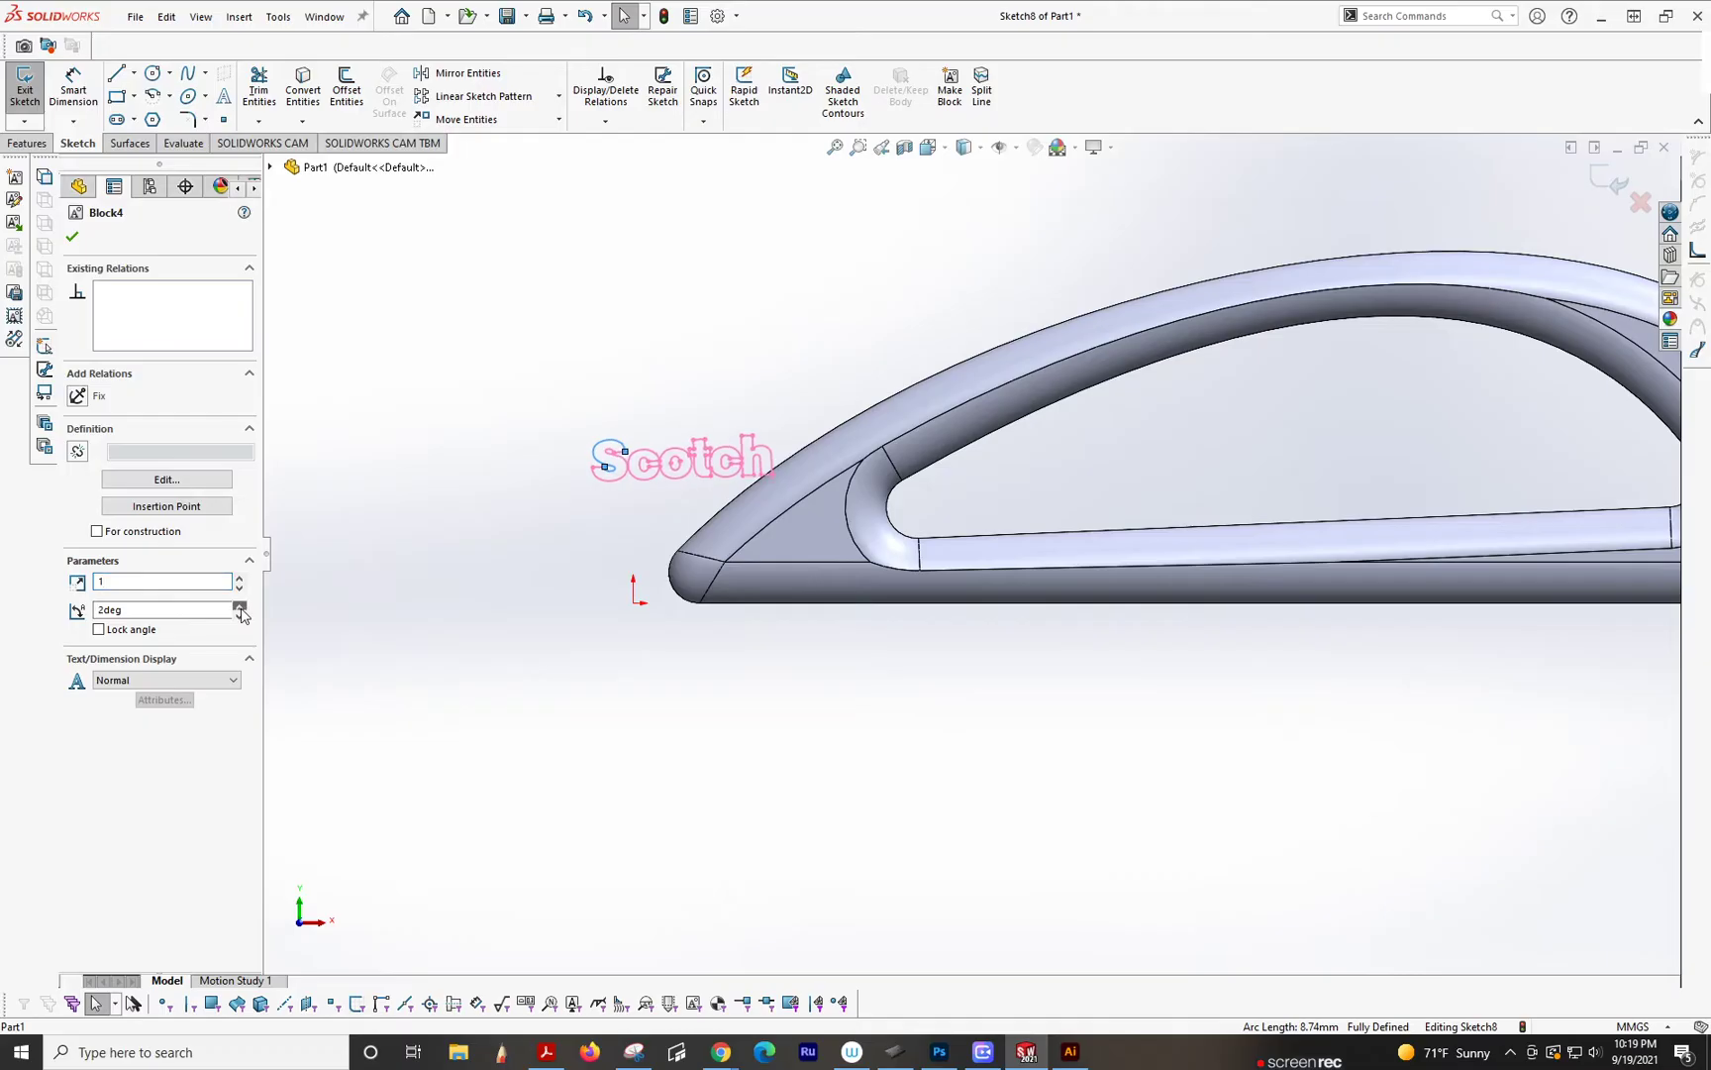
left_click(240, 604)
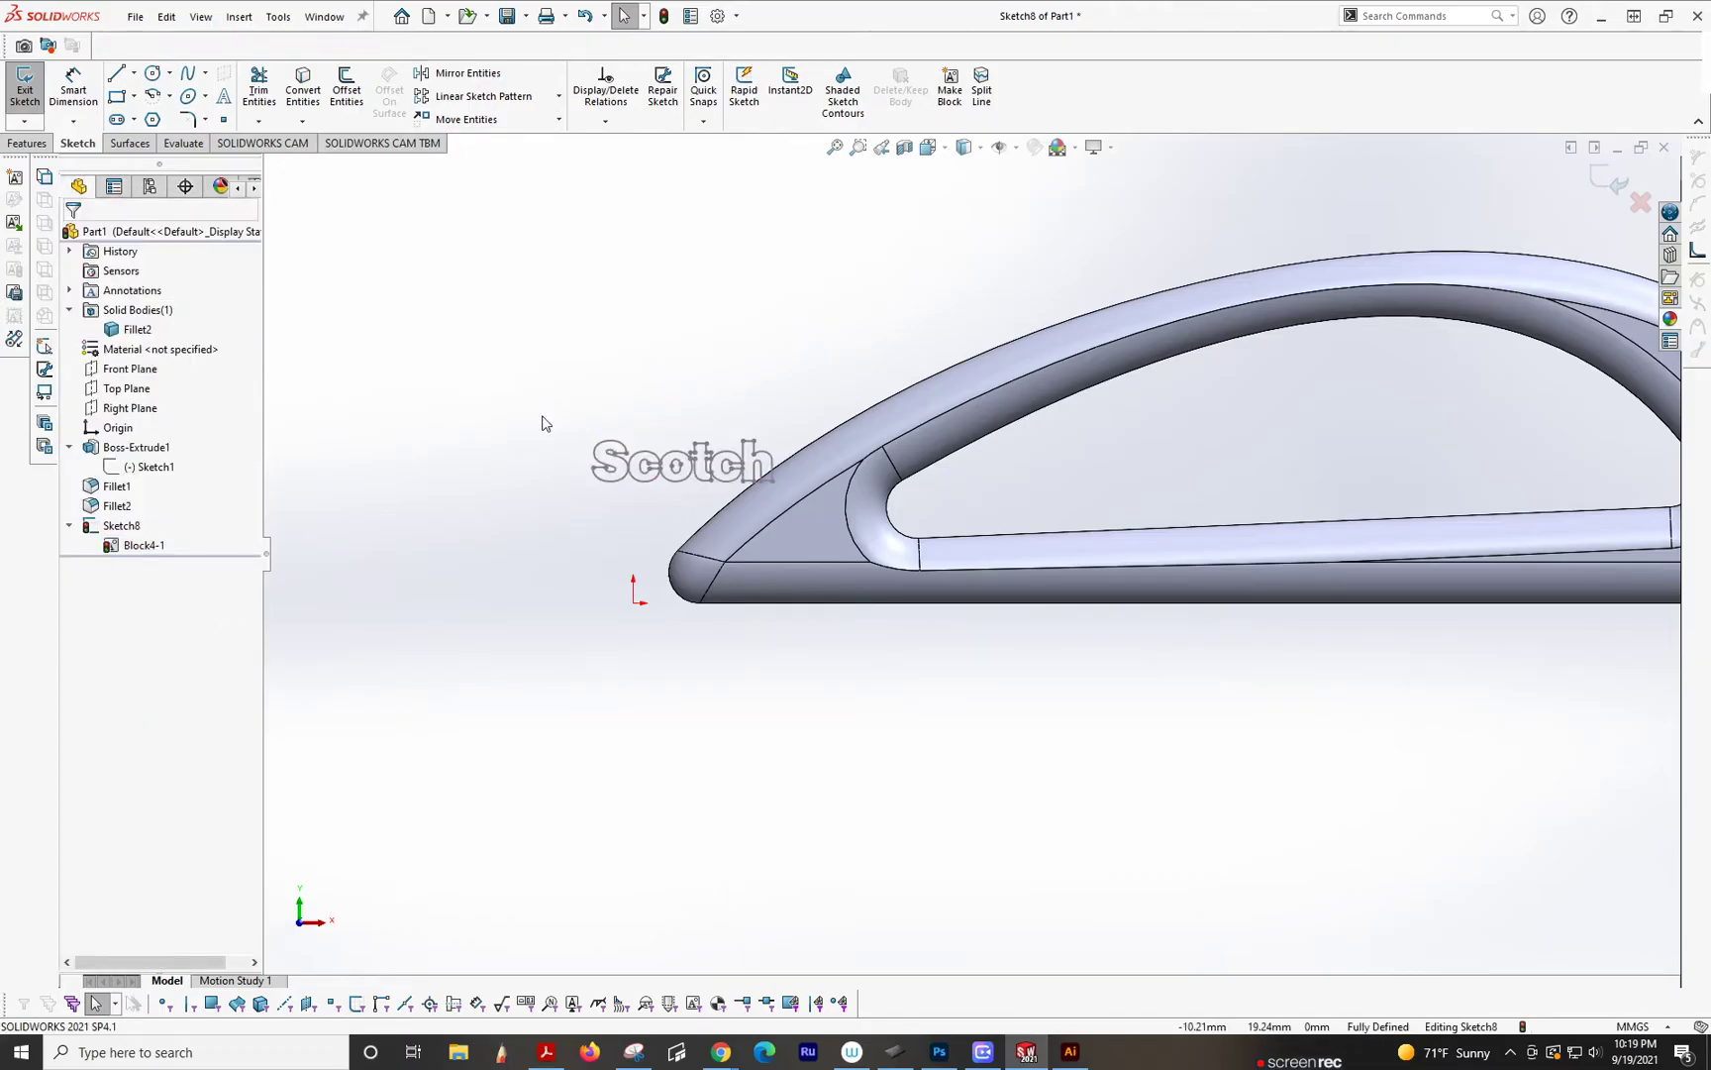
Step: Draw a vertical centerline beside the lettering and mirror Block4-1 about it
left_click(133, 74)
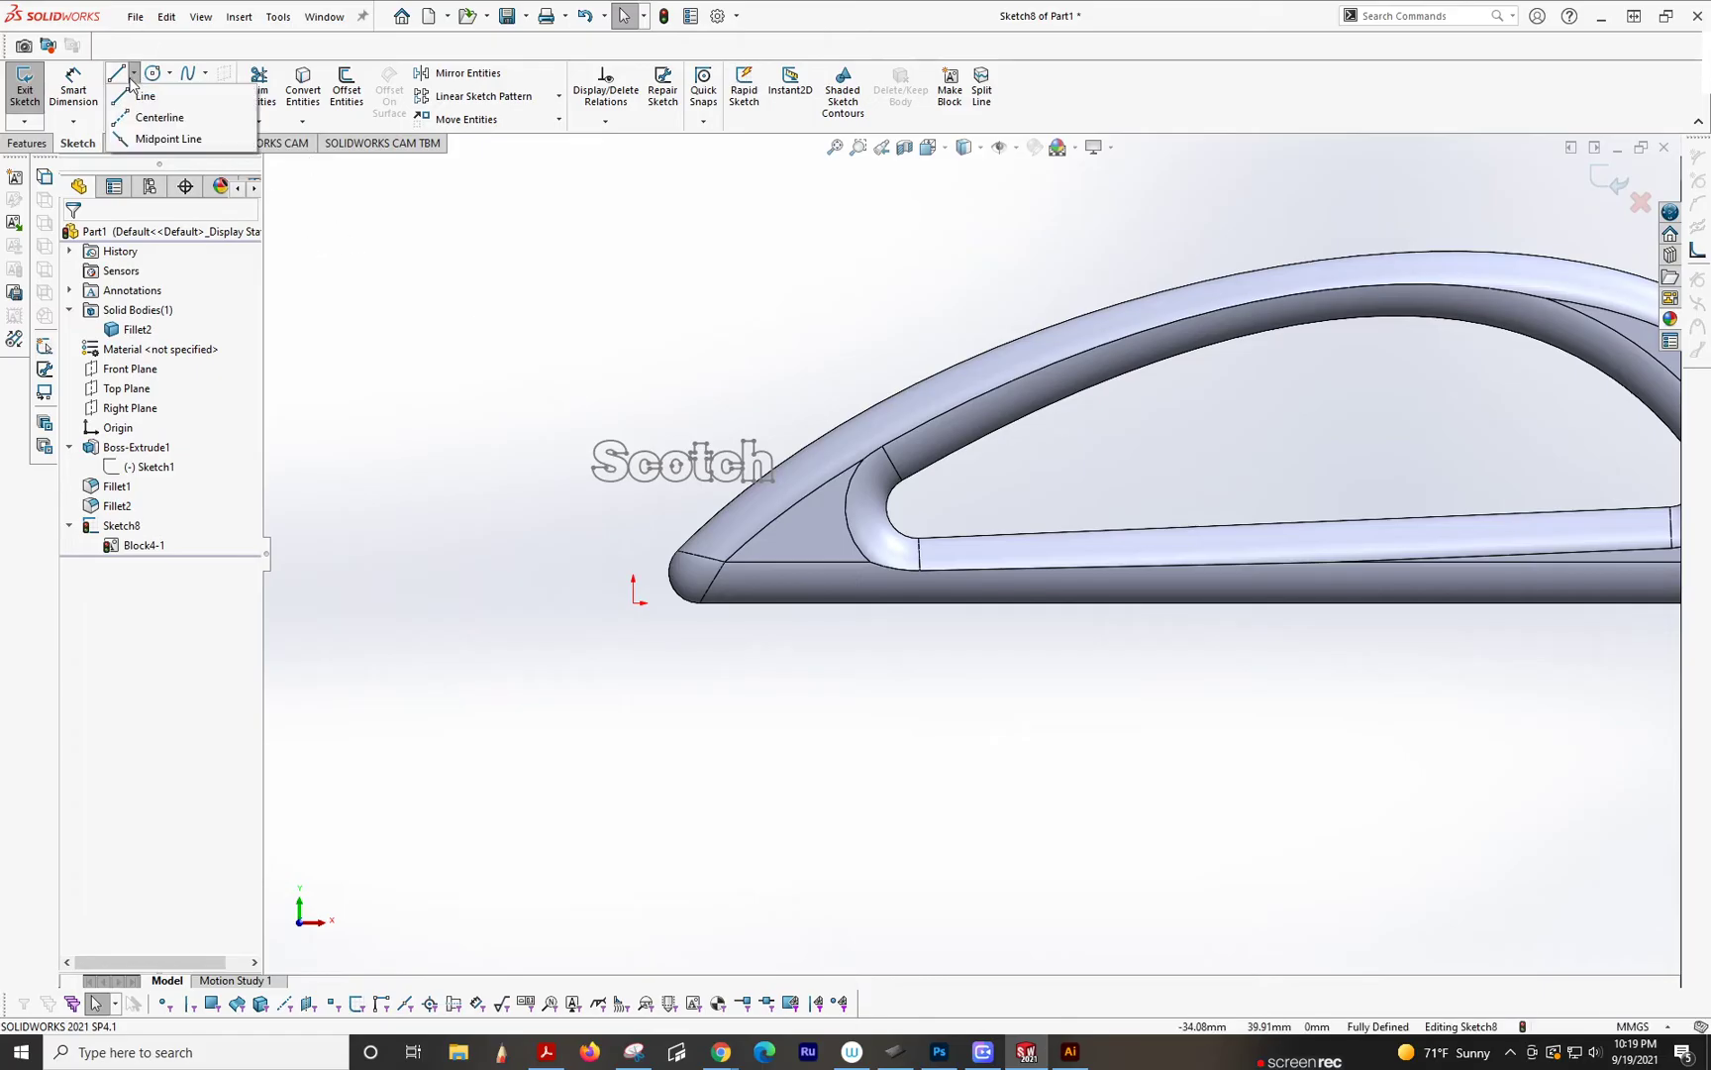
left_click_drag(549, 348, 556, 591)
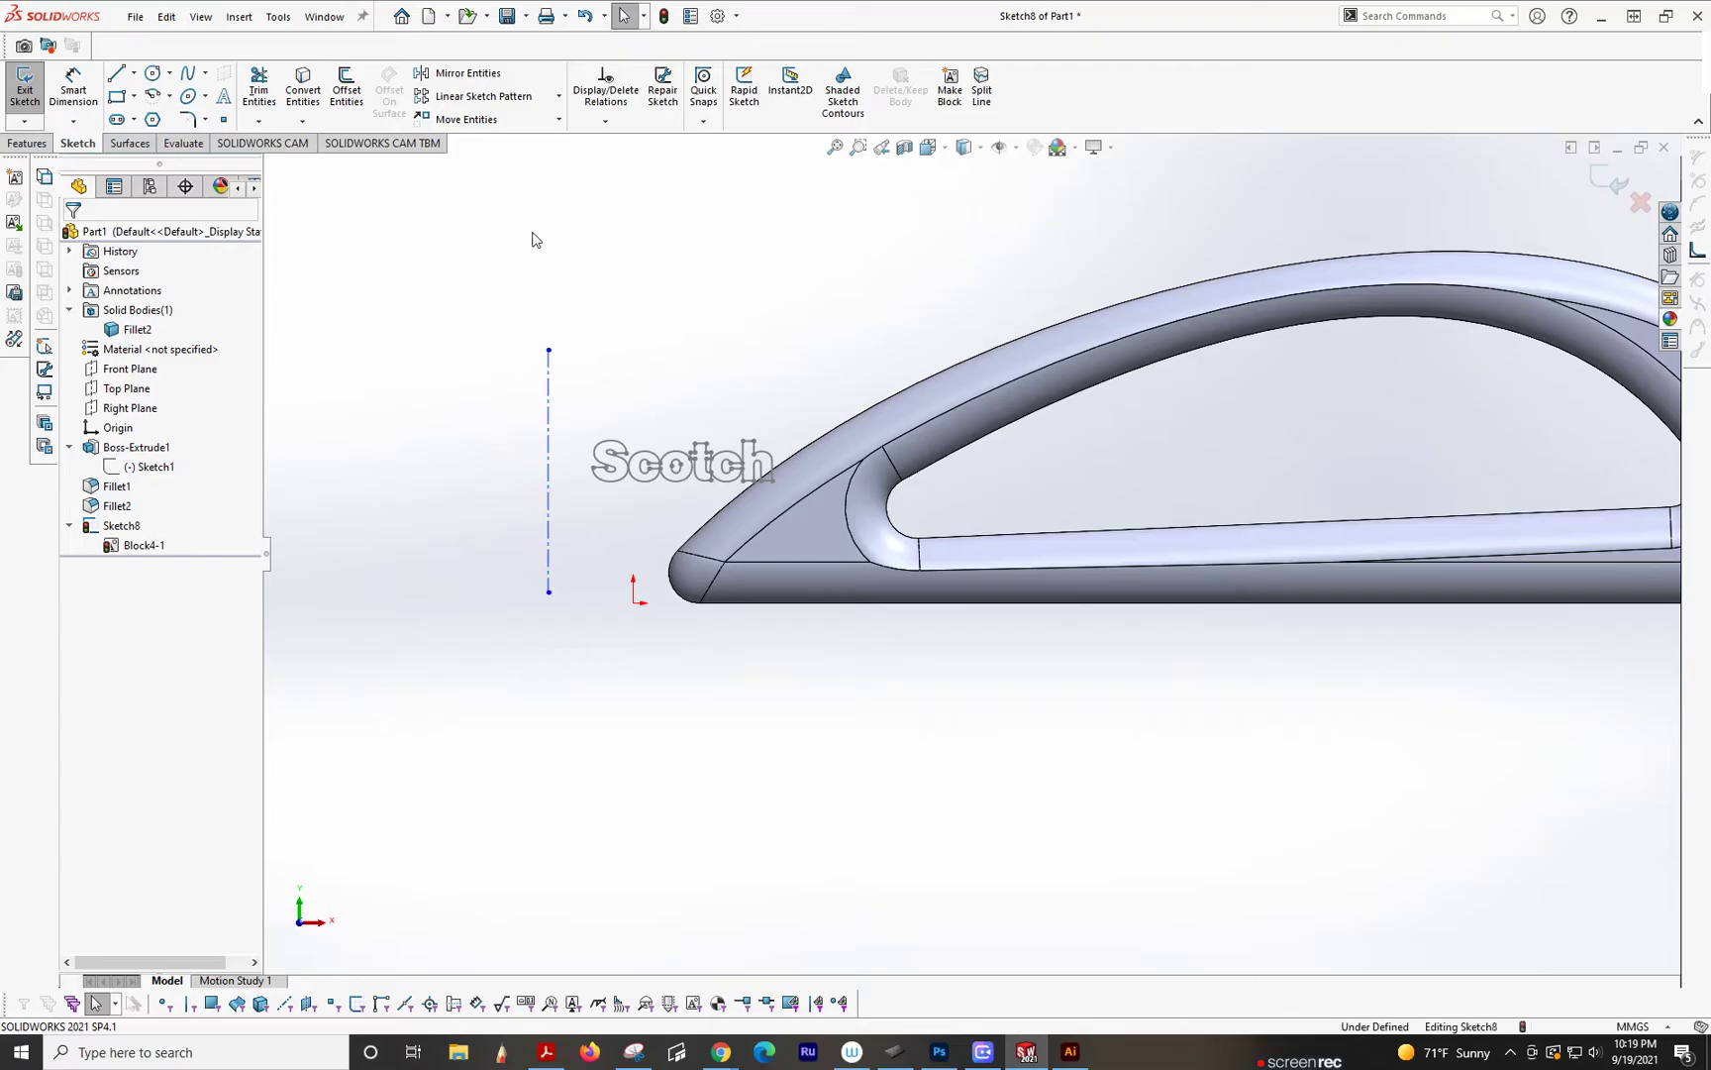
left_click(465, 73)
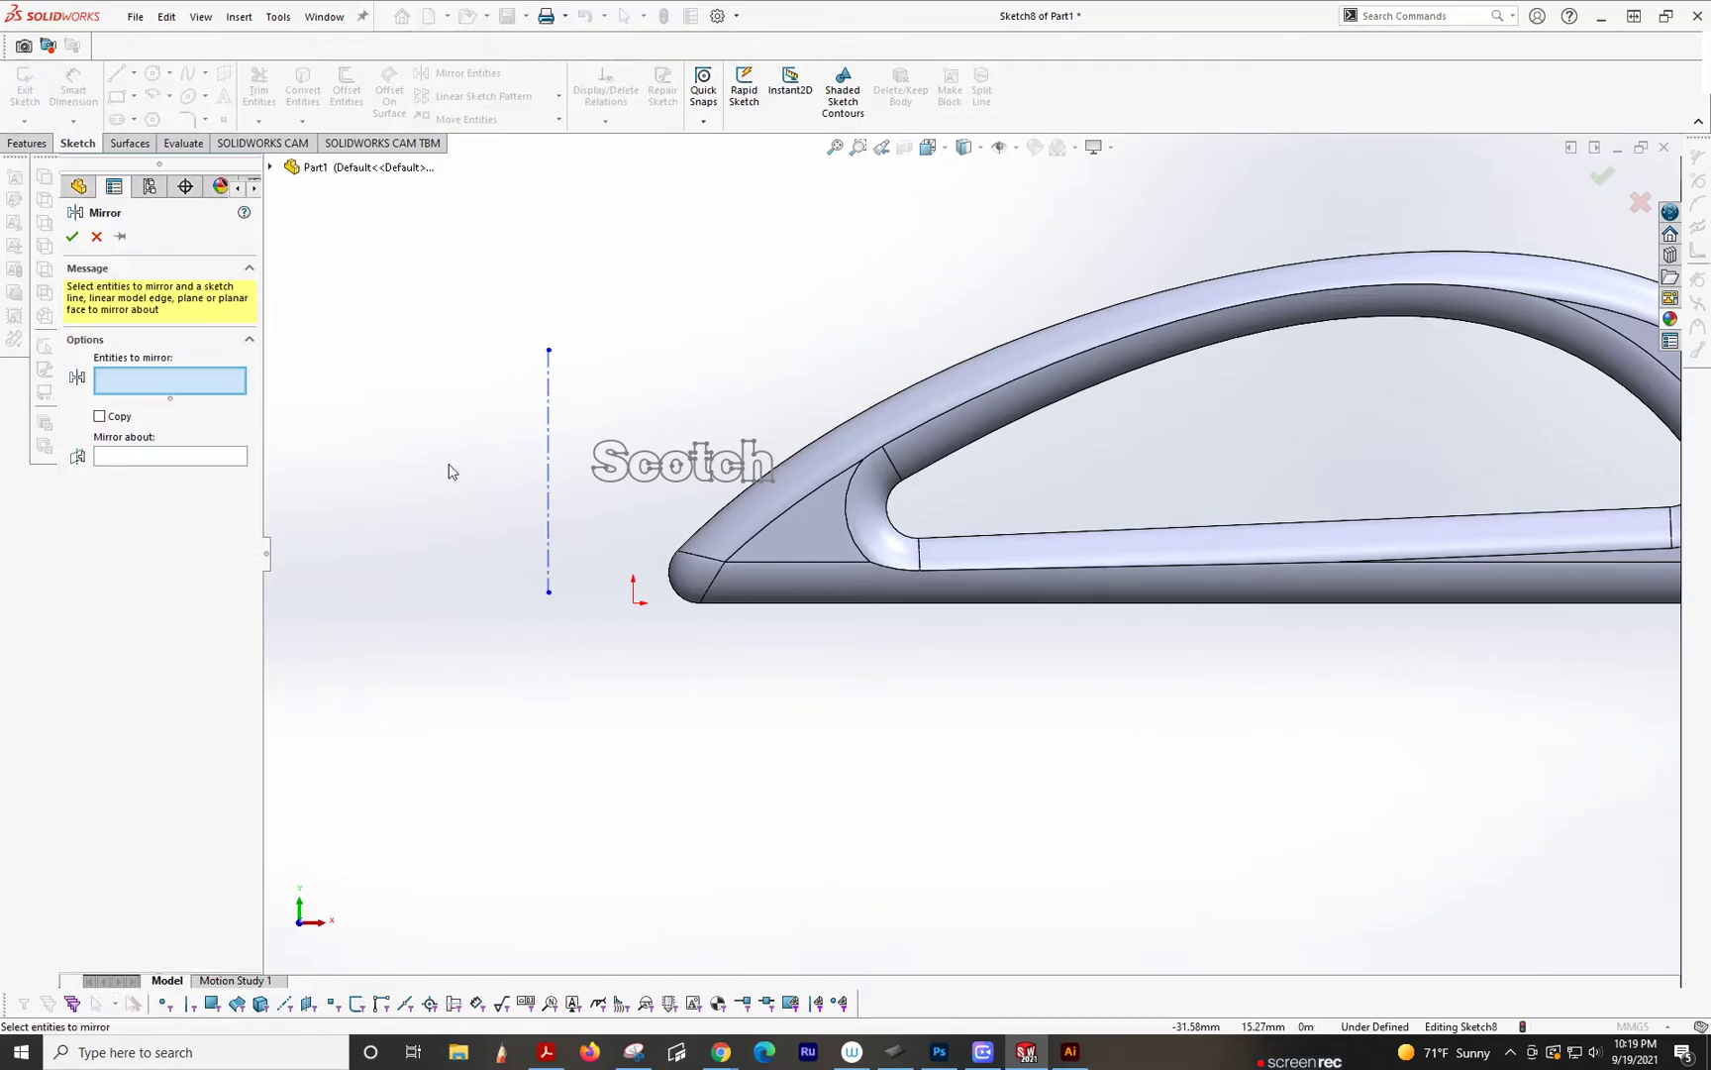
left_click(679, 459)
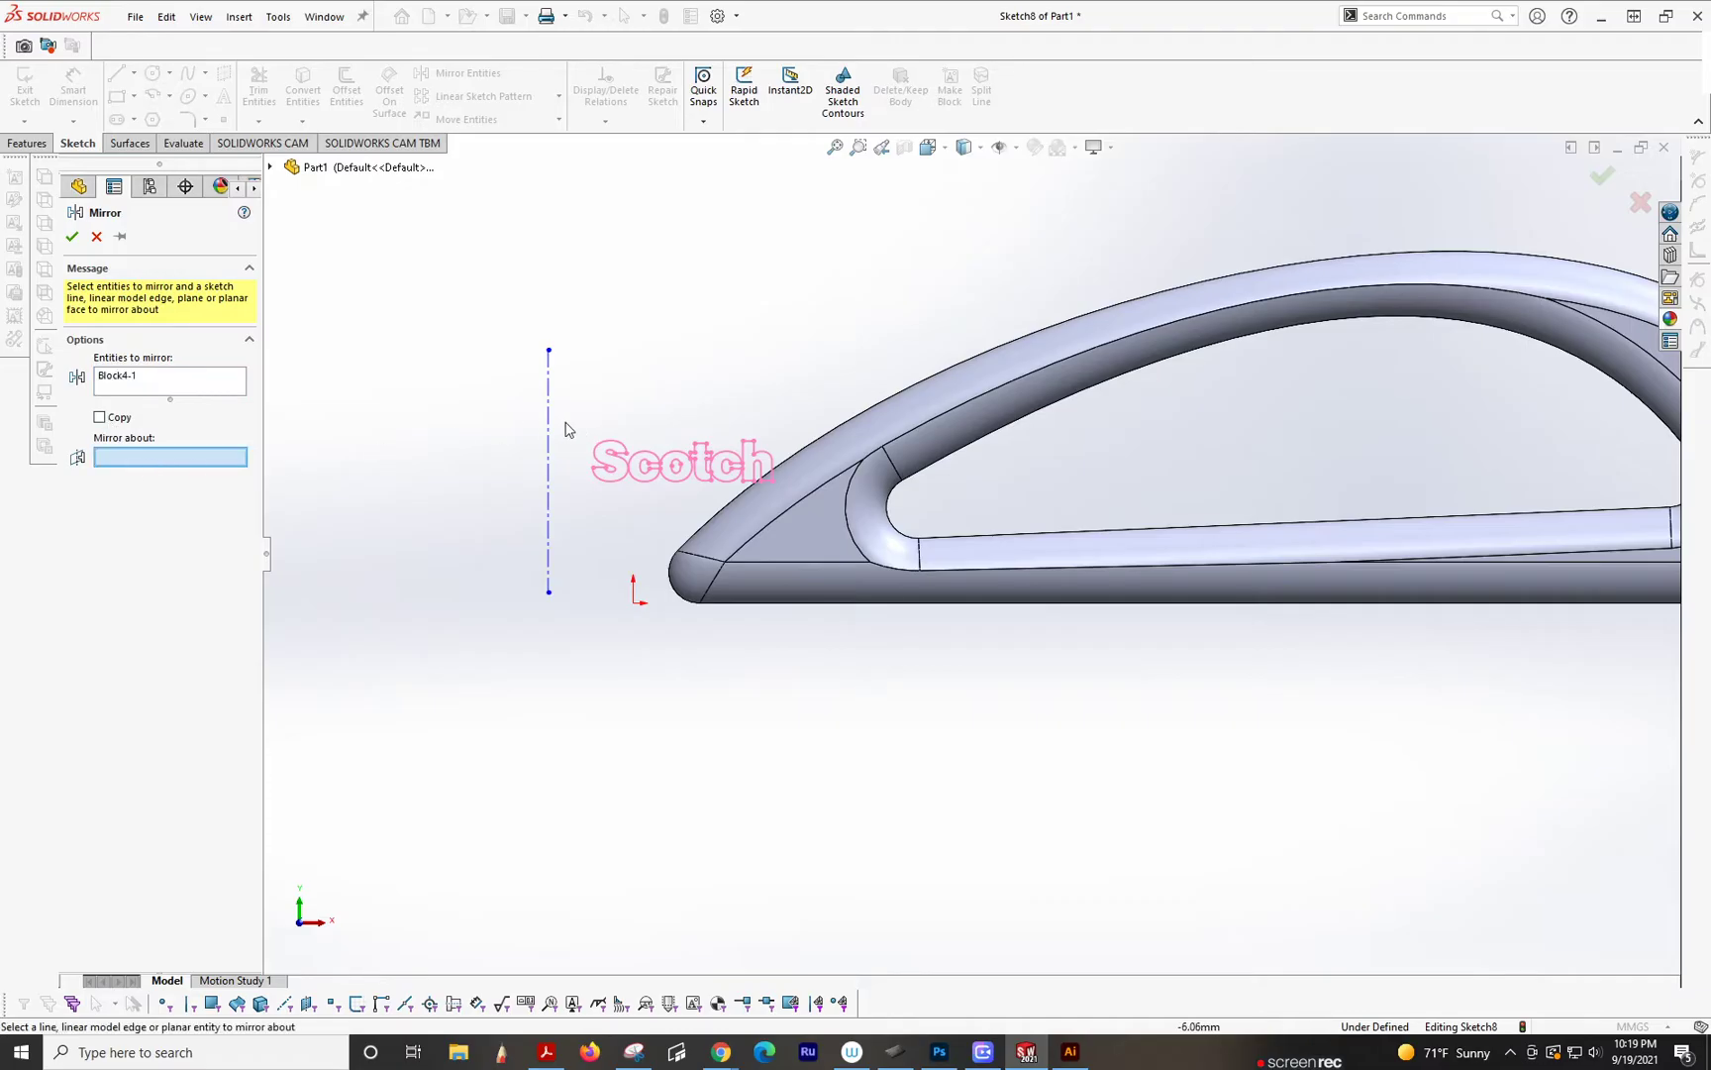
left_click(549, 470)
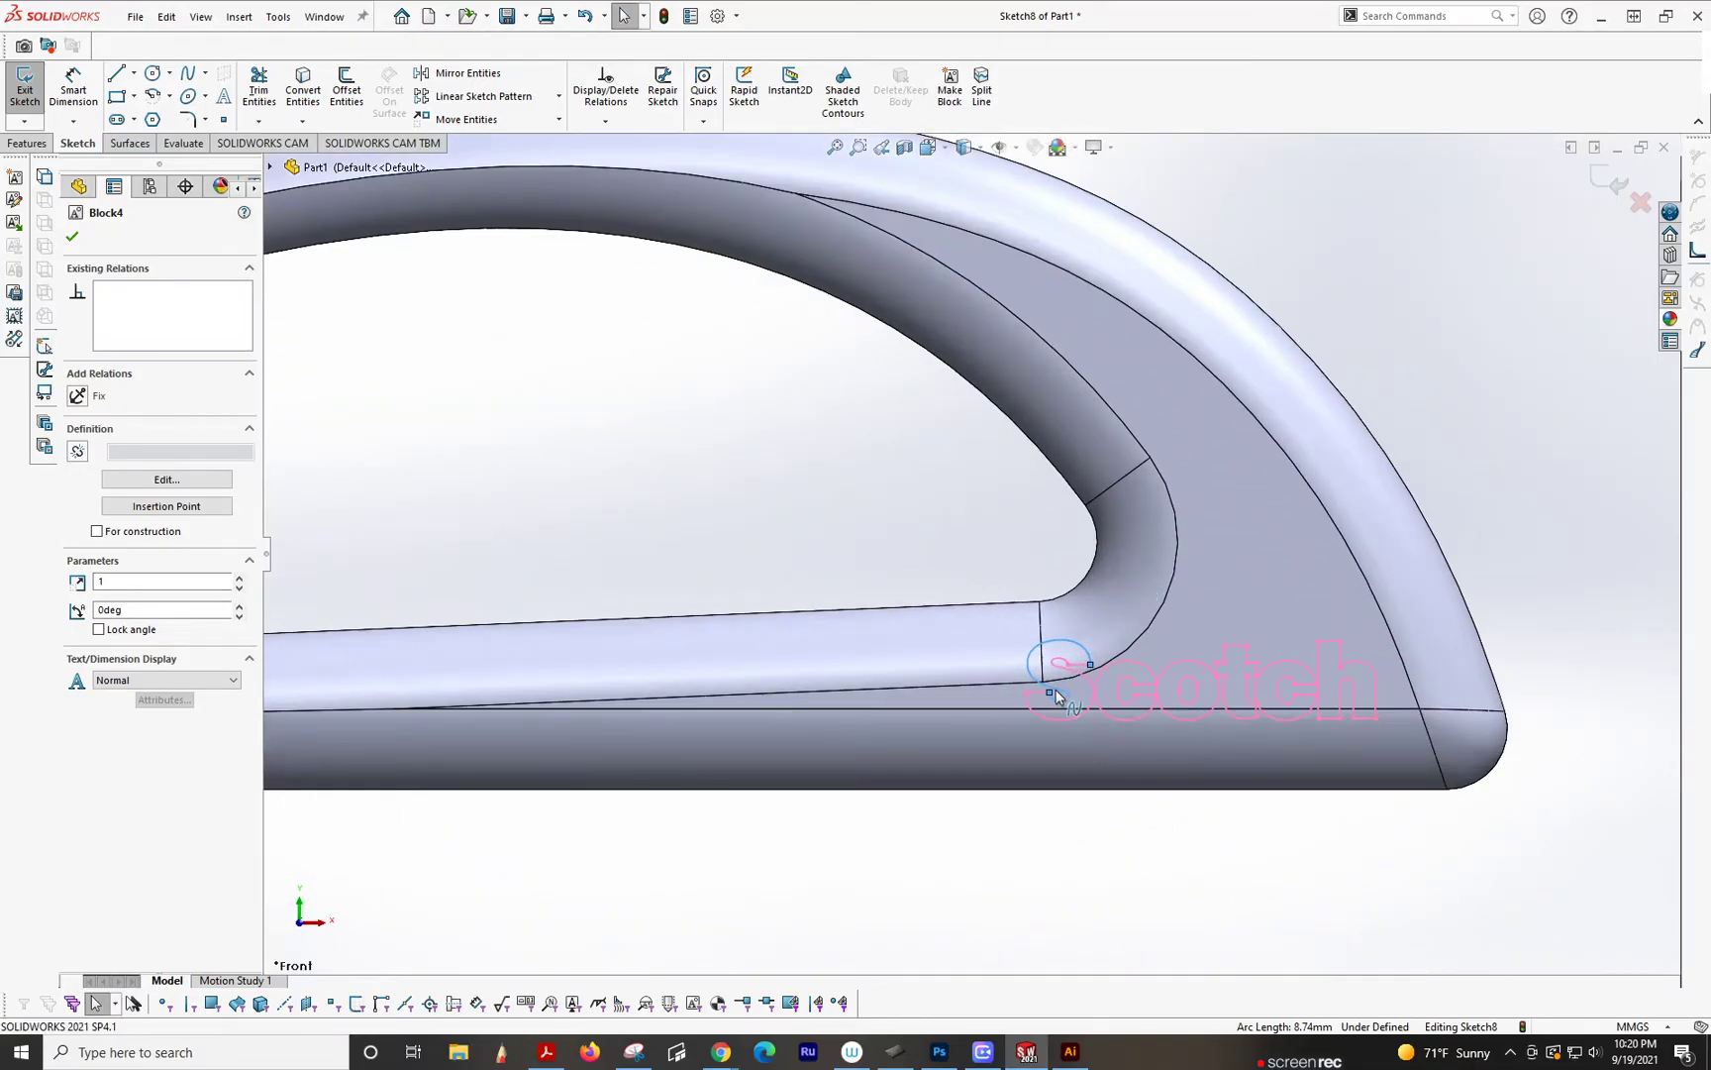
Step: Drag the Scotch block onto the handle's flat face beside the inner curve
left_click_drag(1058, 687, 1106, 676)
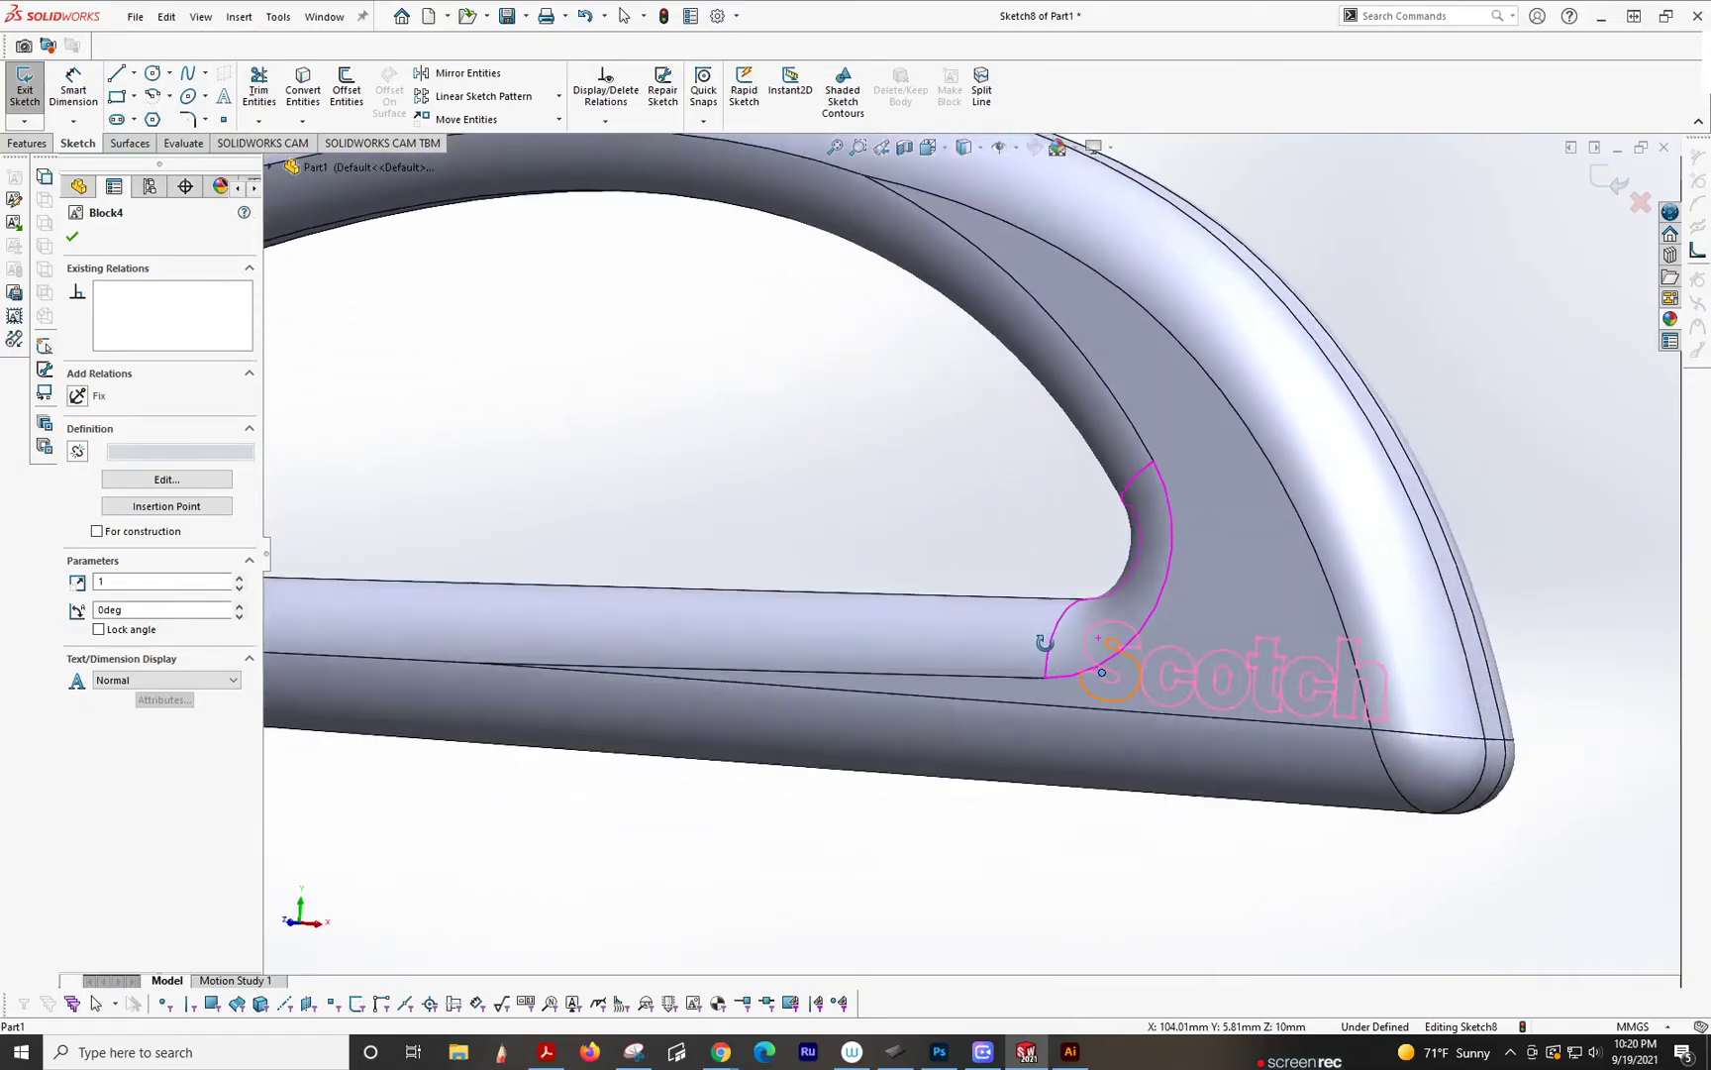
Step: Cut-extrude the Scotch lettering Blind 0.20 mm into the handle face as Cut-Extrude4
left_click(28, 143)
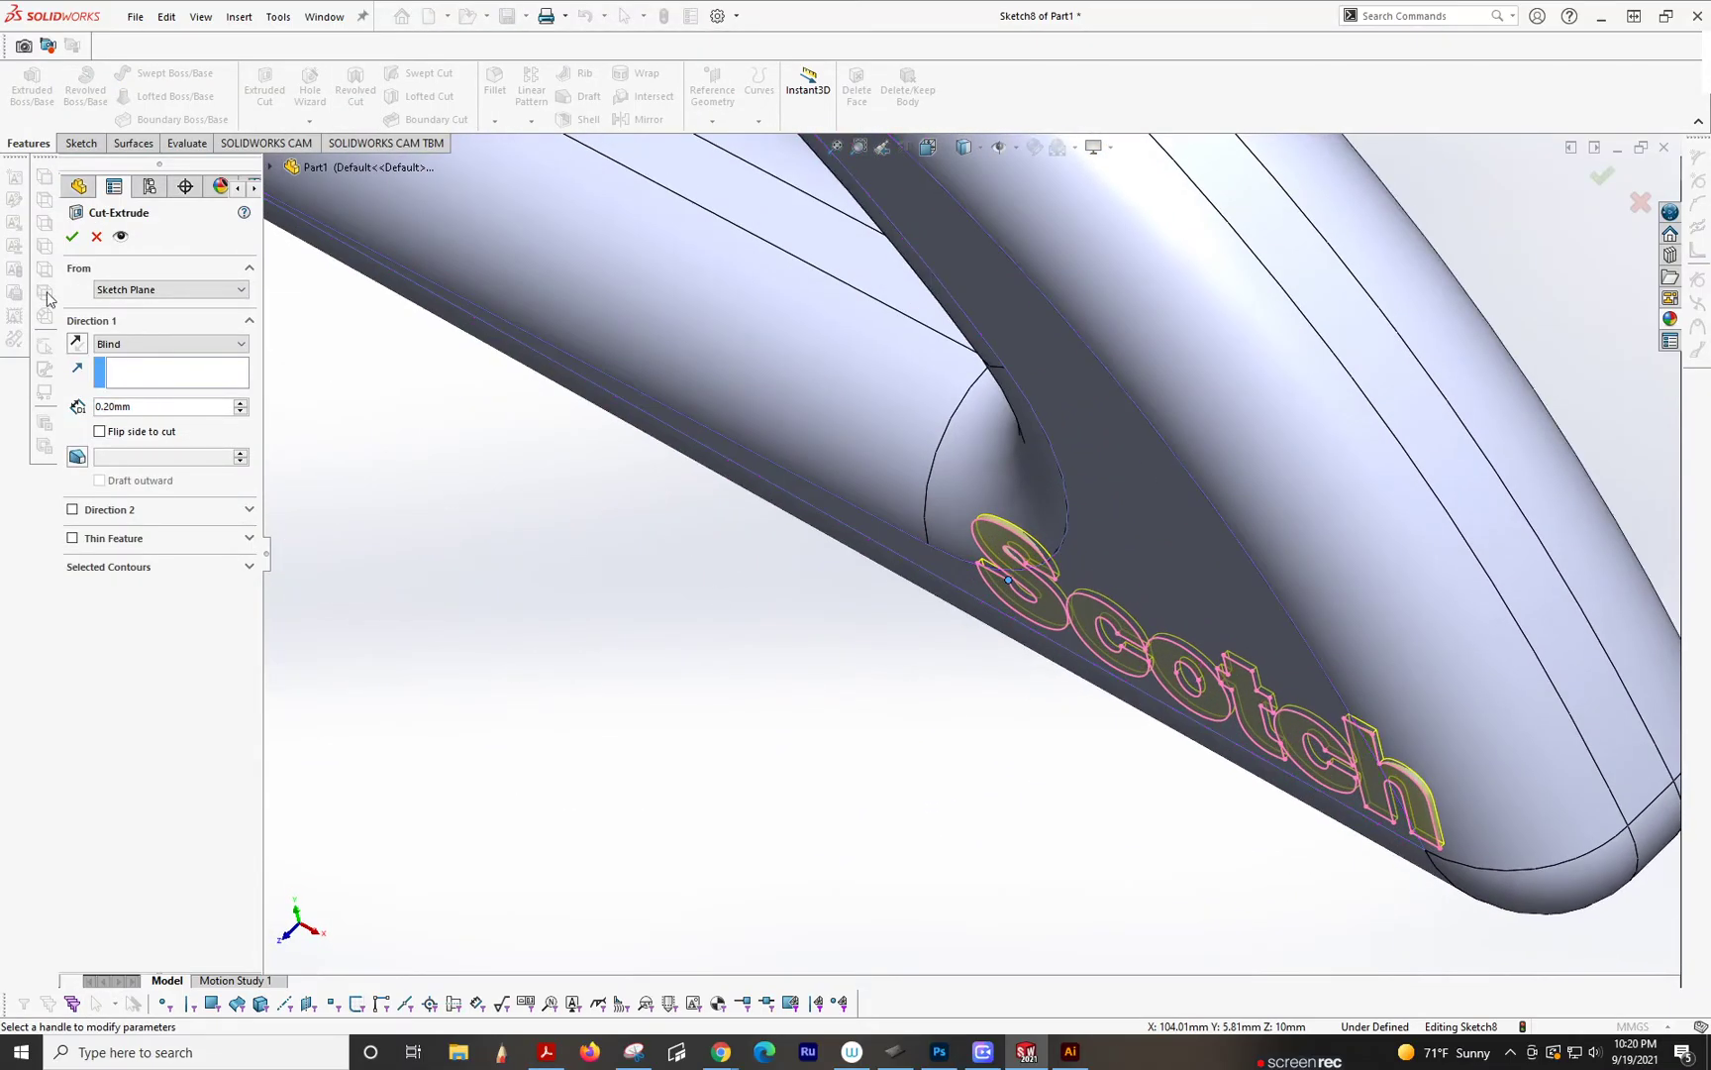
left_click(72, 238)
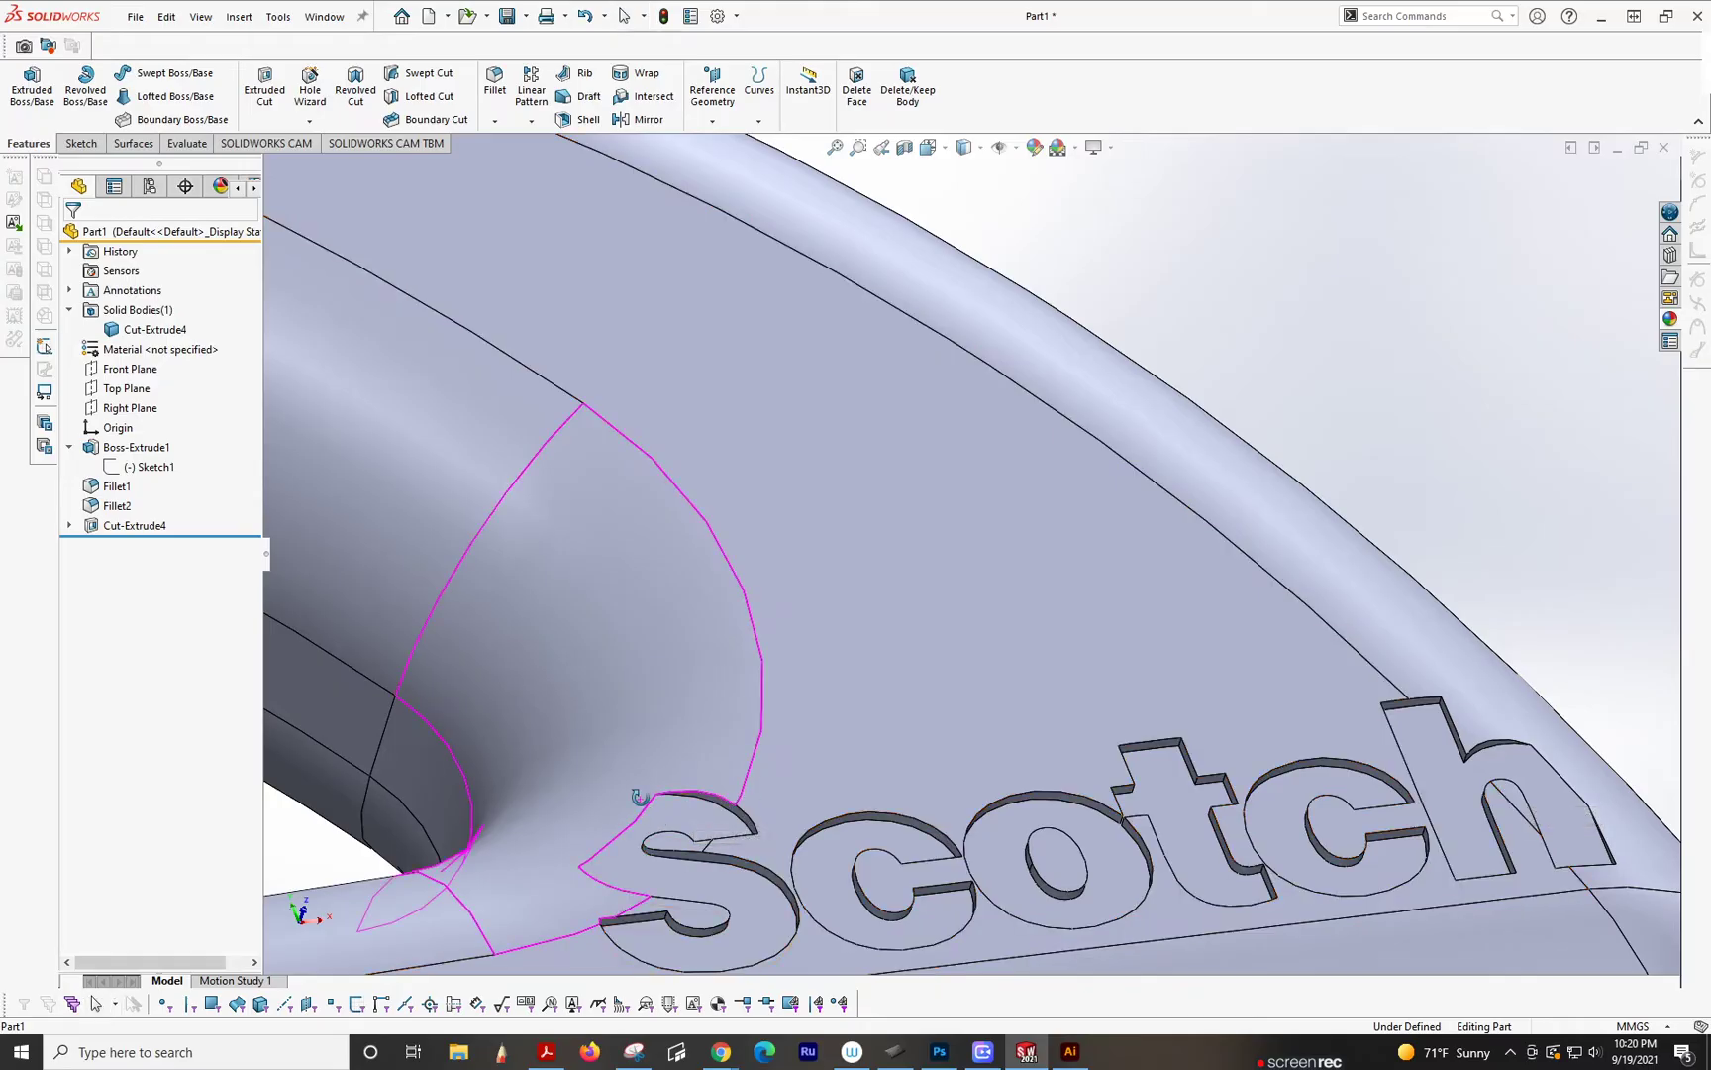
left_click_drag(637, 796, 594, 830)
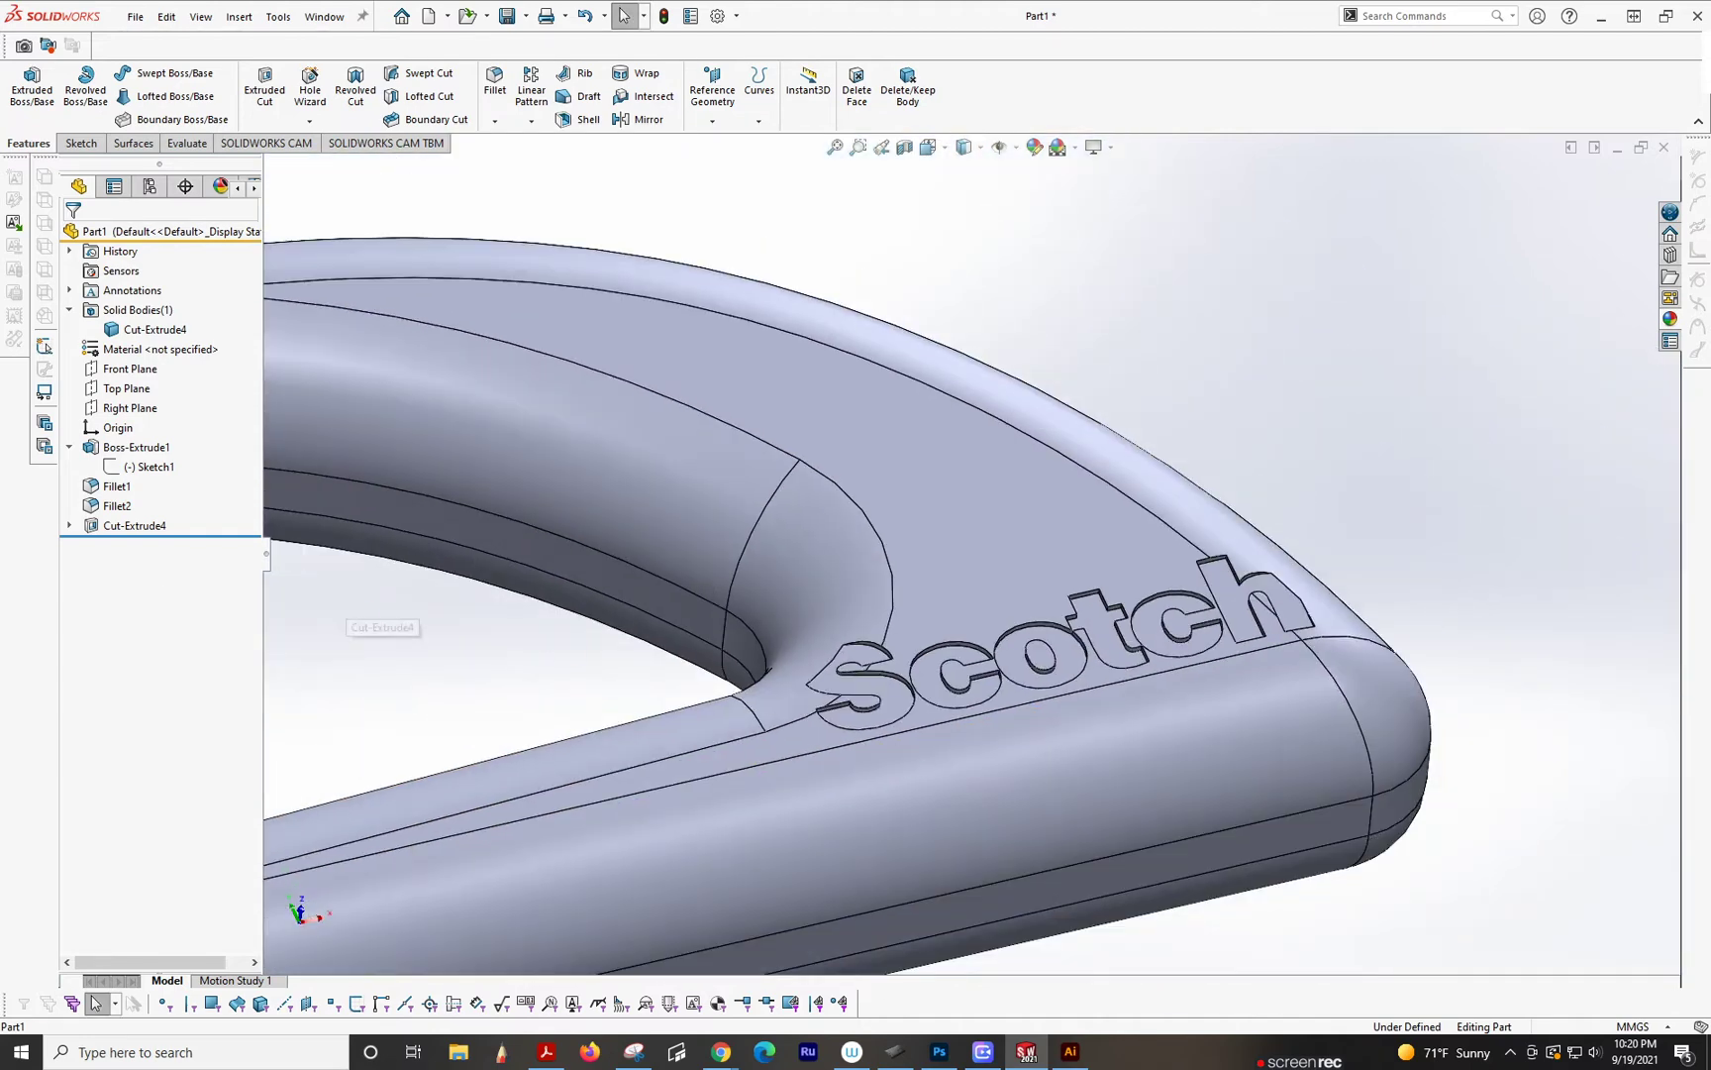
Step: Edit Cut-Extrude4 to Offset From Surface on the curved fillet face, with Translate surface and Reverse offset
right_click(133, 525)
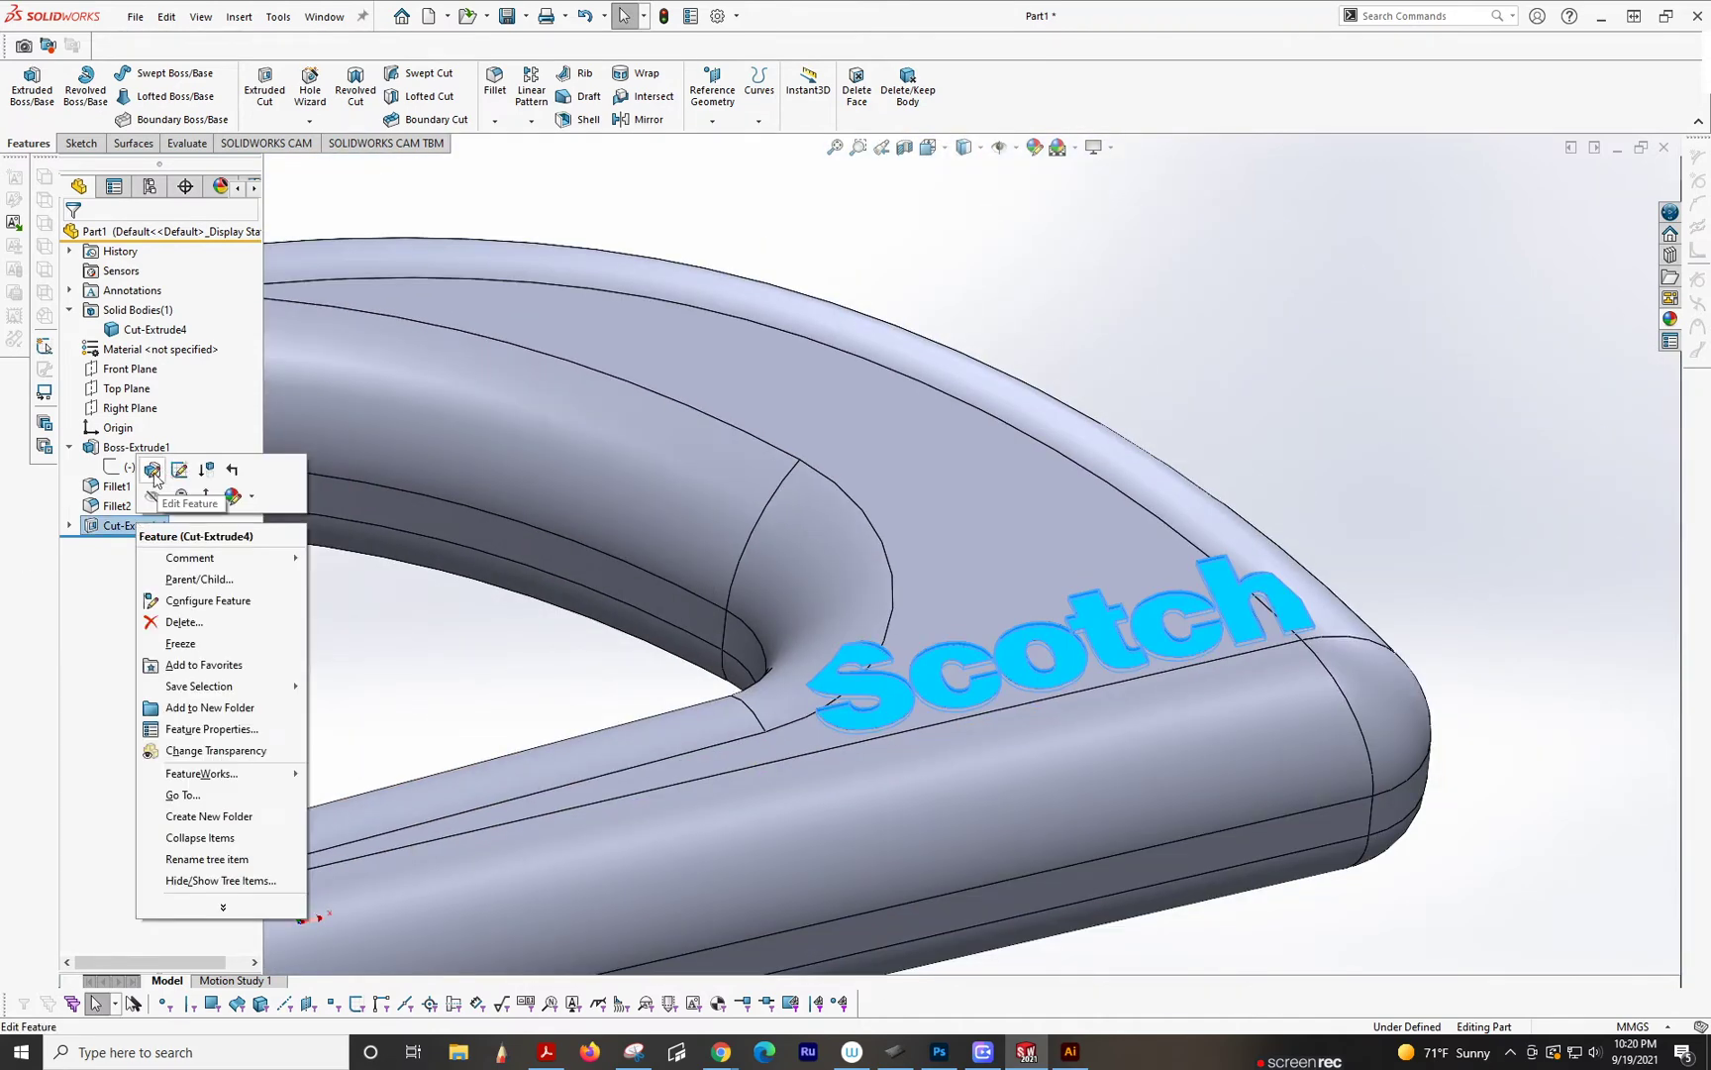
left_click(152, 470)
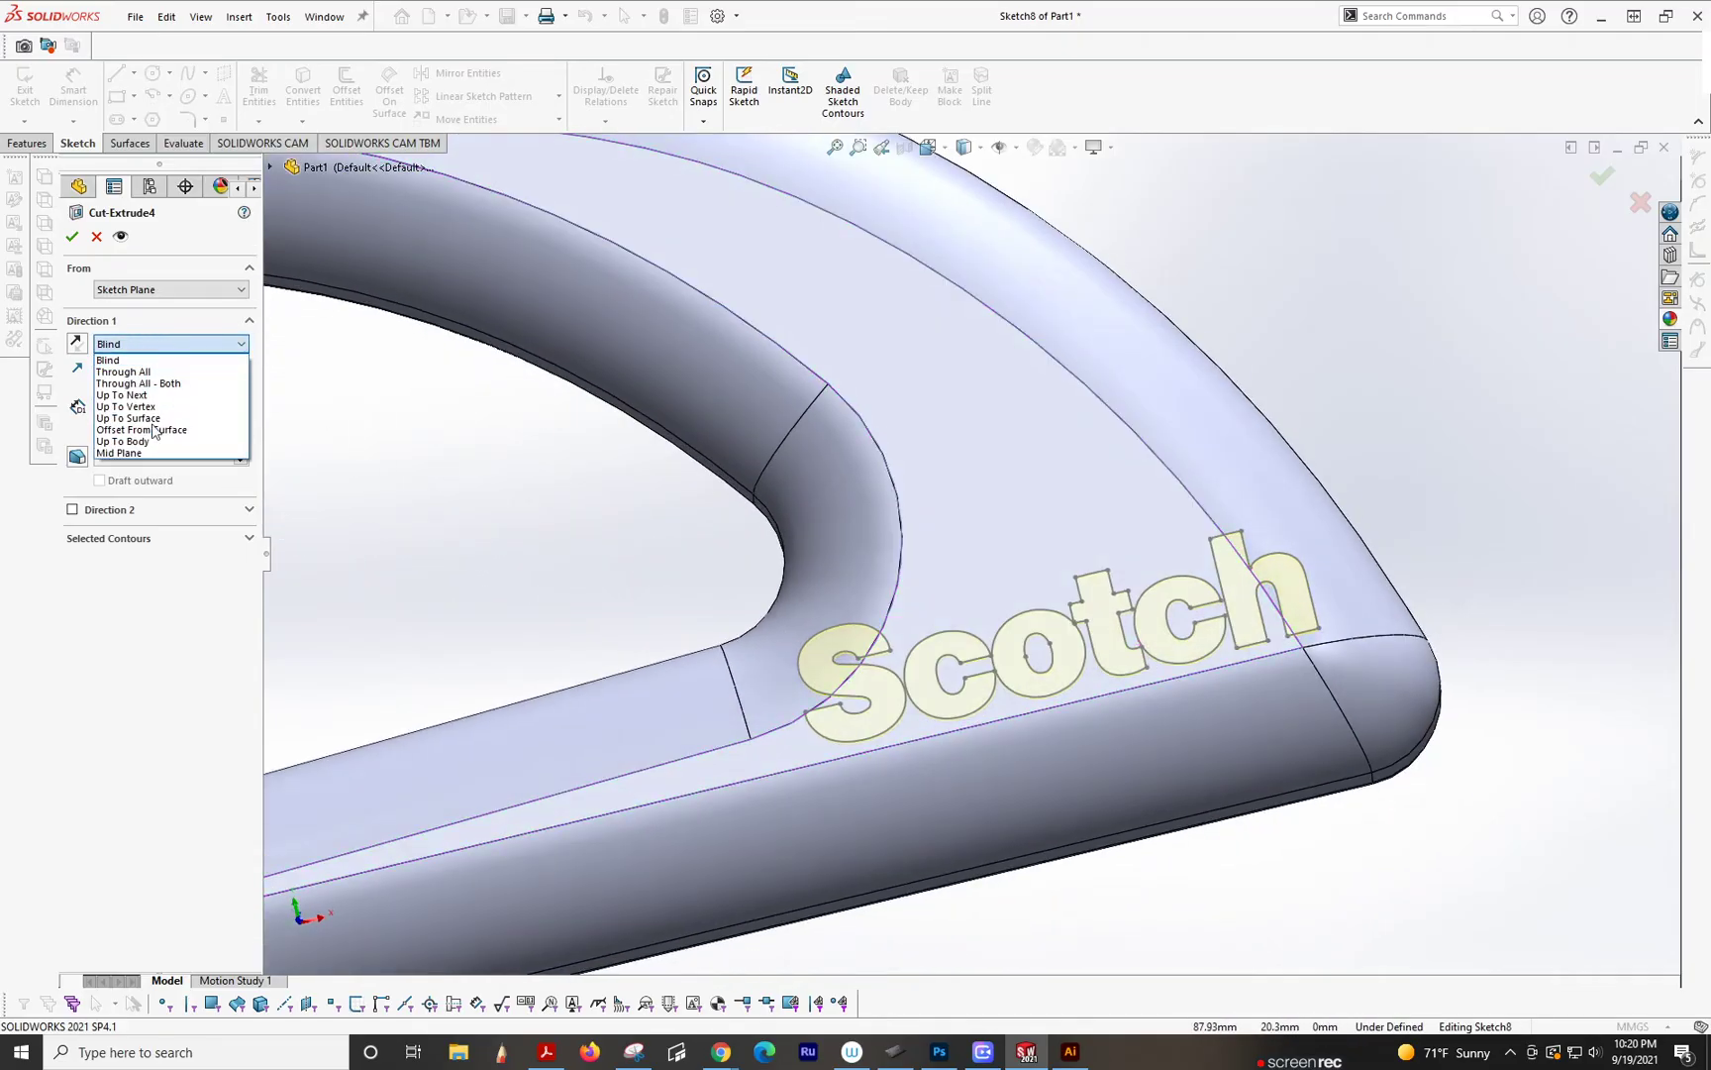
left_click(143, 430)
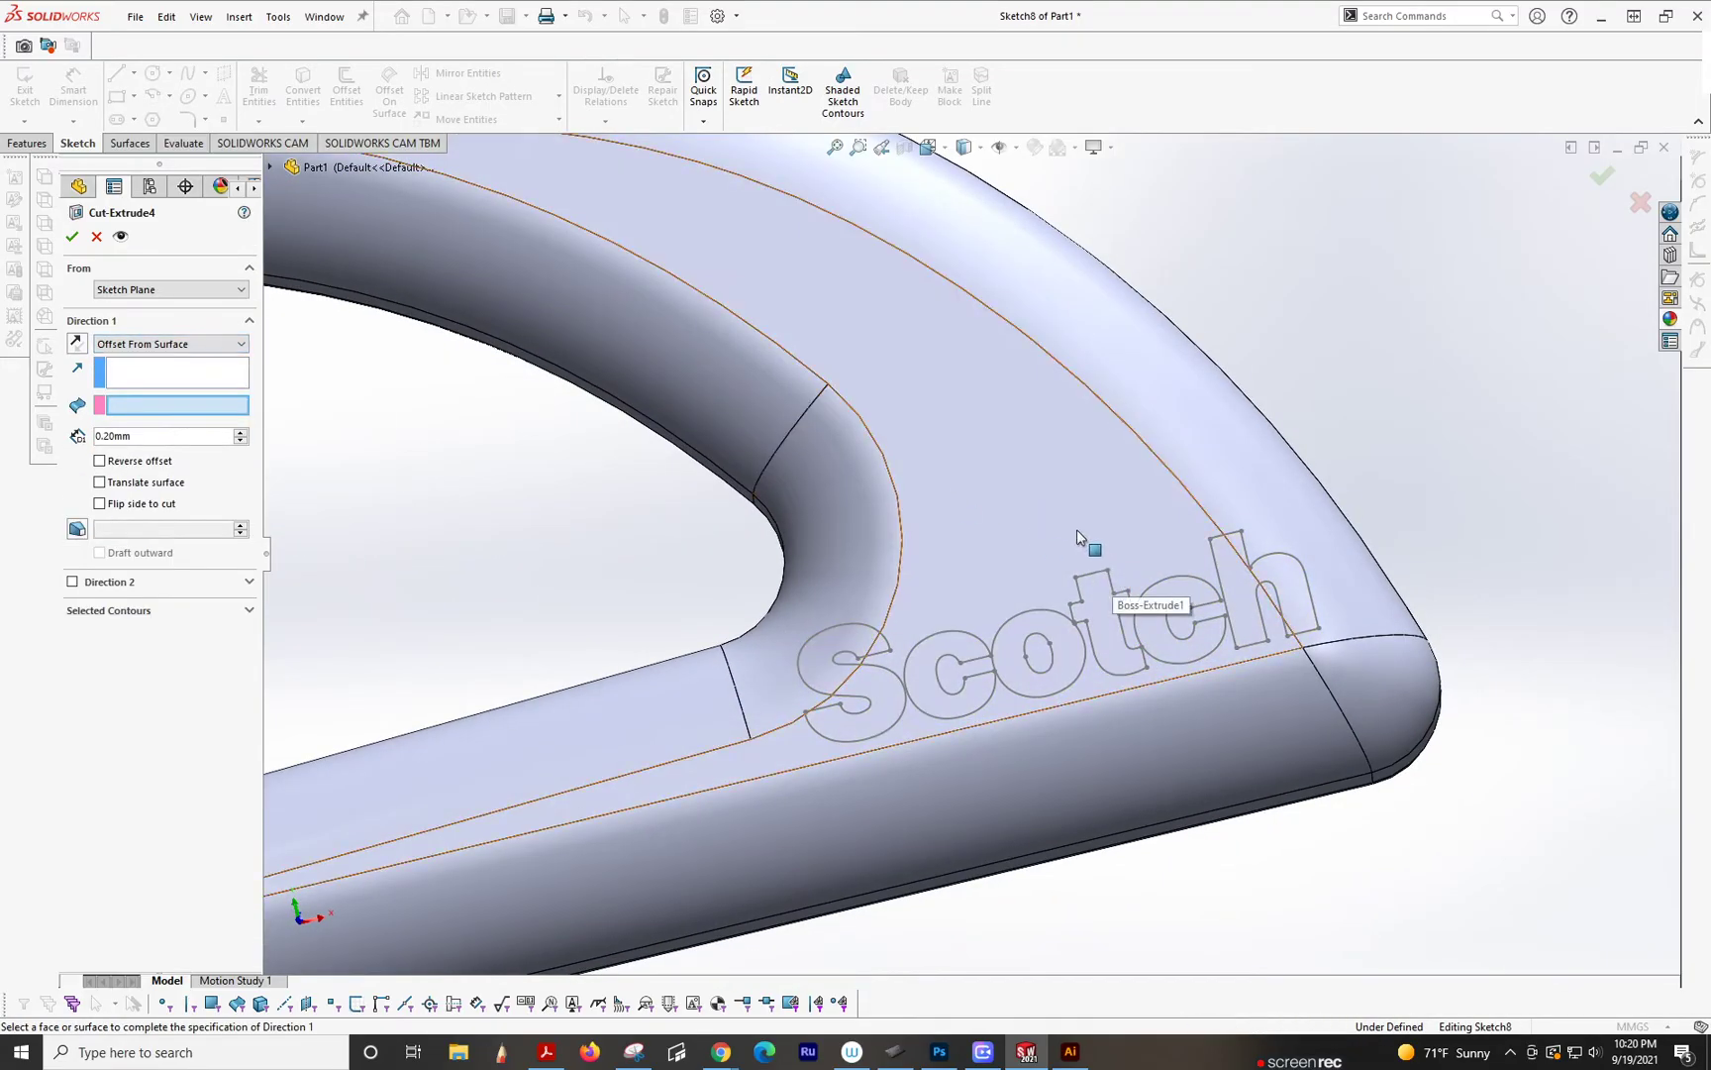
left_click(1278, 527)
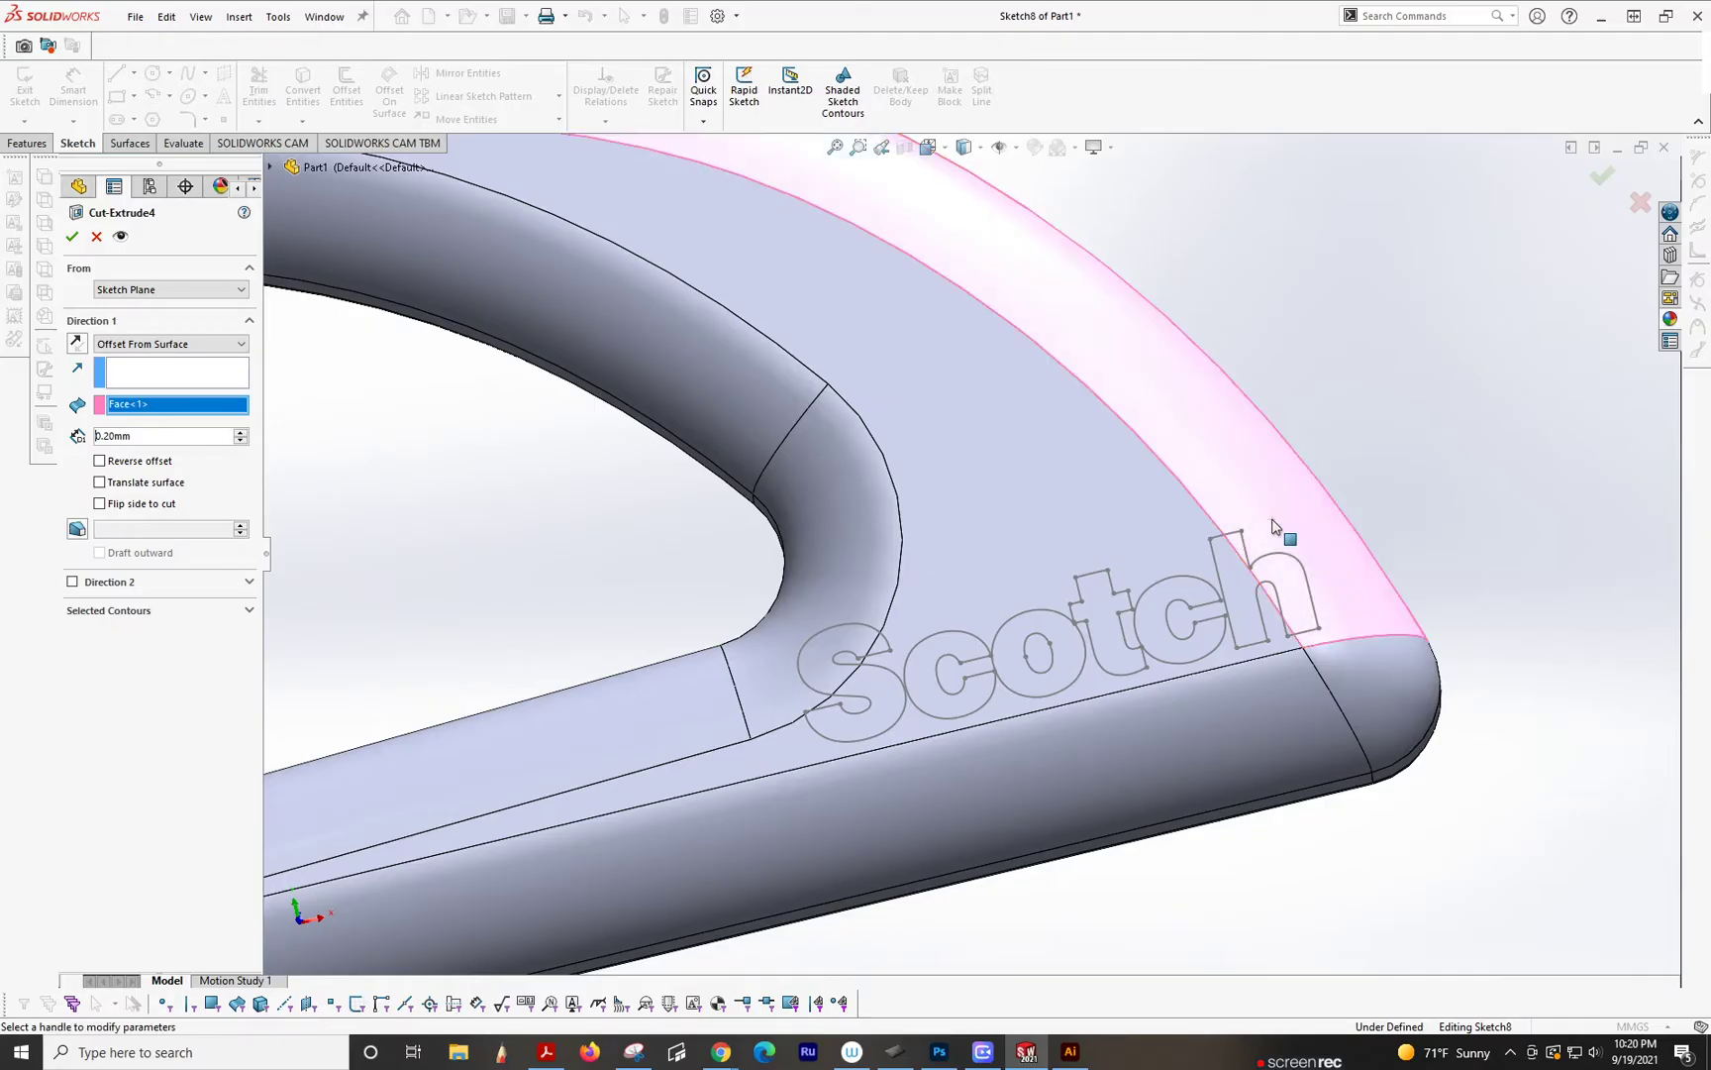
left_click(873, 606)
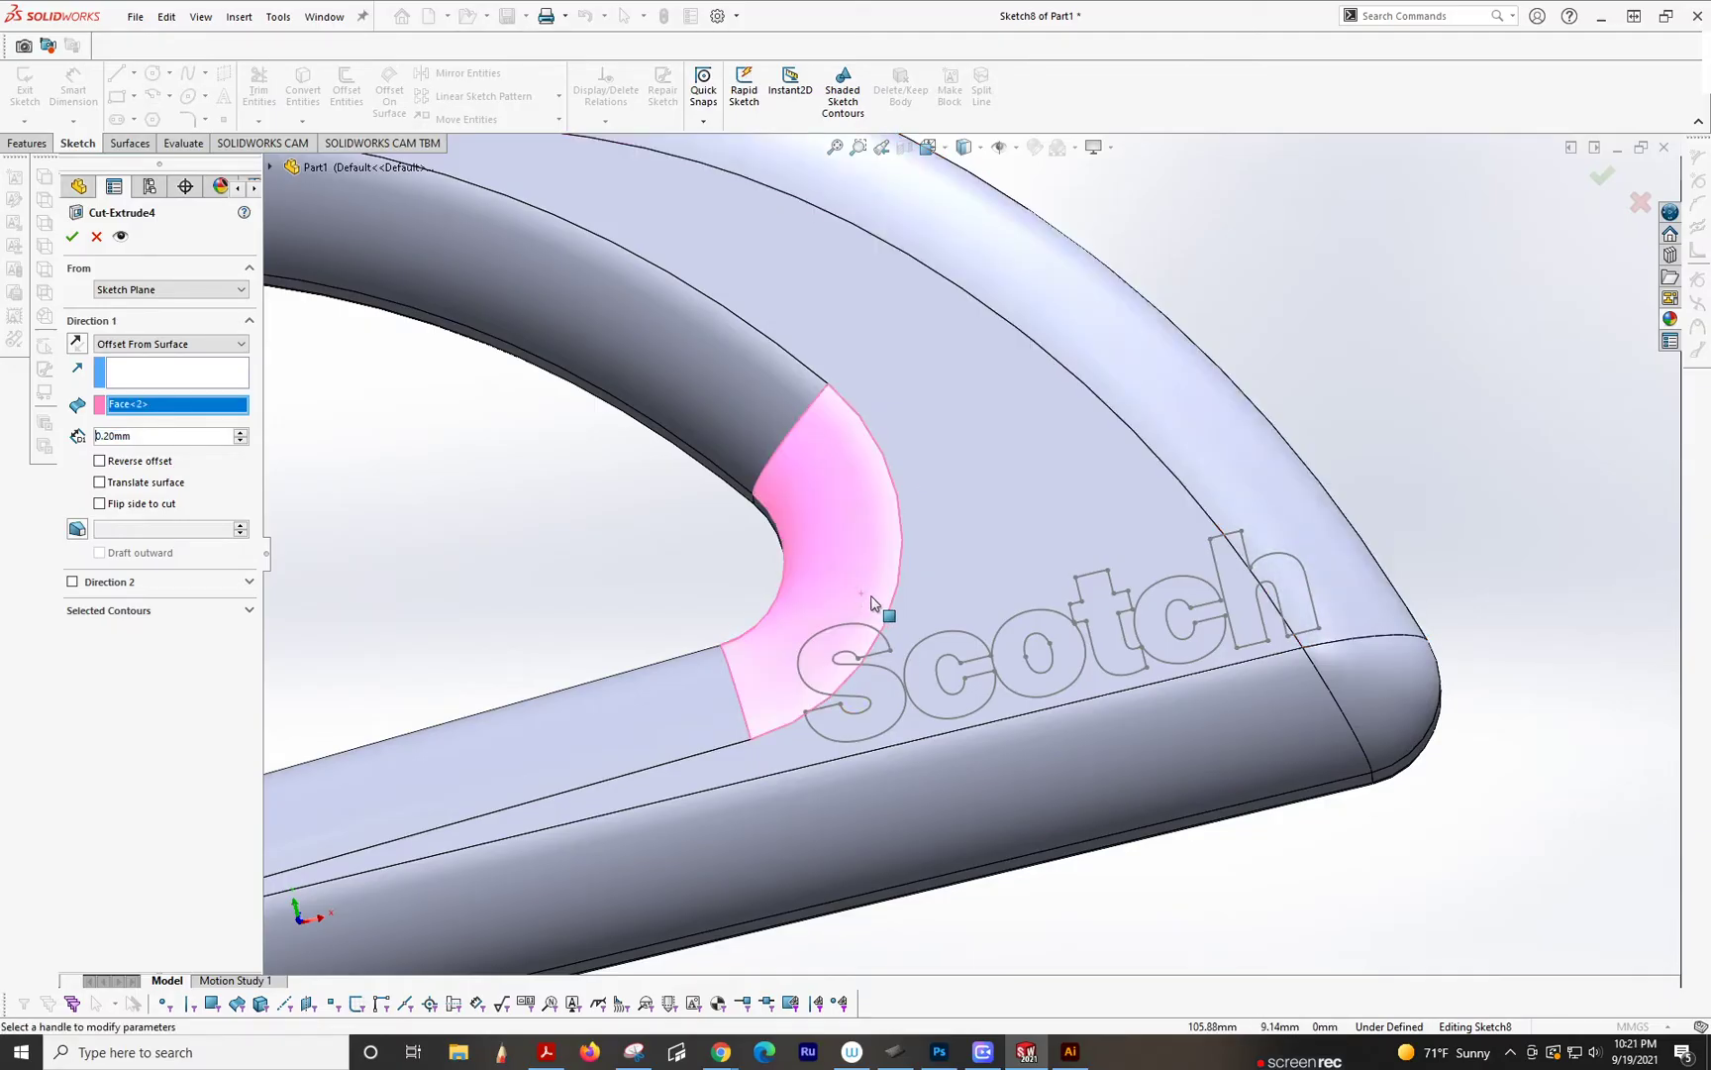
left_click_drag(874, 600, 1091, 546)
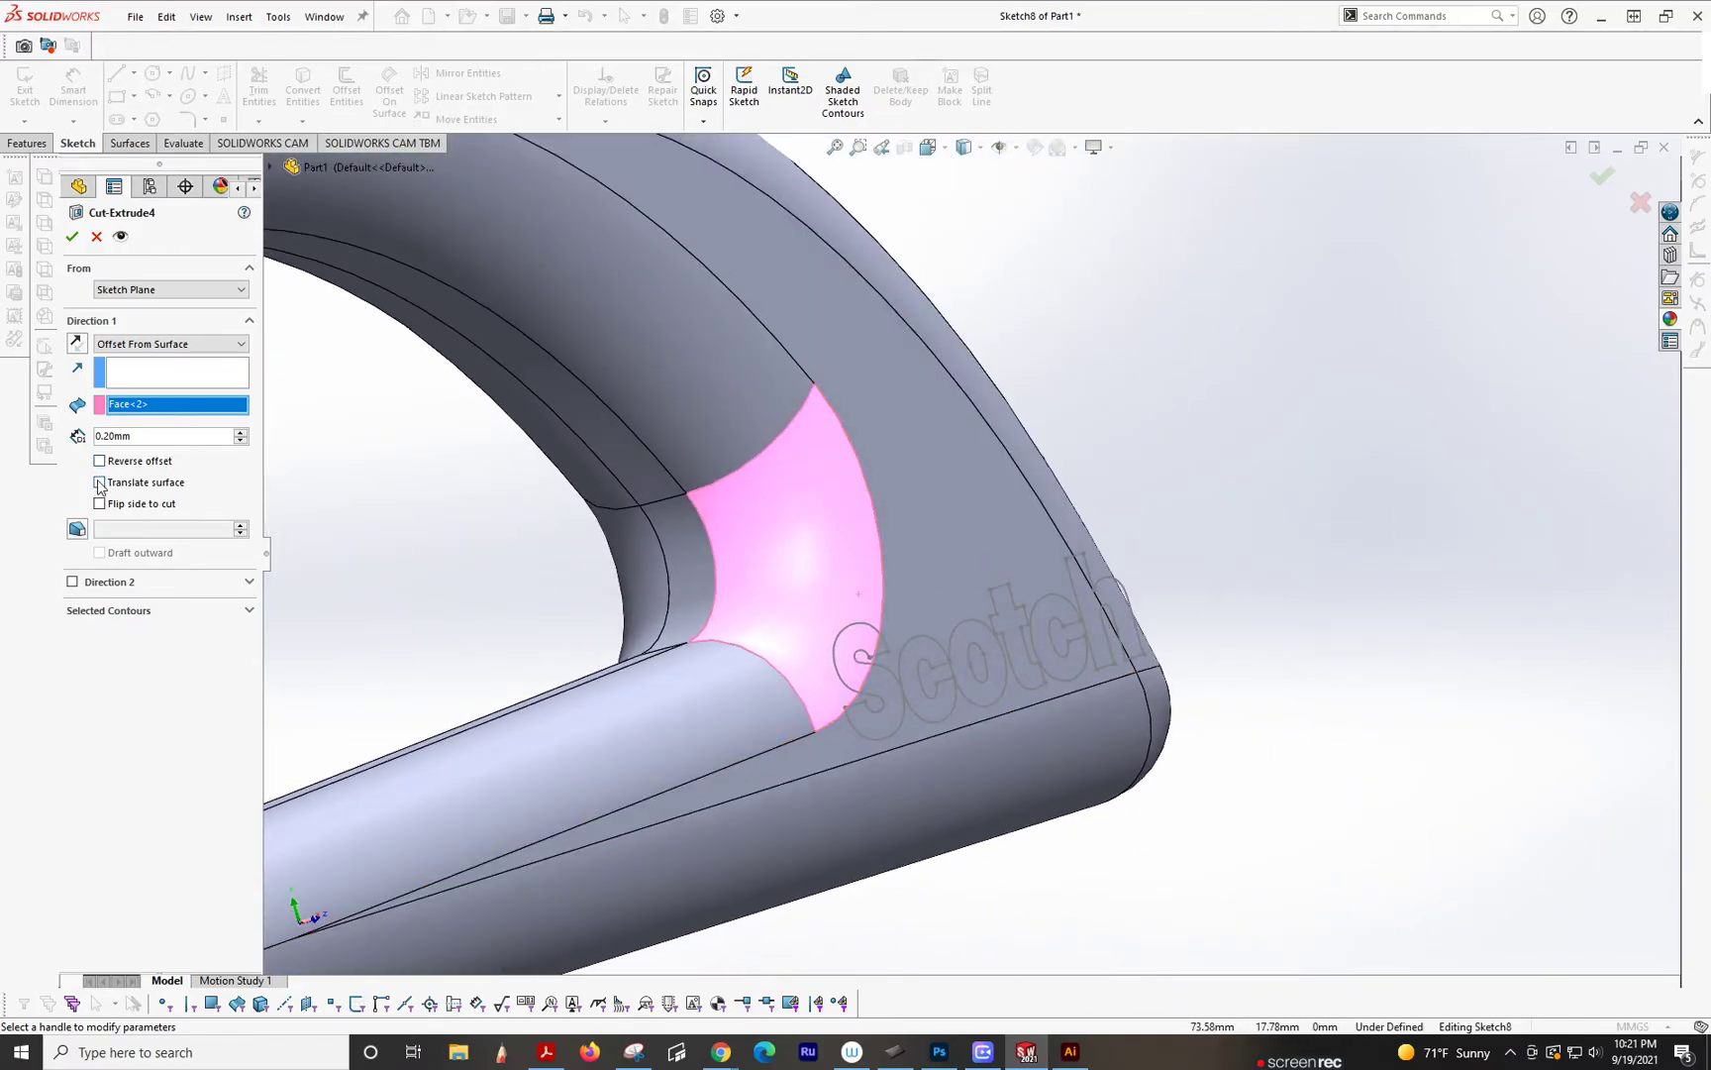
left_click(99, 481)
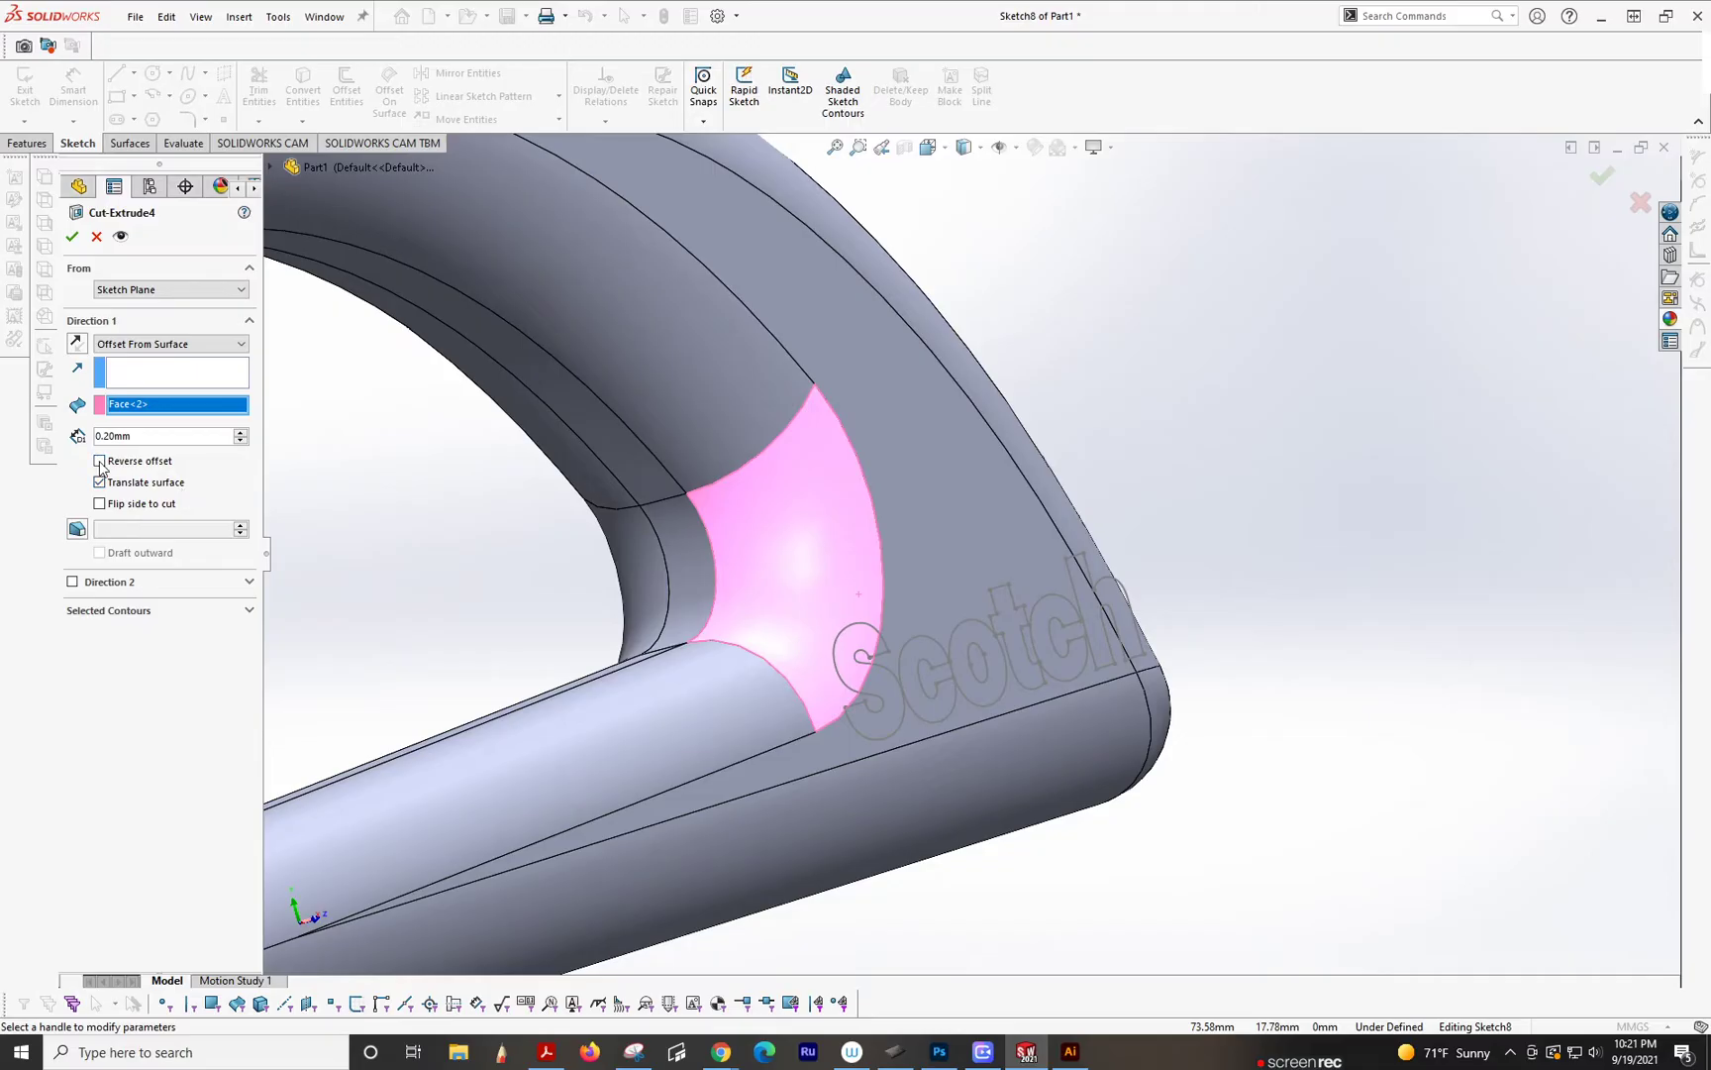
left_click(99, 459)
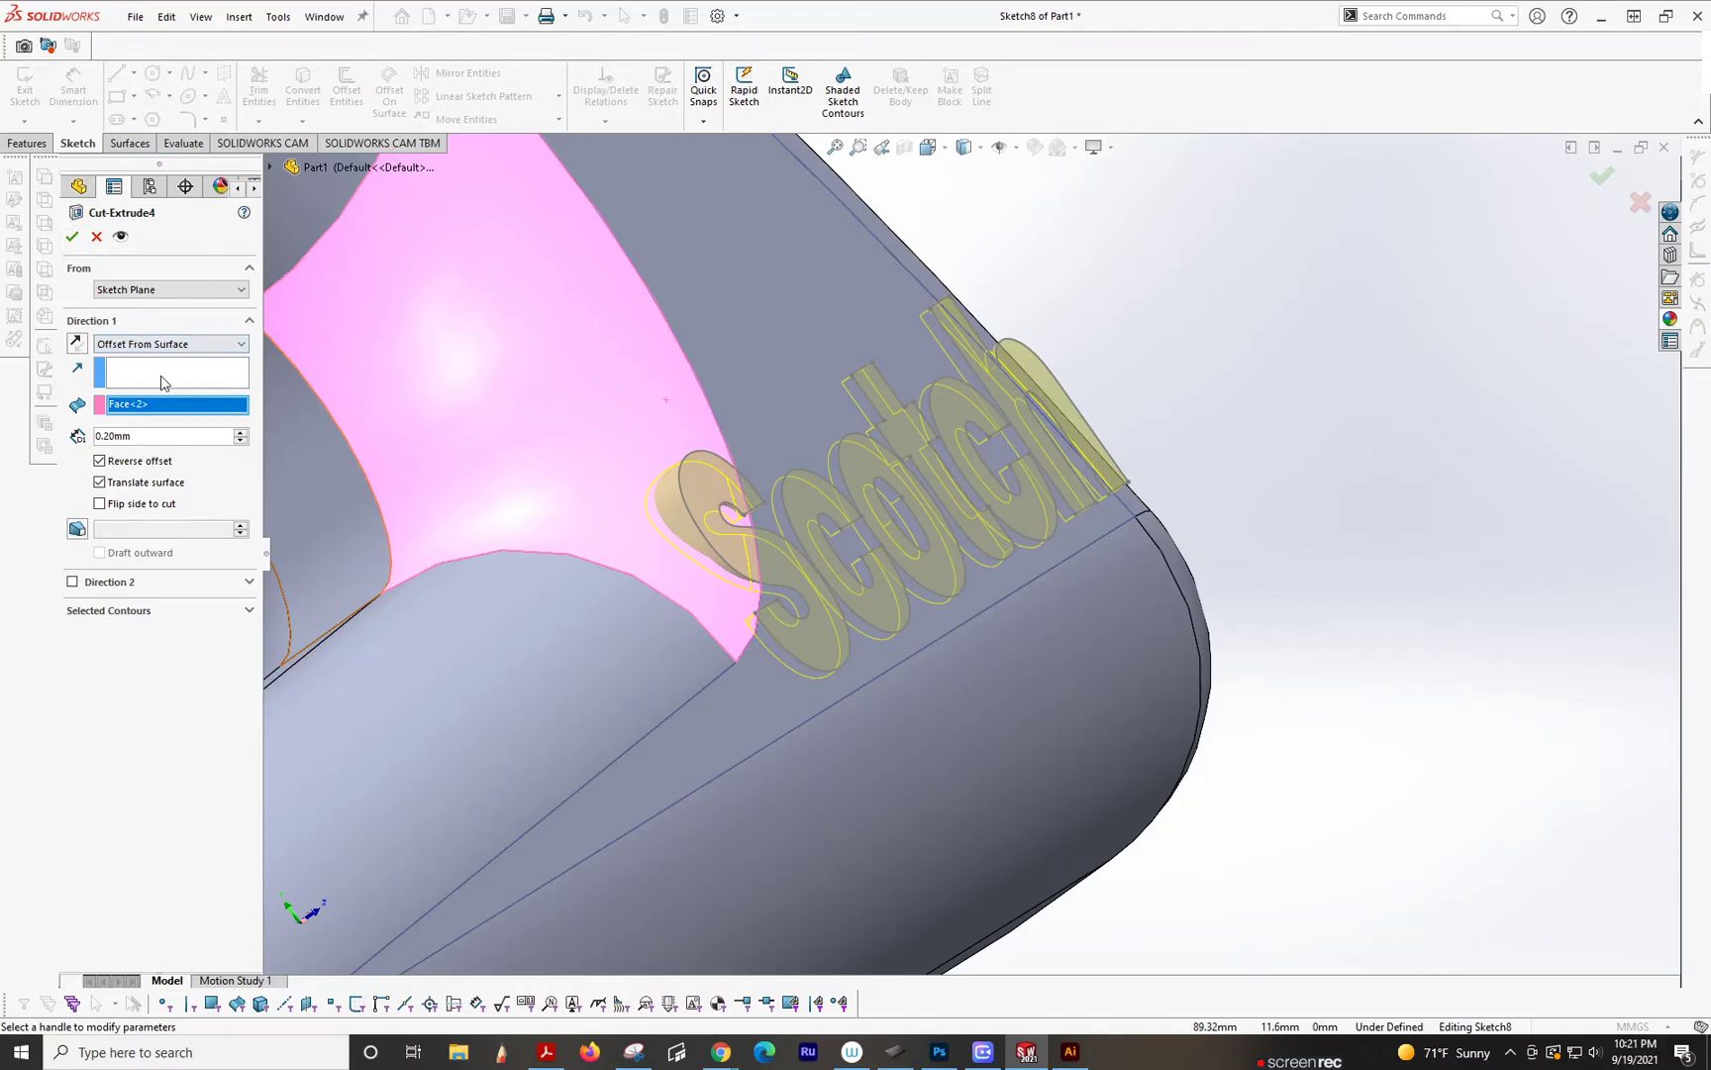
Step: Reselect Offset From Surface with the curved handle face and accept the 0.20 mm lettering cut
left_click(171, 345)
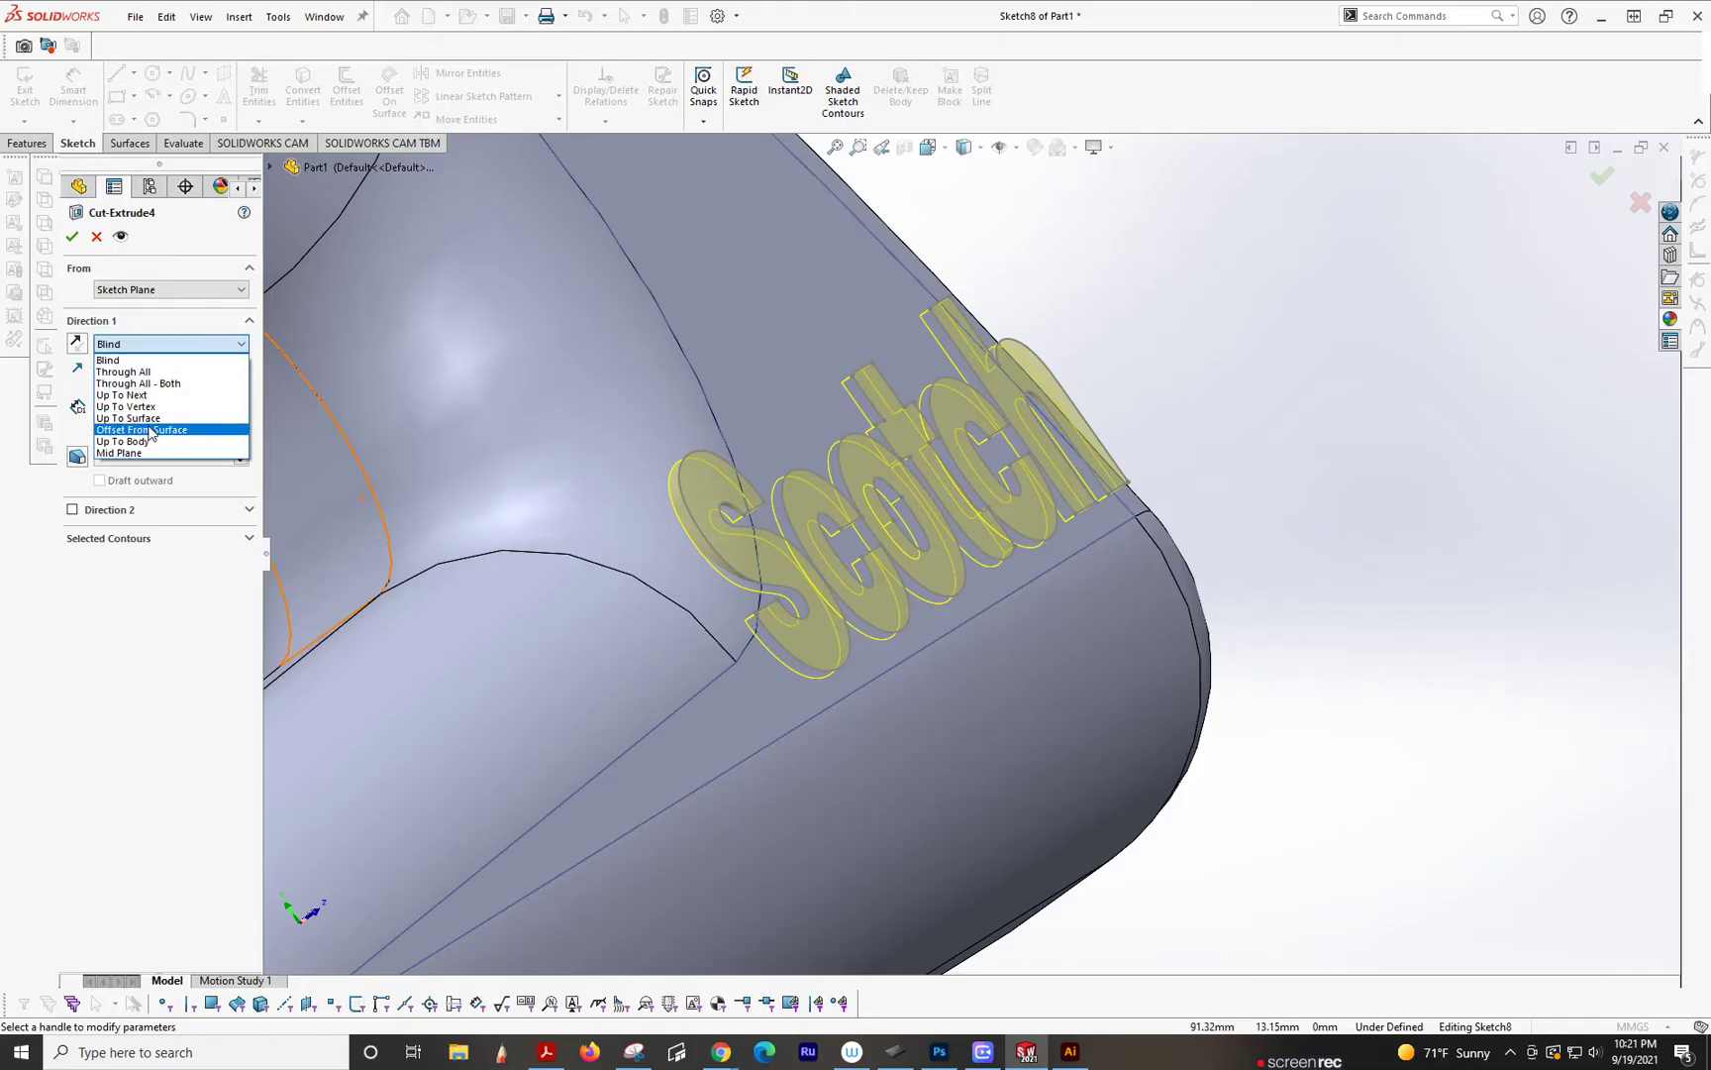
left_click(141, 430)
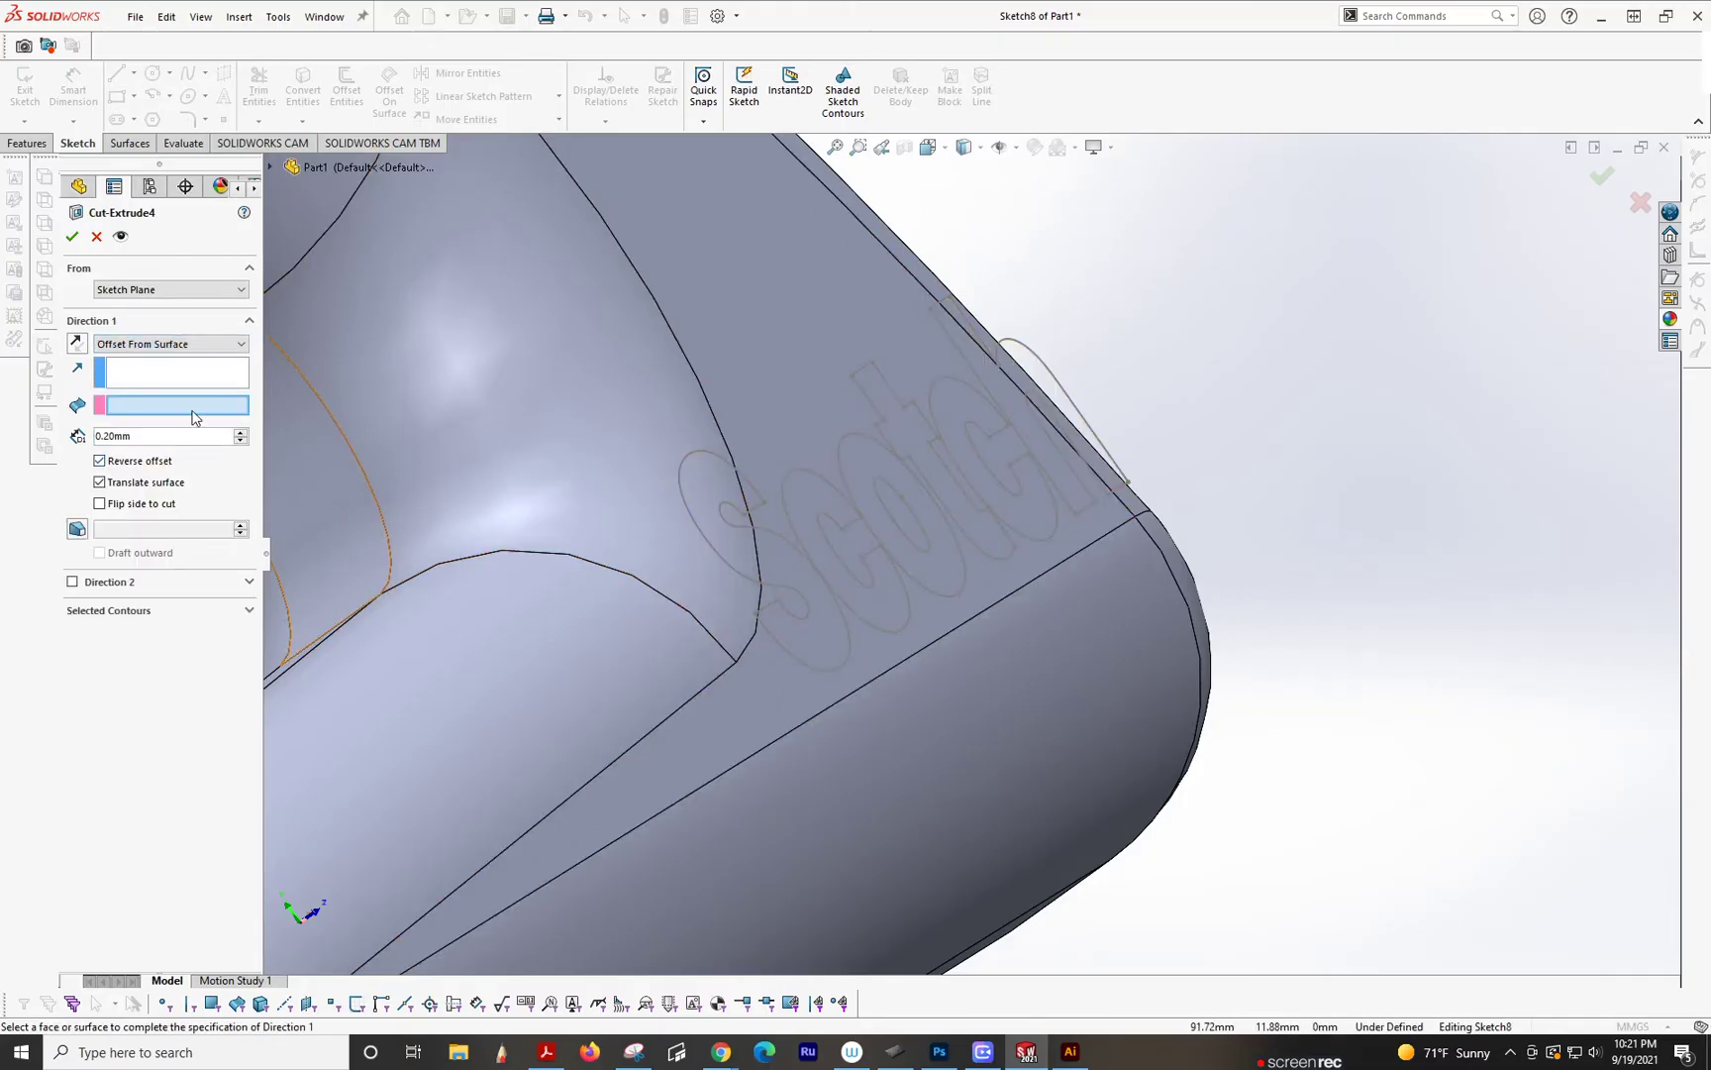
left_click(513, 458)
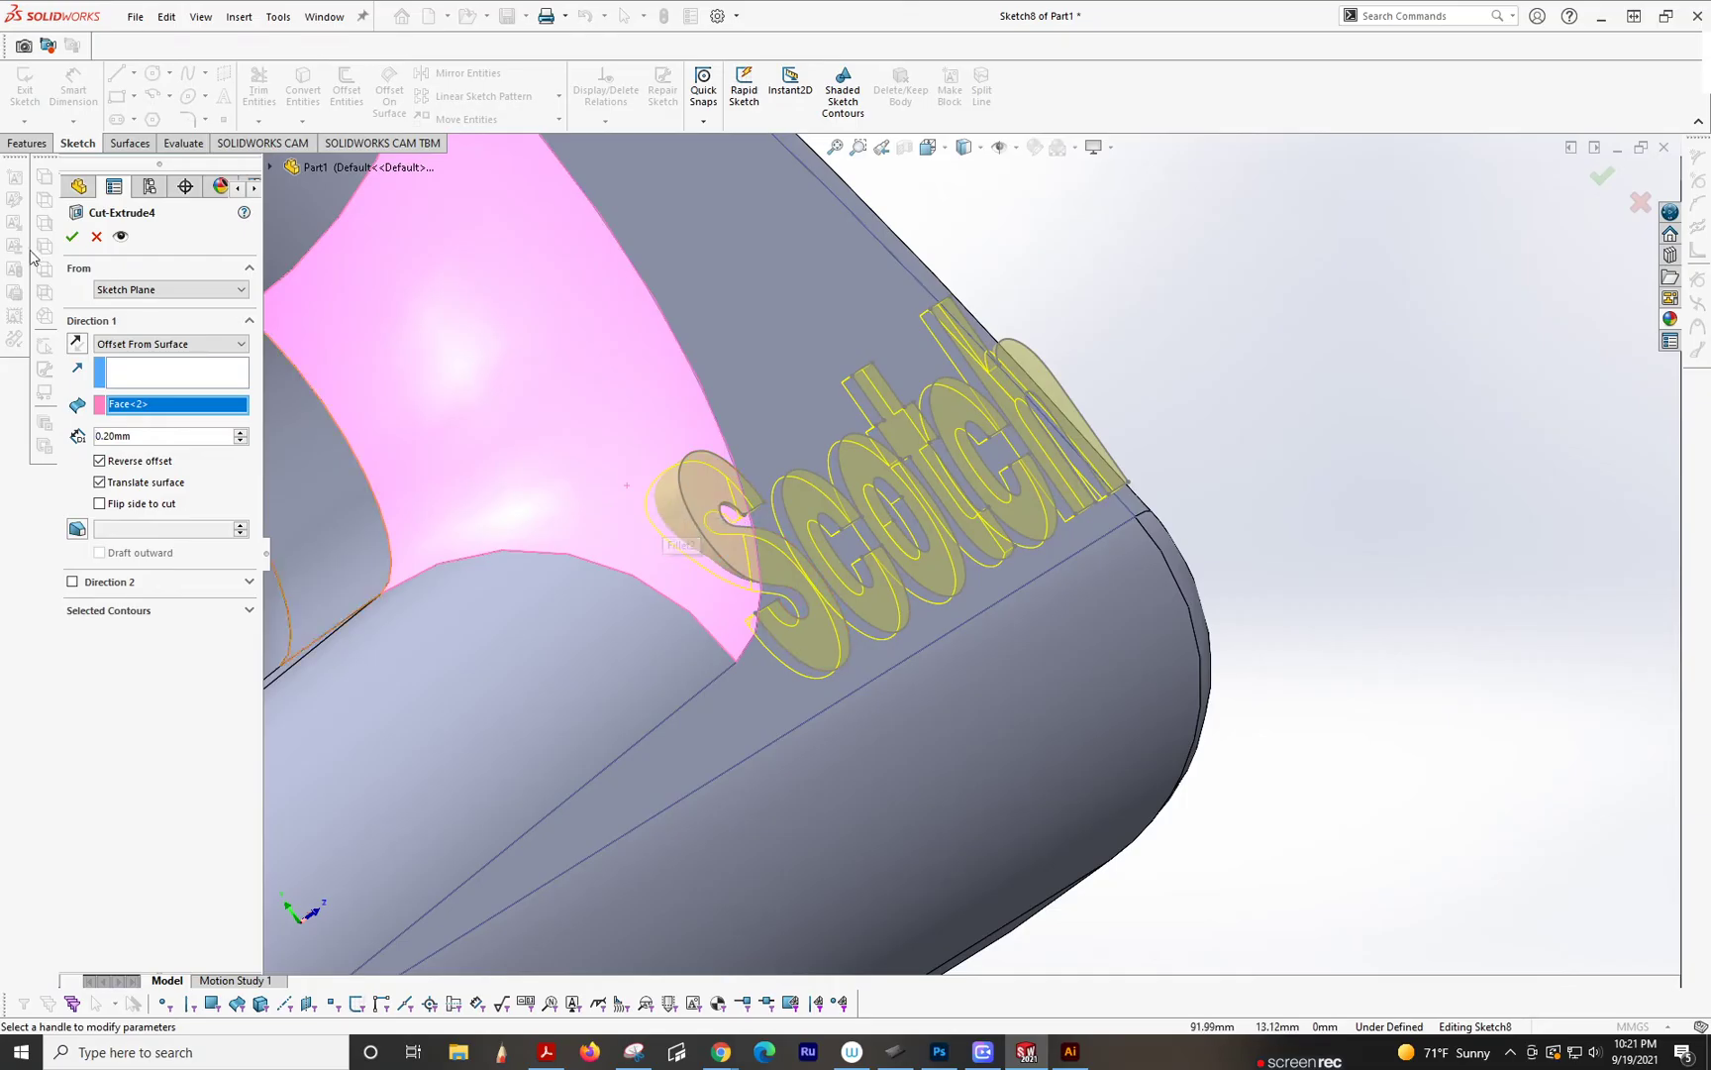
left_click(71, 236)
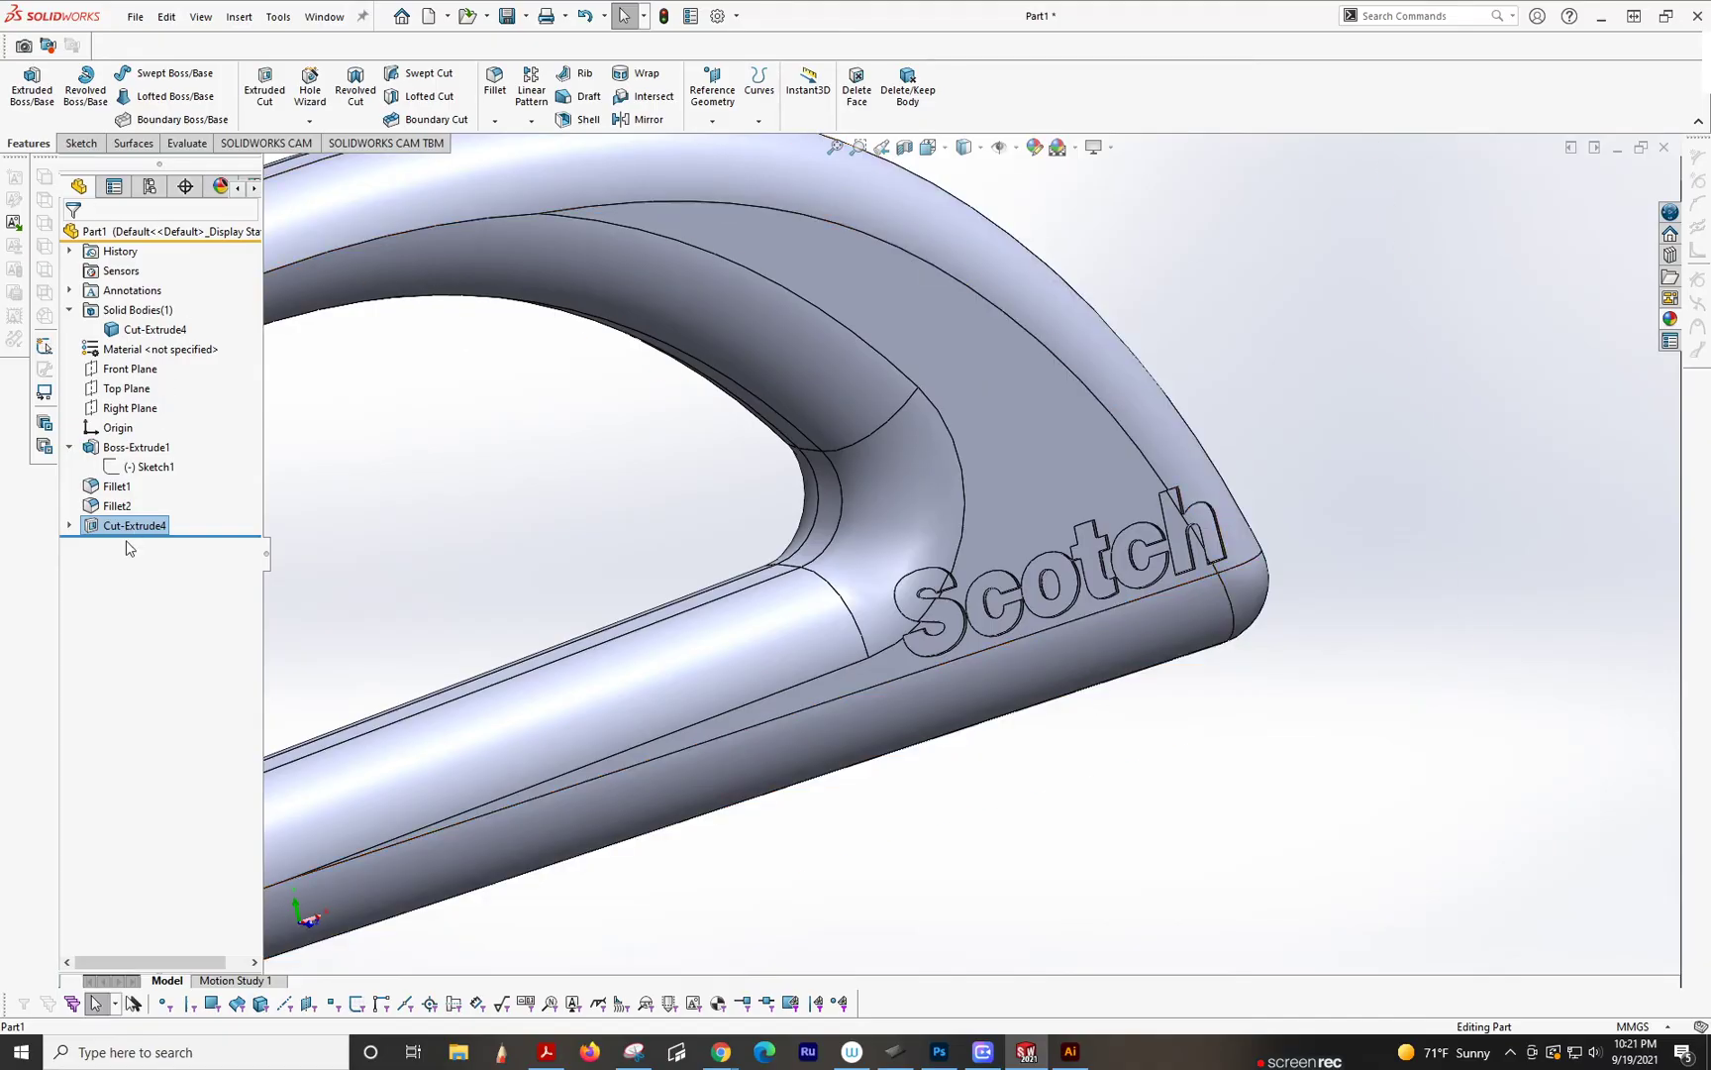
right_click(132, 525)
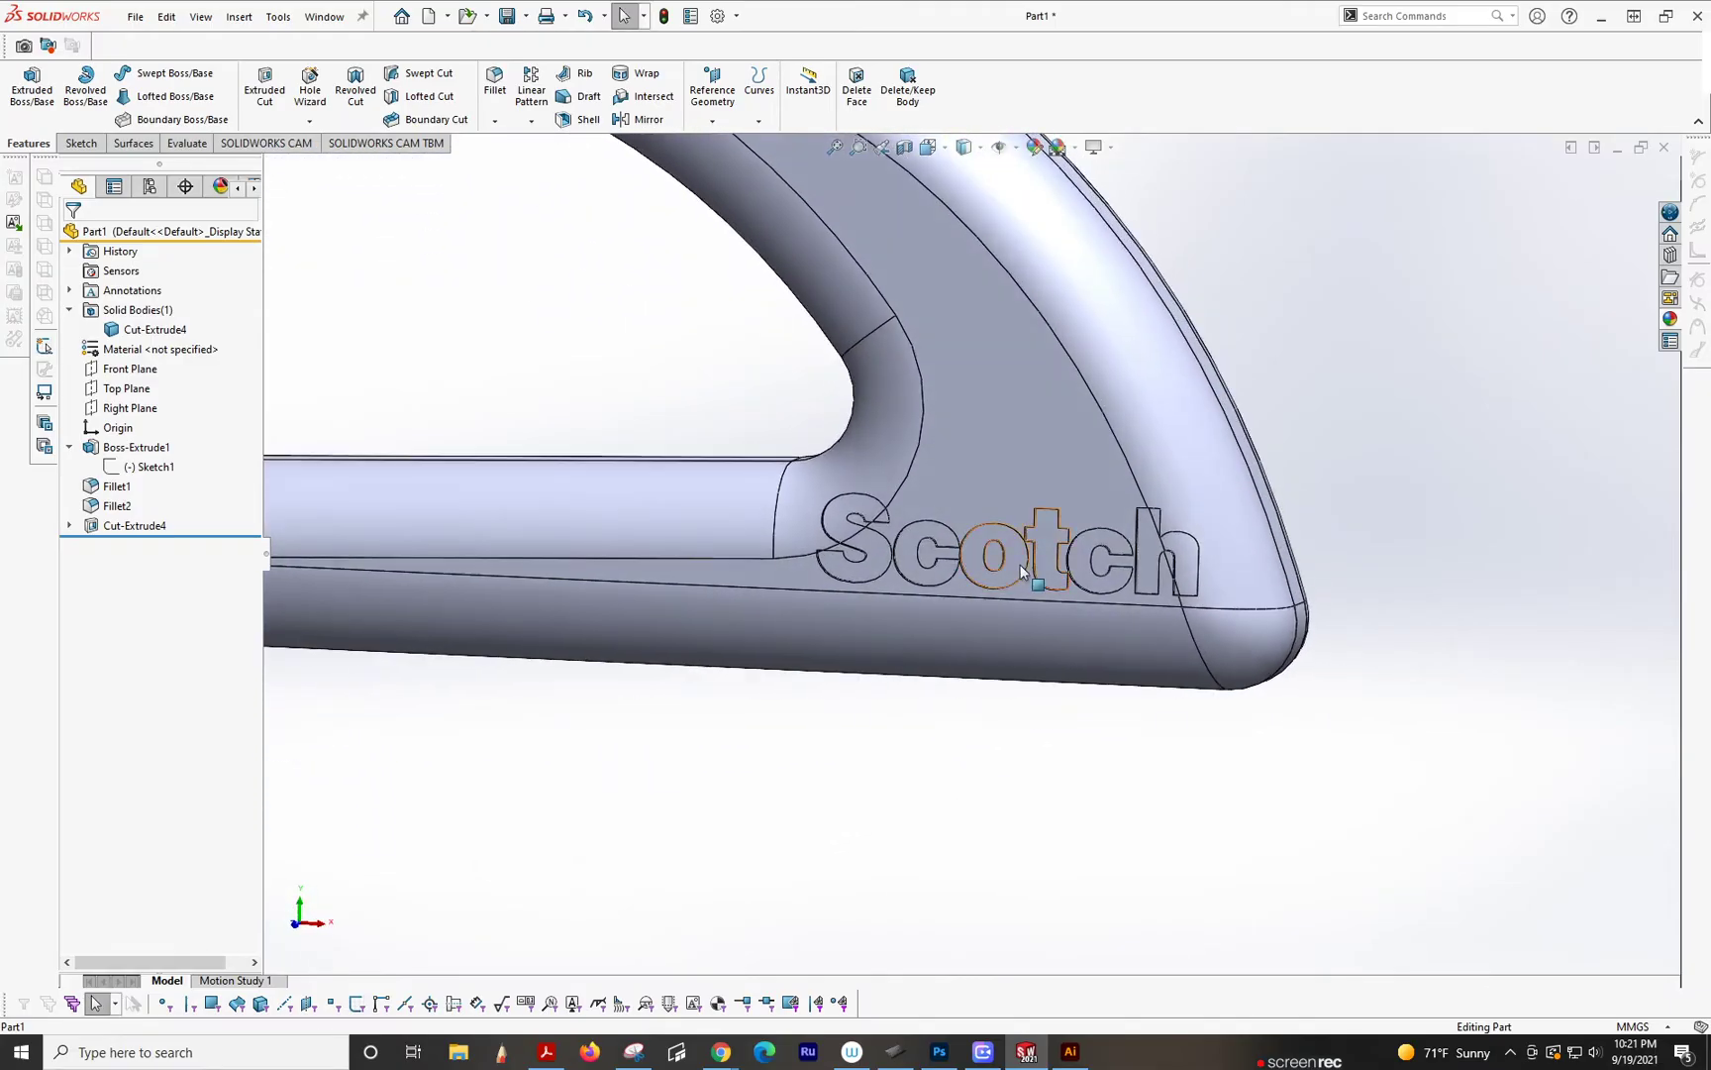
scroll("down", 3)
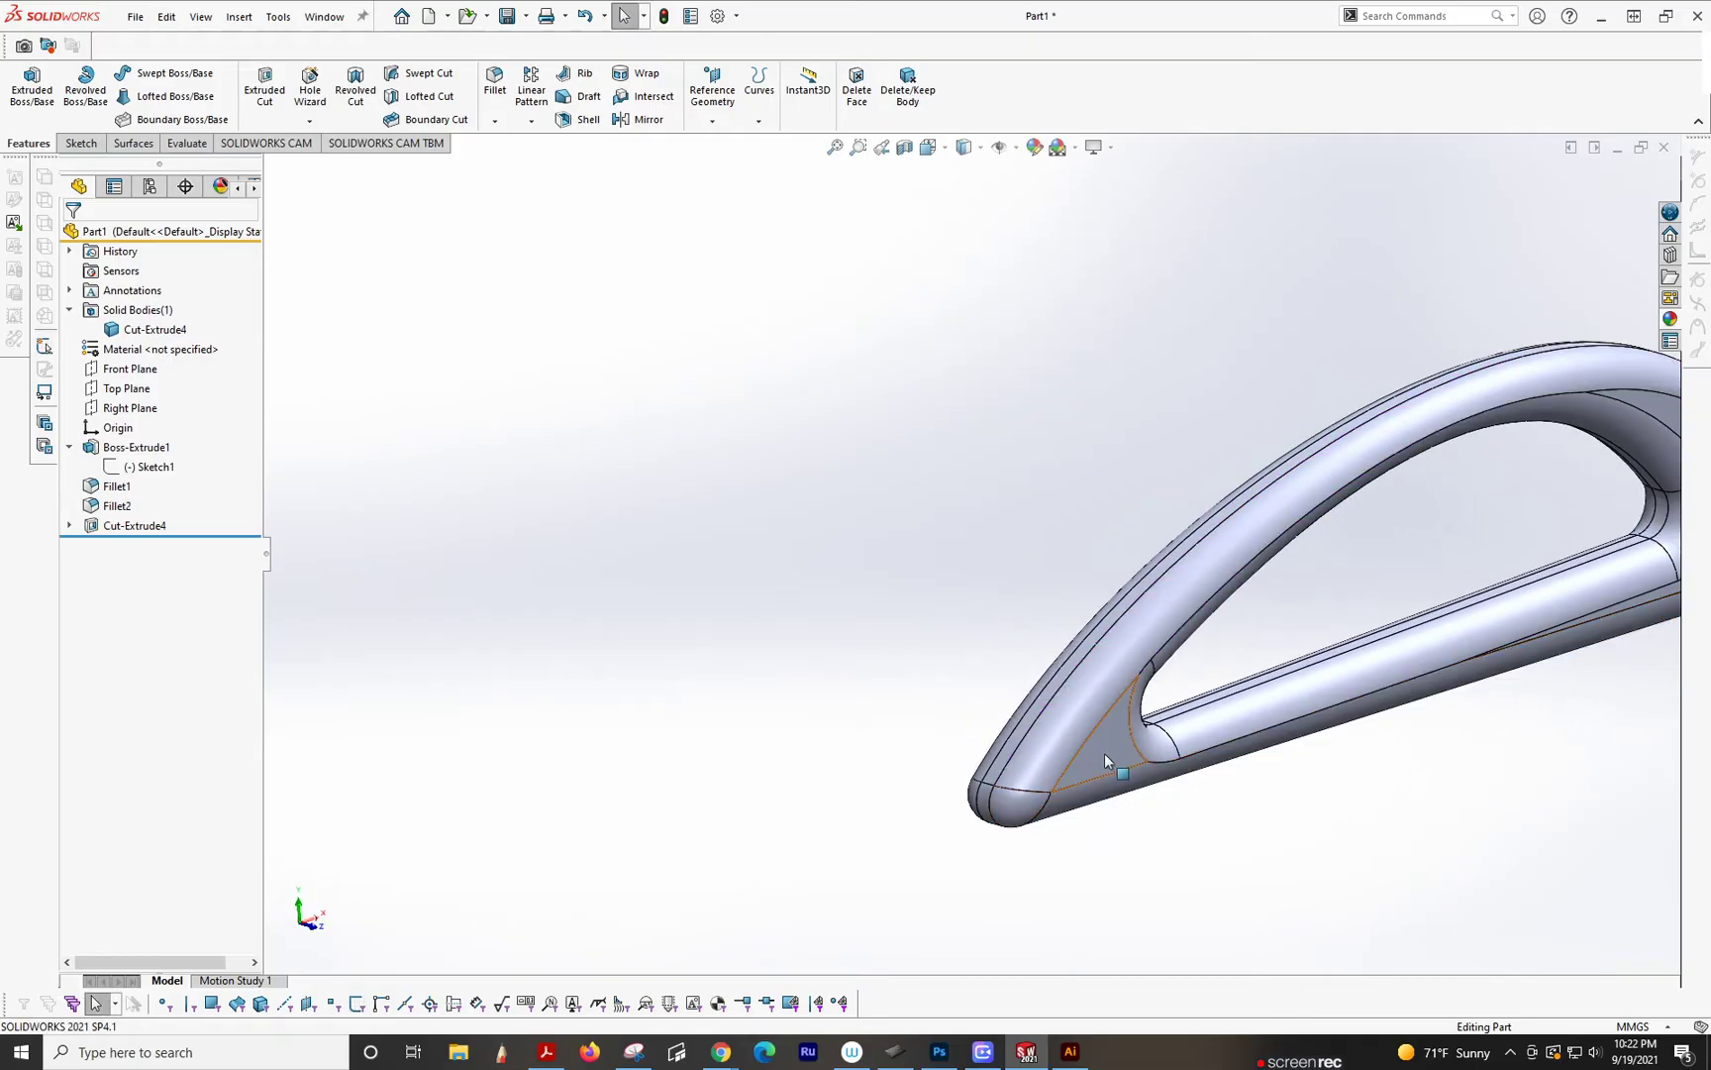
left_click_drag(1107, 760, 955, 765)
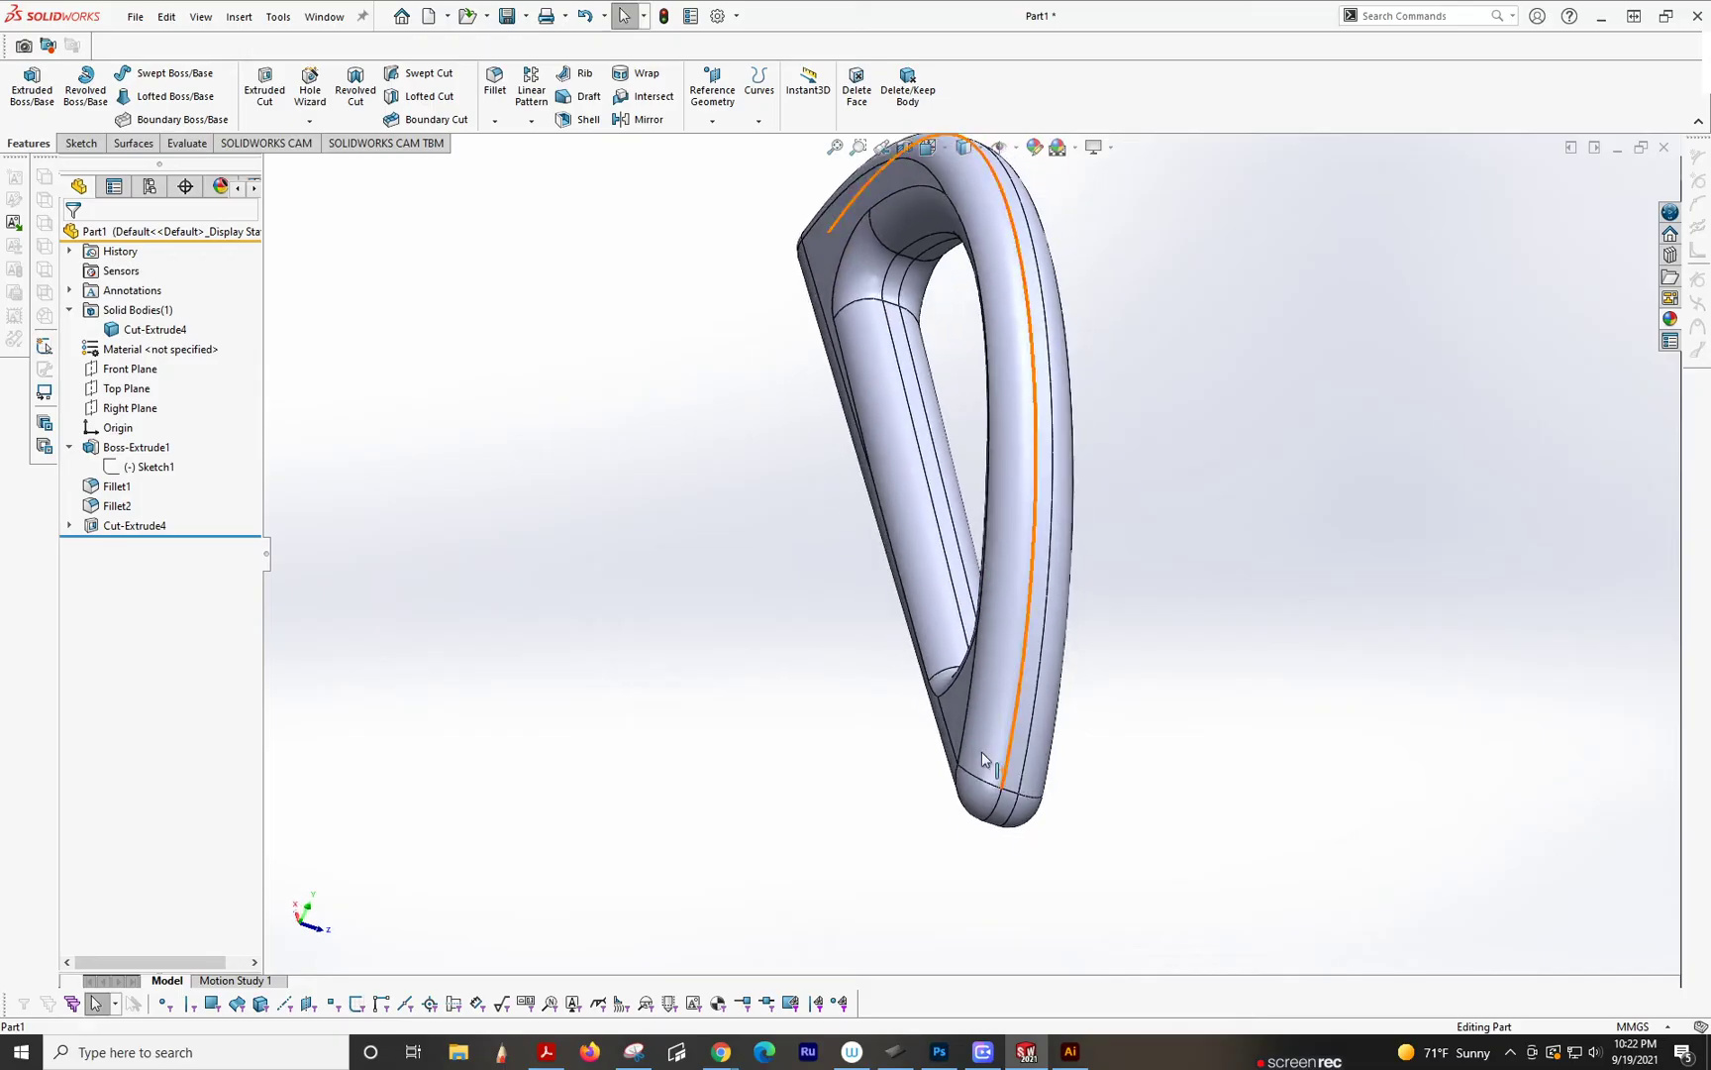
left_click(988, 758)
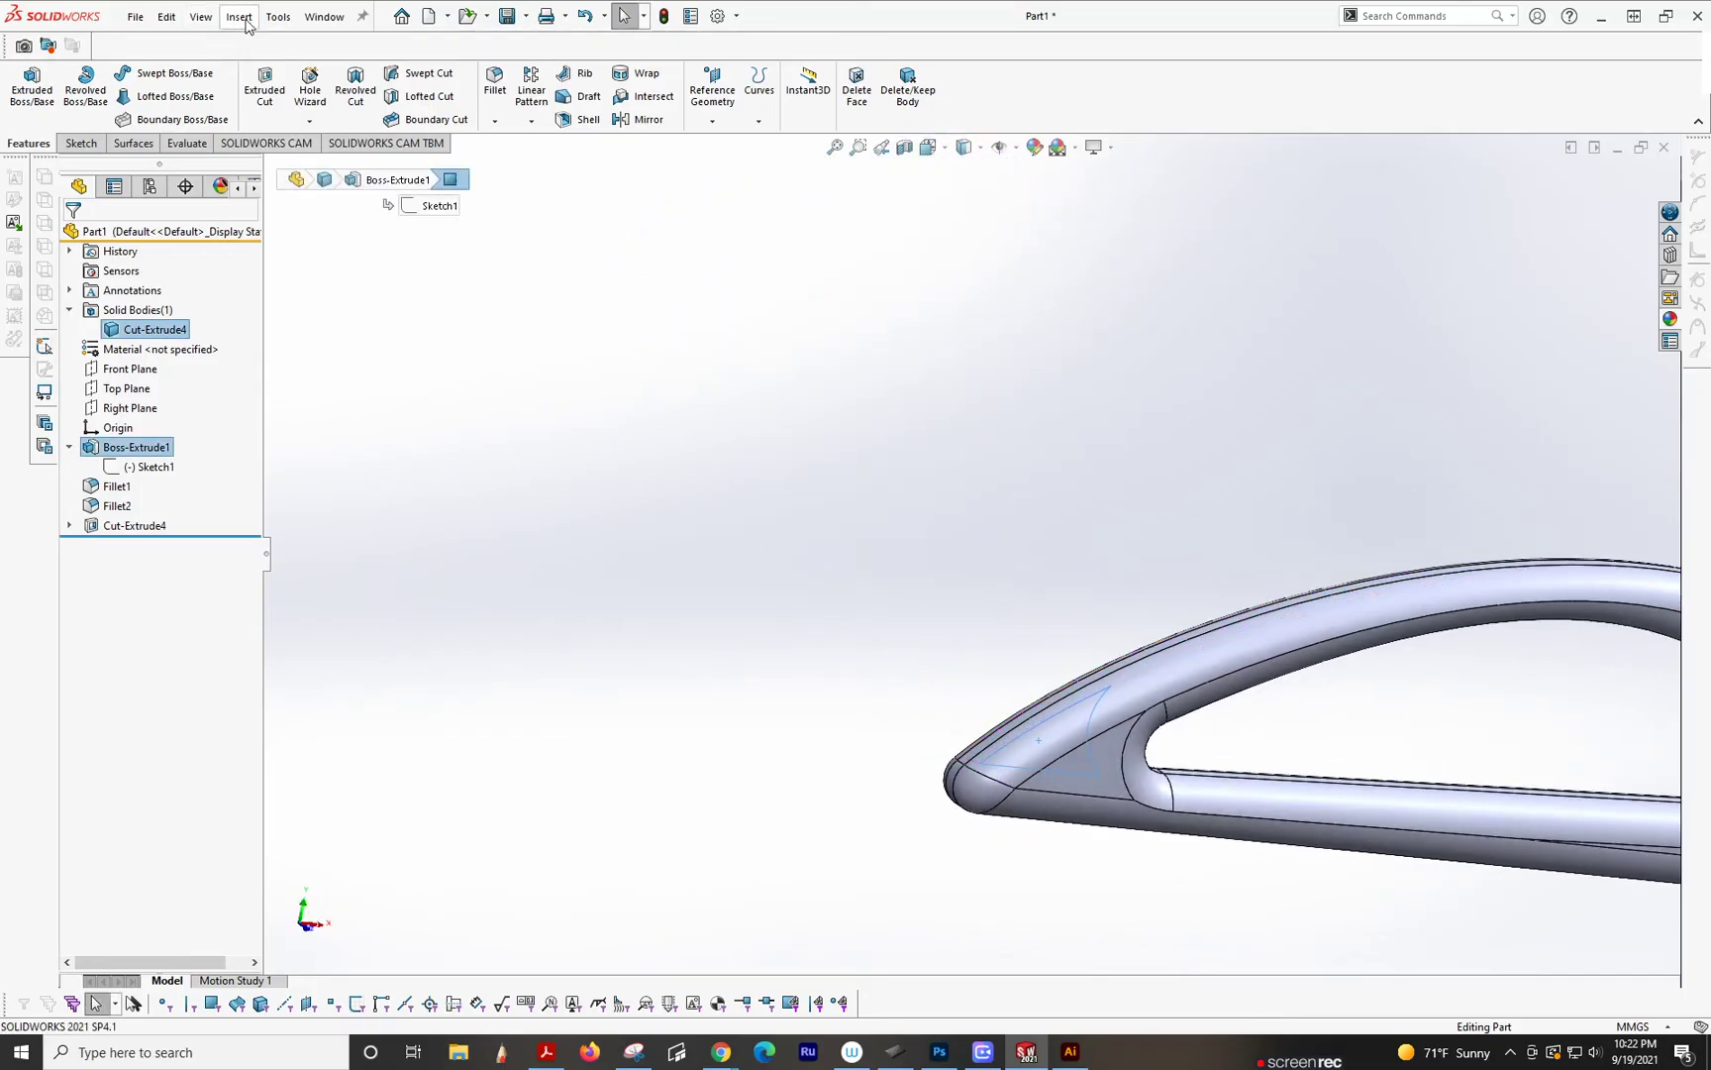
Step: Import the Scotch logo DXF into the part as 2D sketch Sketch9 with its units set
left_click(238, 16)
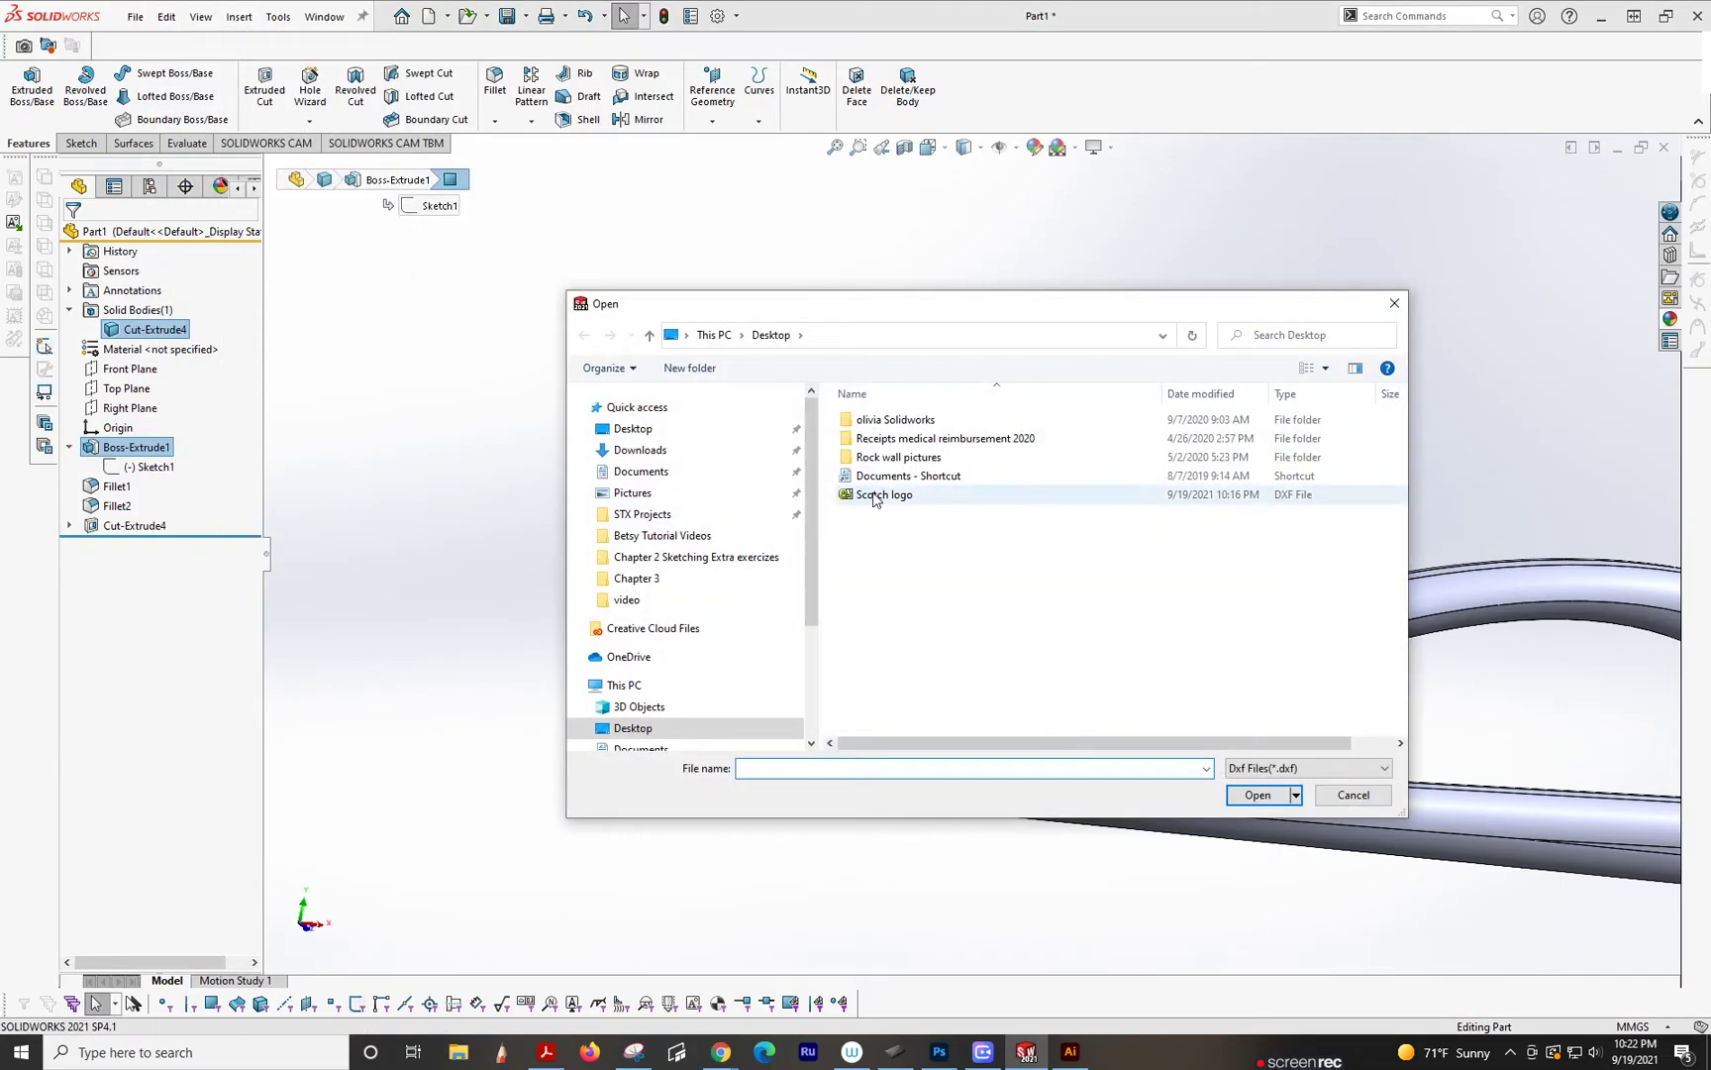
left_click(1353, 795)
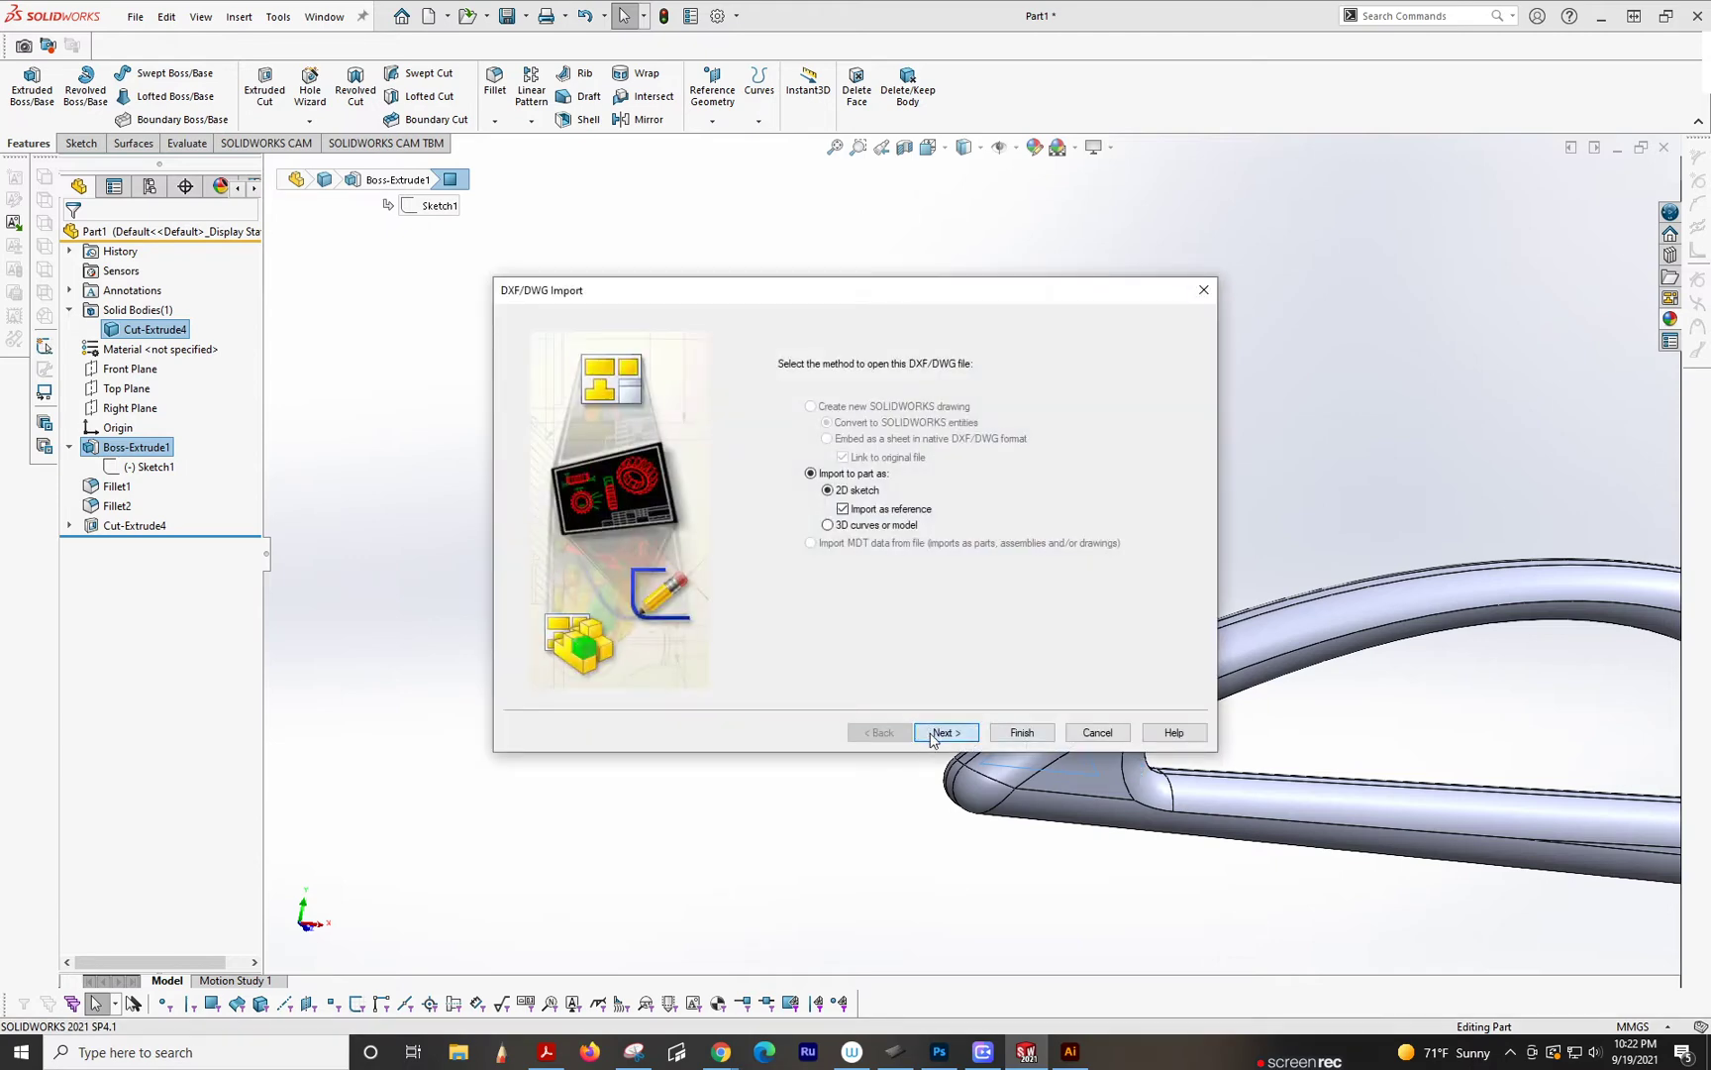
left_click(943, 733)
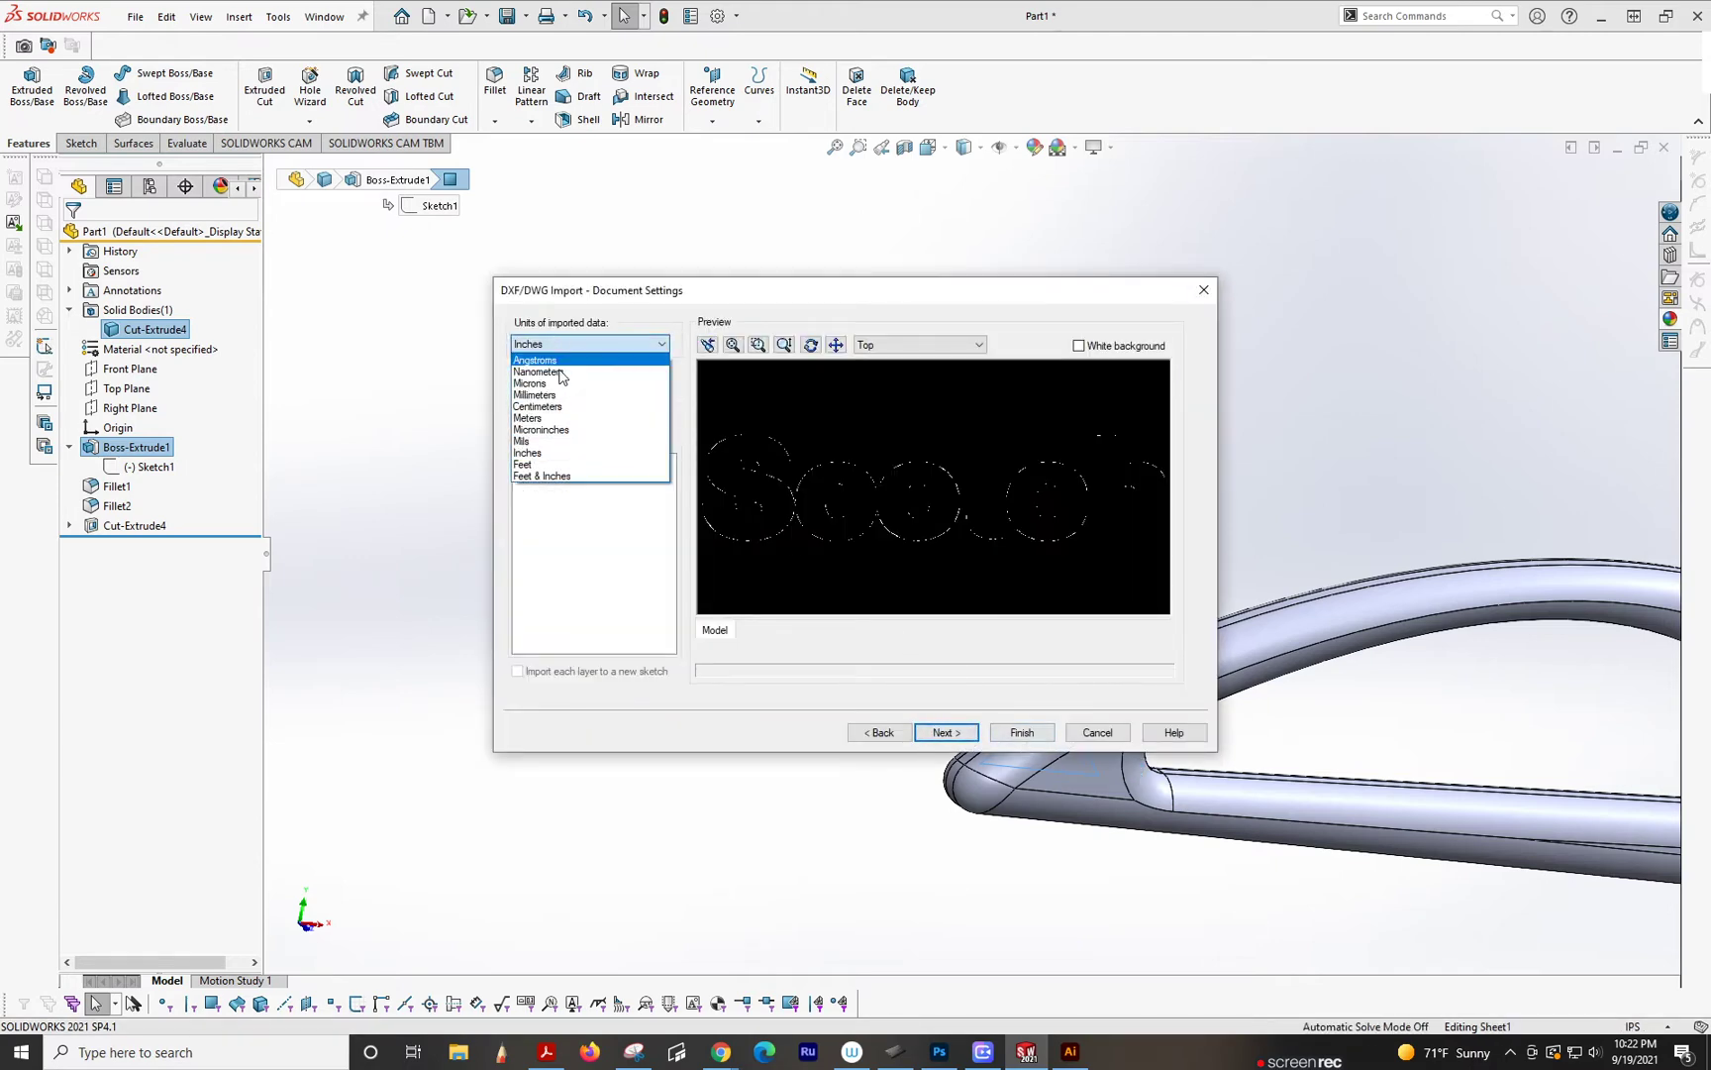
left_click(945, 733)
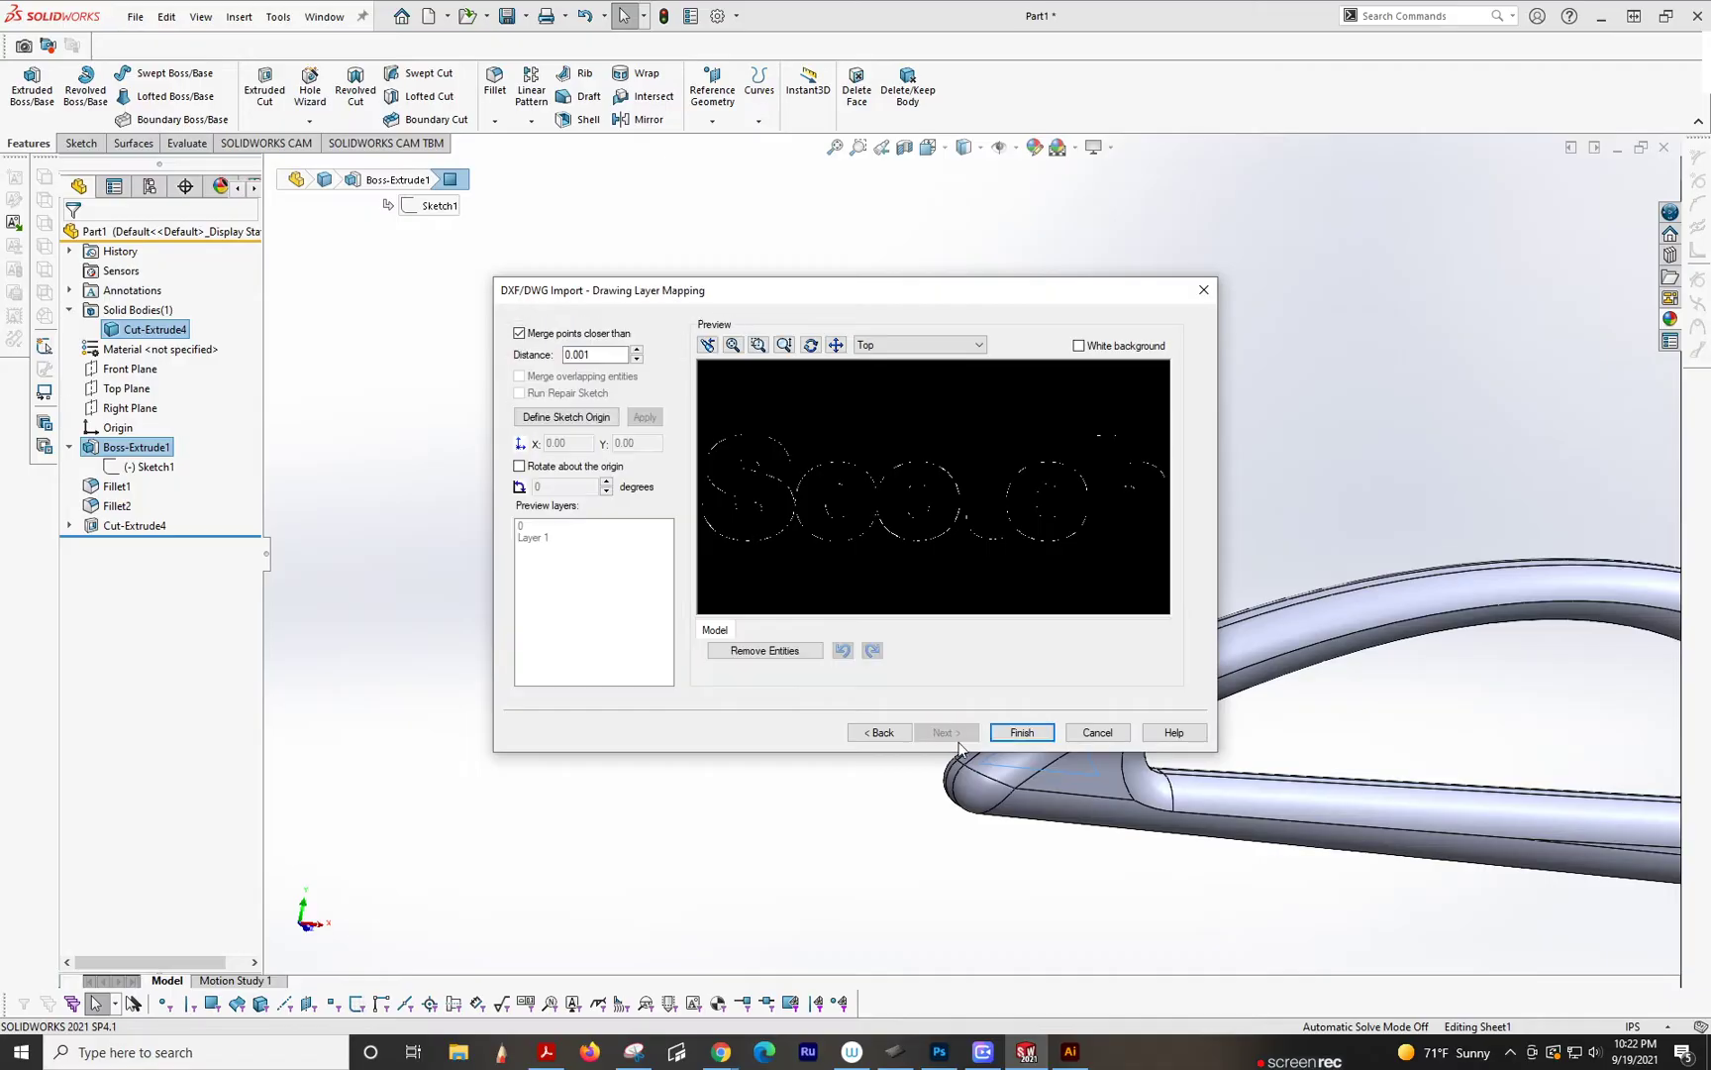
left_click(1020, 733)
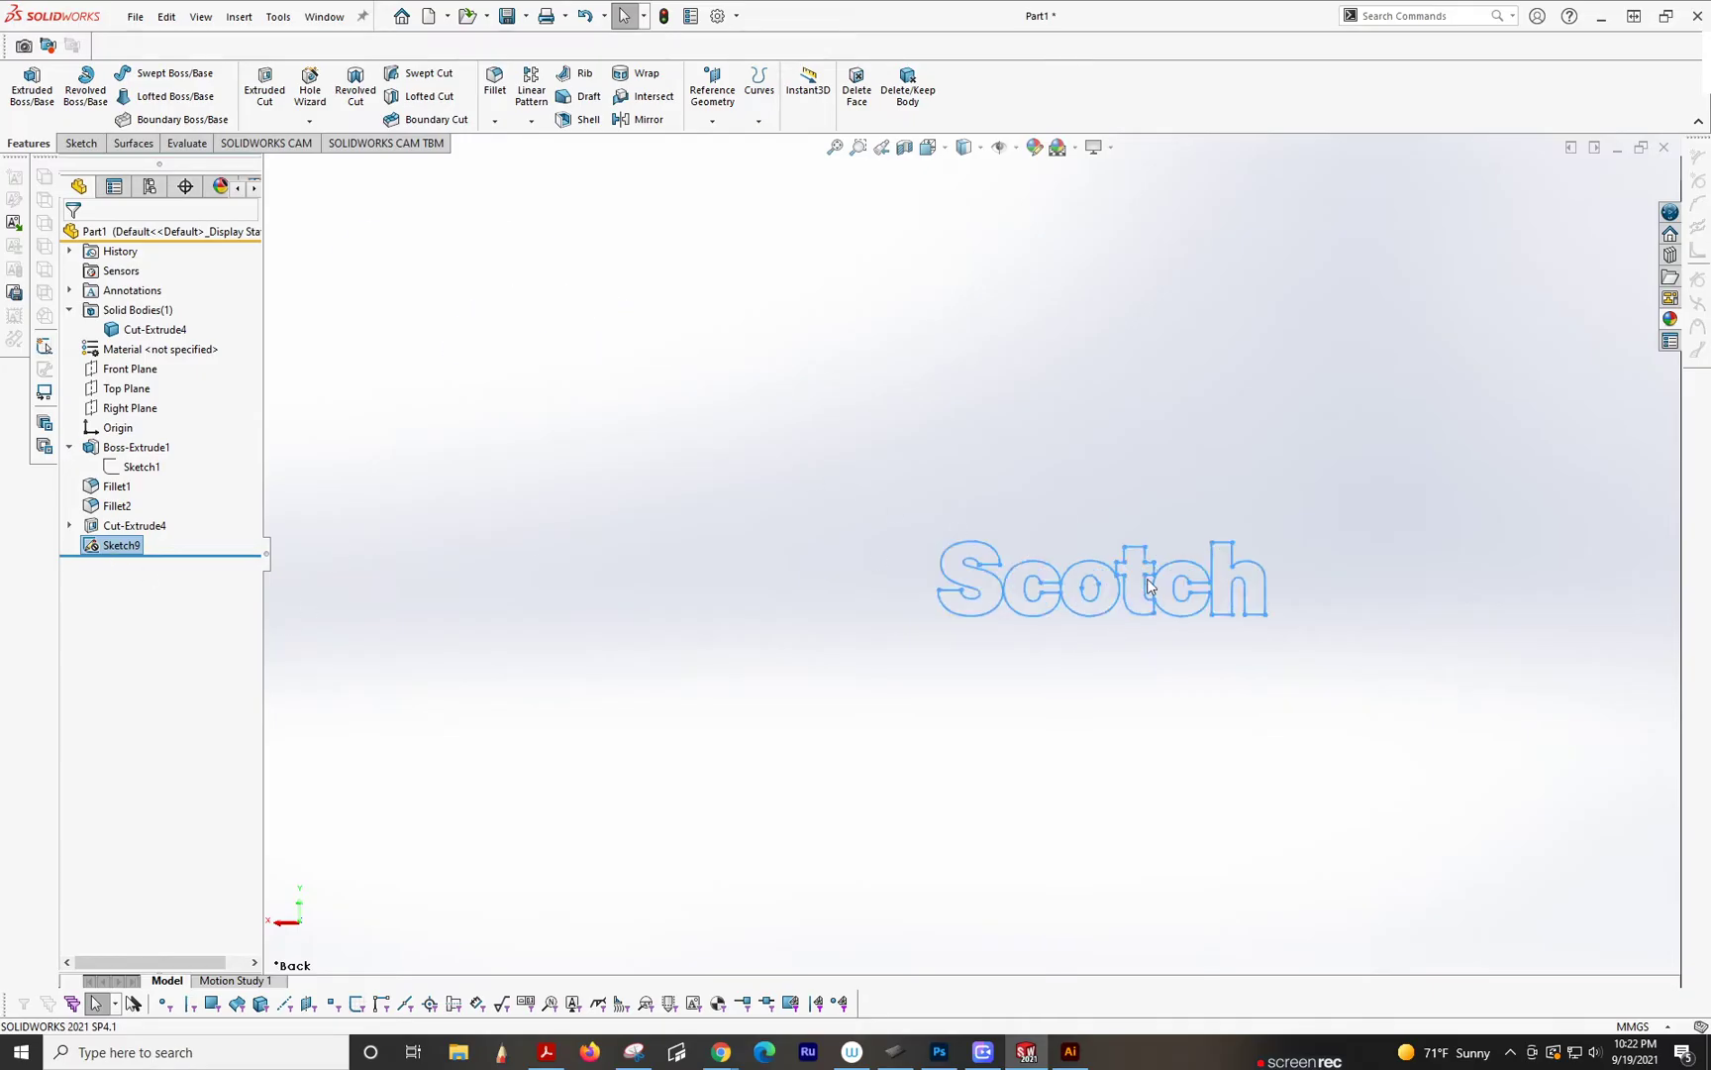
Step: Edit Sketch9, select all the Scotch outline splines and choose Make Block
right_click(1044, 529)
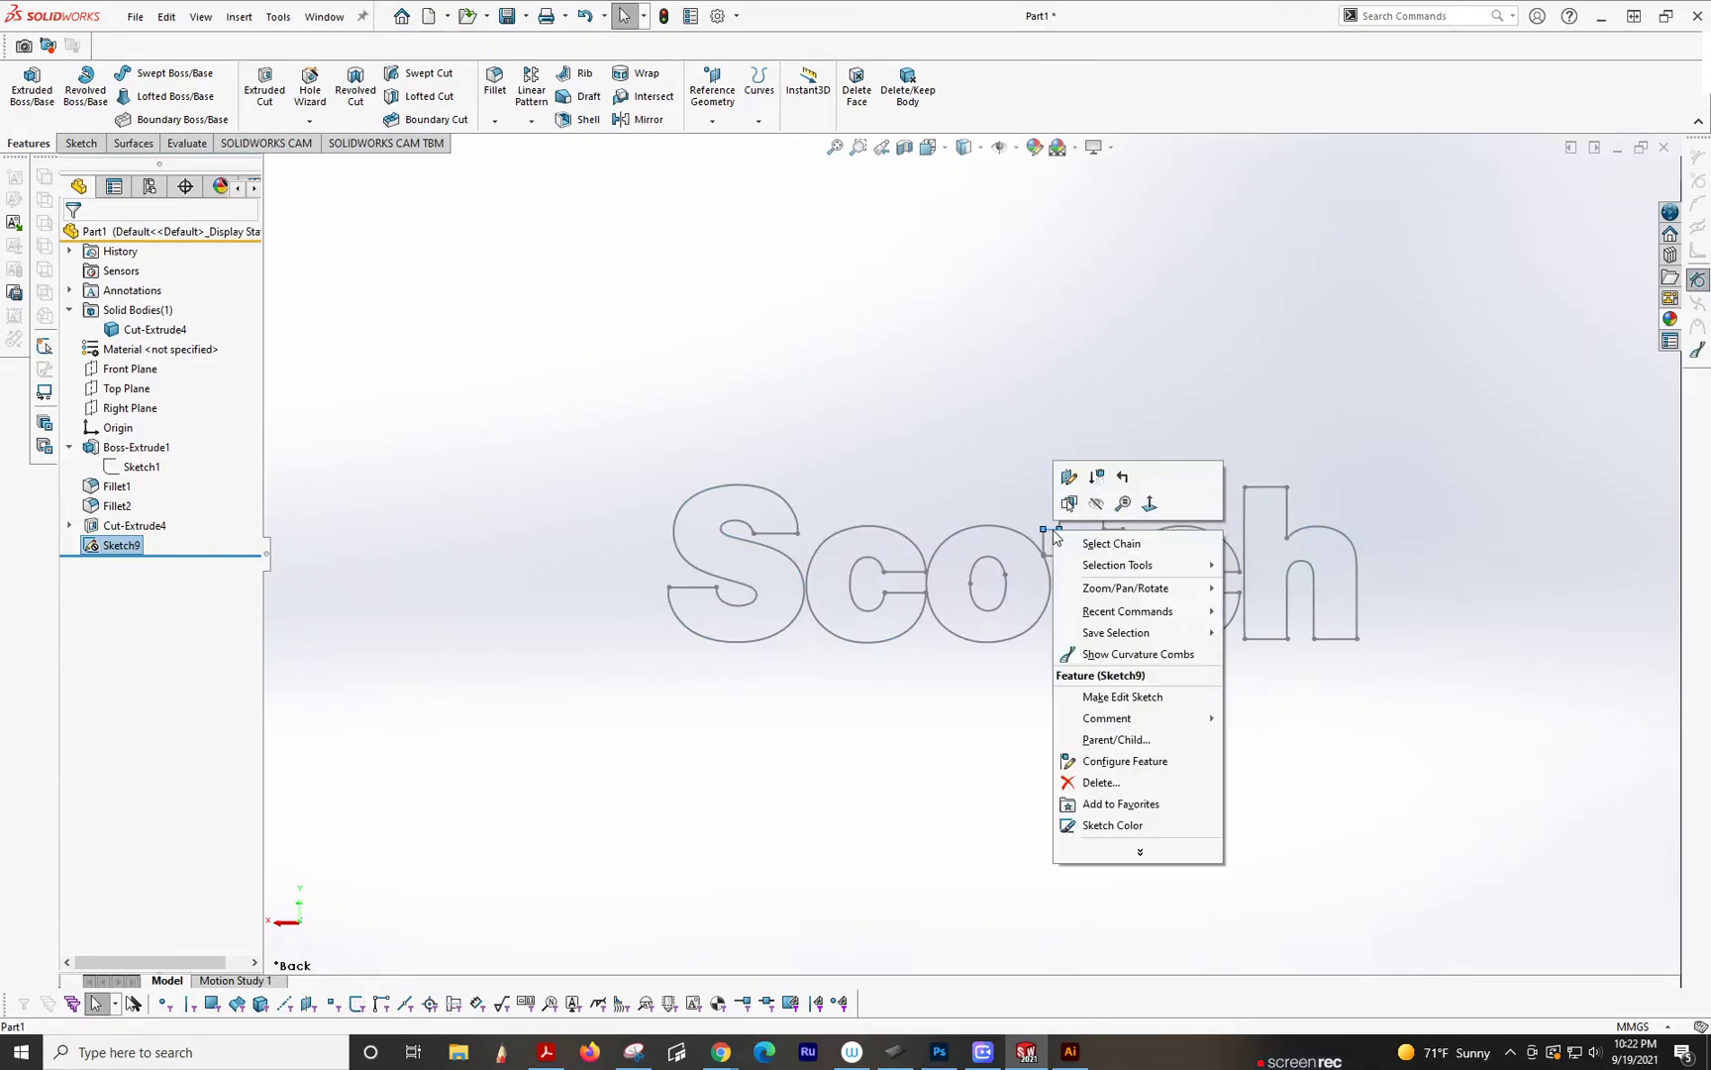
mouse_move(994, 694)
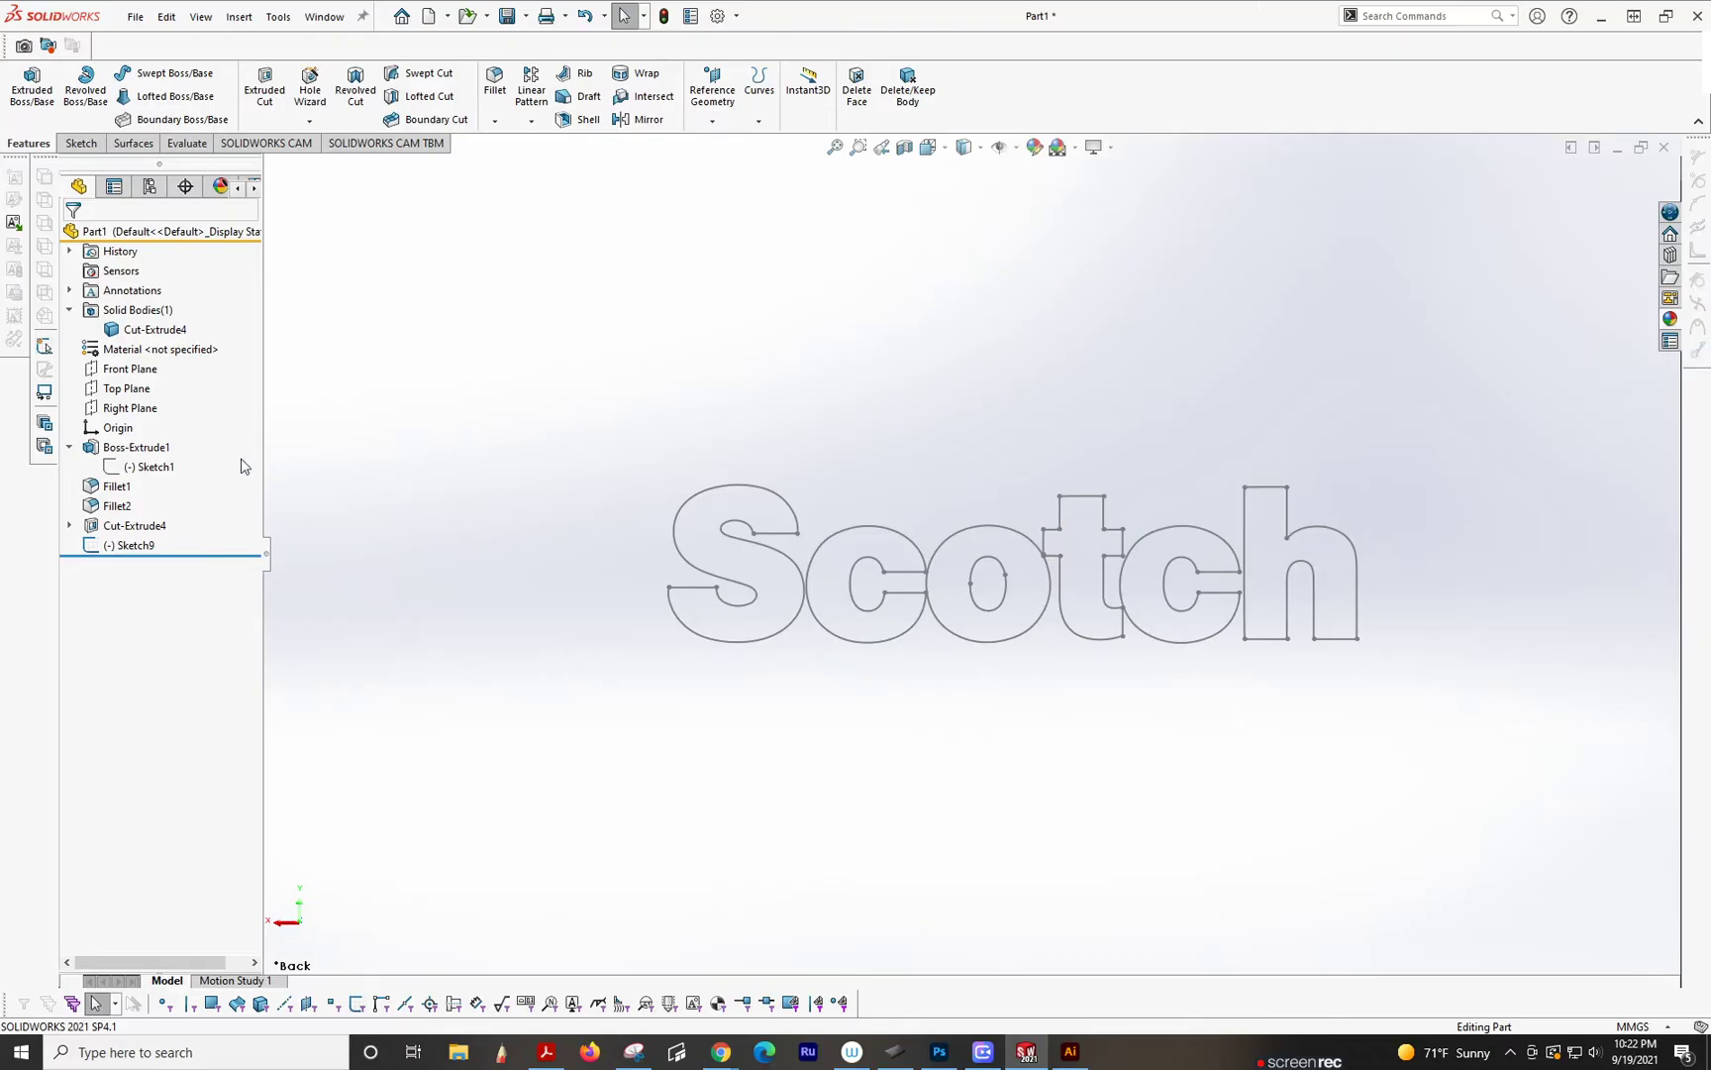
double_click(131, 544)
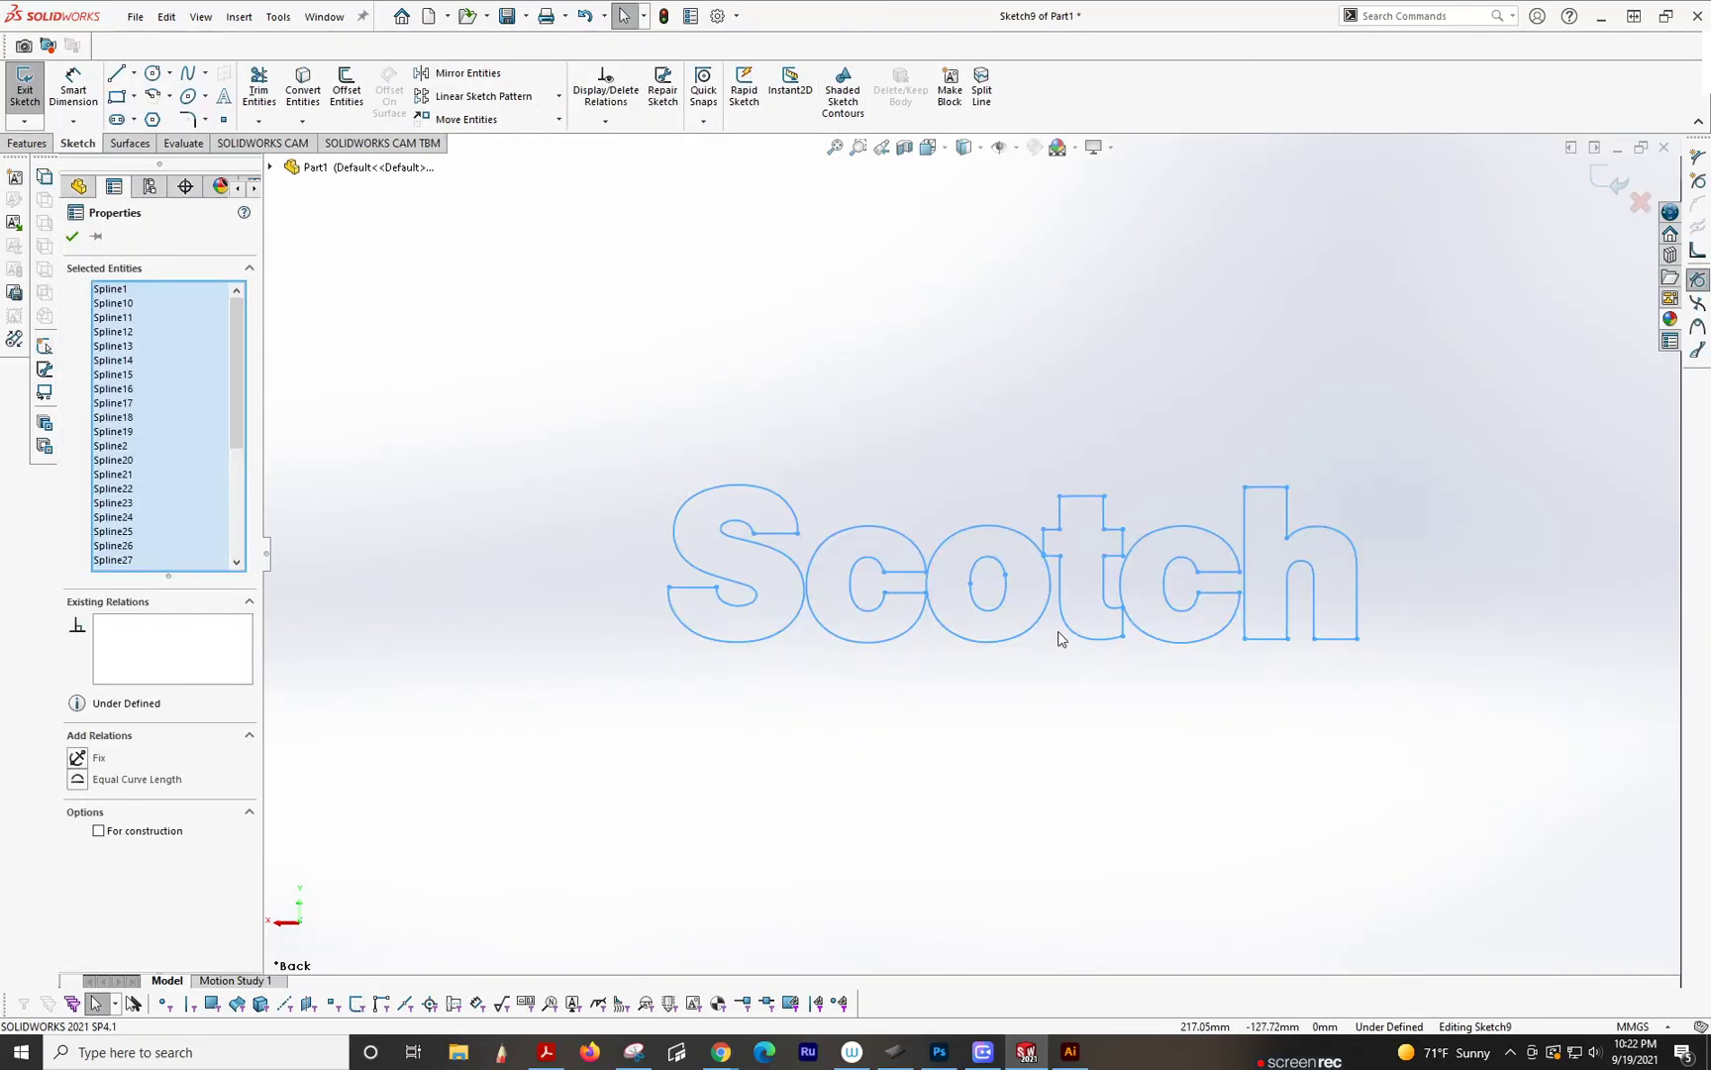
right_click(990, 622)
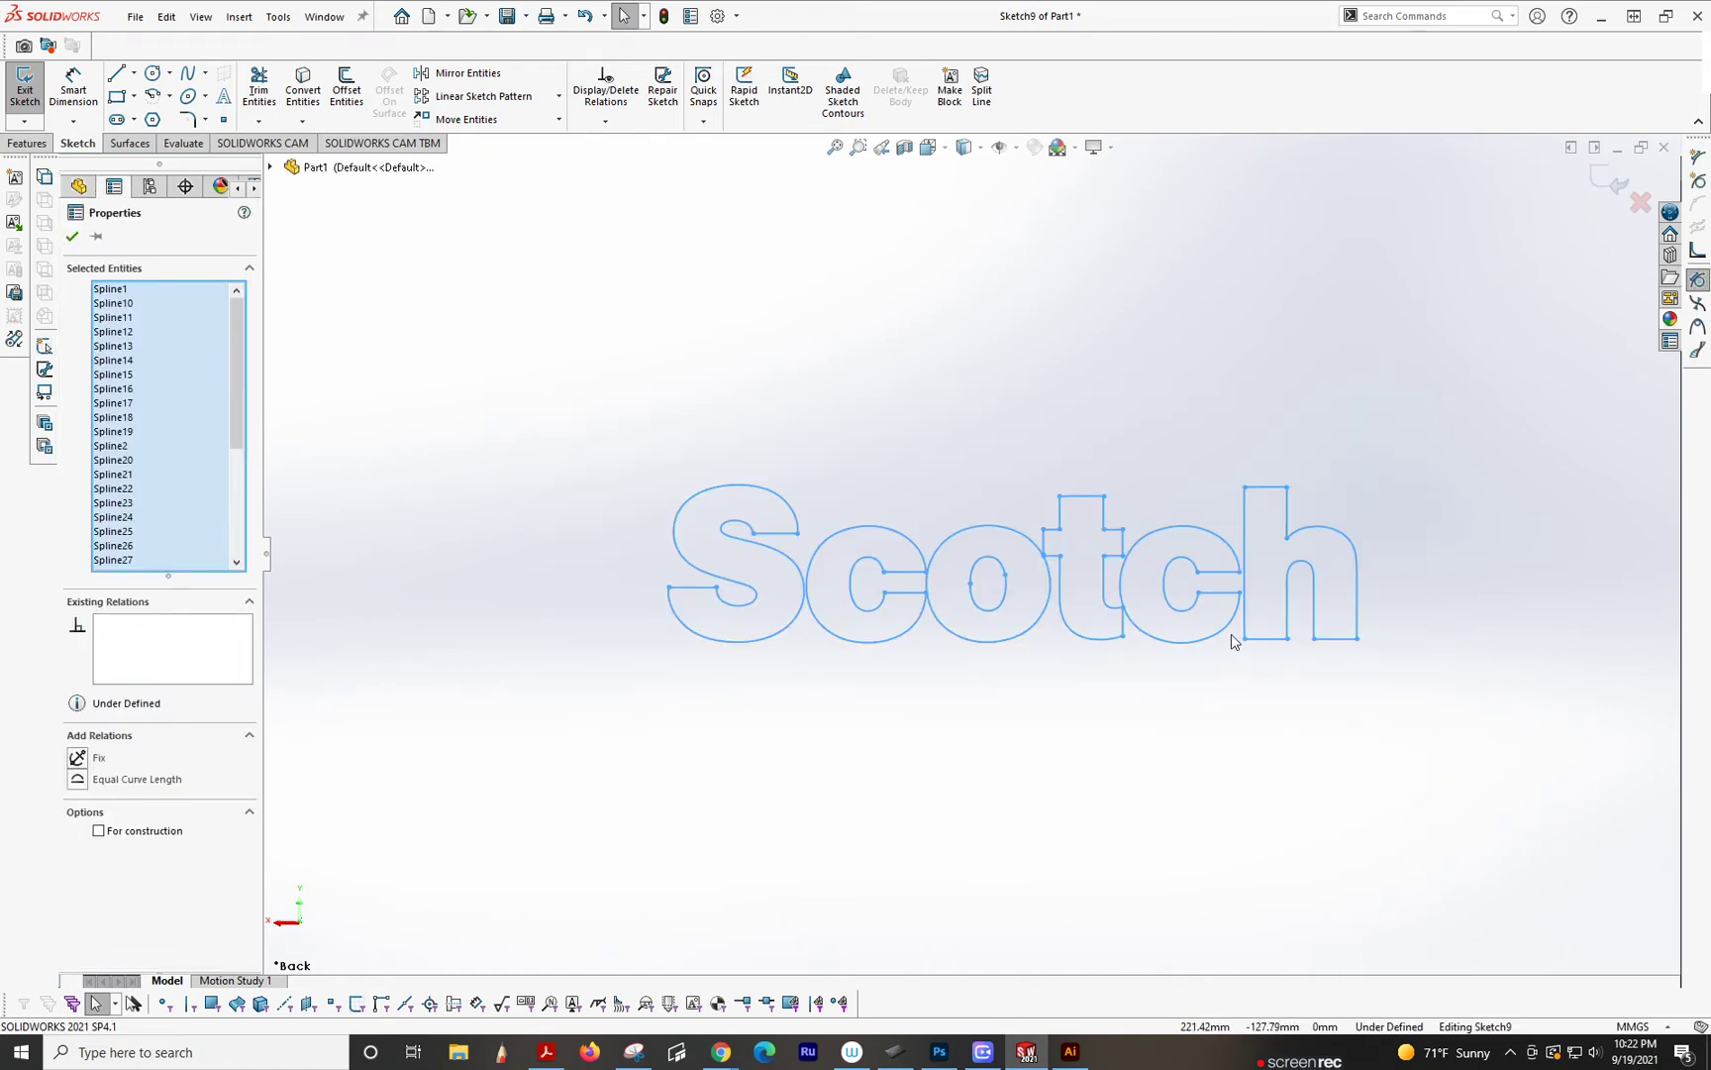
right_click(1232, 636)
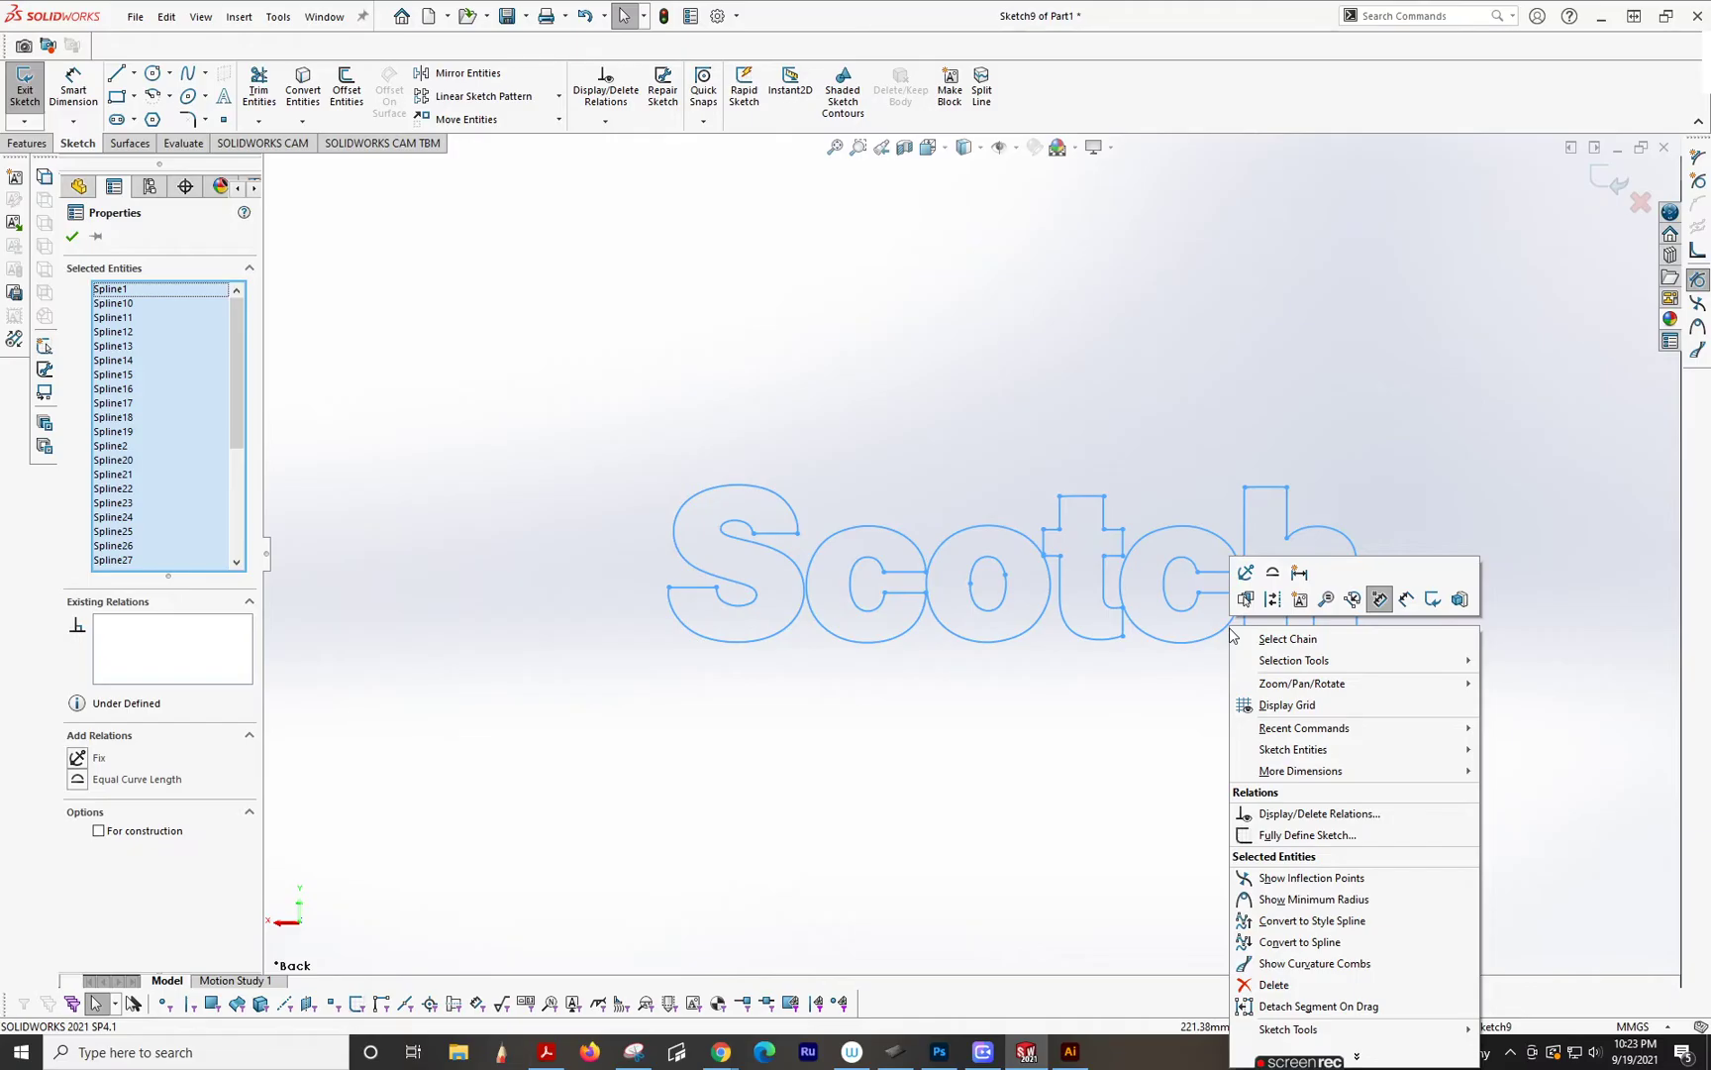
mouse_move(1353, 575)
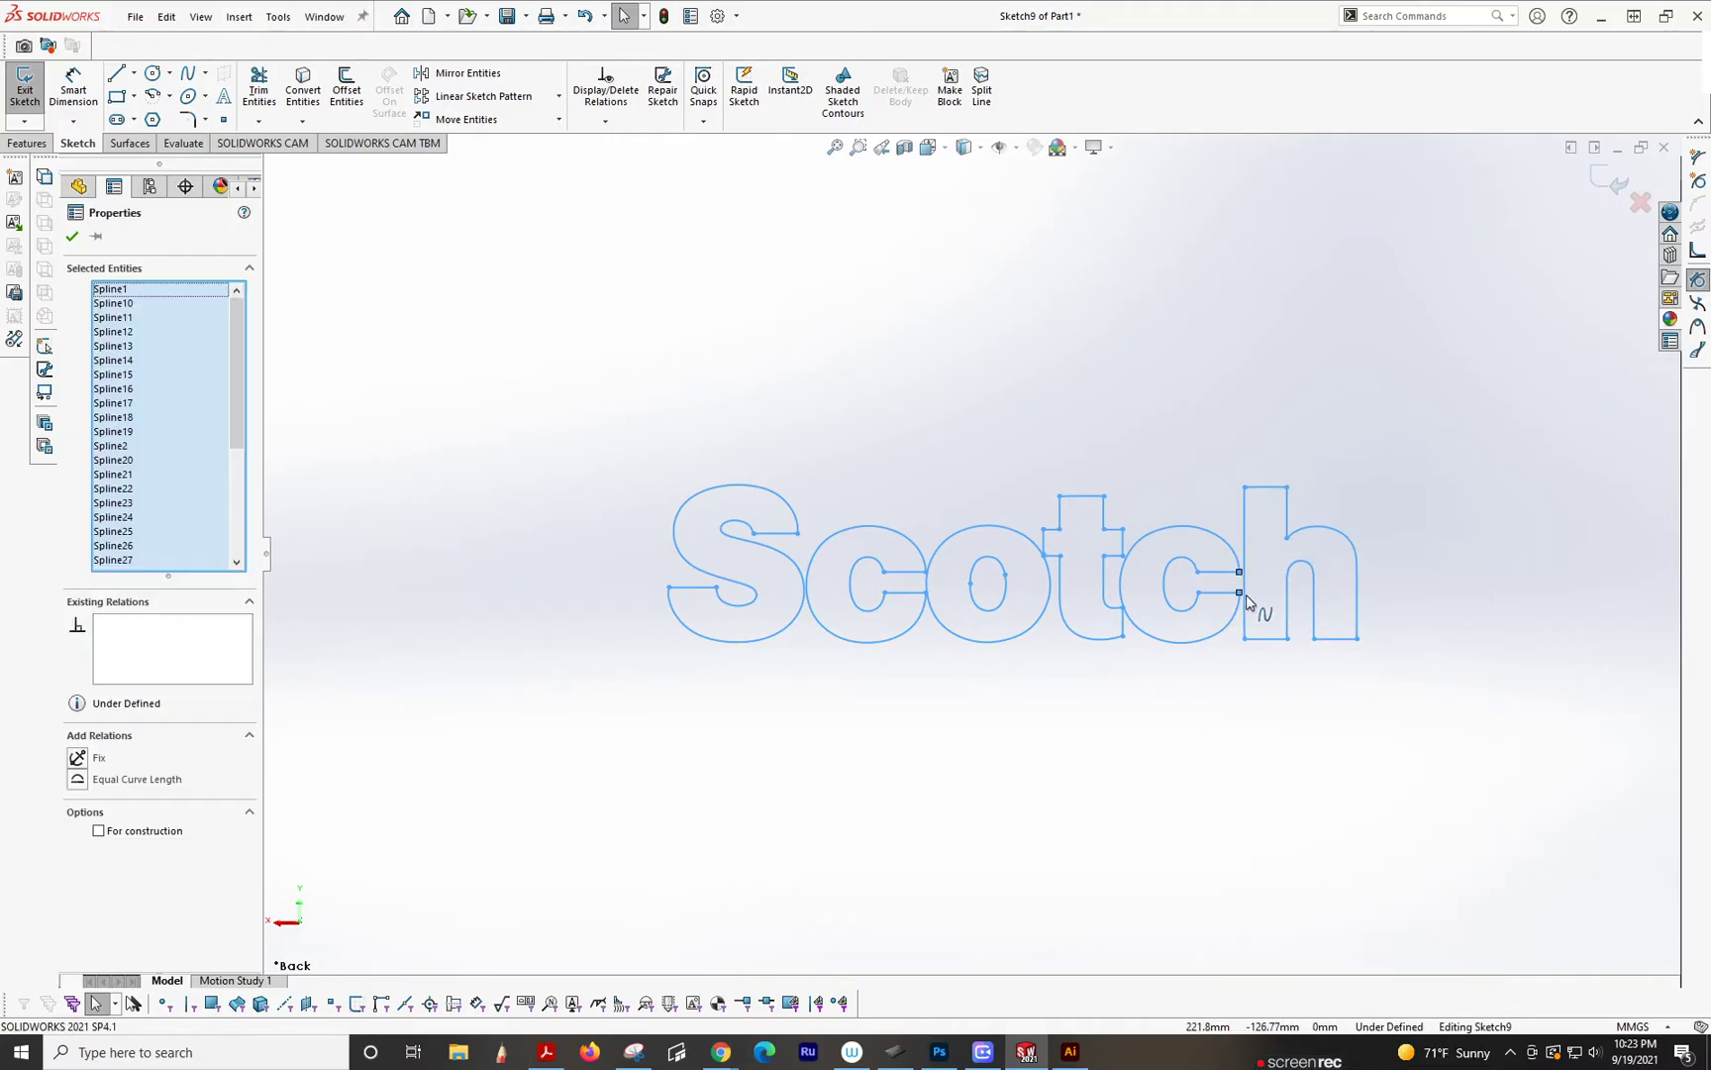
right_click(1248, 602)
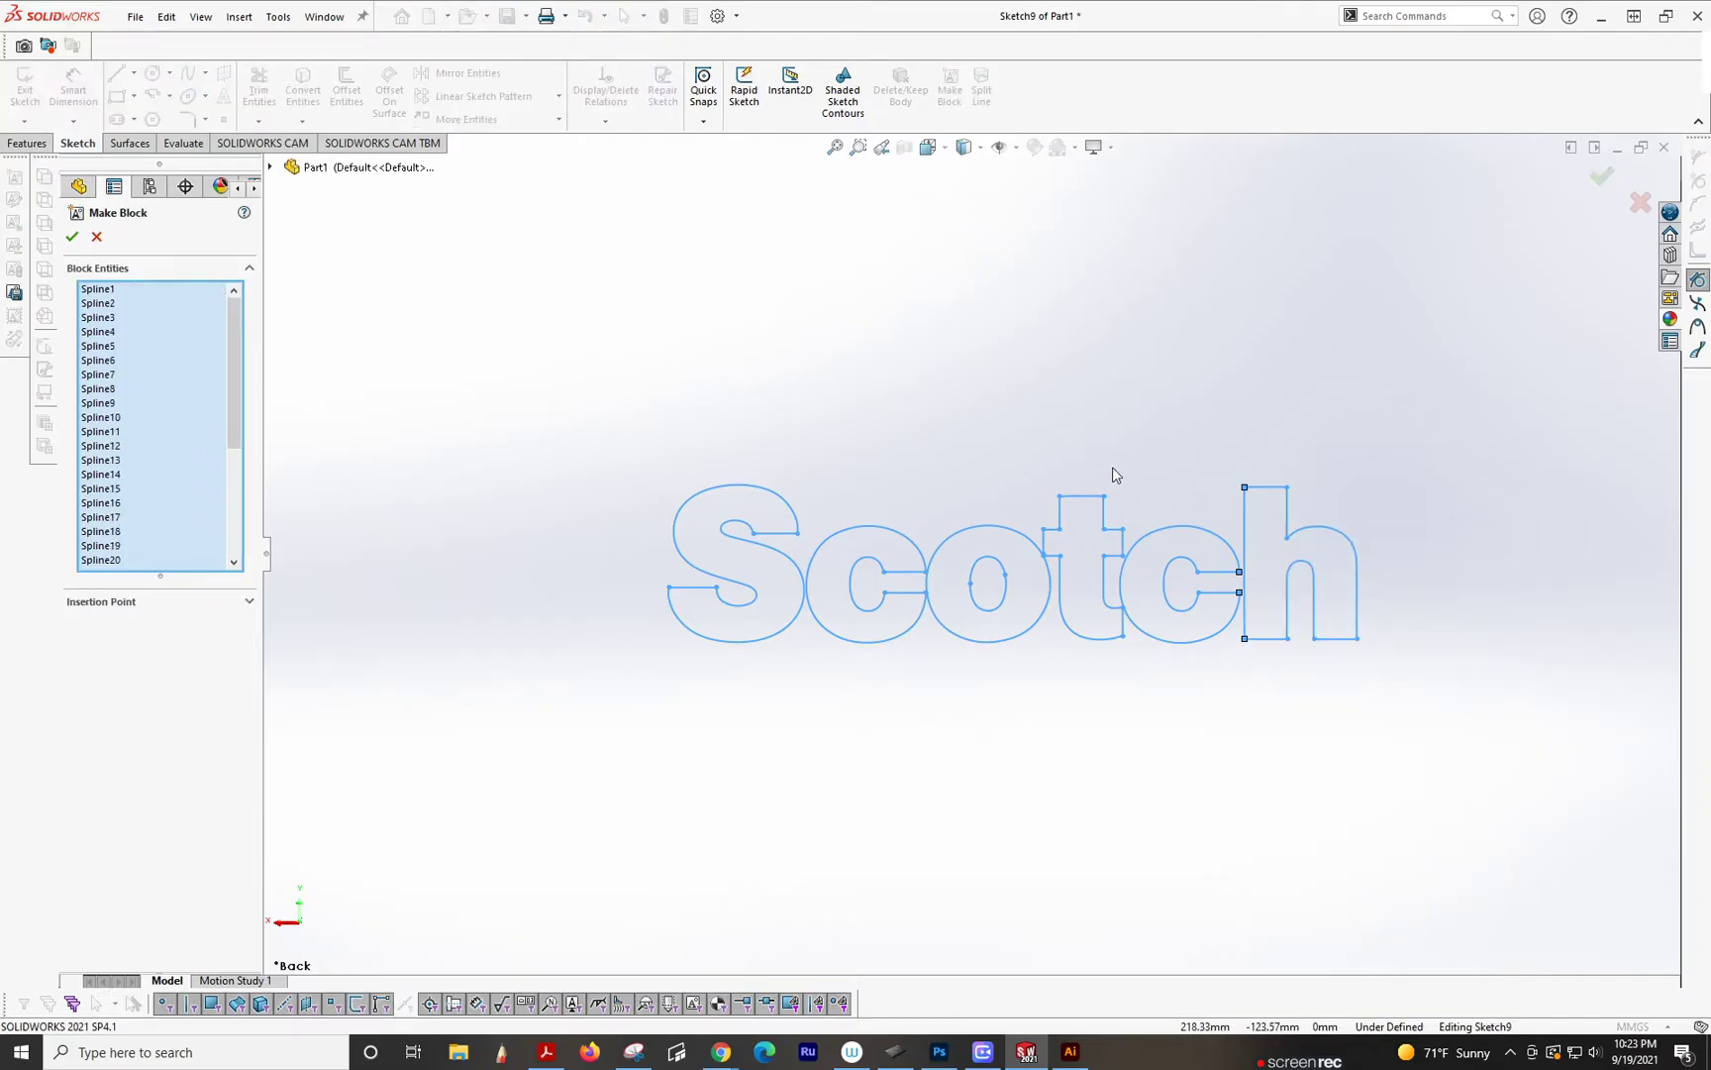
Step: Confirm Block5-1 and drag it onto the handle's rounded tip
left_click(71, 238)
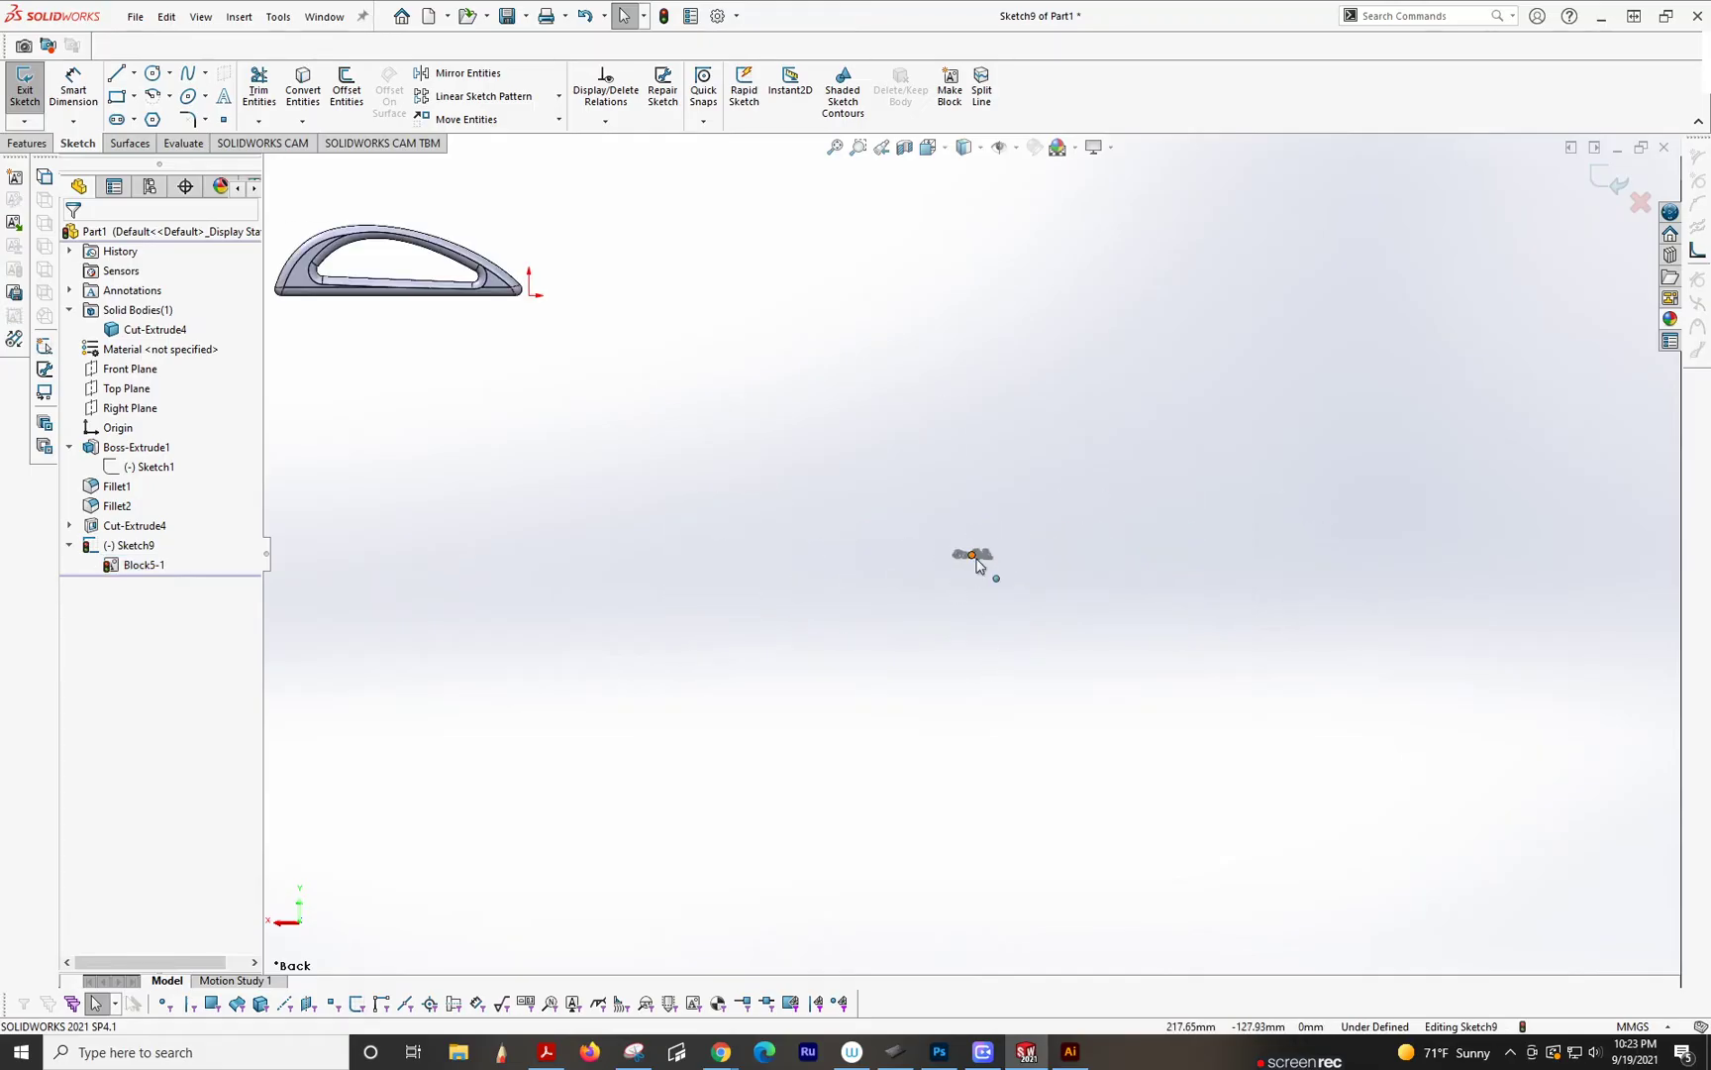
left_click(969, 557)
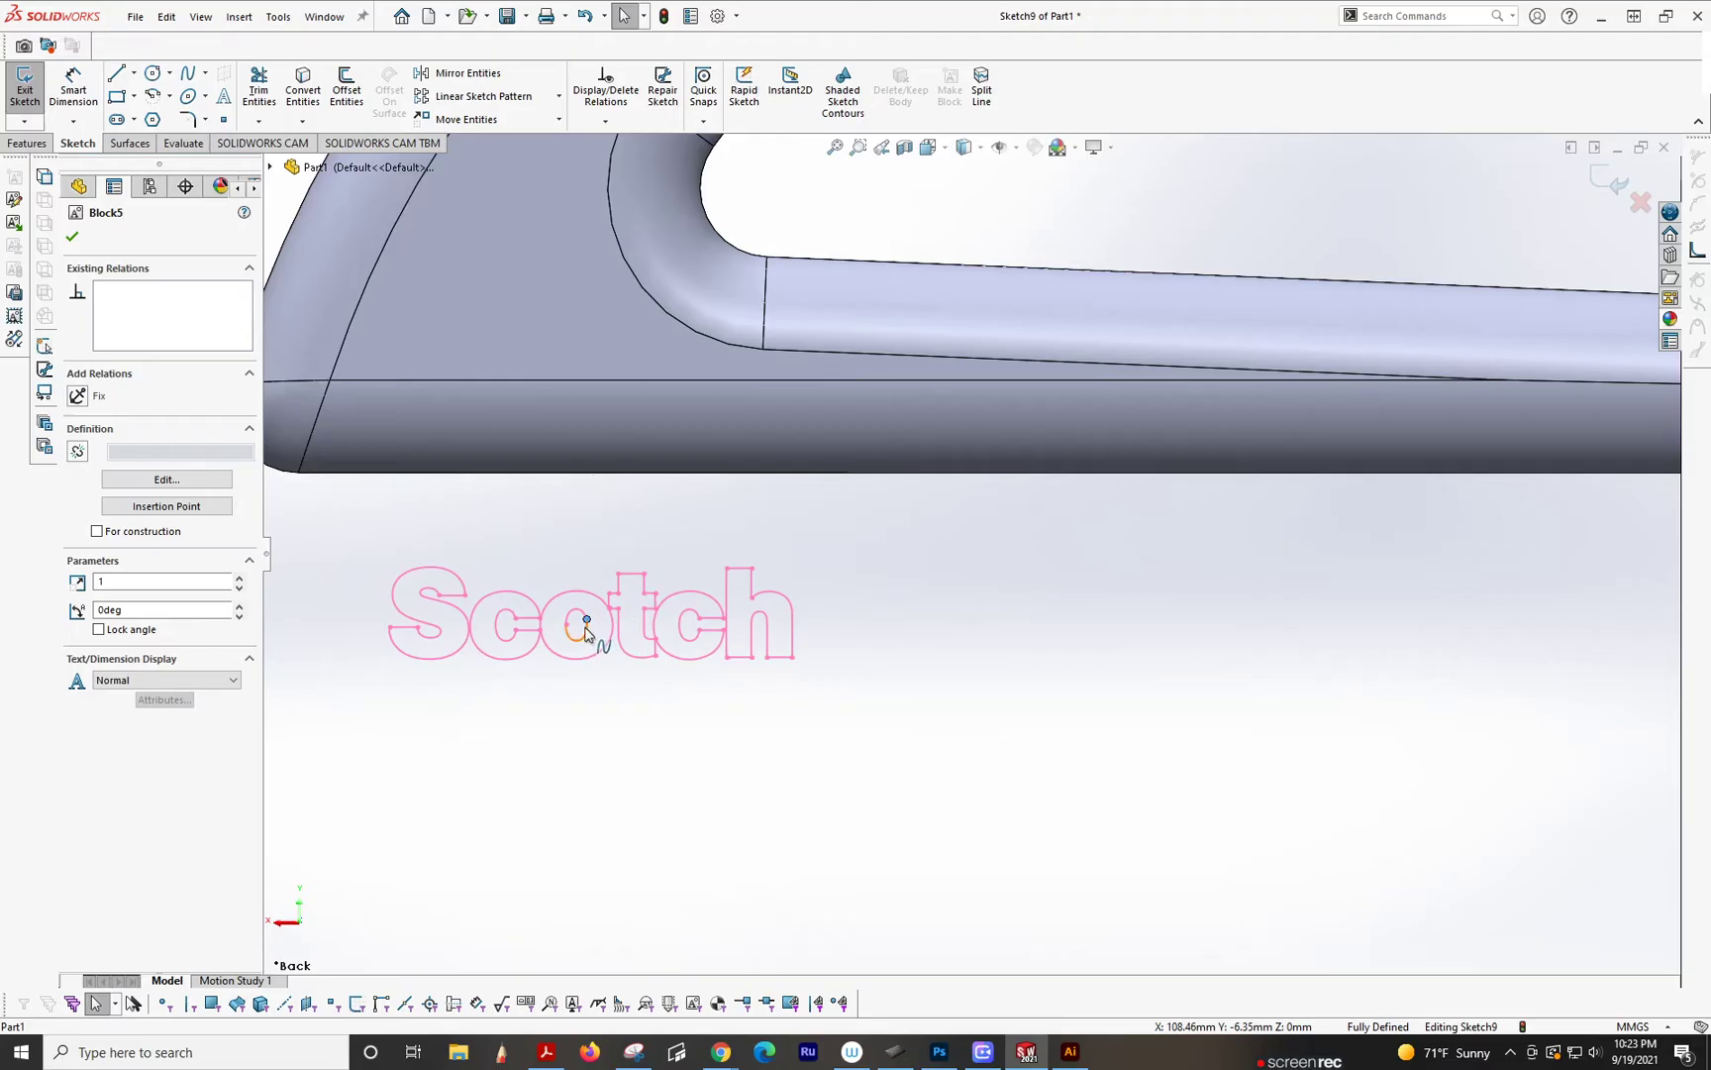
left_click_drag(586, 634, 507, 335)
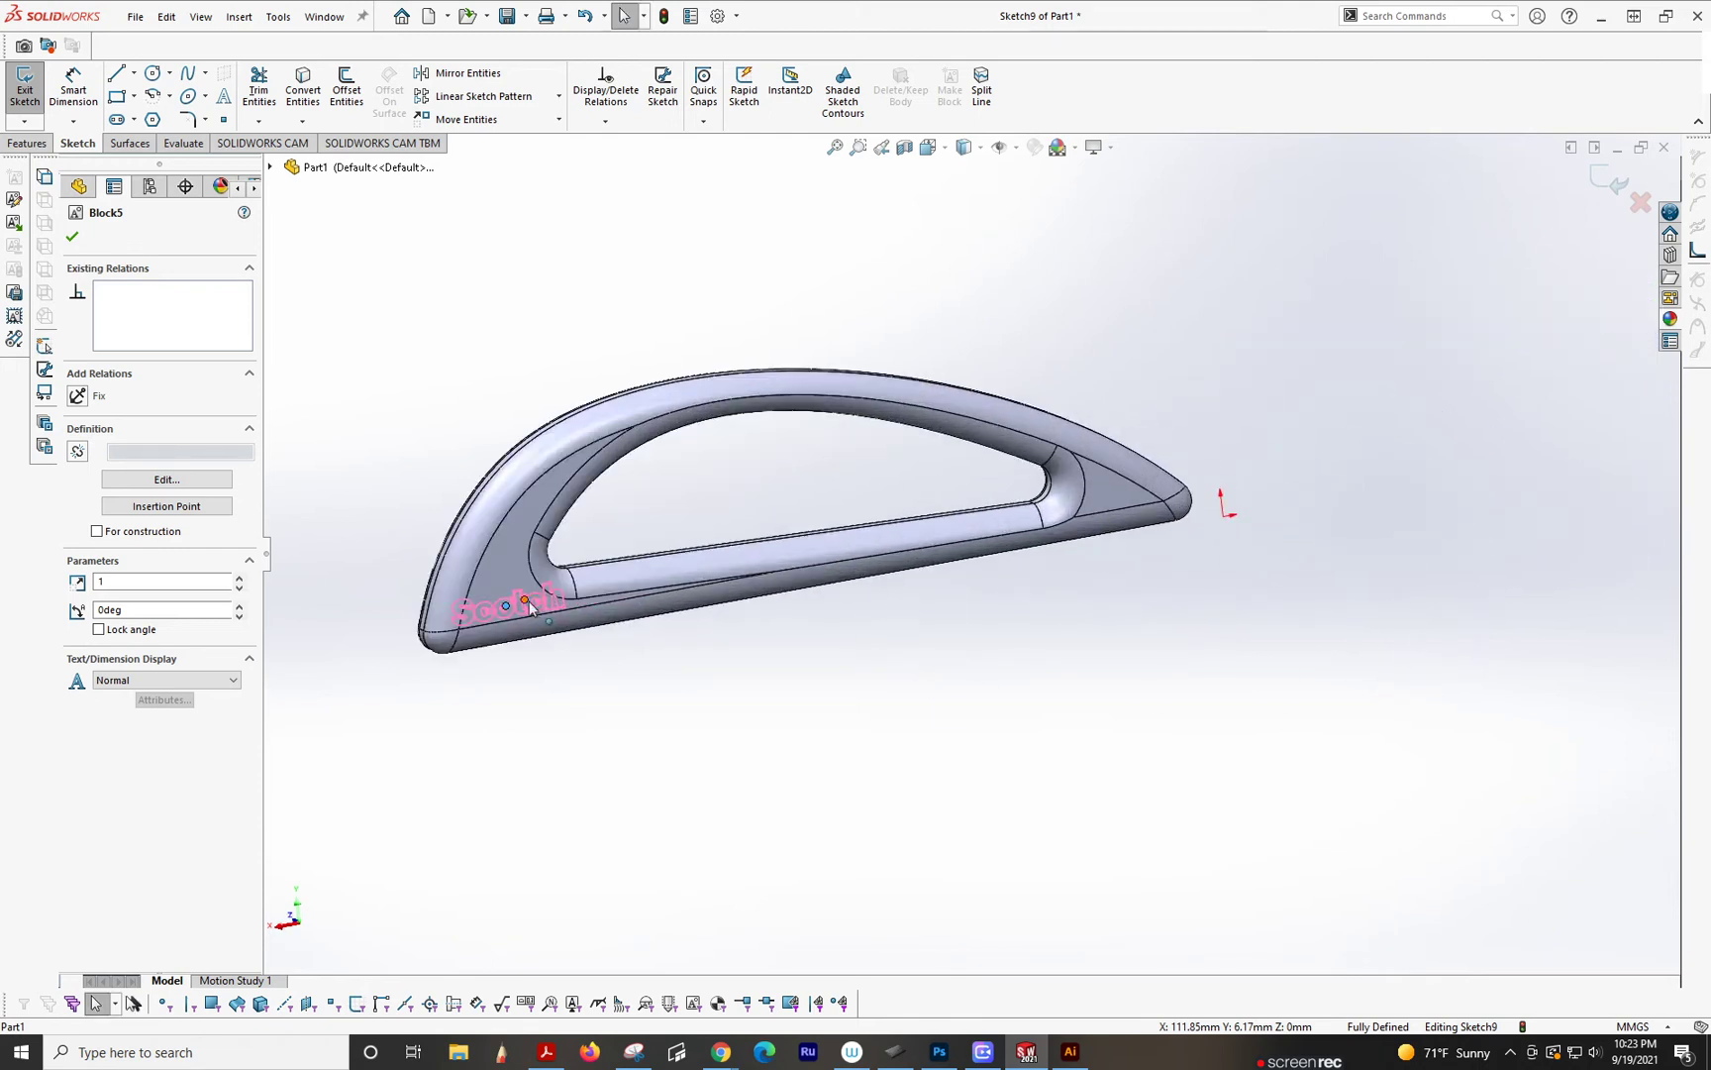
left_click_drag(523, 600, 1147, 523)
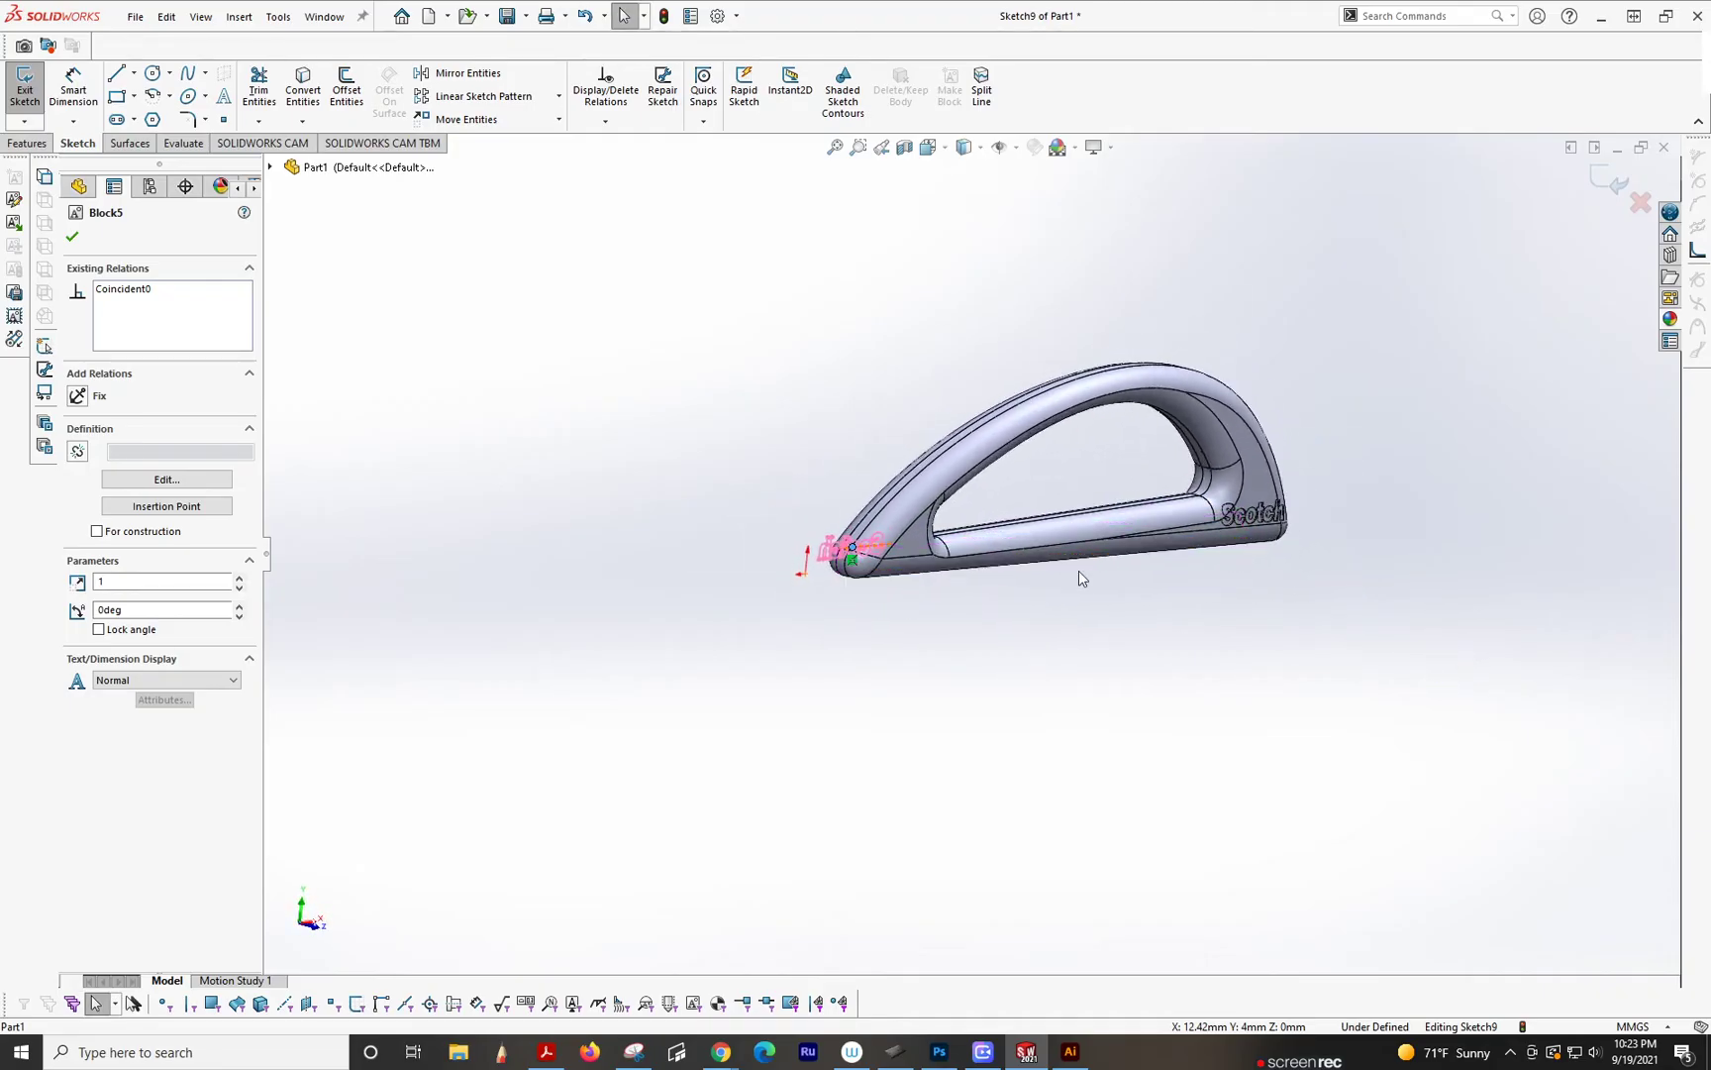
scroll("up", 3)
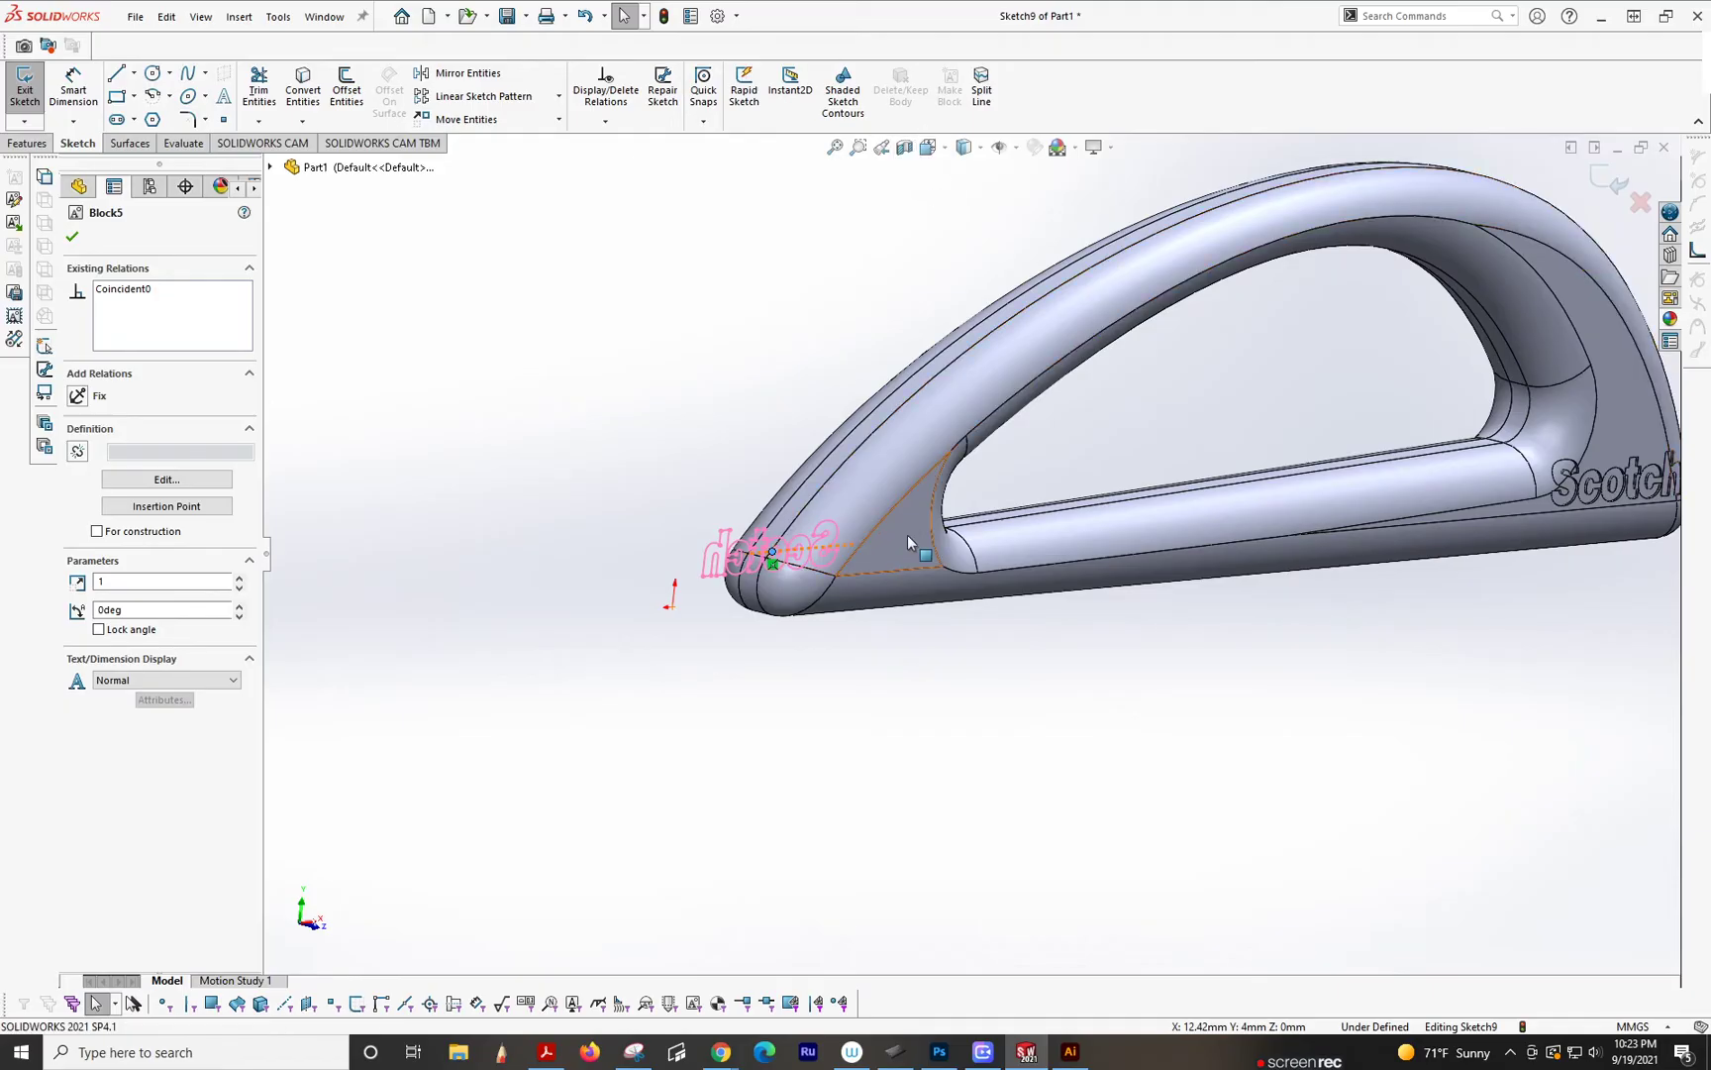
right_click(909, 537)
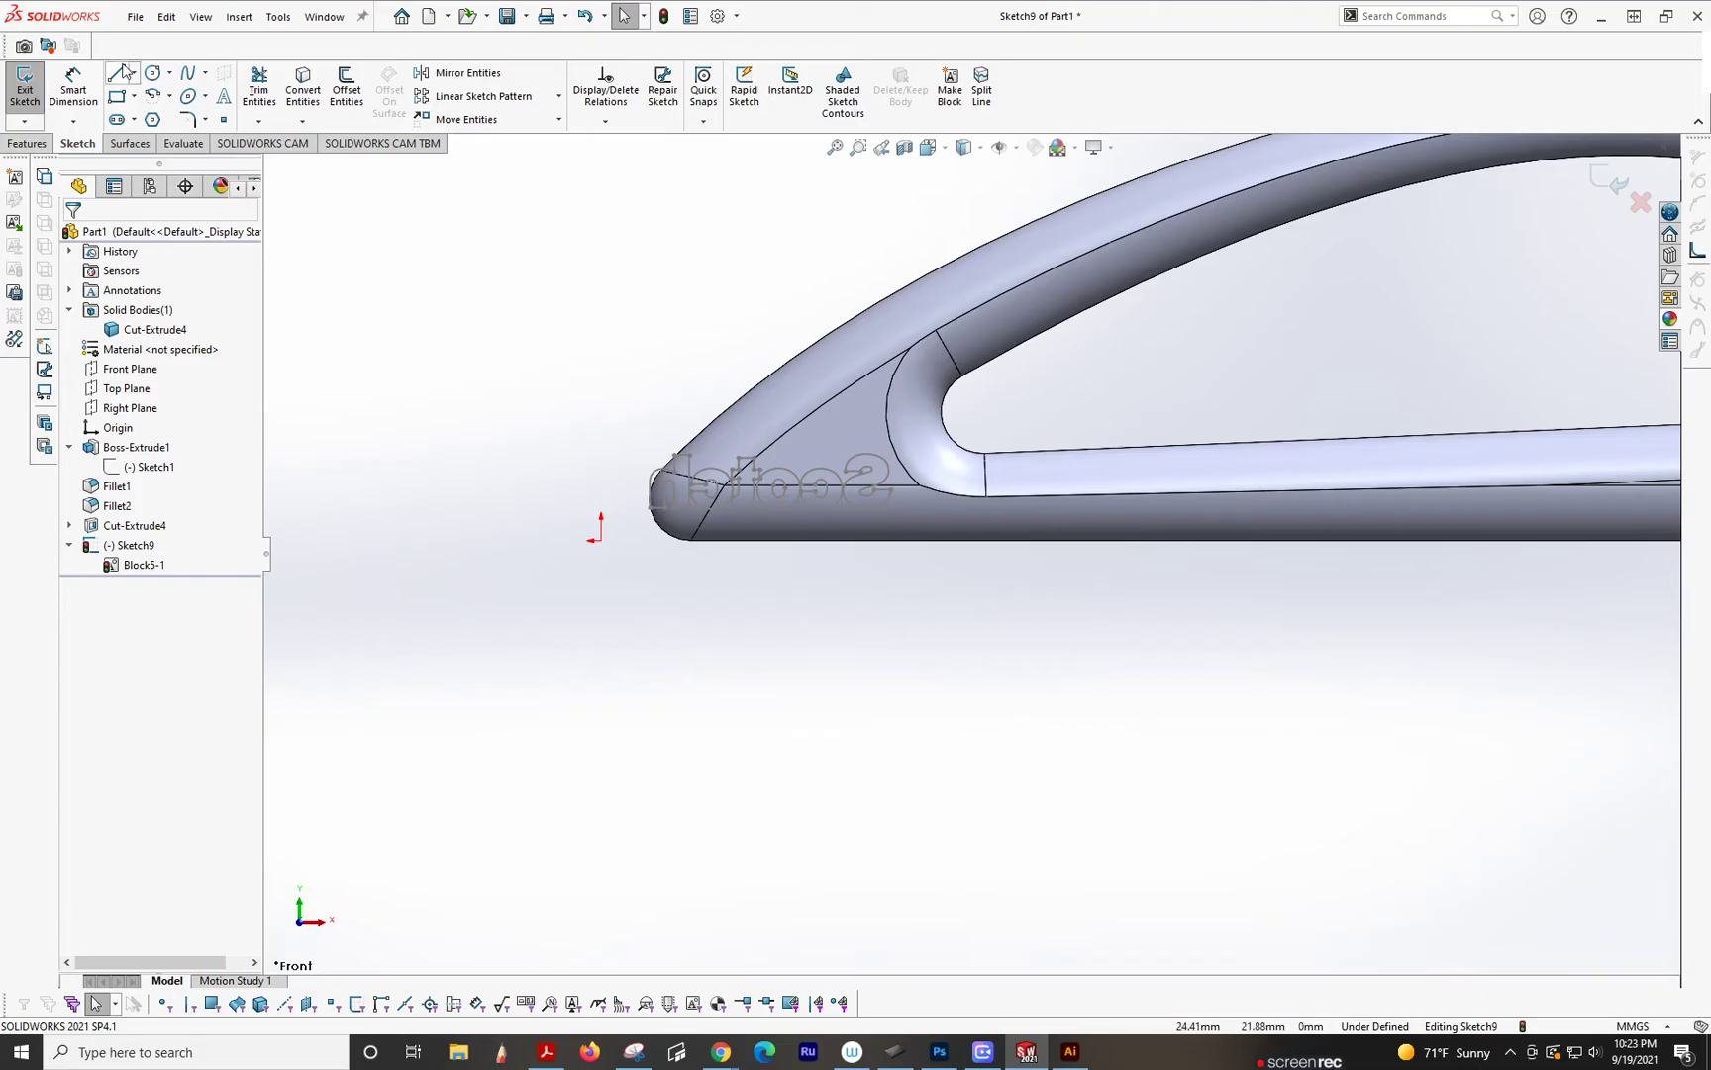
Step: Draw a vertical construction line beside the handle tip
left_click(117, 71)
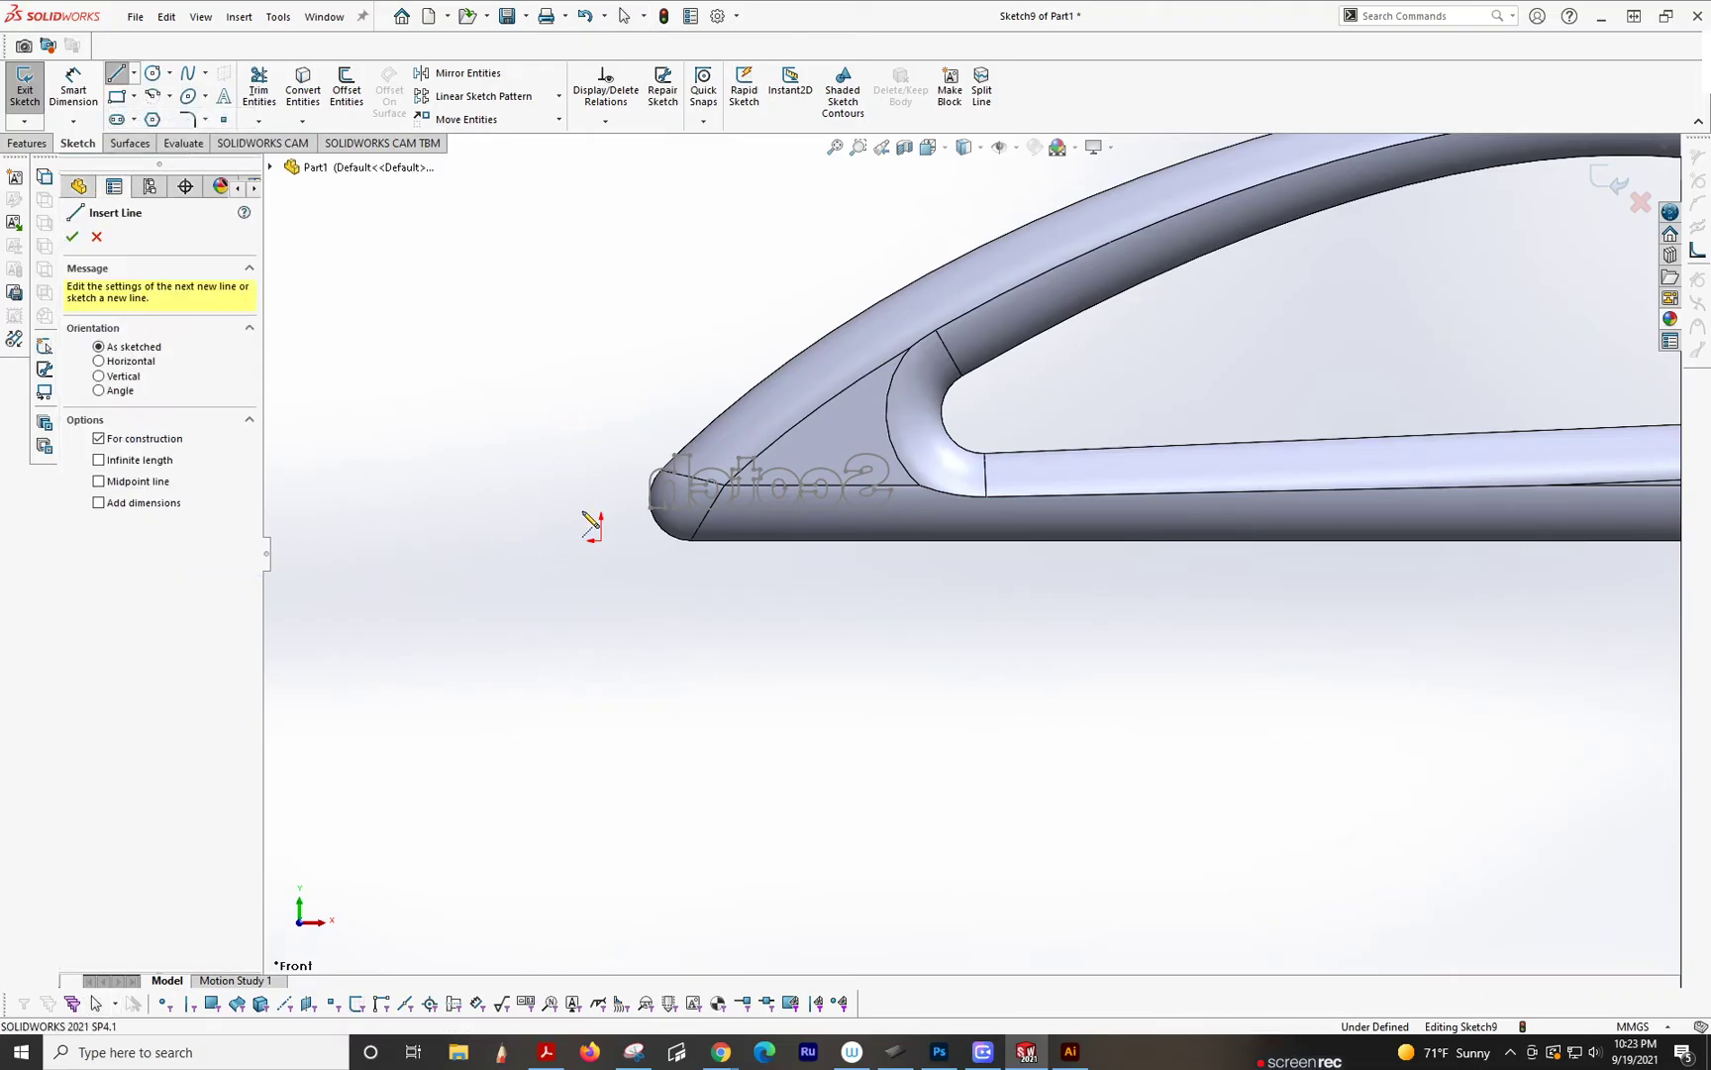
left_click_drag(600, 349, 599, 541)
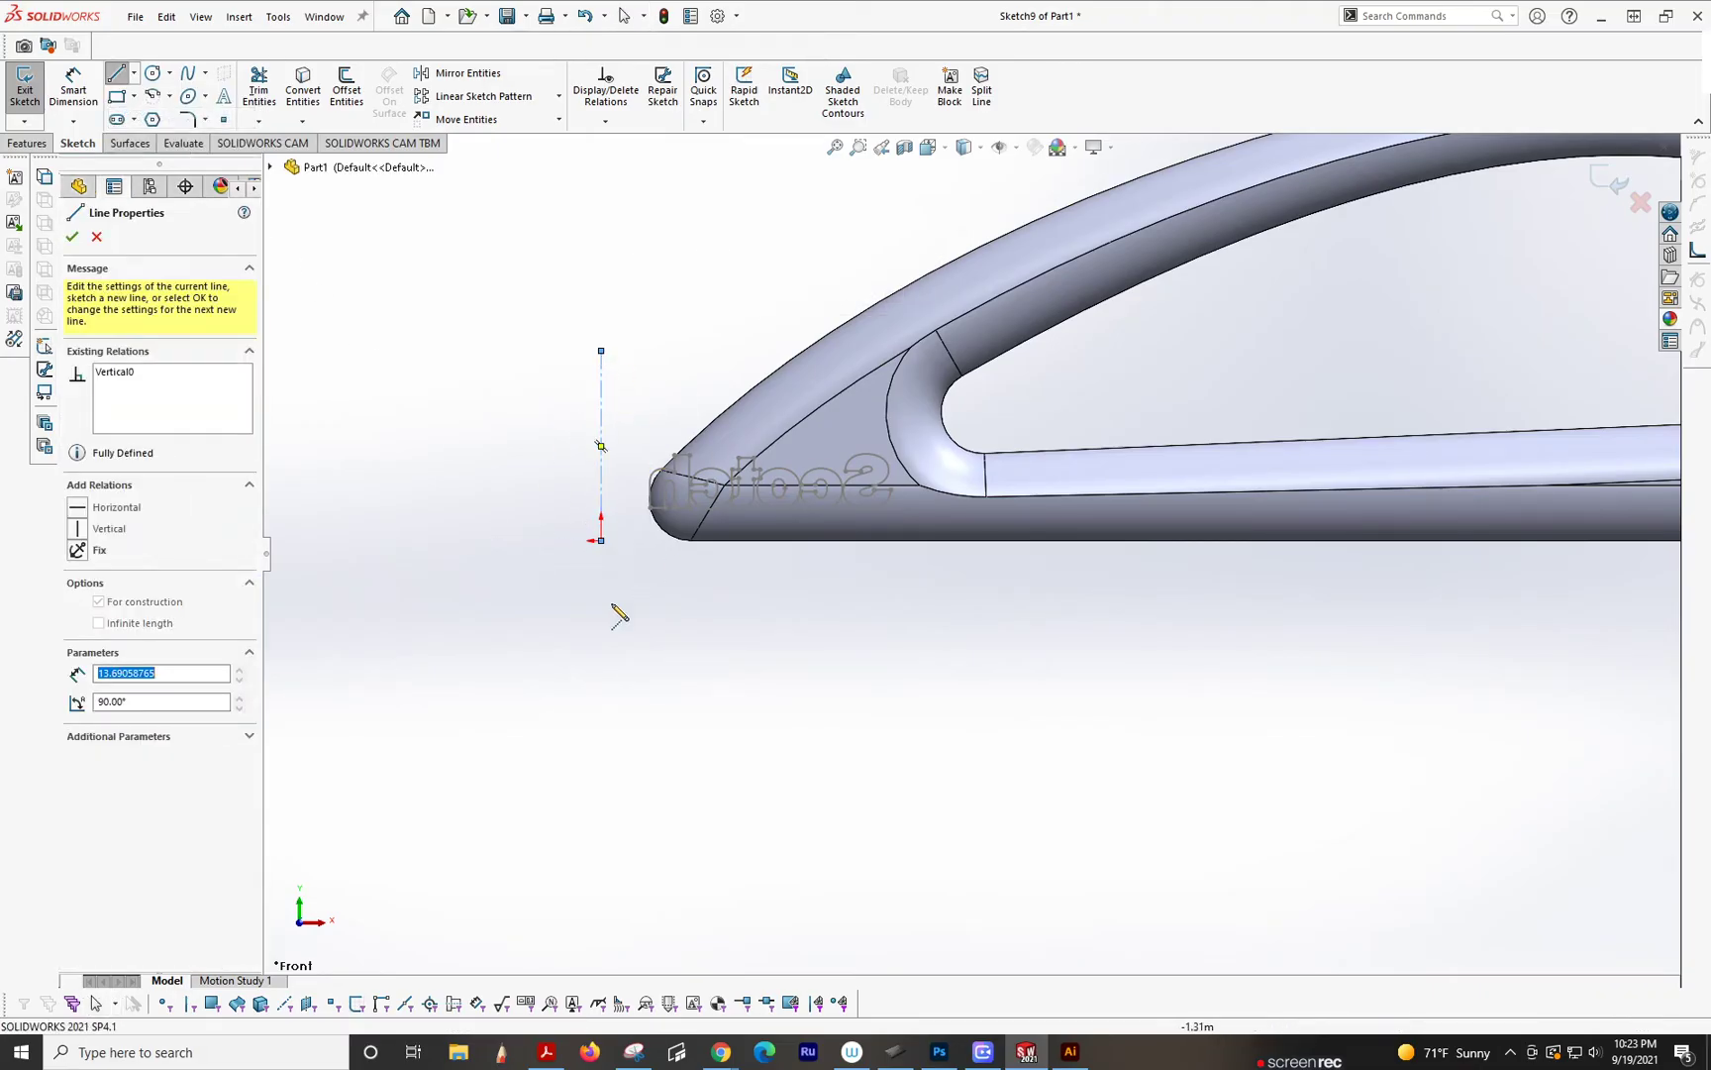
left_click(71, 238)
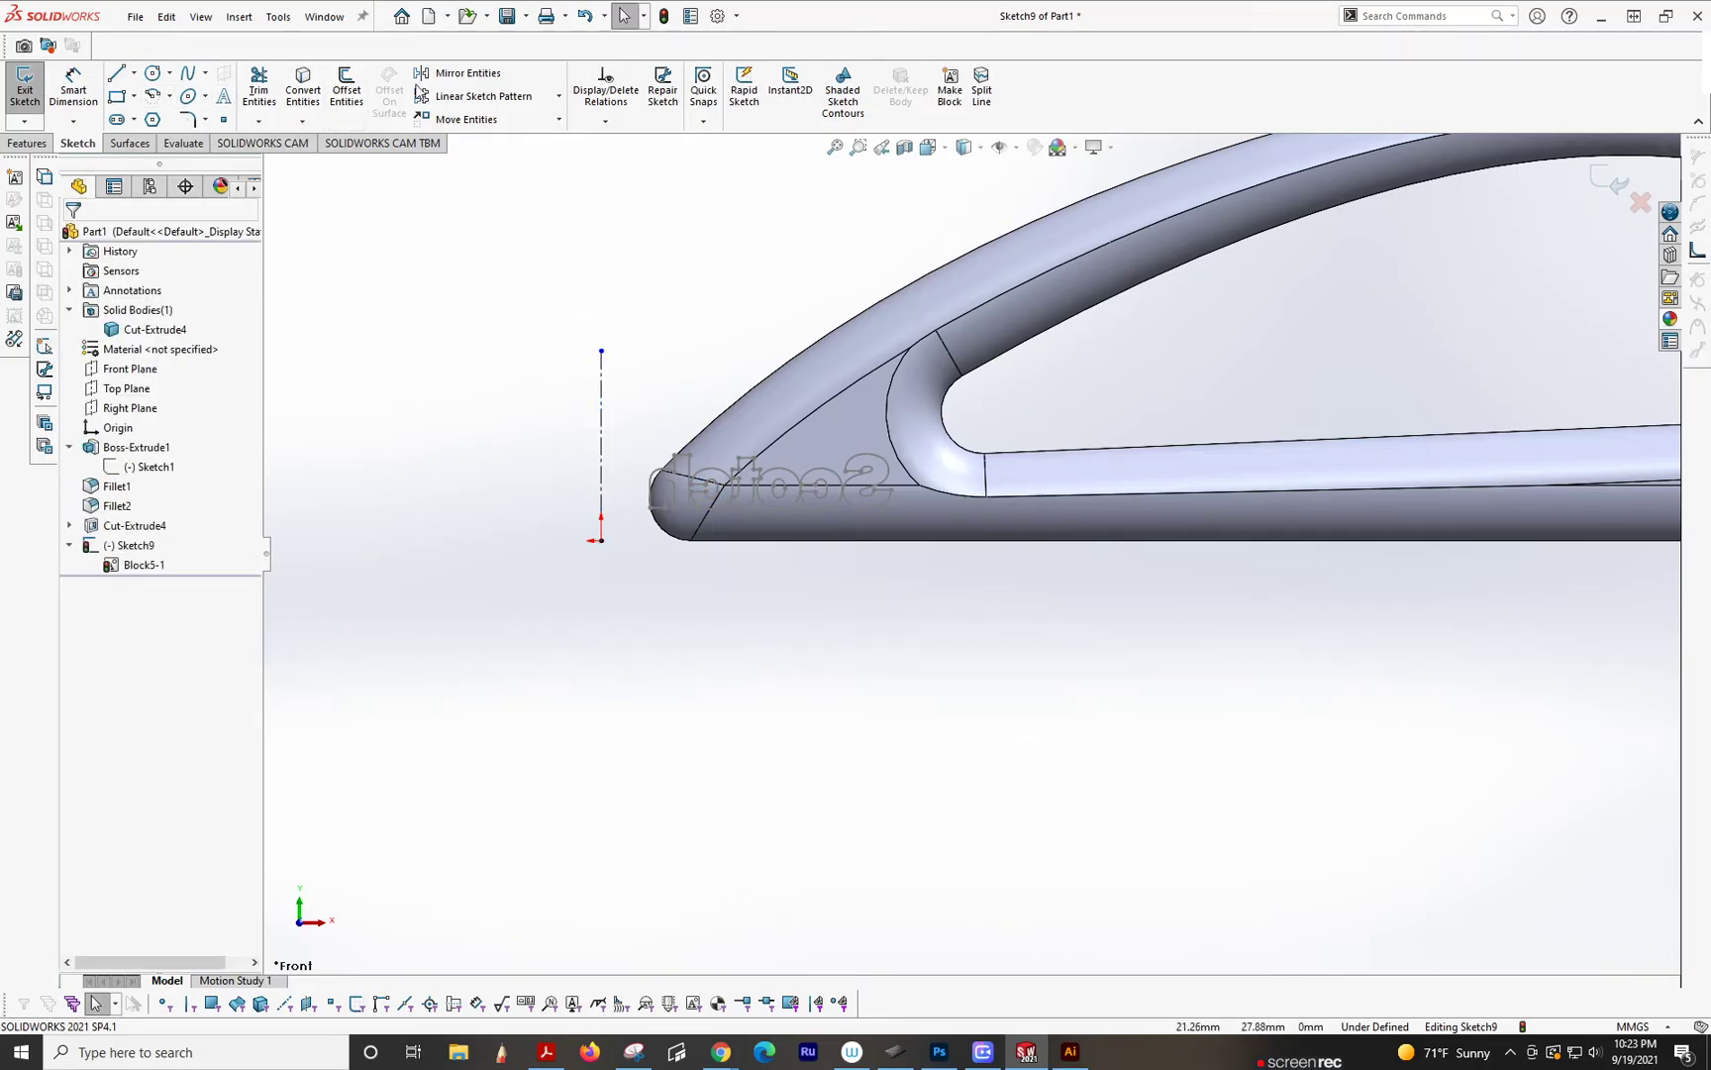
Step: Rotate the Scotch lettering block 180 degrees and begin extruding it
left_click(458, 72)
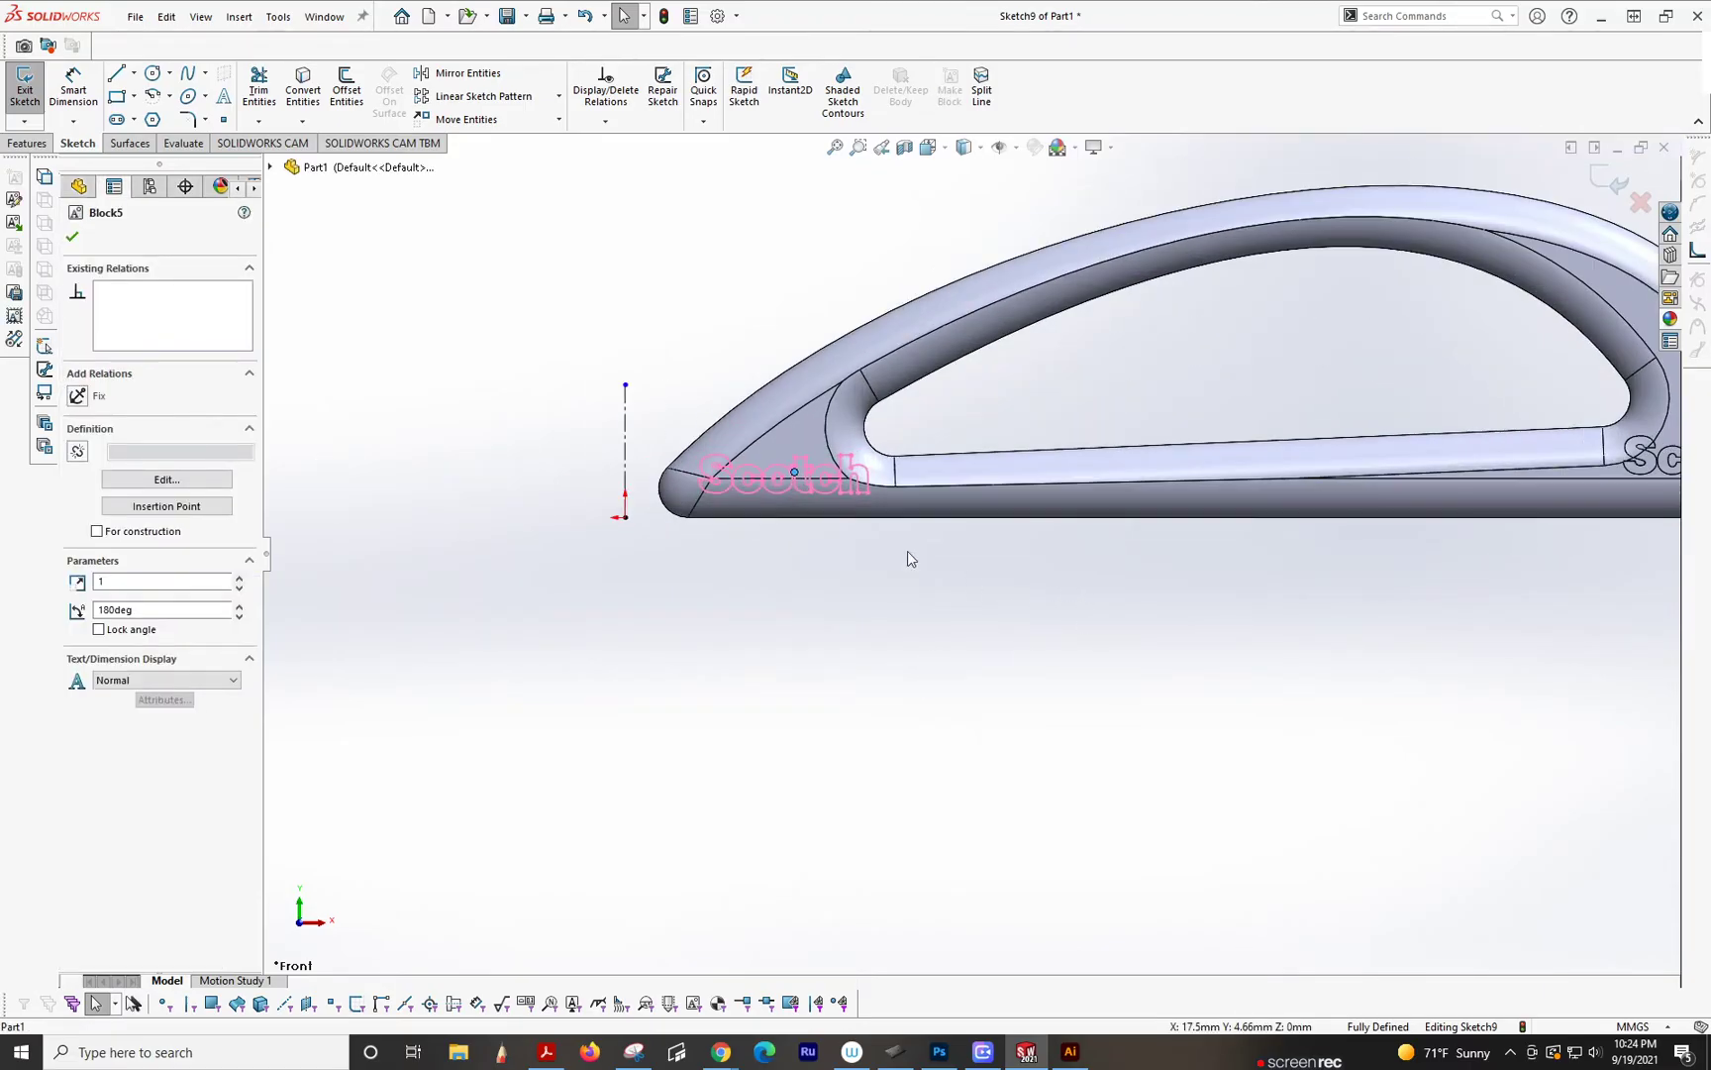
scroll("up", 3)
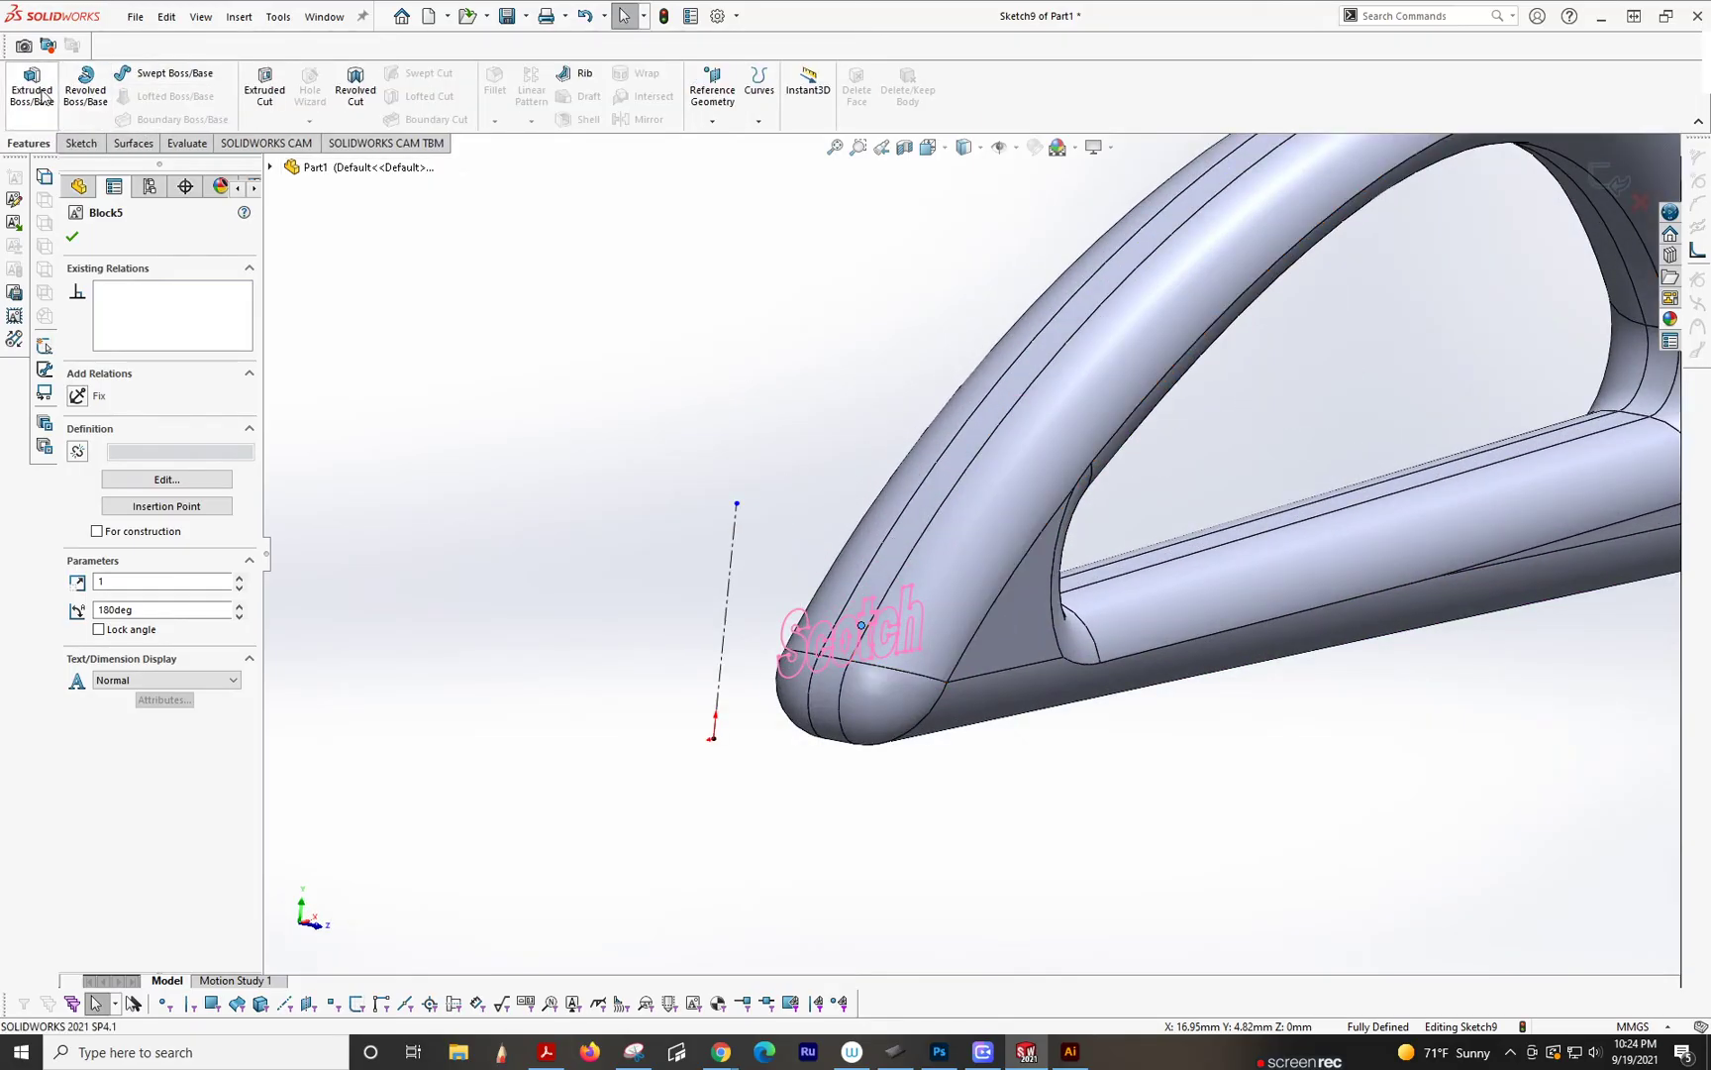
left_click(29, 87)
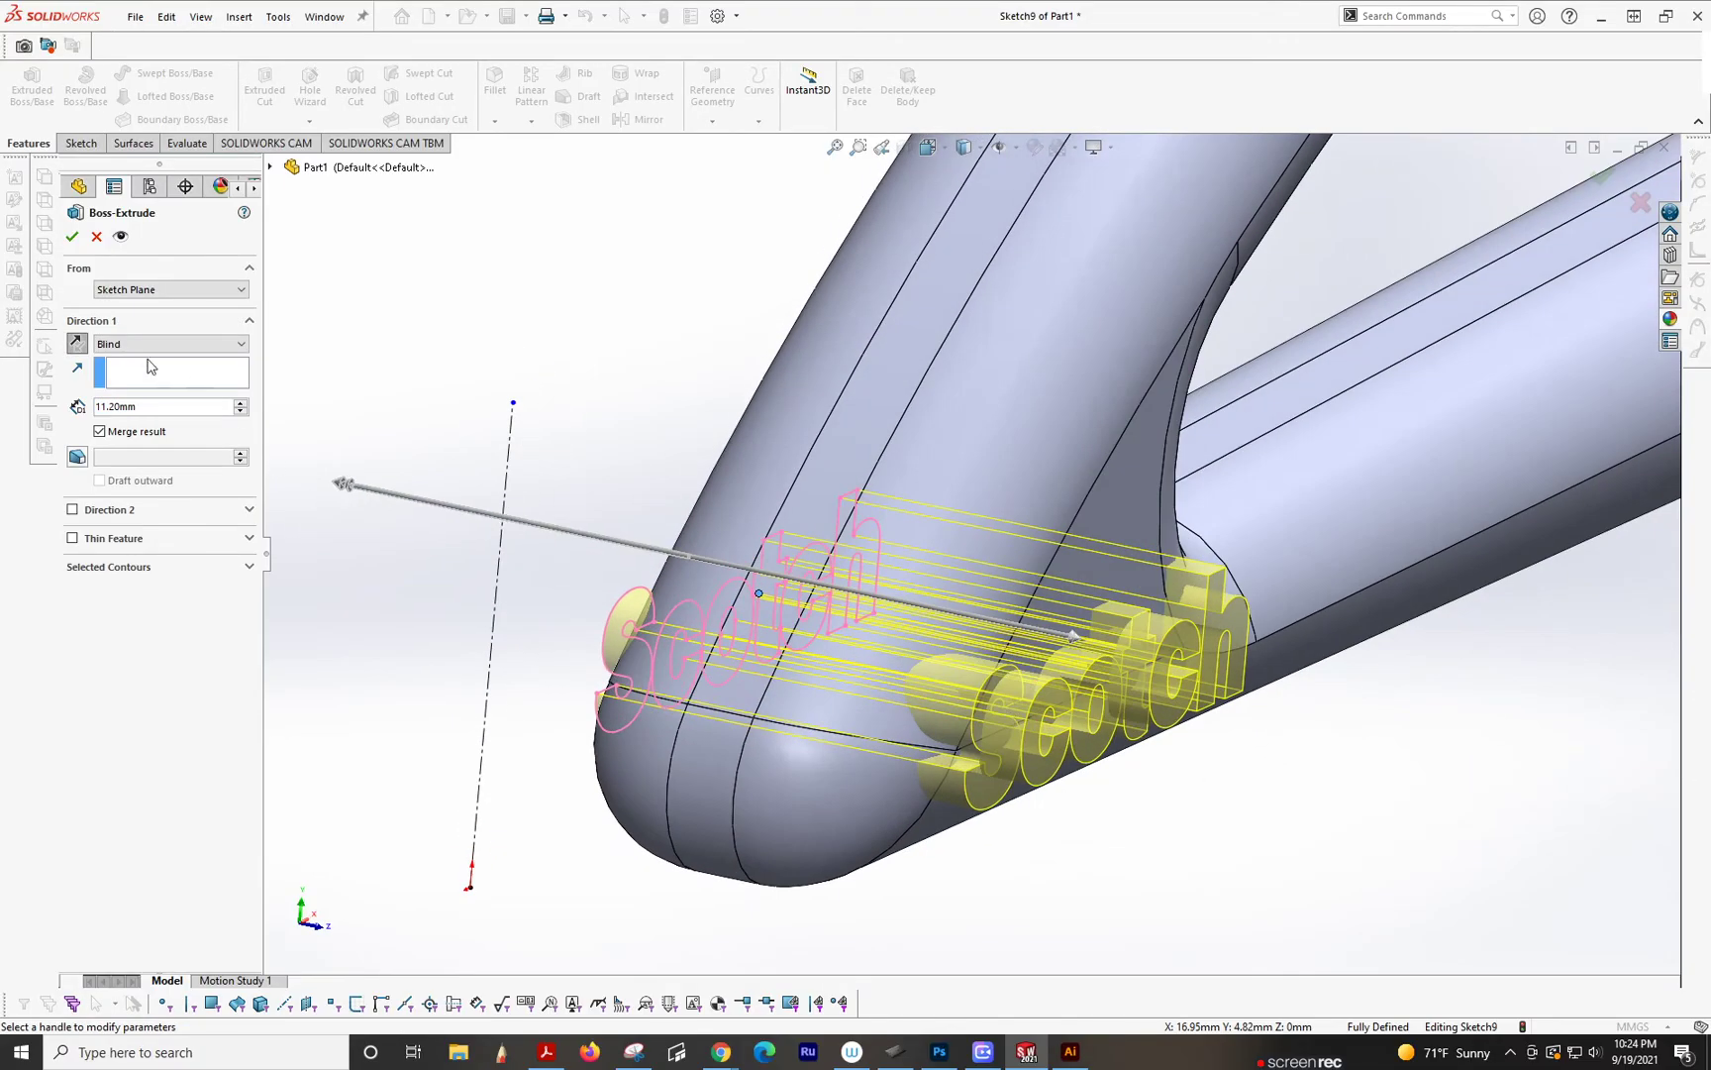
Step: Extrude the lettering Offset From Surface 0.20 mm off the curved face, reversed and translated (Boss-Extrude5)
left_click(169, 345)
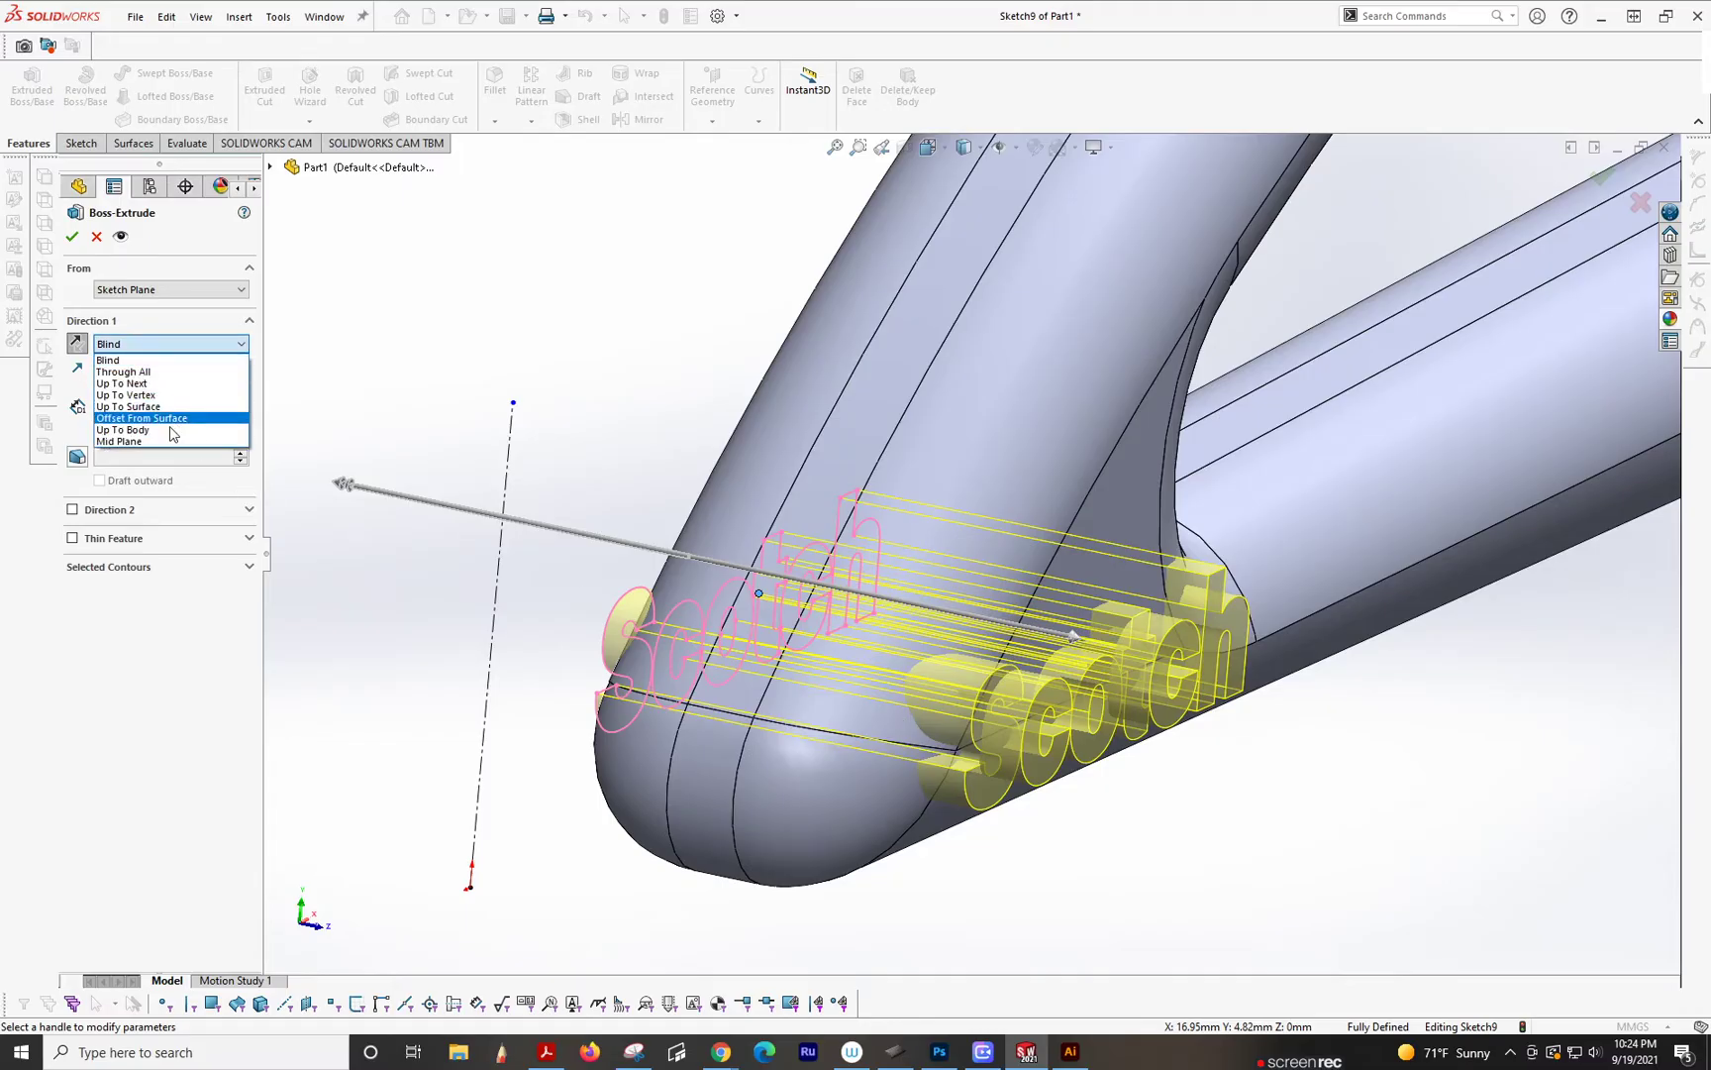
left_click(142, 418)
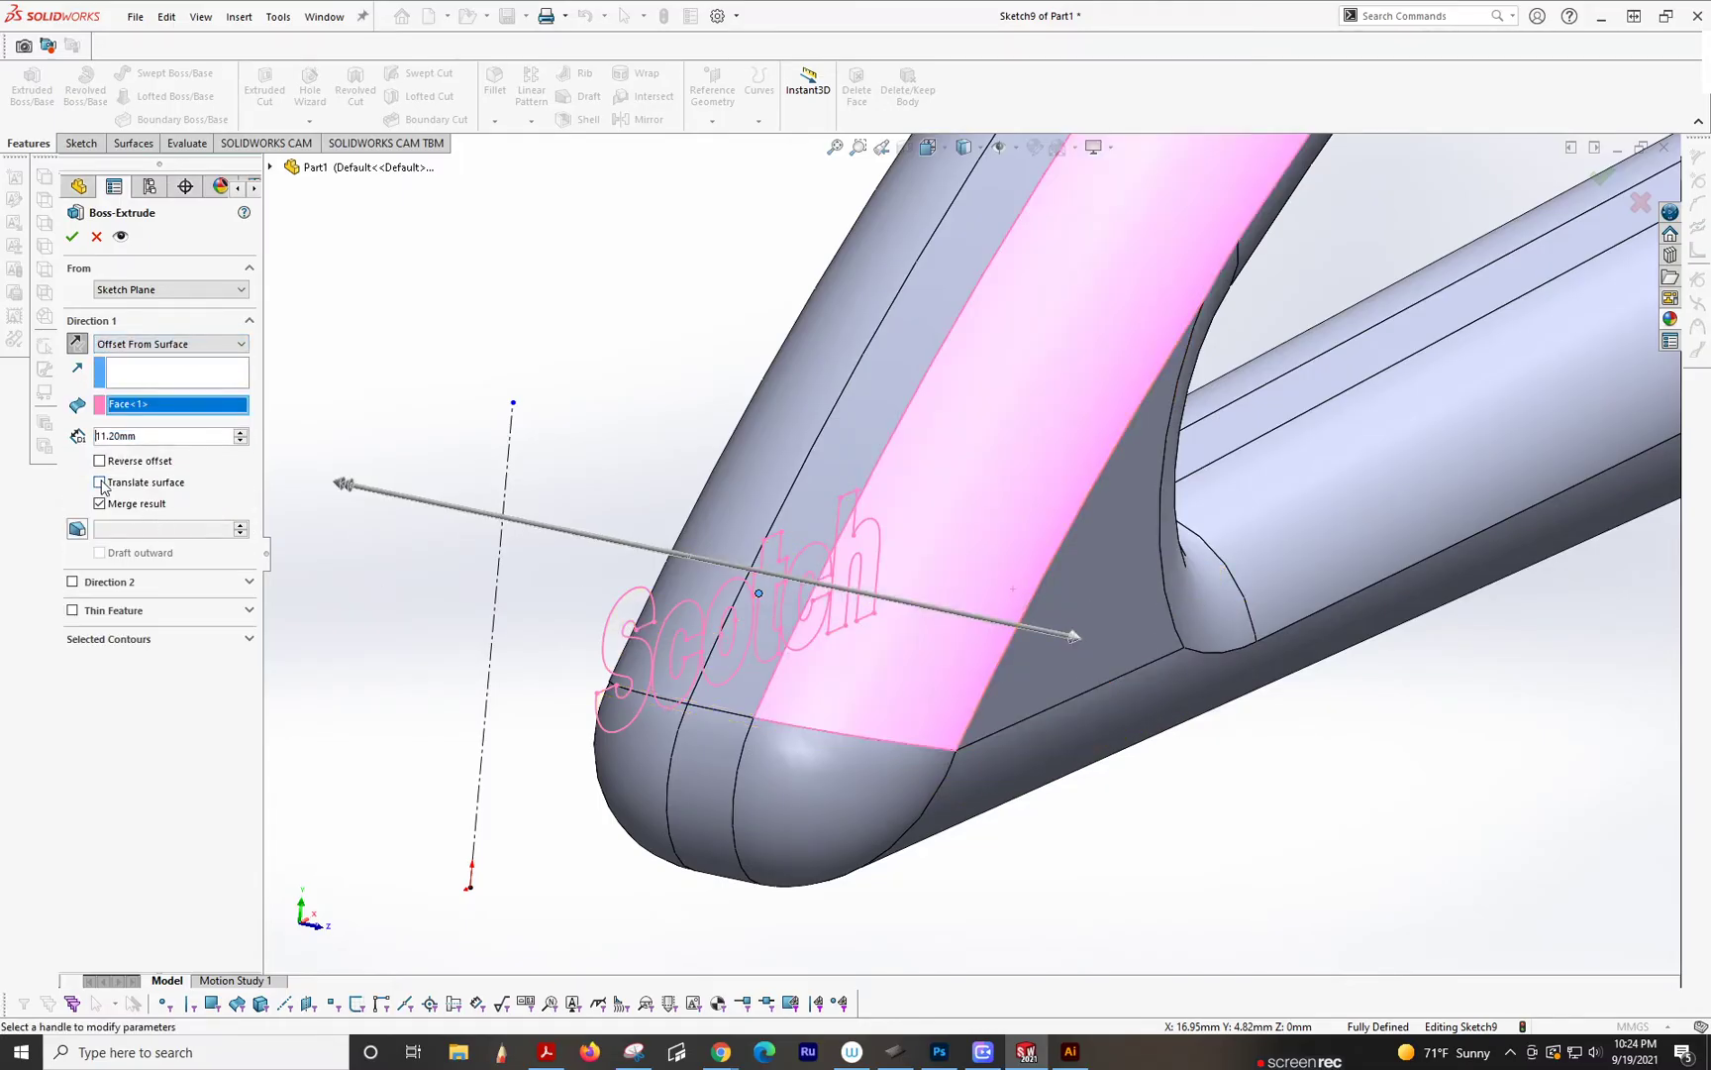
left_click(101, 459)
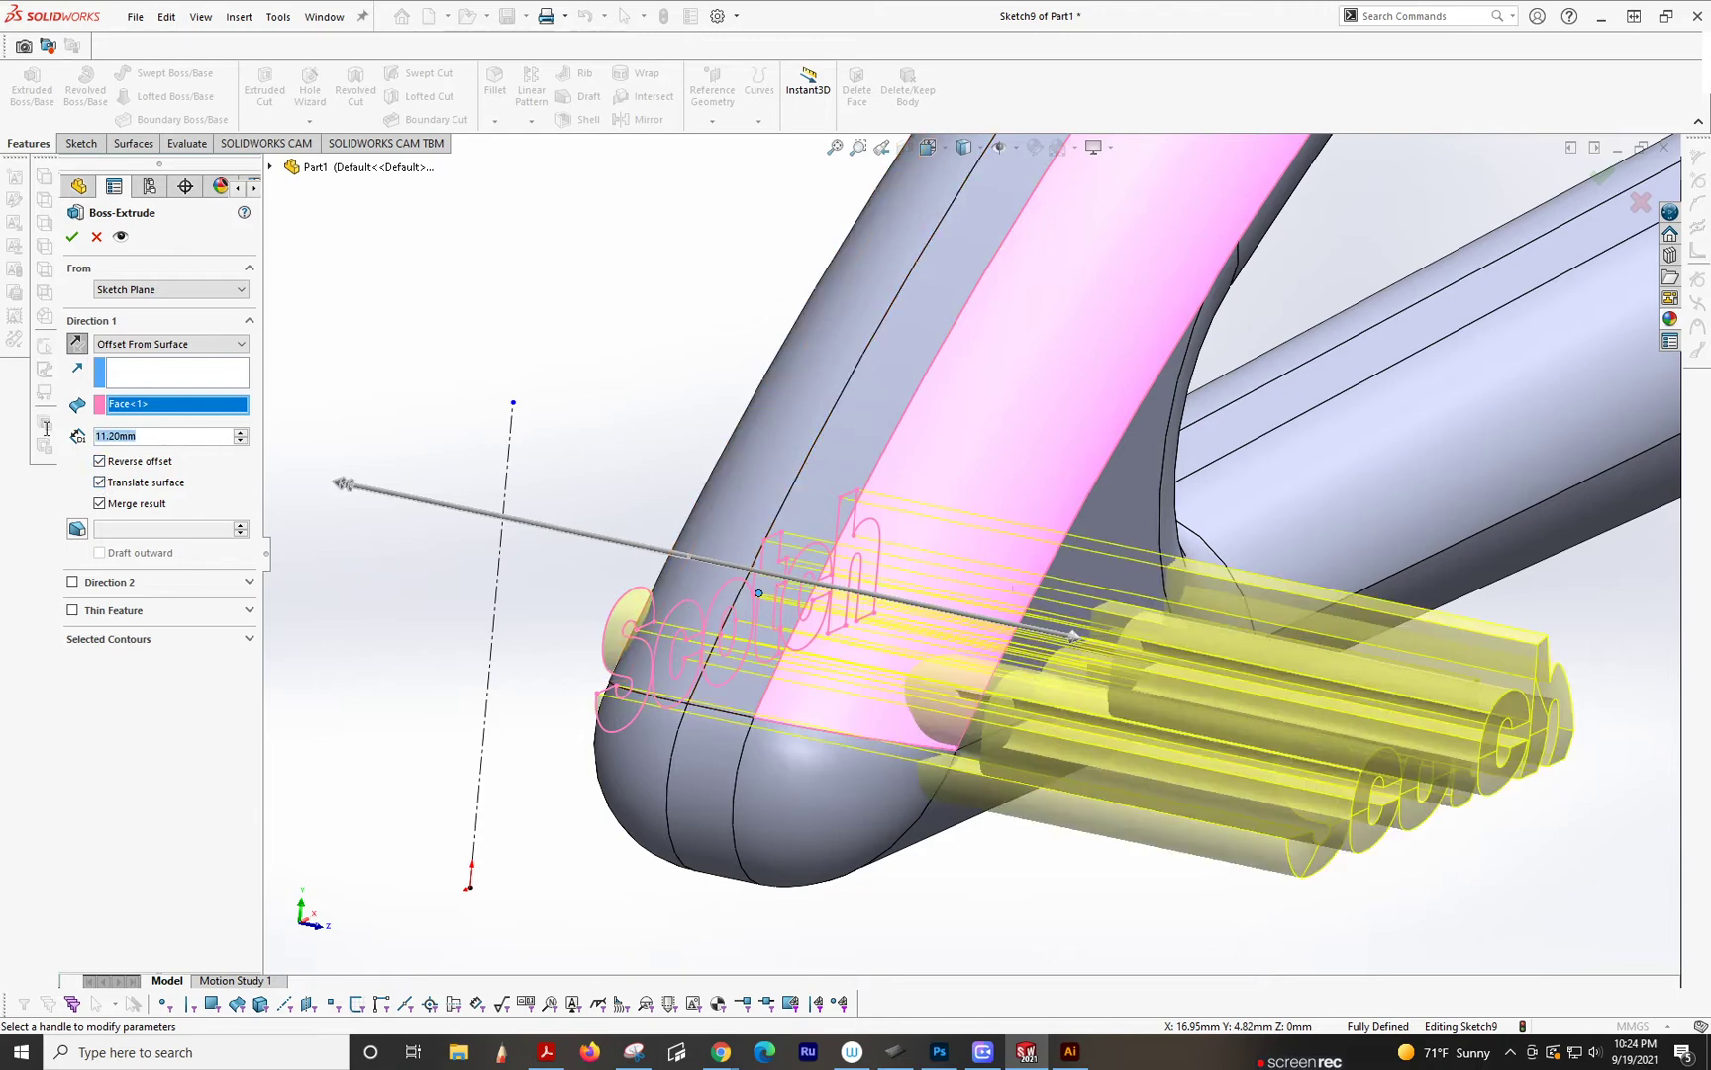
type("0.20mm")
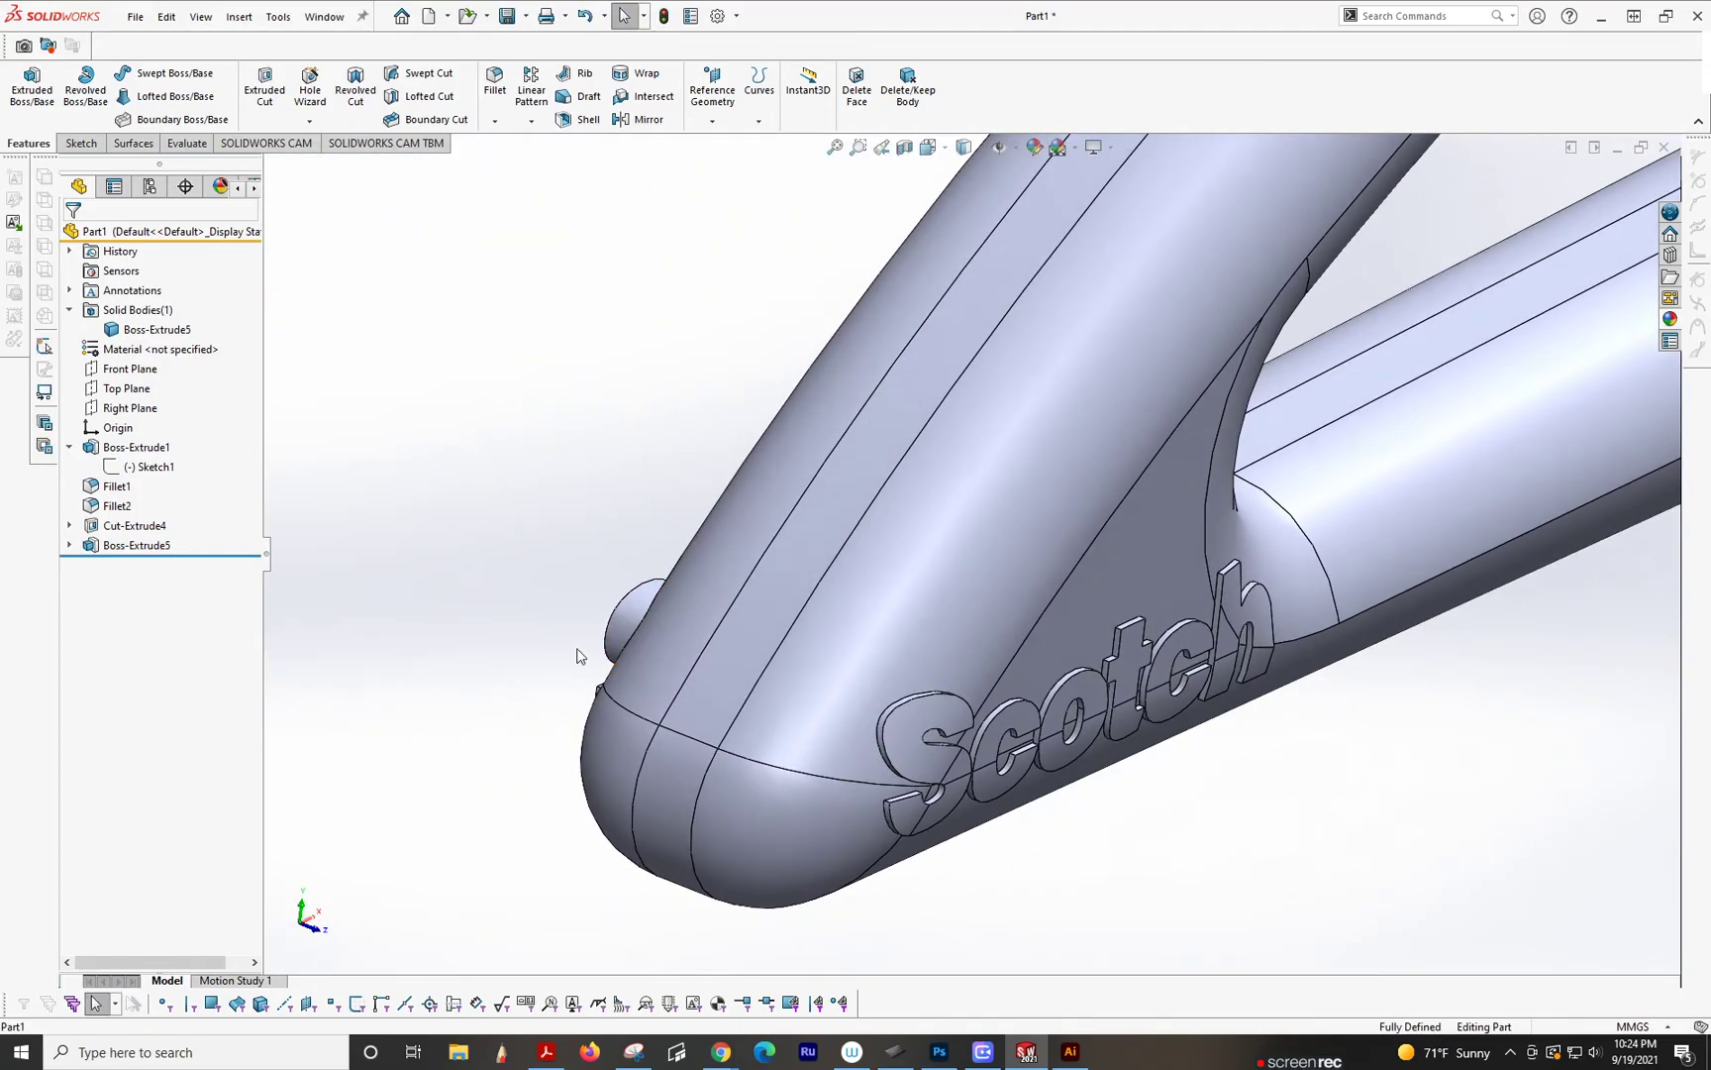
Step: Delete the raised lettering feature Boss-Extrude5
right_click(134, 545)
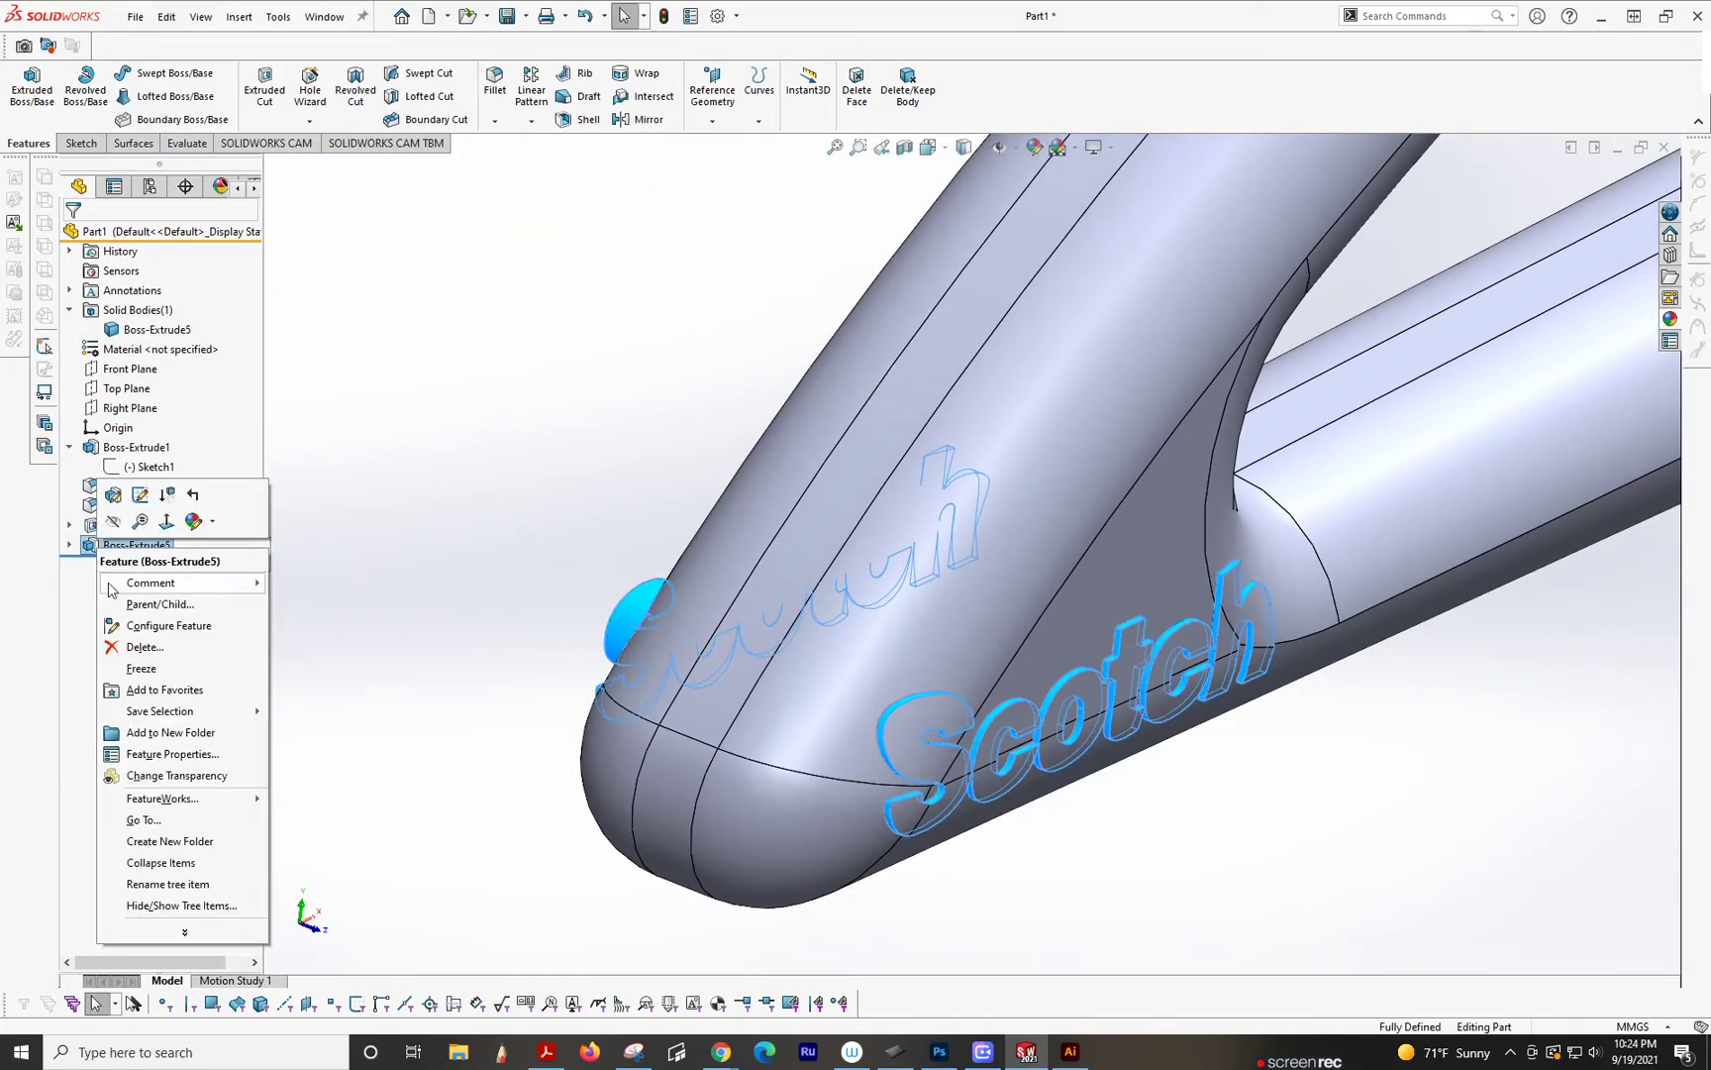
left_click(145, 646)
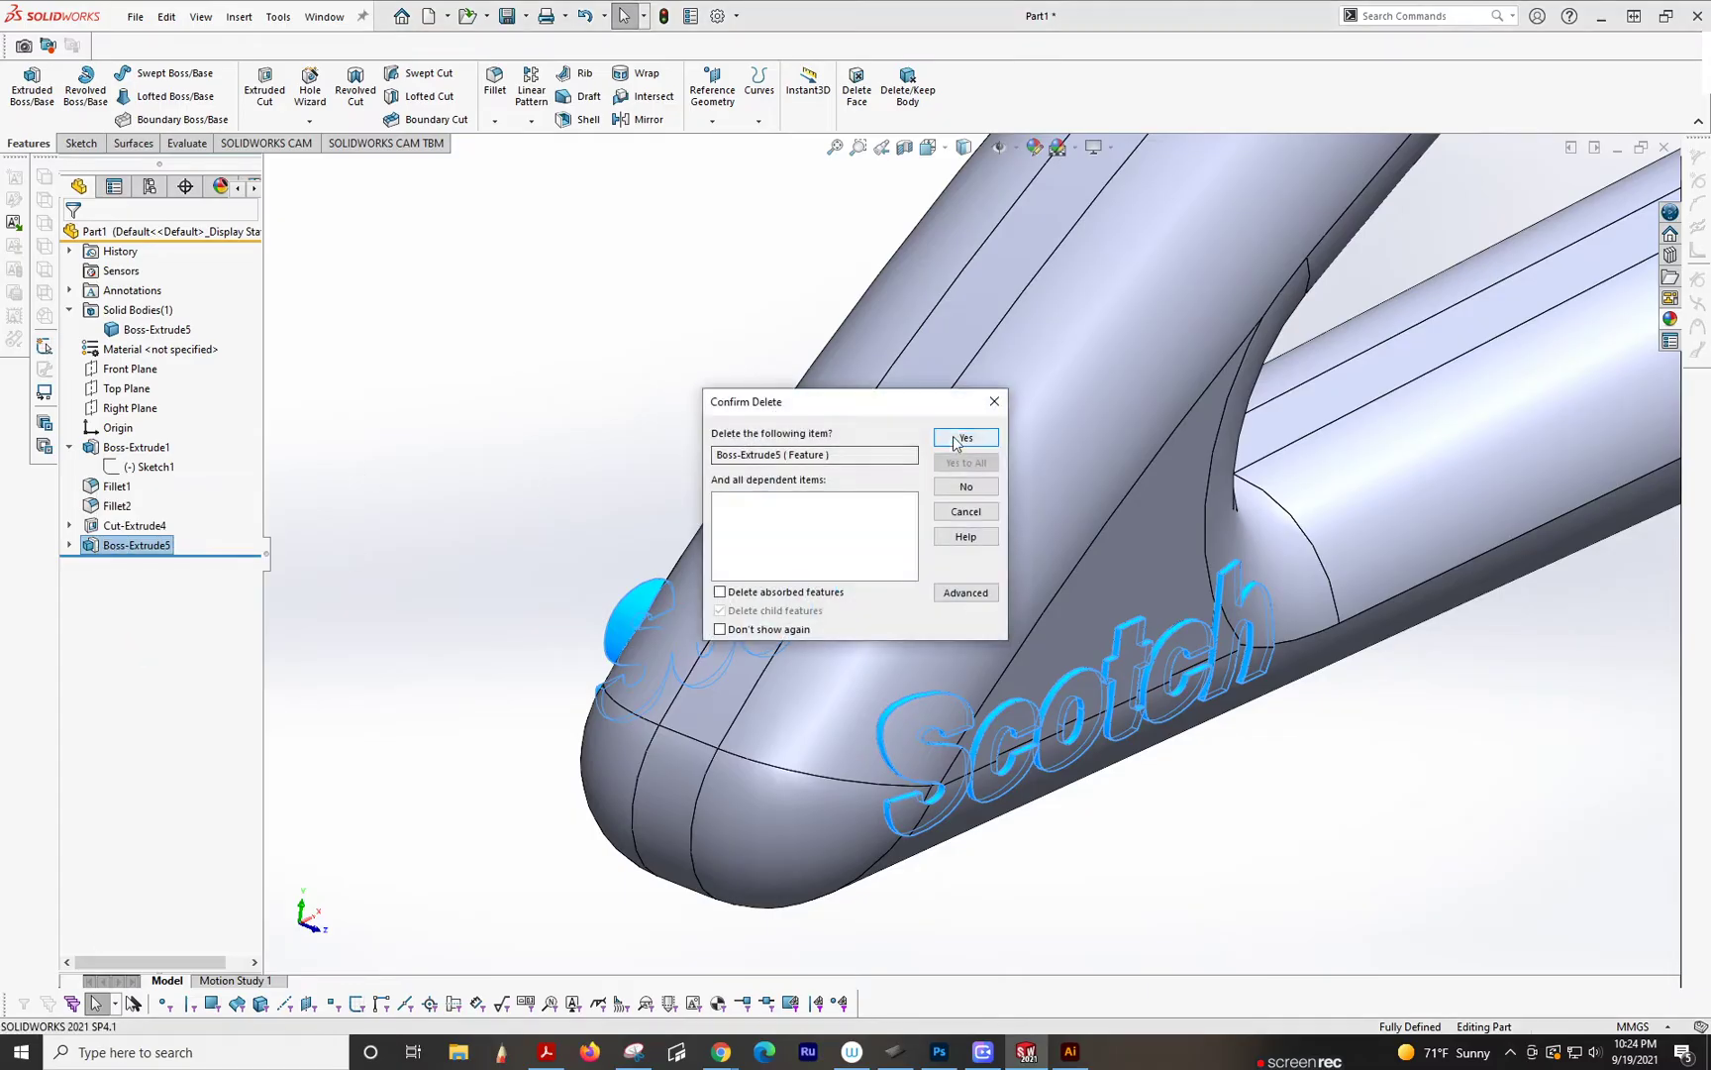
left_click(963, 438)
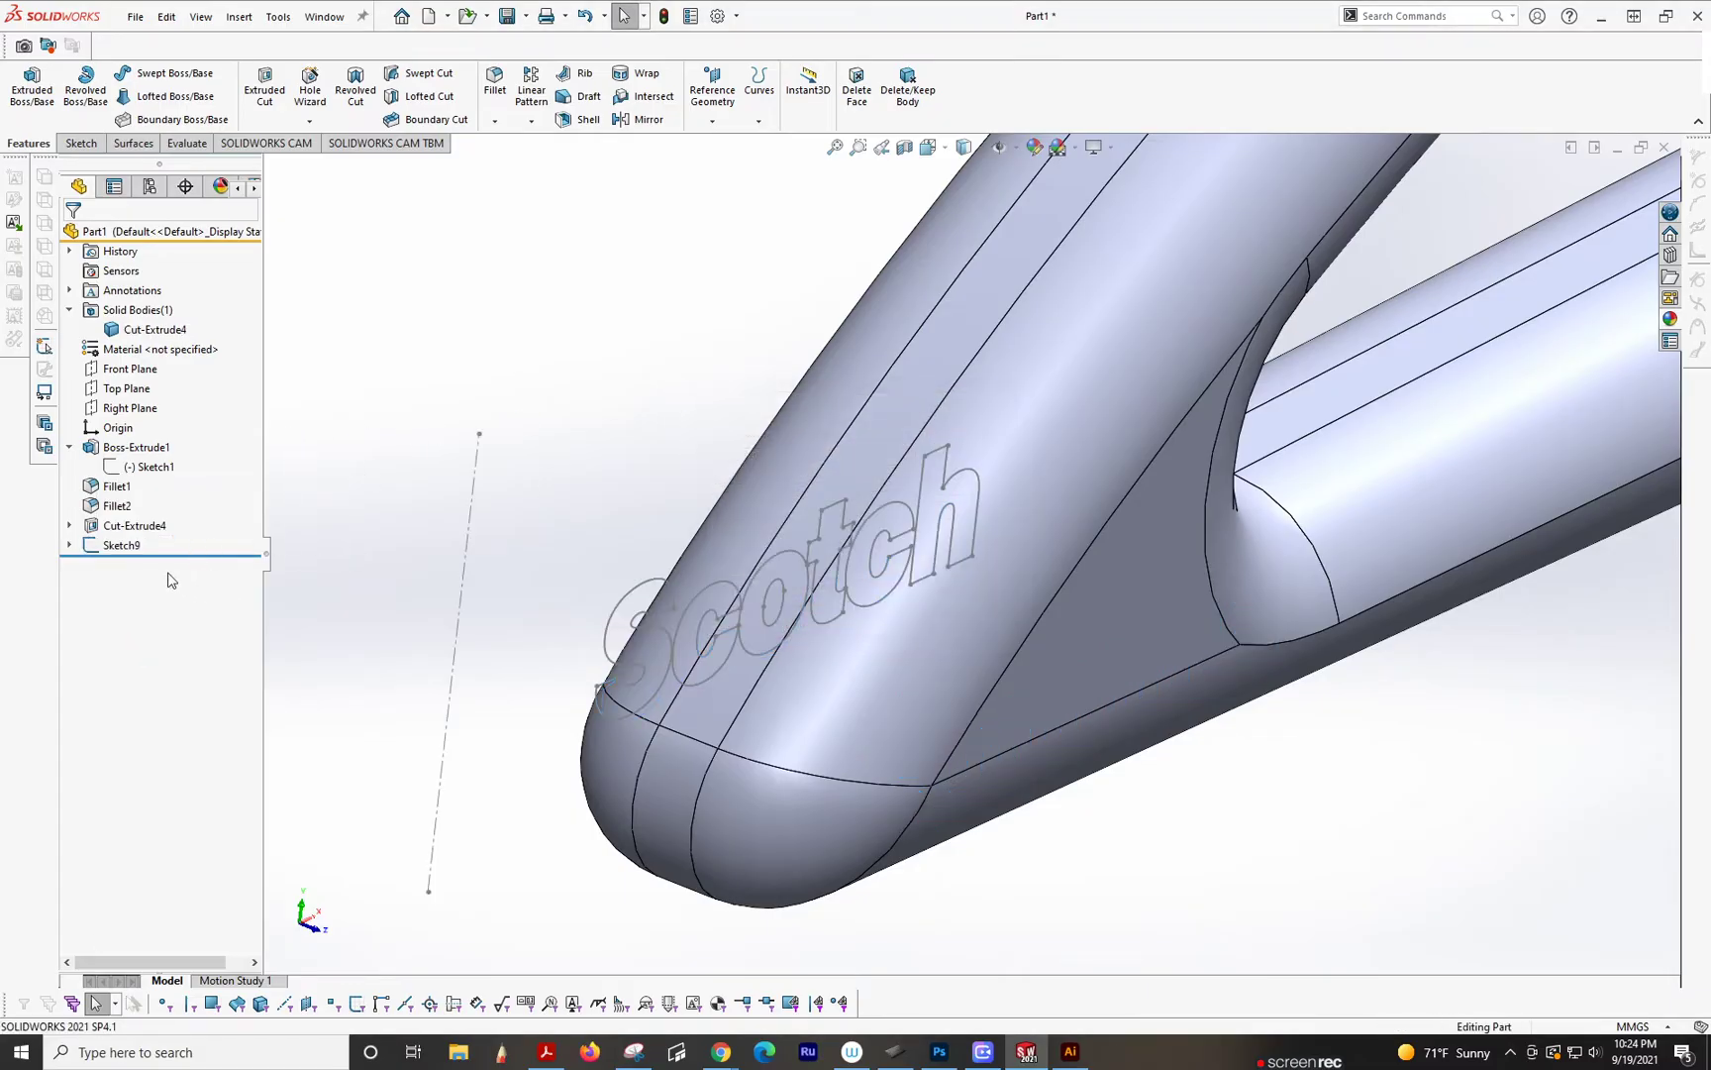
Step: Create reference plane Plane8 offset from the Front Plane and roll the history forward
left_click(120, 545)
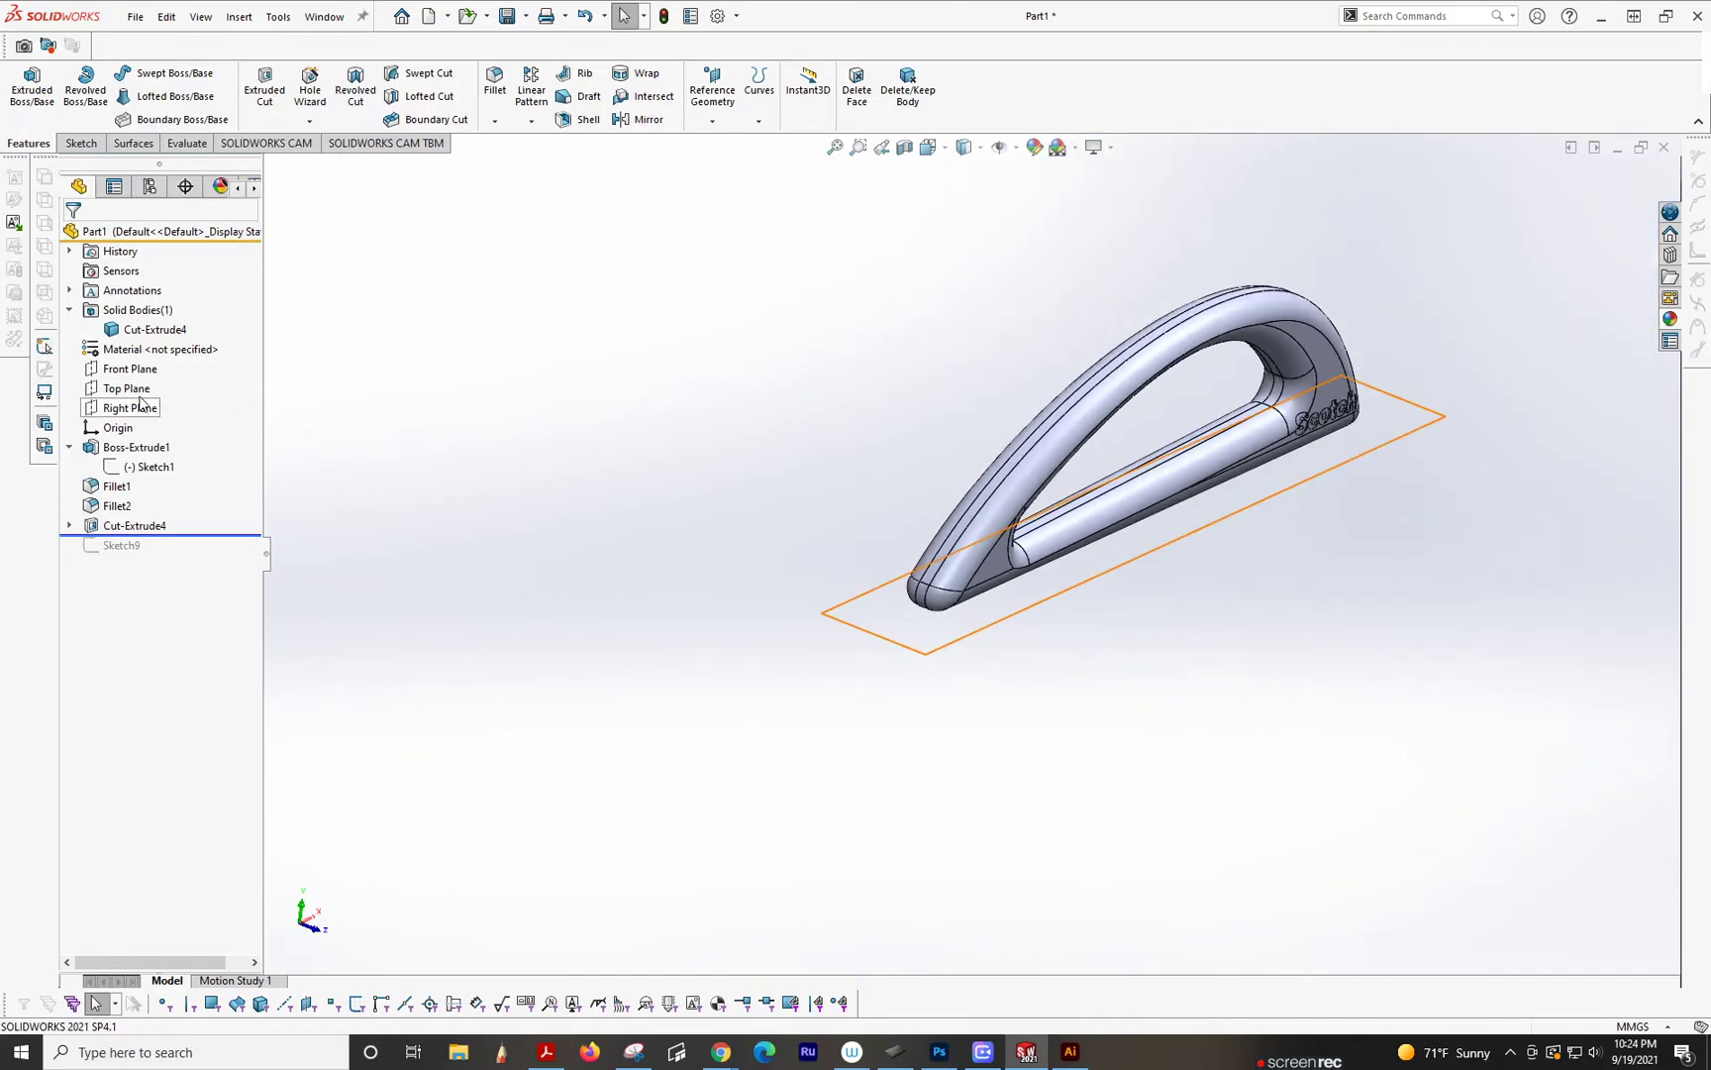
left_click(129, 369)
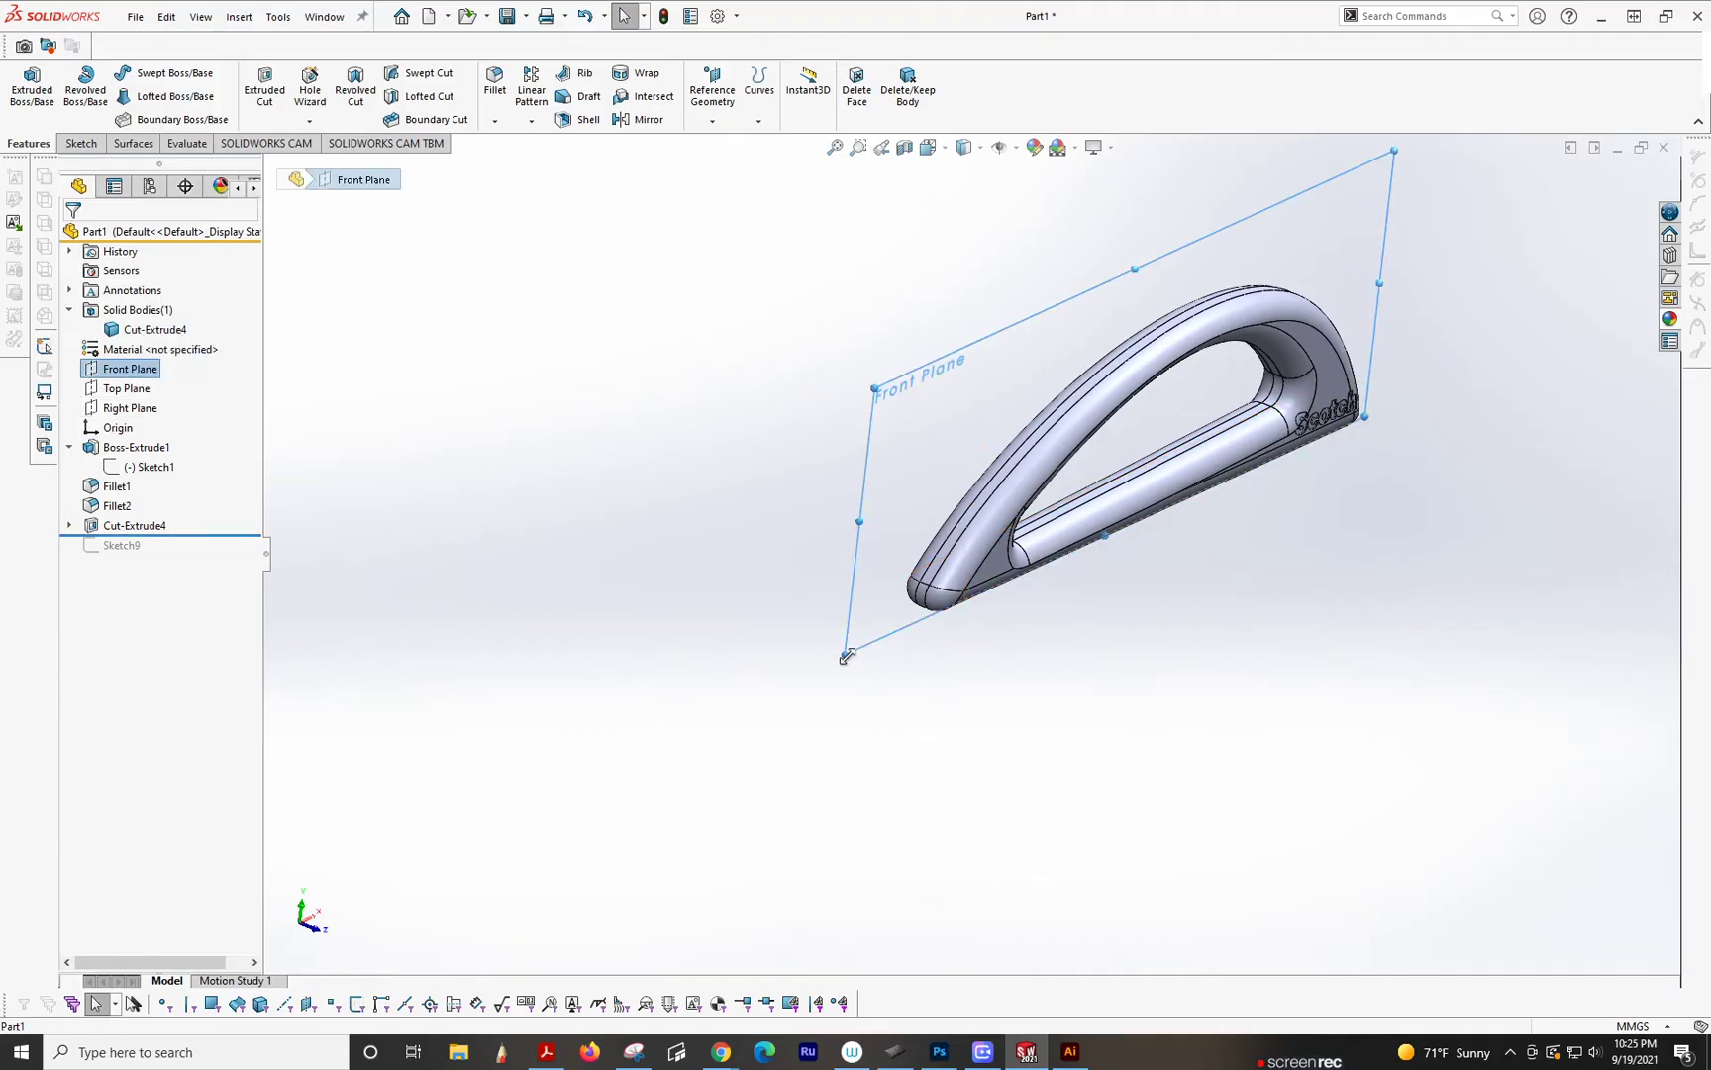
mouse_move(850, 654)
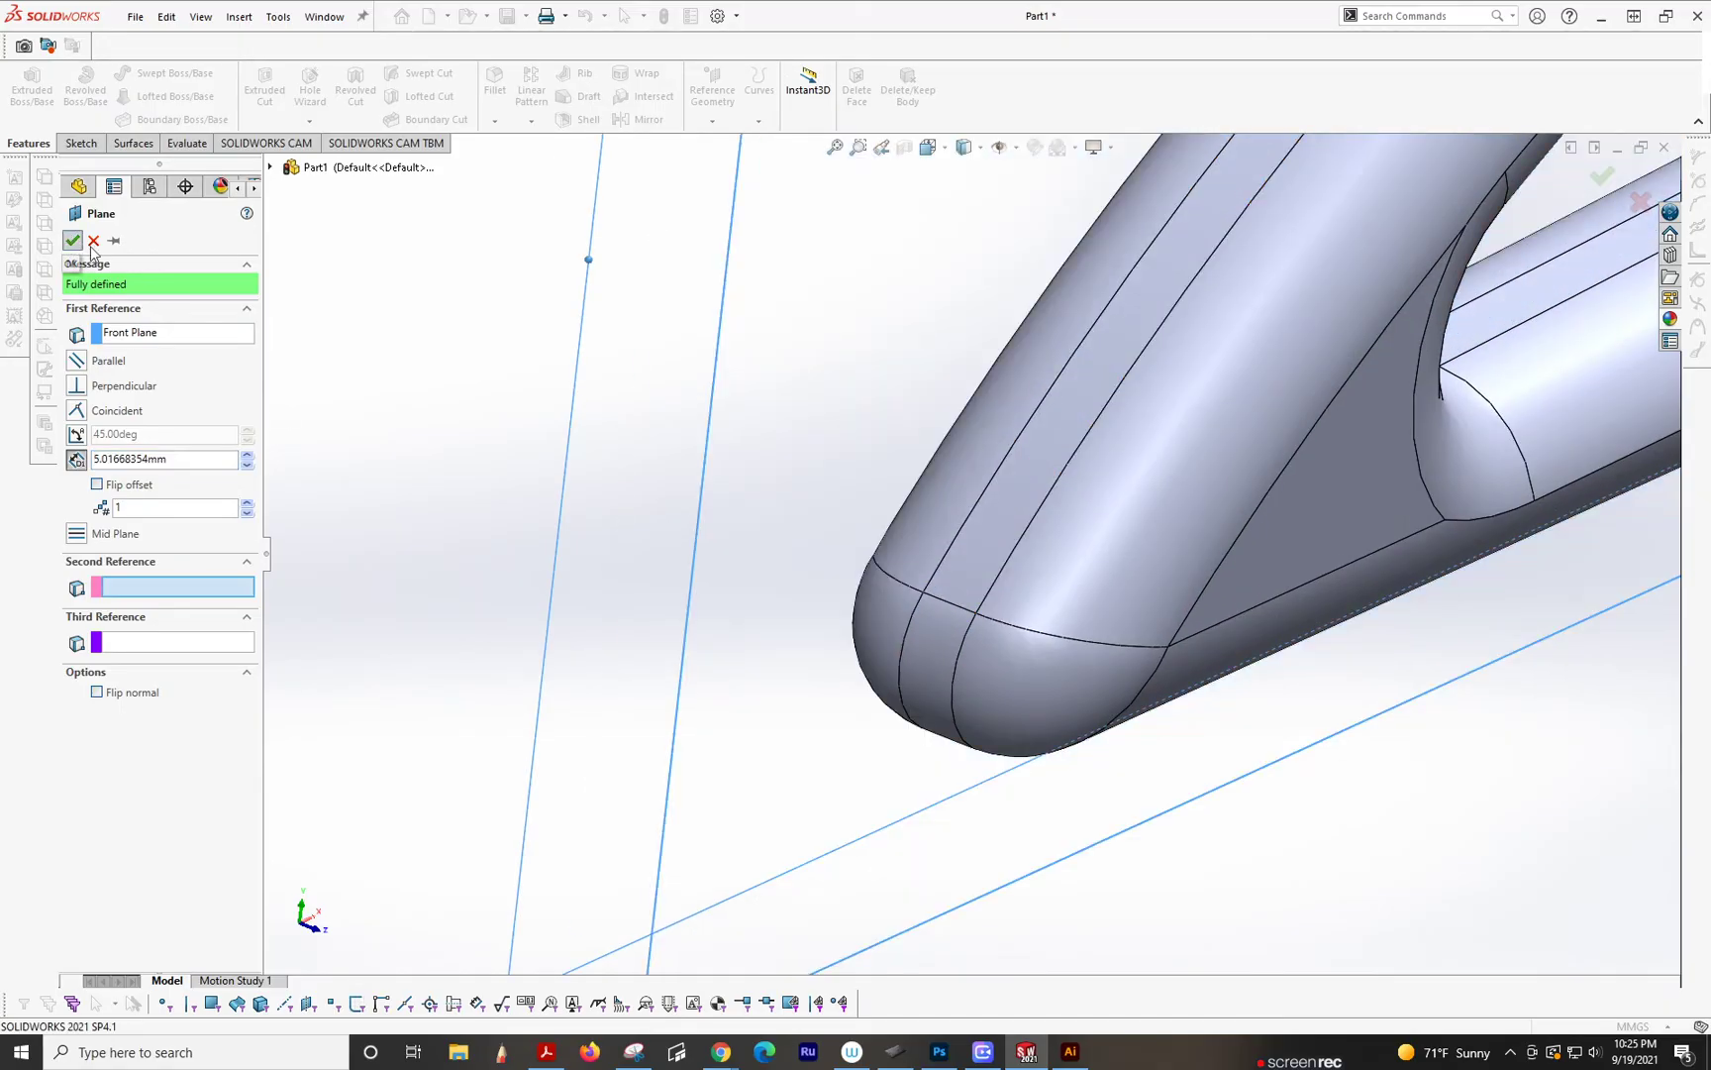
left_click(71, 240)
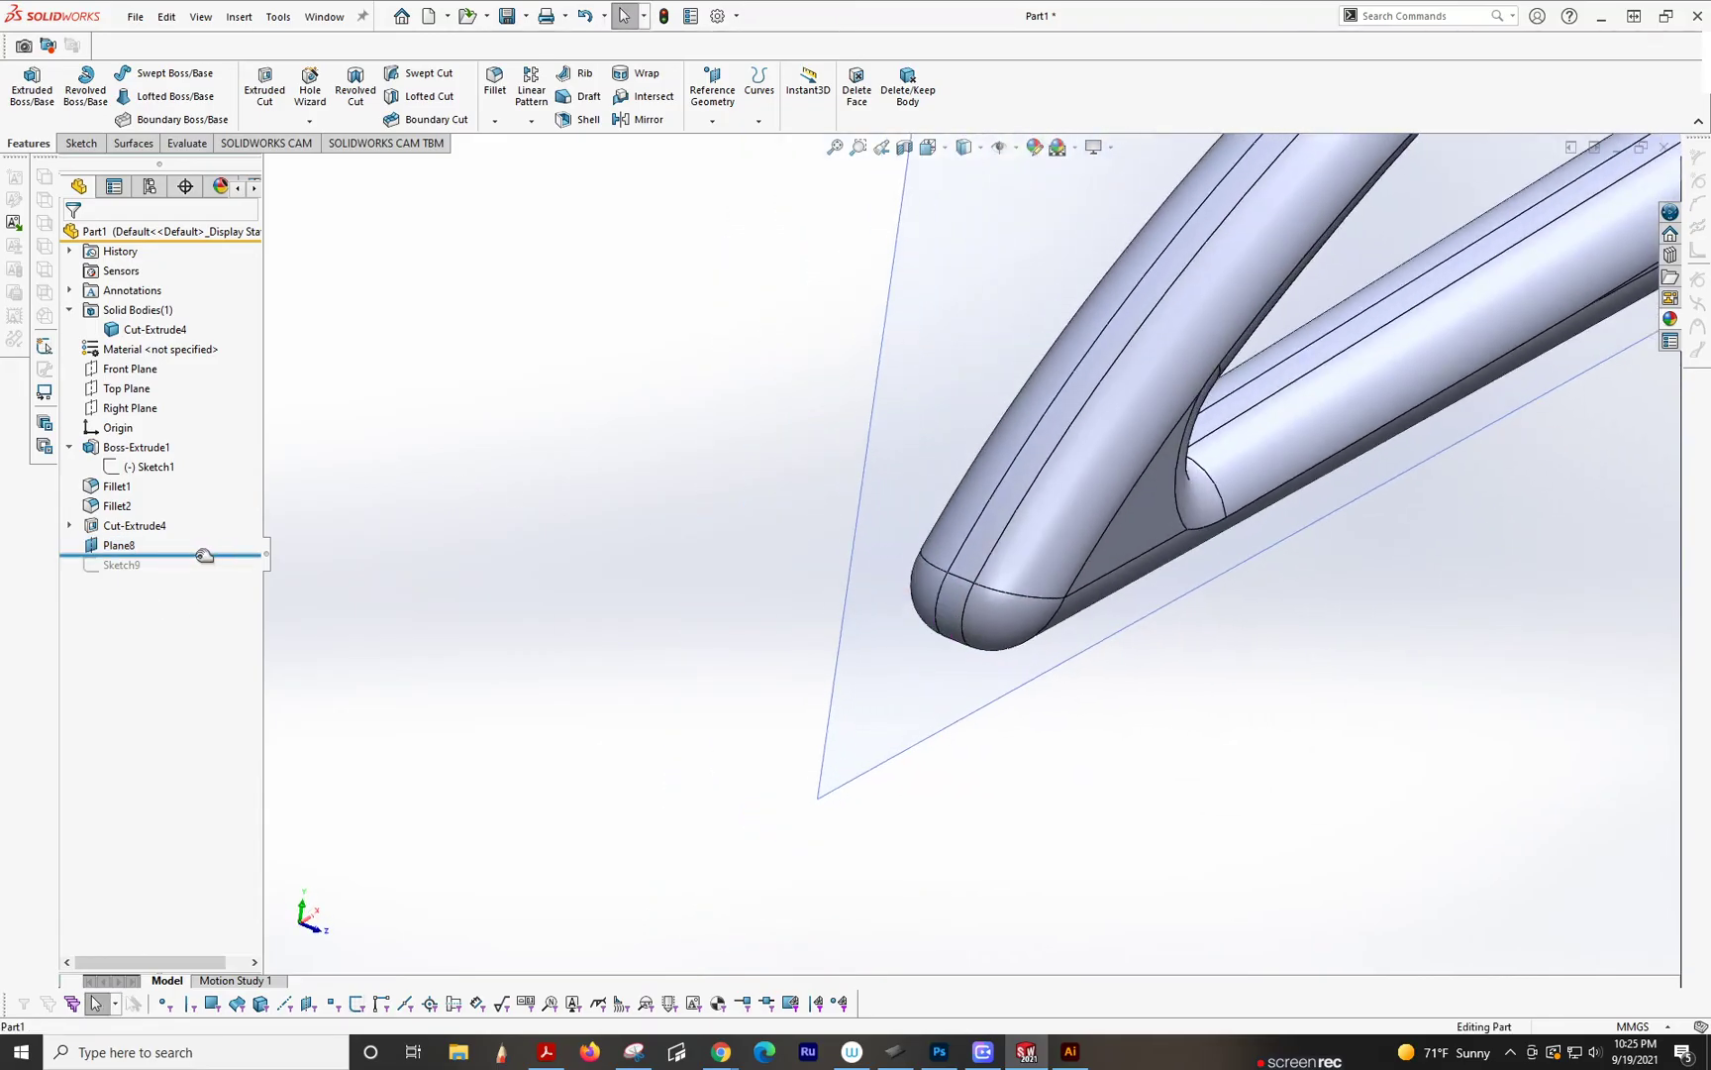
right_click(122, 565)
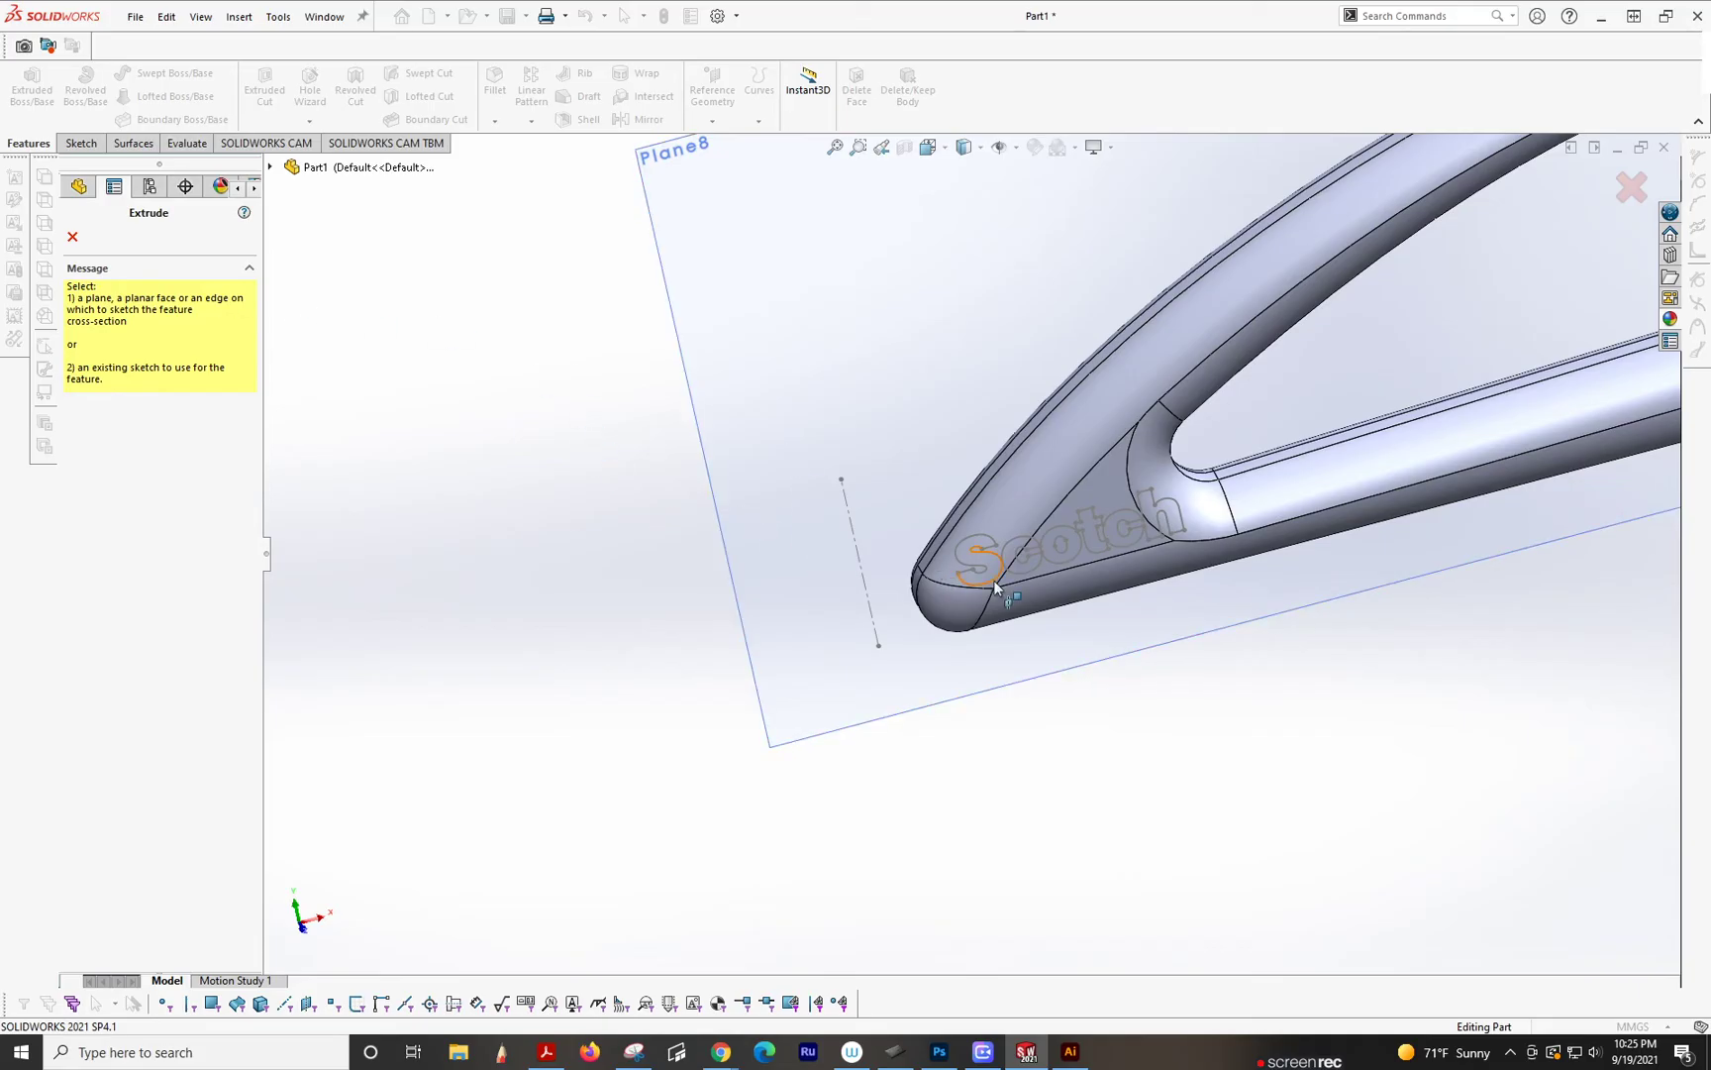
Step: Extrude Sketch9 Offset From Surface 0.20 mm off the curved face as Boss-Extrude6
left_click(978, 565)
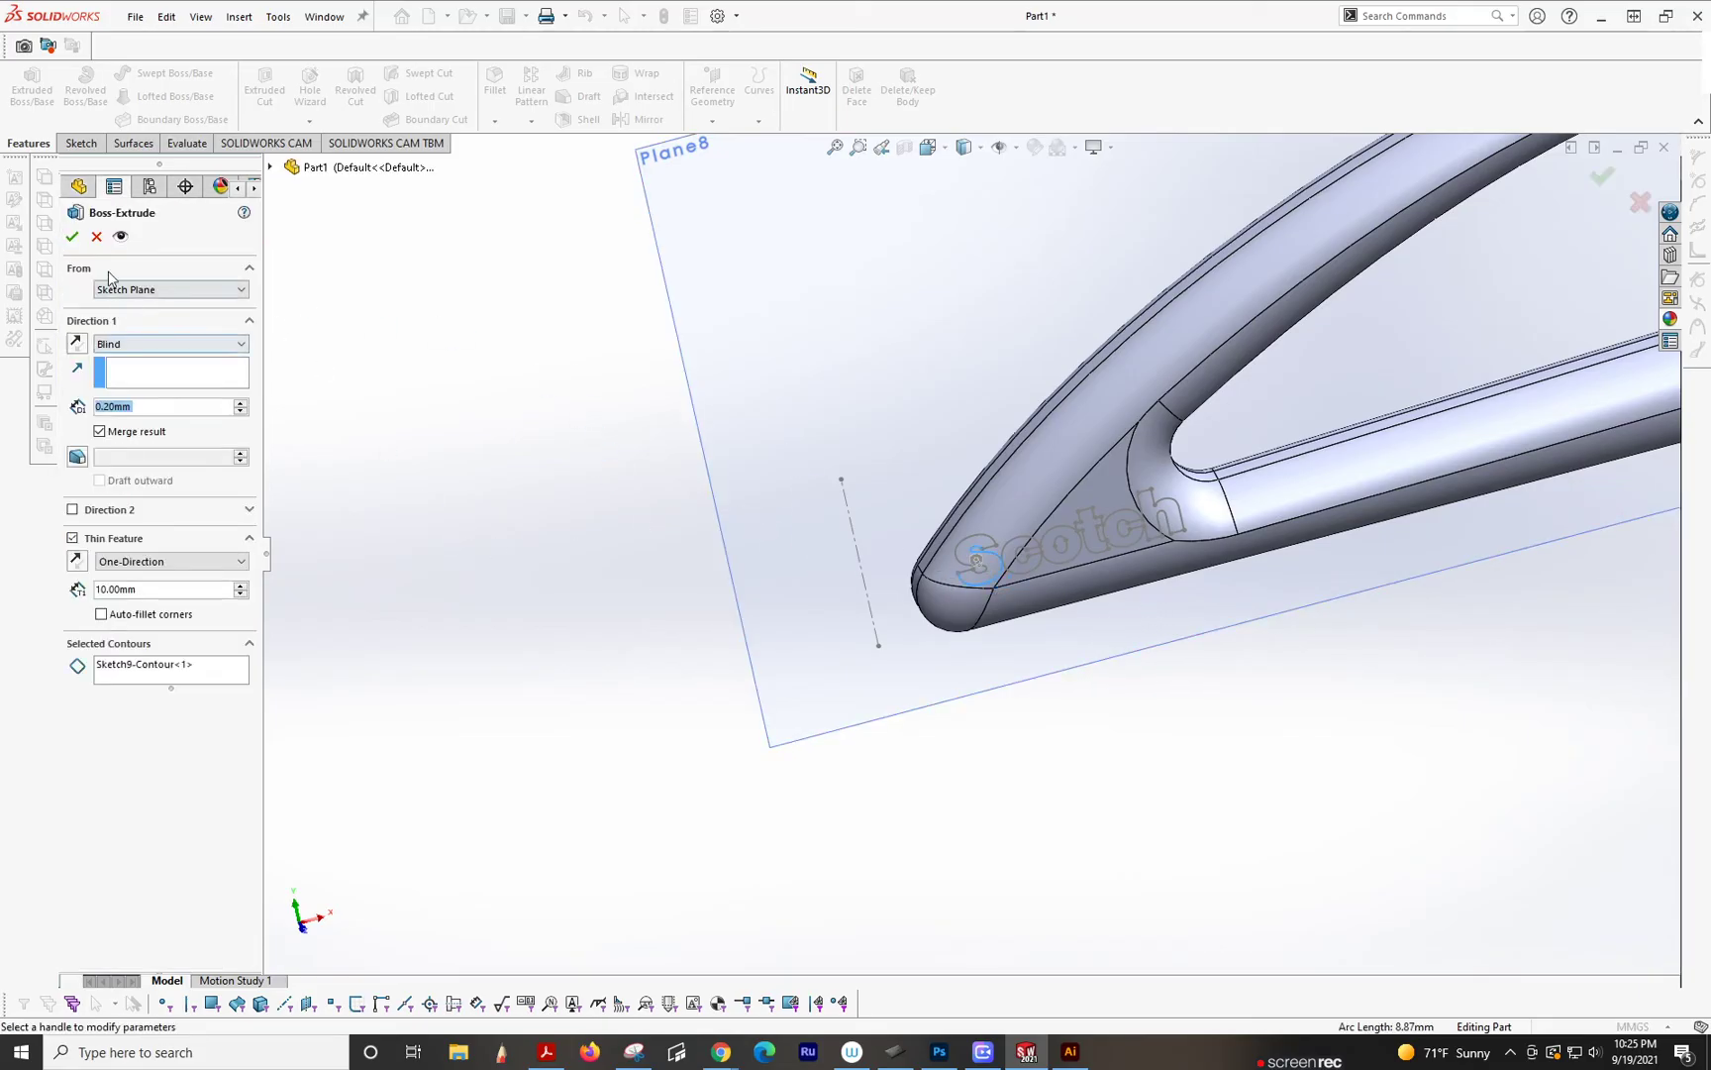
left_click(71, 237)
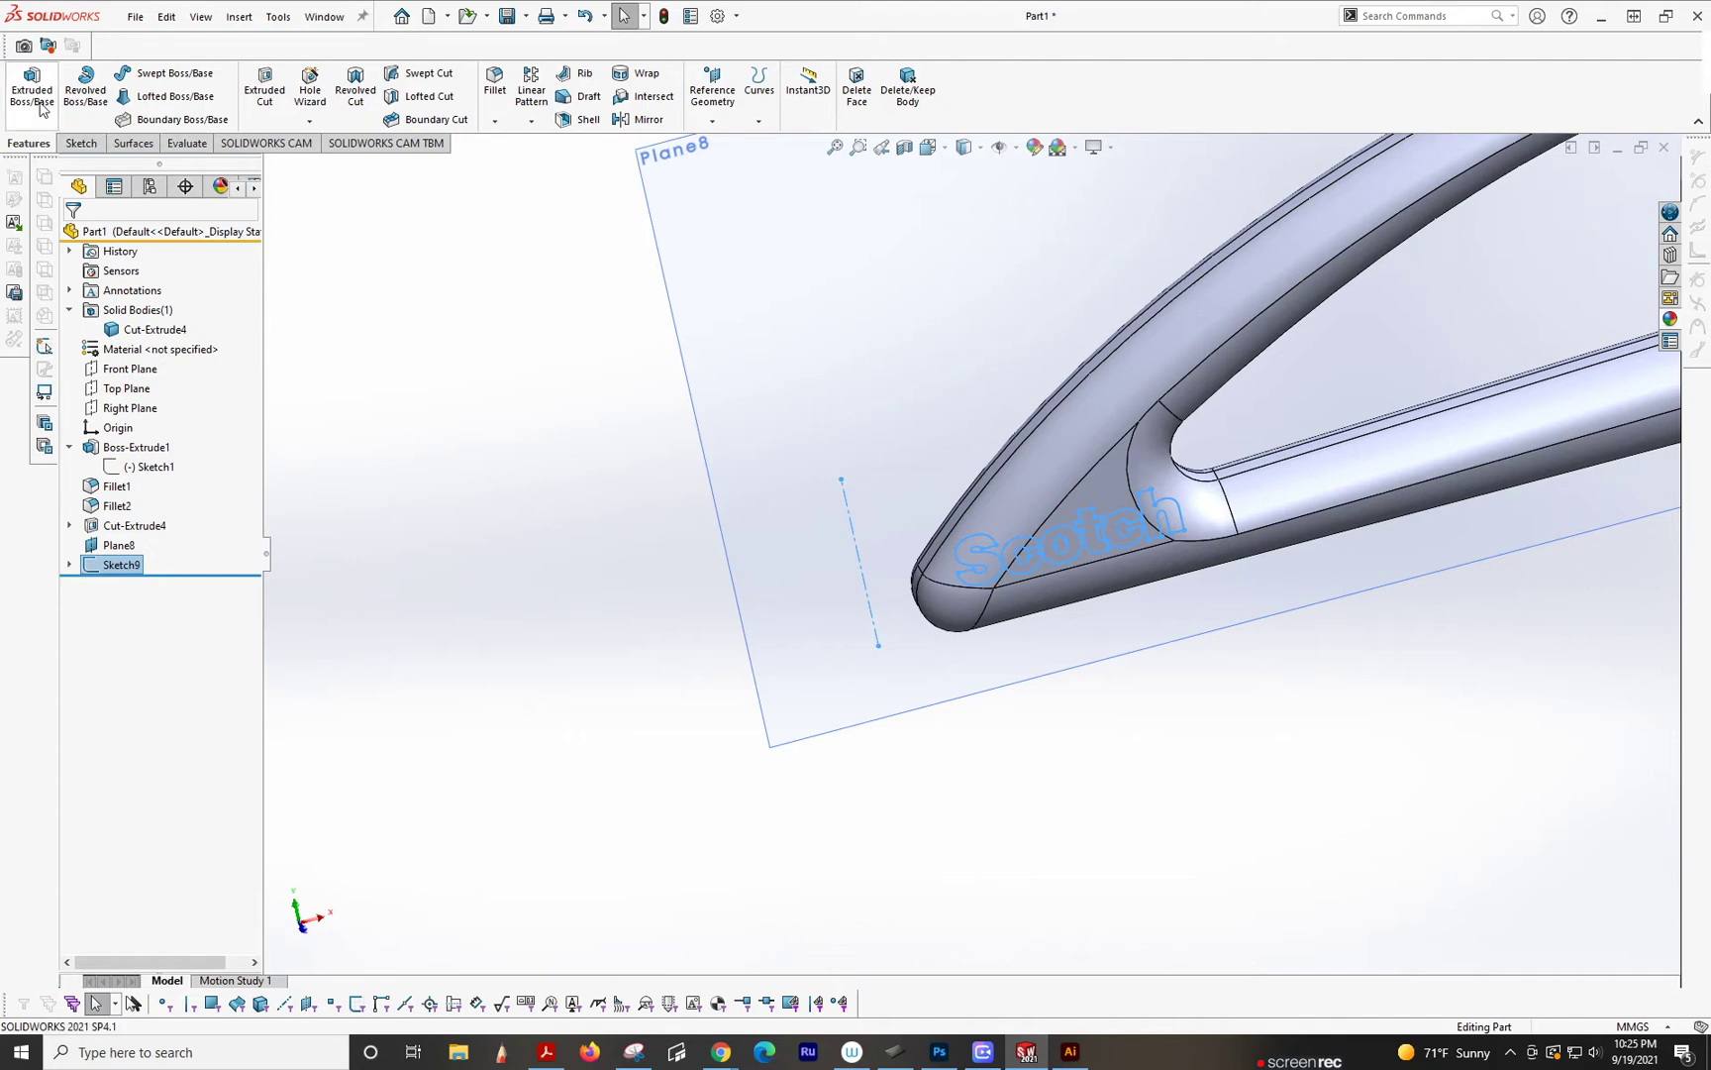
left_click(30, 89)
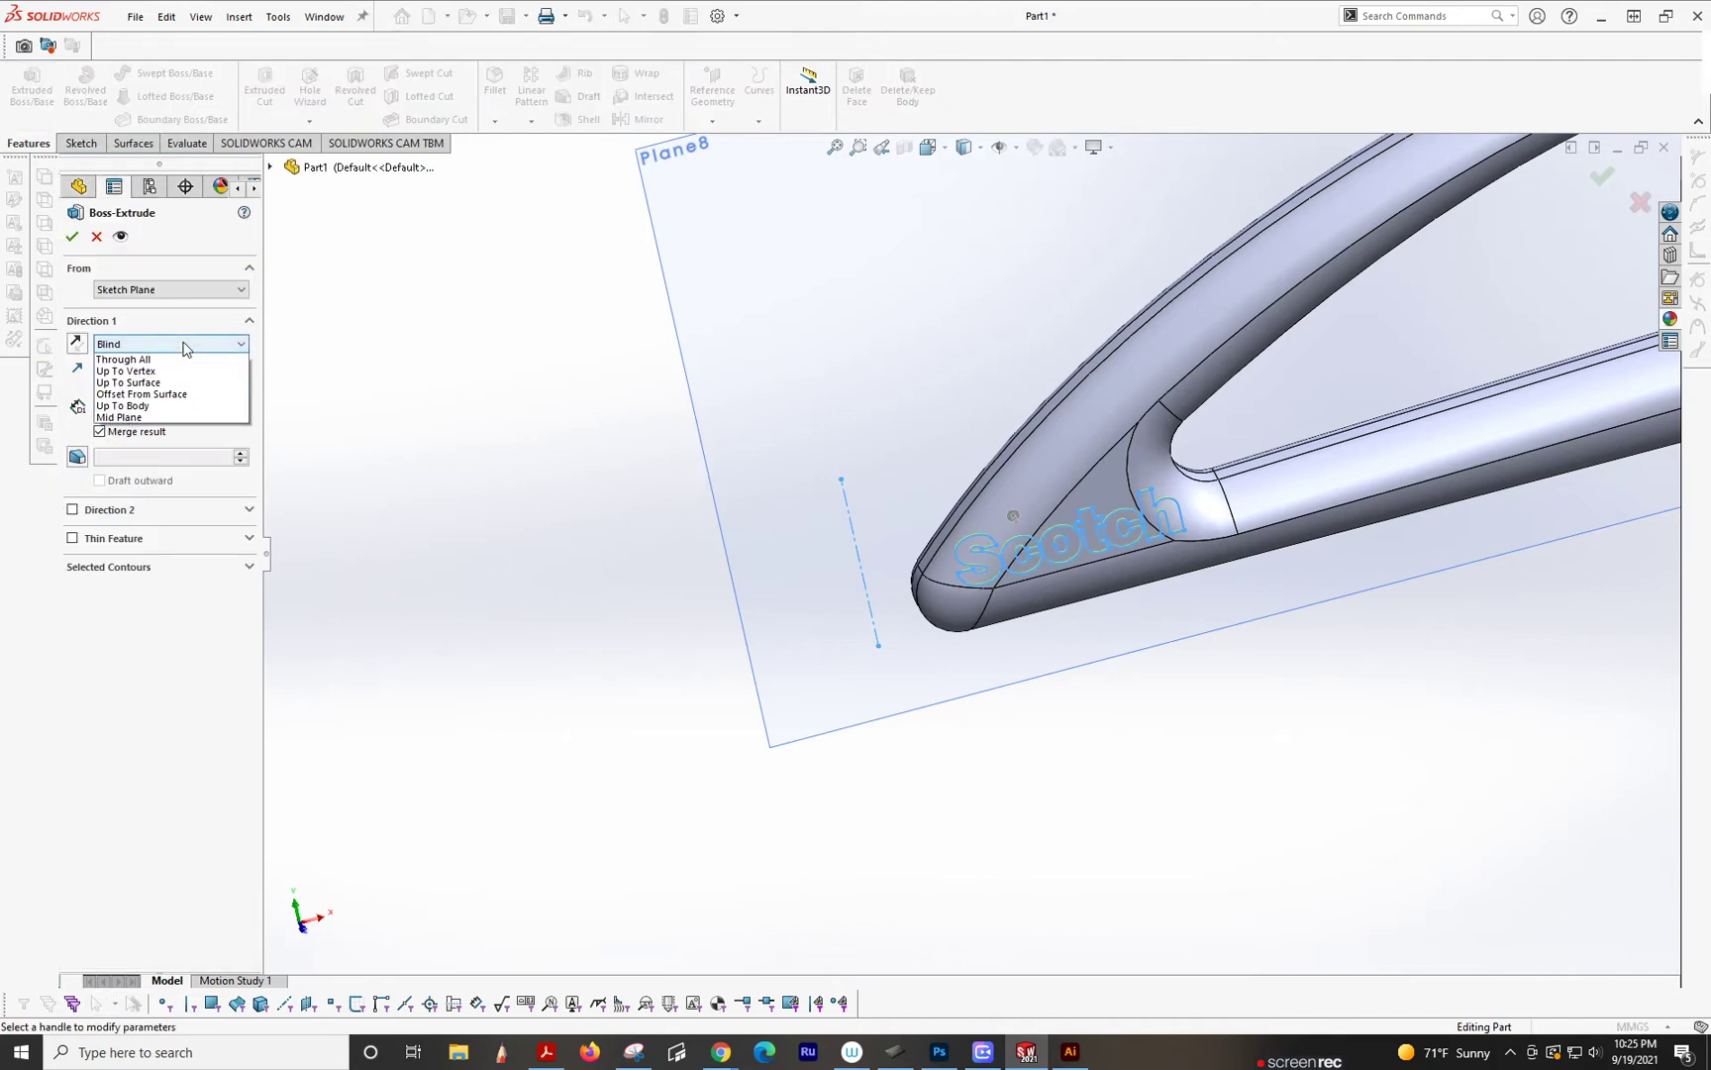
left_click(141, 394)
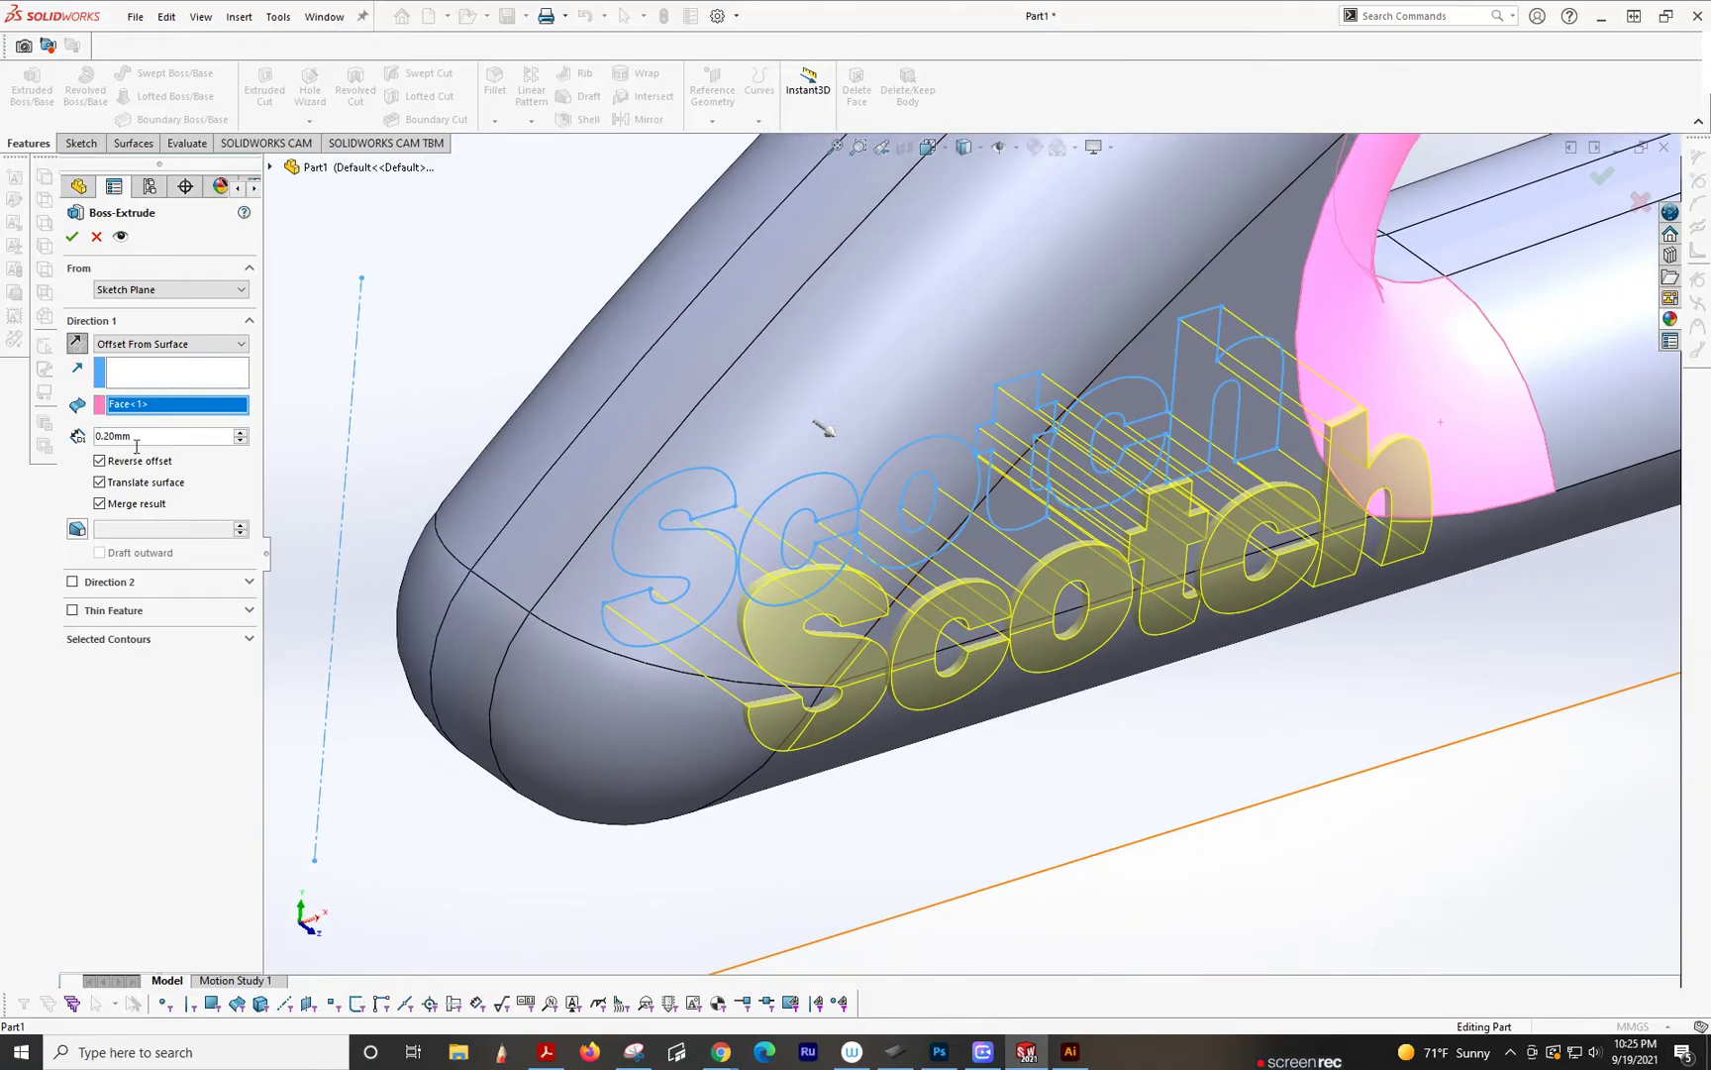
left_click(71, 238)
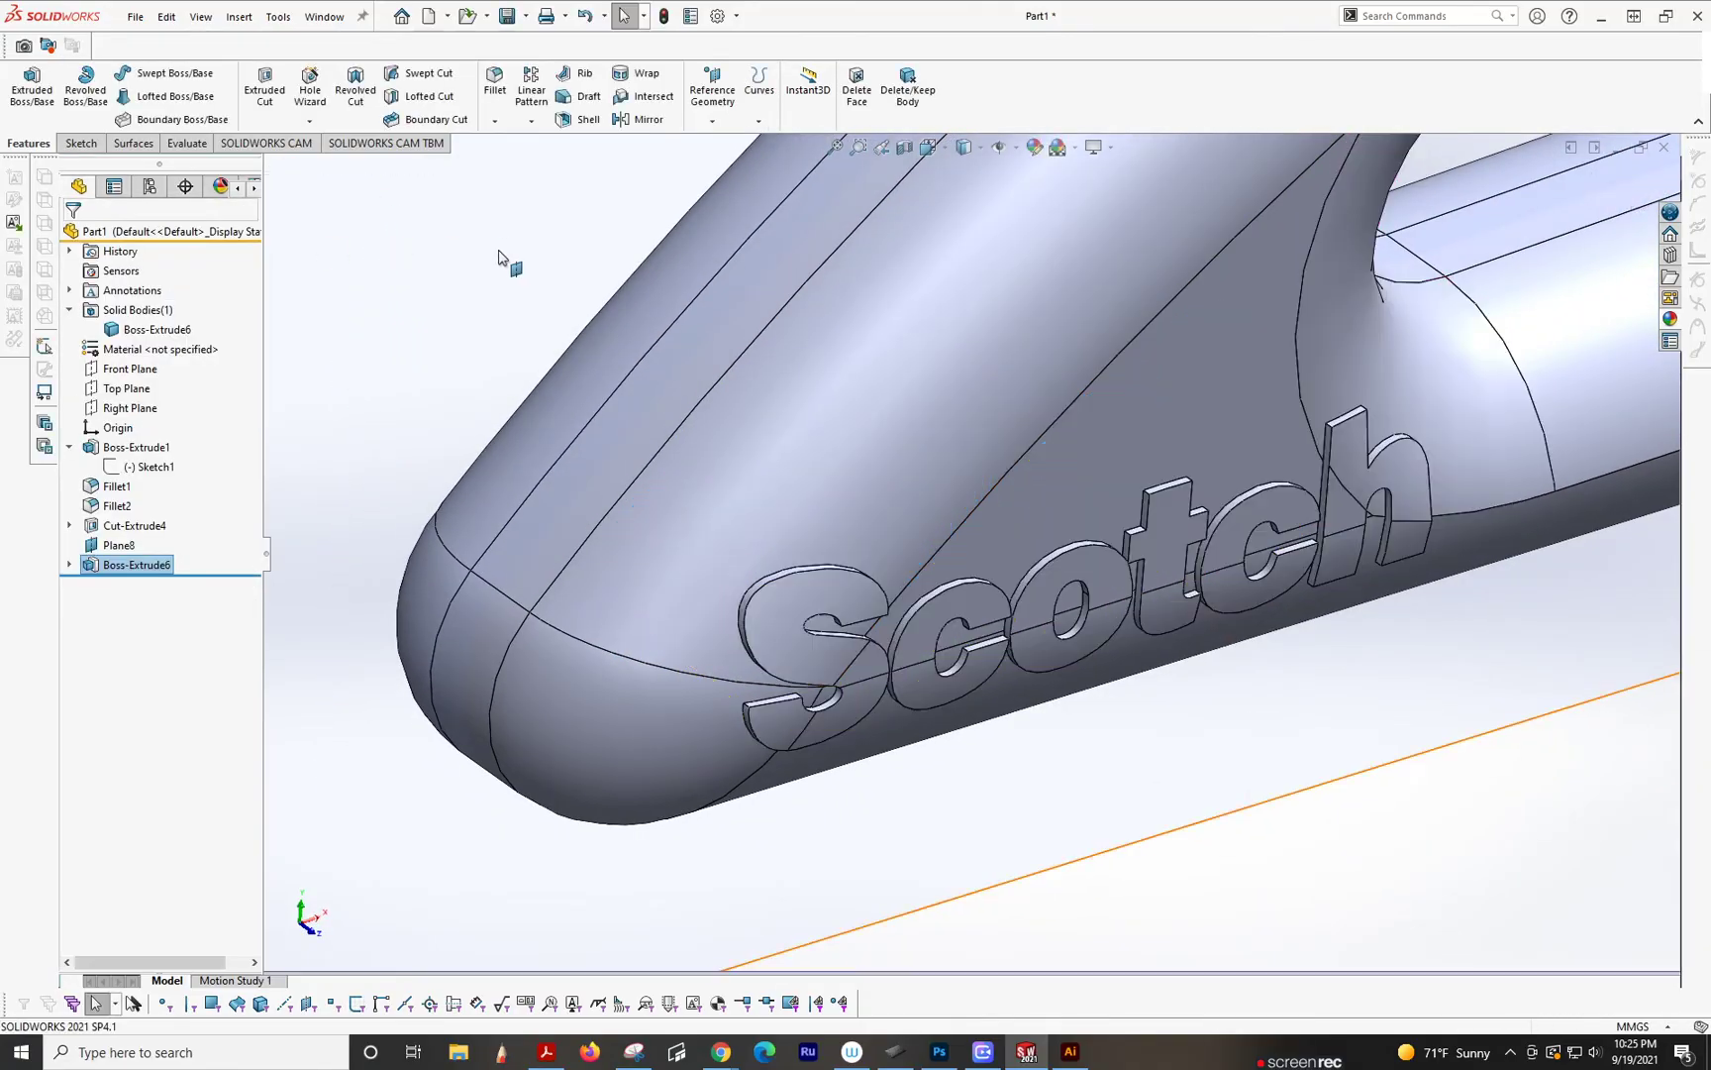
left_click(119, 543)
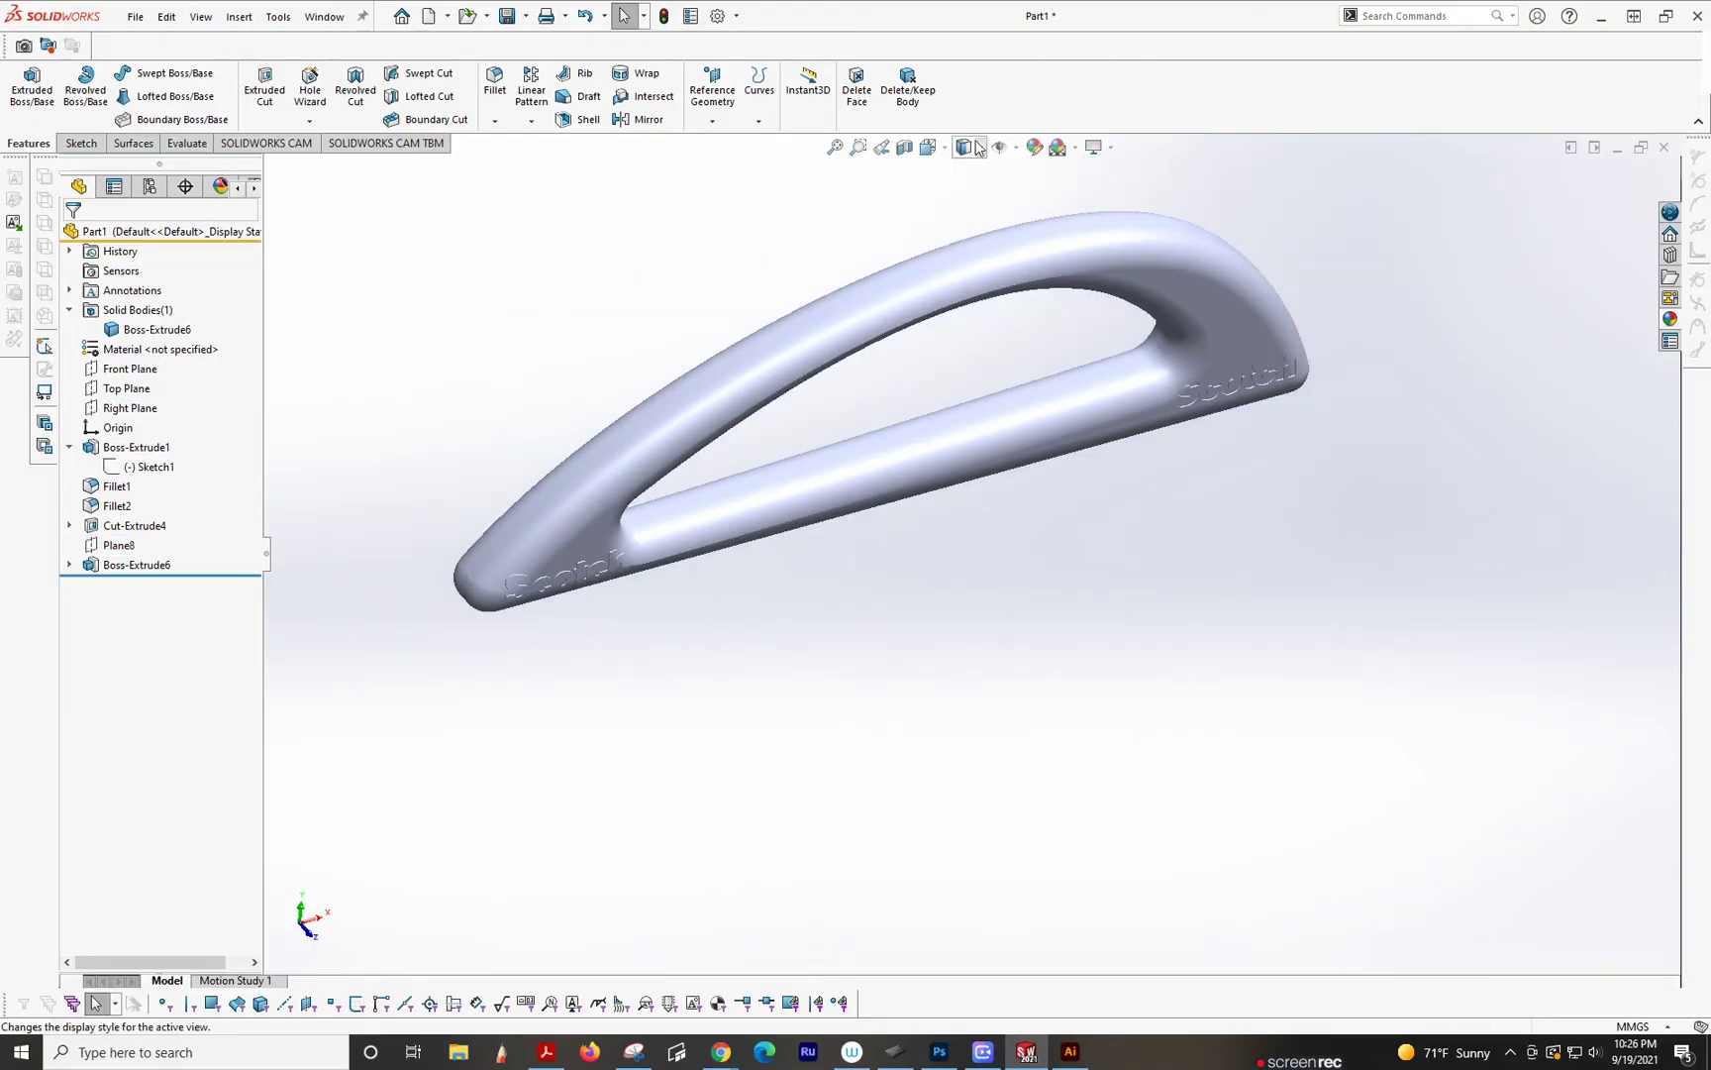
left_click(965, 147)
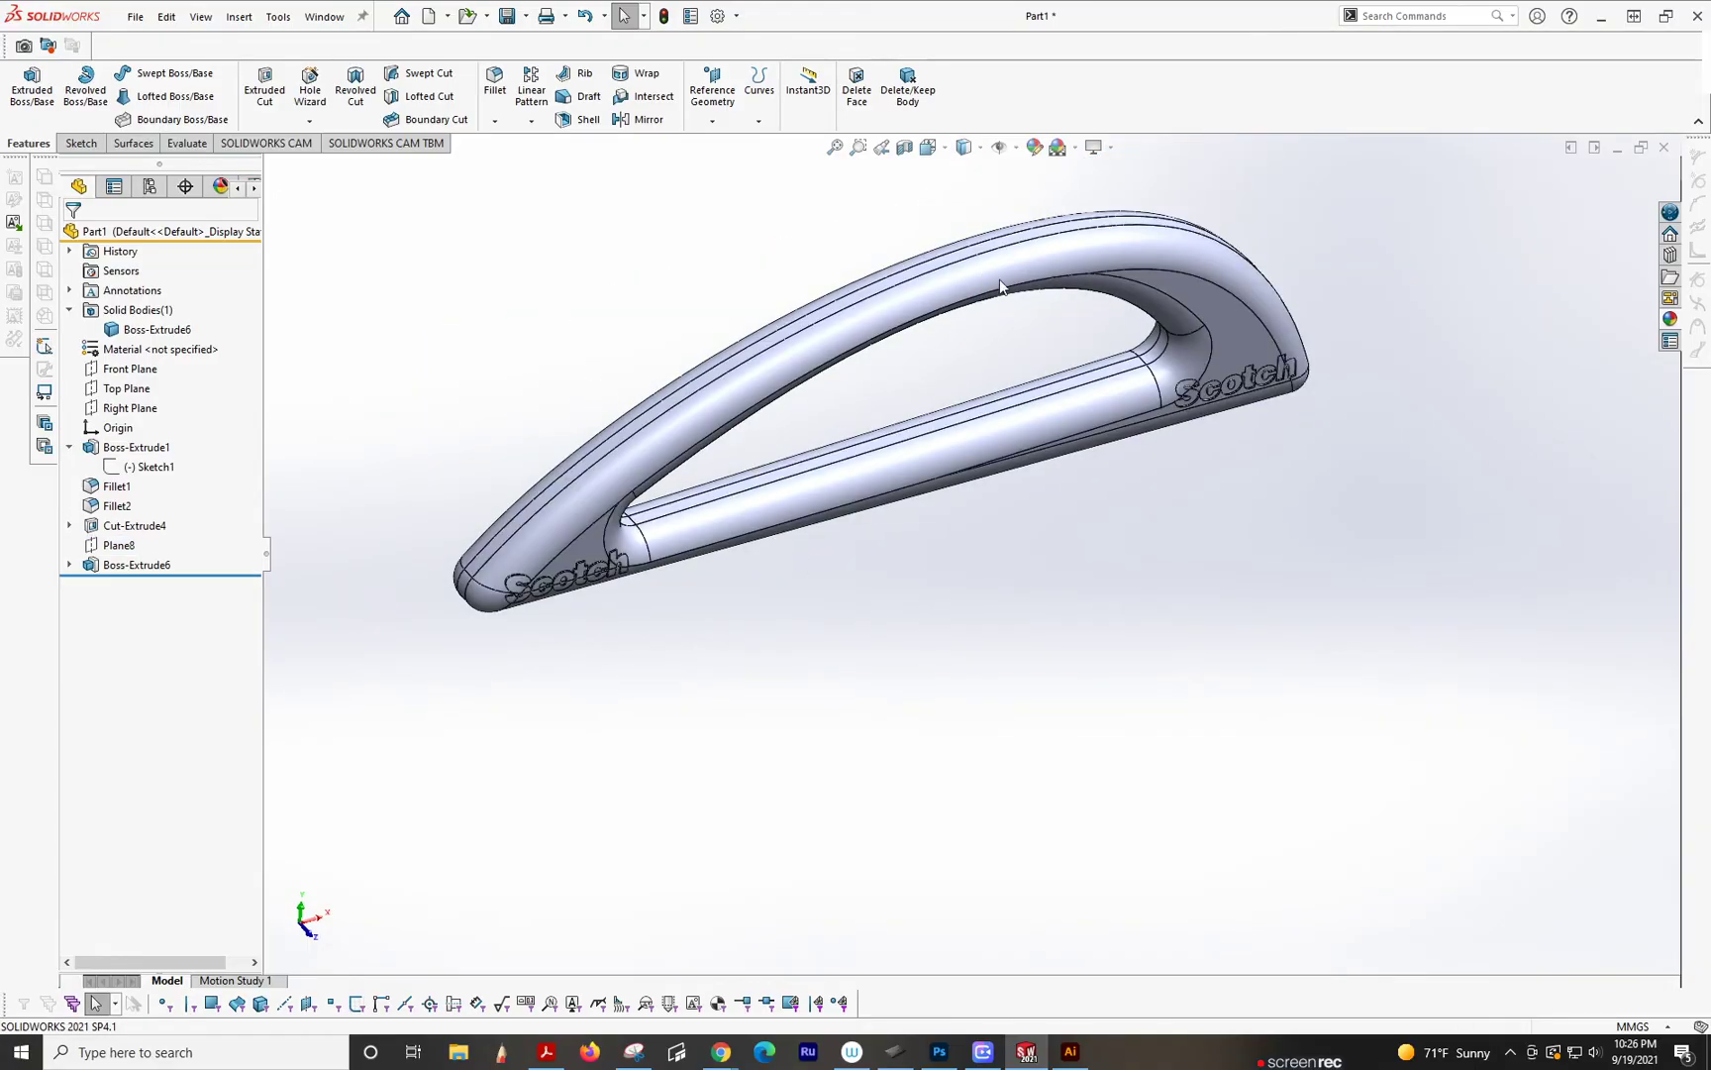
left_click_drag(1004, 287, 666, 333)
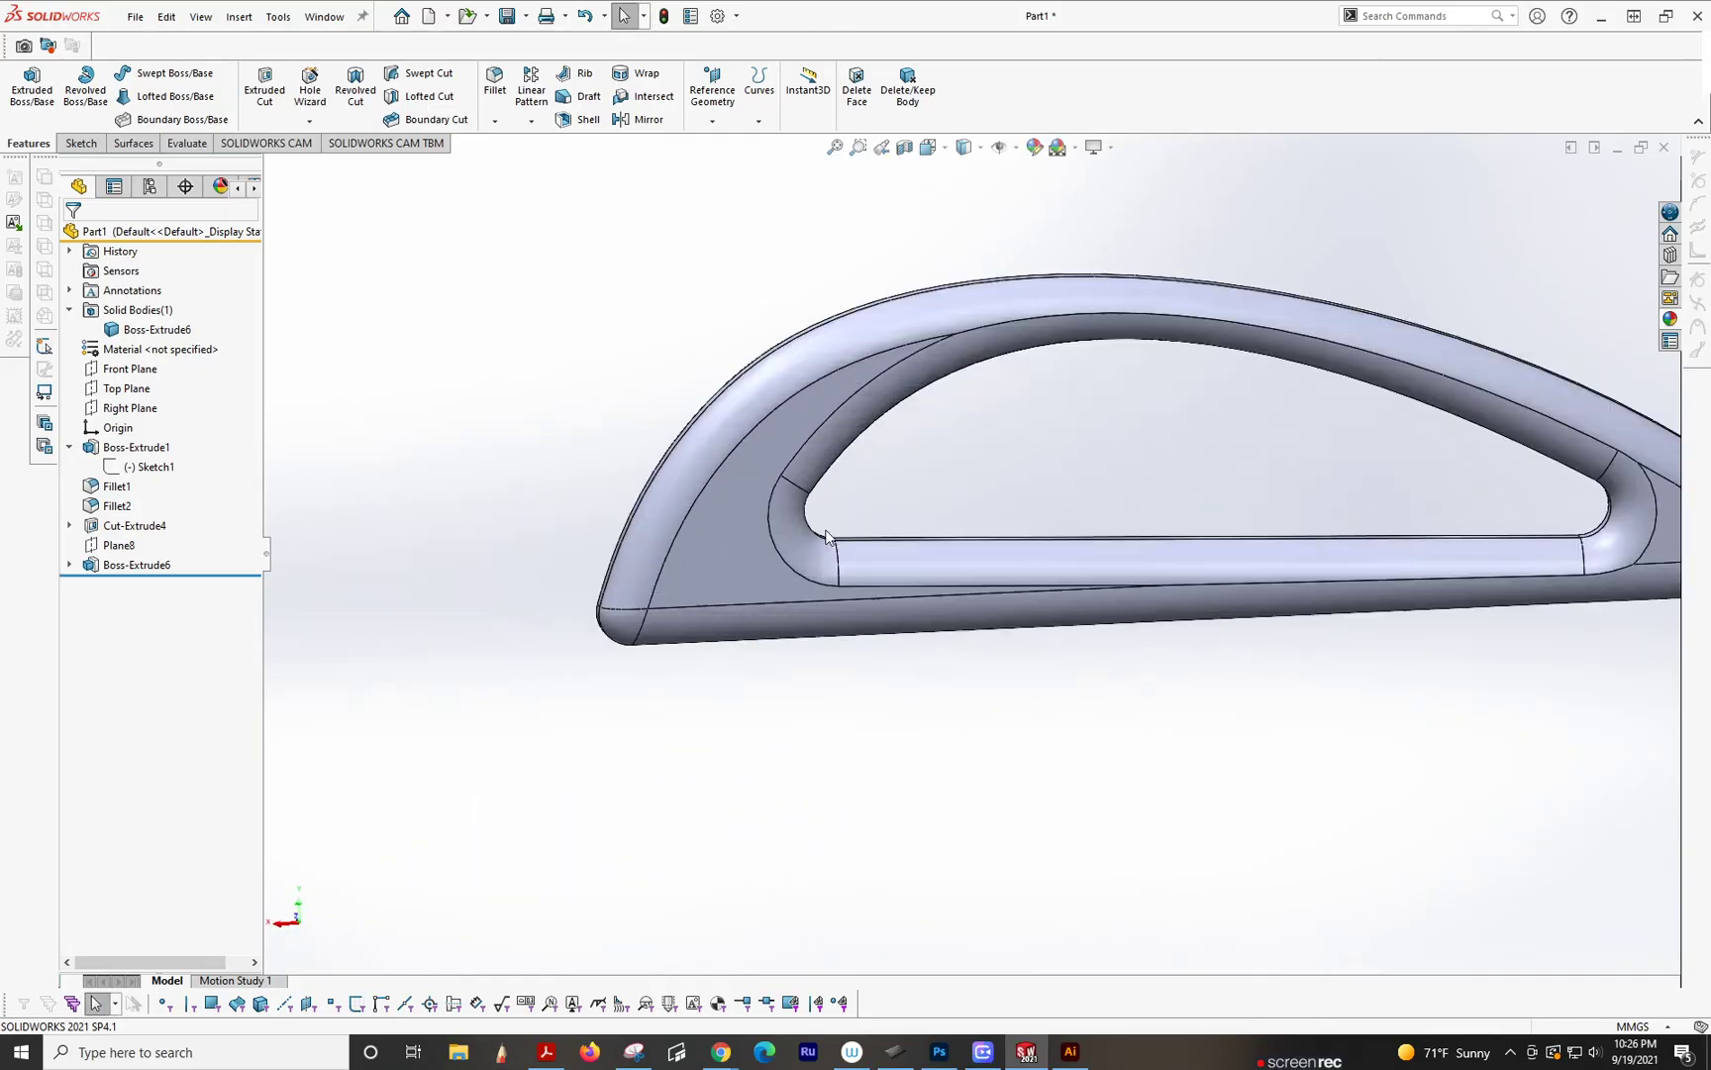
Step: Create offset surface Surface-Offset3 from the handle's curved face near the tip
left_click(687, 553)
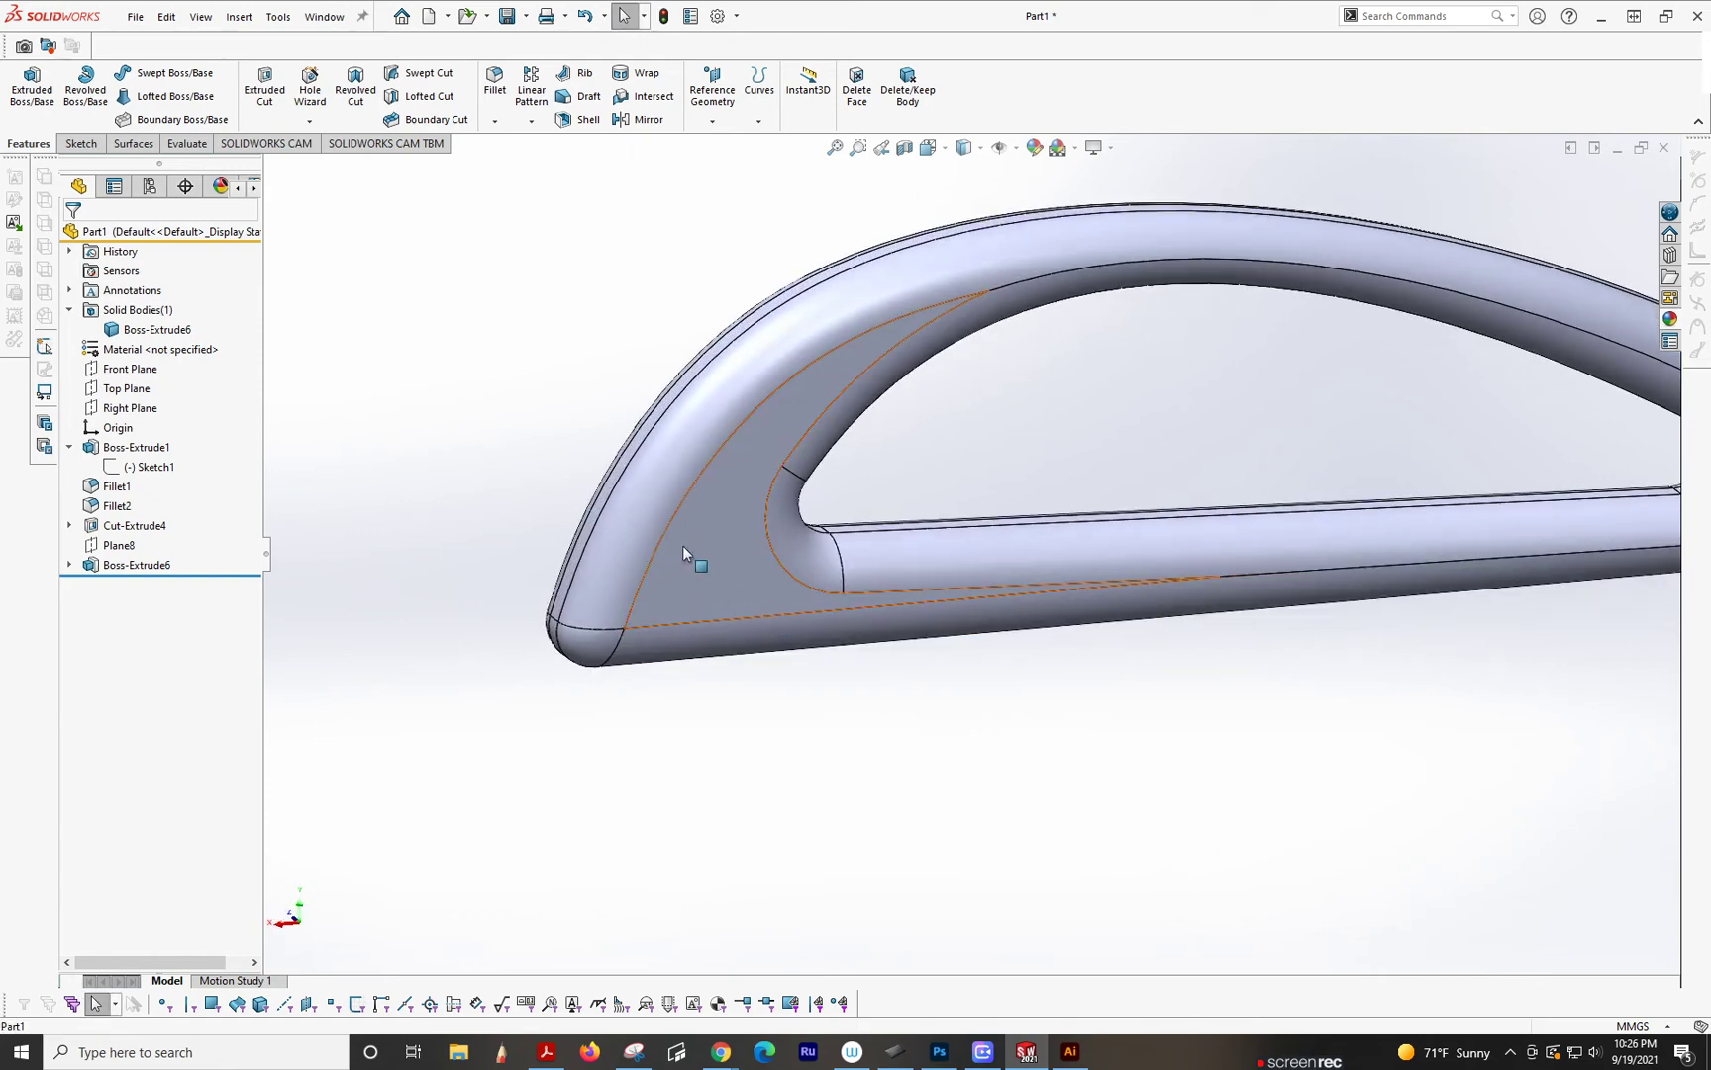
mouse_move(741, 596)
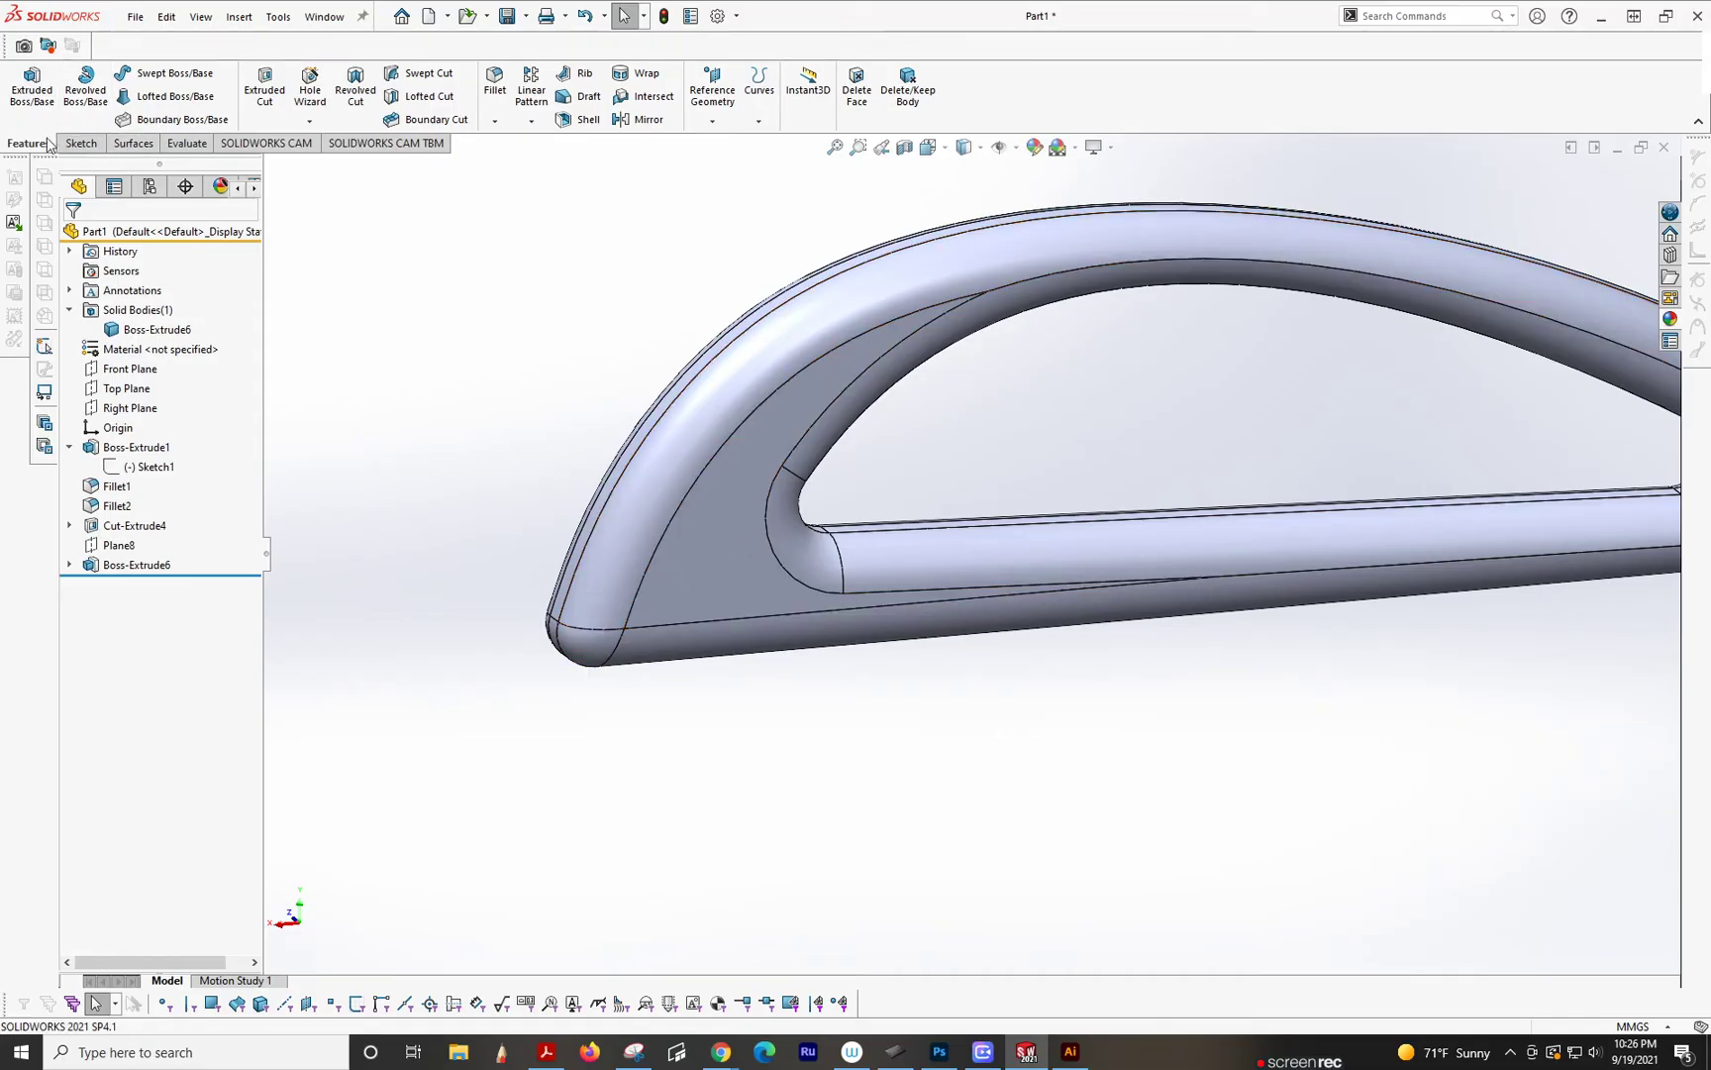
left_click(131, 143)
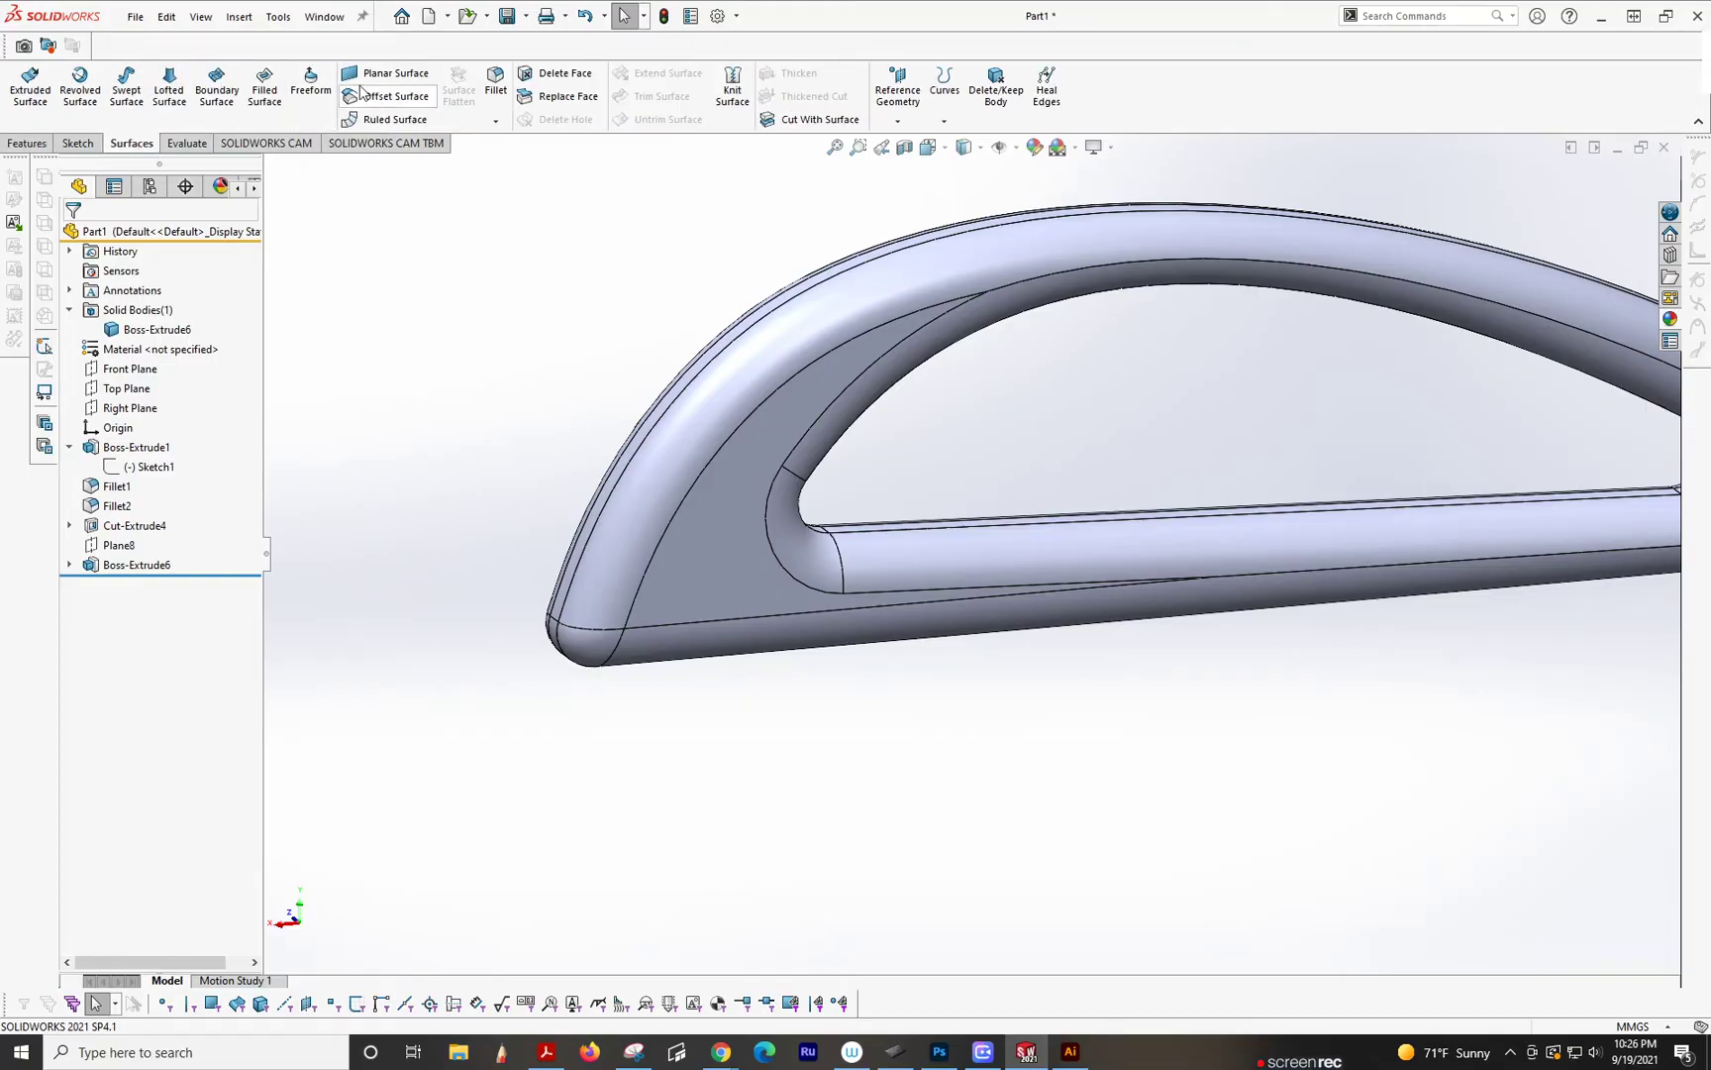
left_click(390, 95)
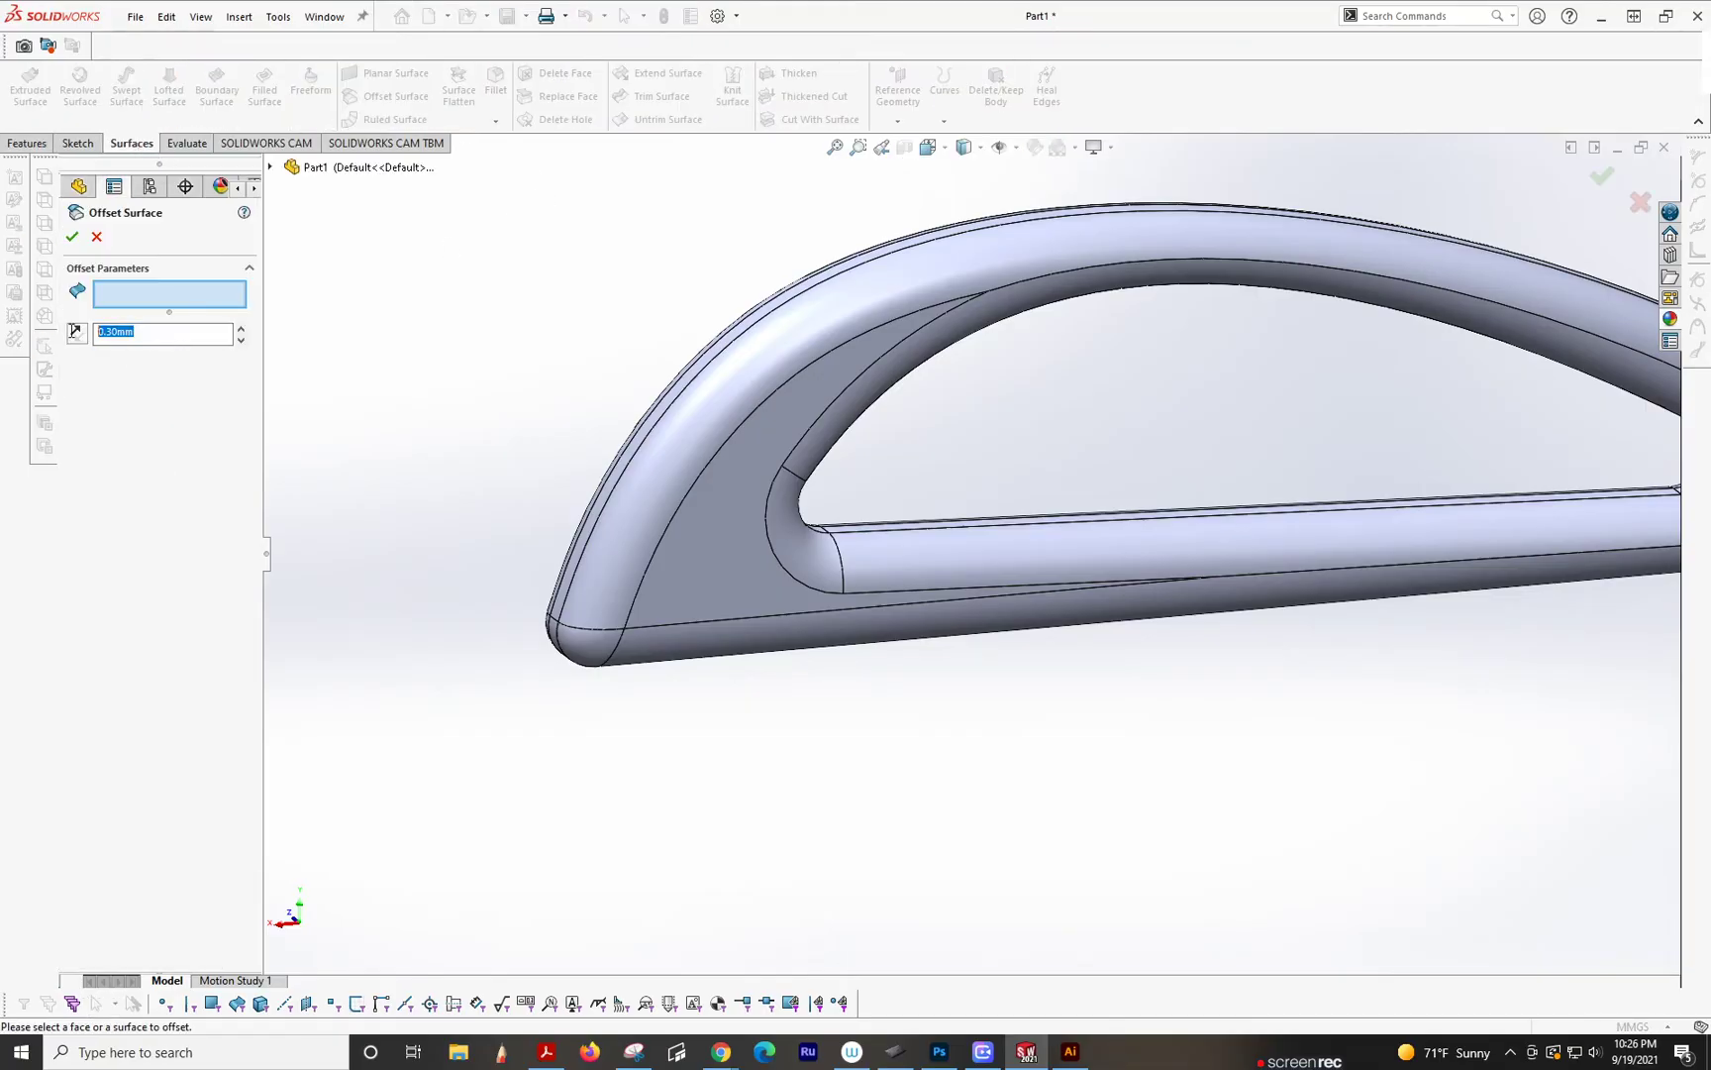
left_click(628, 576)
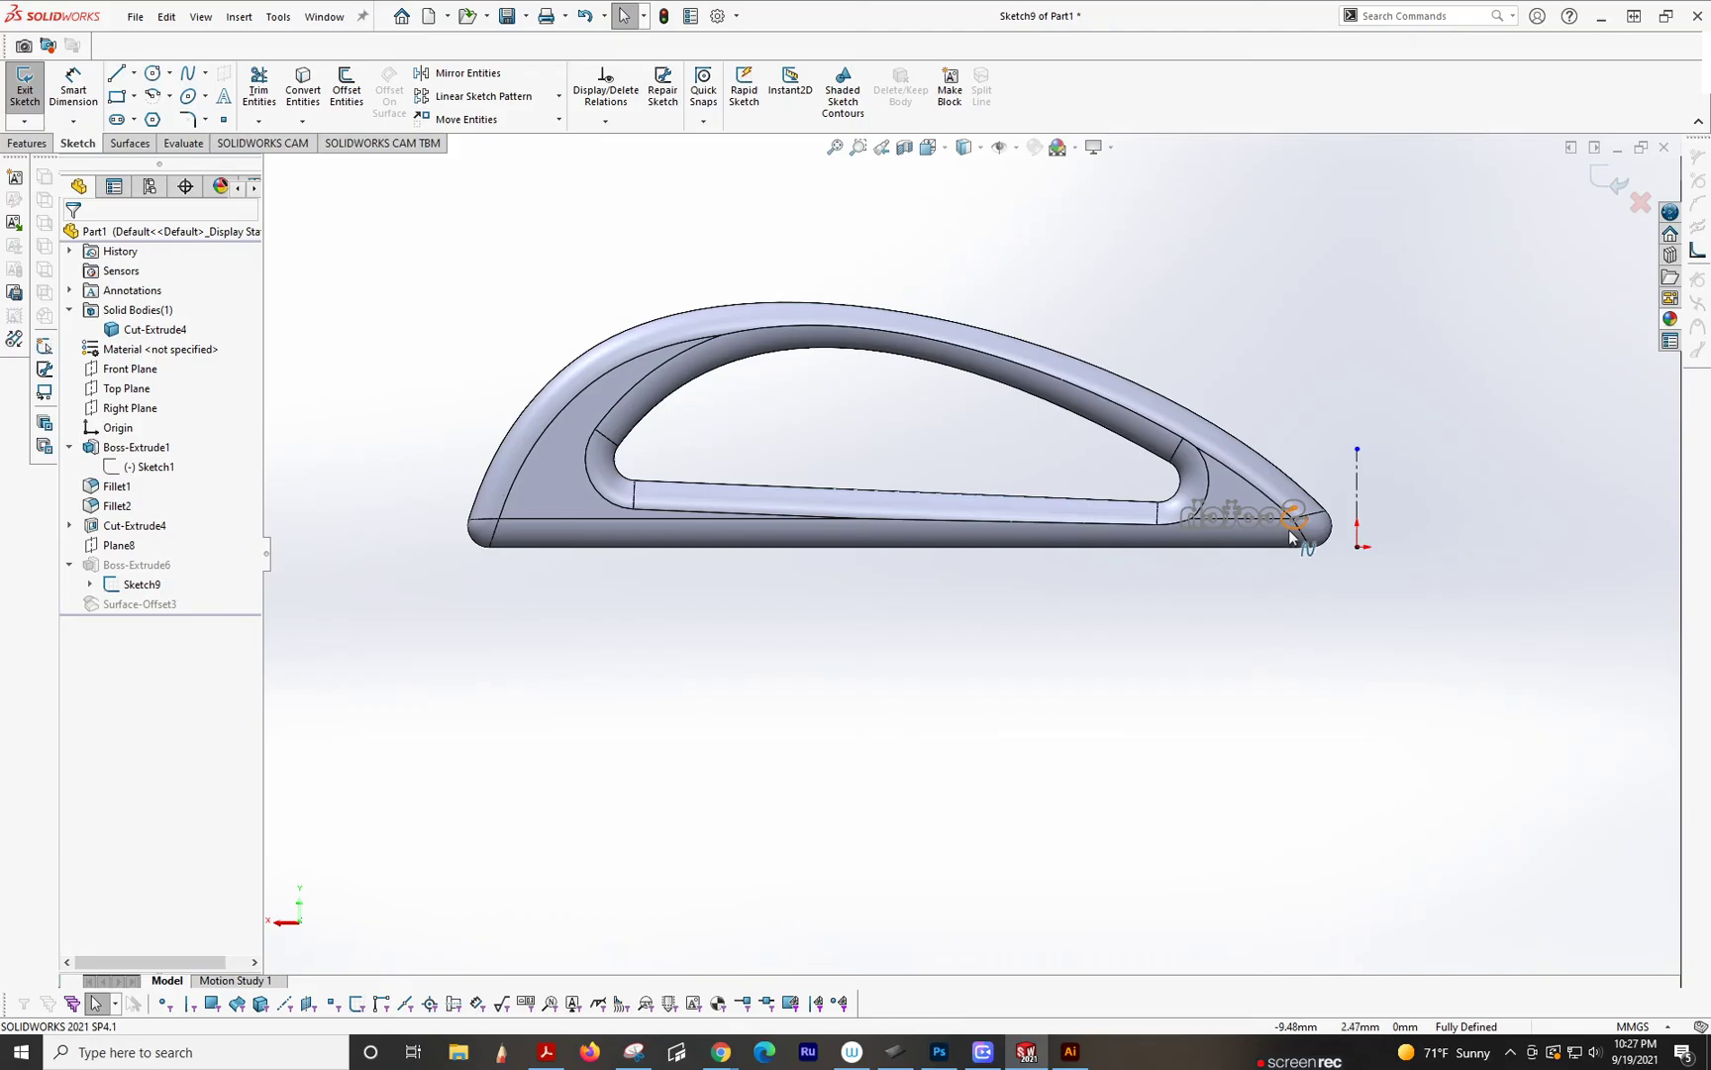
Step: Exit the text sketch discarding changes and pick Front Plane as the new plane's reference
left_click(24, 85)
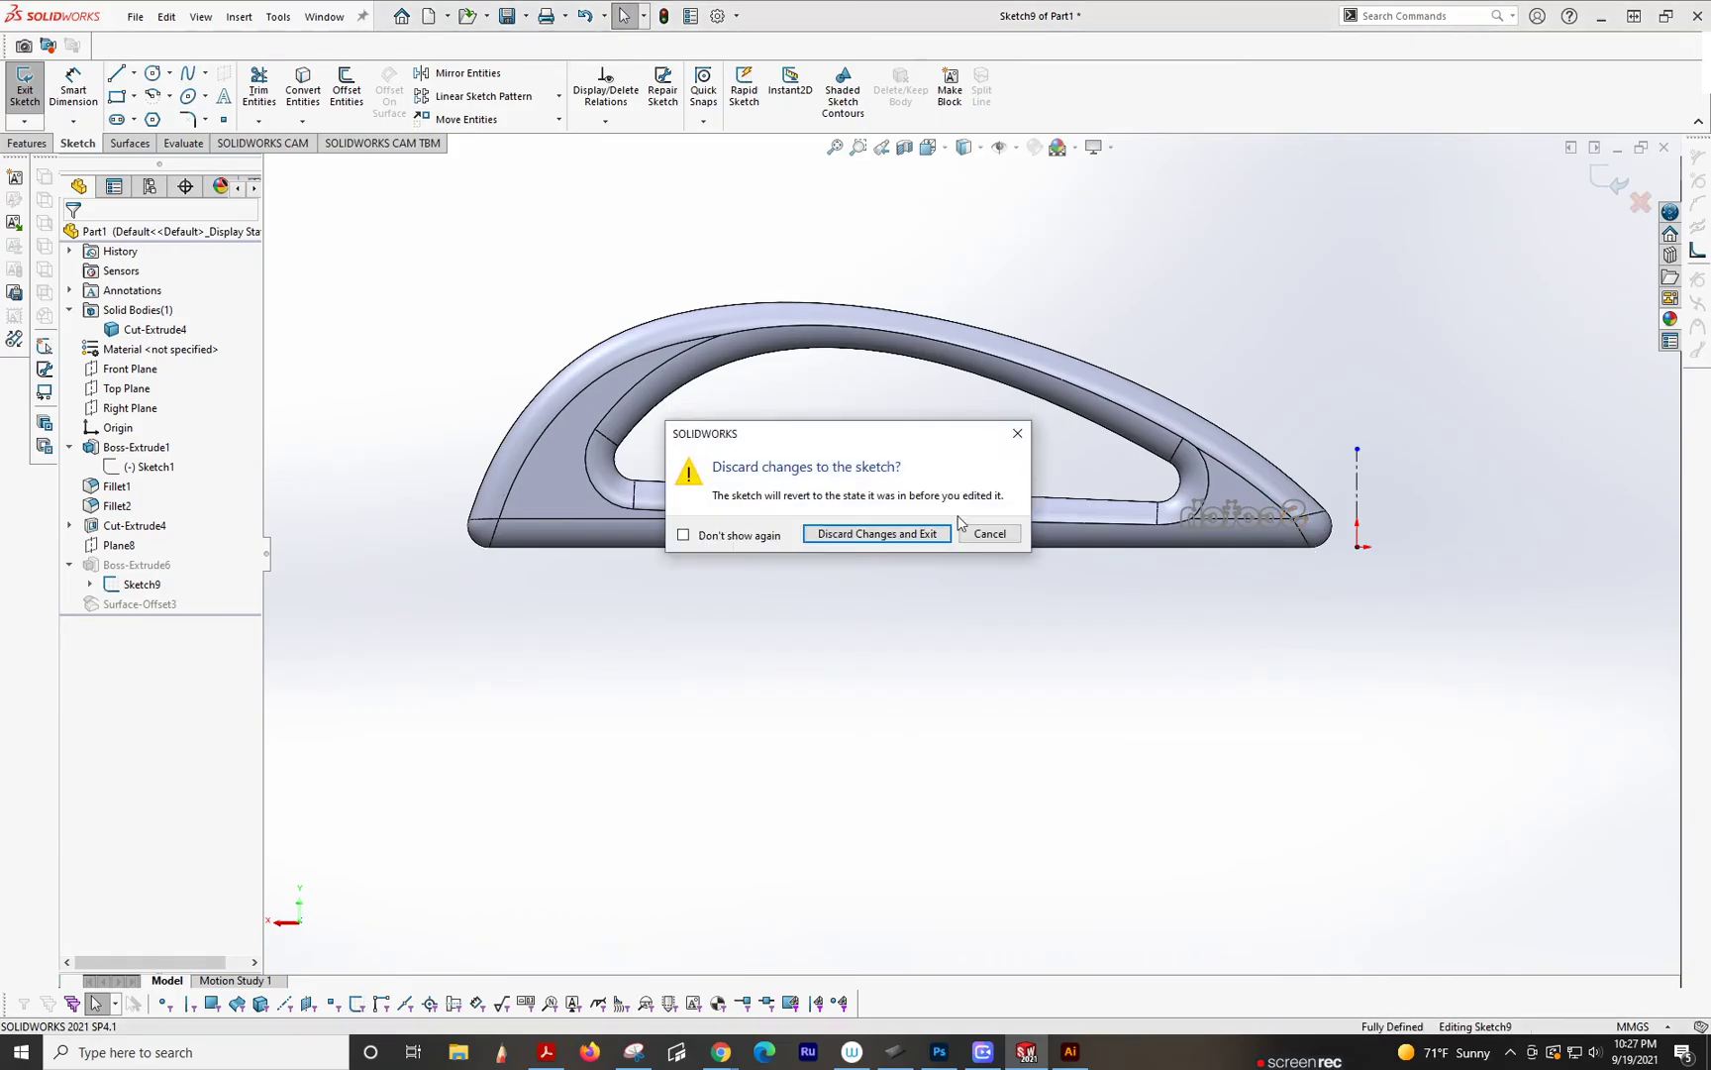
left_click(876, 533)
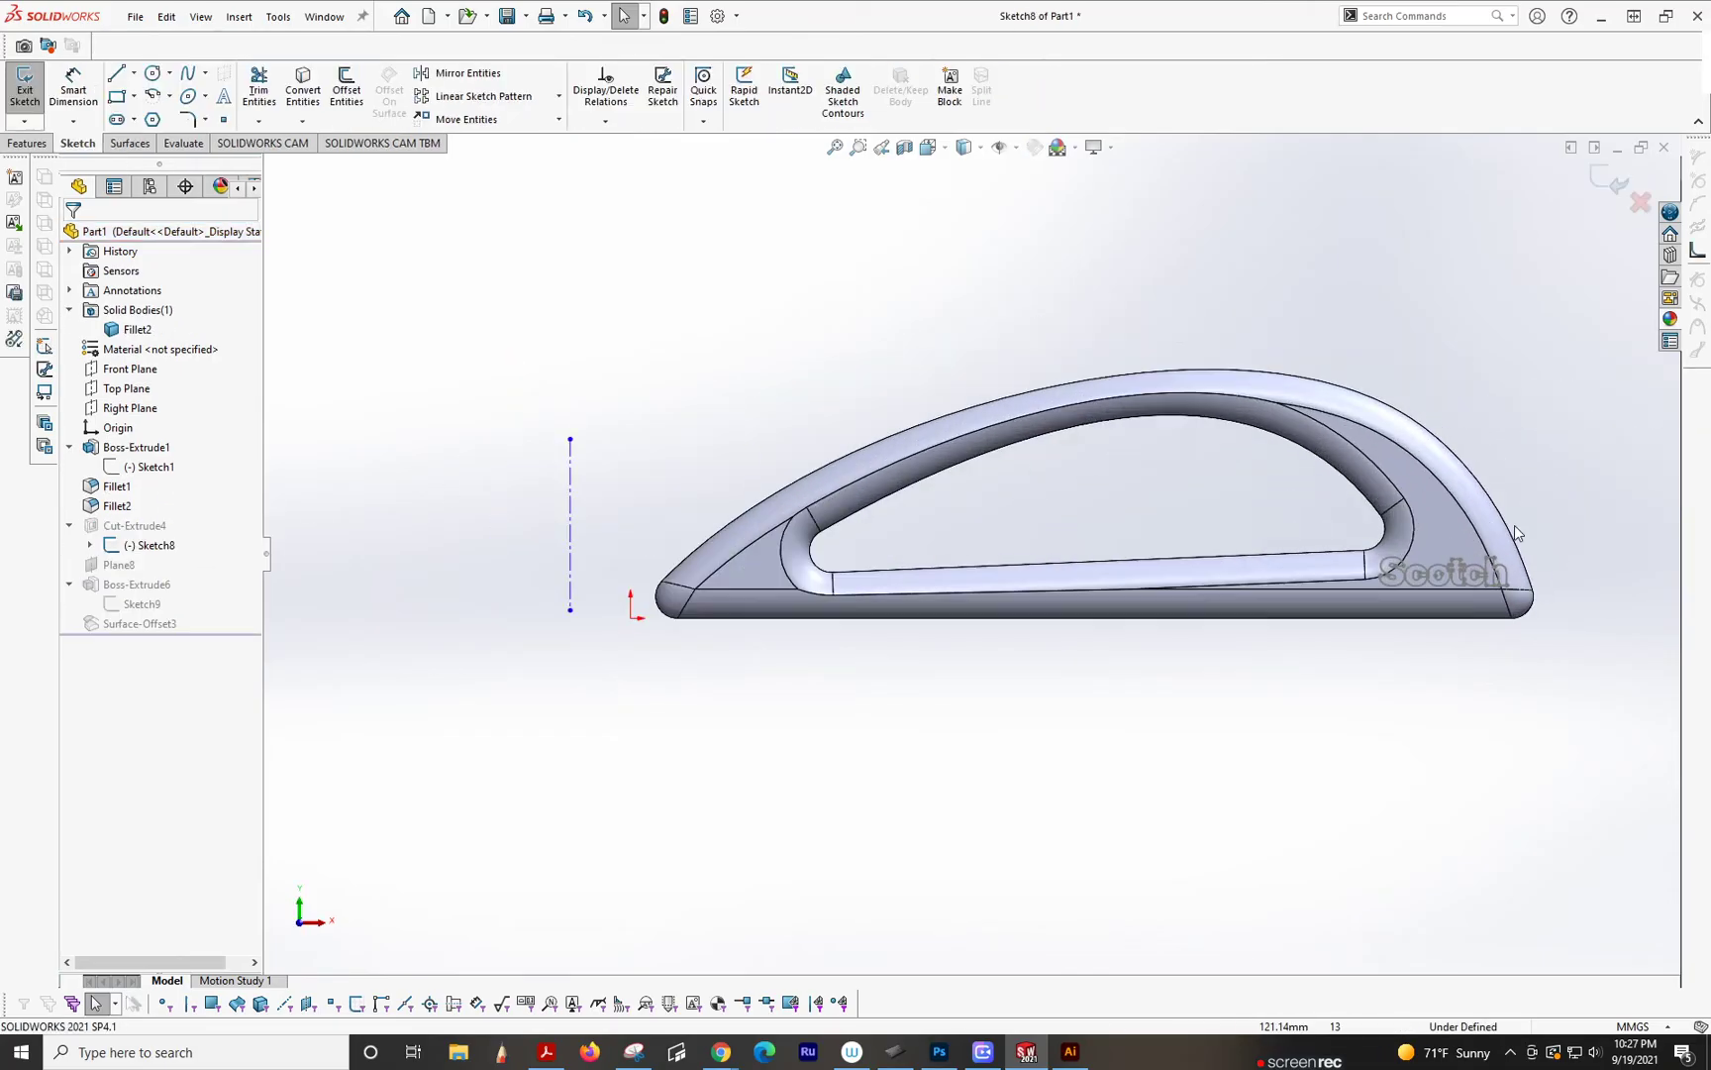
left_click(1446, 572)
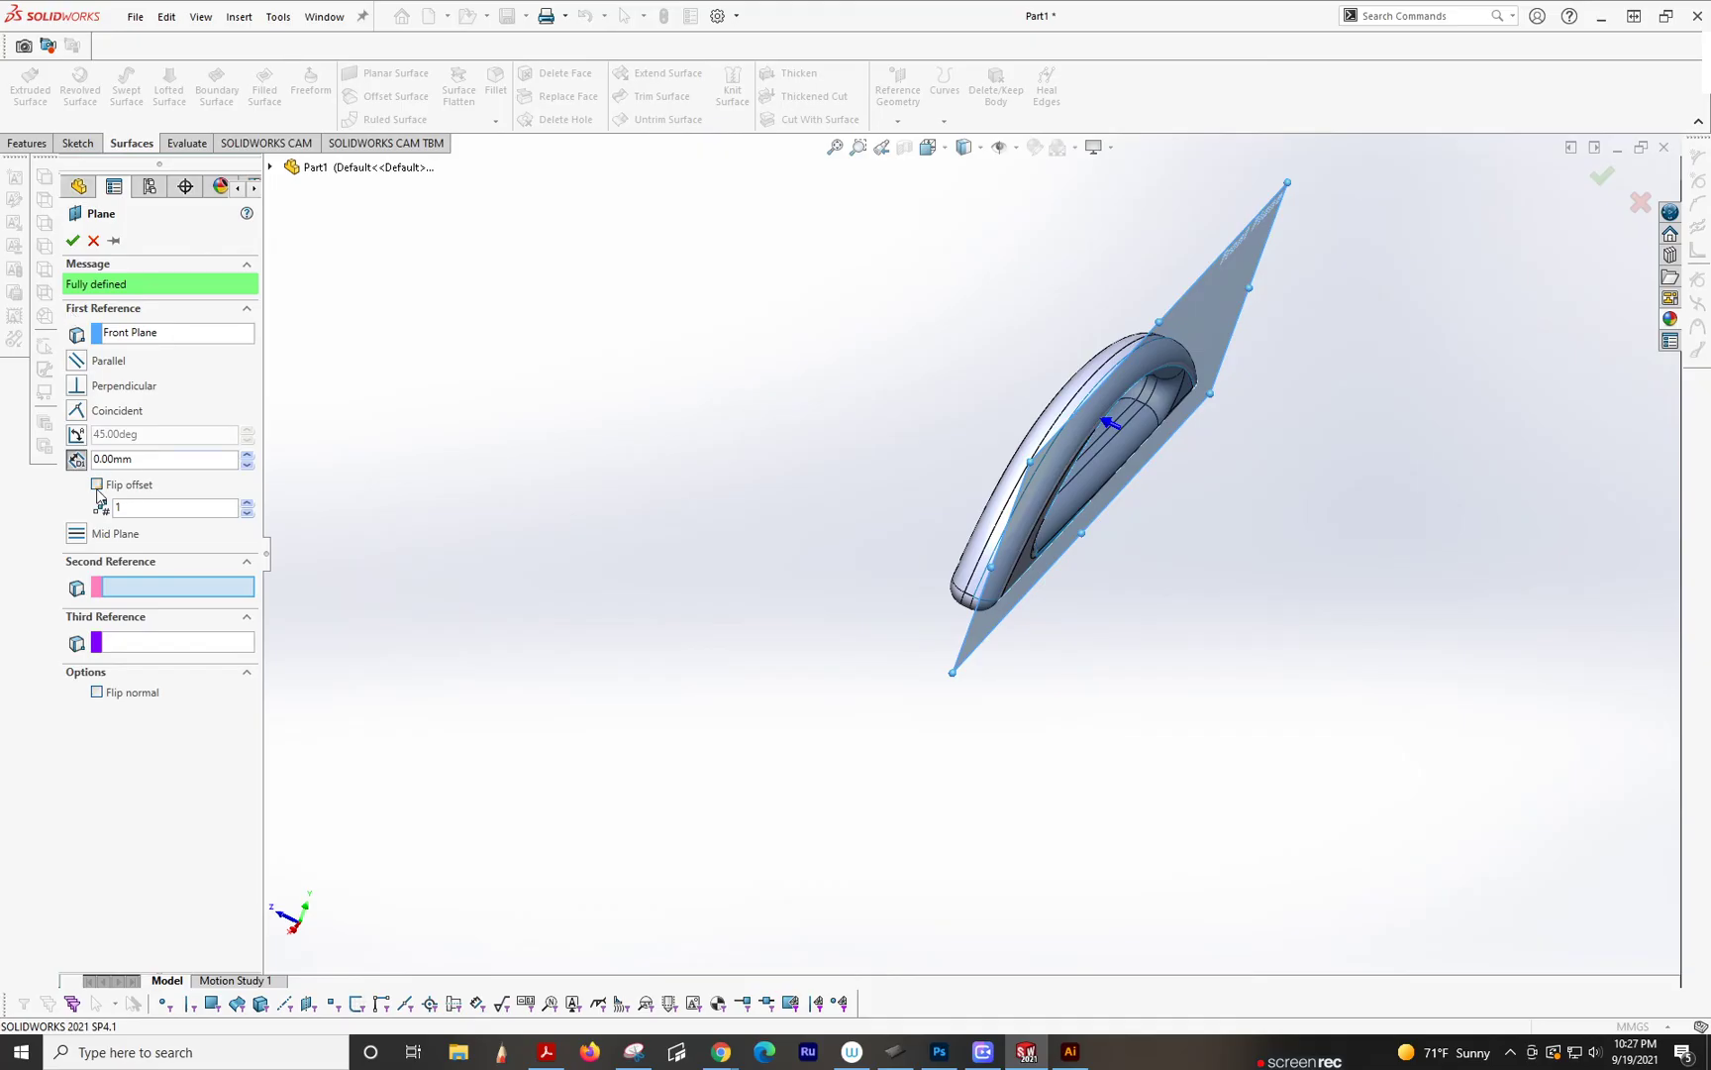
Step: Confirm Plane9 flipped 10.00 mm from the Front Plane
left_click(97, 486)
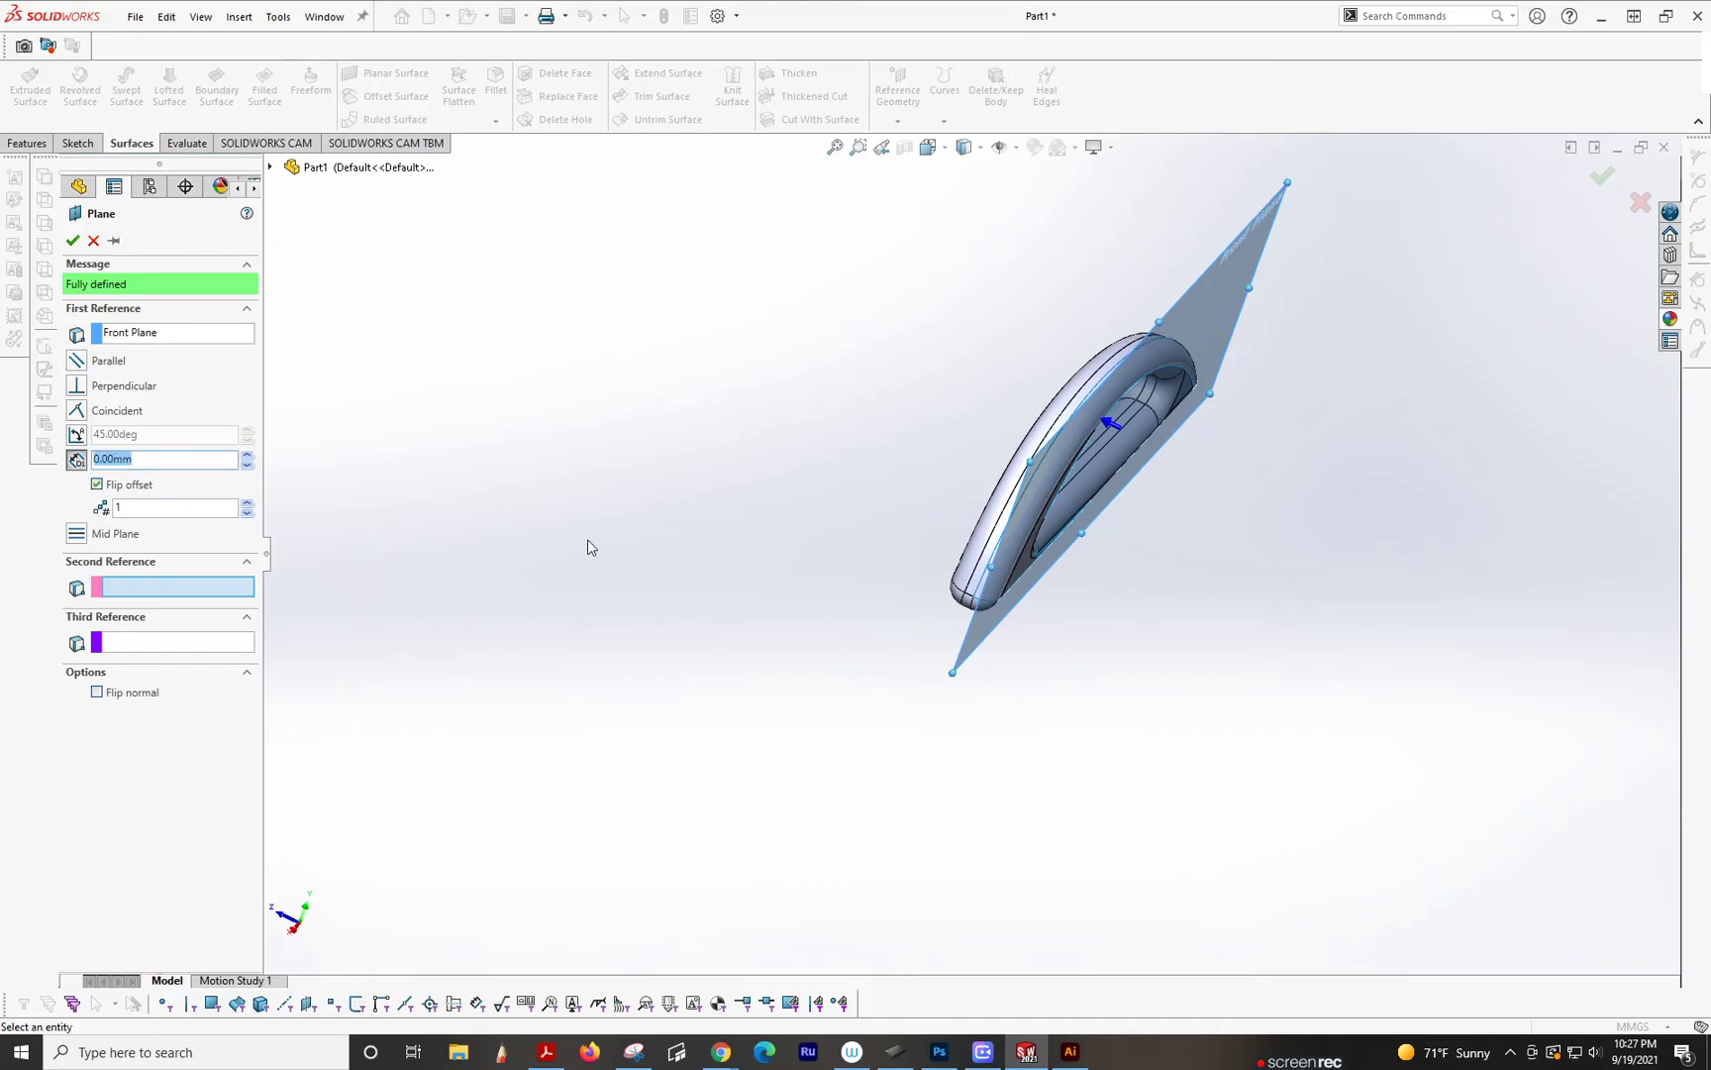
type("10.00mm")
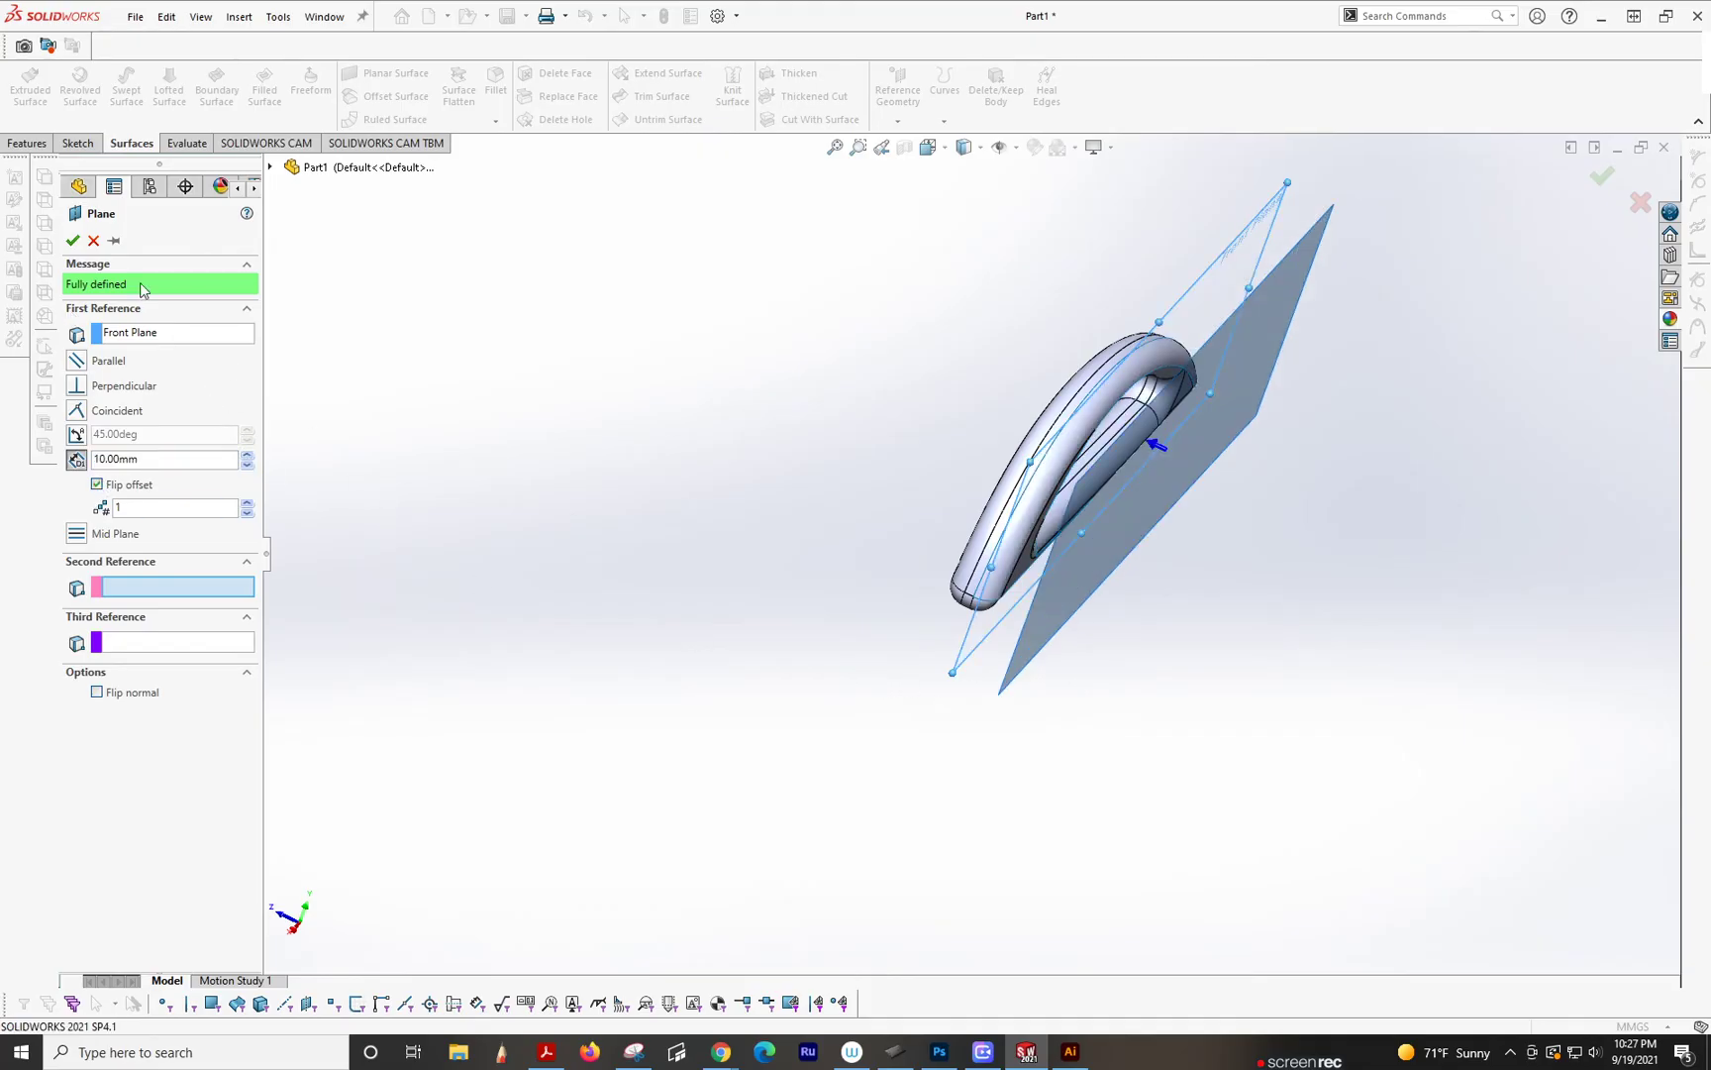
left_click(71, 239)
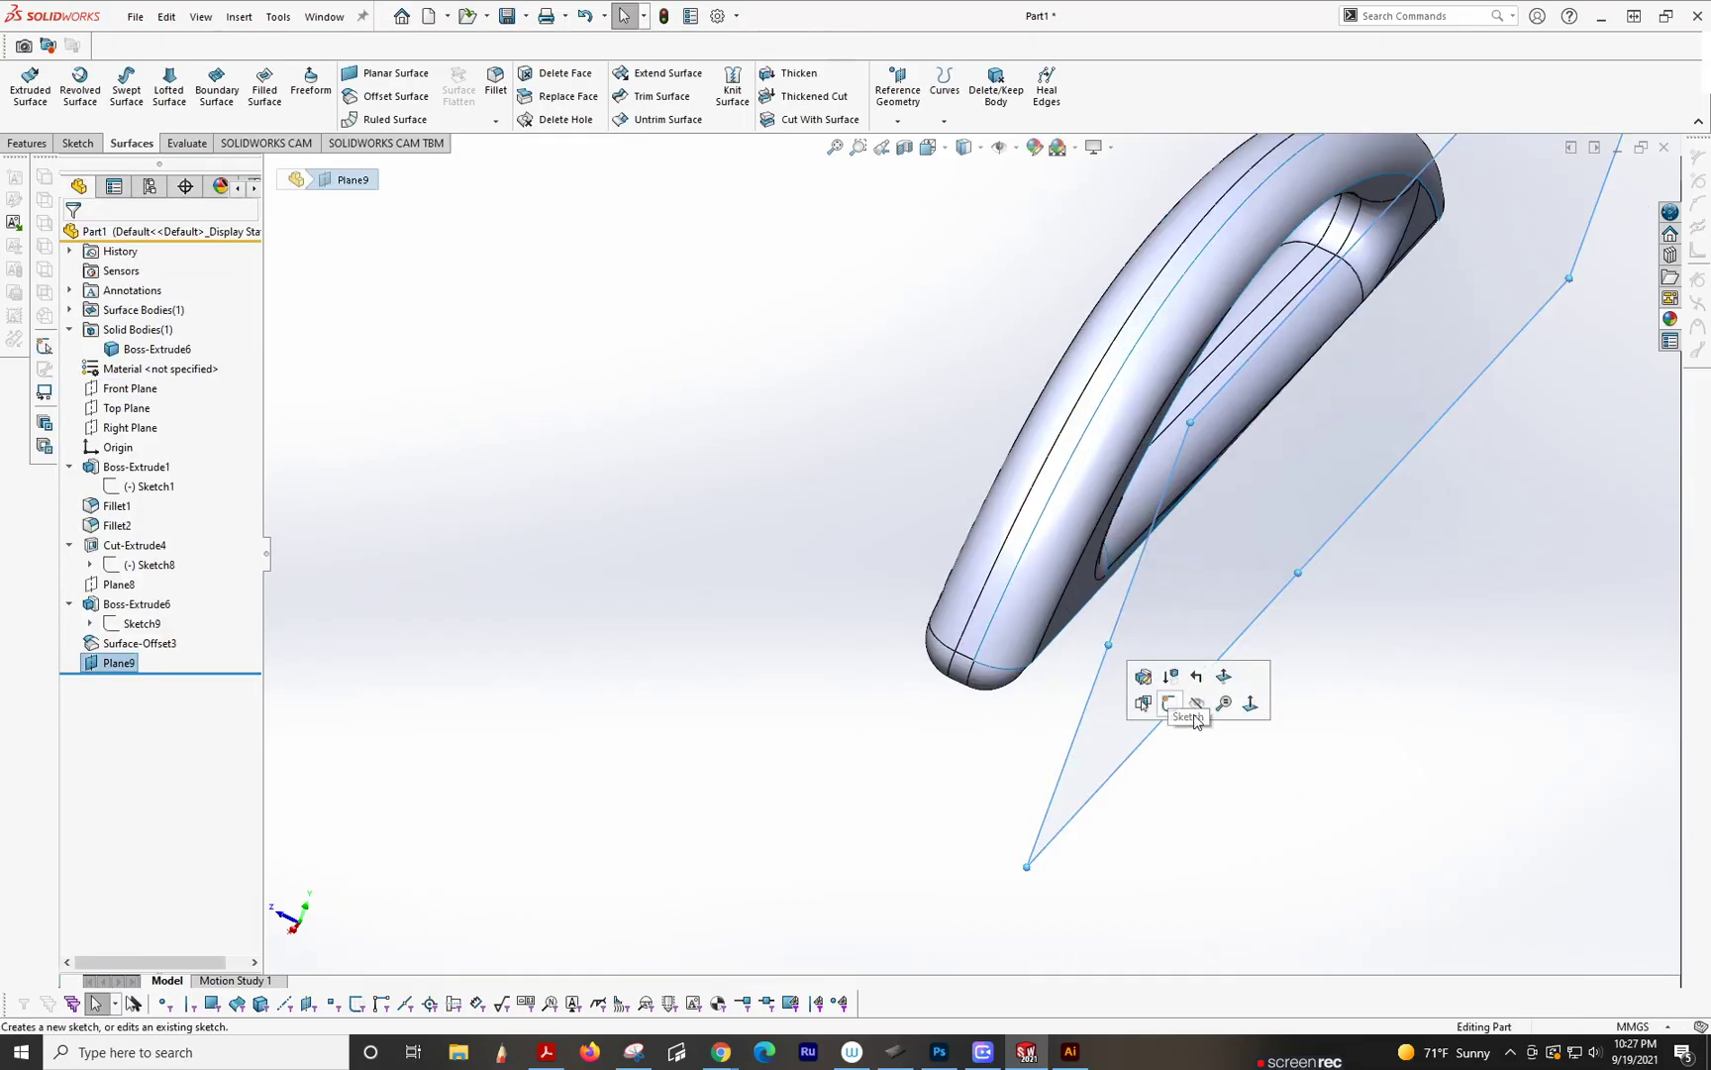
Step: Start Sketch10 on Plane9 viewed normal-to, holding the Scotch text block
left_click(1196, 703)
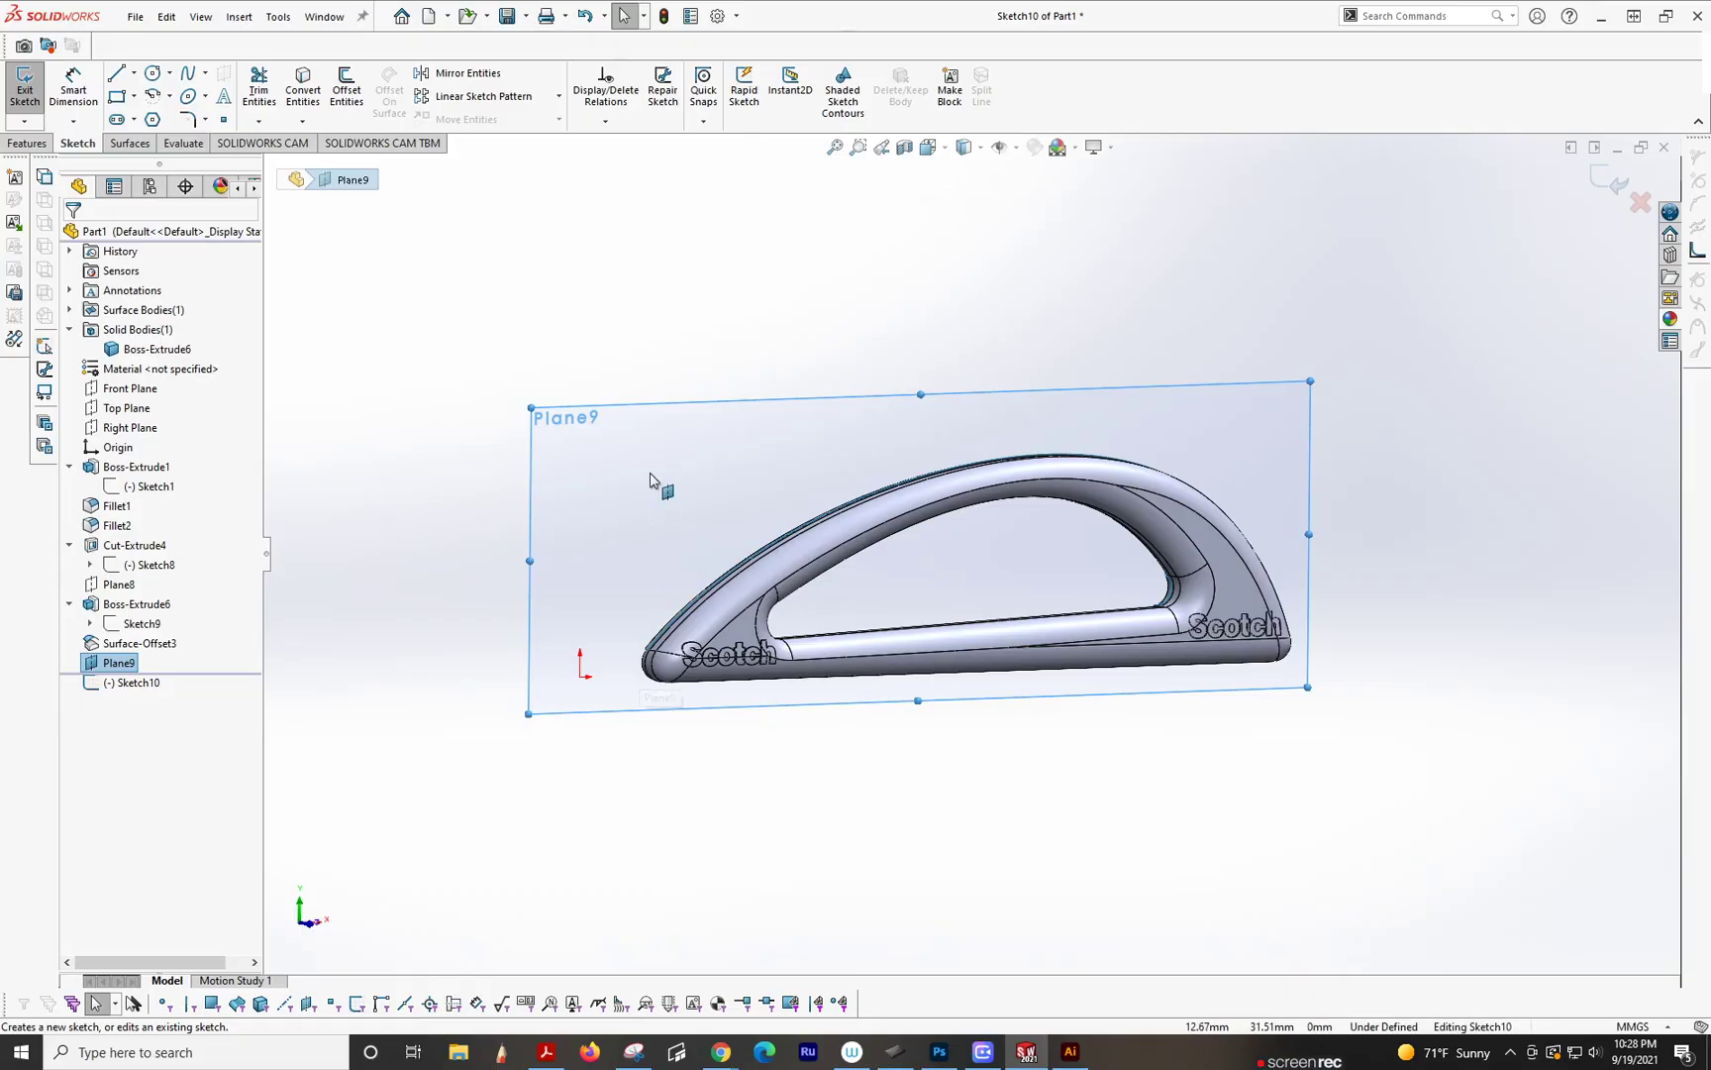
left_click(929, 146)
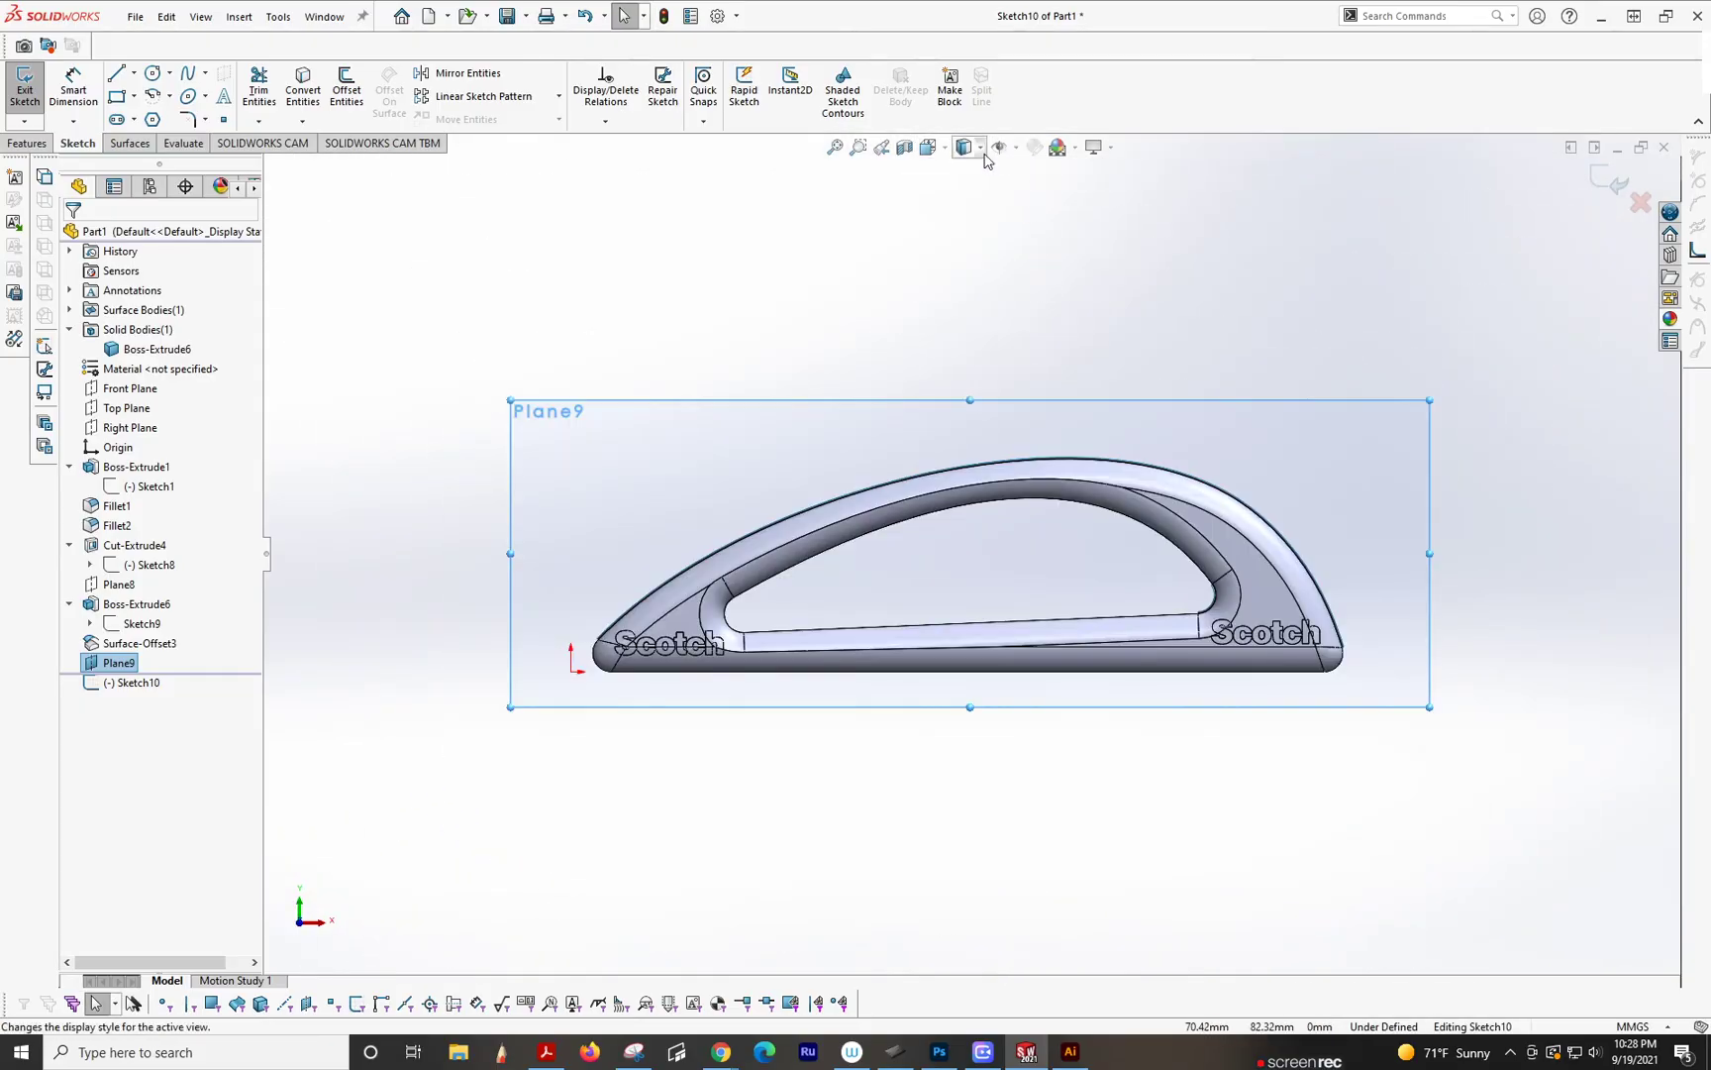
left_click(927, 146)
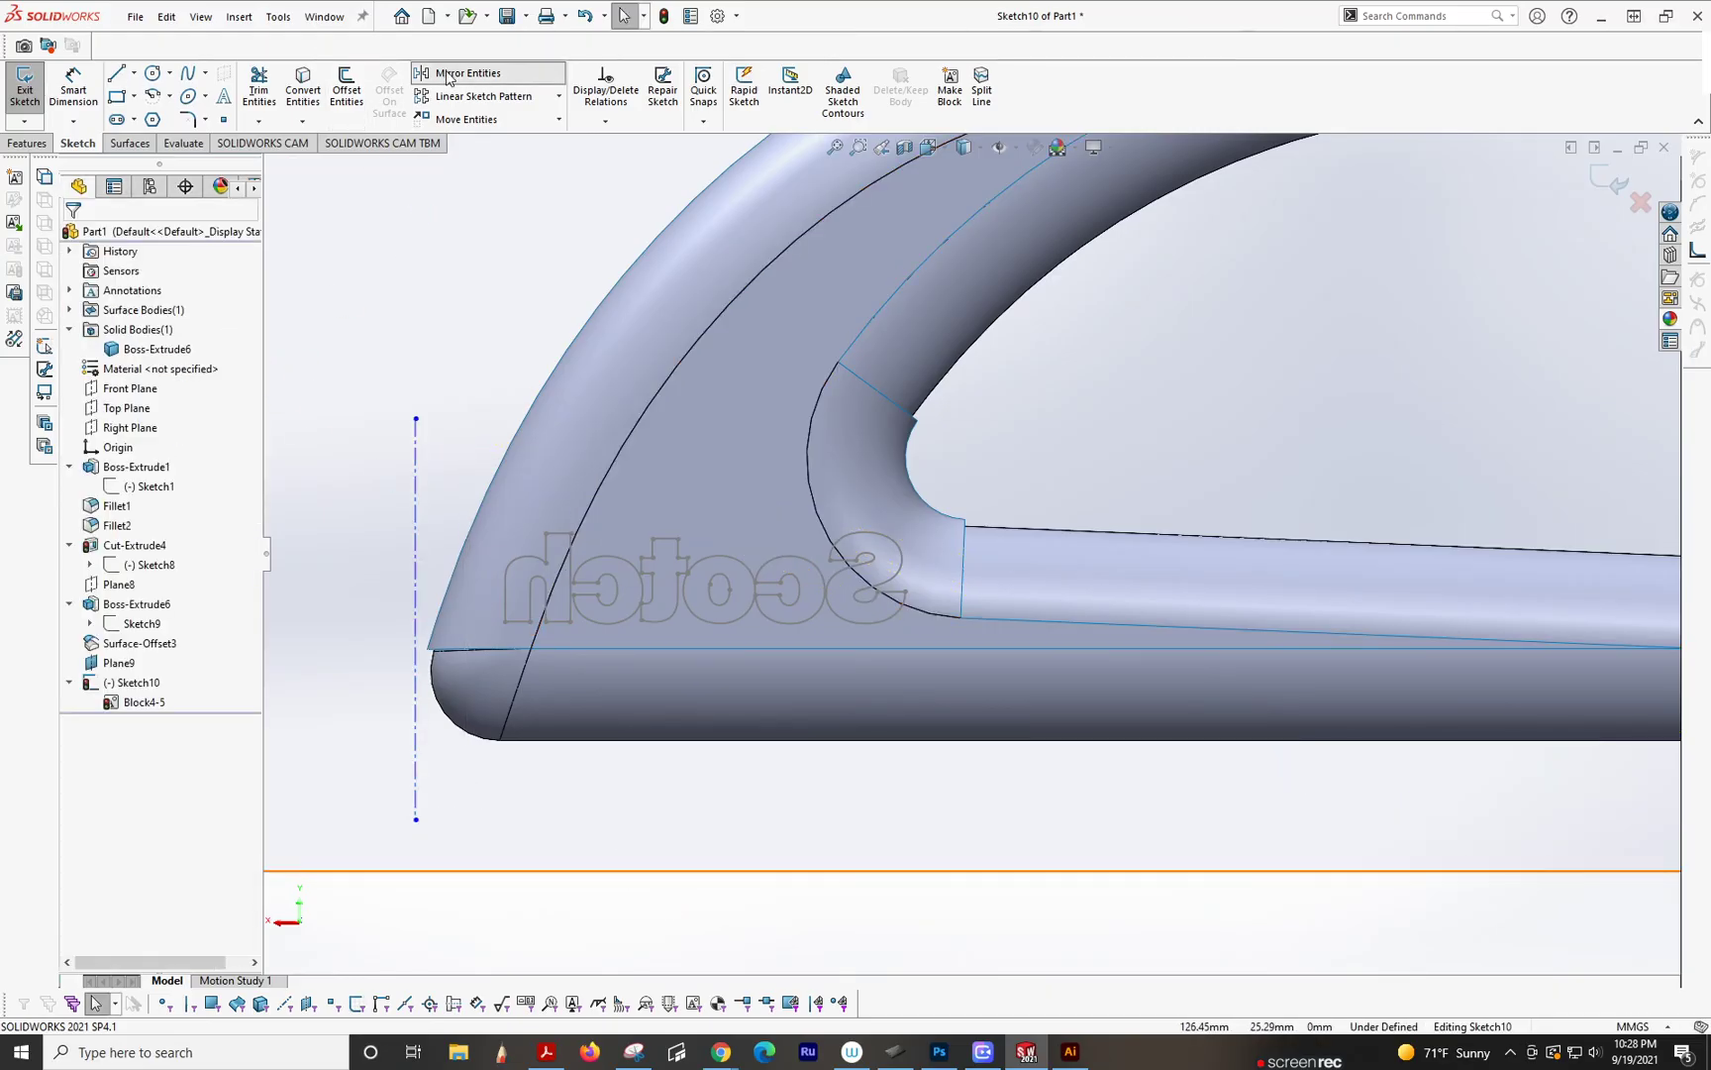
Step: Mirror block Block4-5 across centerline Line1 without copying, giving Block4-6
left_click(466, 71)
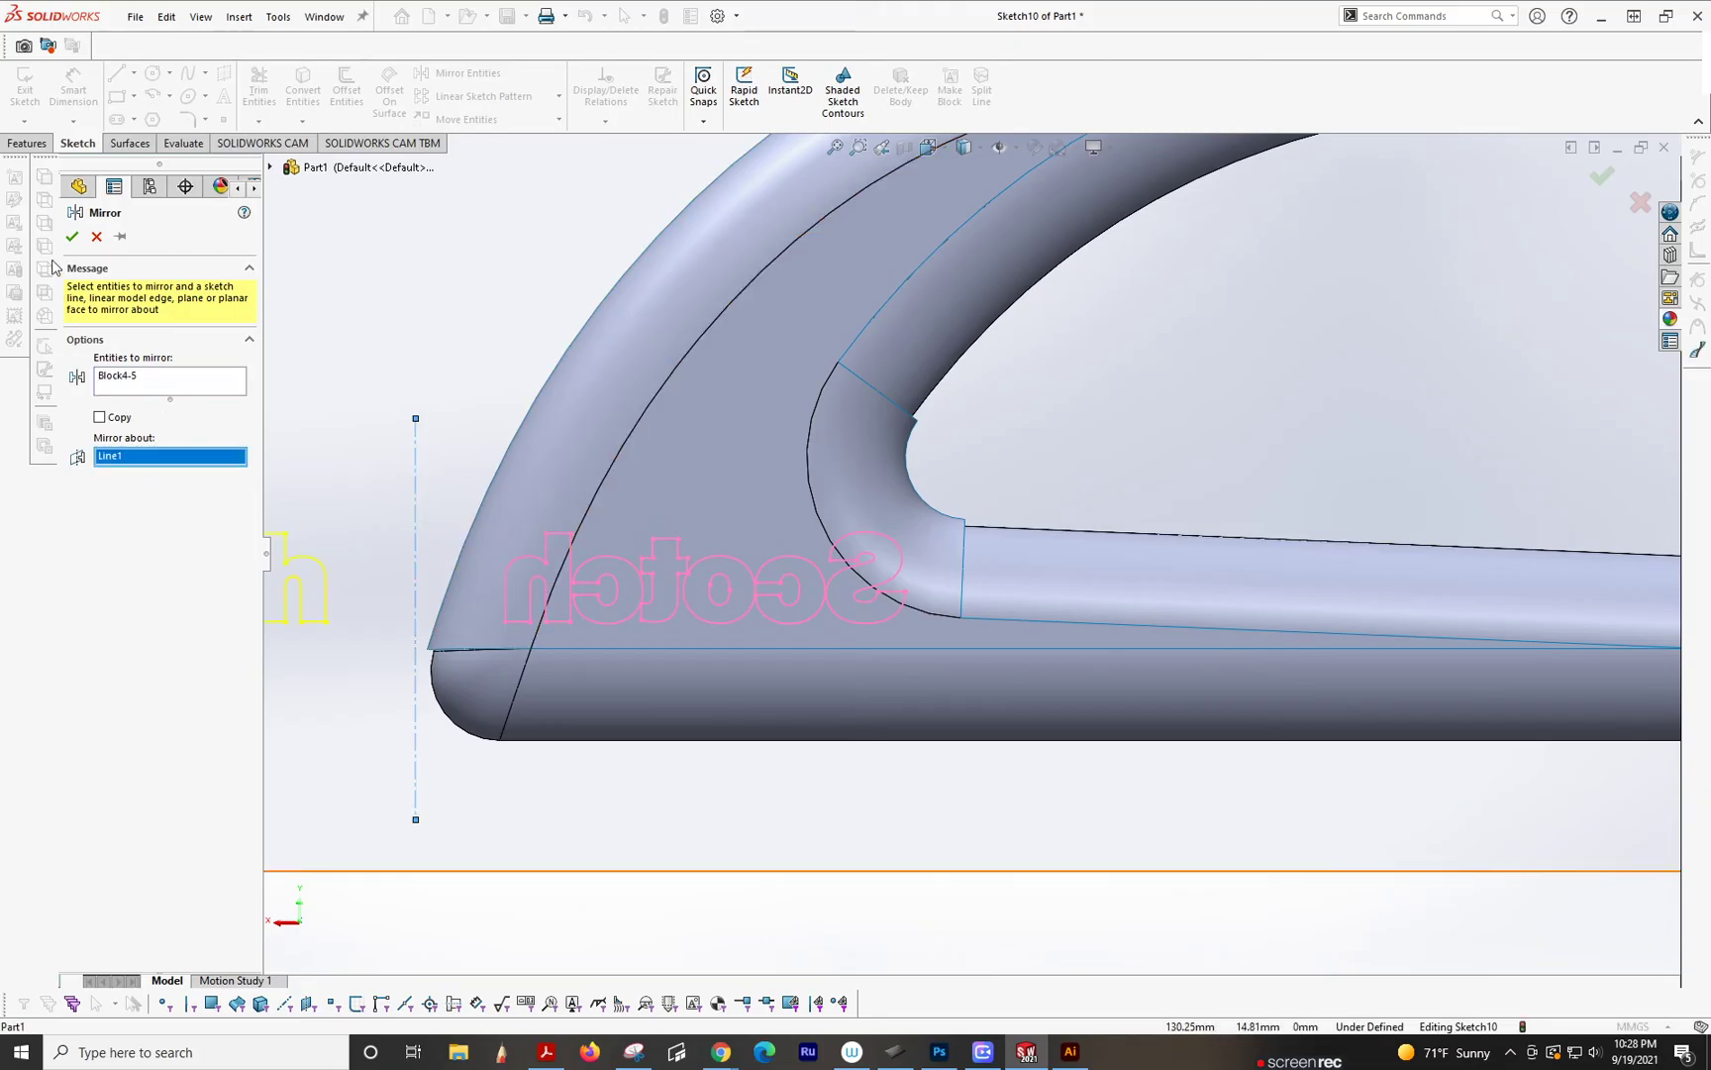
left_click(71, 238)
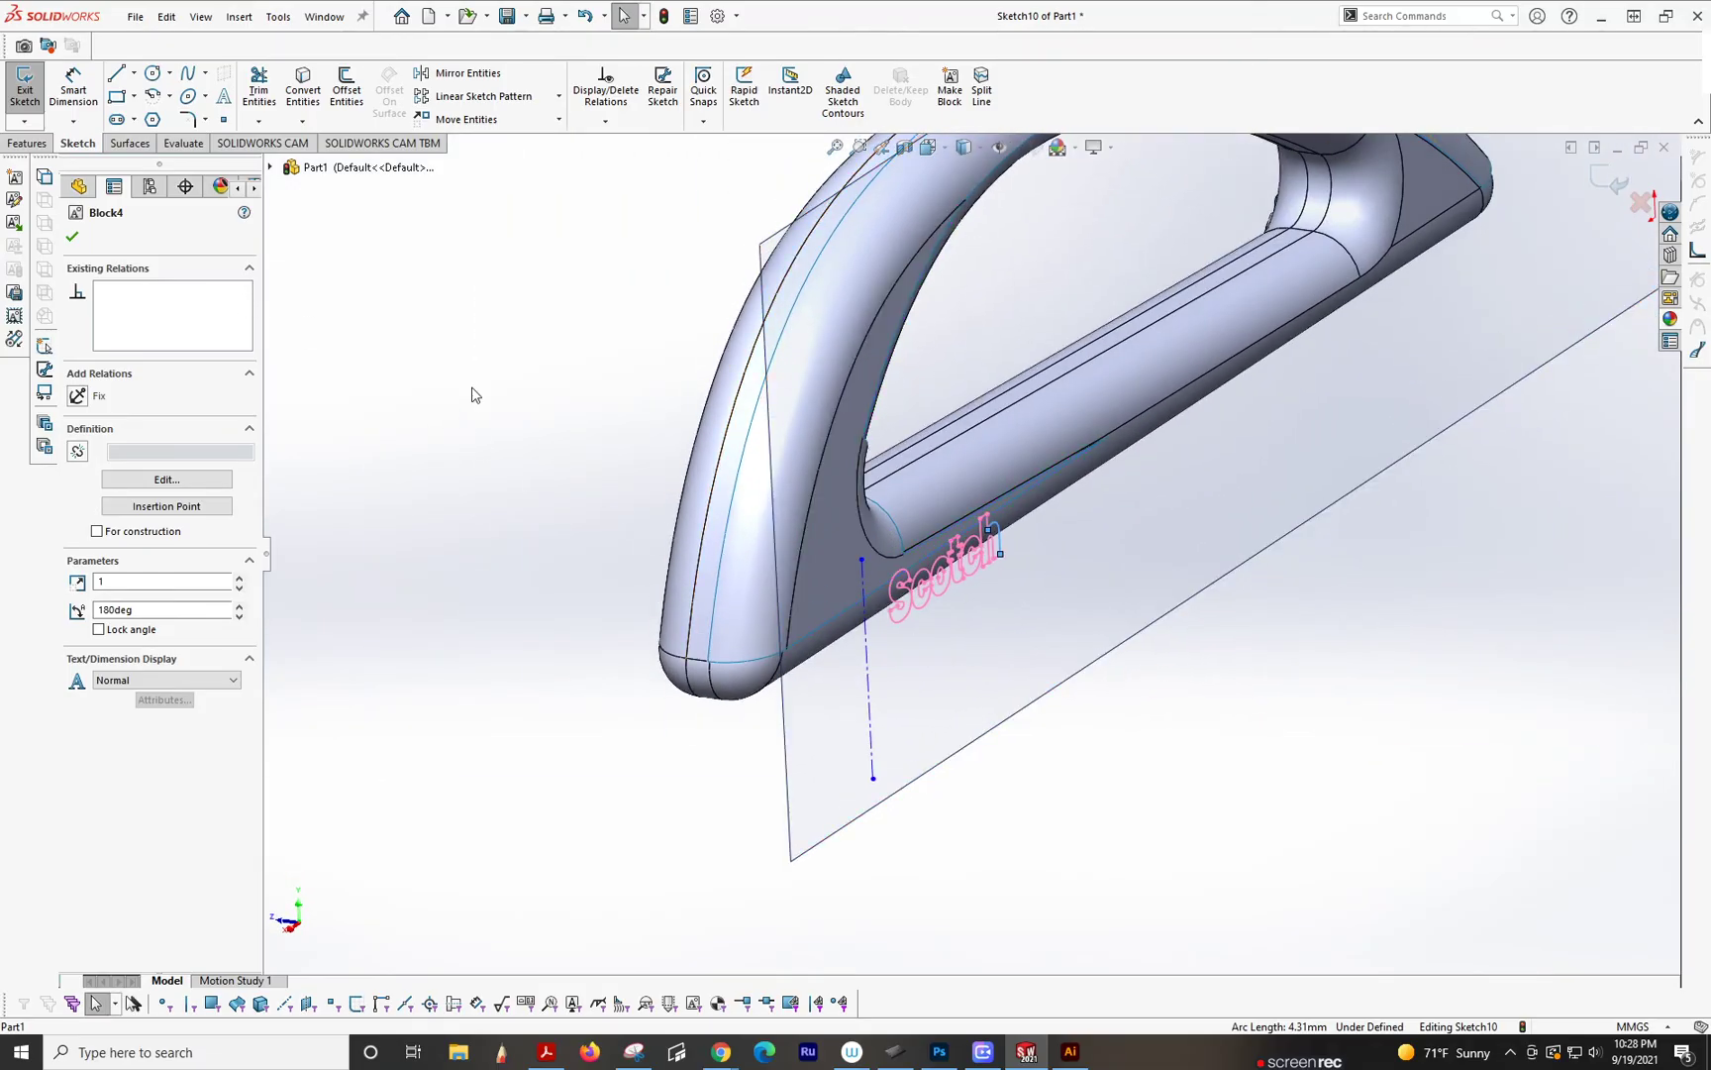
left_click(137, 642)
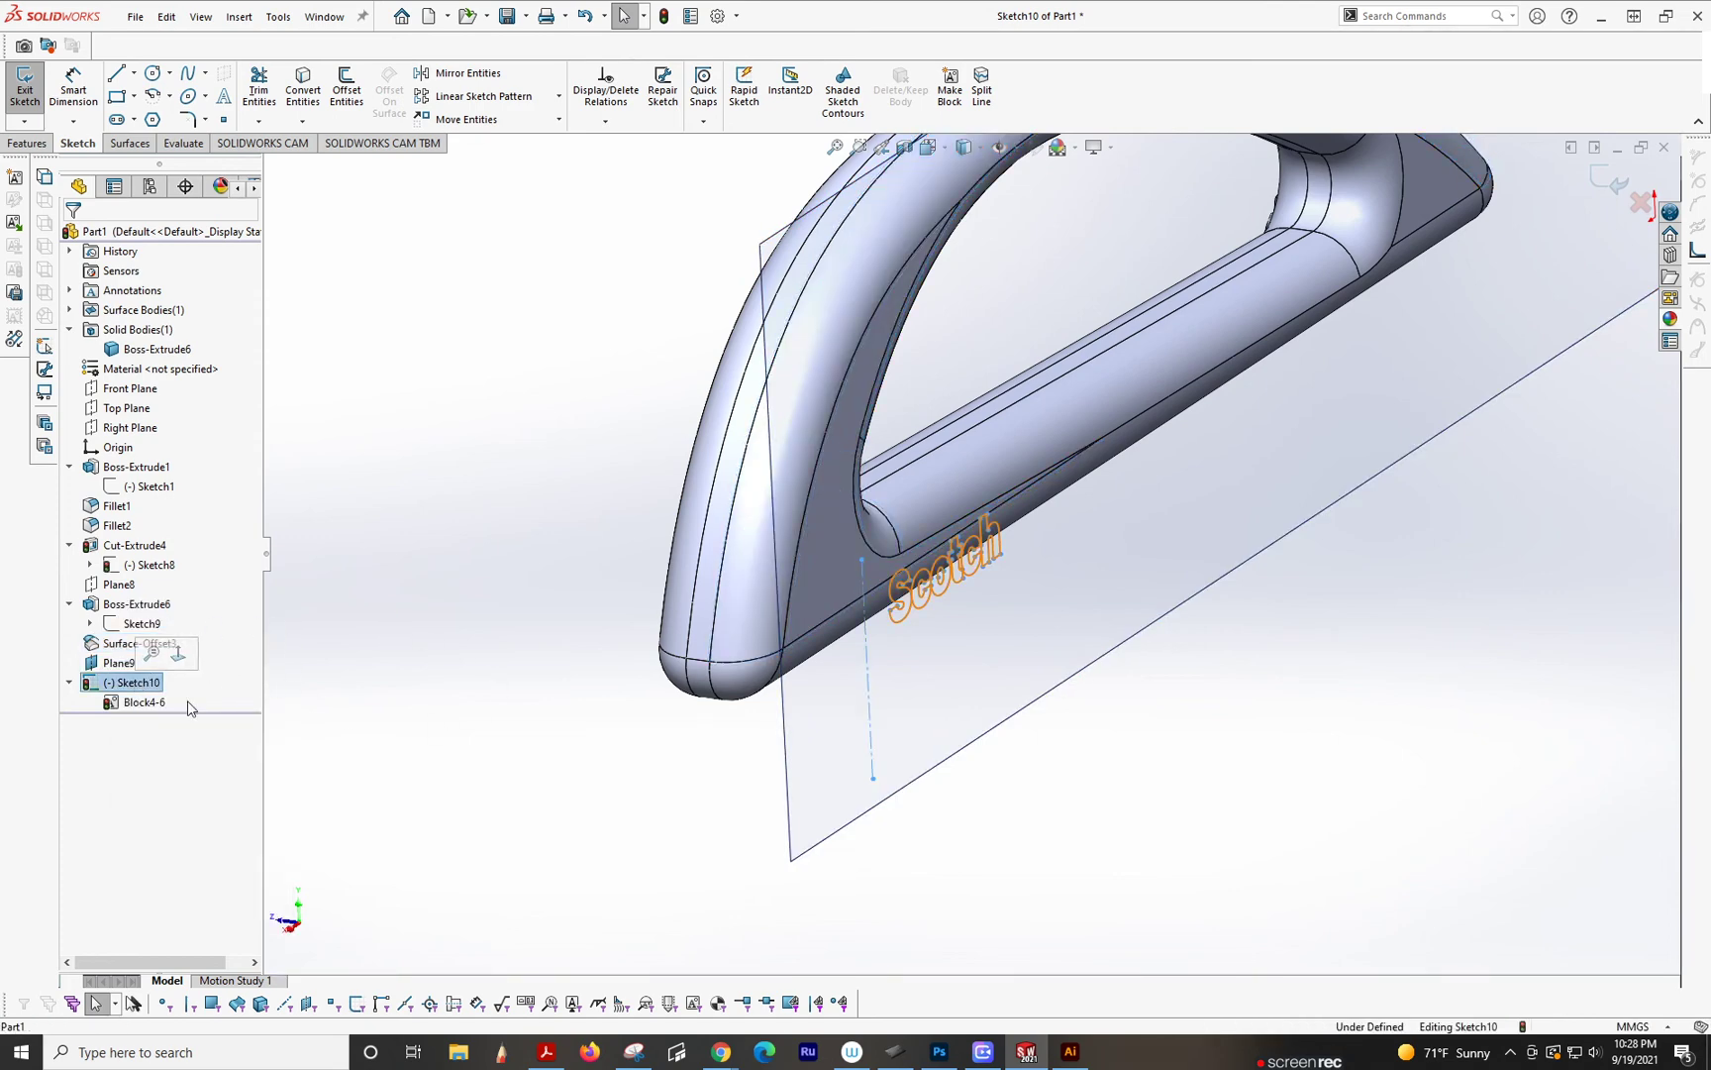
Step: Extrude the mirrored lettering Up To Body against Boss-Extrude6 as Boss-Extrude7
left_click(945, 551)
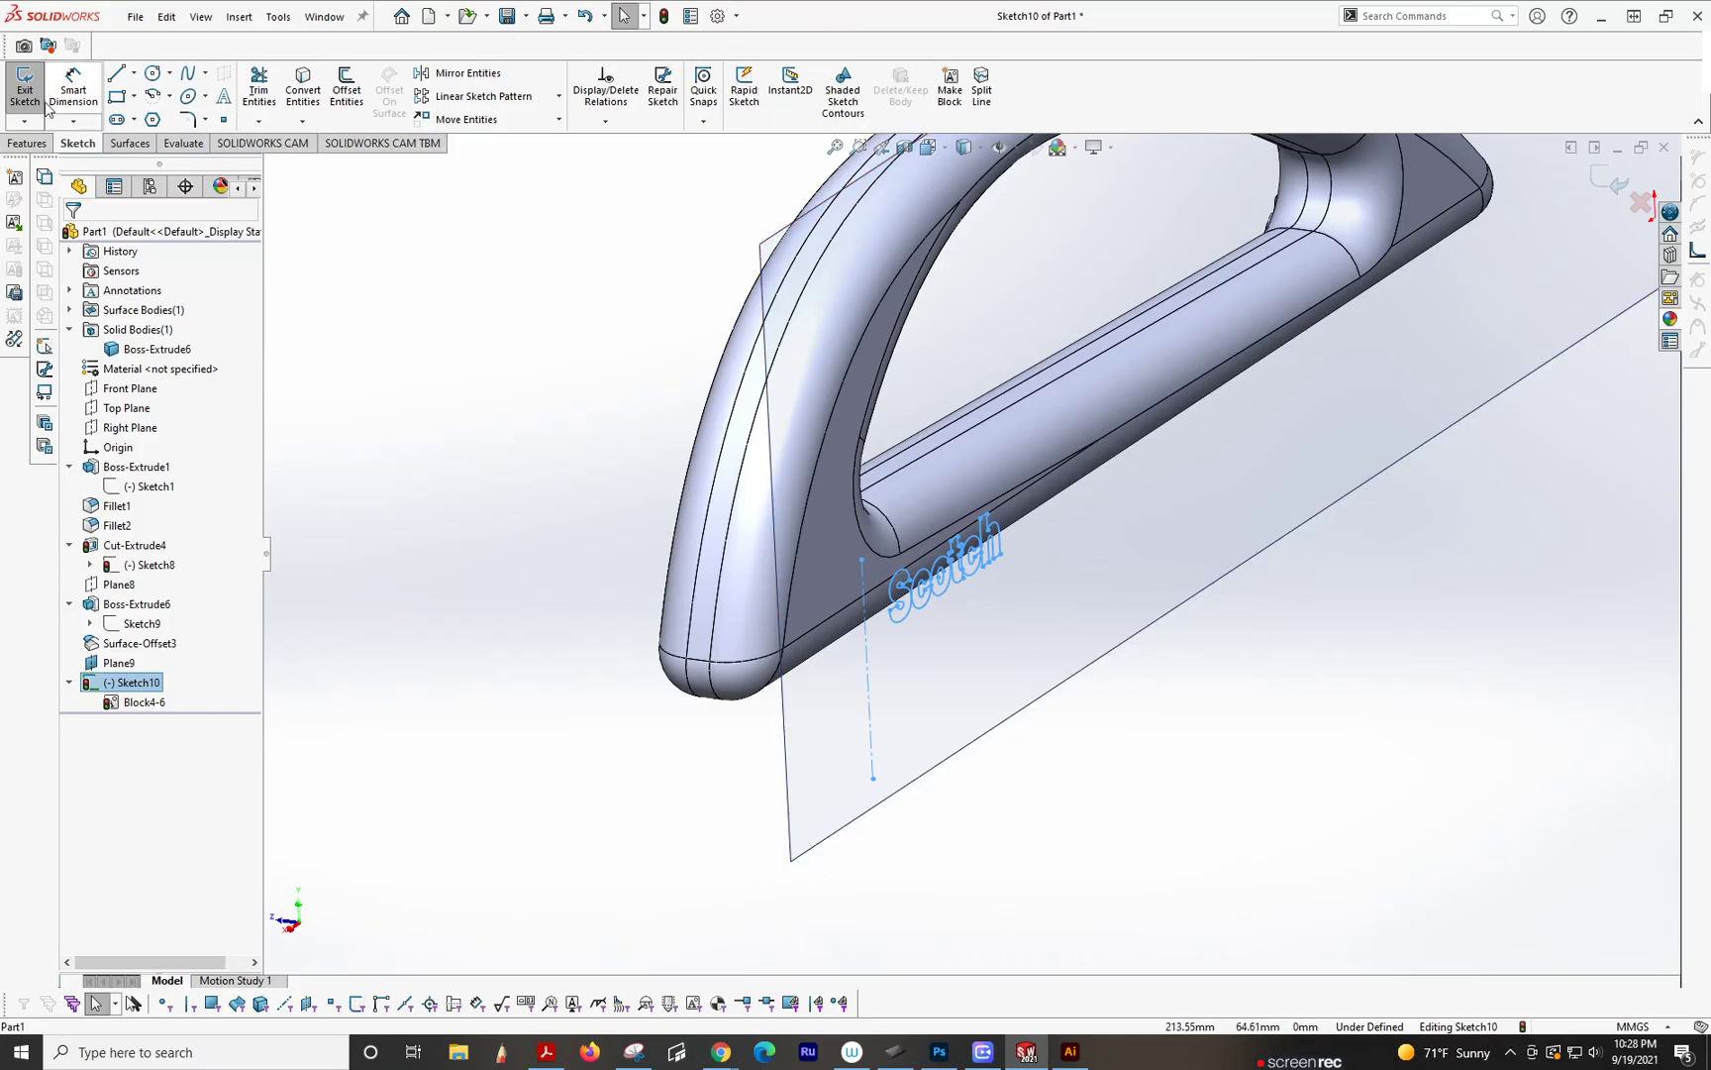
left_click(24, 87)
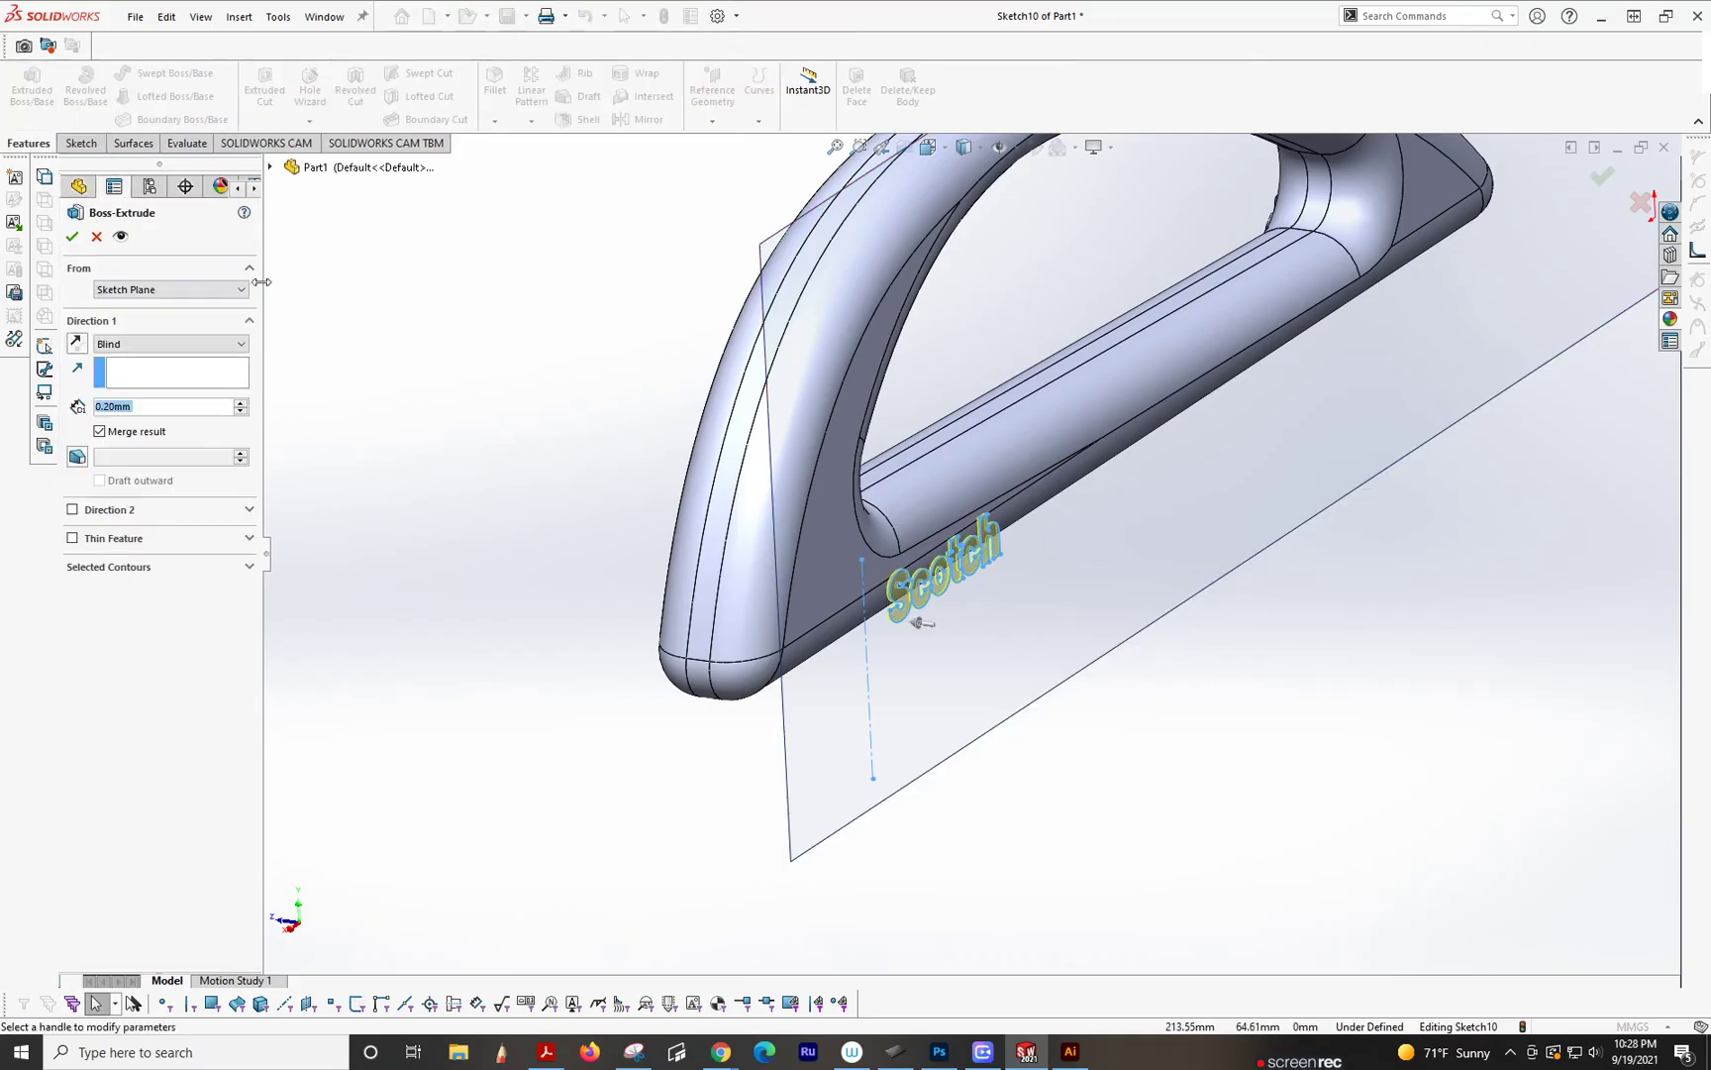
left_click(170, 345)
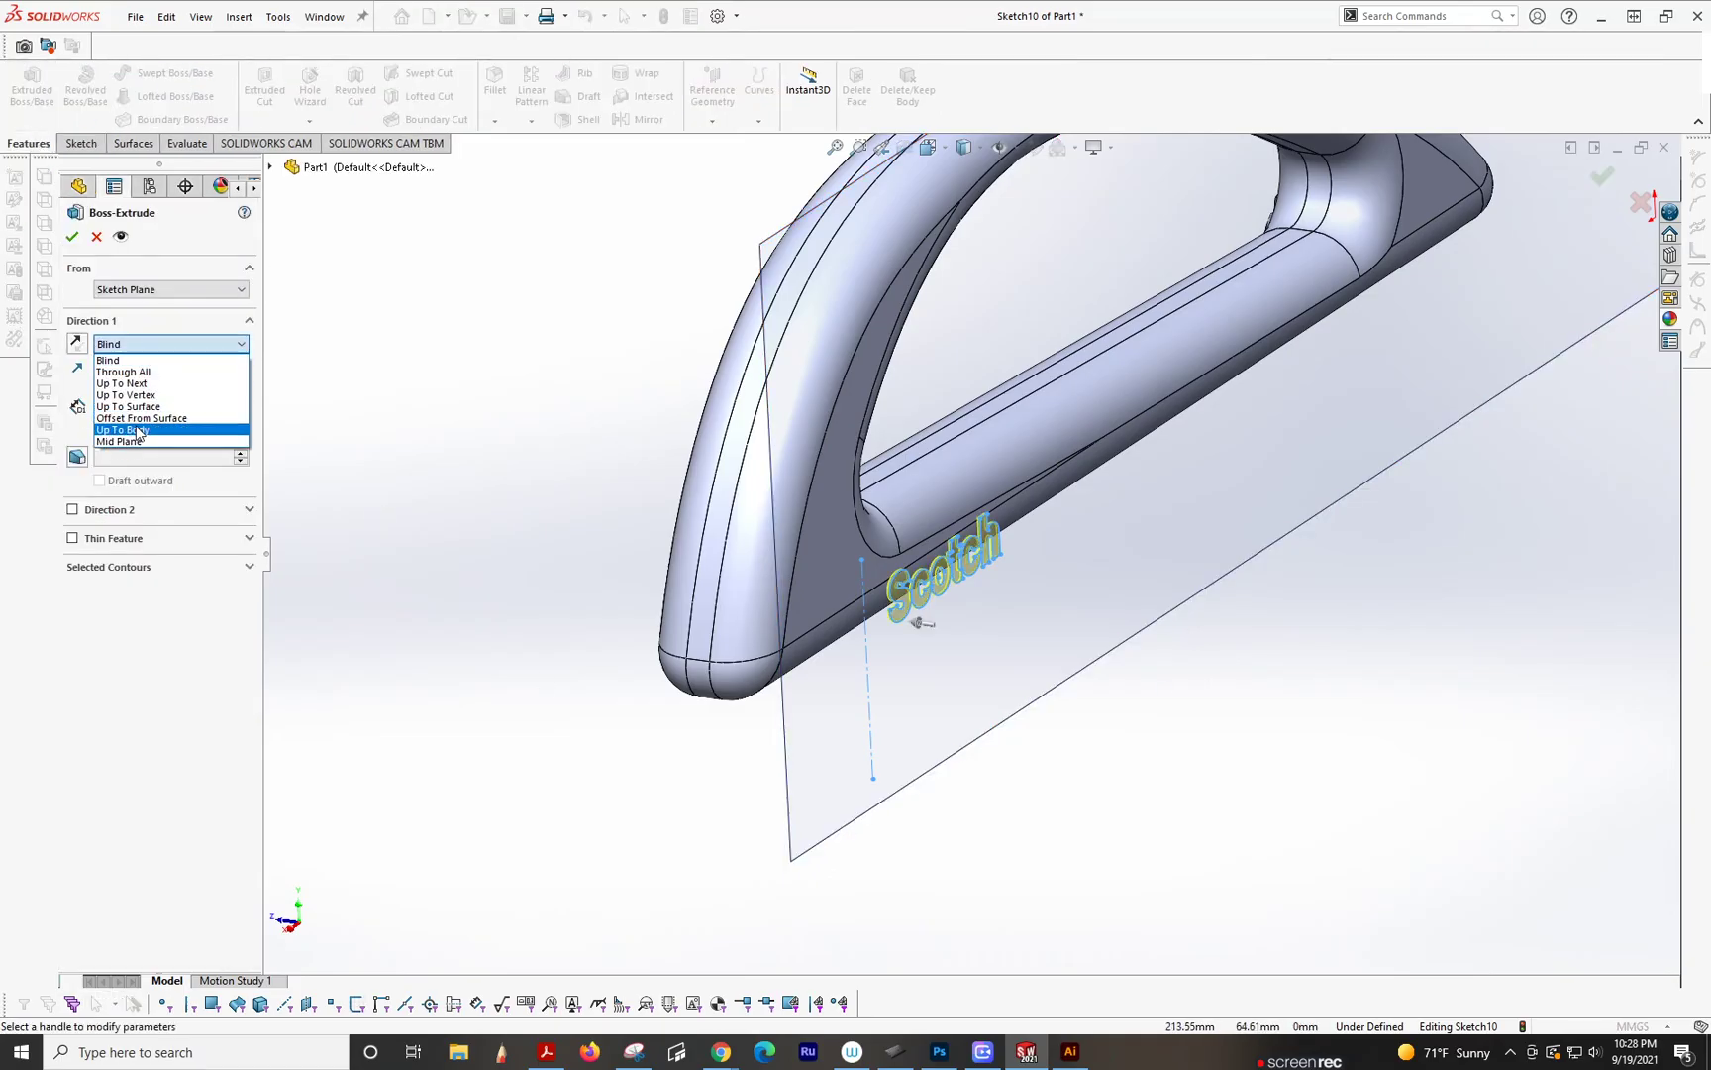
left_click(121, 430)
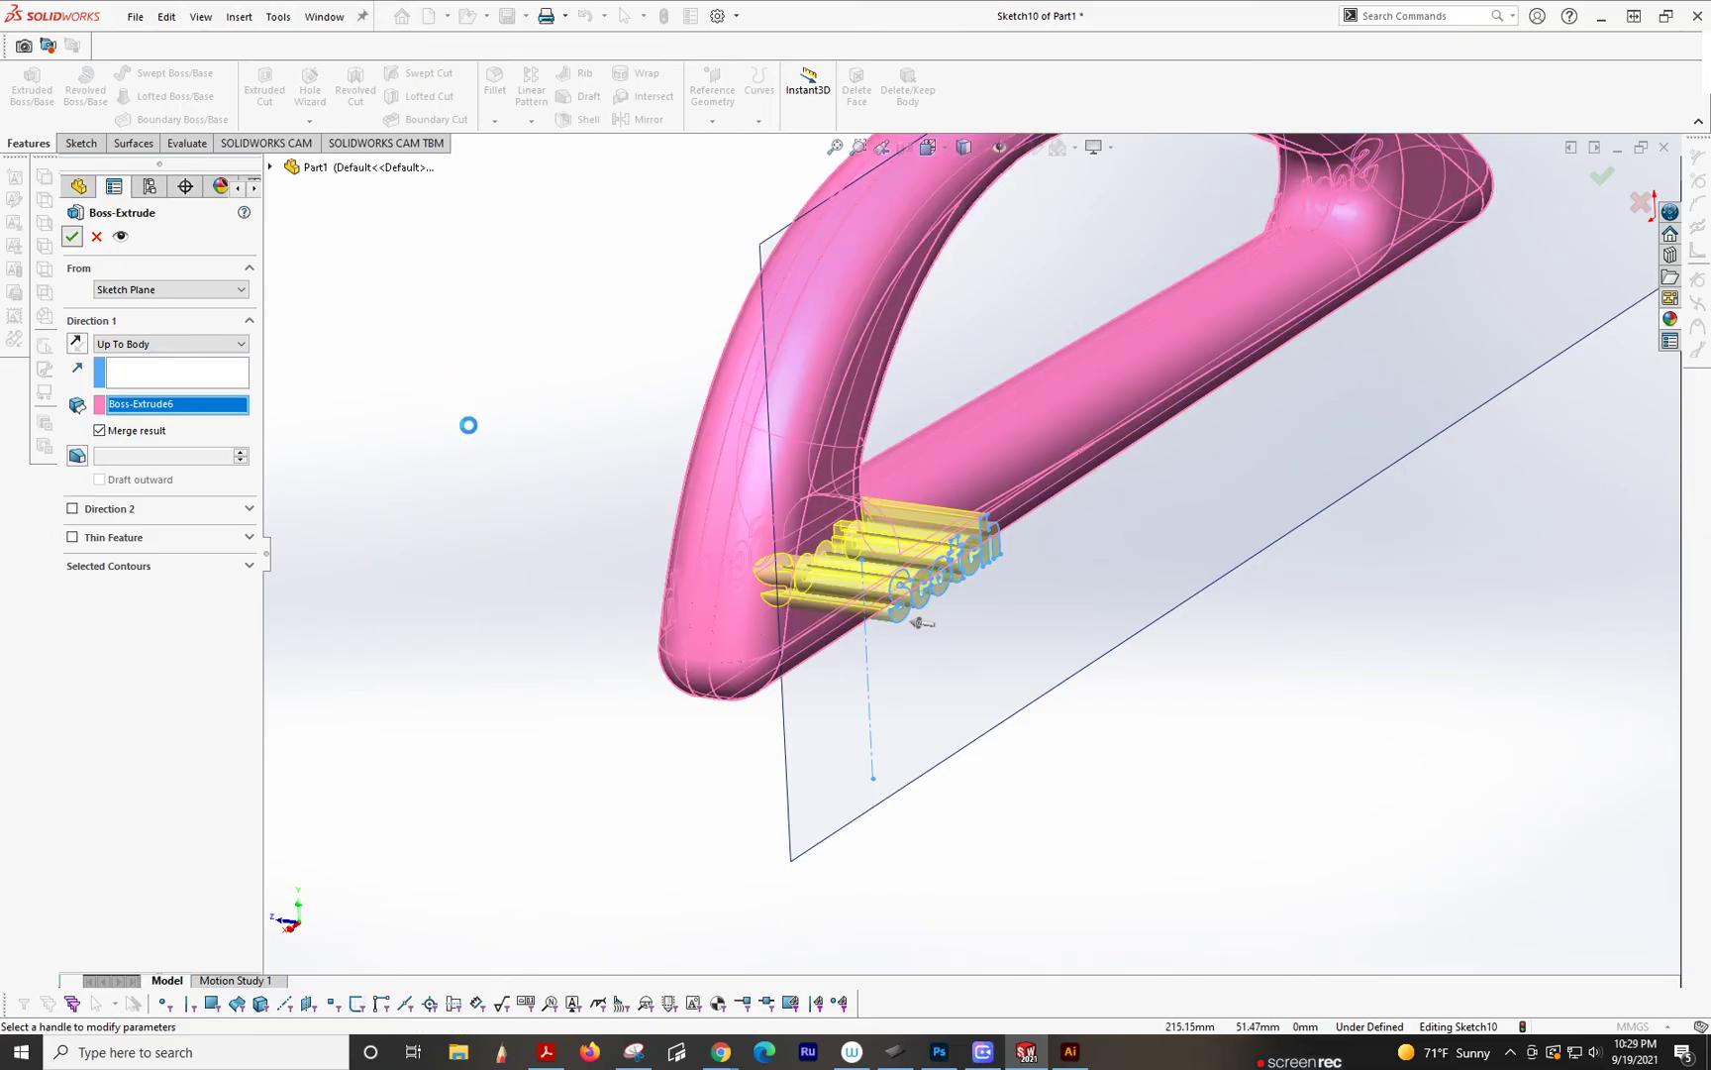
left_click(71, 238)
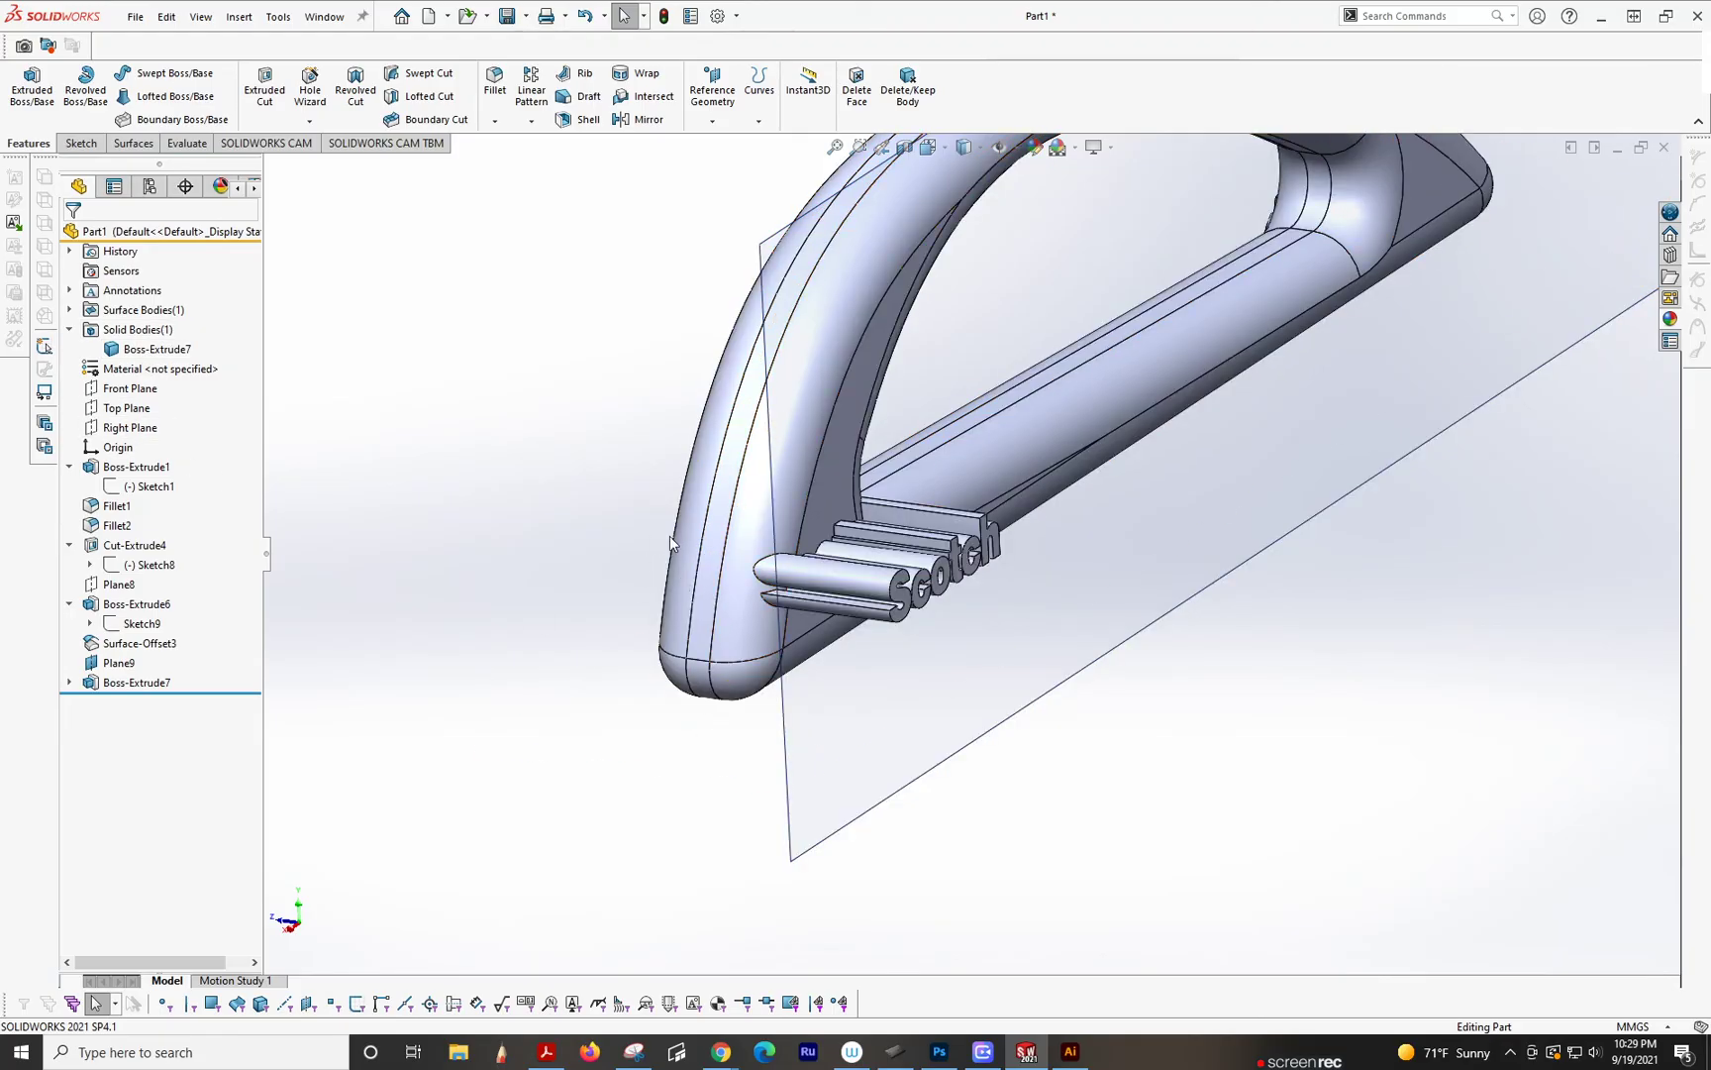
left_click(927, 612)
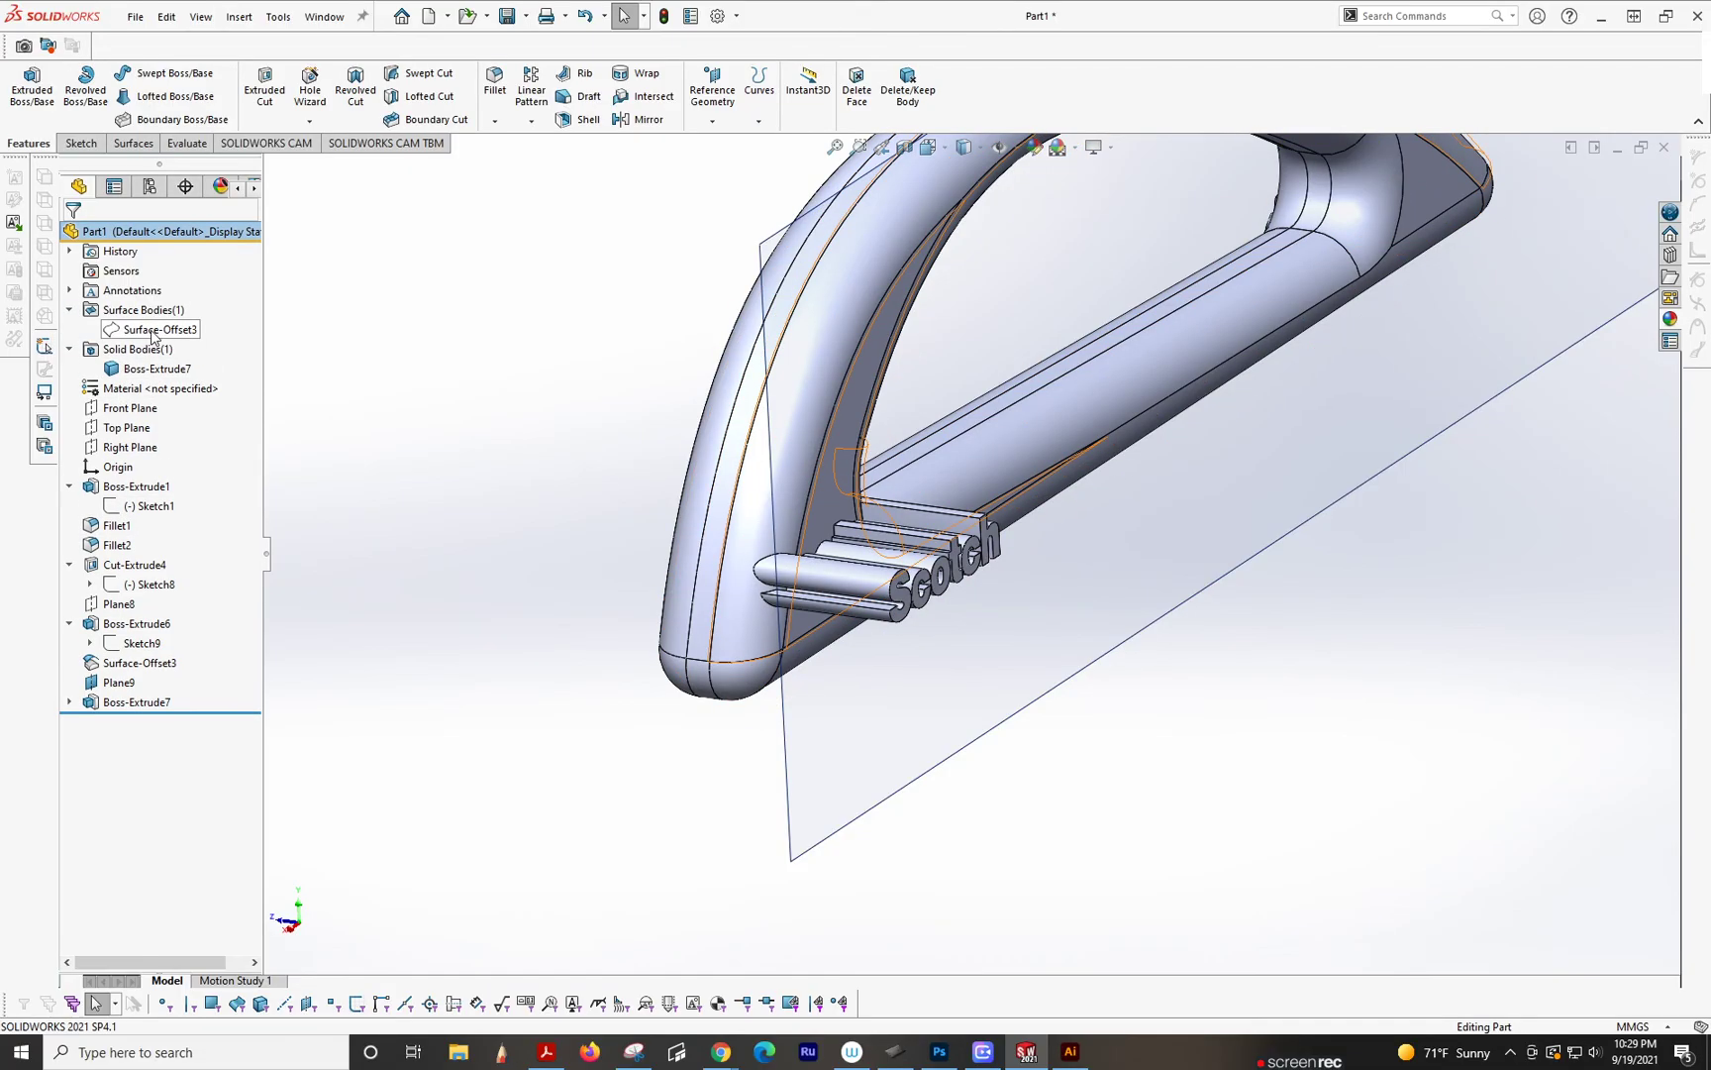
Step: Cut the extruded lettering with Surface-Offset3, creating SurfaceCut2
left_click(163, 329)
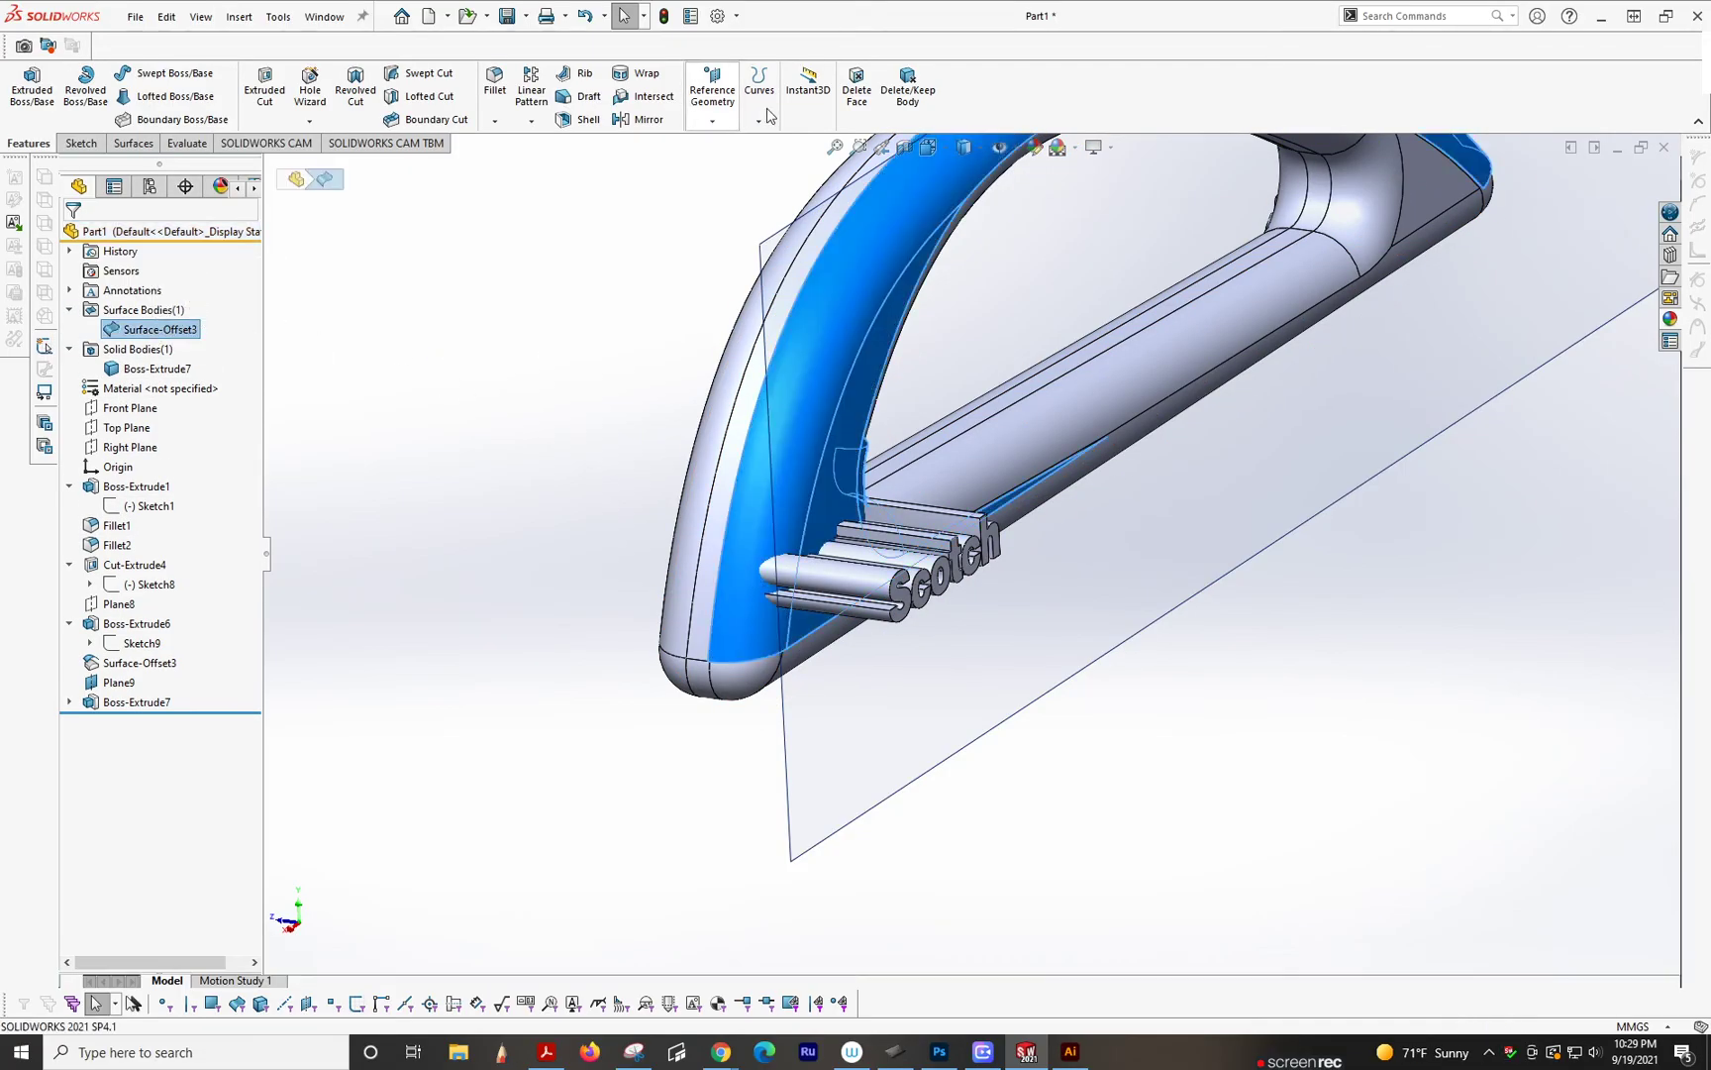
left_click(131, 143)
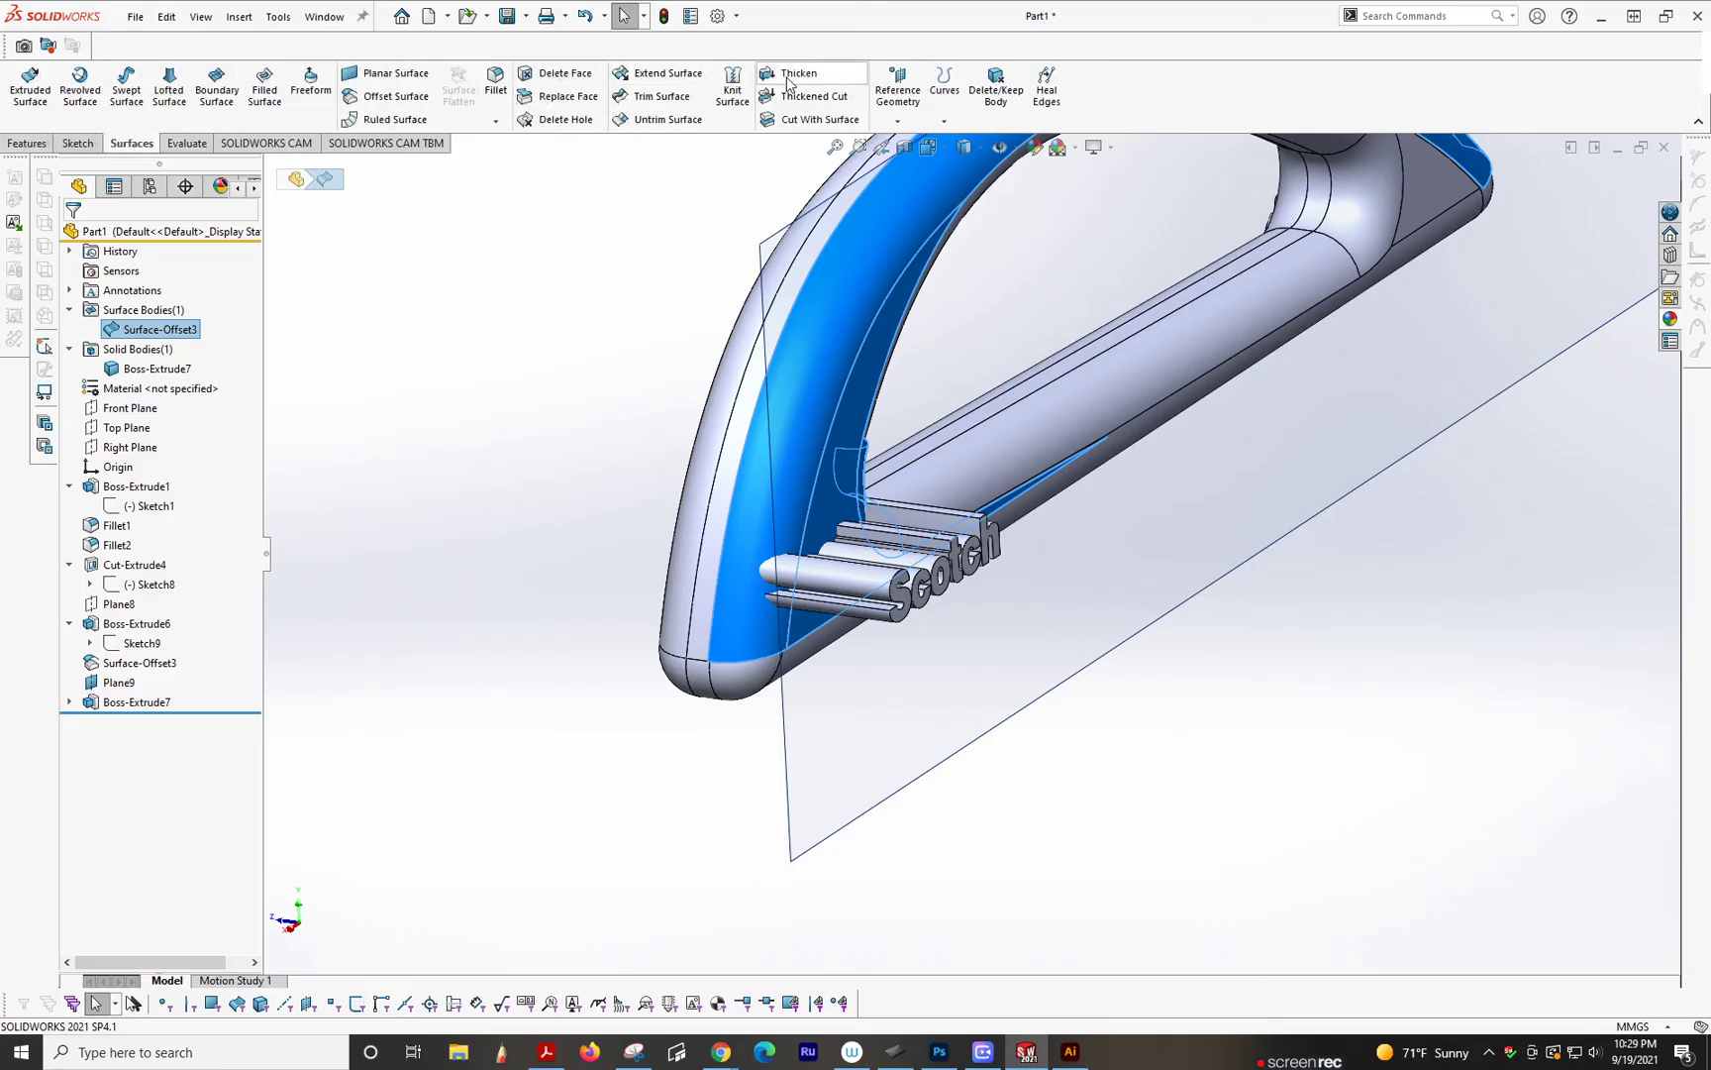
left_click(816, 119)
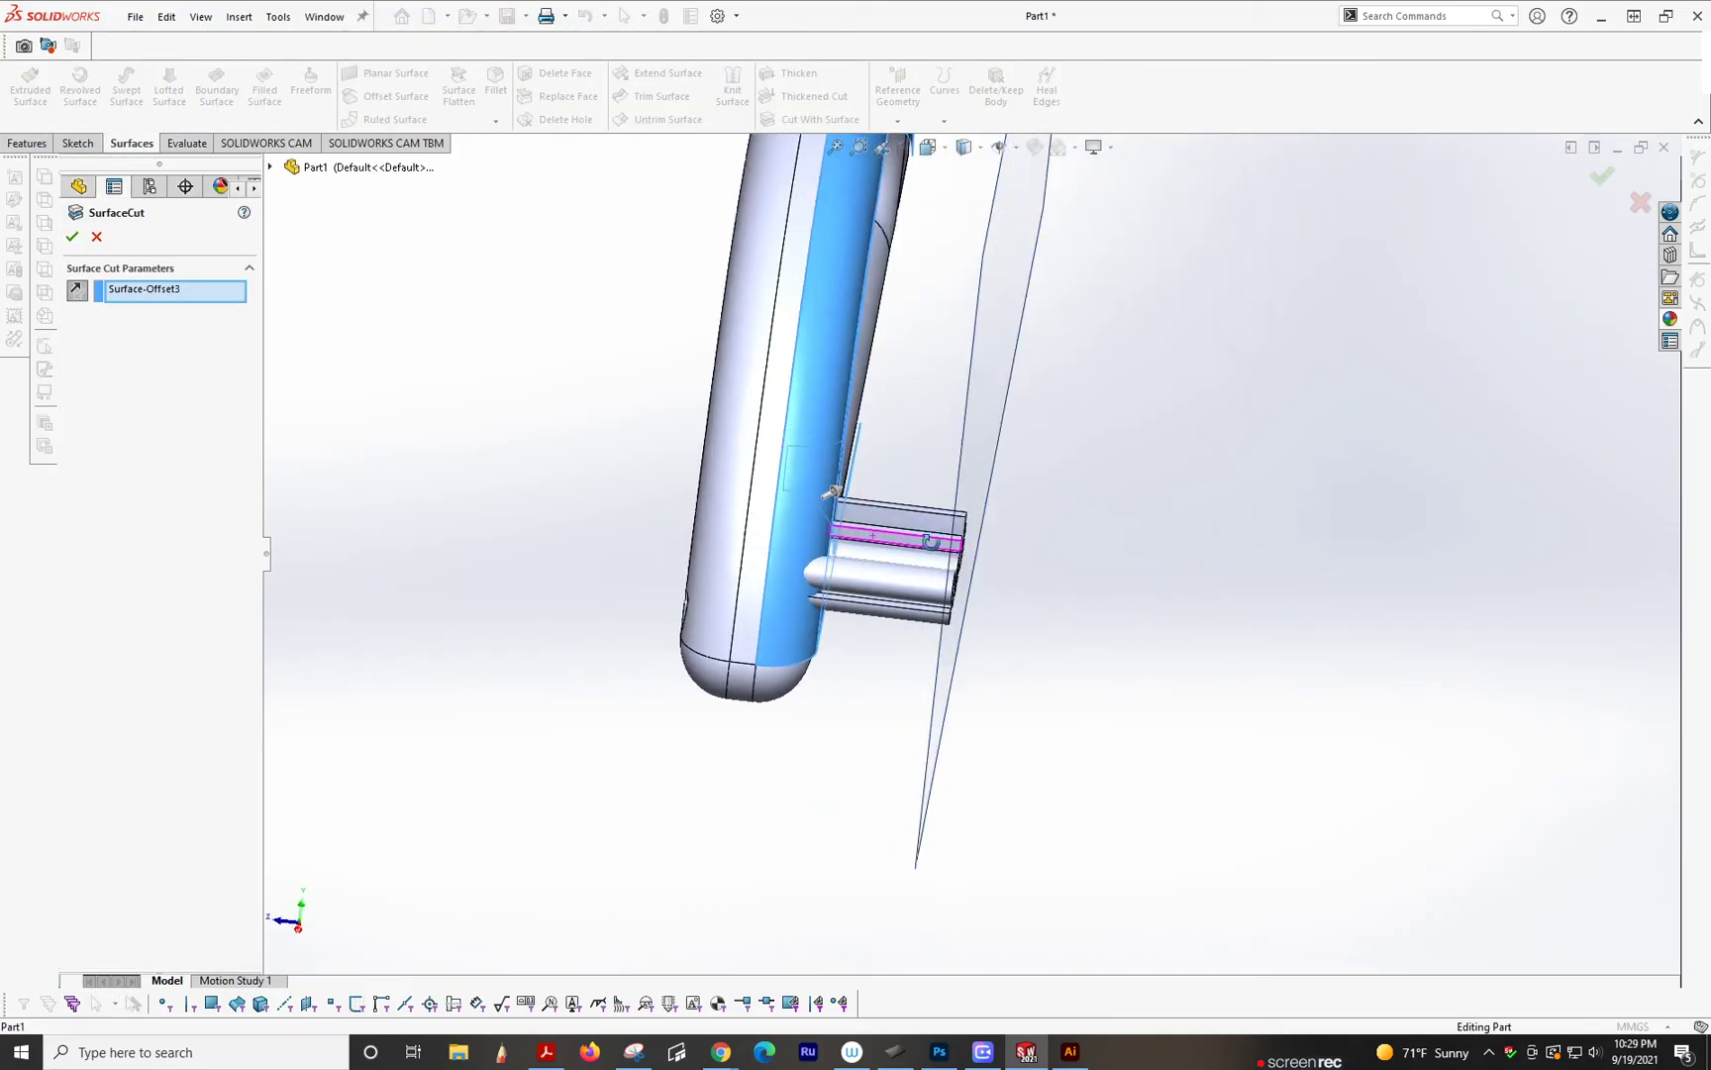
left_click(72, 238)
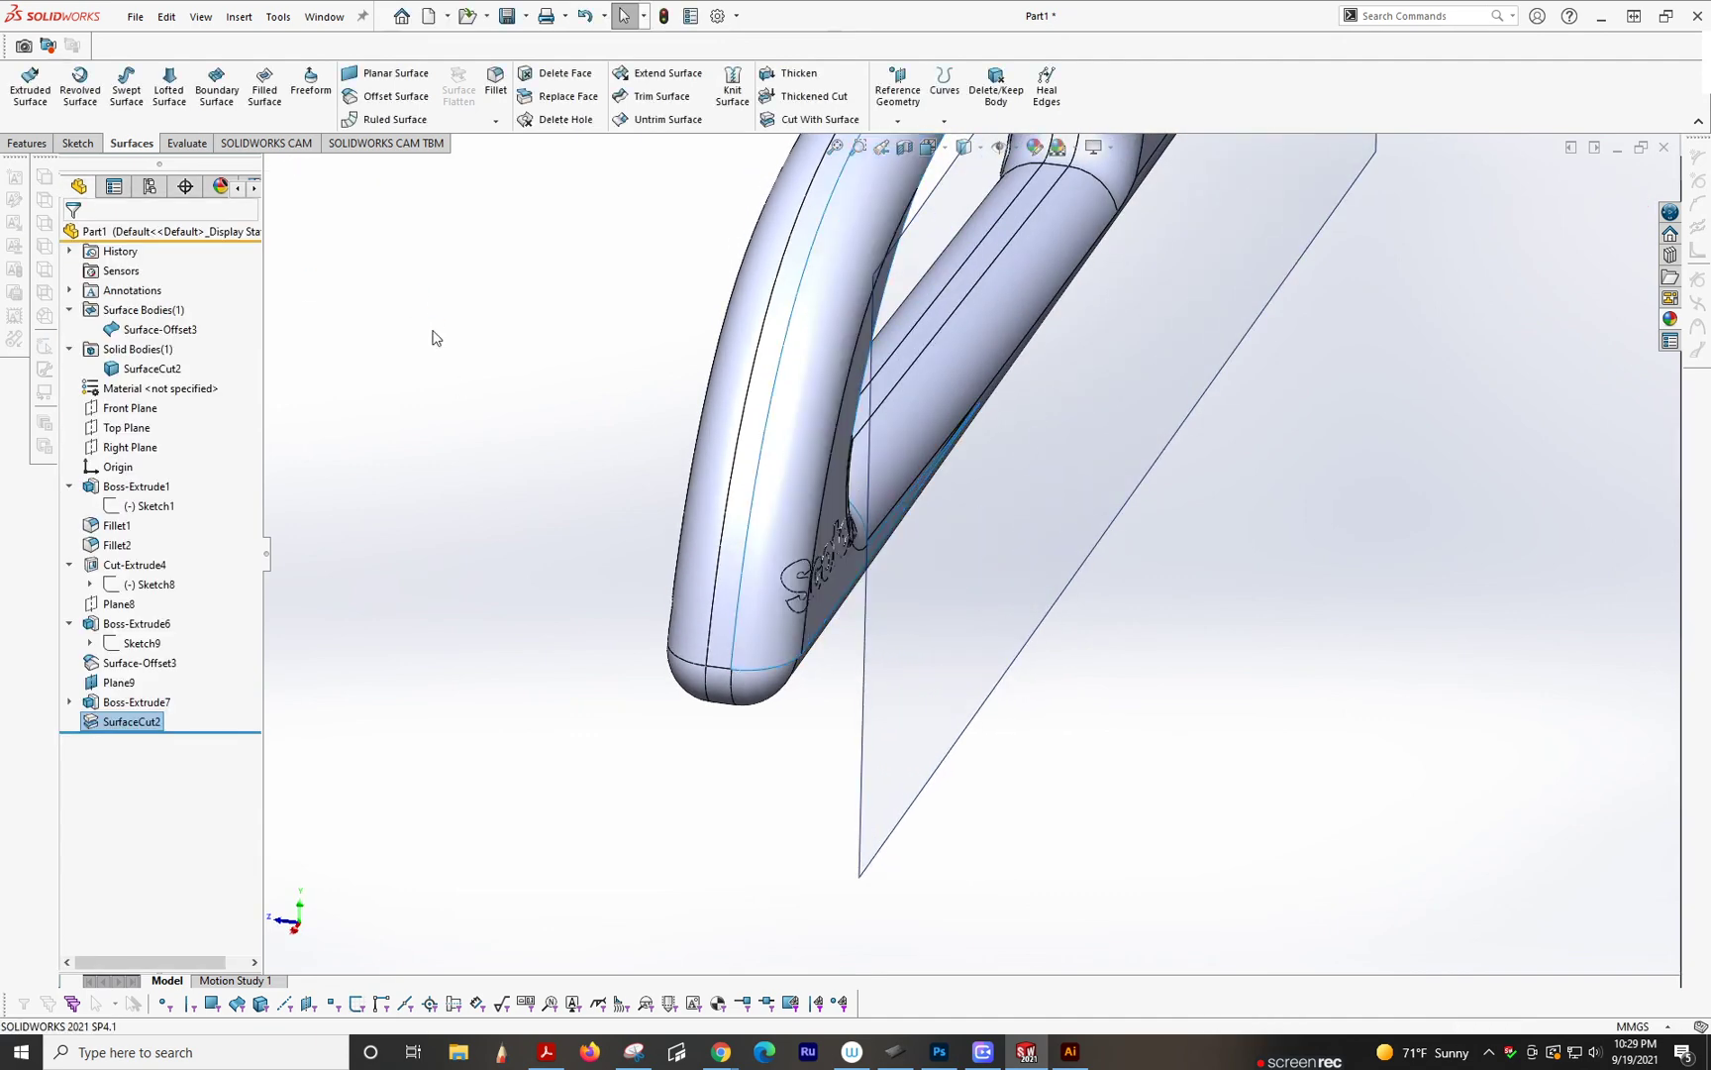
Step: Mark Surface-Offset3 for removal in Delete/Keep Body
right_click(168, 329)
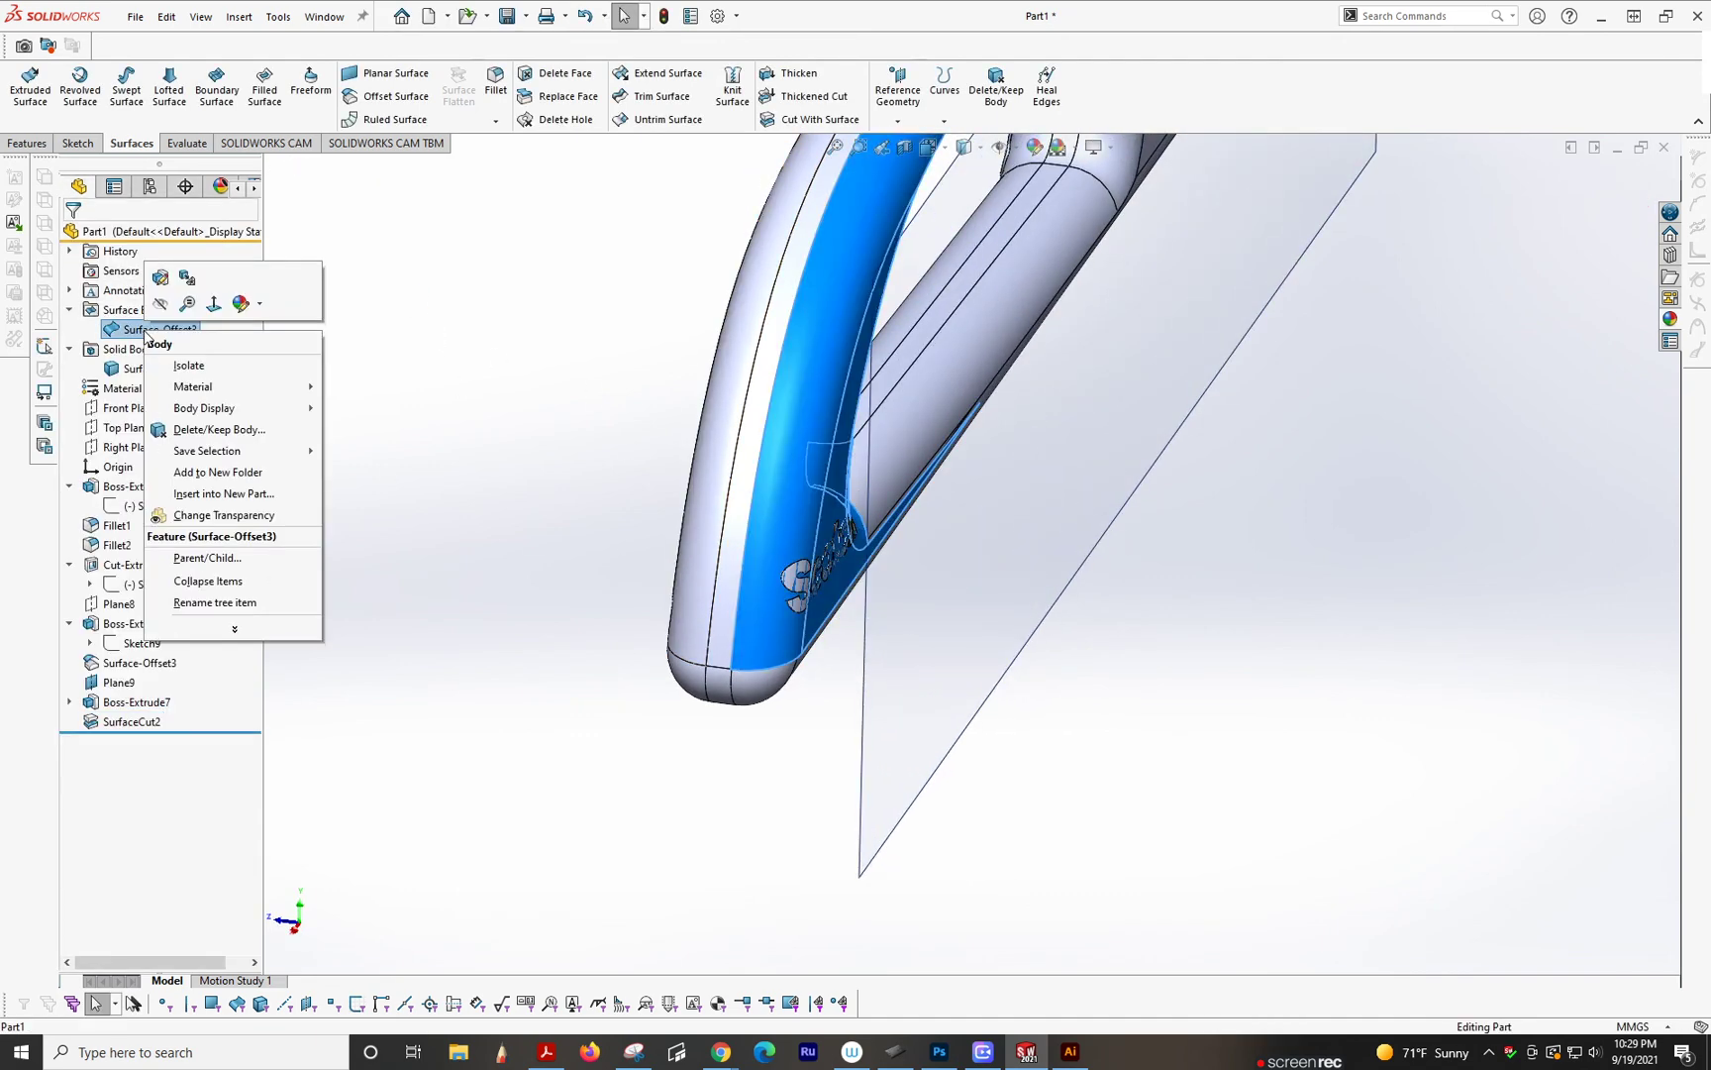
mouse_move(218, 429)
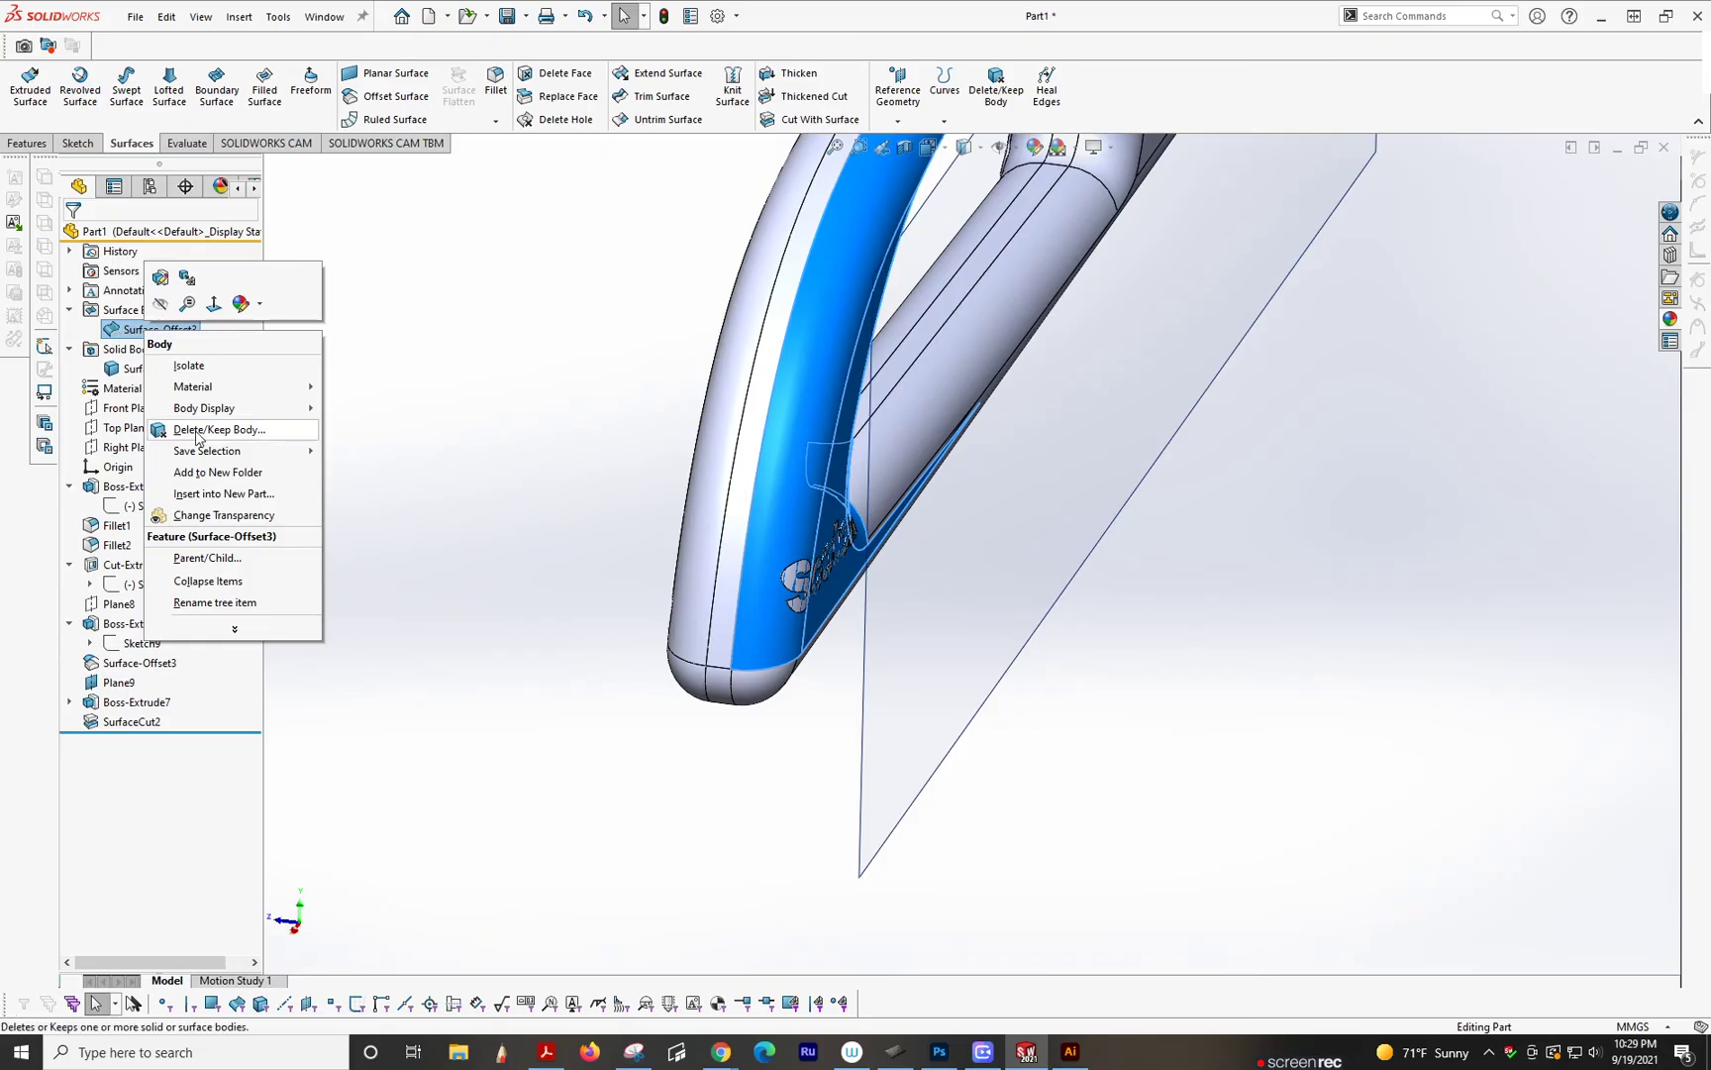
left_click(214, 430)
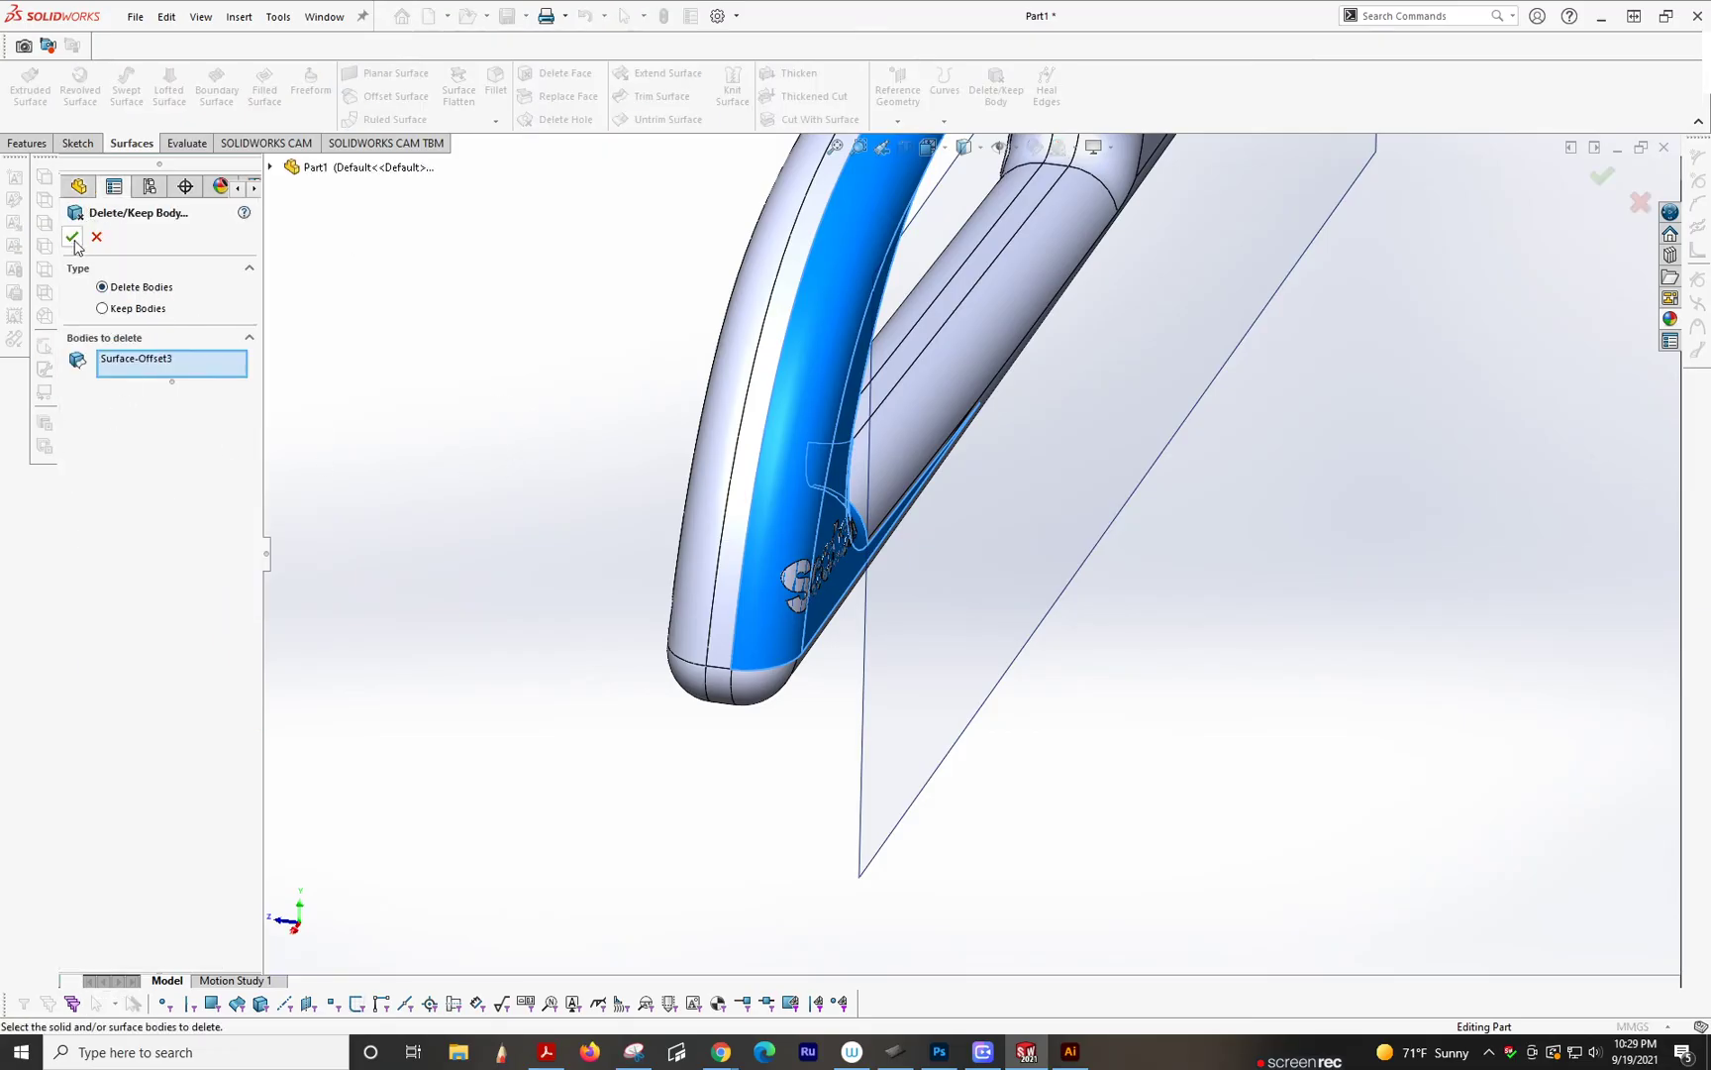
Step: Confirm Delete/Keep Body removing Surface-Offset3, leaving only the SurfaceCut2 solid
left_click(72, 237)
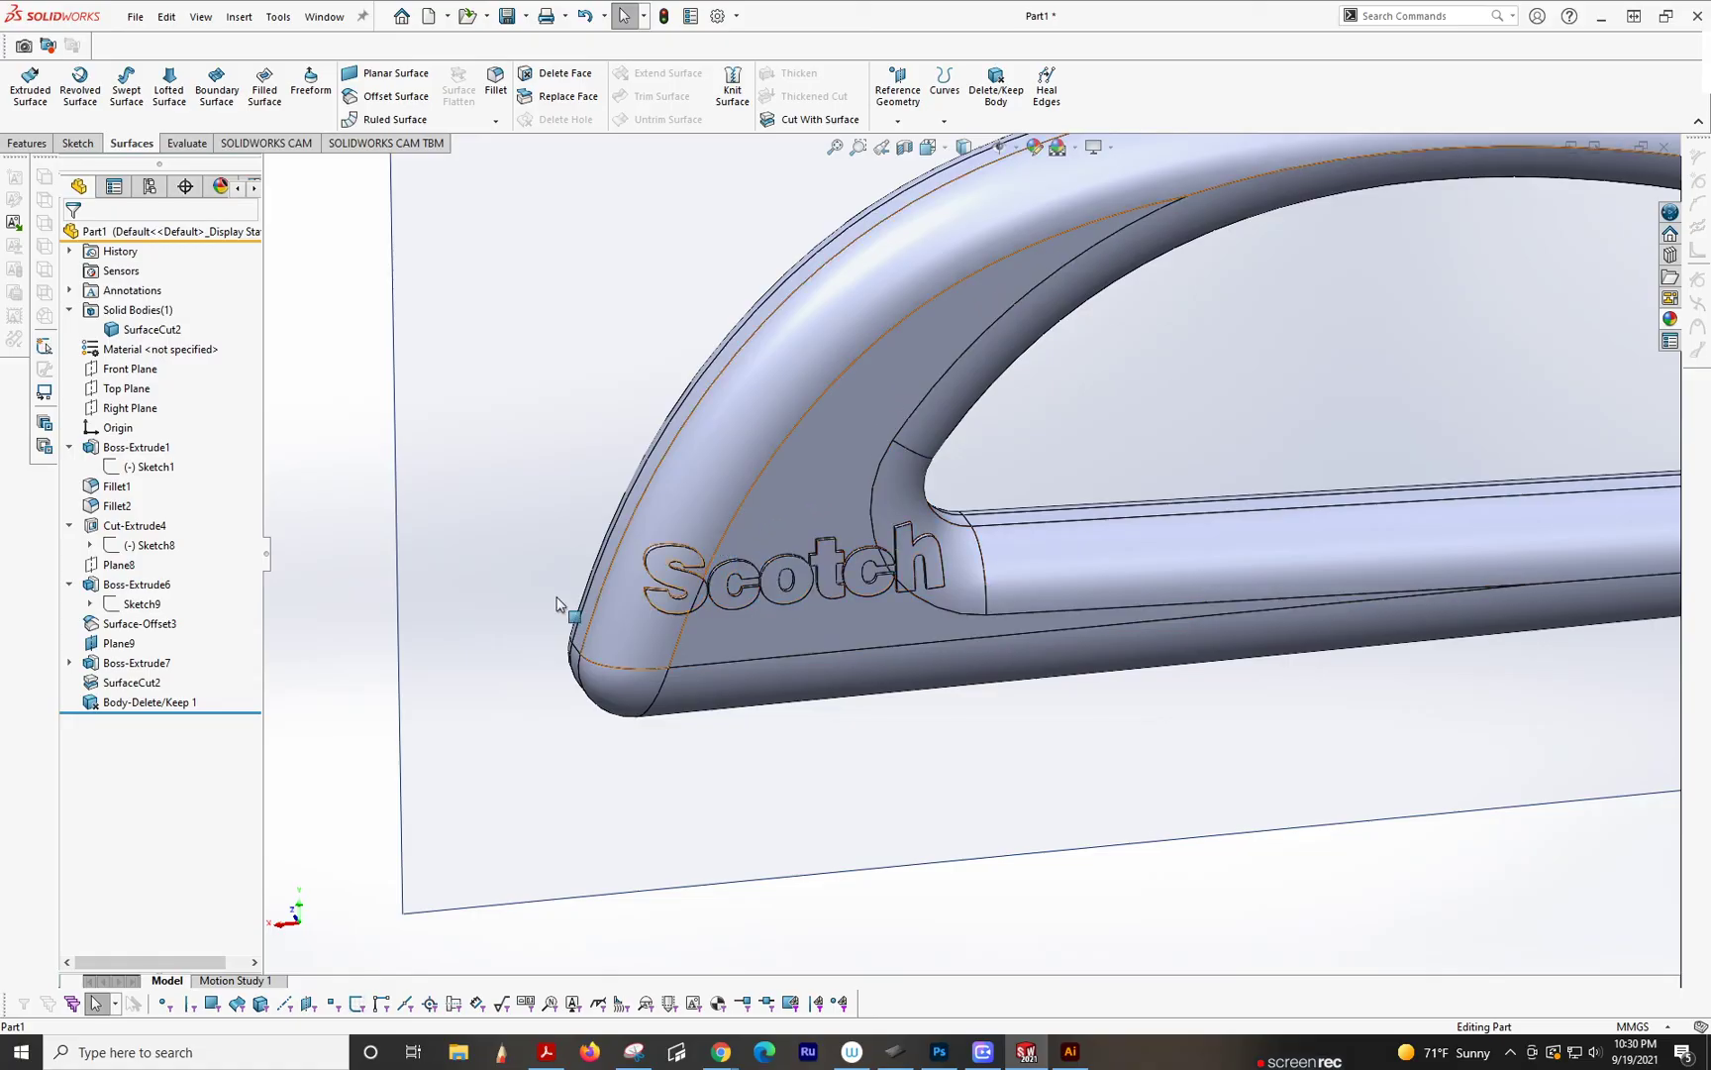
Step: Delete the Body-Delete/Keep1 feature from the tree
left_click(150, 701)
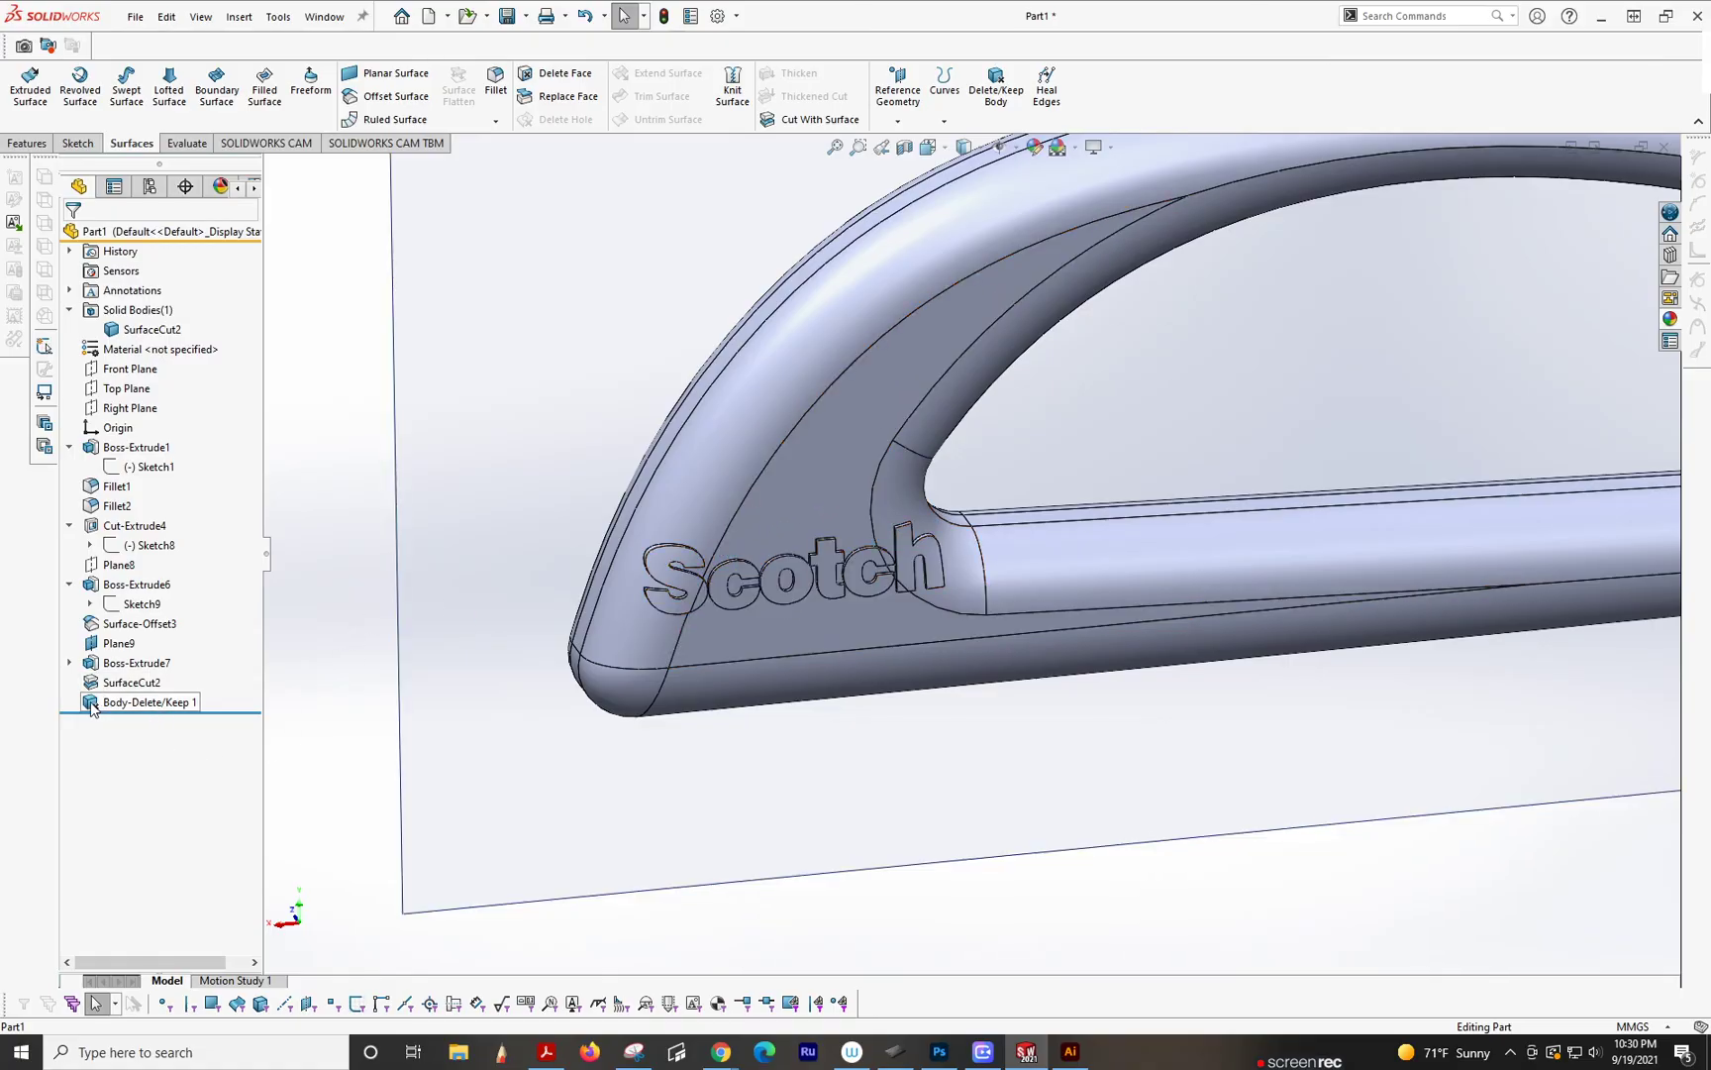
right_click(149, 701)
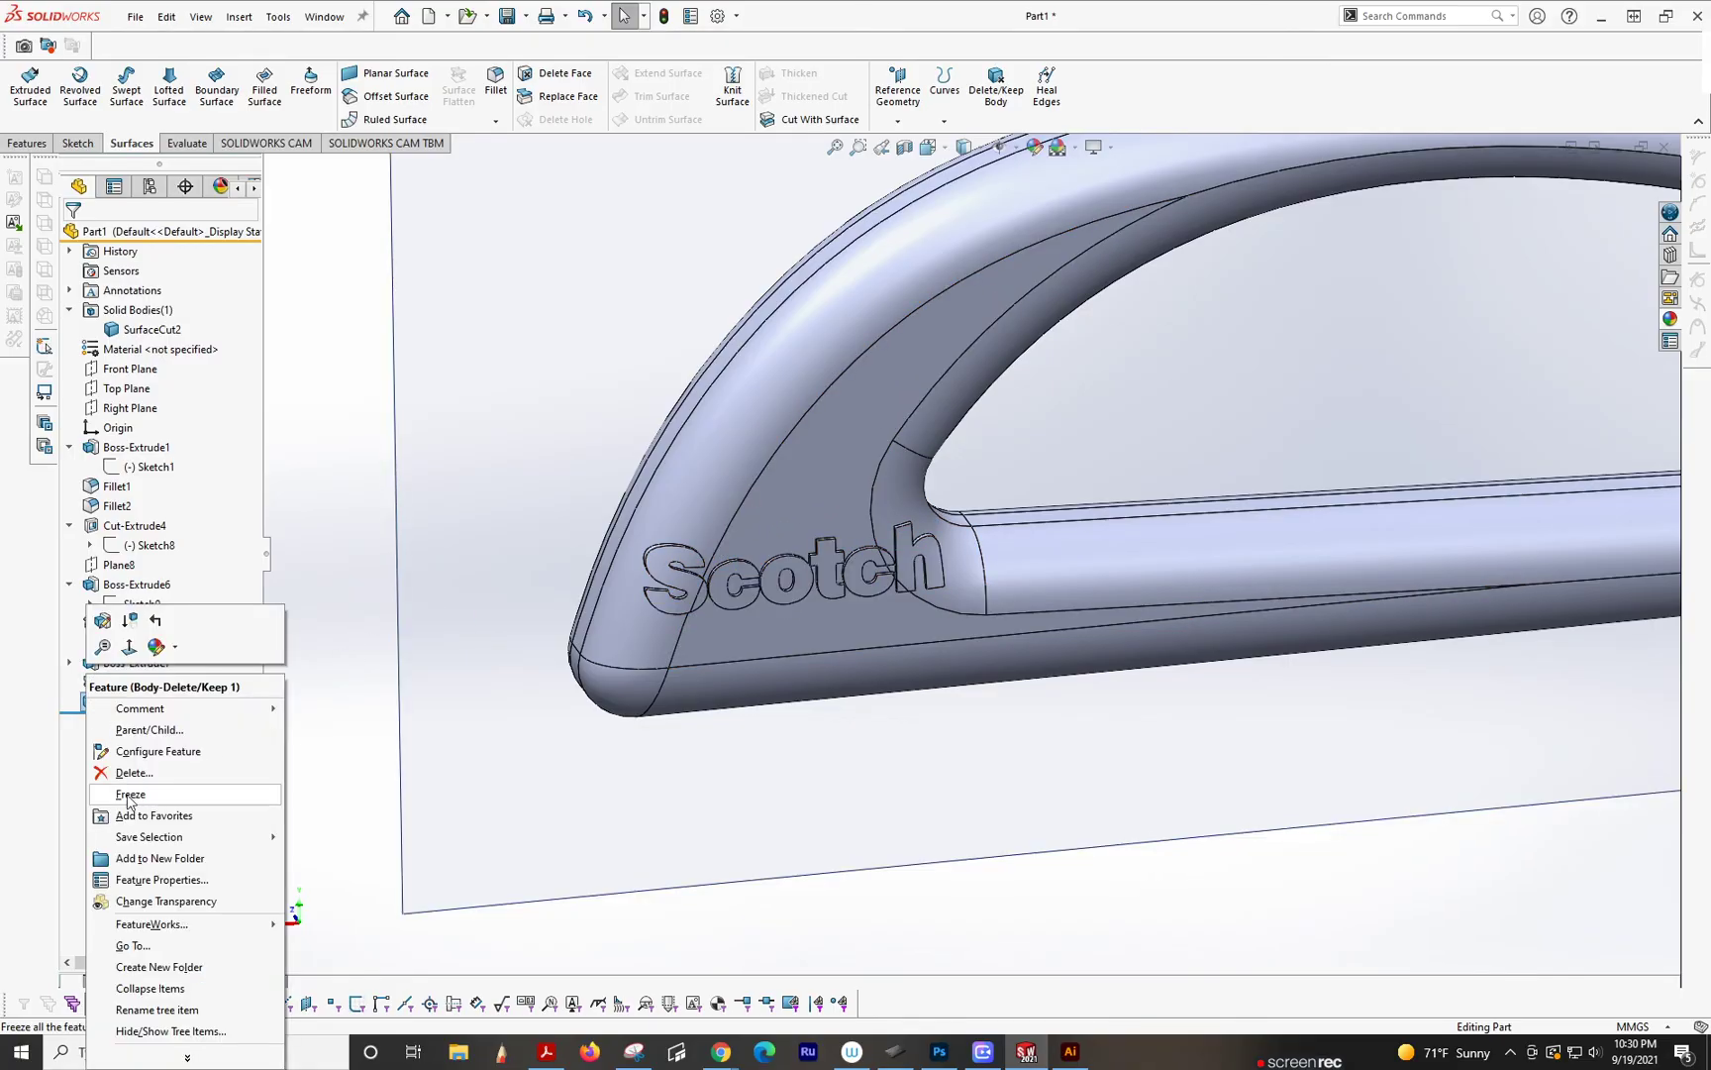
left_click(133, 773)
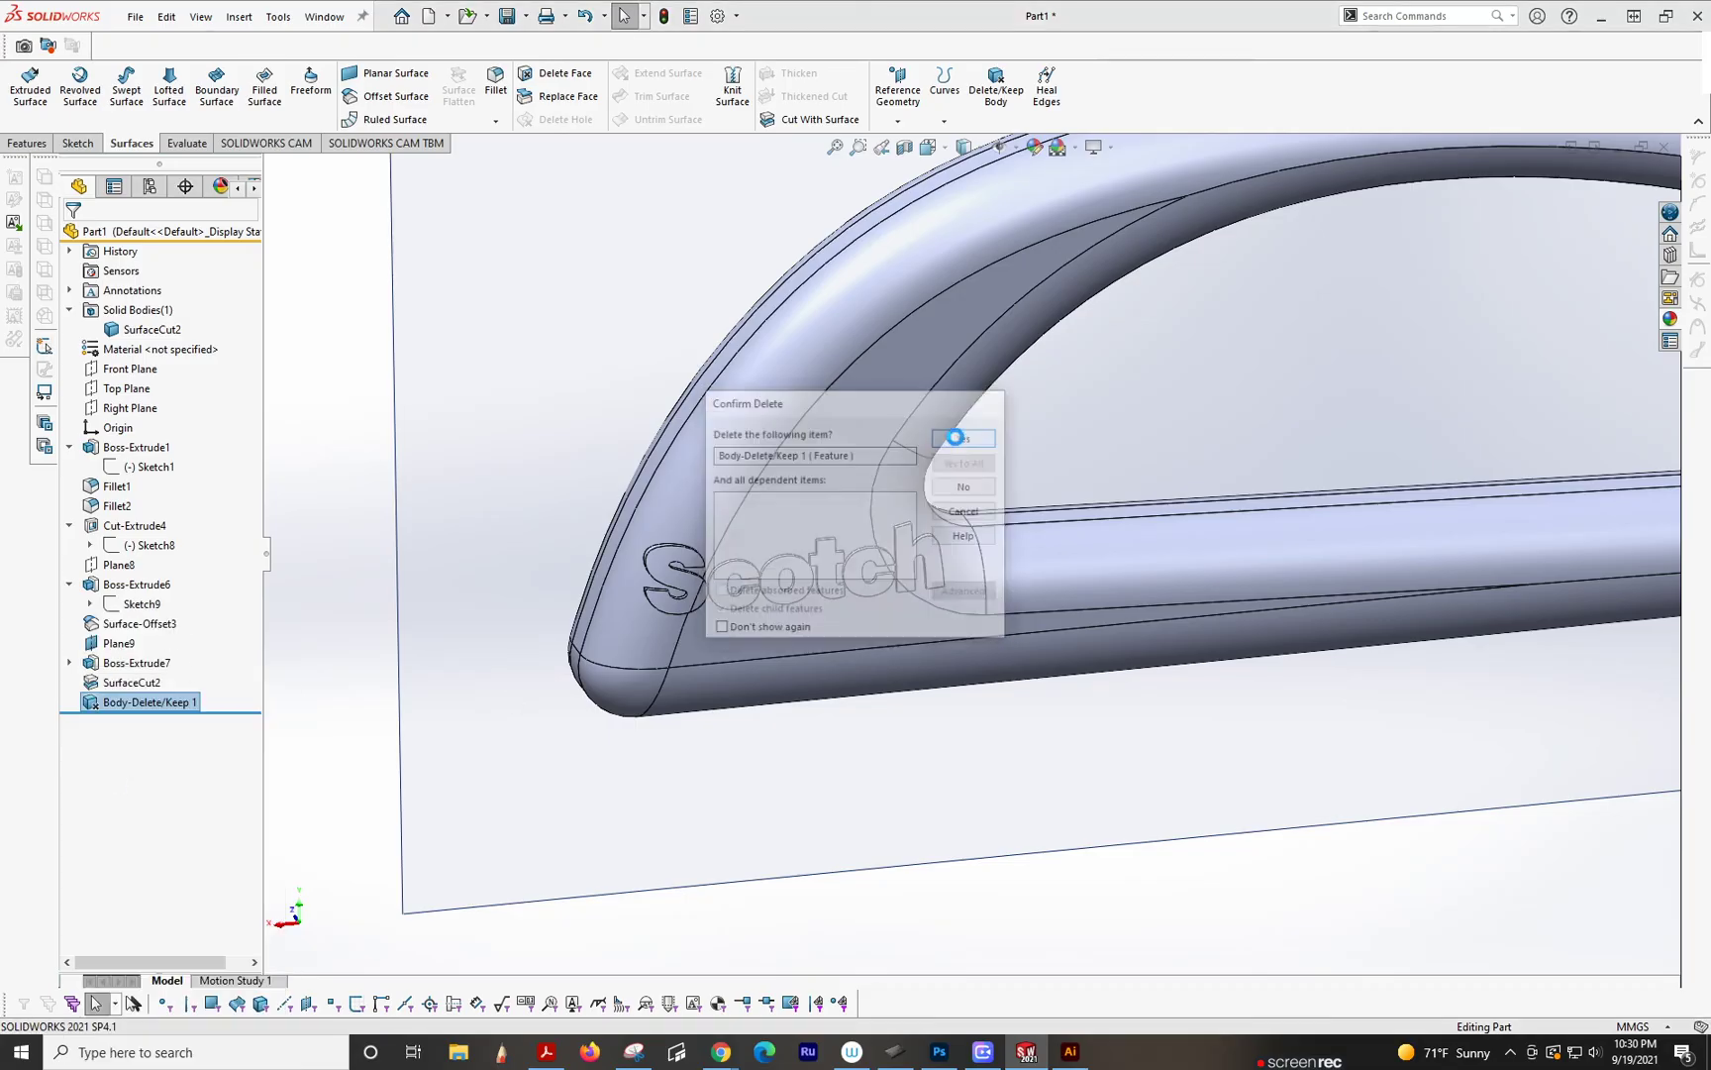
left_click(961, 438)
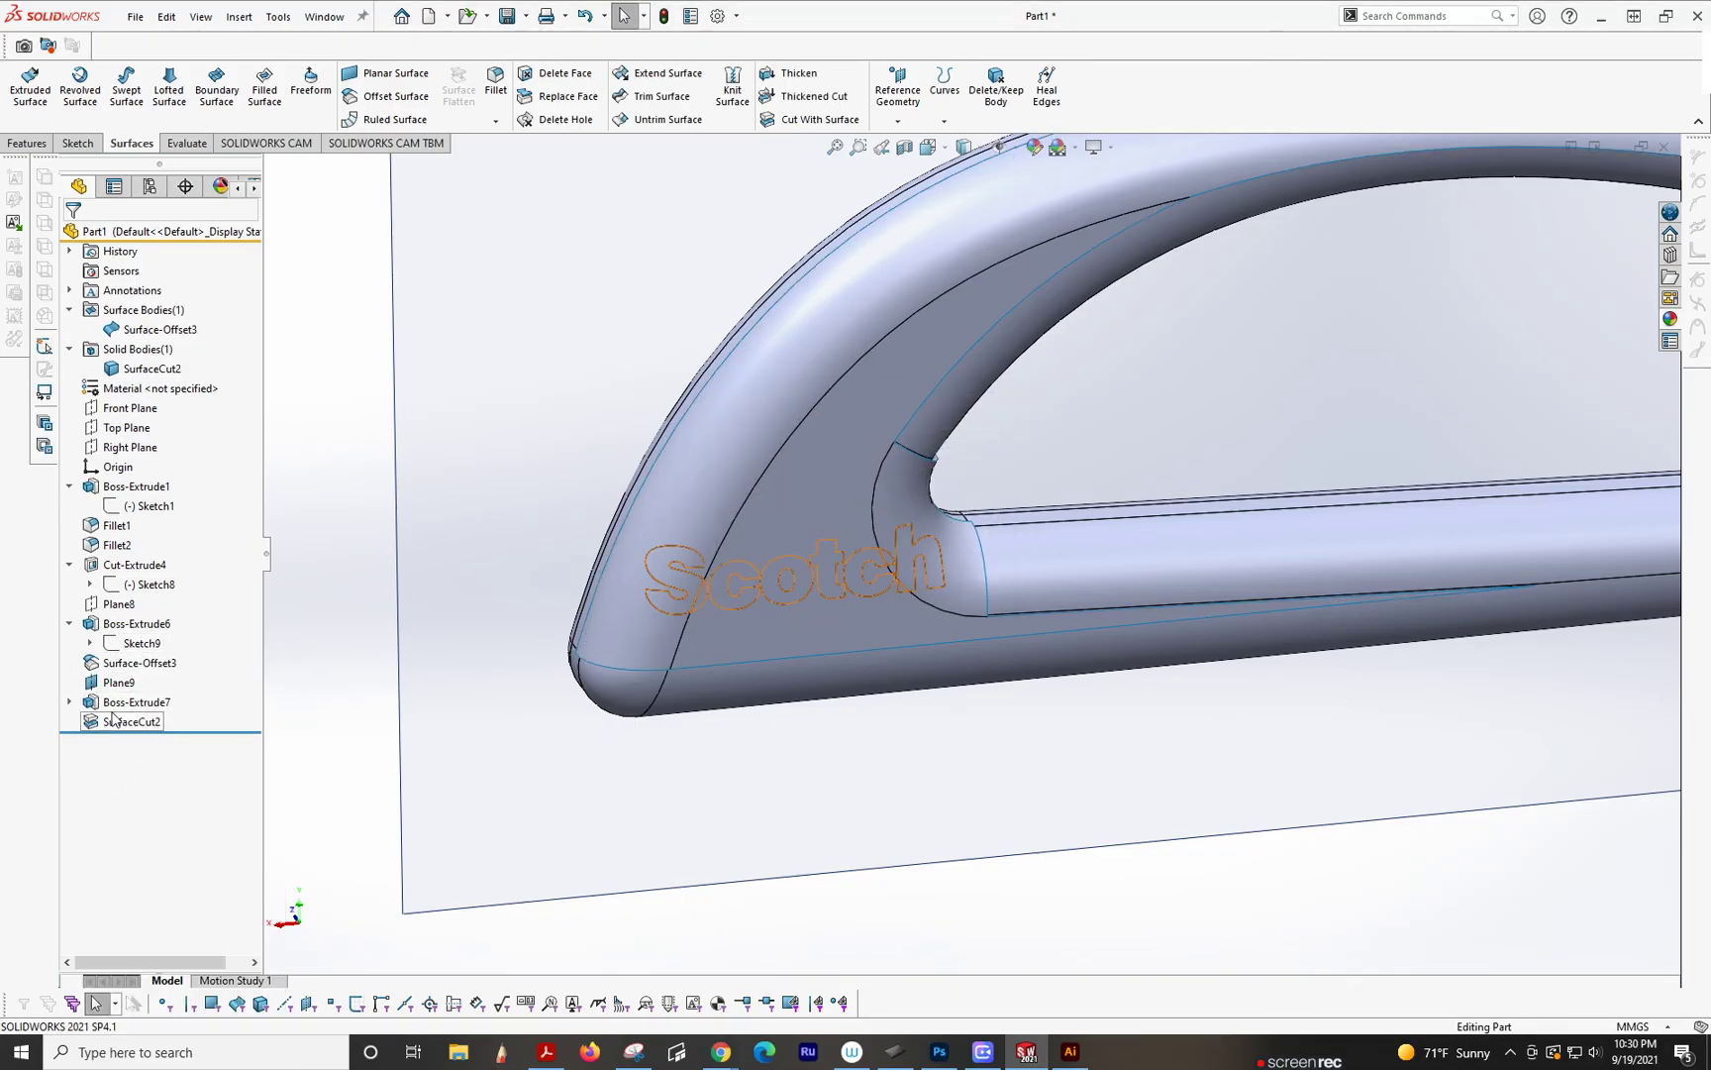
Step: Delete the SurfaceCut2 and Boss-Extrude7 features together
left_click(135, 701)
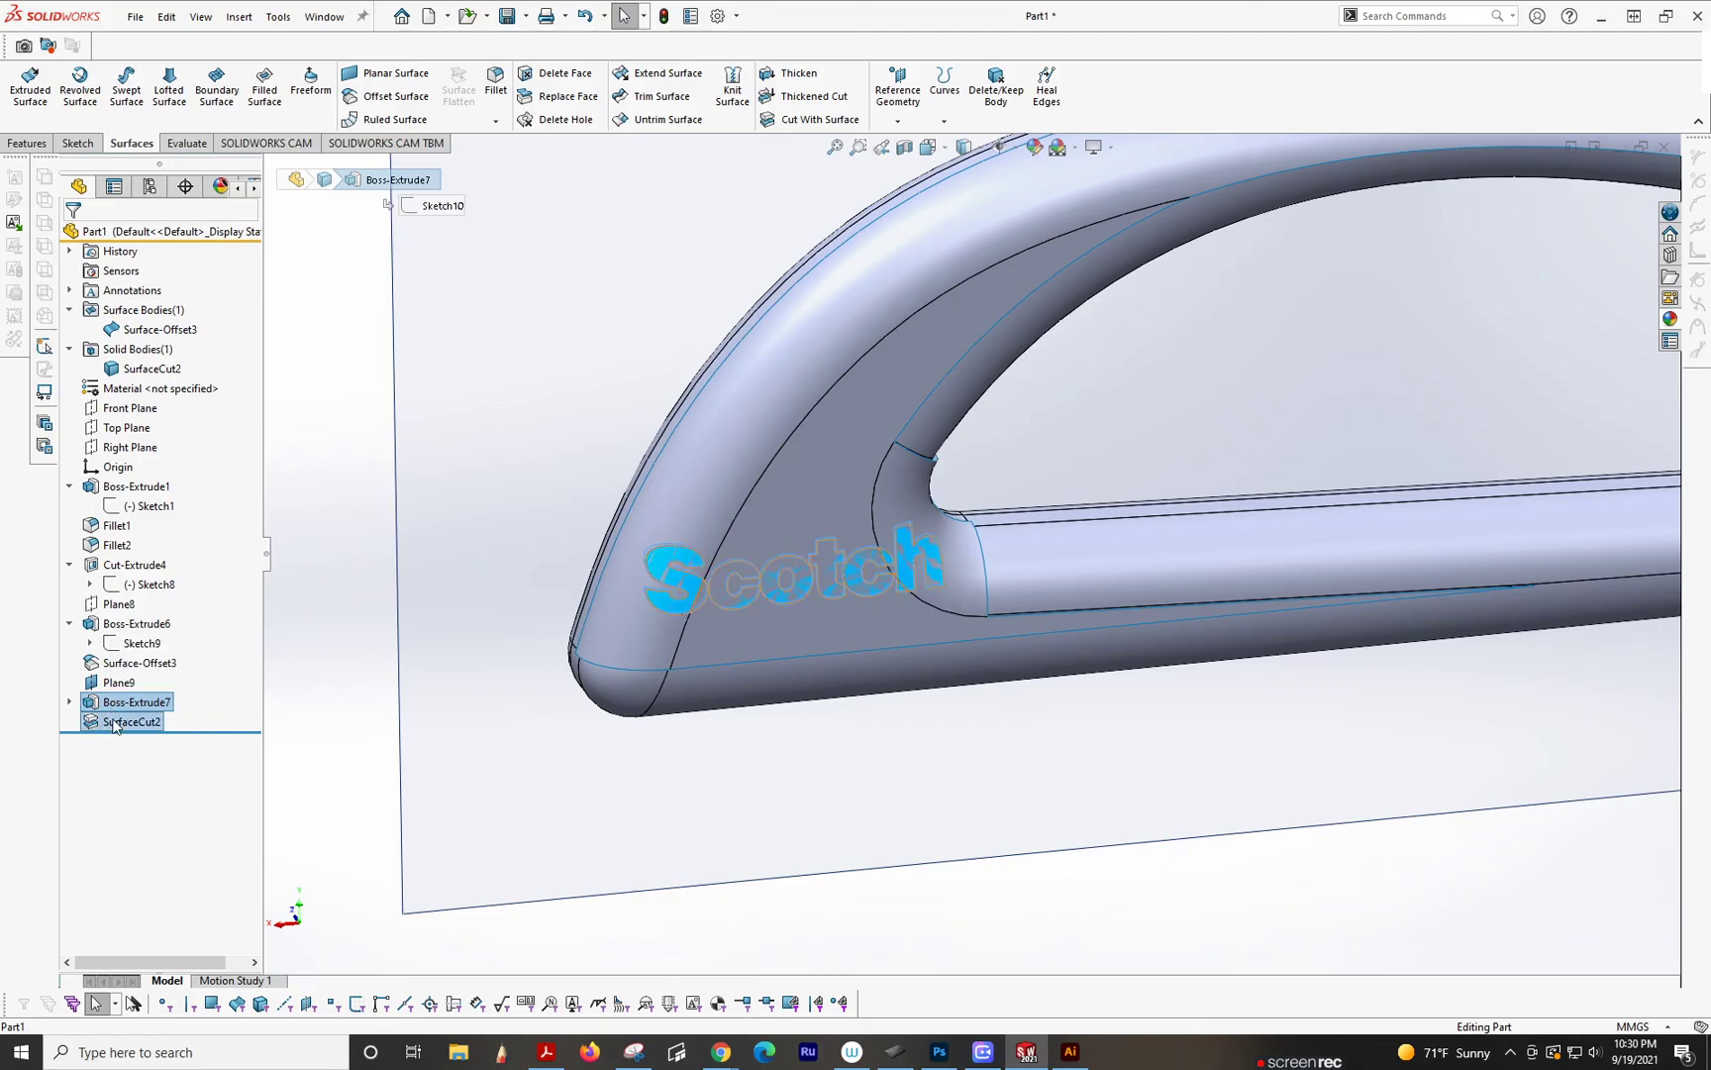
right_click(135, 721)
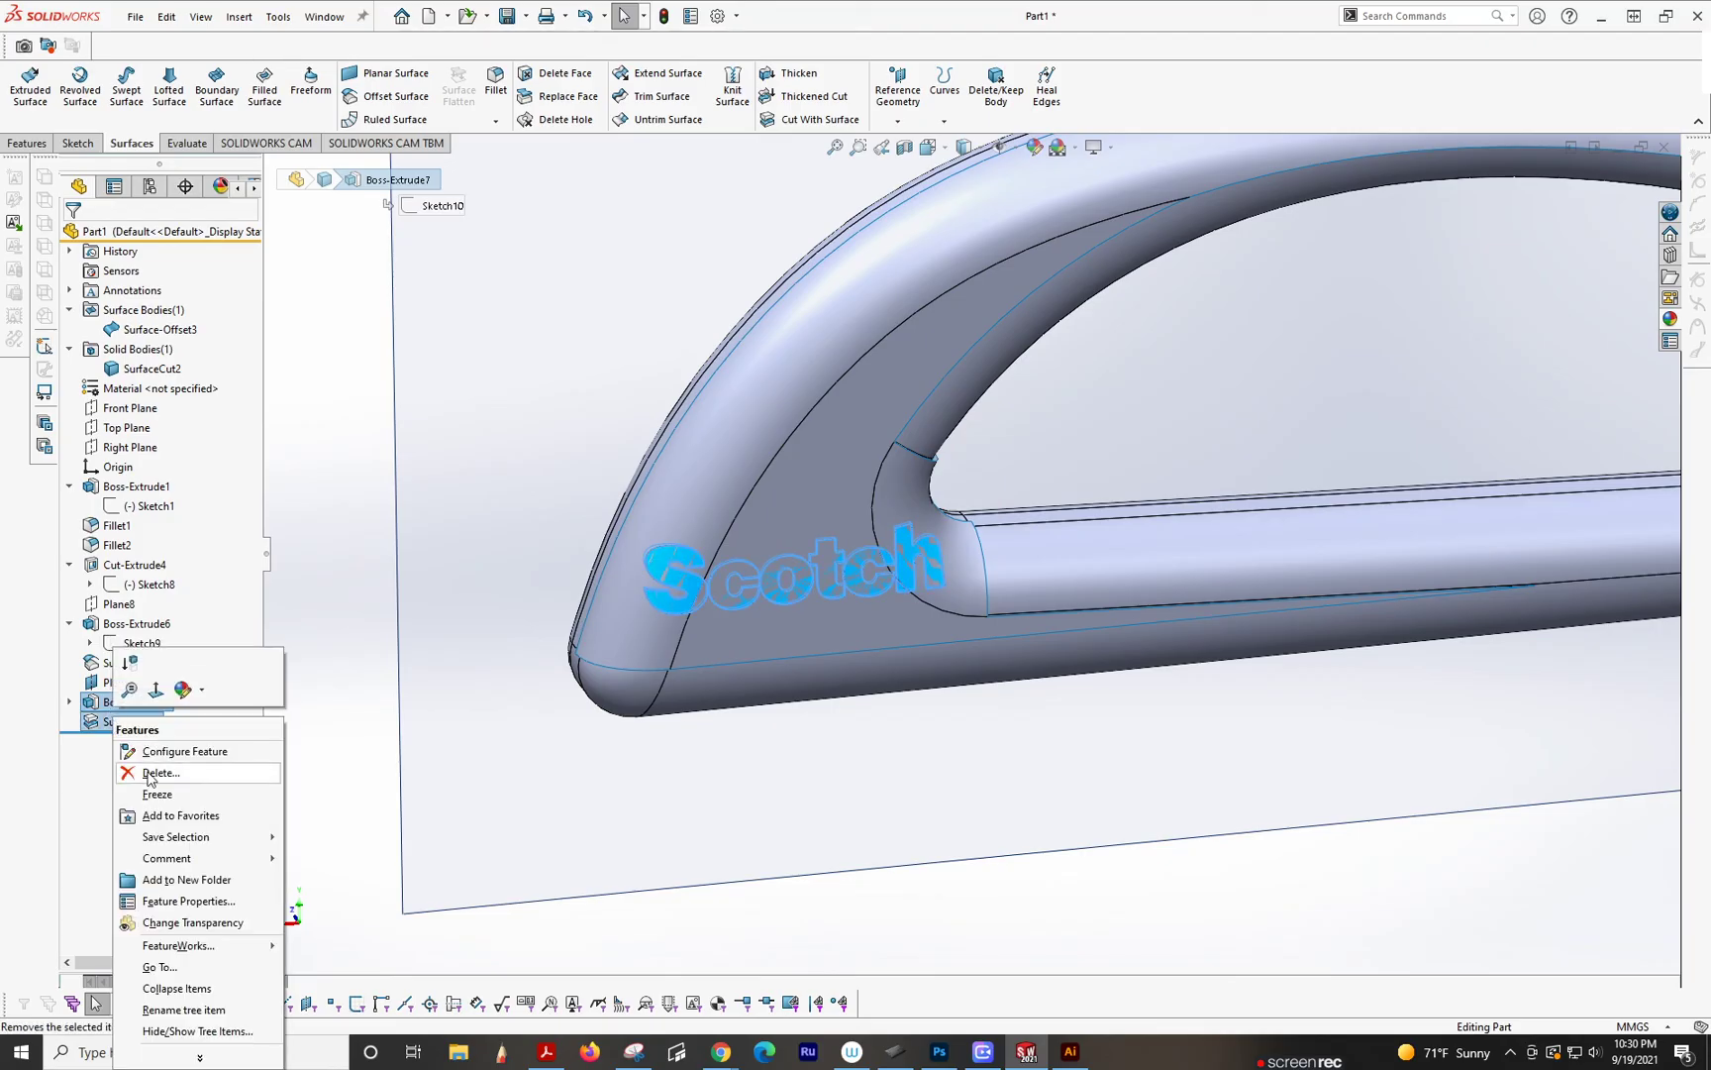
left_click(160, 773)
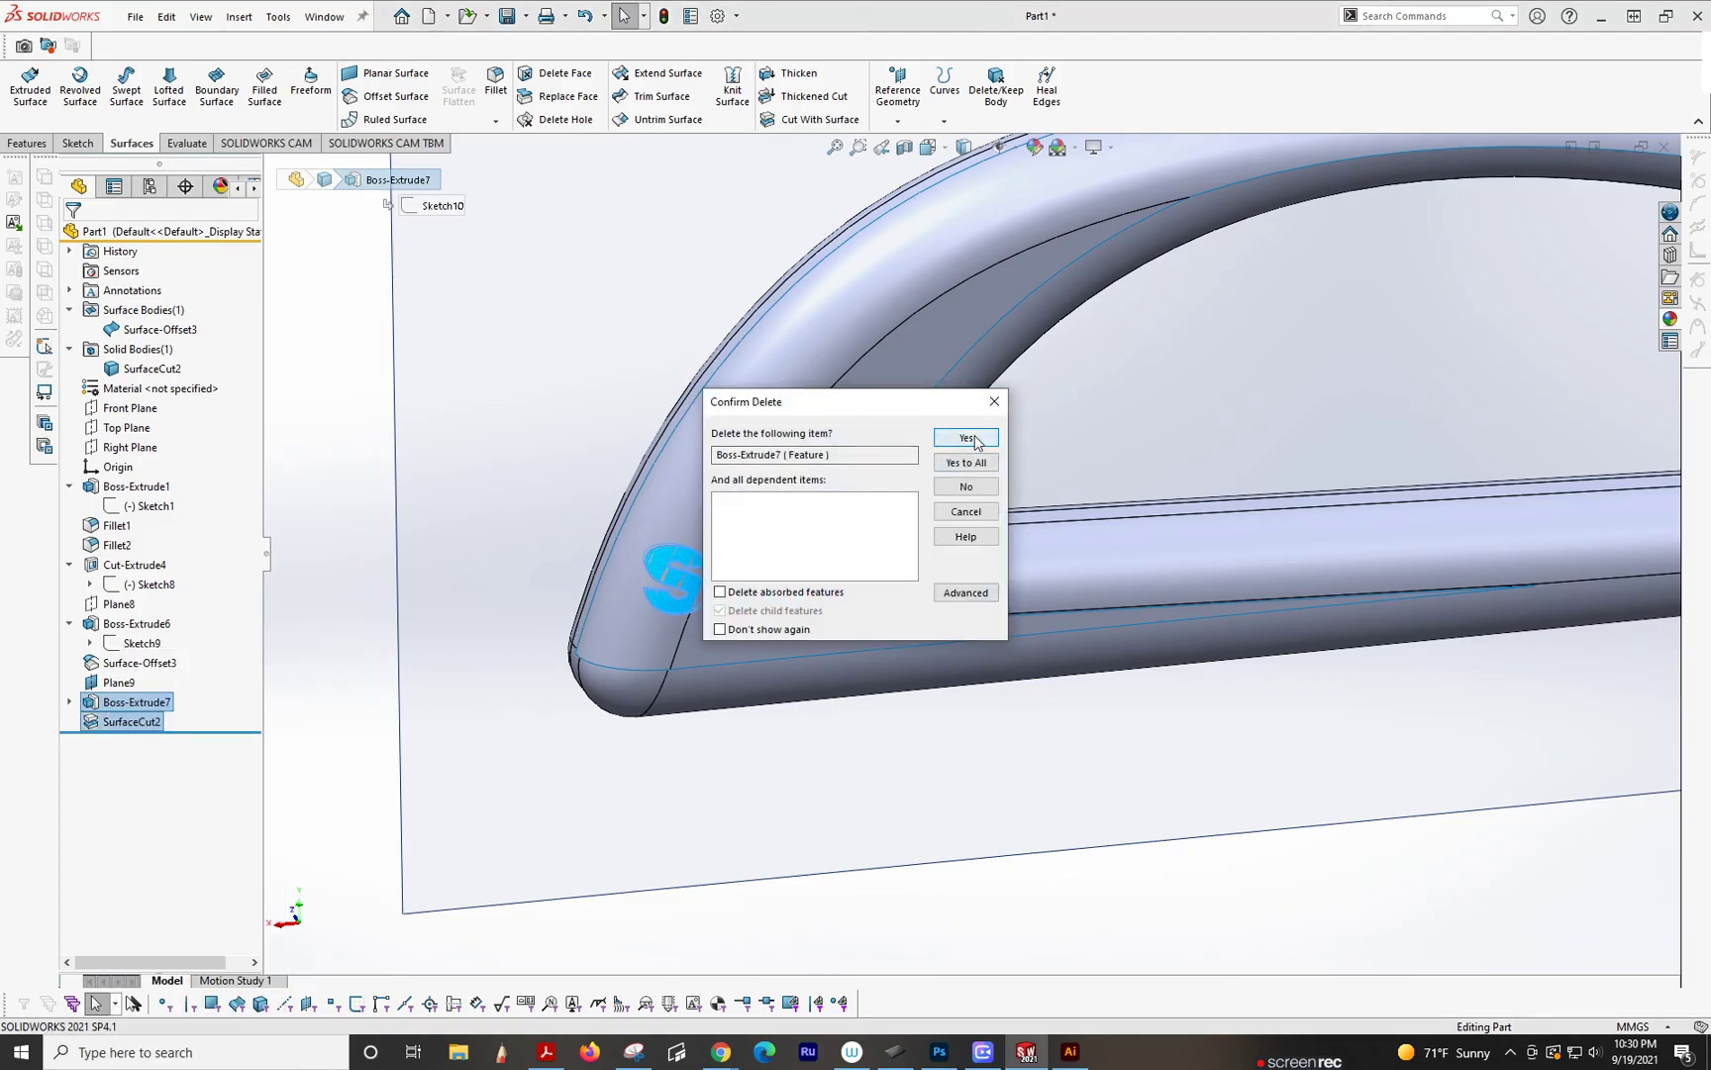
left_click(964, 438)
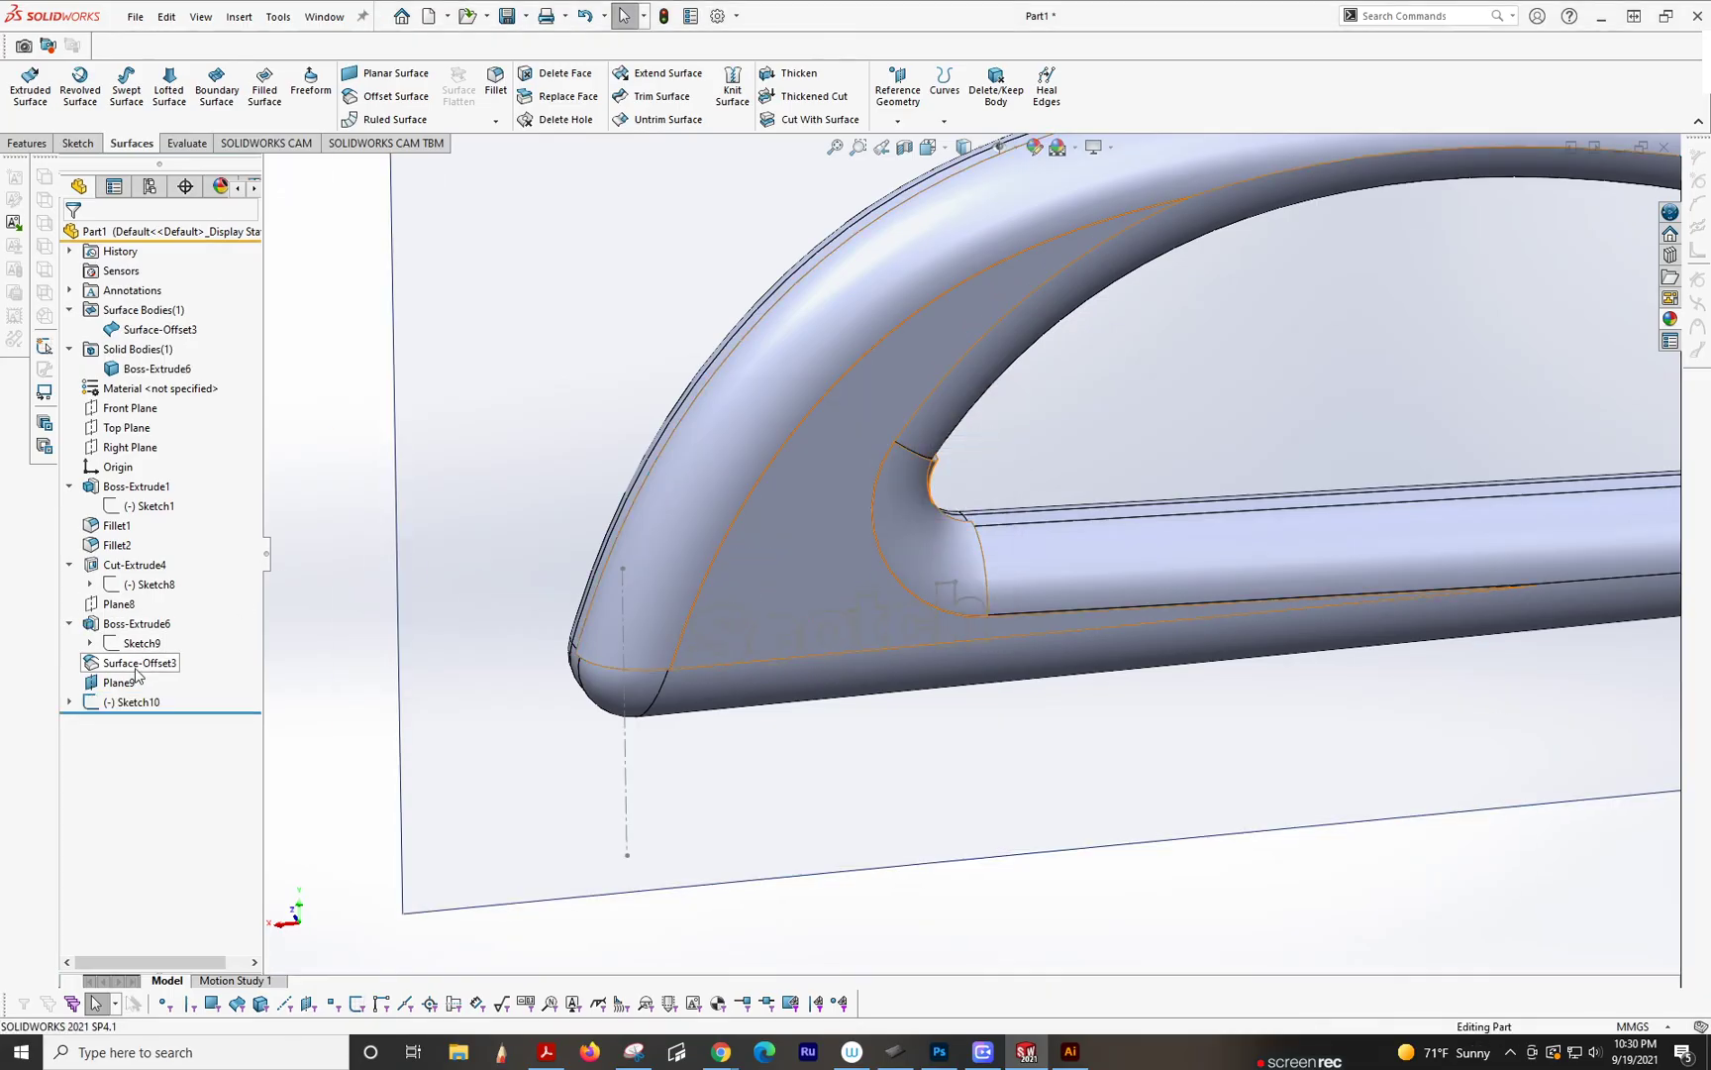
Step: Review Surface-Offset3 without changes and select the Scotch lettering Sketch10
double_click(139, 662)
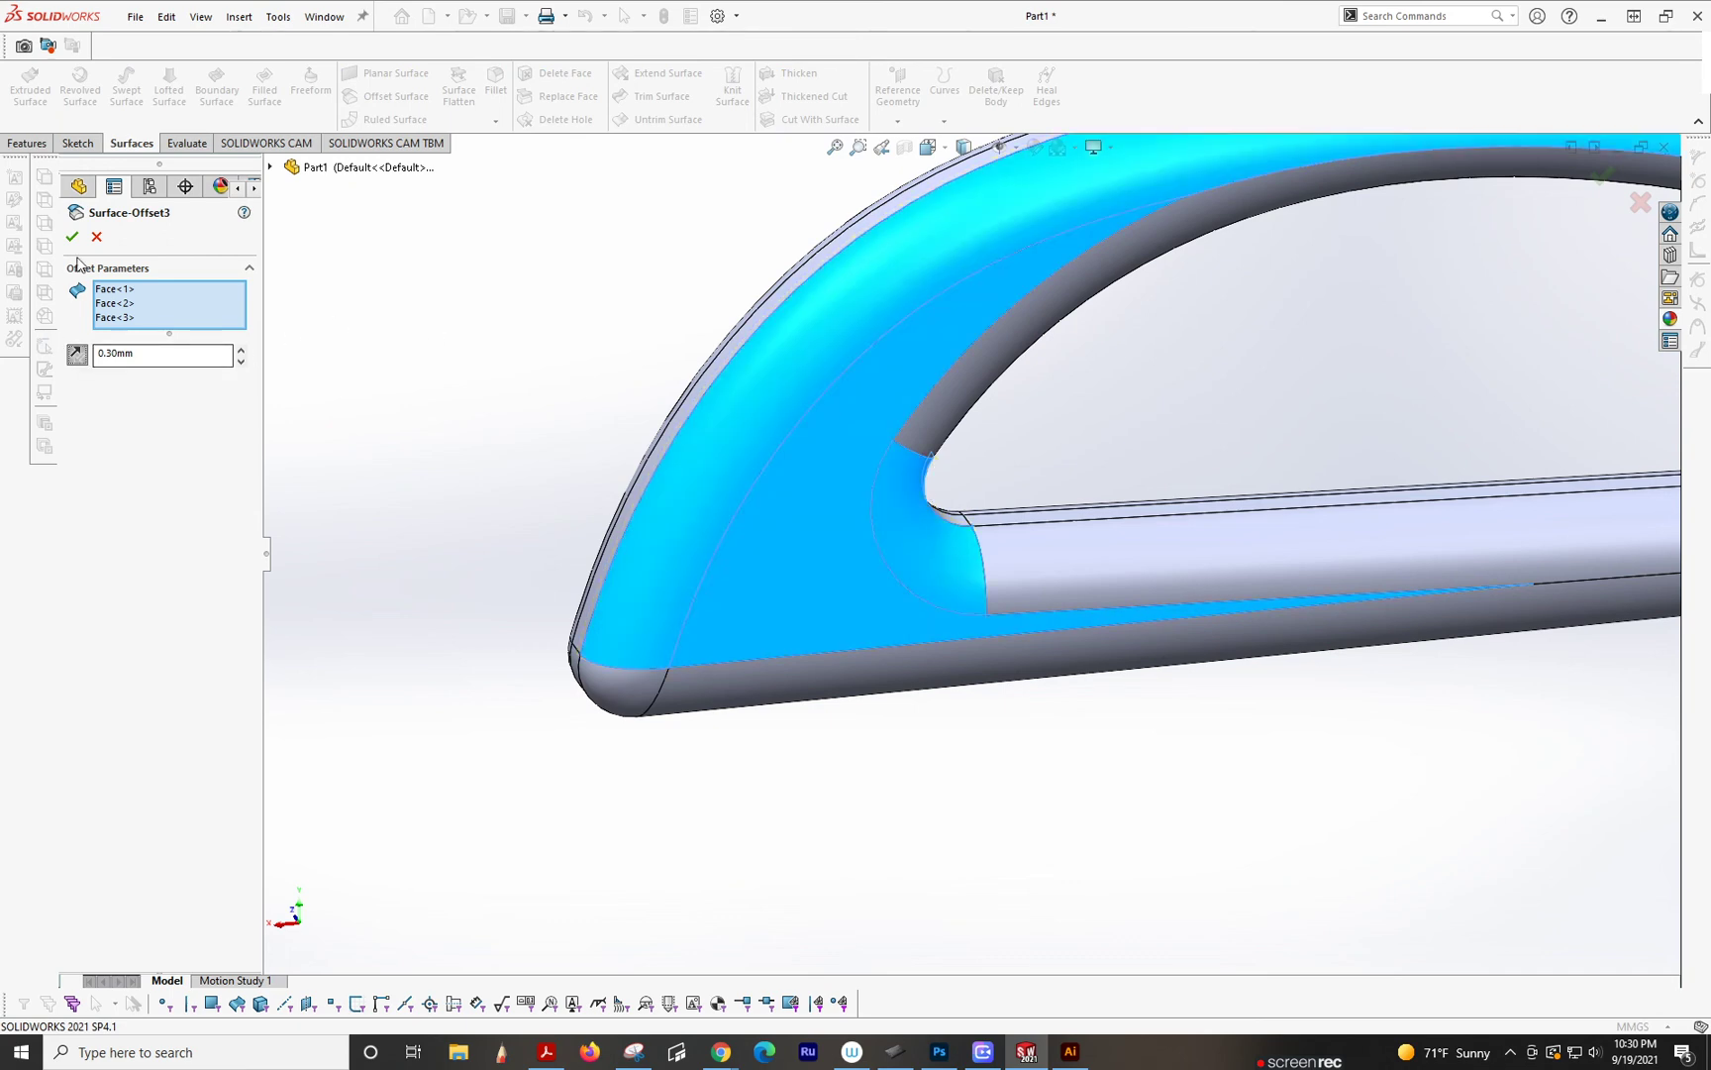
left_click(71, 237)
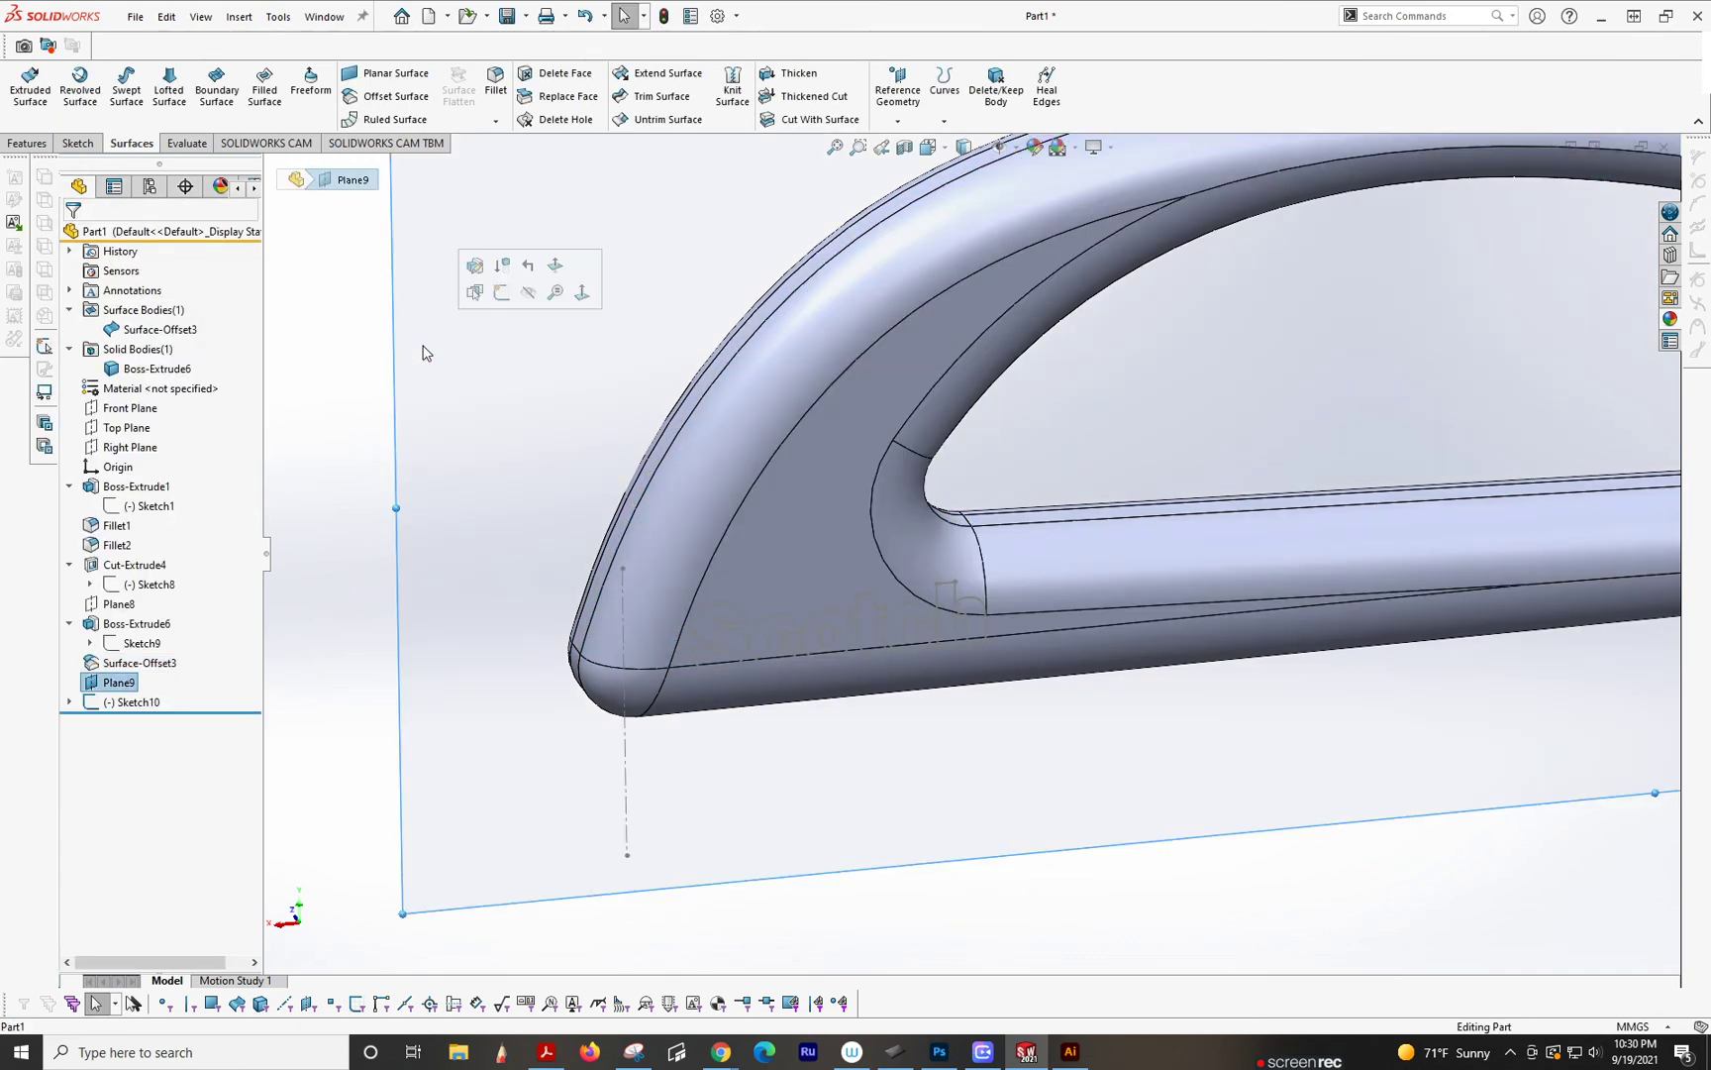
left_click(135, 701)
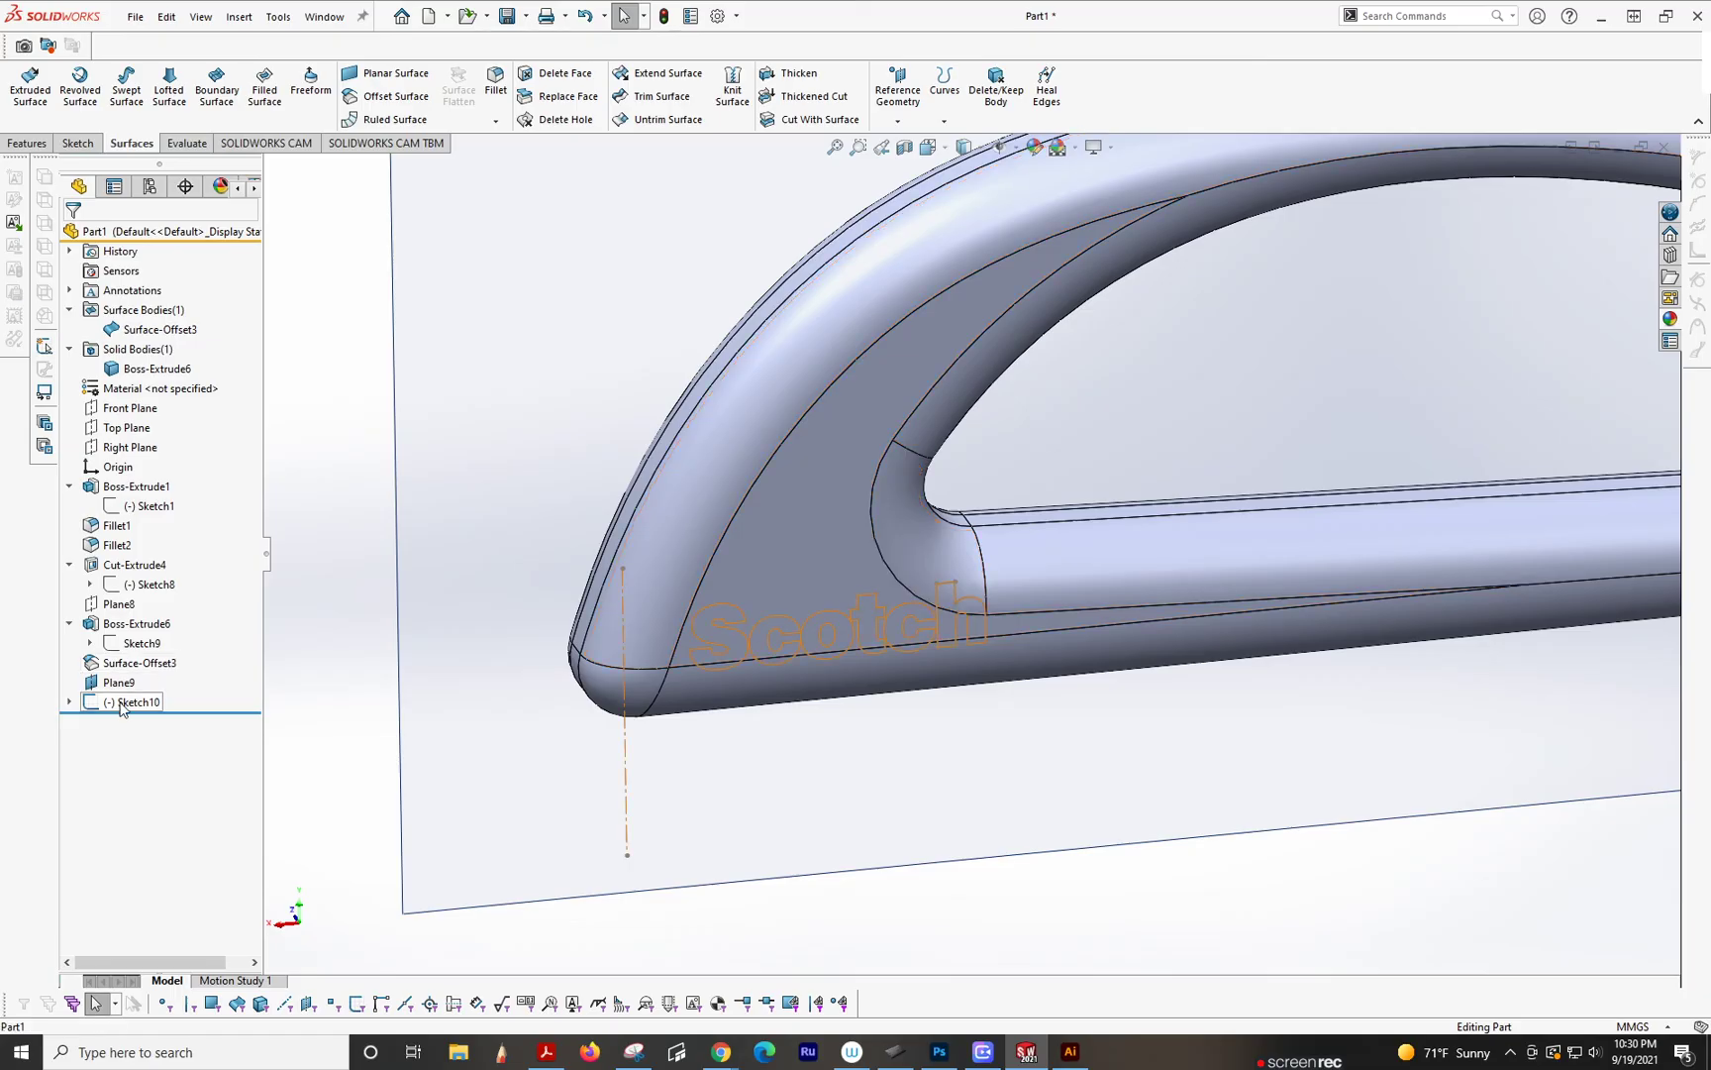
Step: Start an Extruded Cut of Sketch10 into the Boss-Extrude6 handle body, blind 0.20 mm
left_click(137, 702)
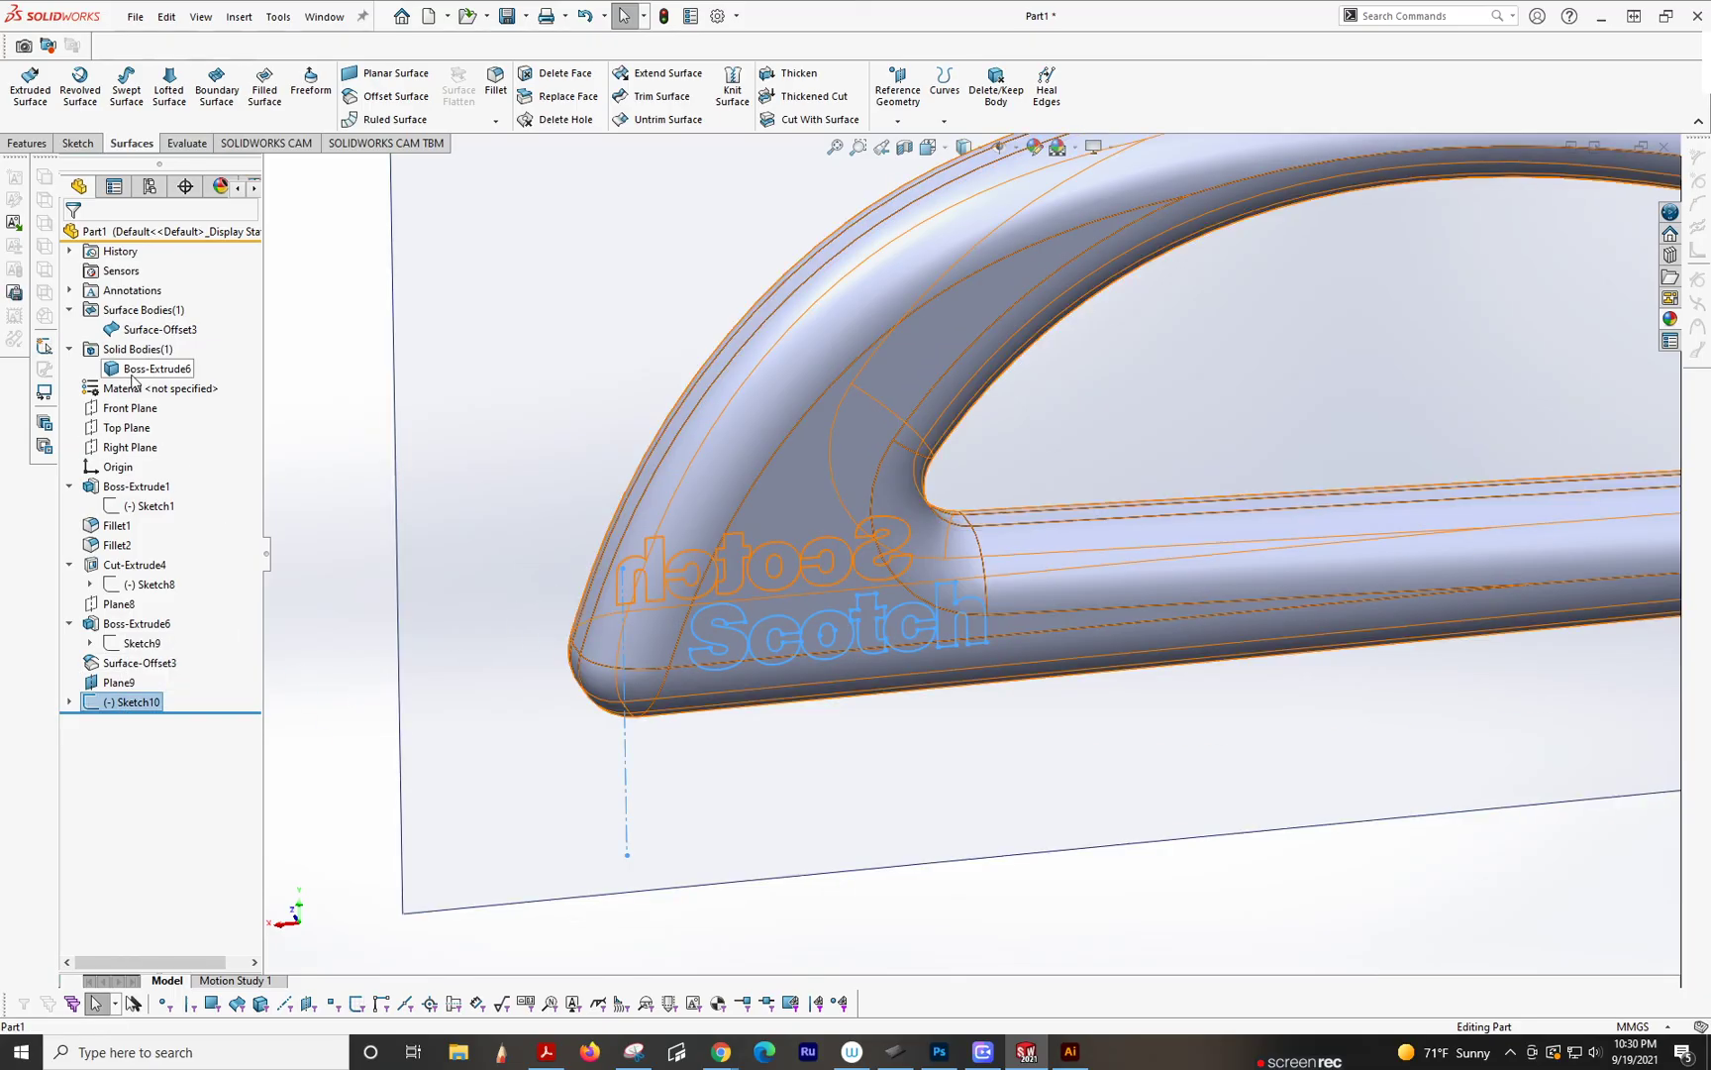
right_click(156, 369)
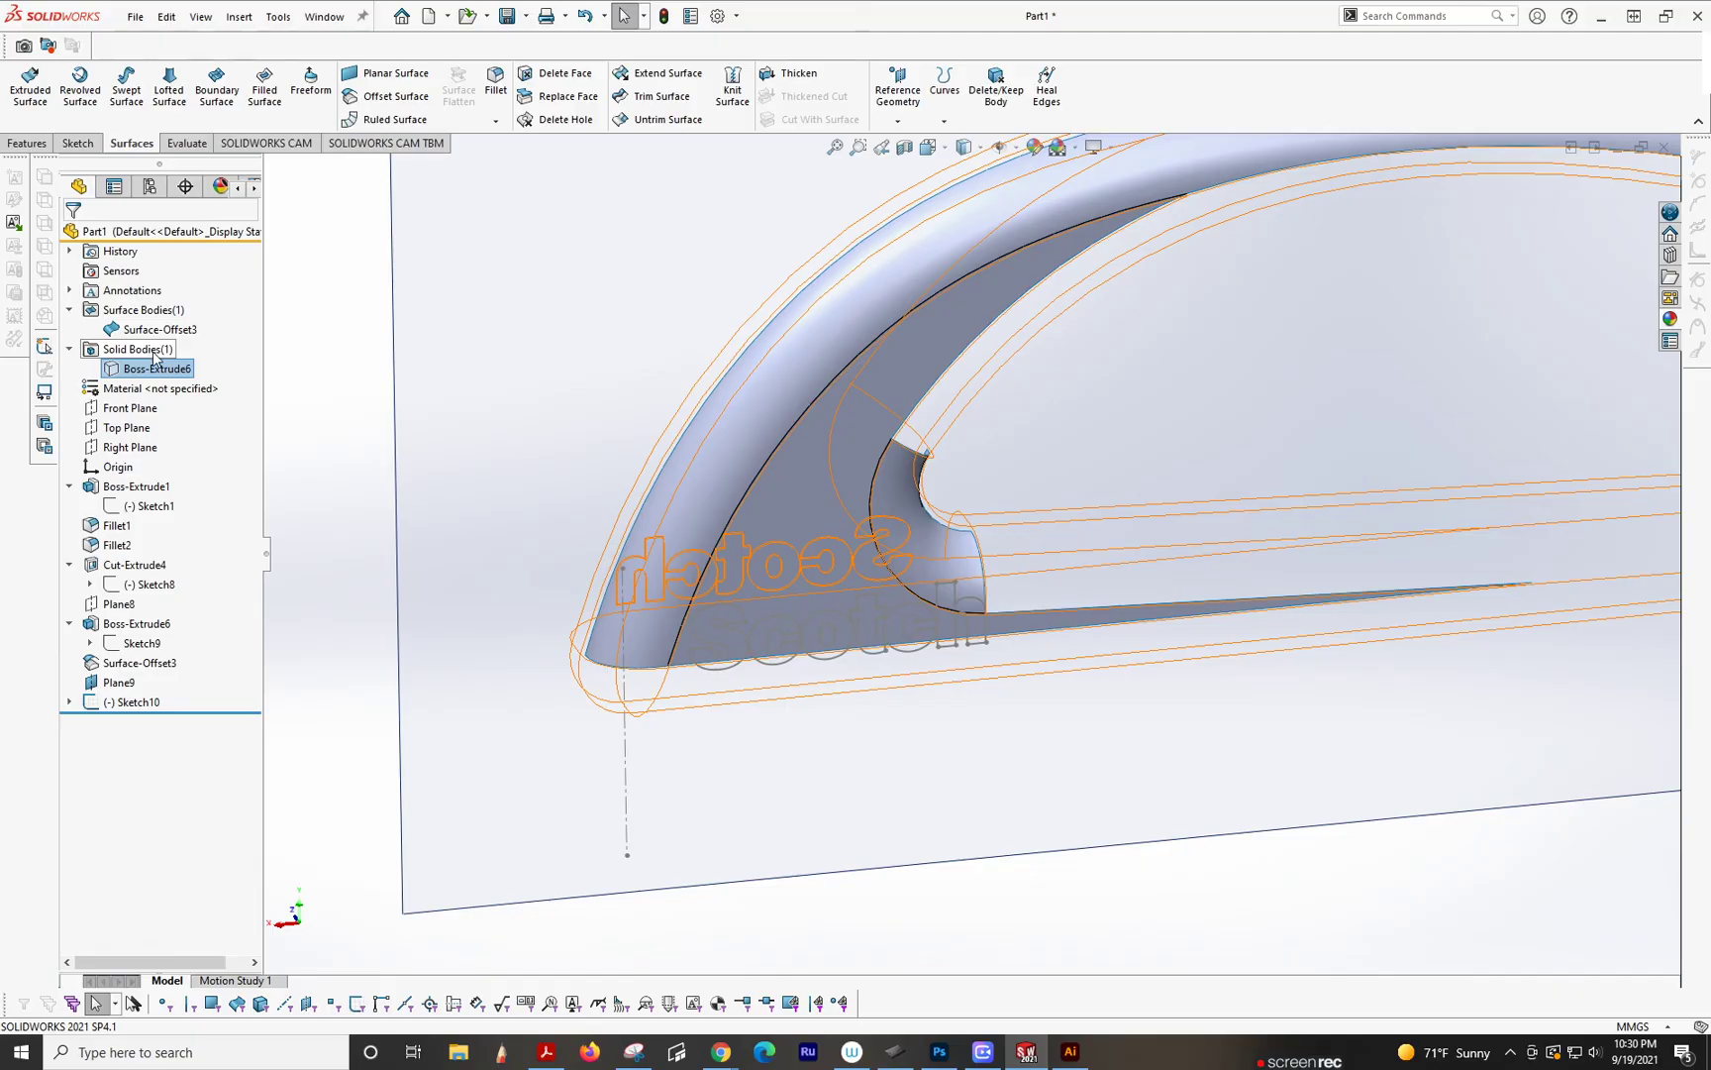
mouse_move(156, 362)
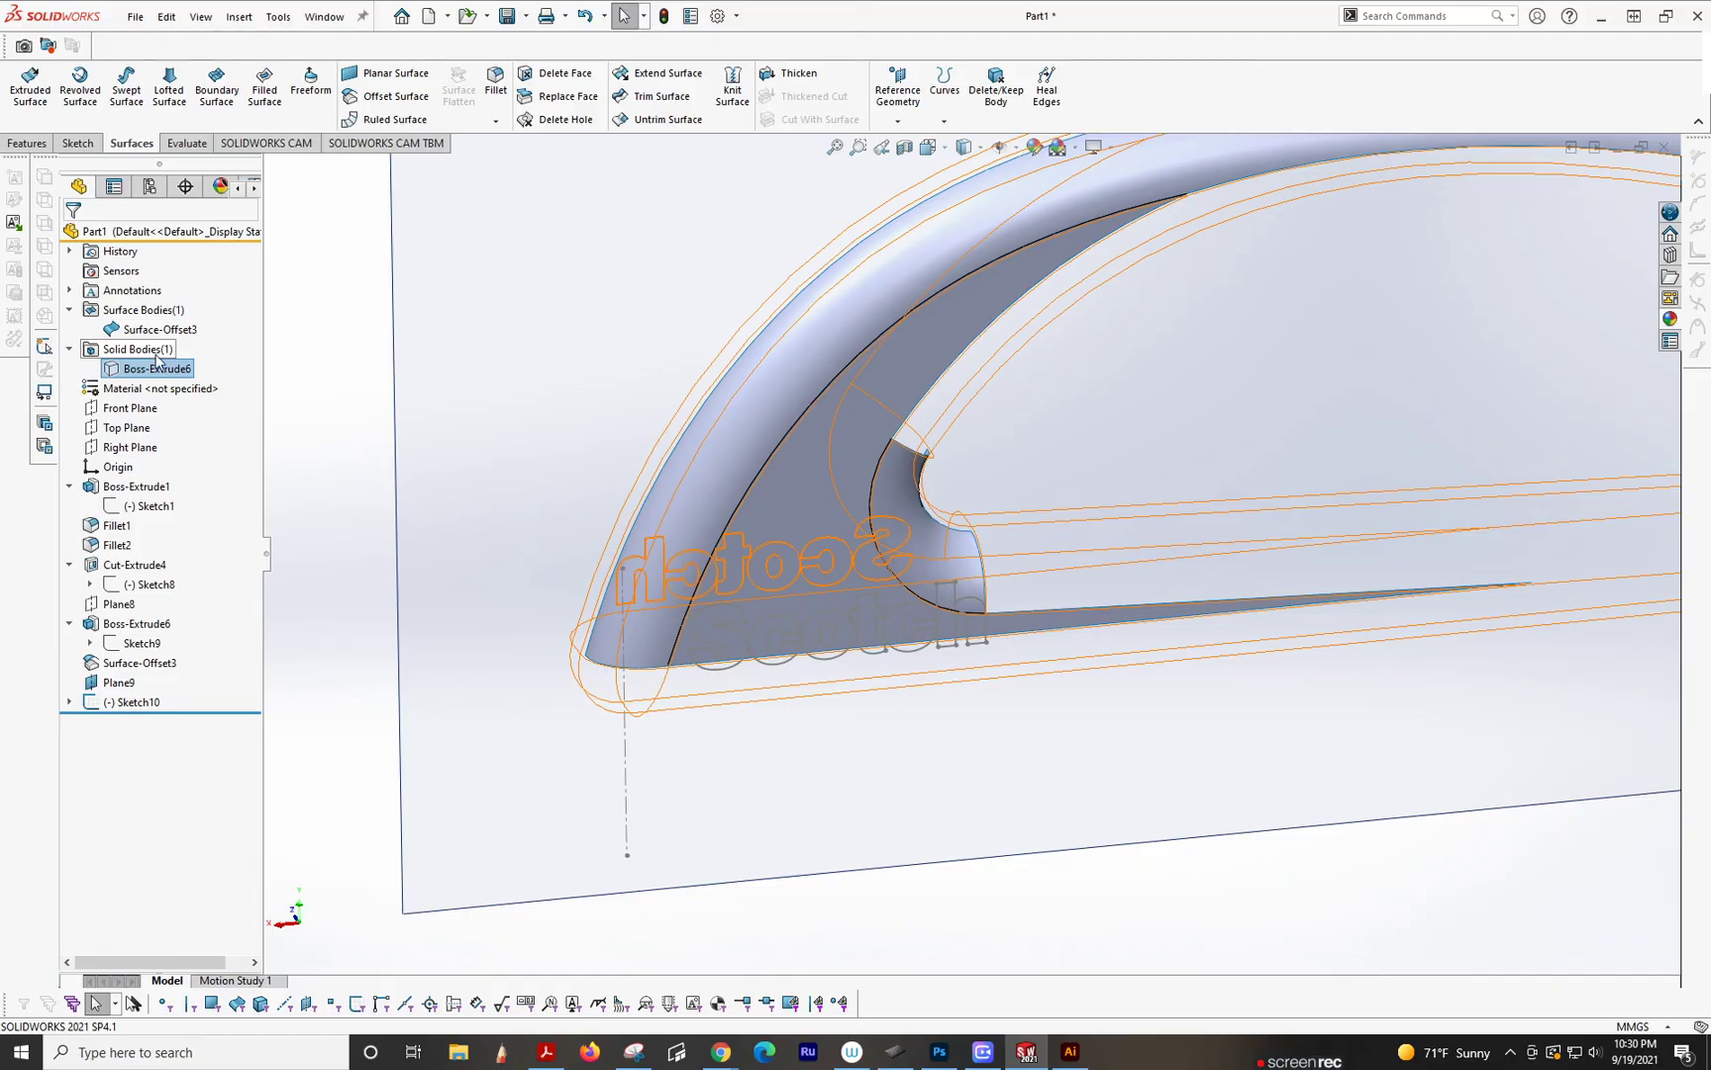
left_click(155, 368)
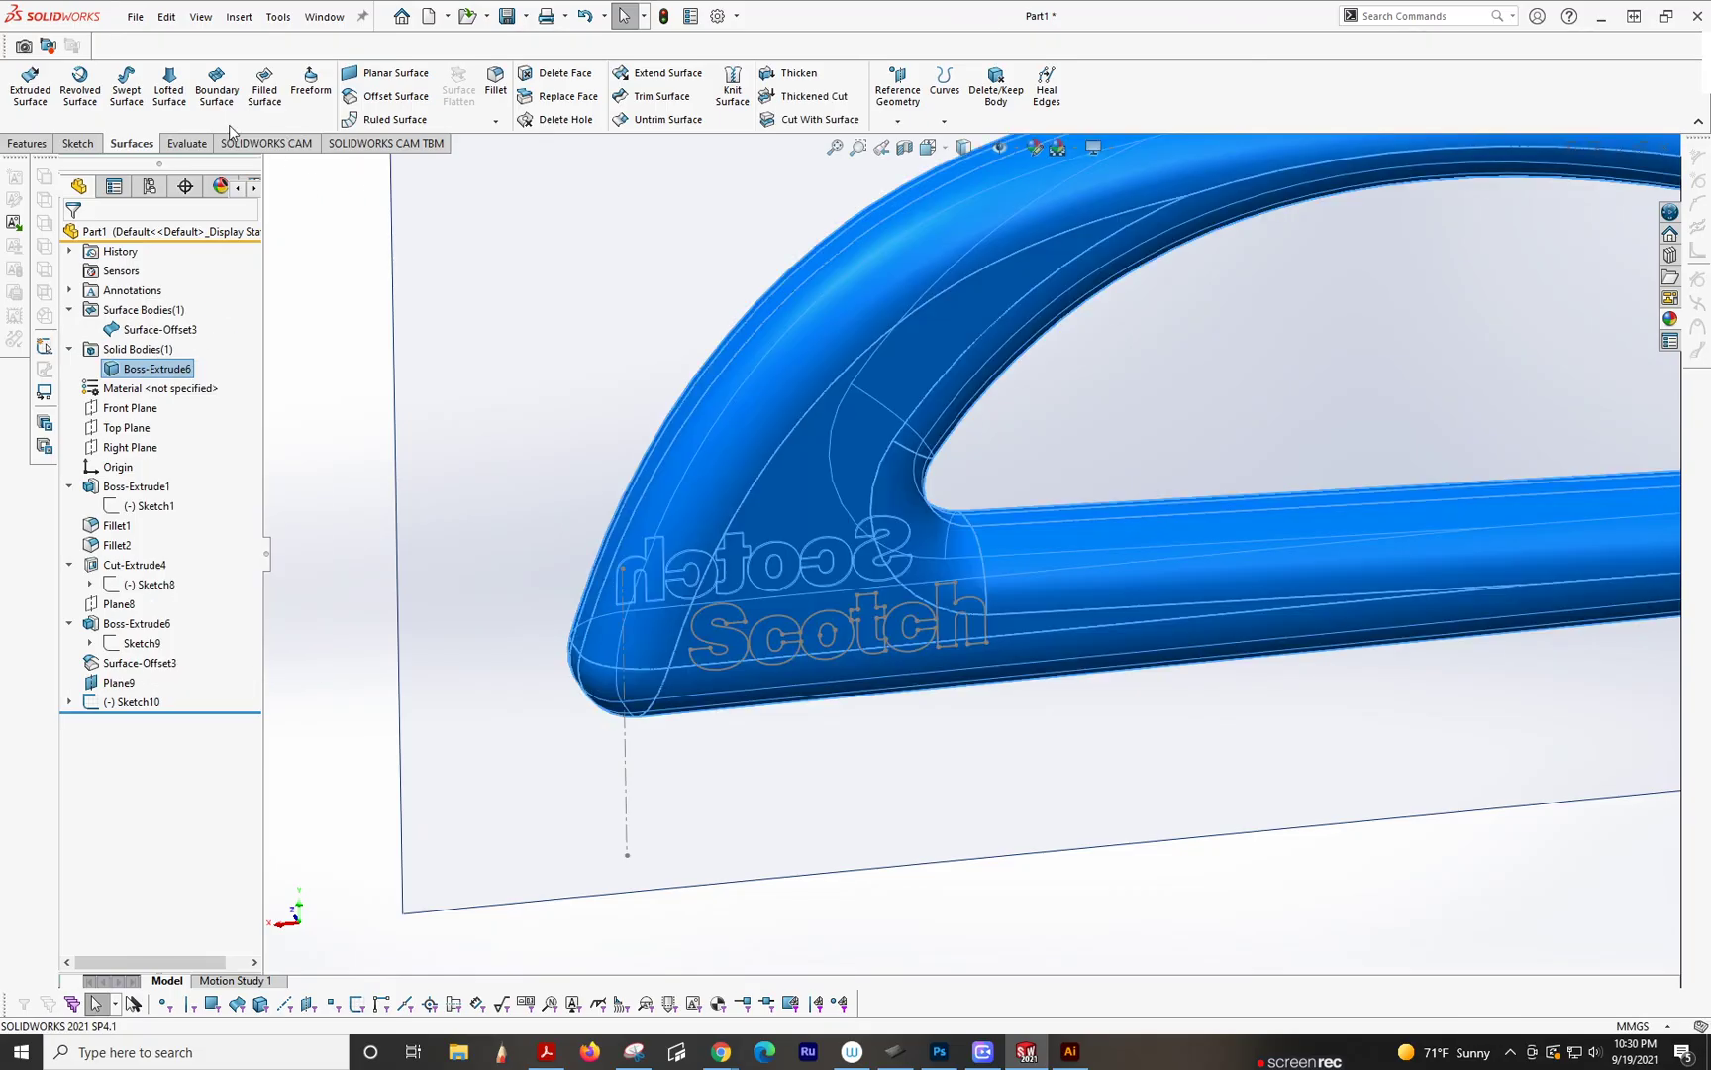
left_click(26, 142)
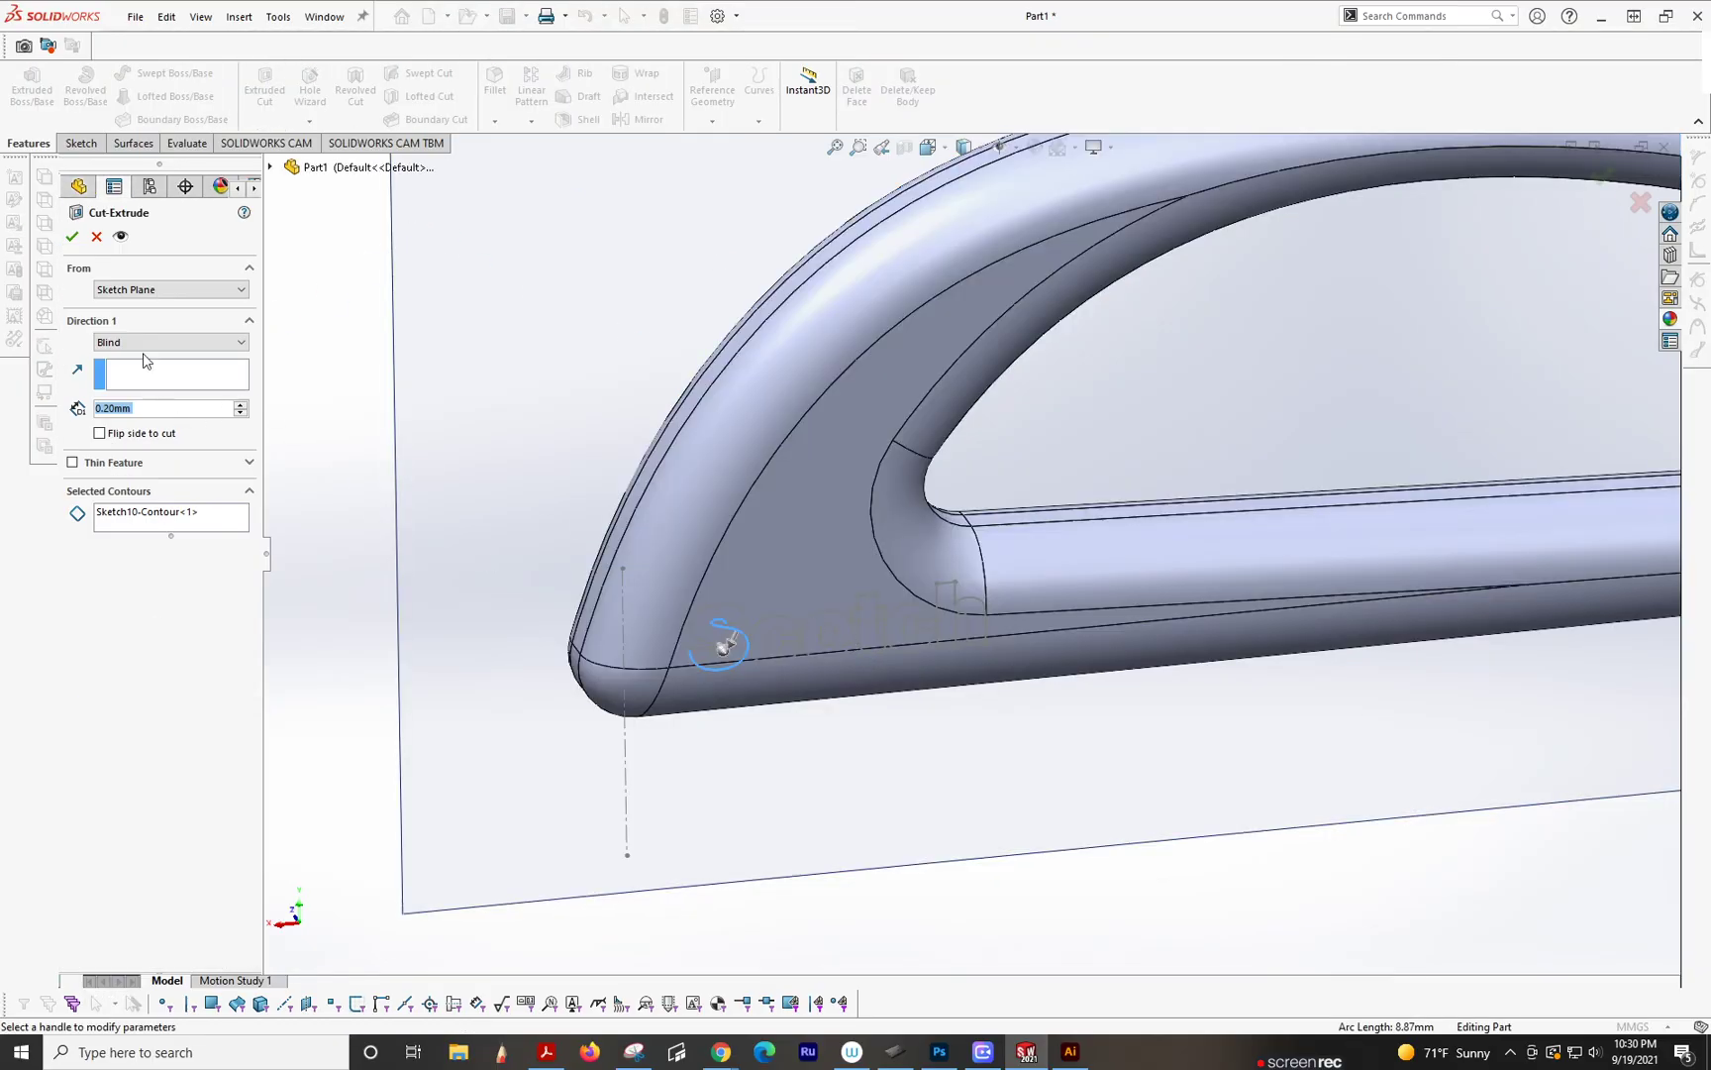
Step: Redo the cut-extrude as Up To Surface ending at Surface-Offset3, creating Cut-Extrude5
left_click(95, 237)
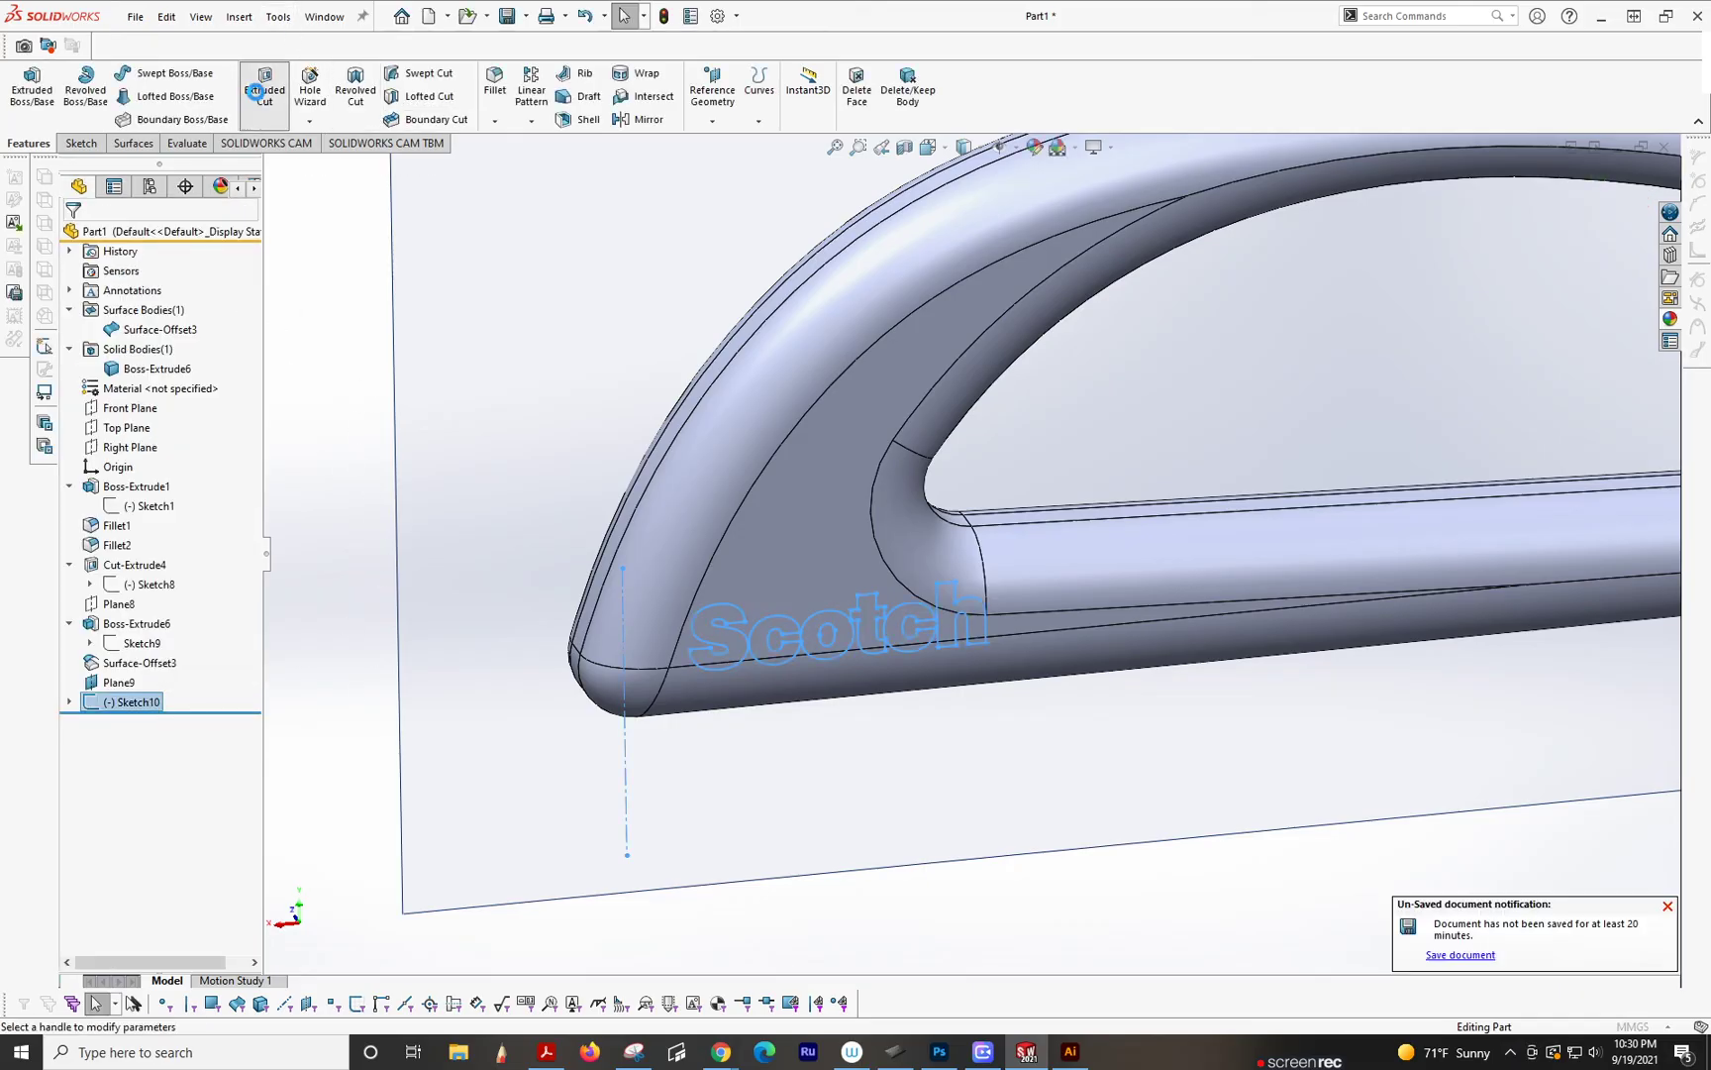
left_click(263, 87)
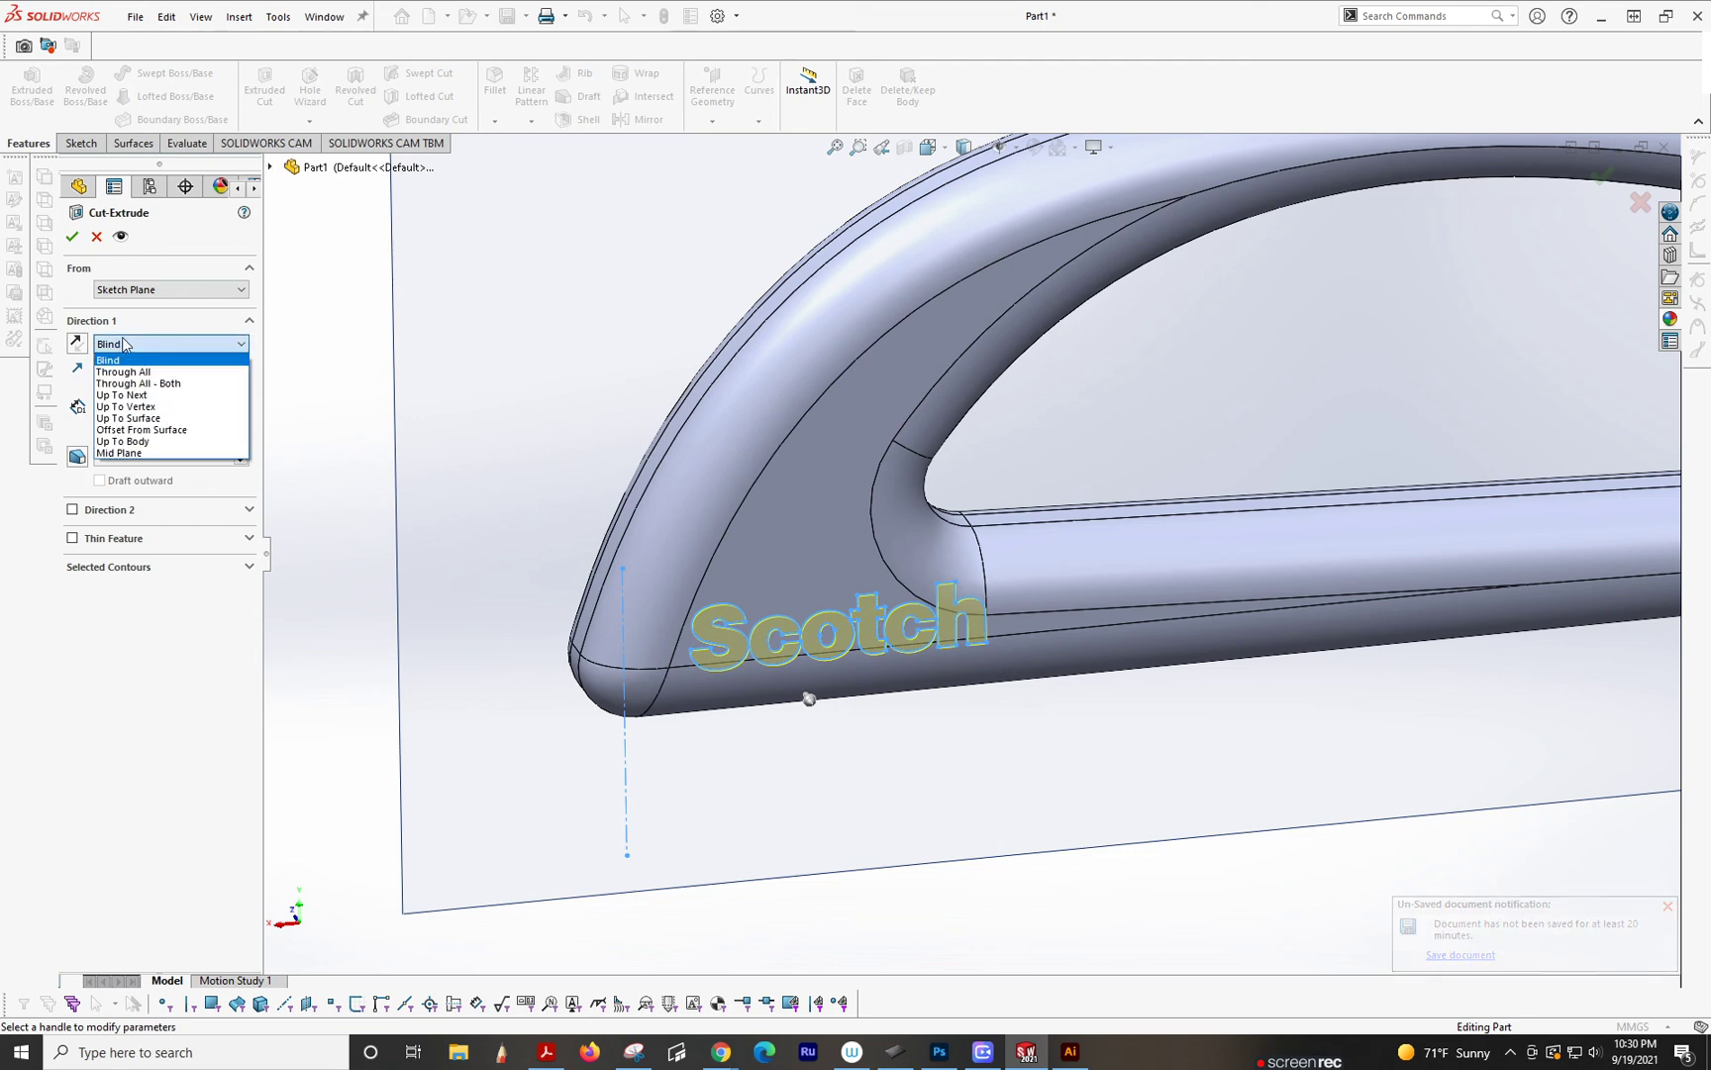
left_click(127, 418)
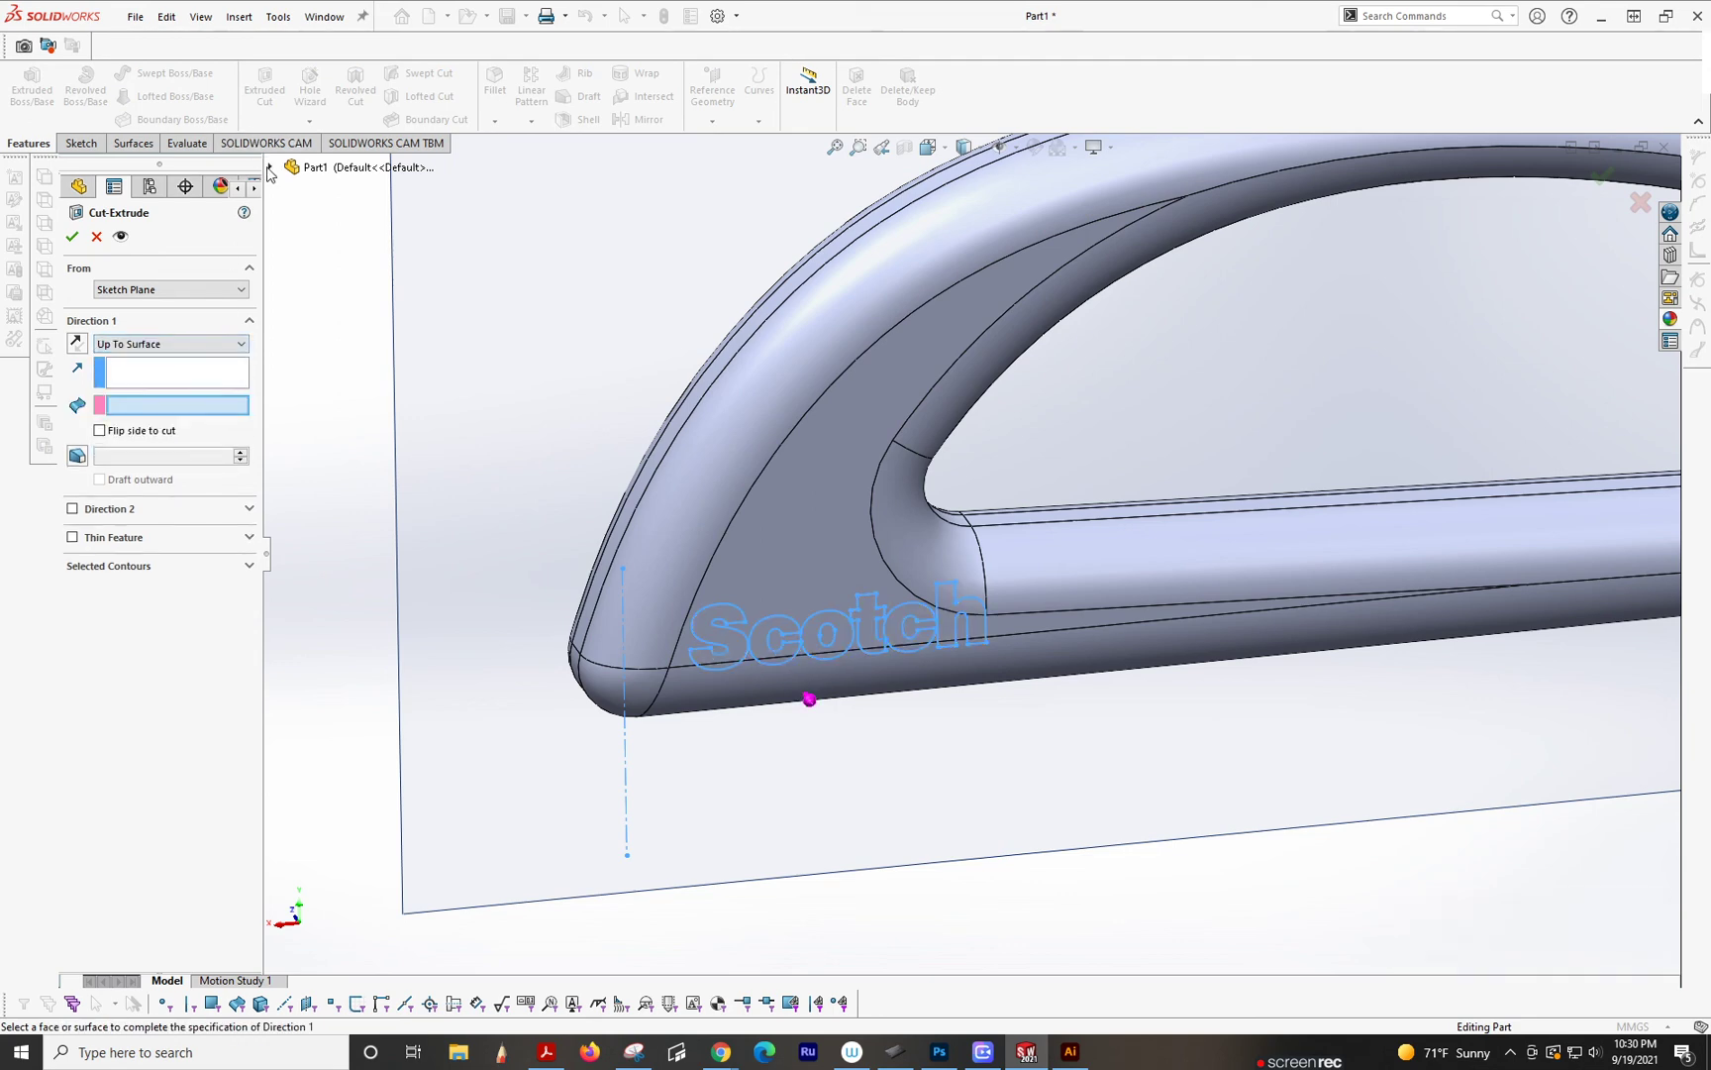
left_click(341, 539)
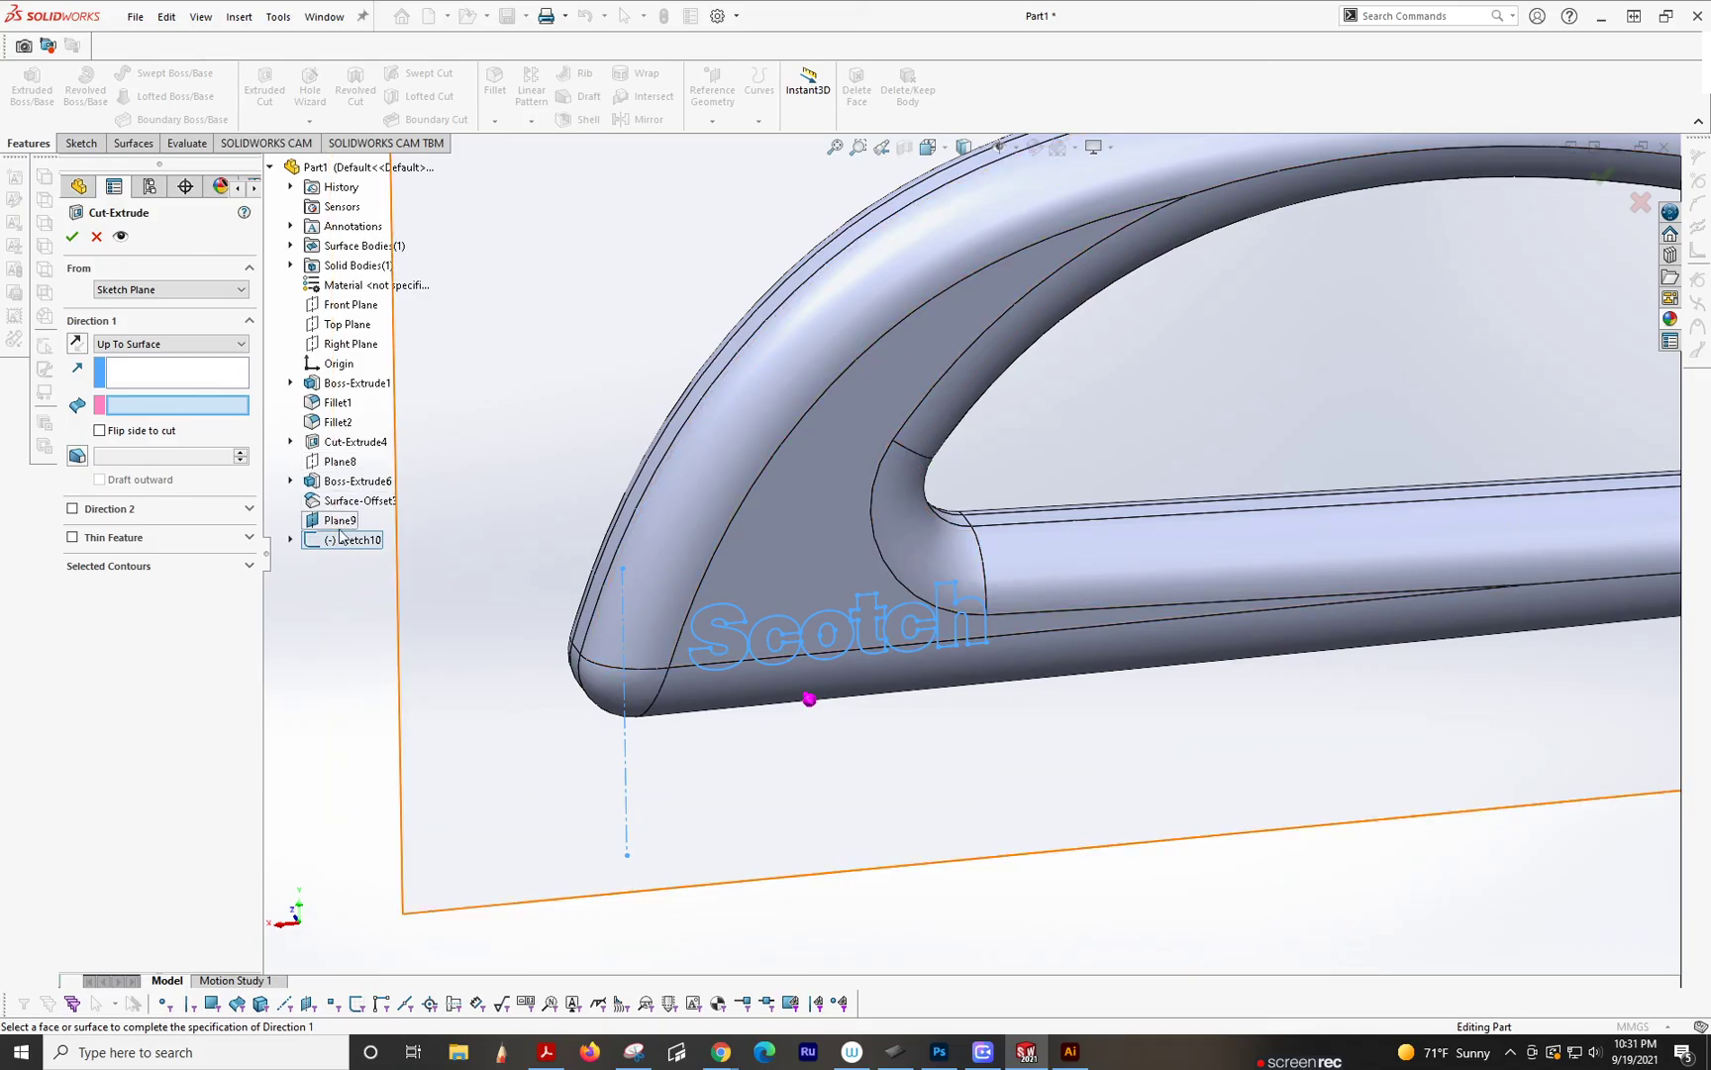
left_click(352, 500)
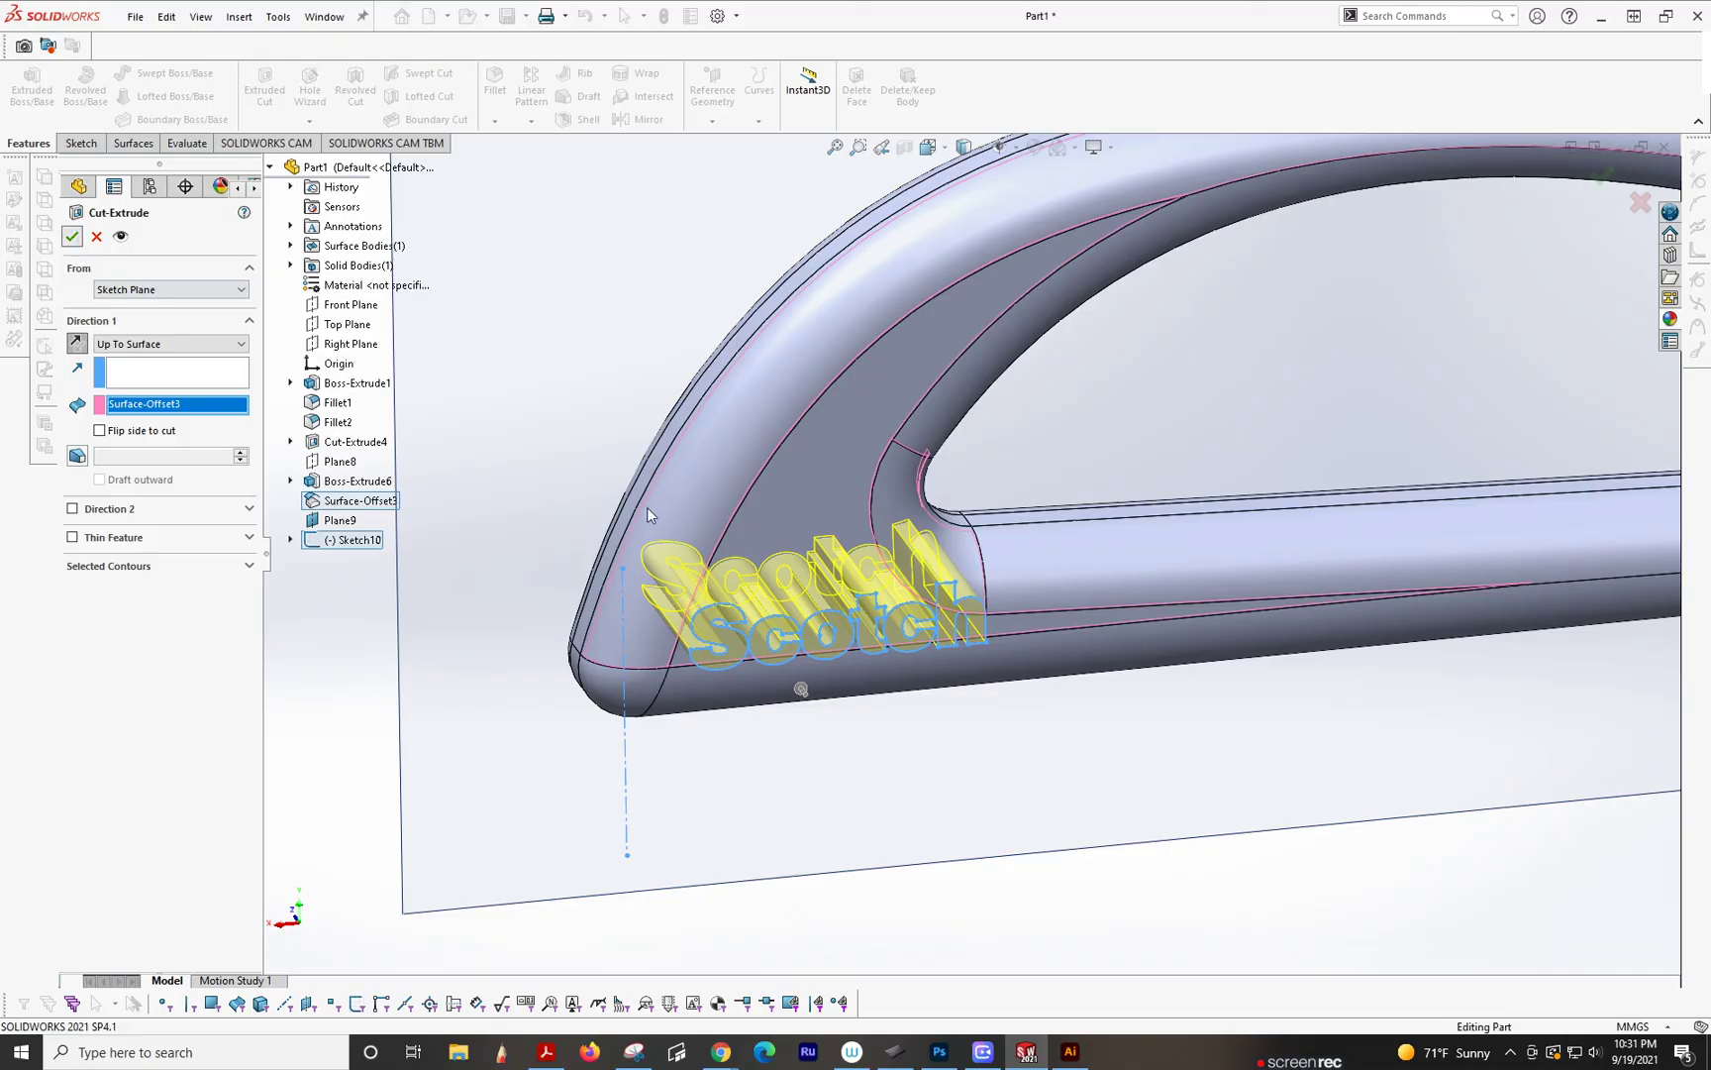
left_click(71, 238)
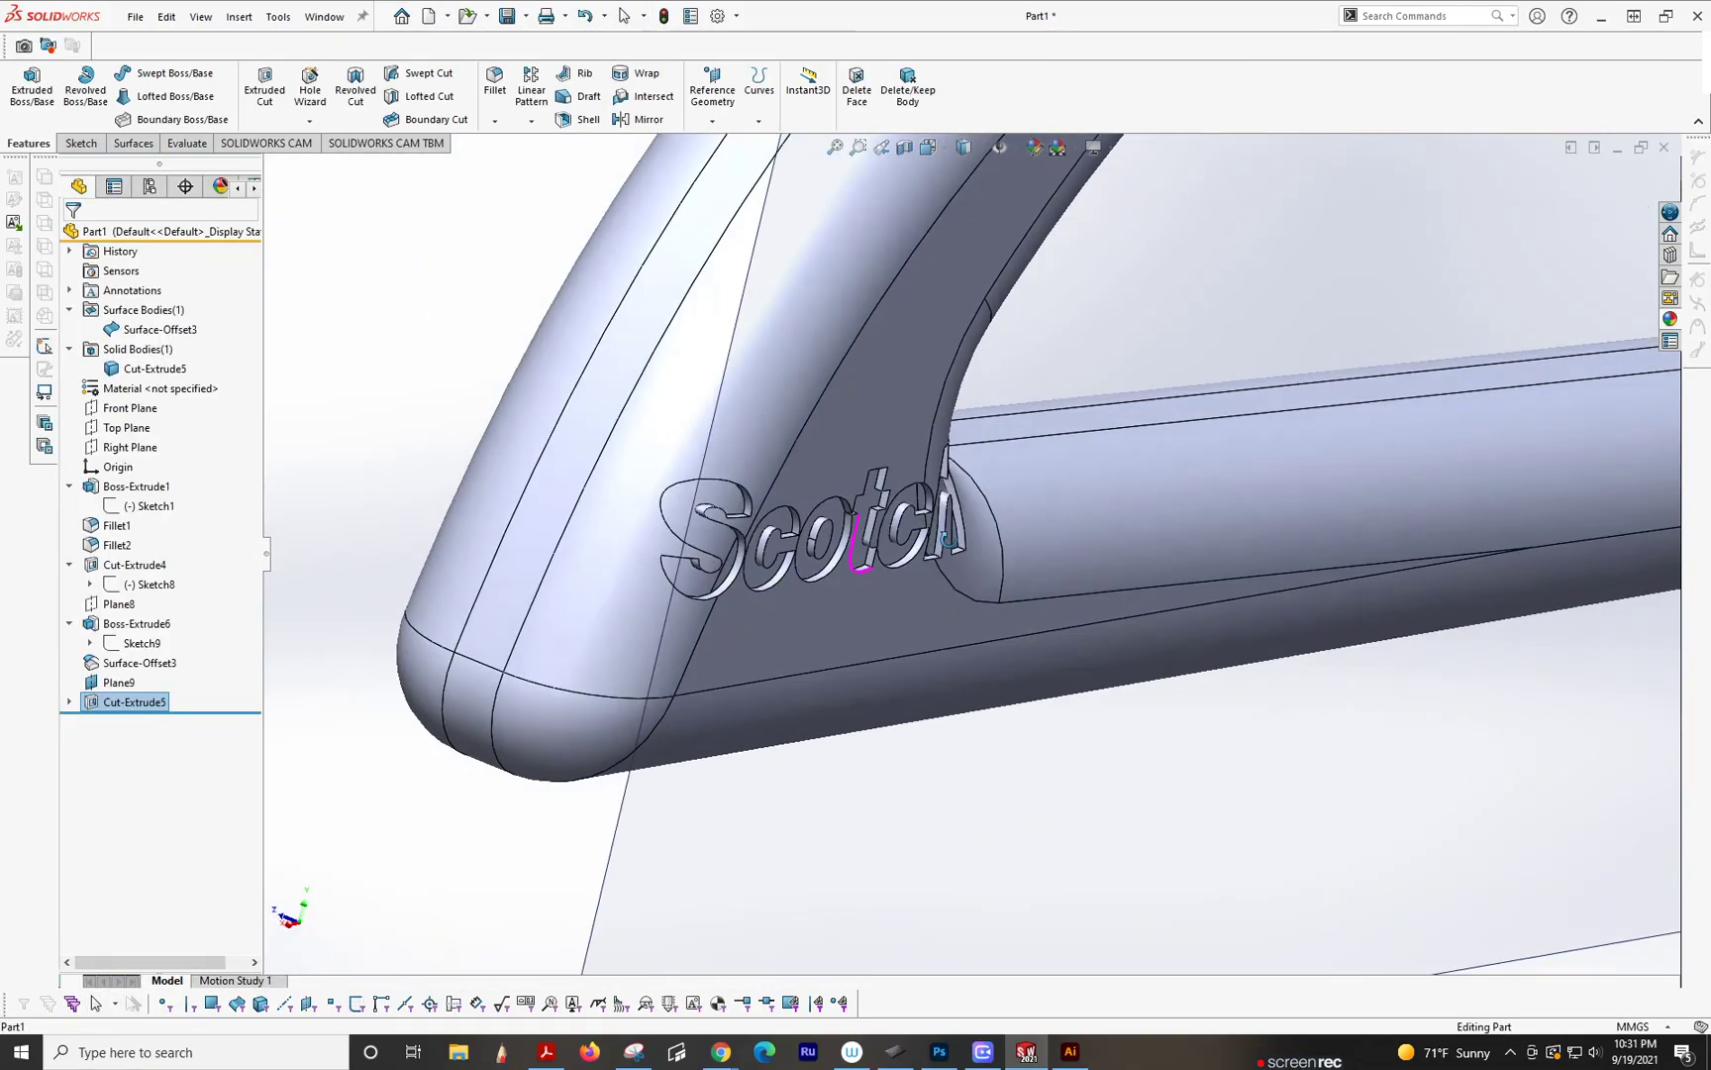
Step: Delete the Surface-Offset3 surface body with Delete/Keep Body (Body-Delete/Keep2)
left_click(166, 329)
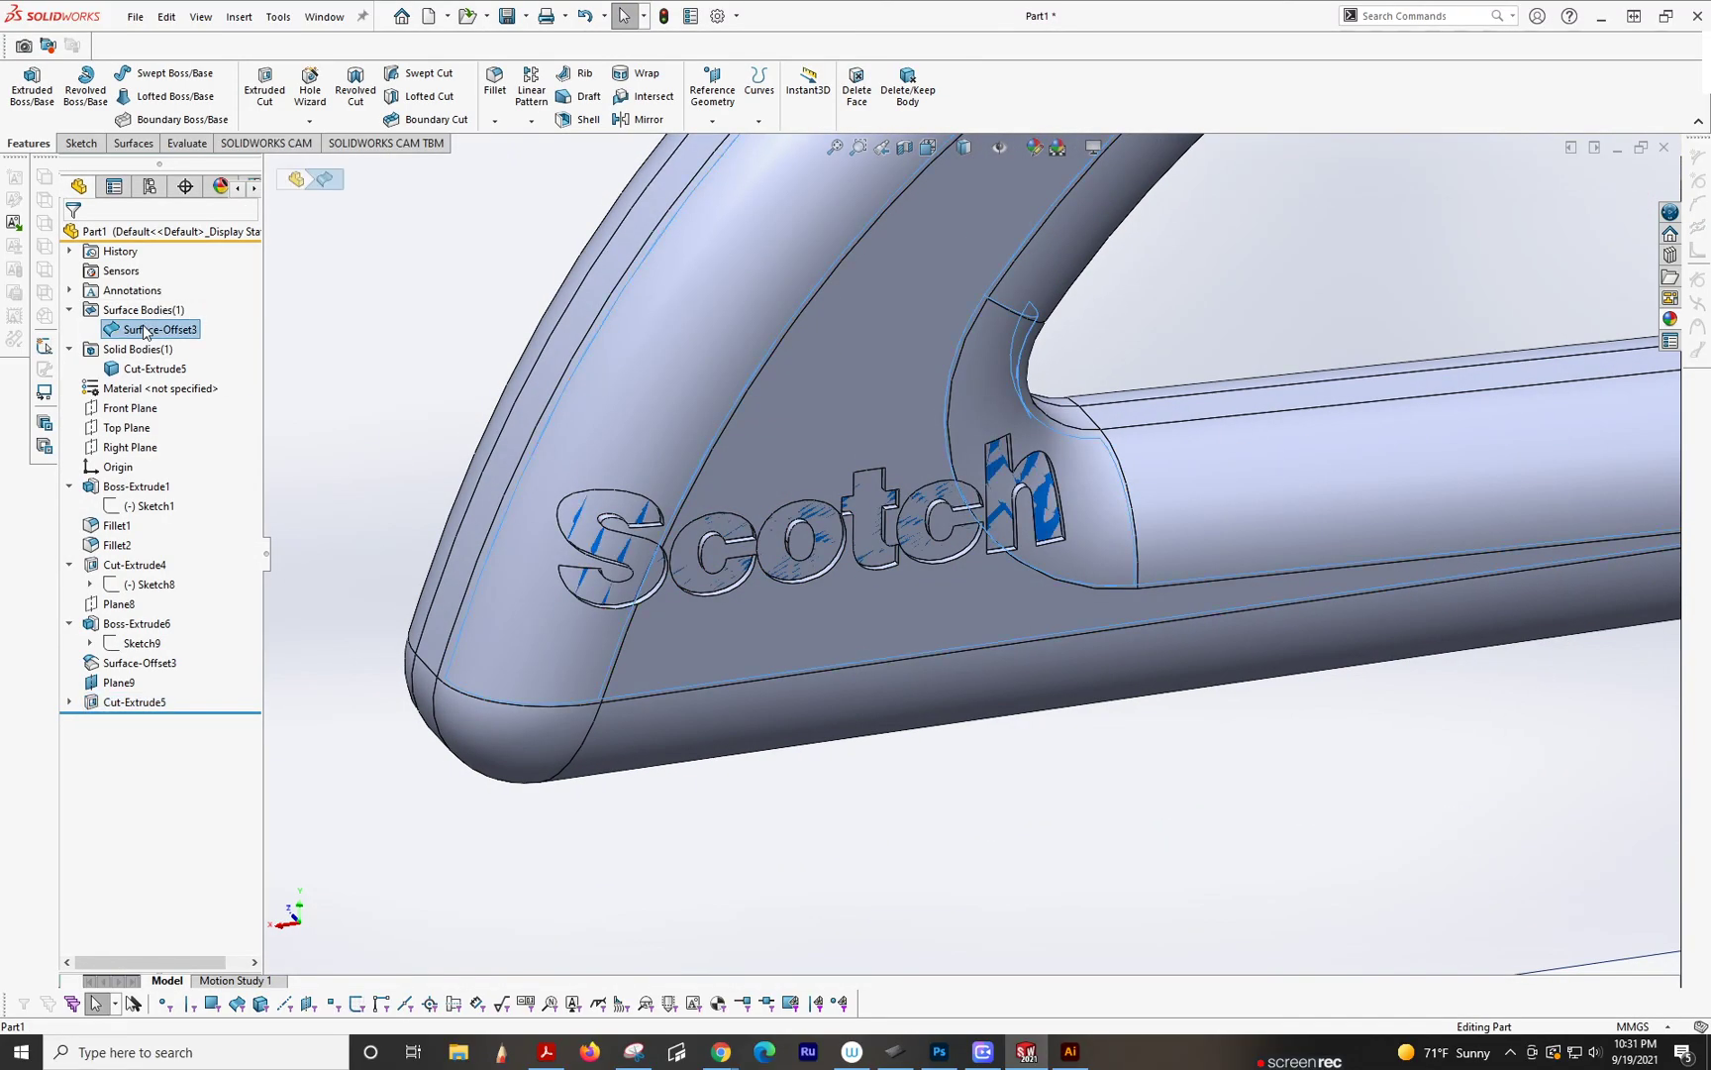
left_click(905, 87)
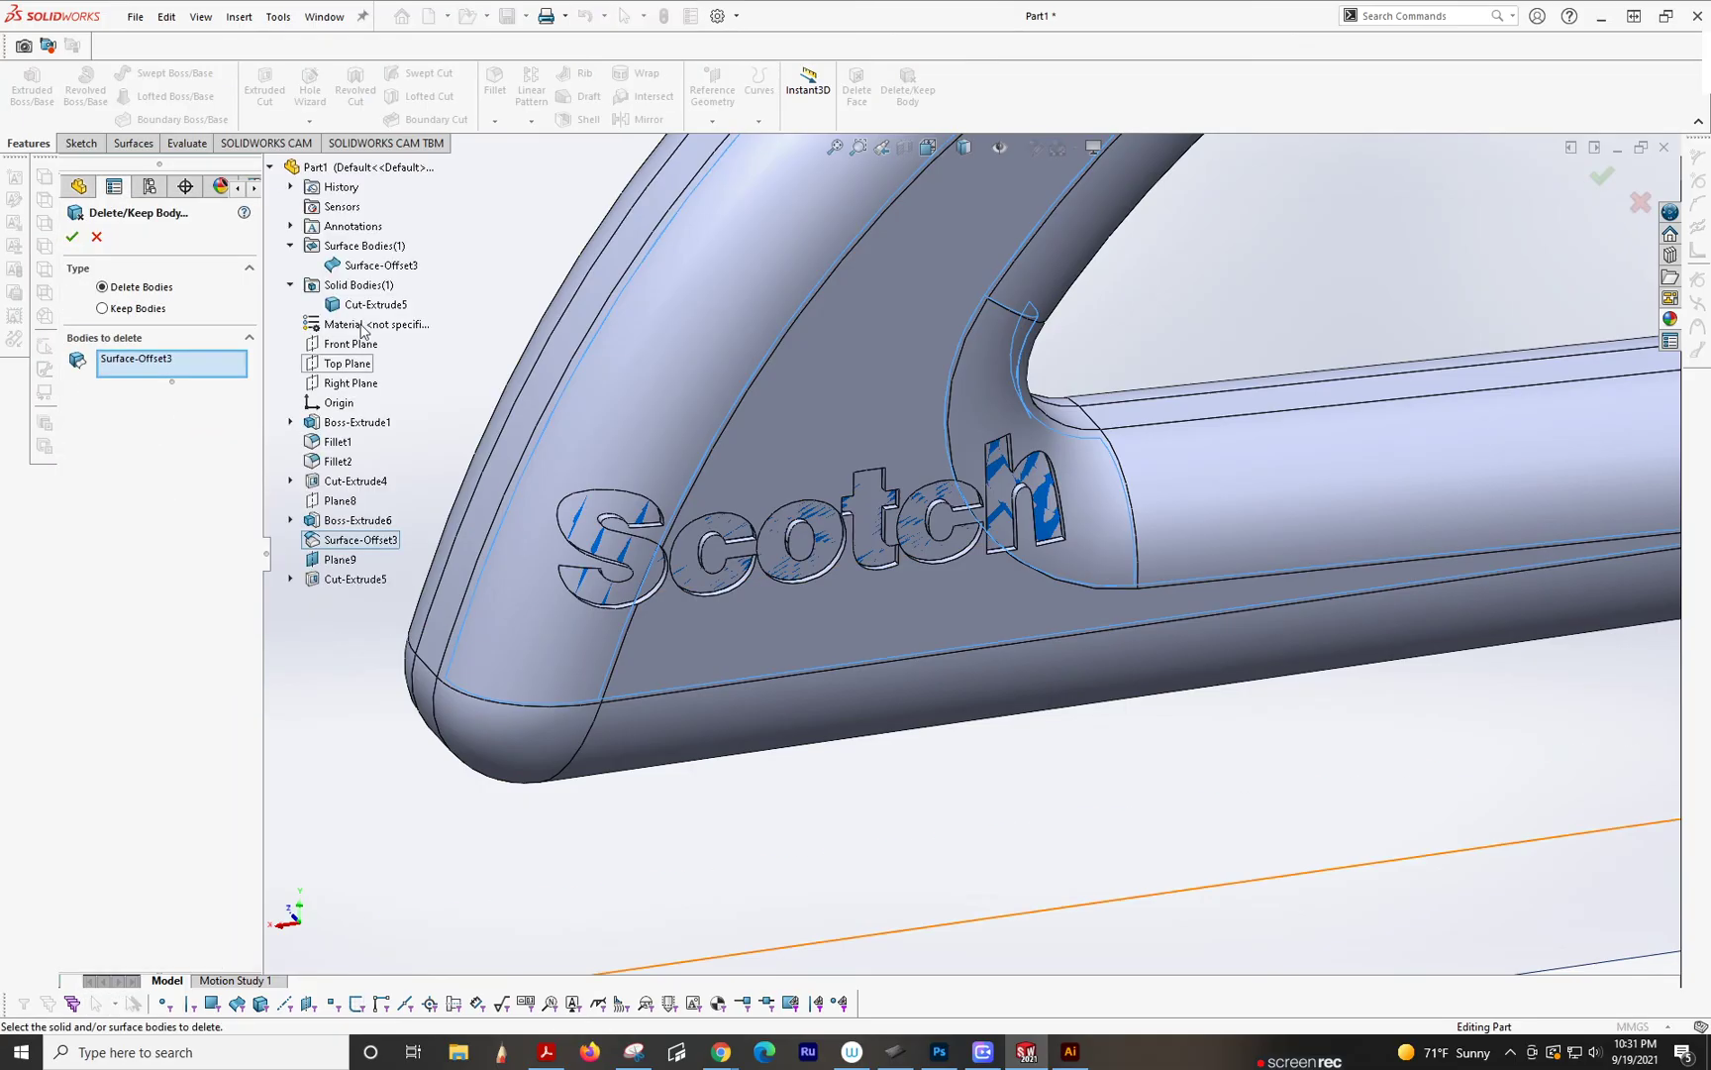
left_click(72, 237)
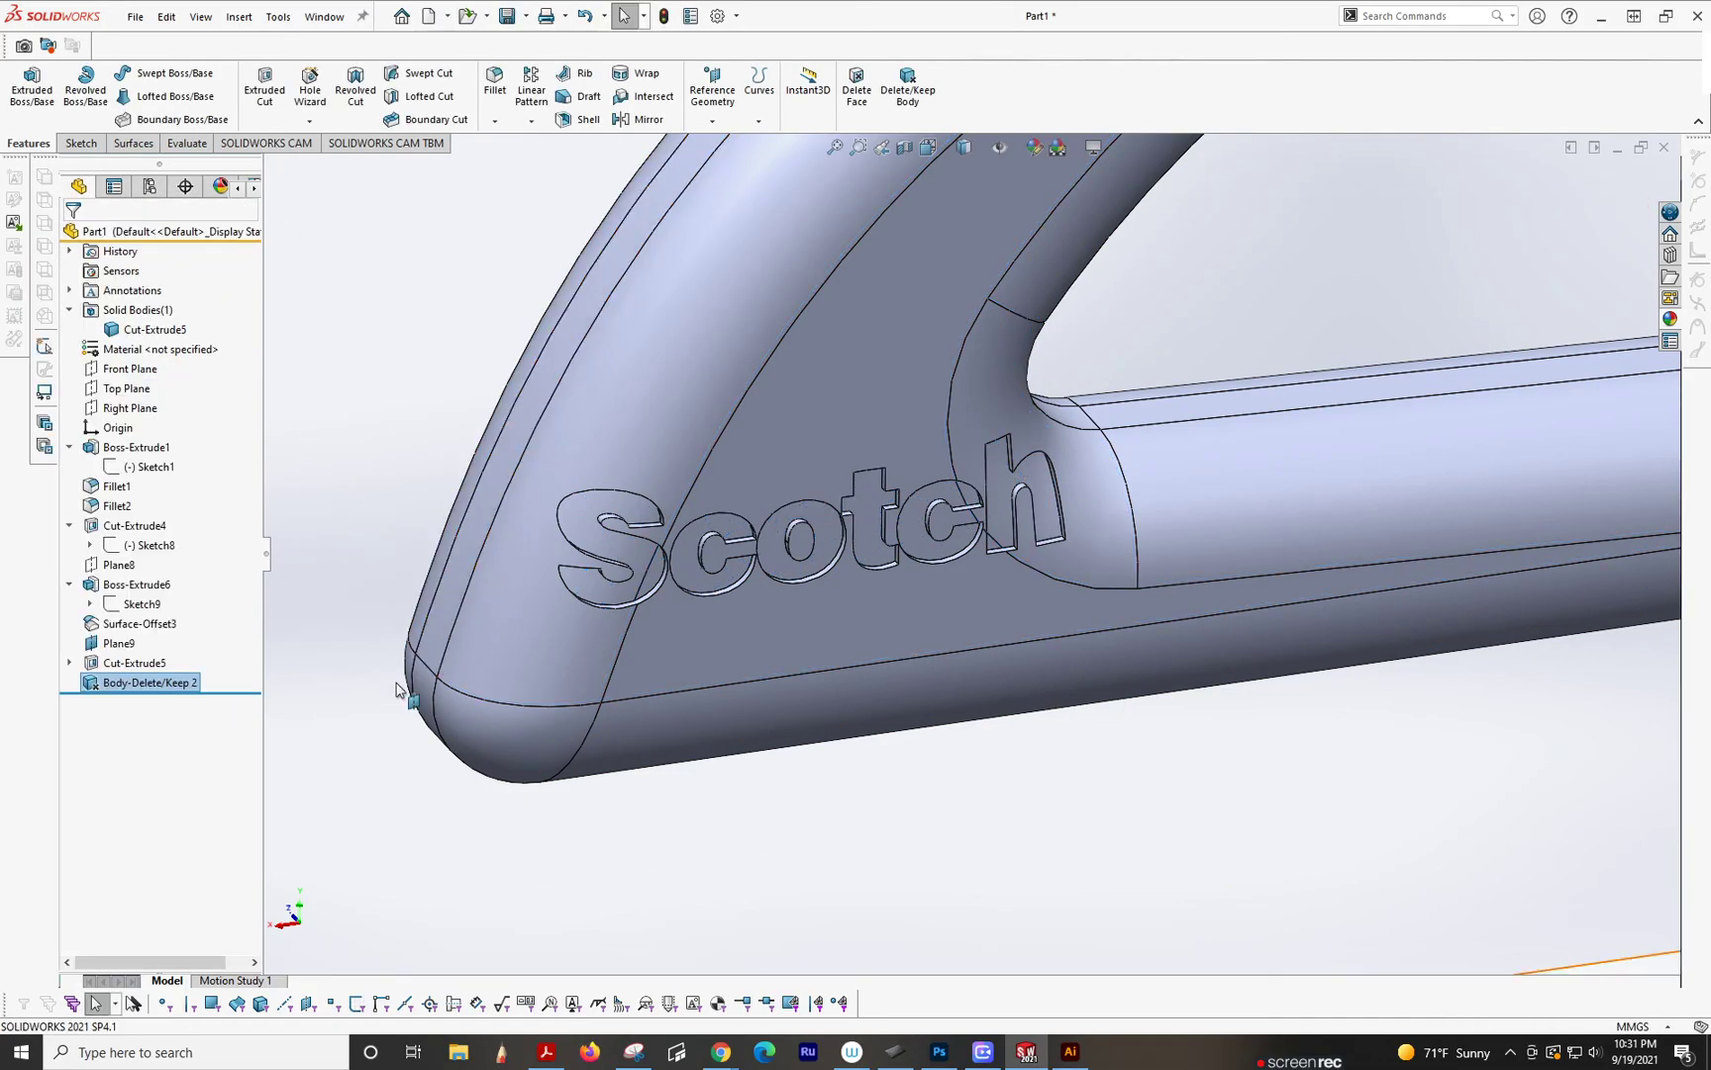
left_click(120, 644)
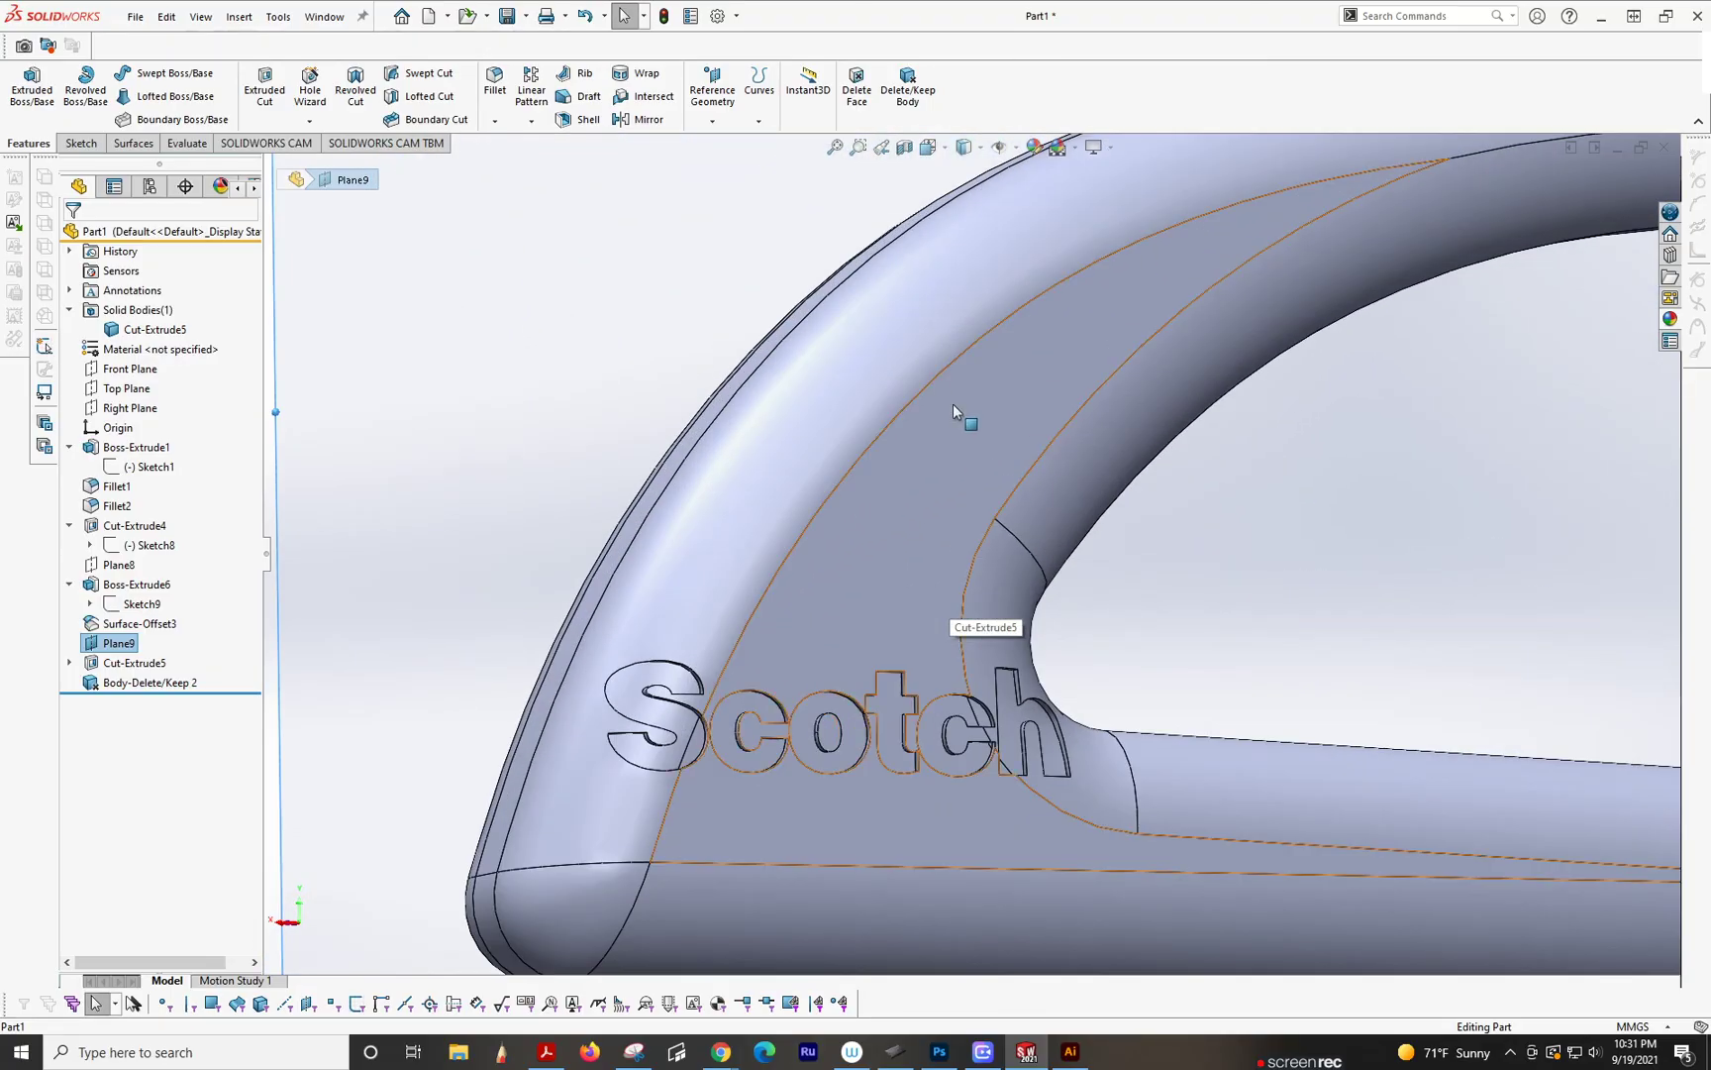
mouse_move(846, 492)
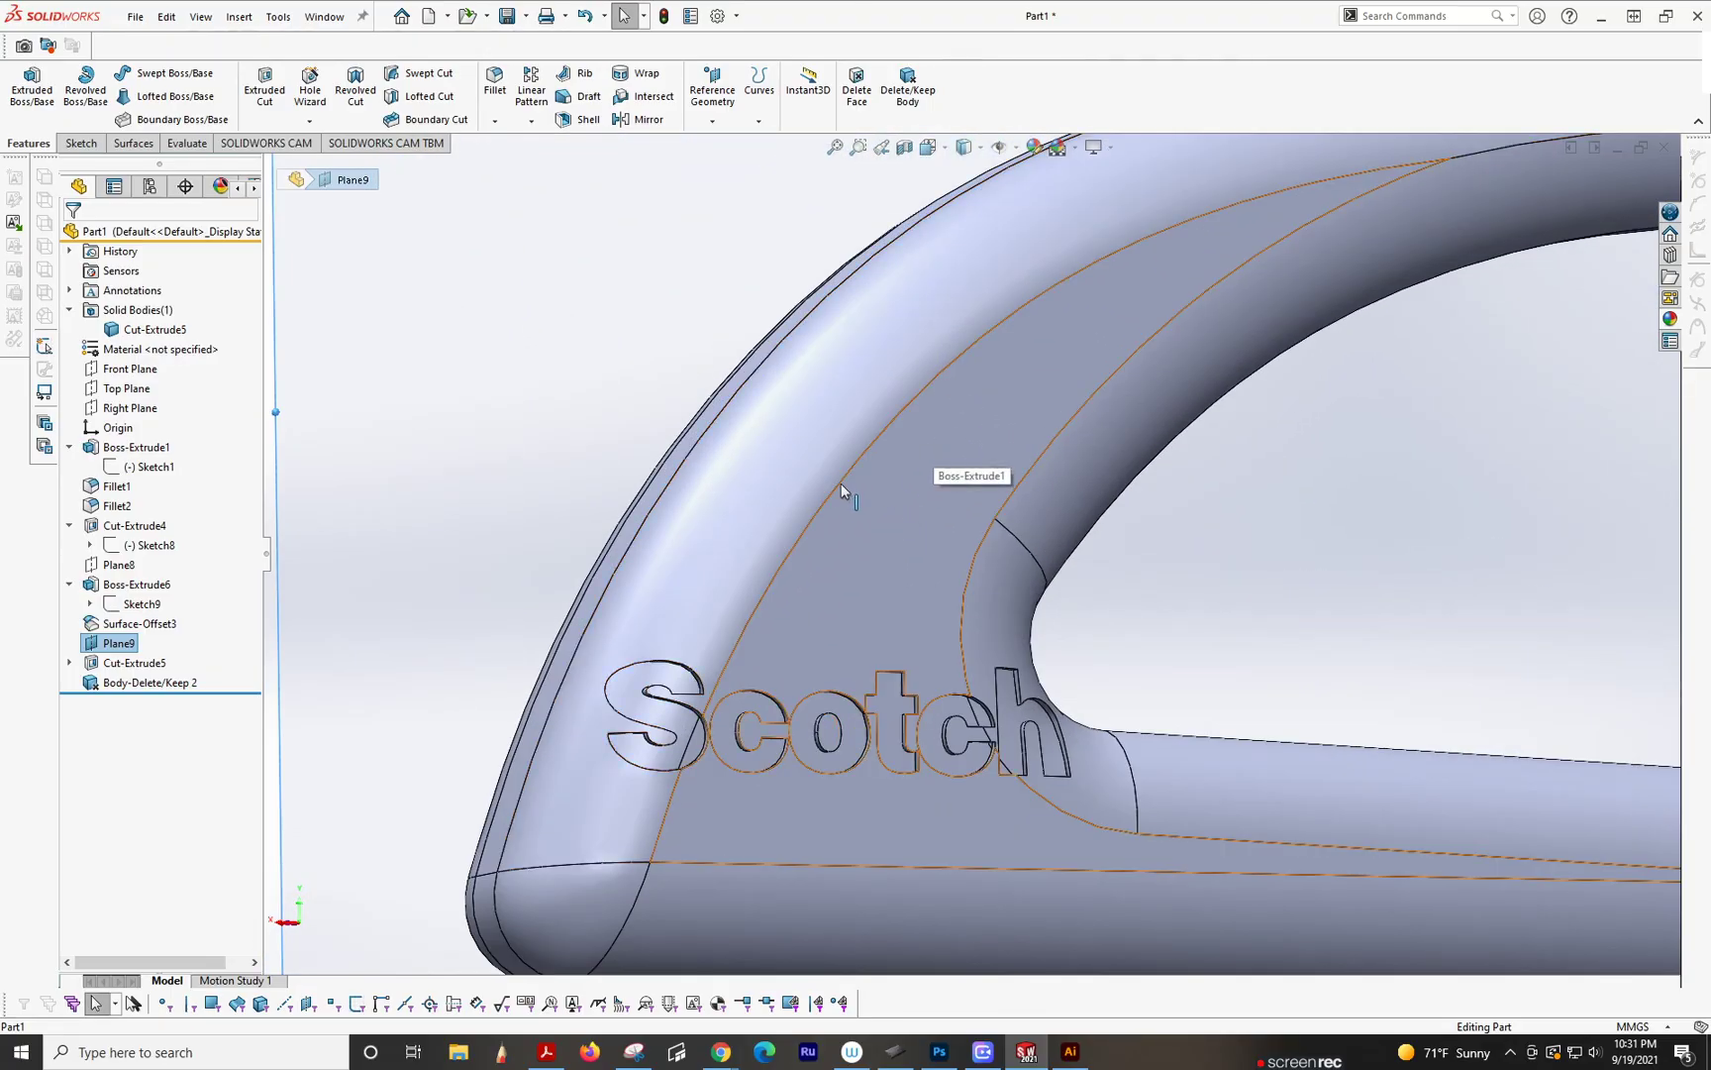